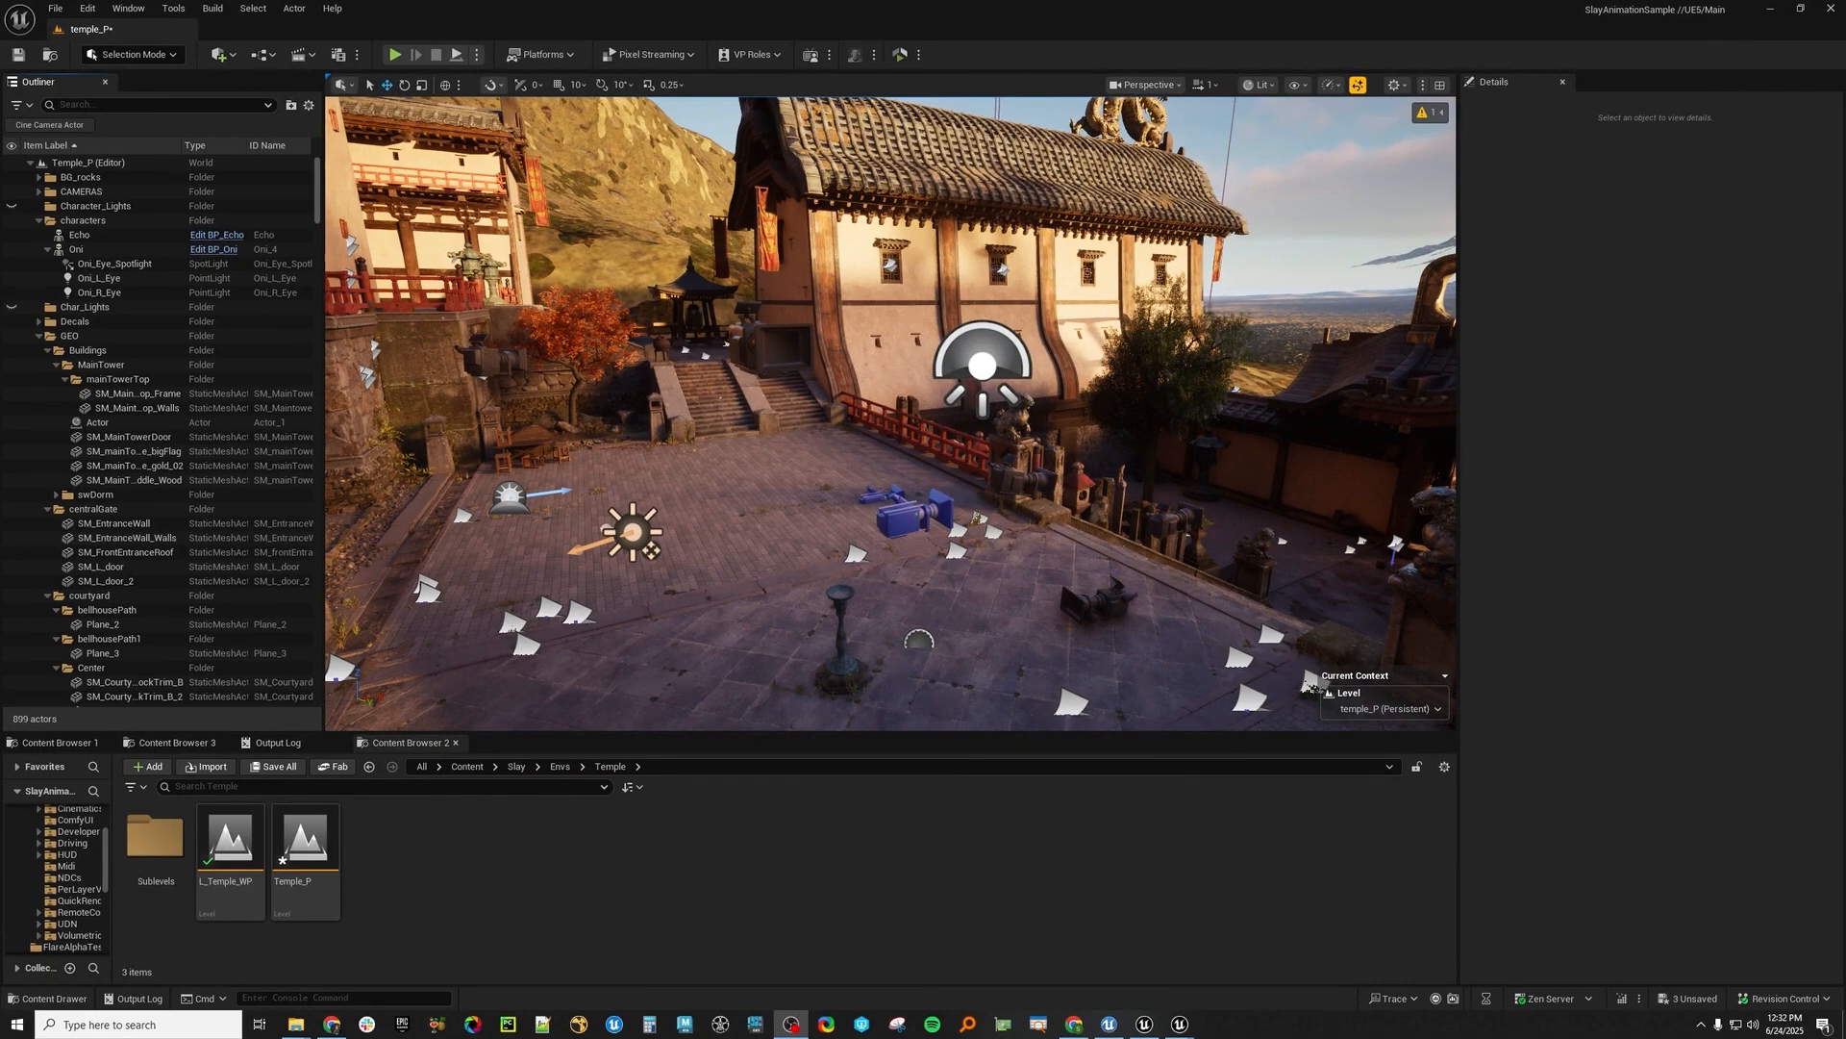
mouse_move(416, 22)
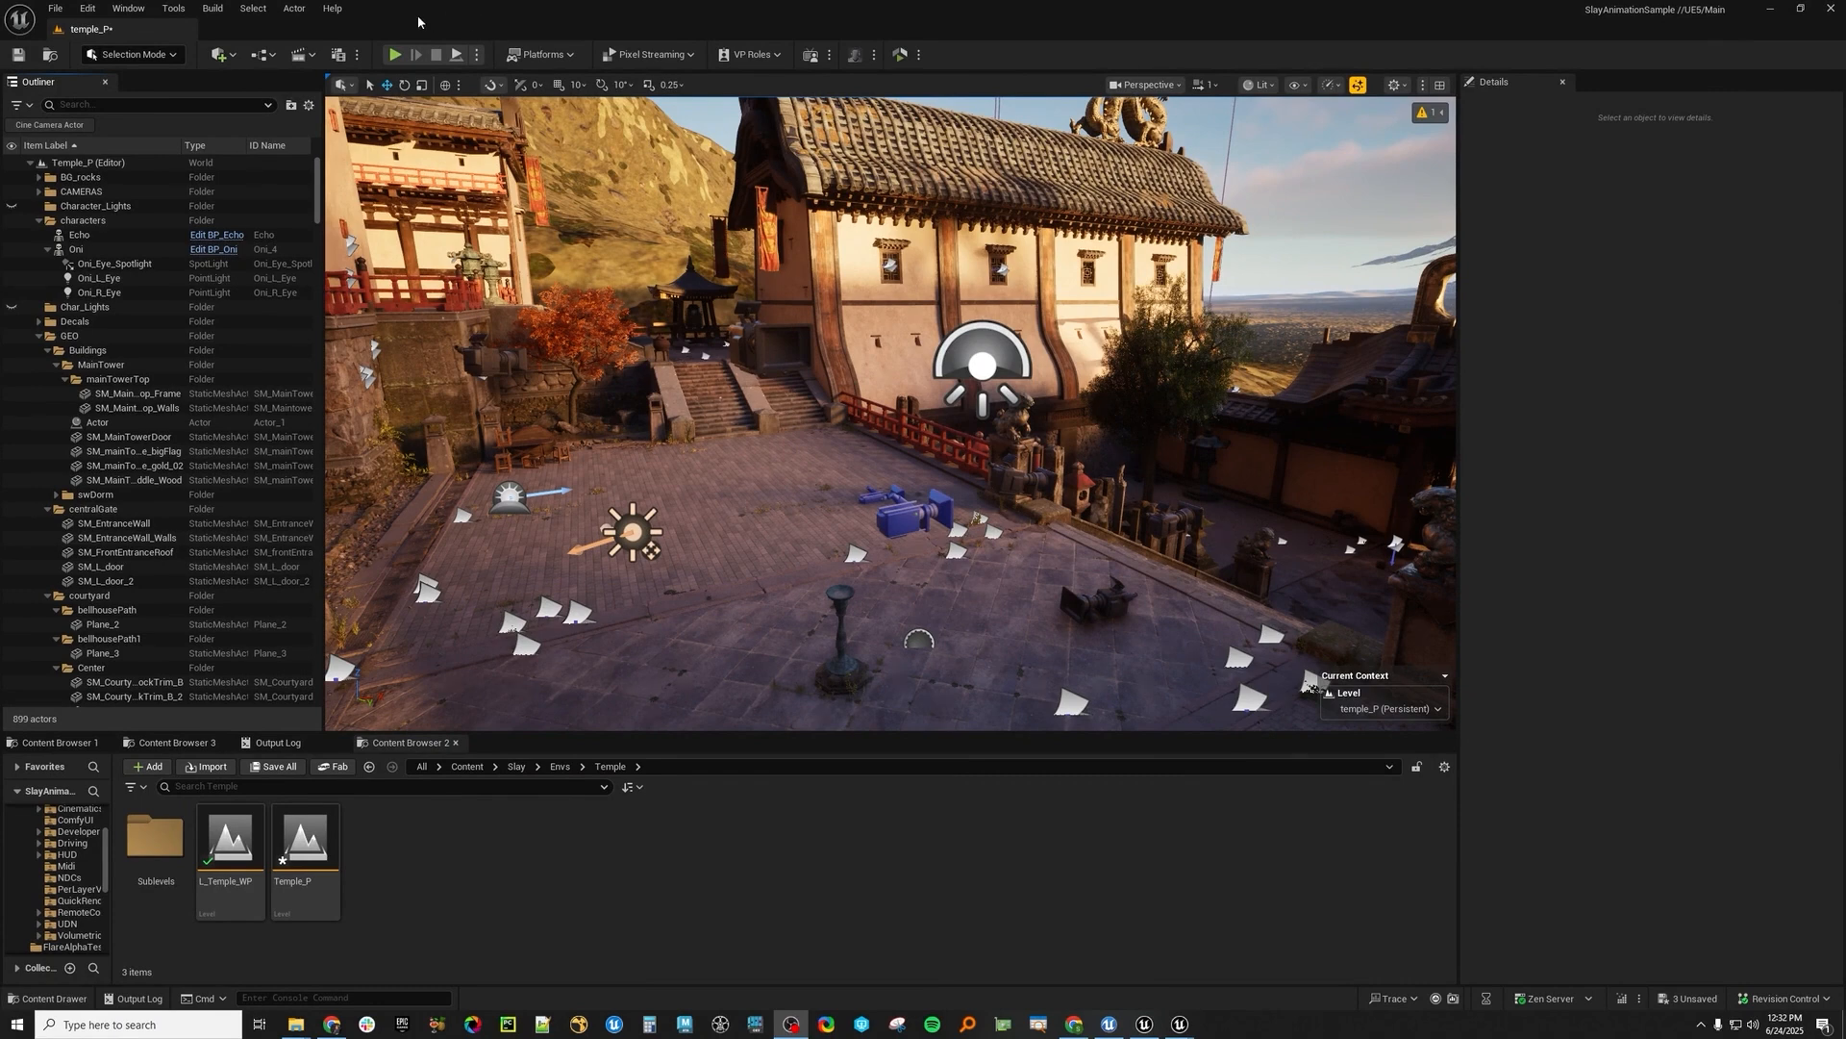
mouse_move(339, 54)
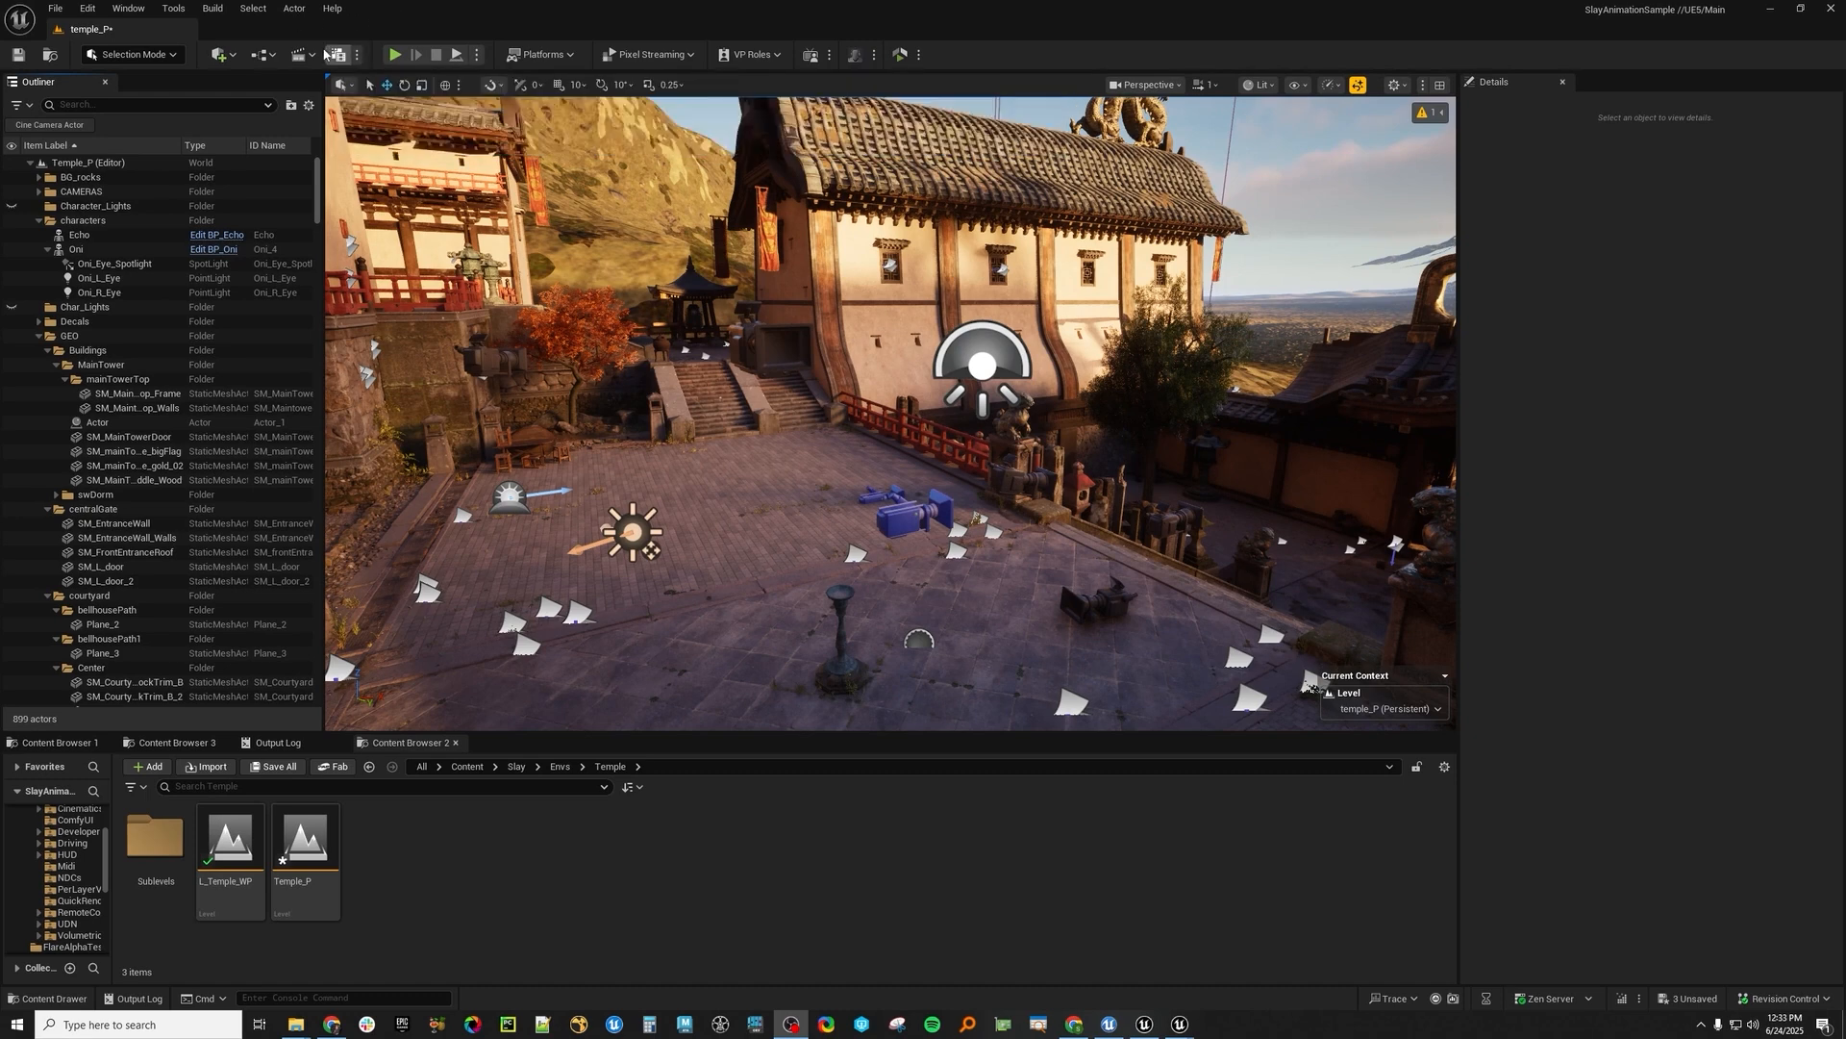
mouse_move(335, 54)
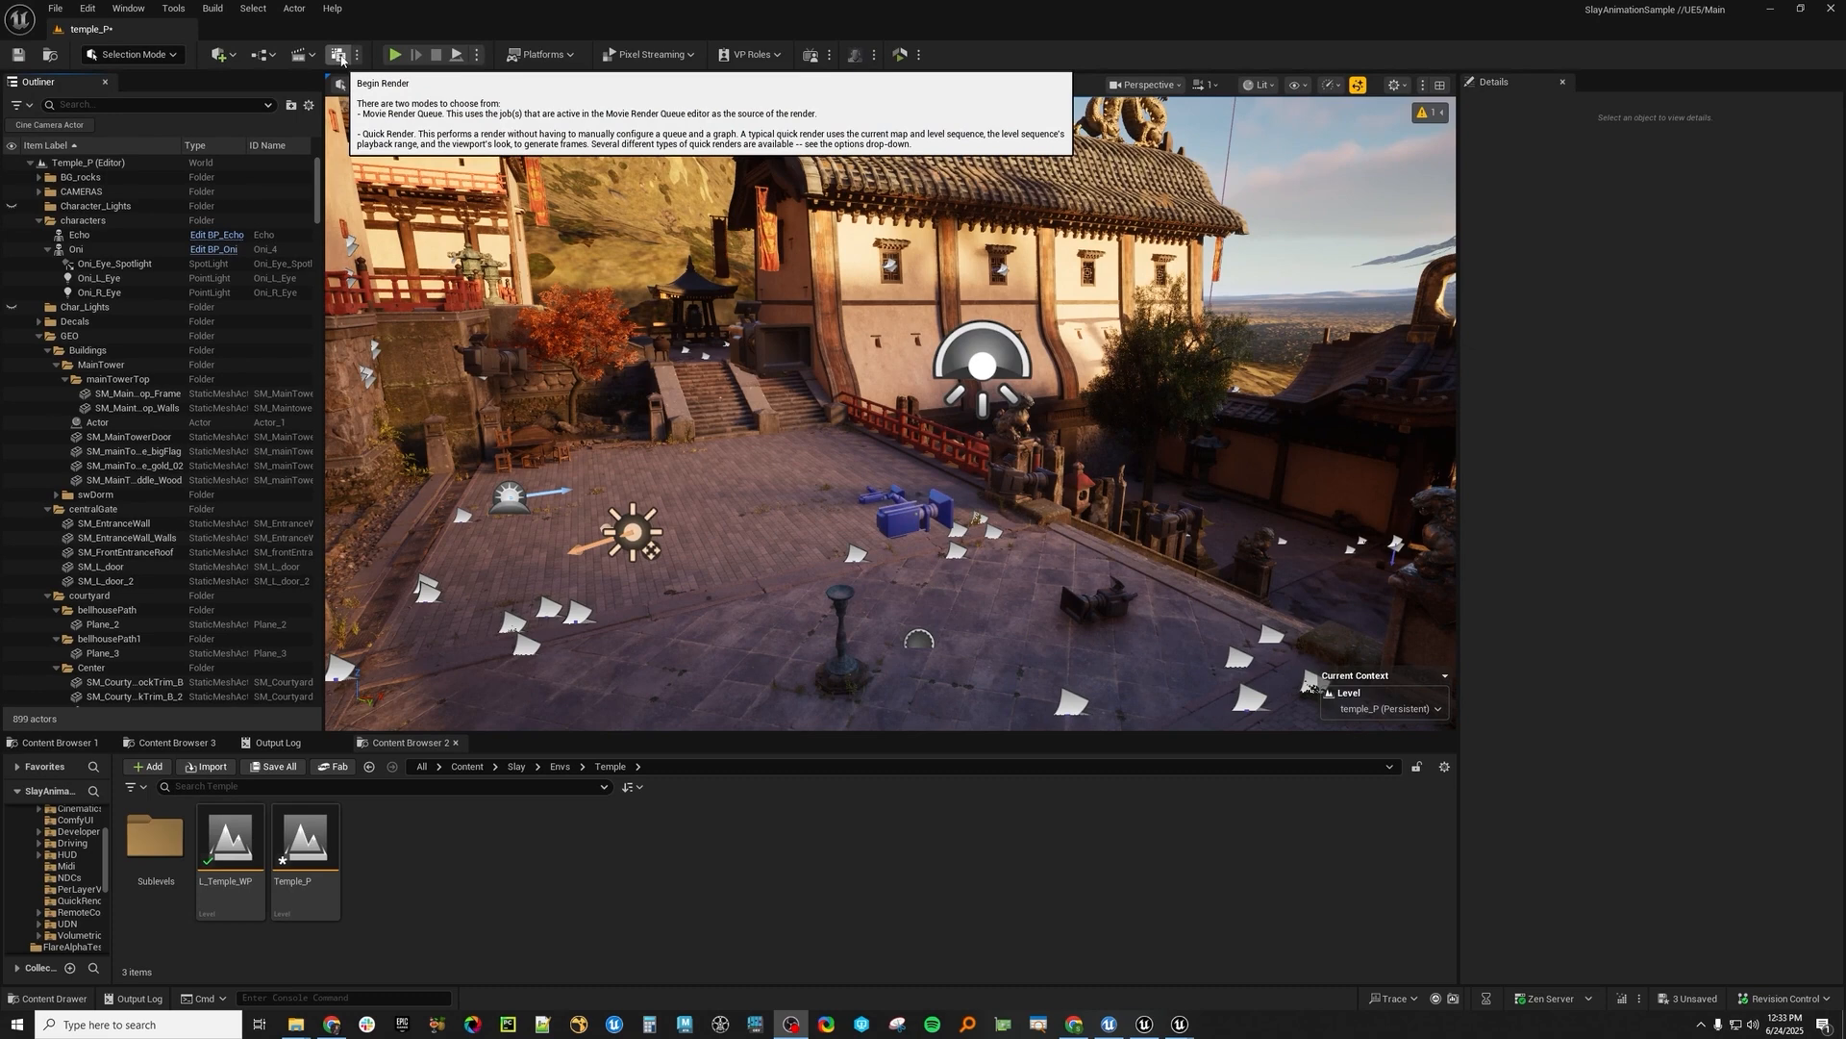
Expand the Quick Render Options dropdown showing render modes with Current Viewport (Still) selected
click(355, 54)
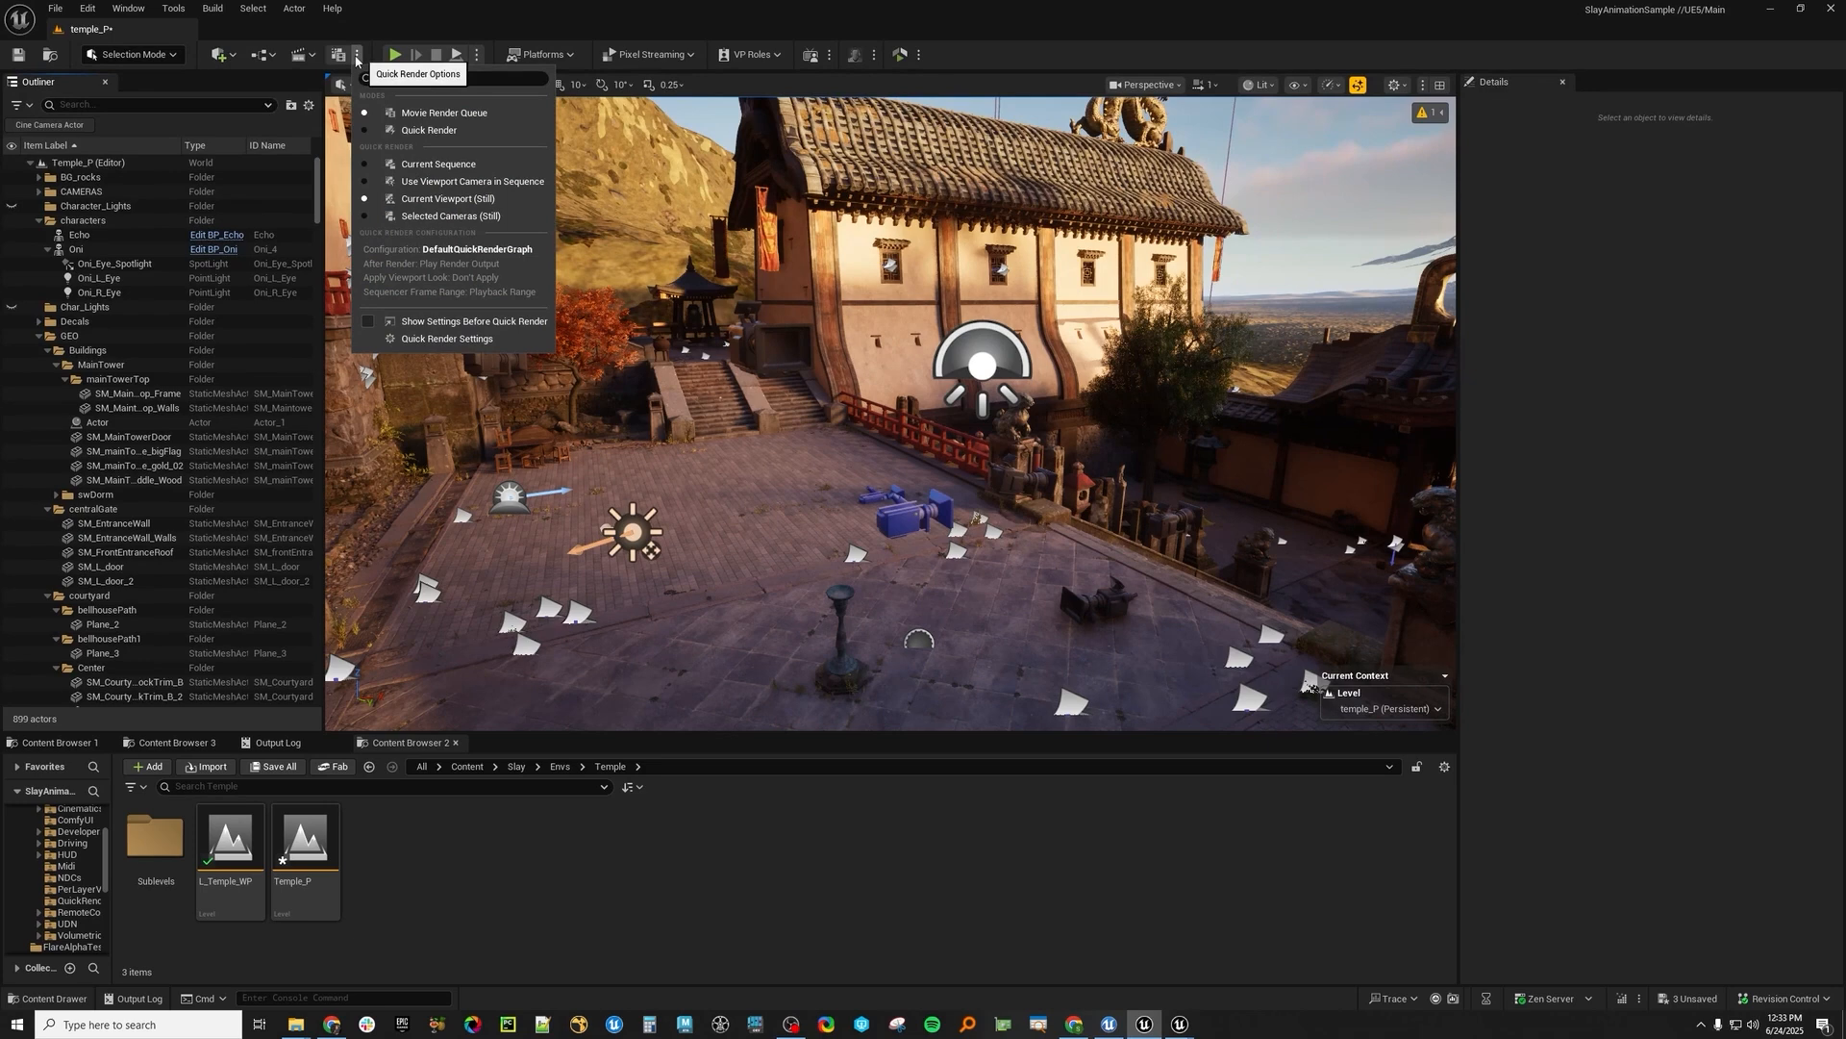
mouse_move(428, 130)
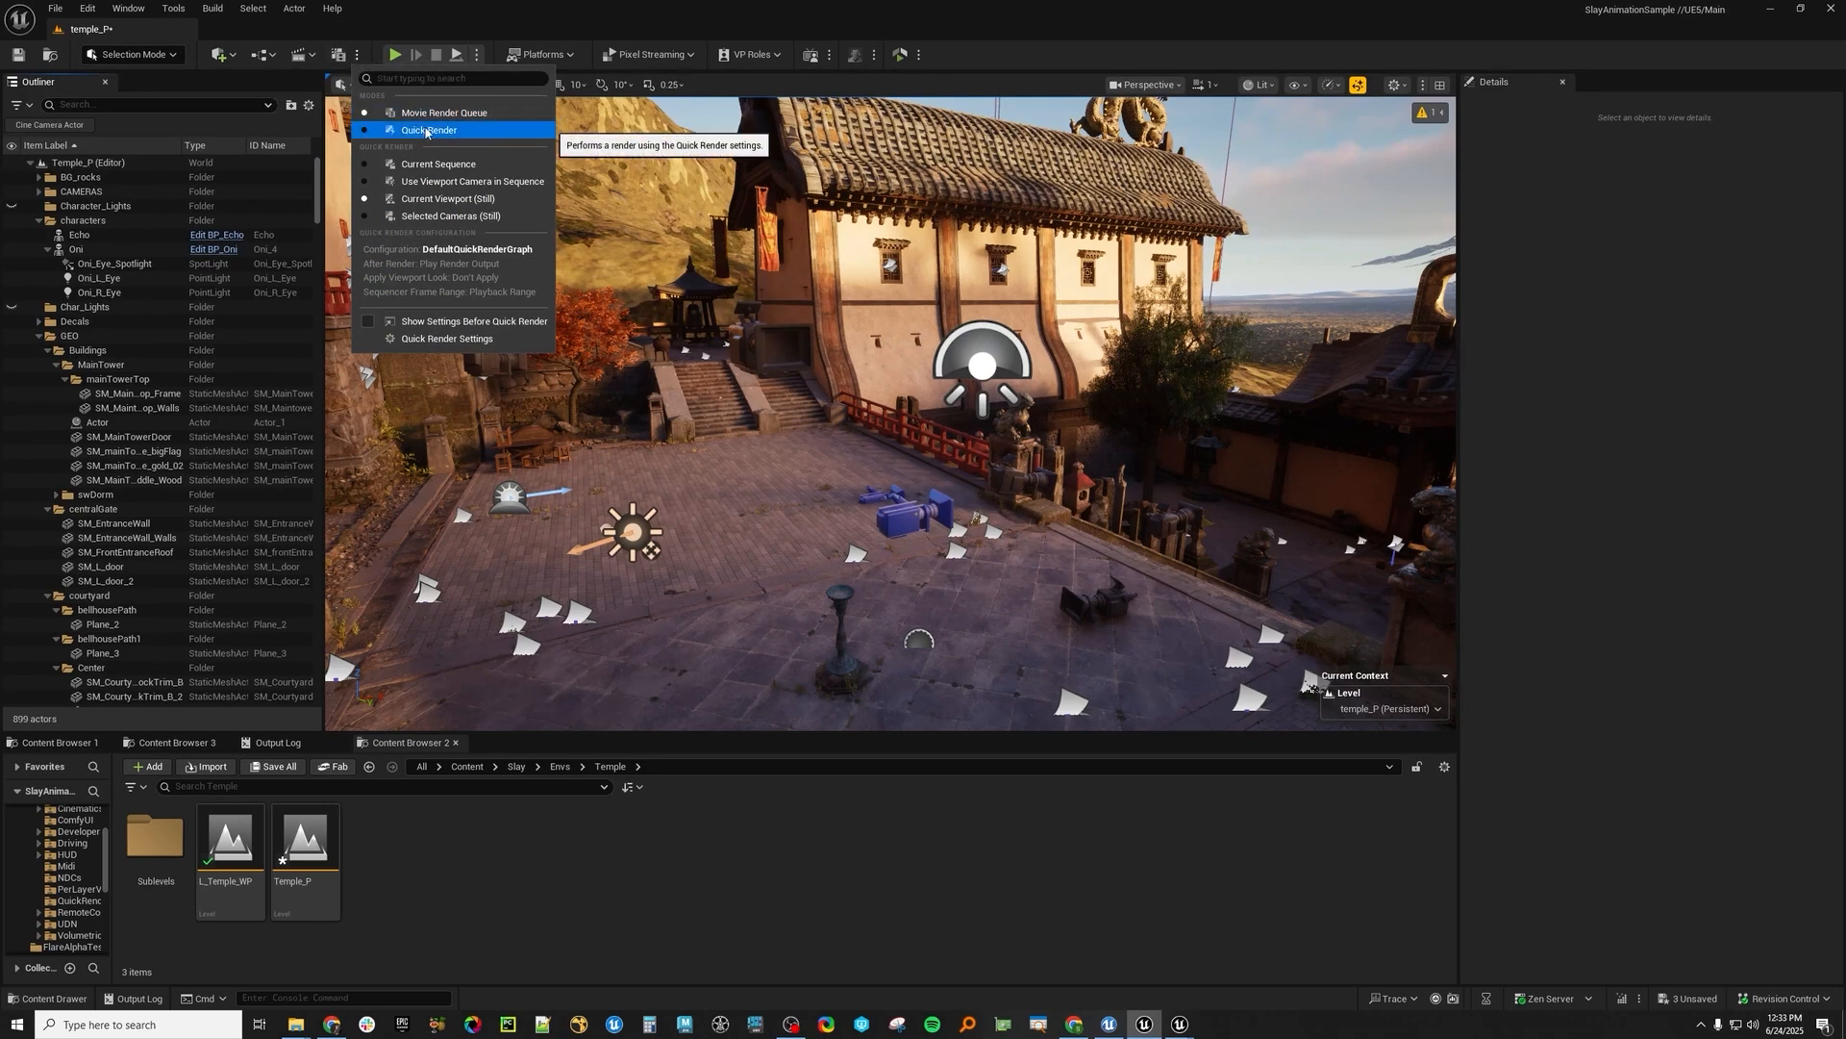
mouse_move(445, 112)
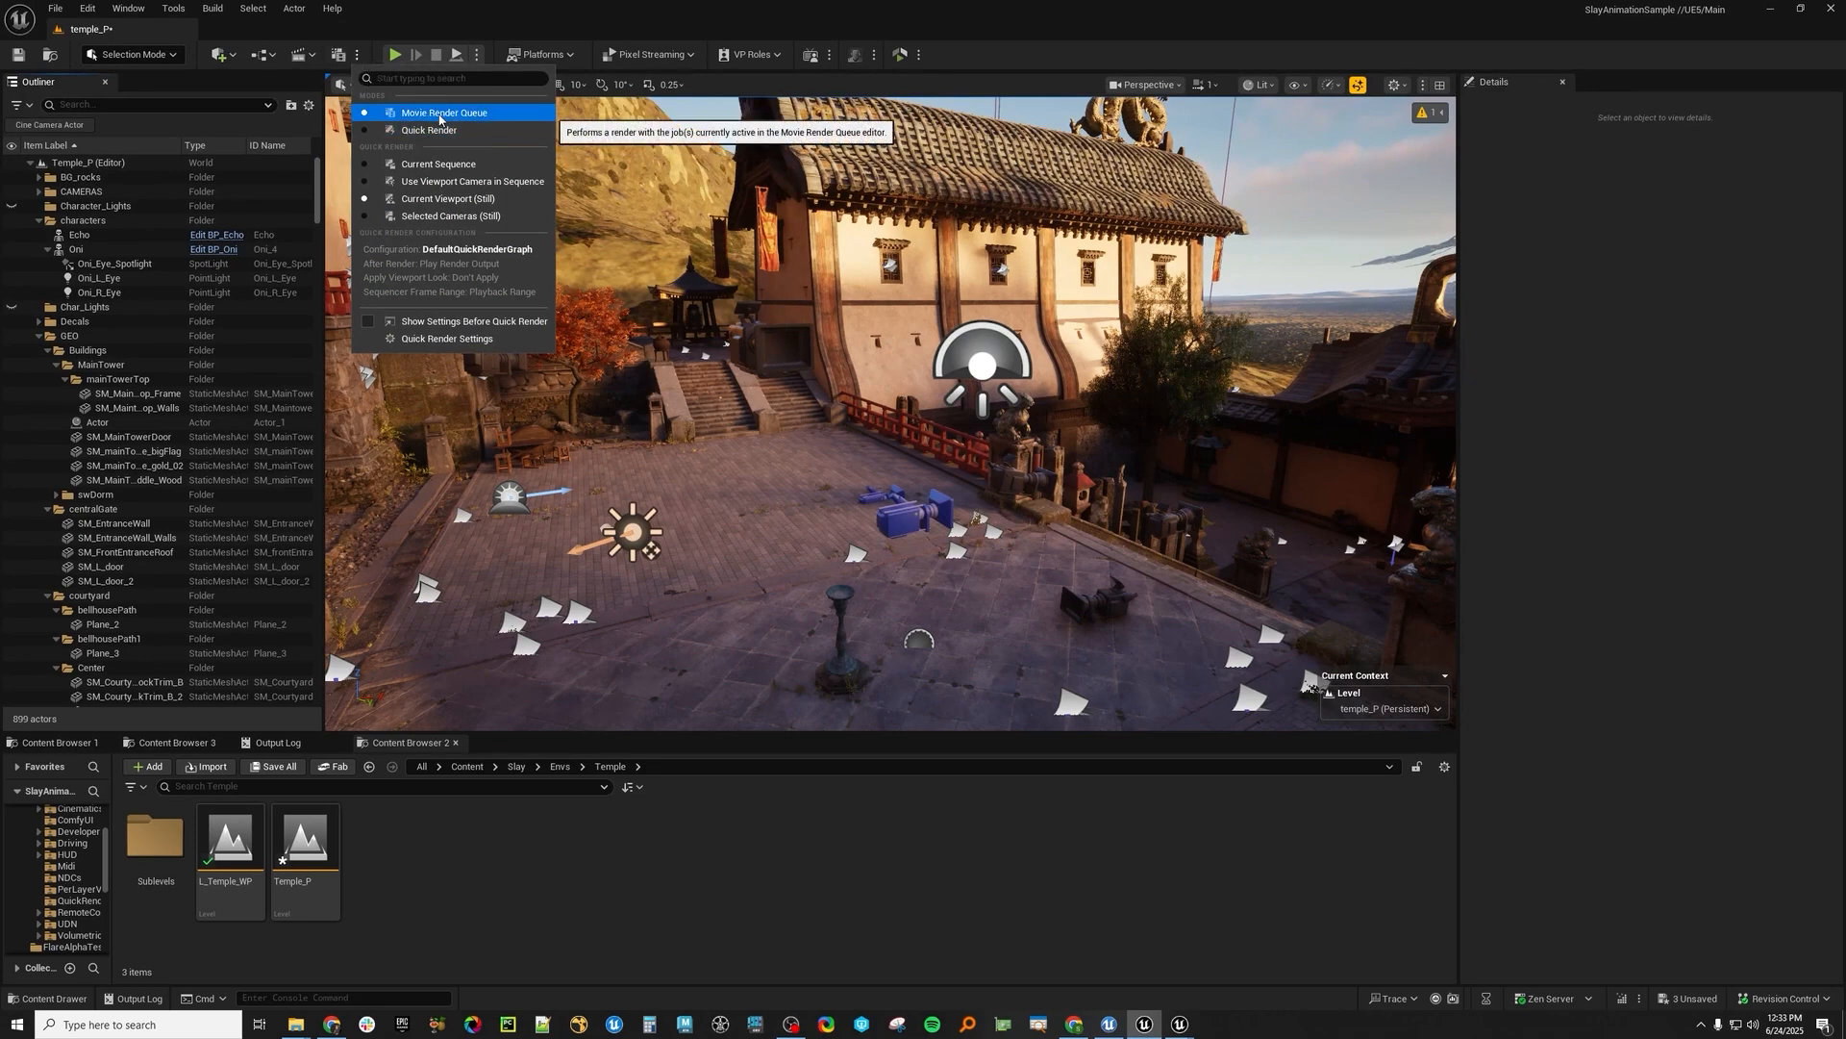
Visit the Movie Render Queue, then run a Quick Render still of the temple courtyard viewport
click(445, 111)
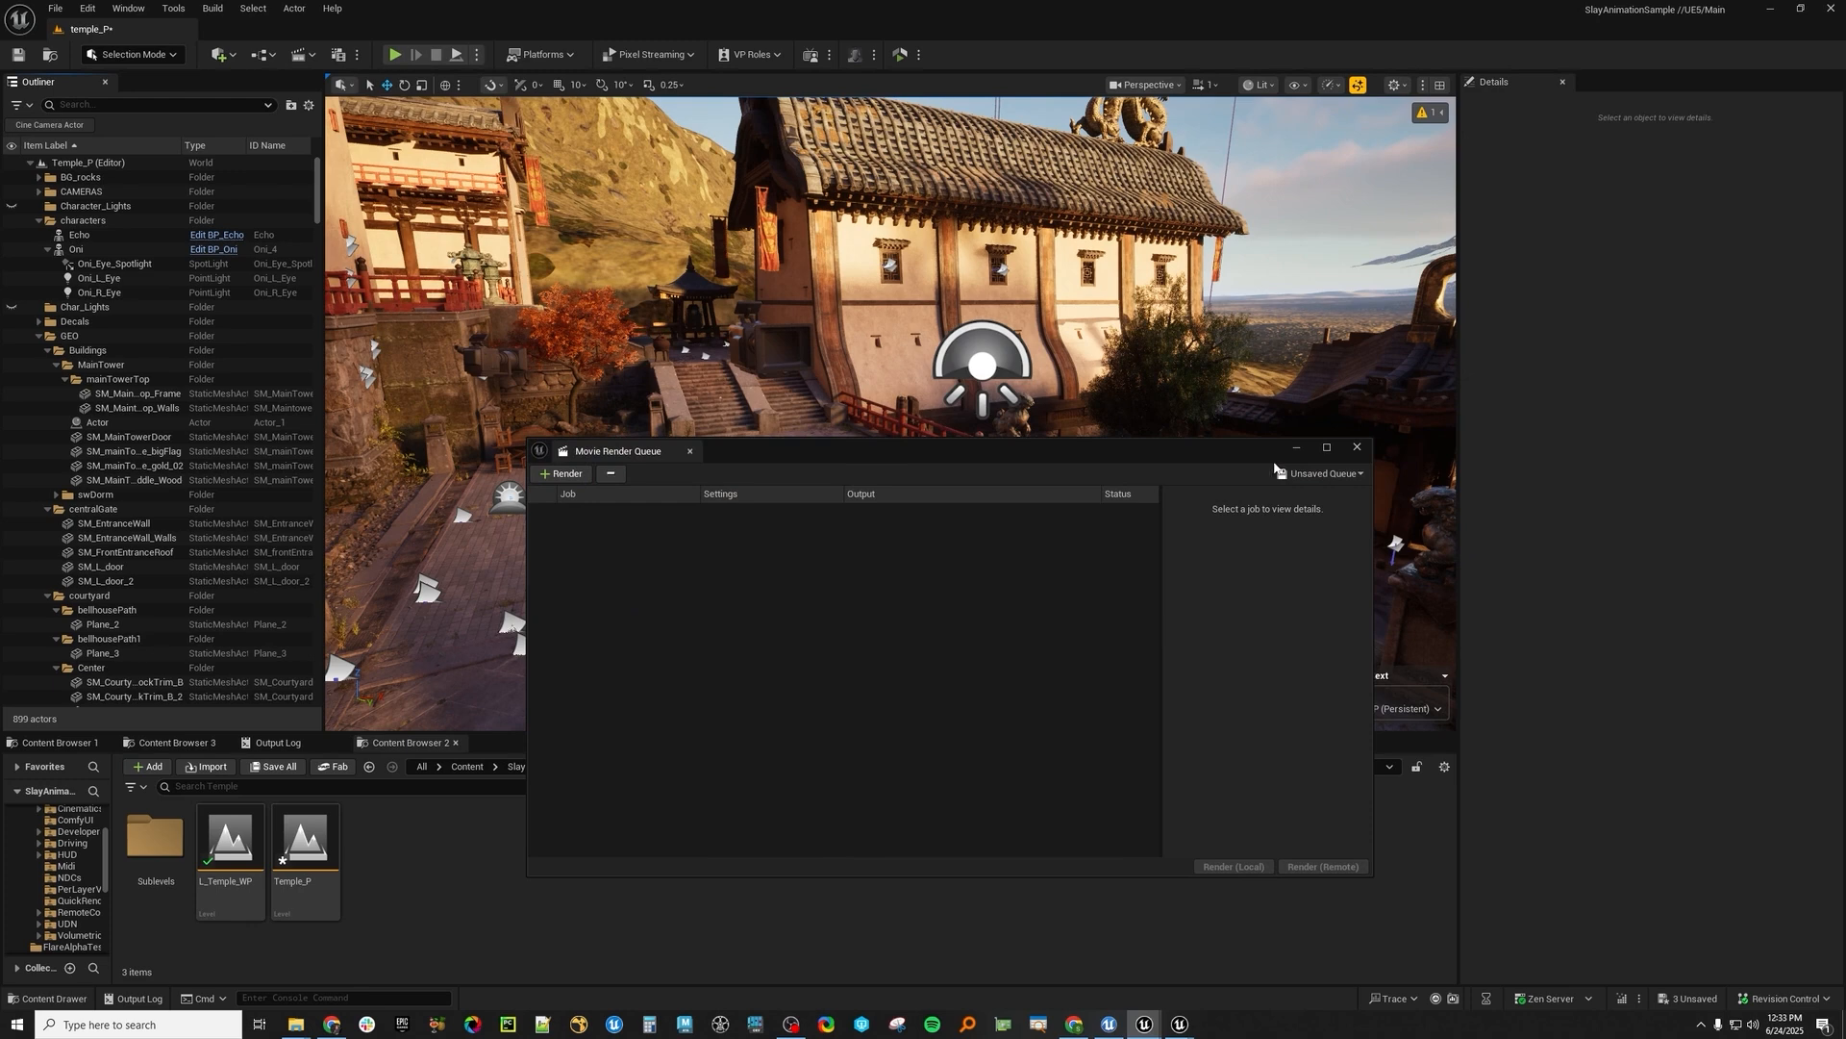
click(1355, 450)
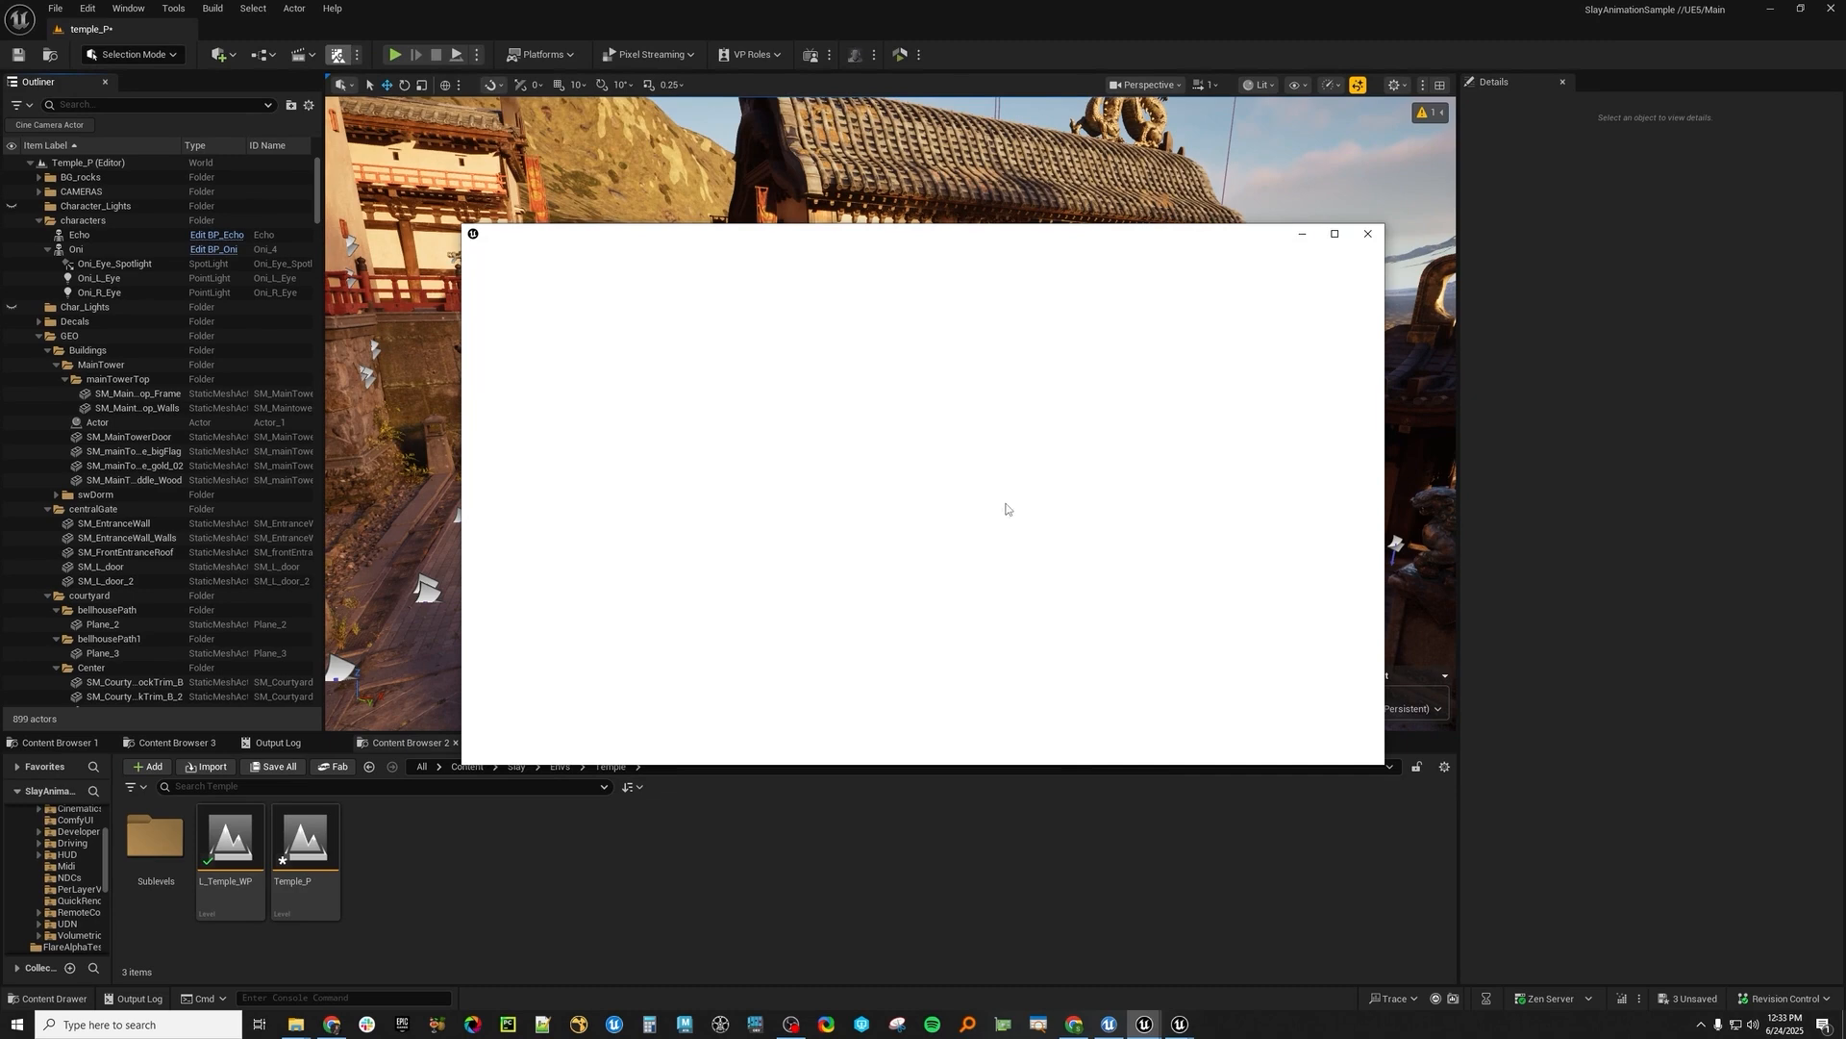
click(394, 54)
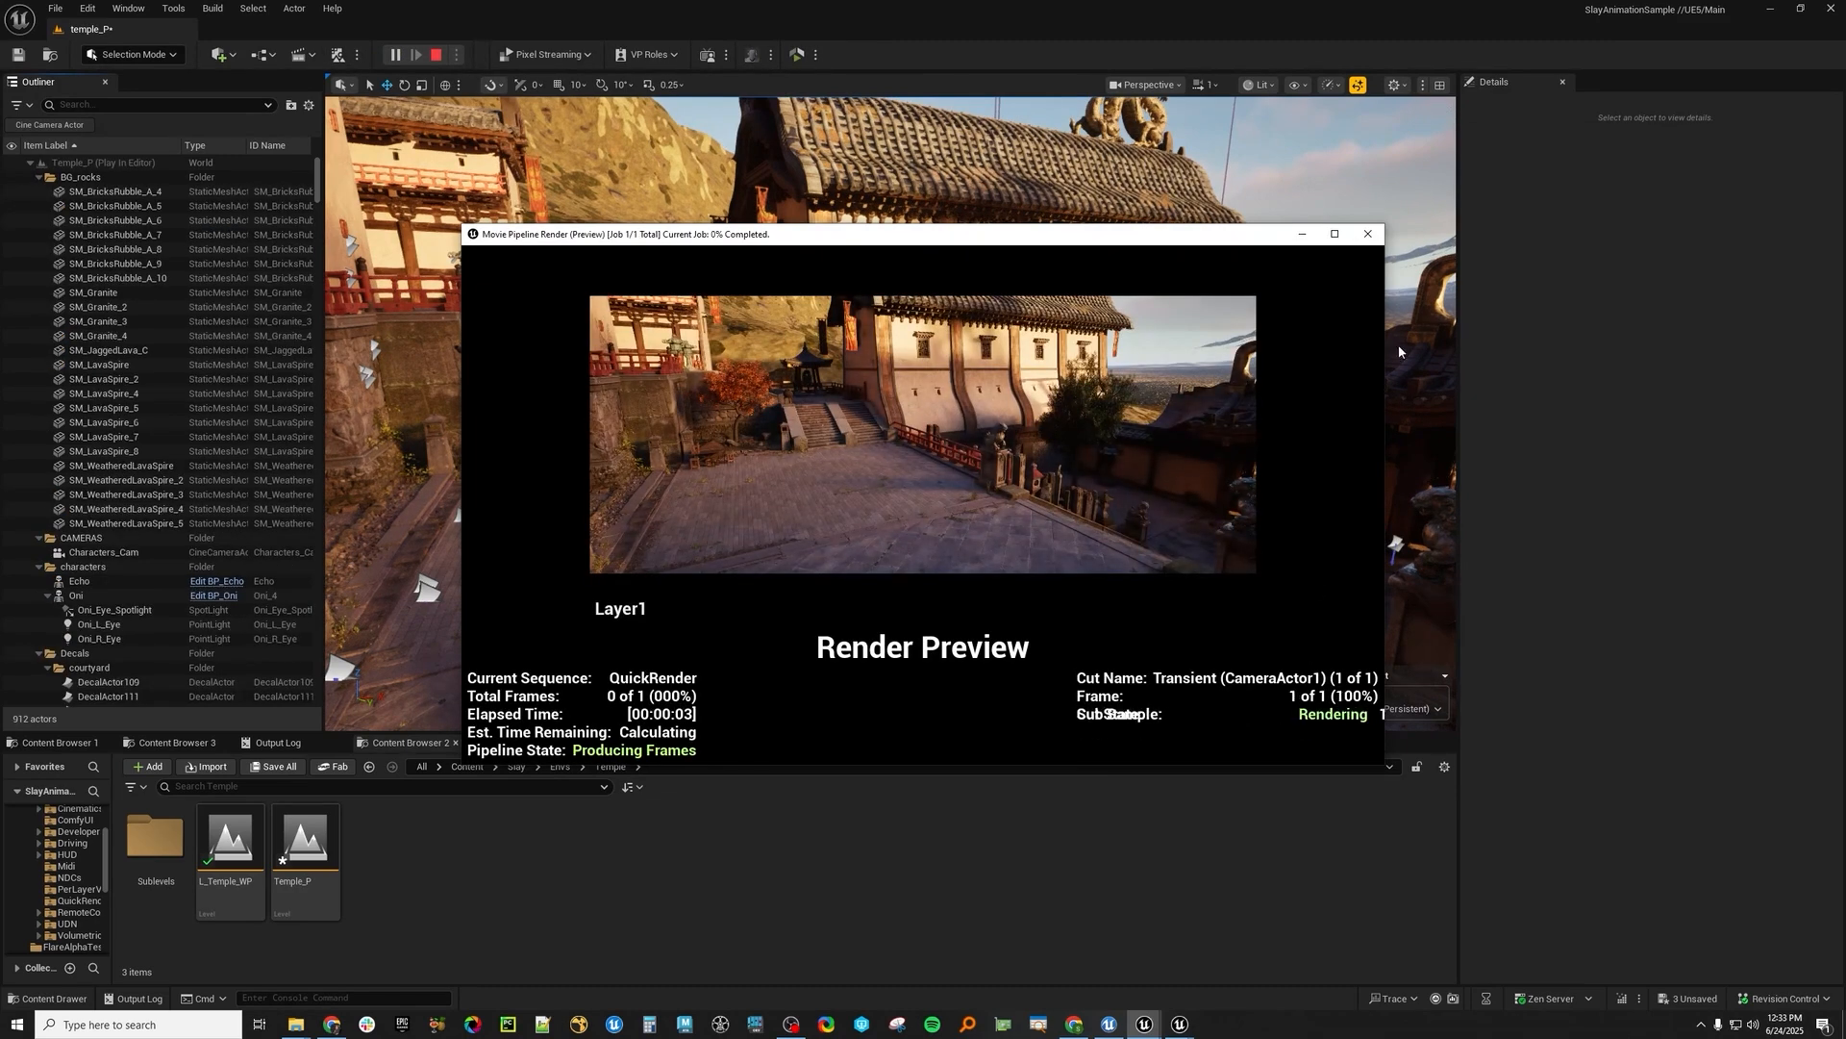
click(1368, 233)
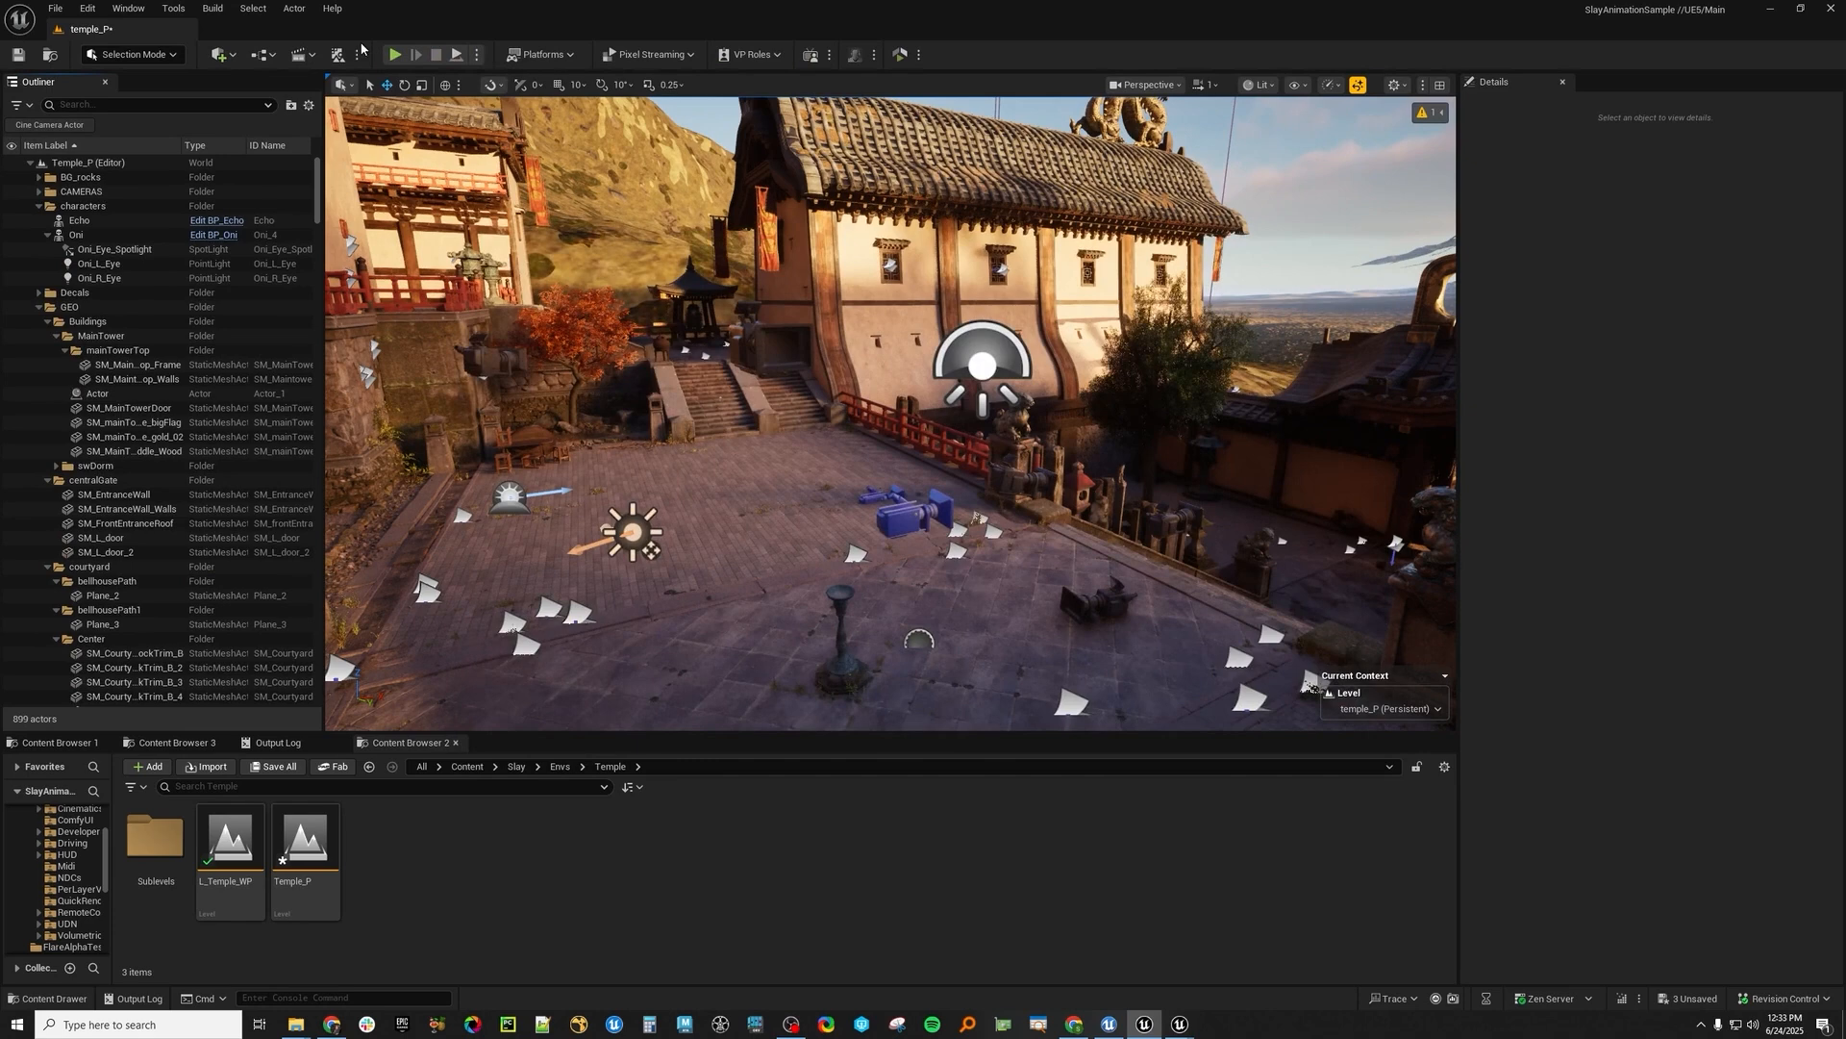
Bring up the Quick Render settings window and review its source modes, keeping Current Viewport (Still)
click(355, 54)
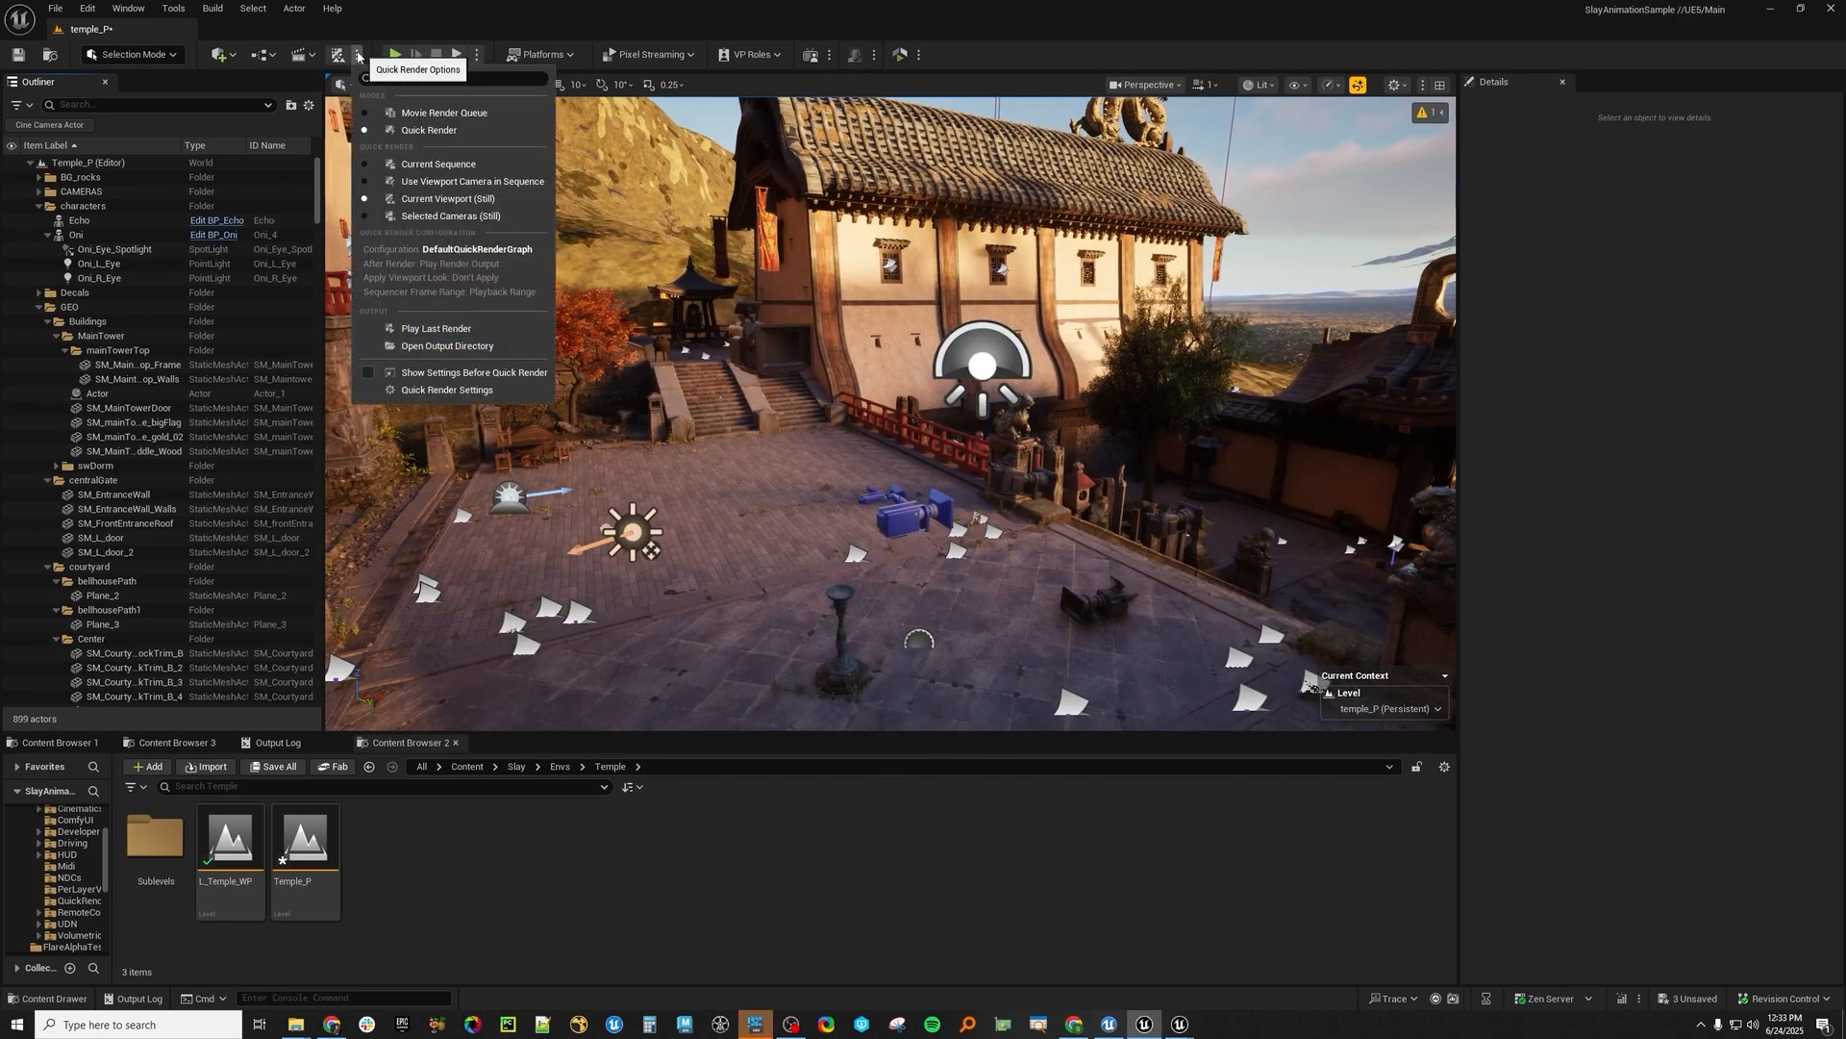
mouse_move(446, 390)
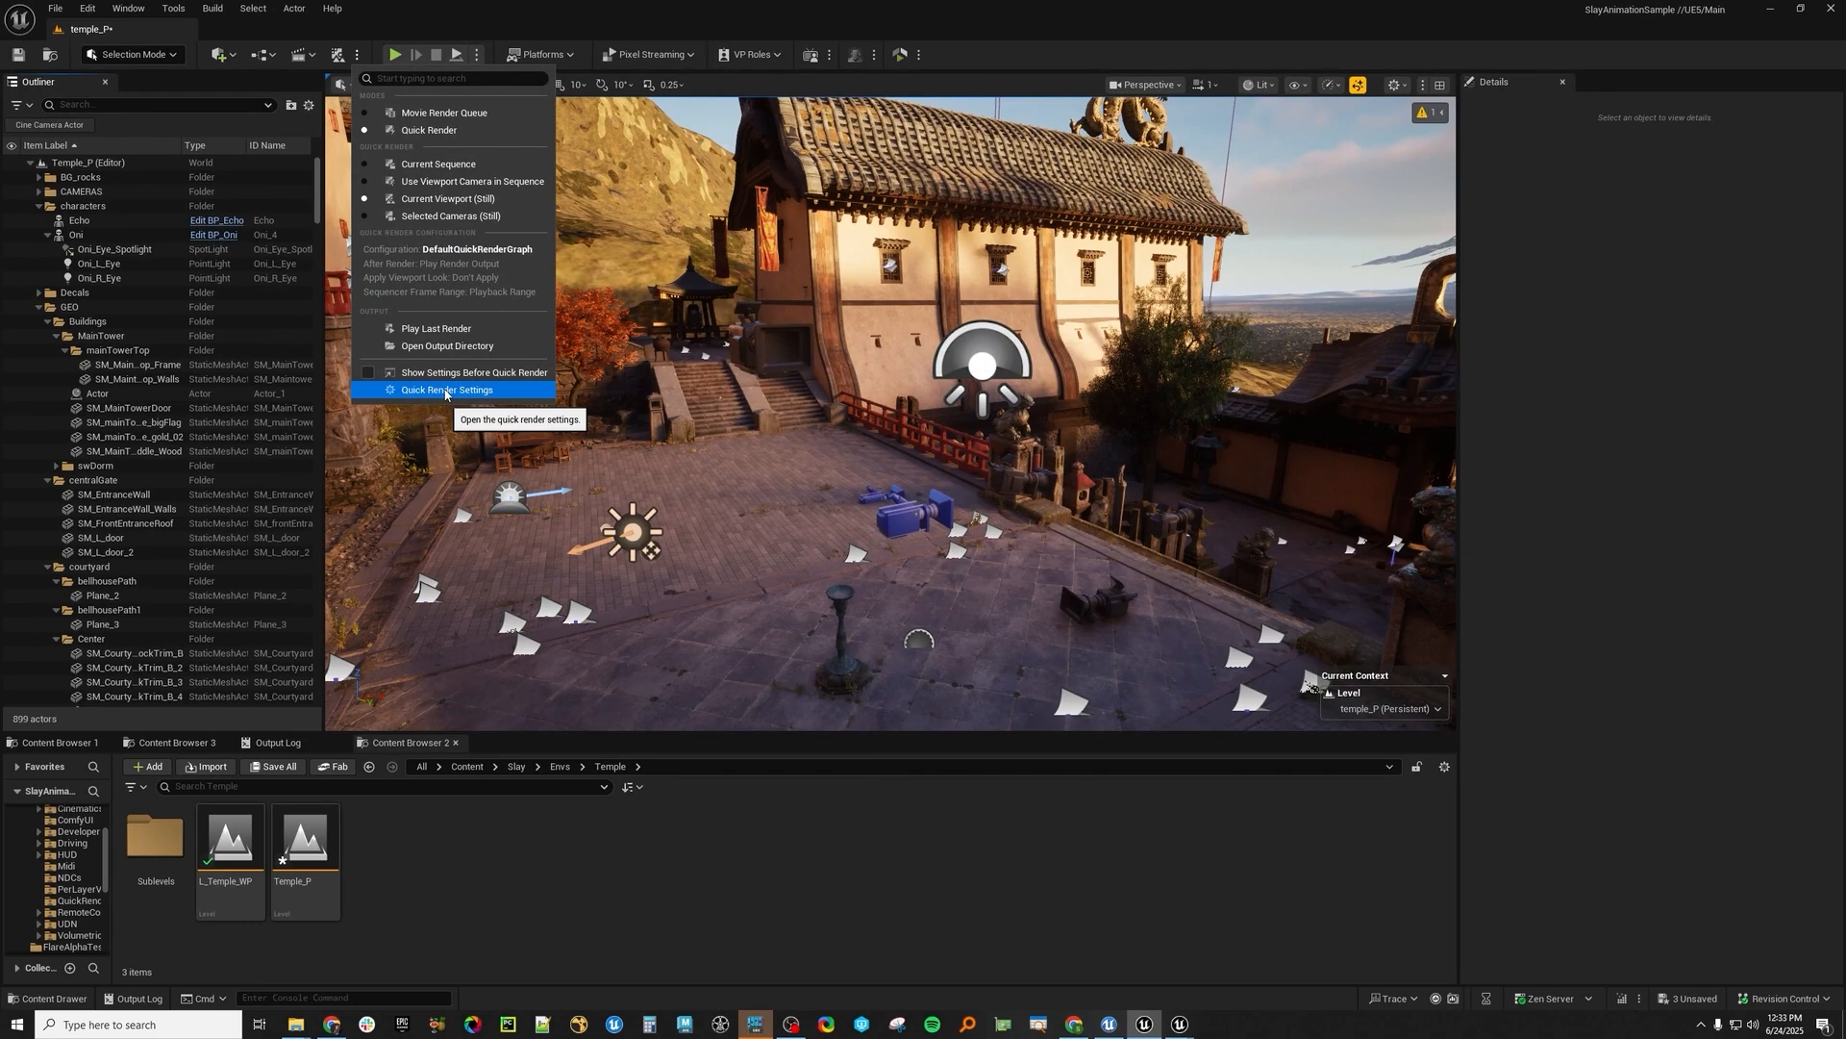
click(447, 389)
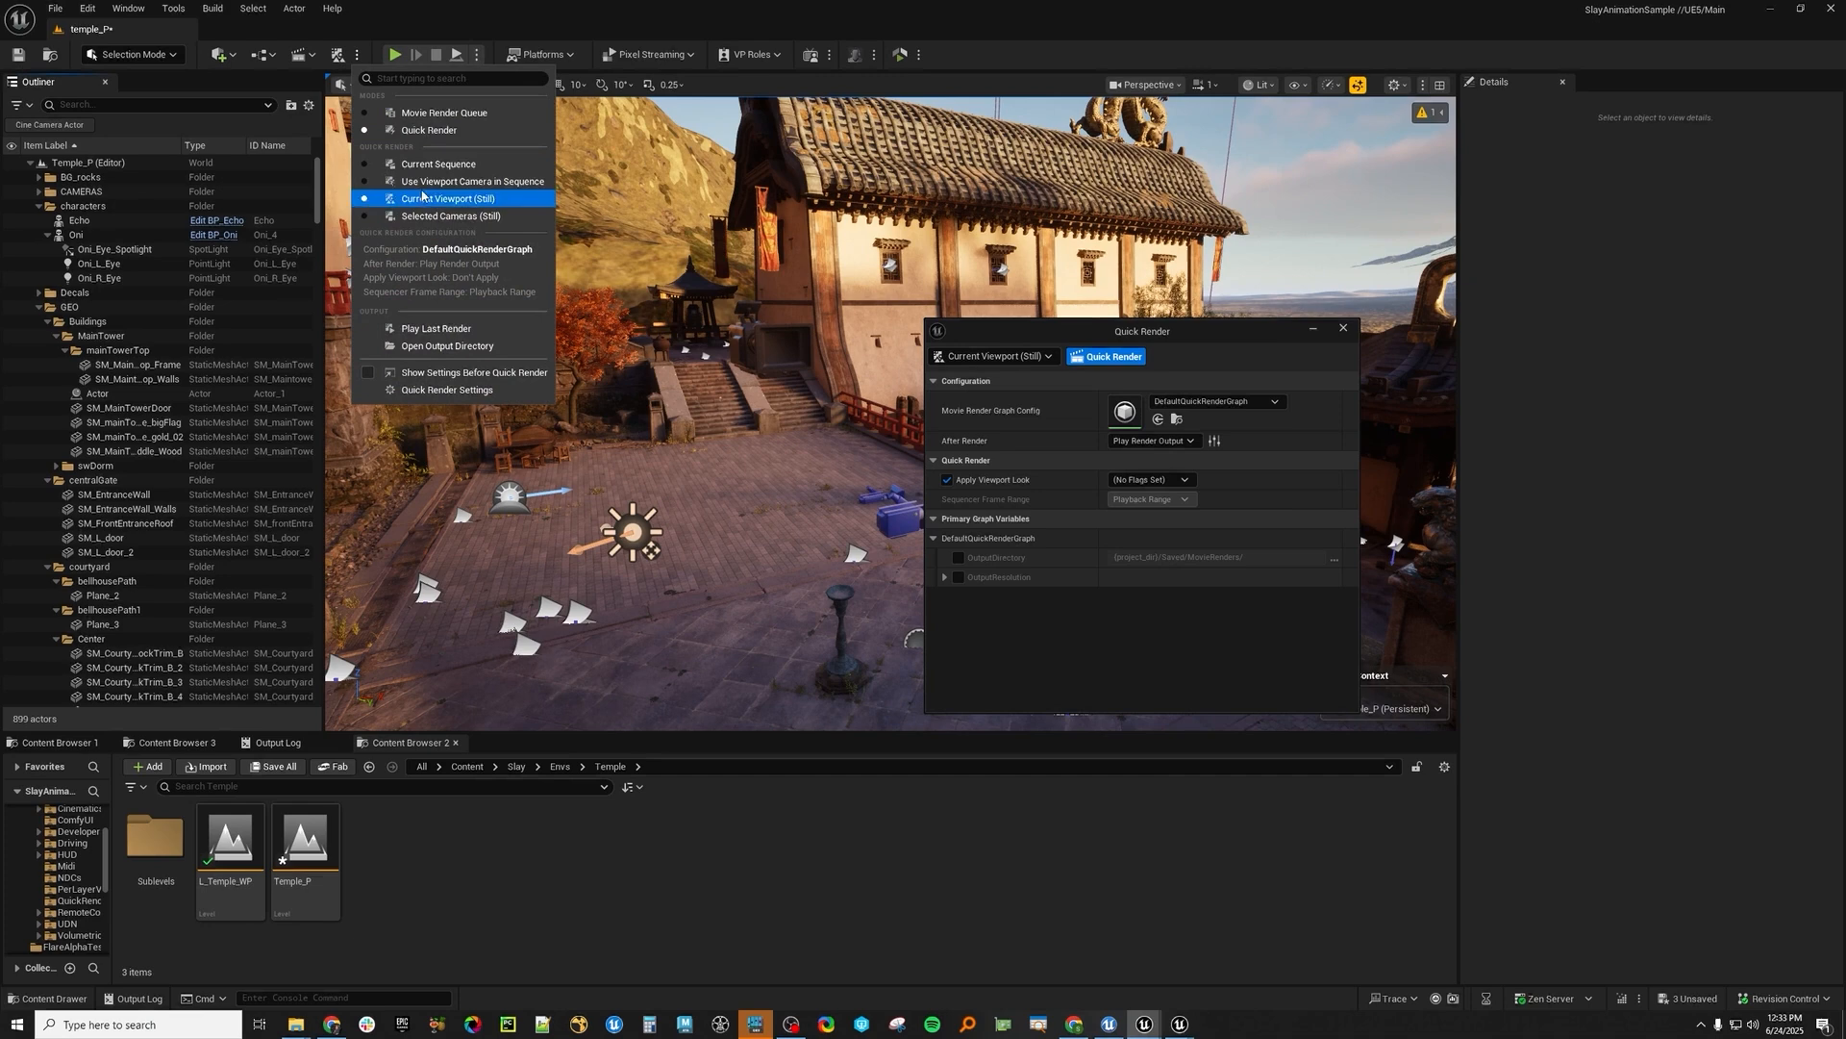
mouse_move(439, 163)
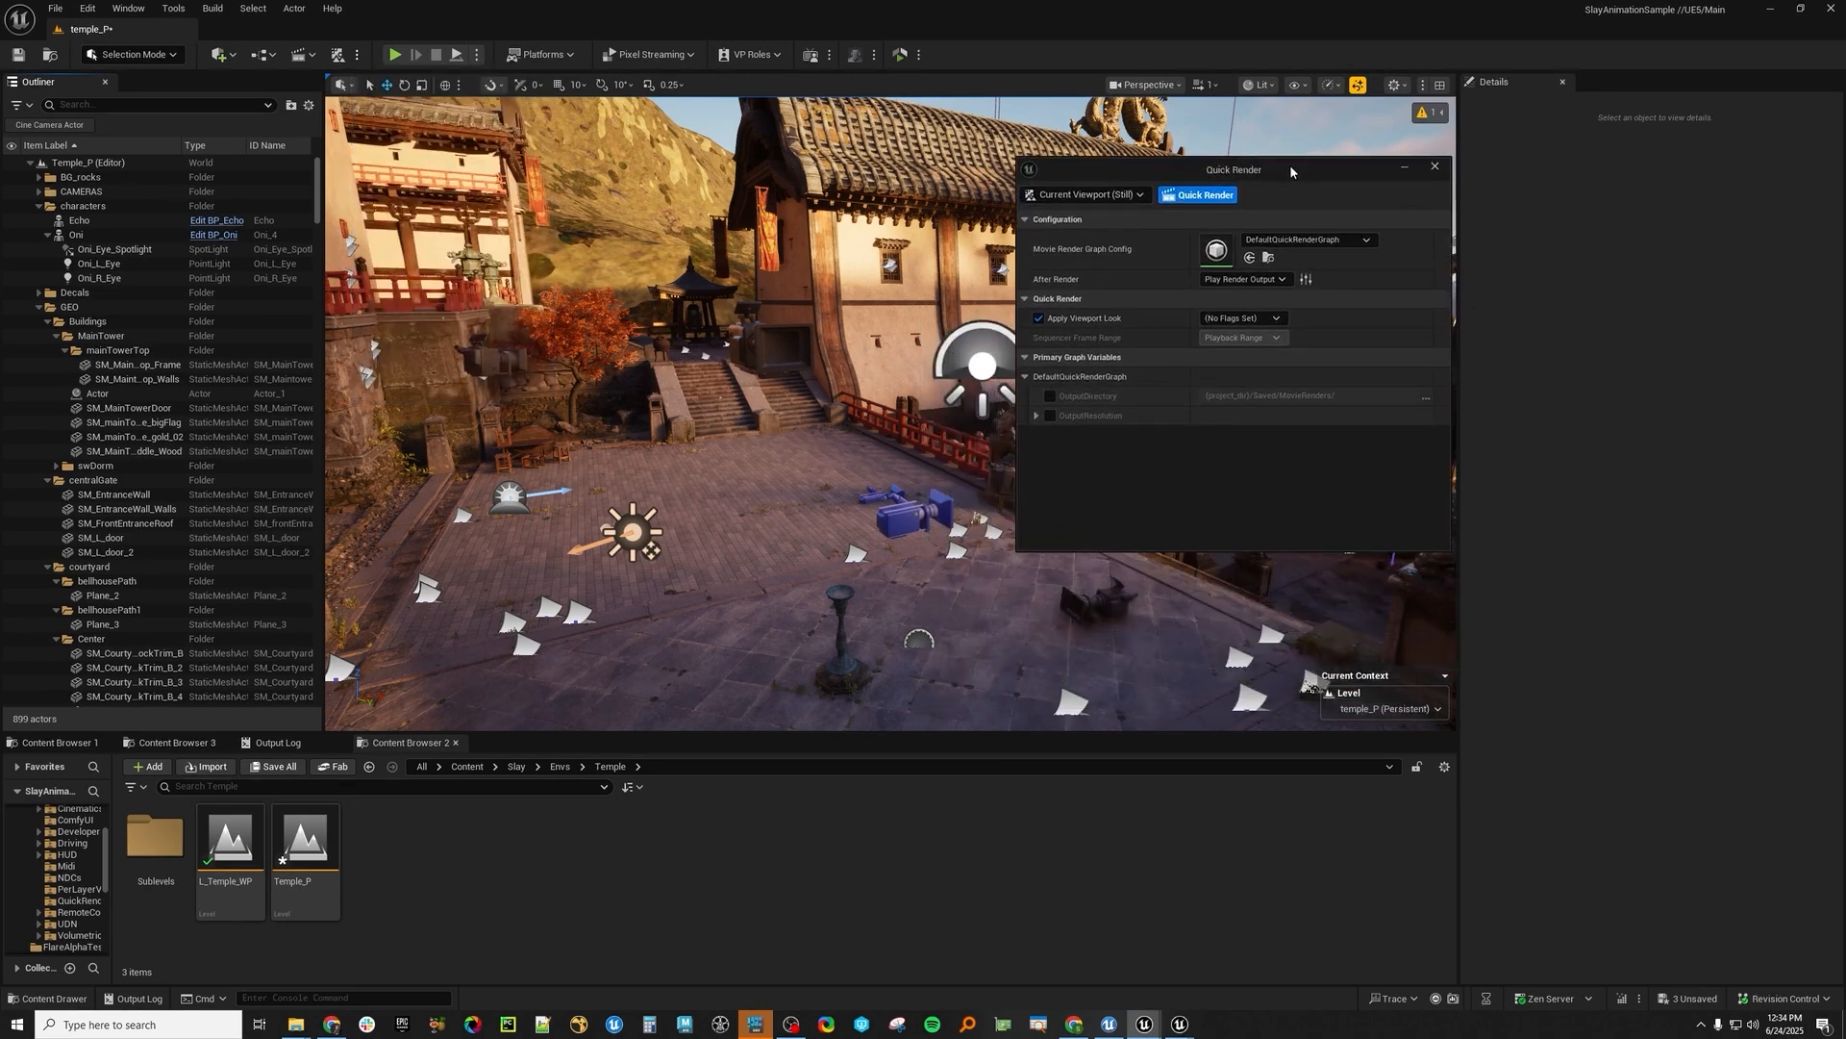
click(1085, 194)
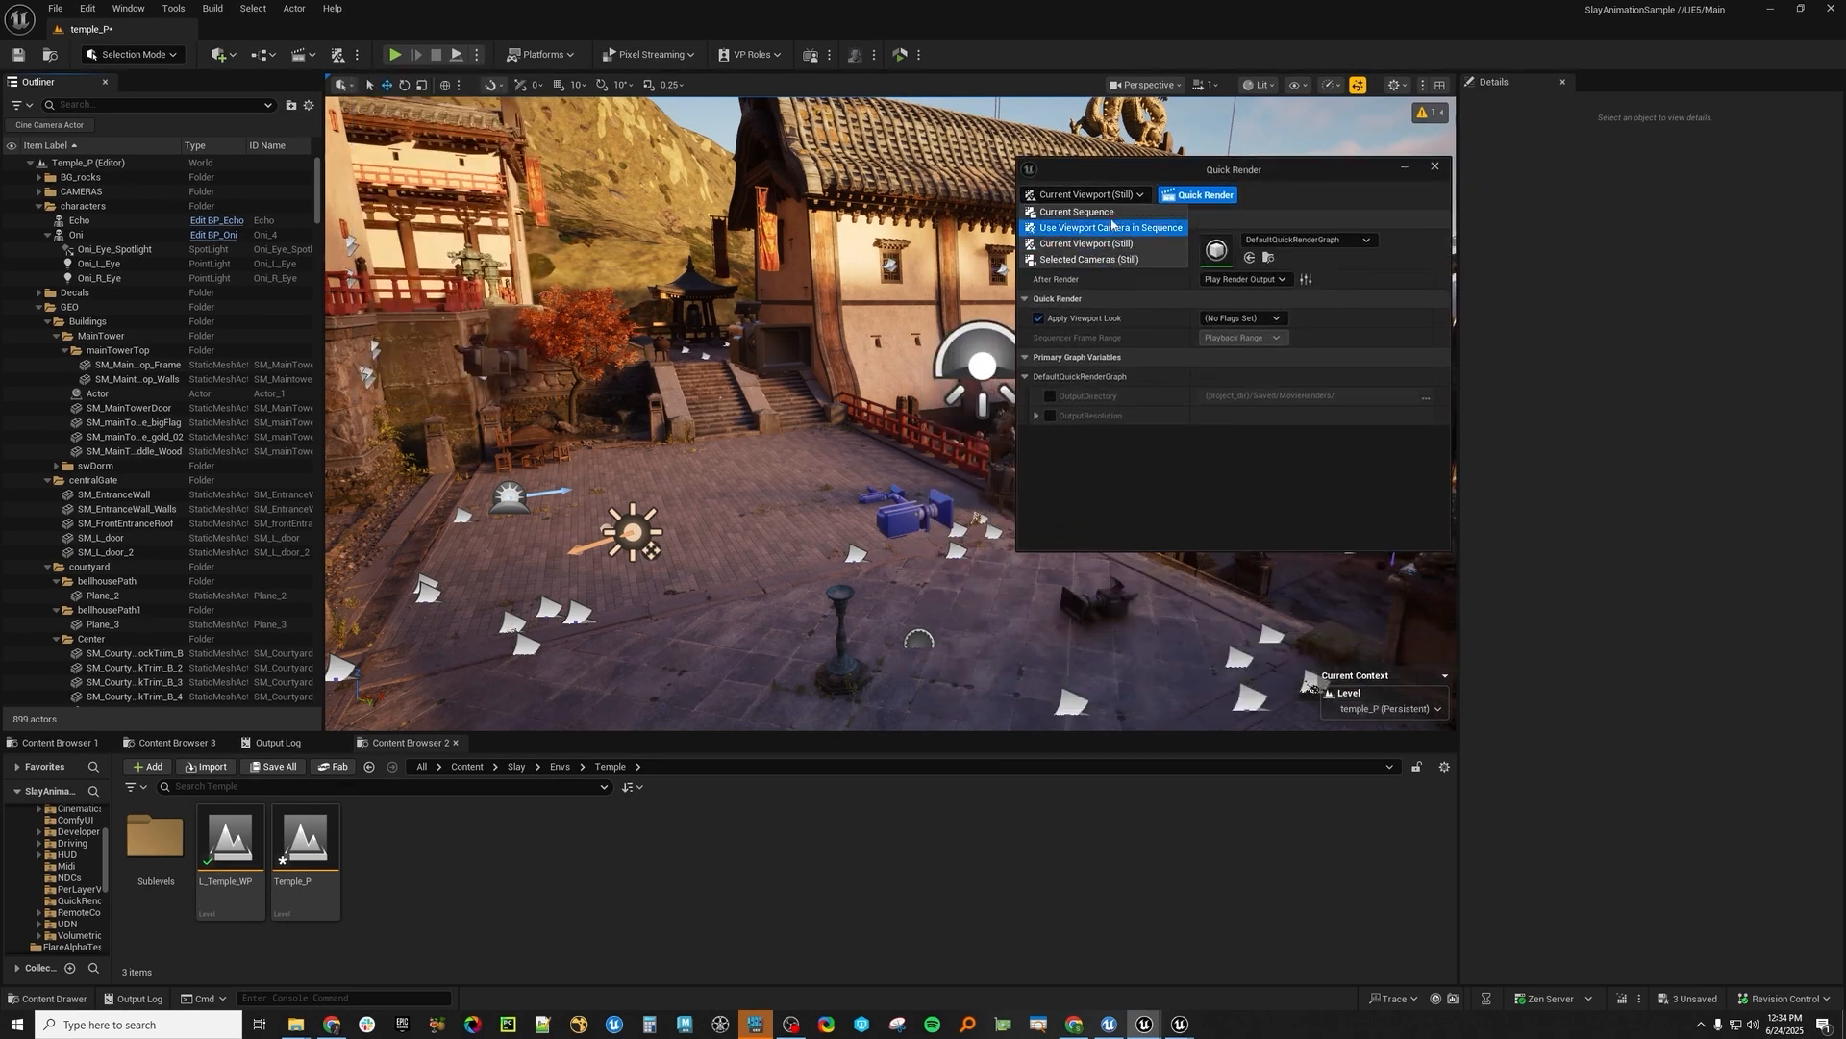
mouse_move(1086, 243)
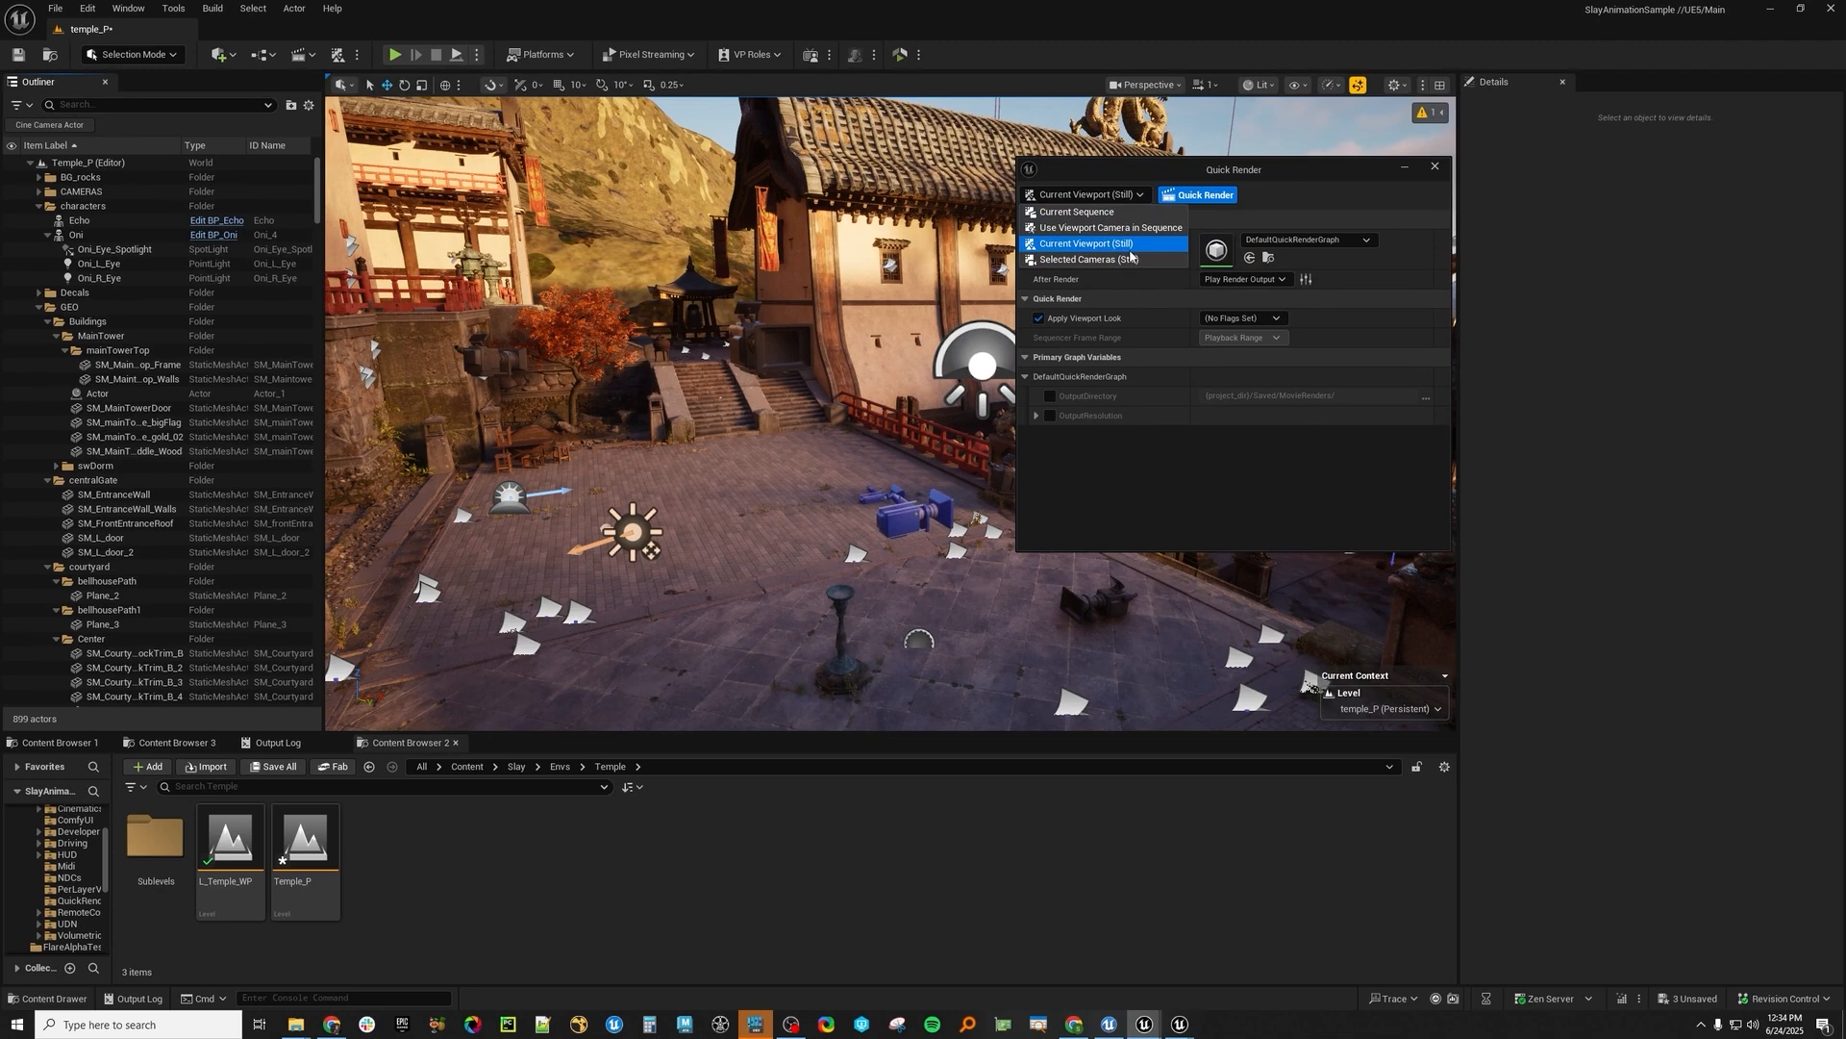
mouse_move(1107, 227)
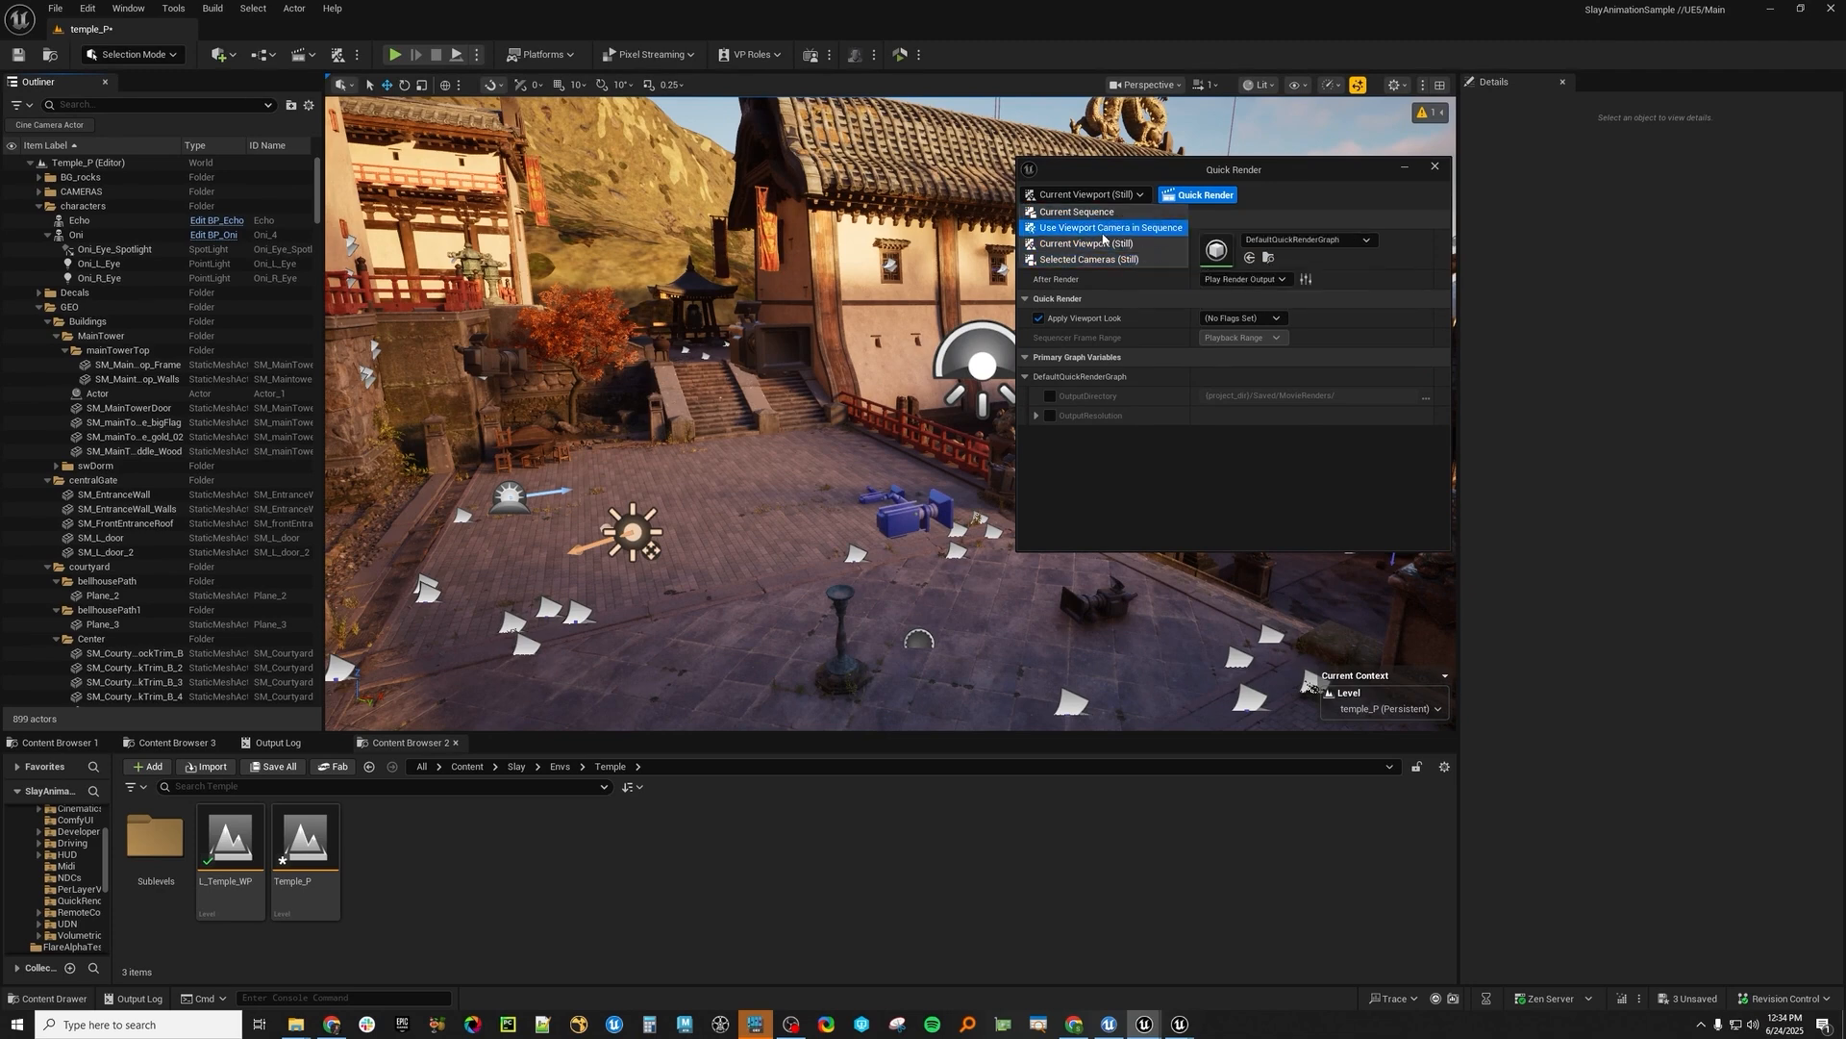
mouse_move(1107, 226)
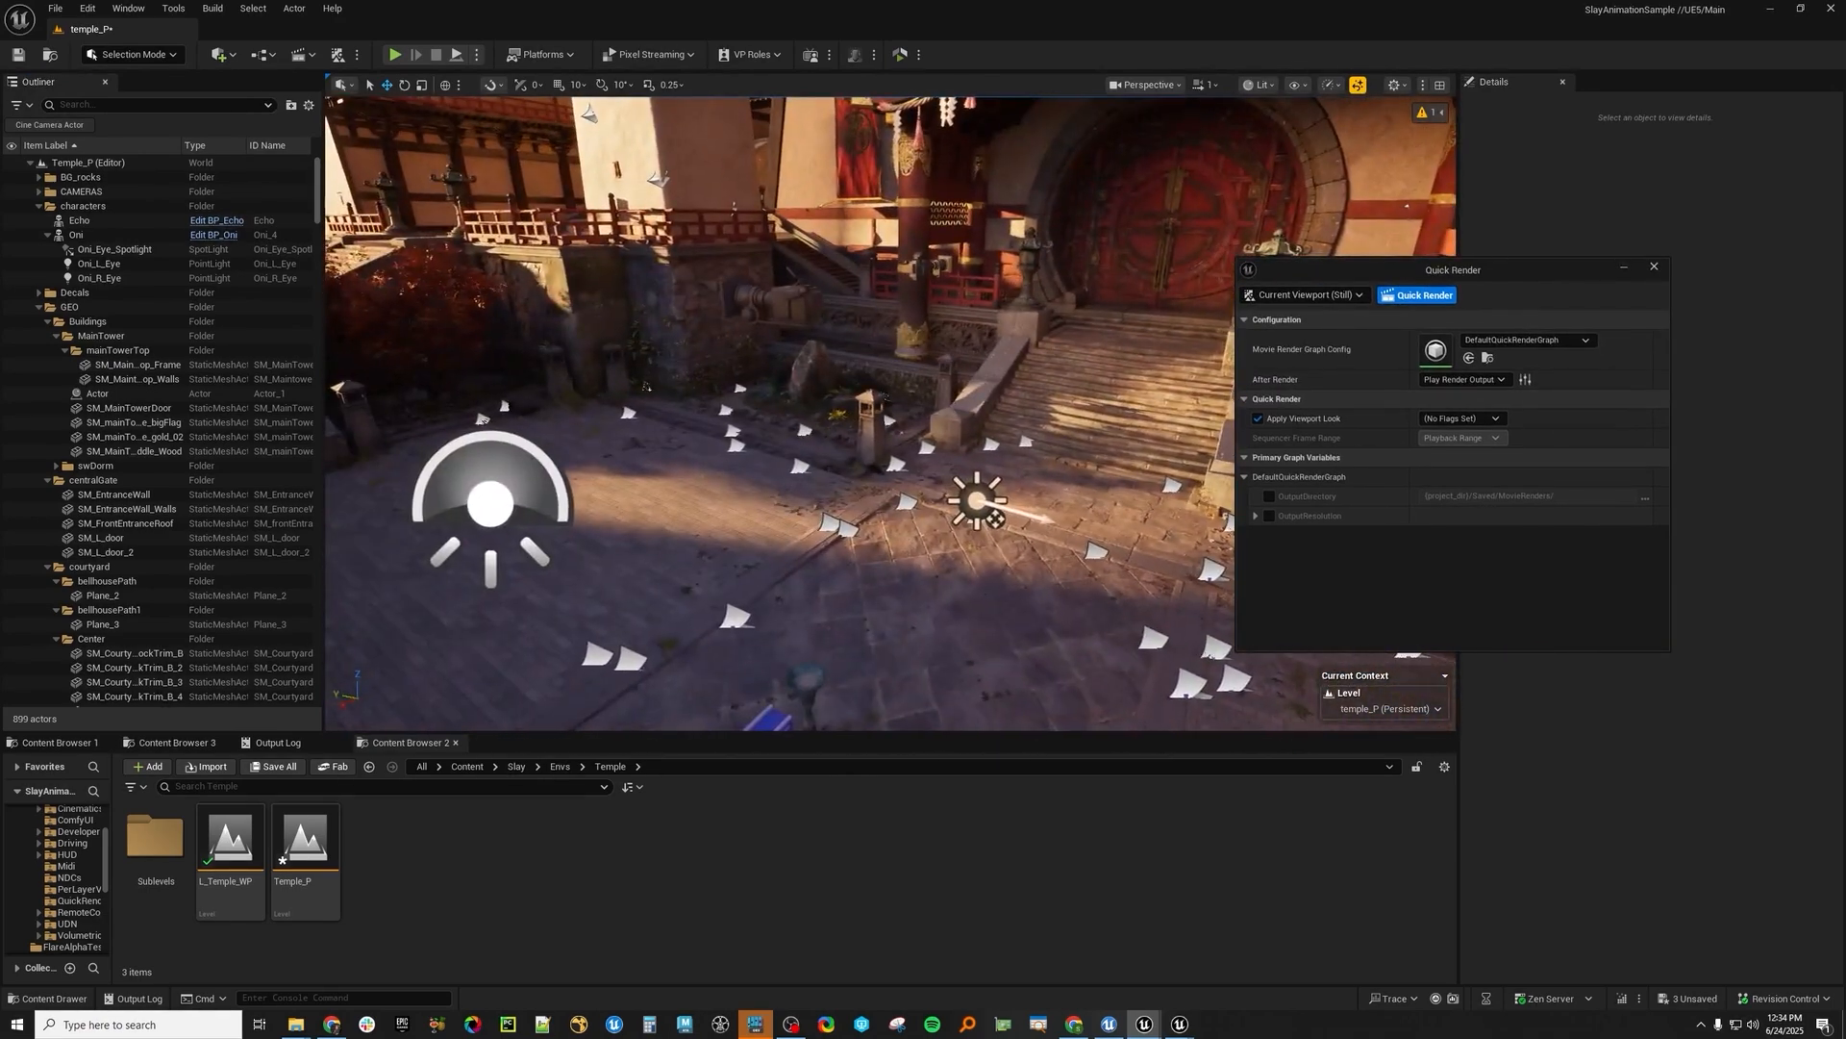
Run a Quick Render still of the stone stairs view so the frame plays in RV
click(1419, 294)
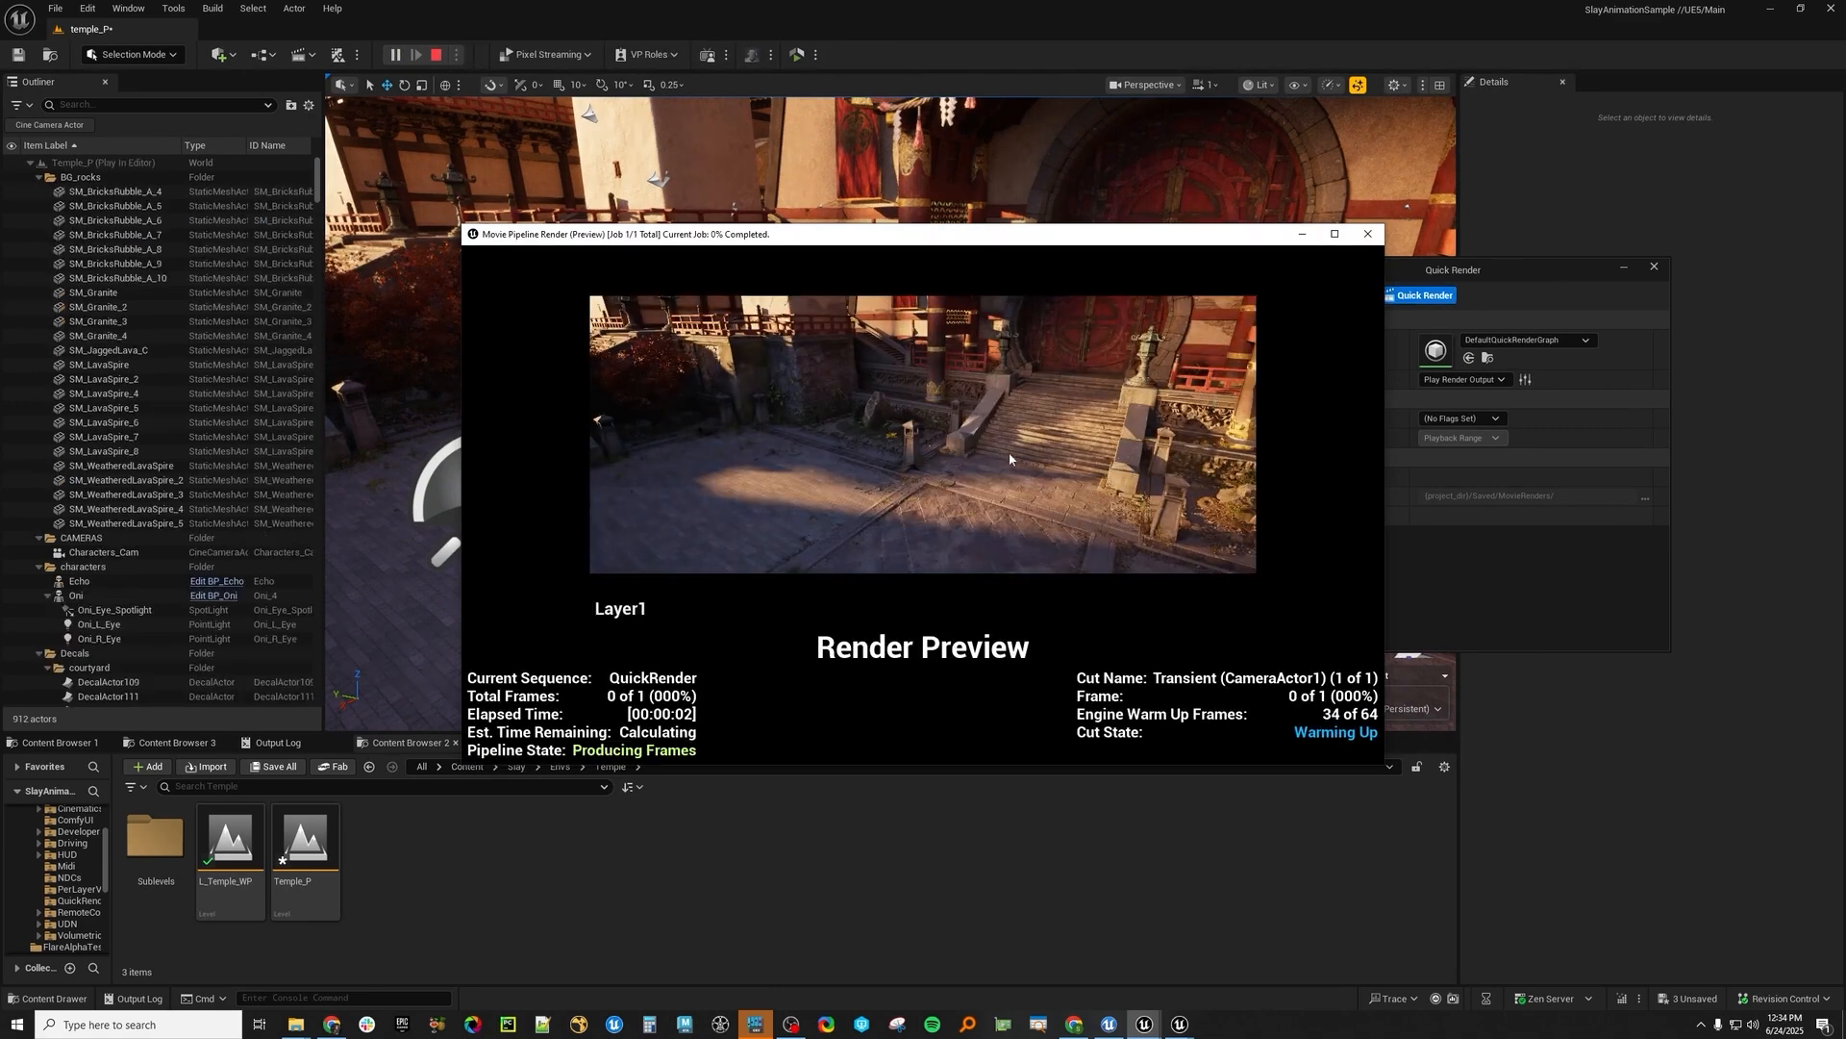
click(1365, 232)
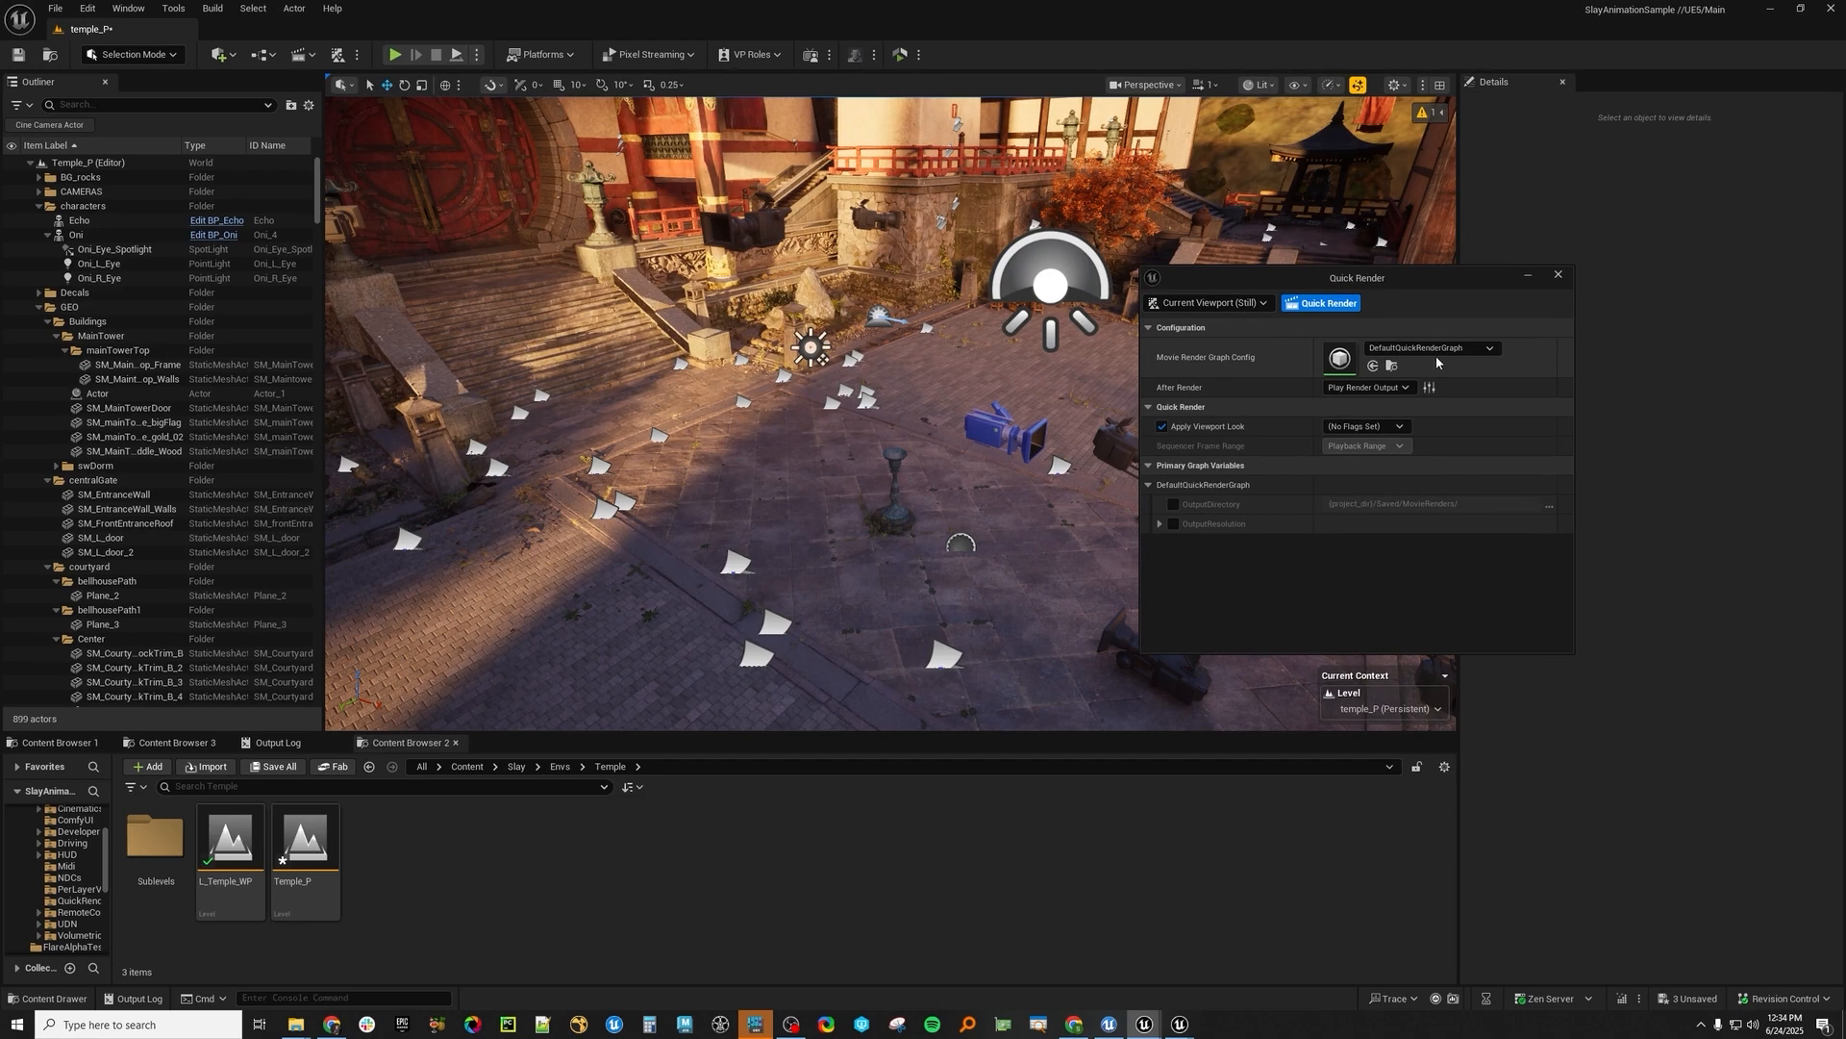
mouse_move(1428, 348)
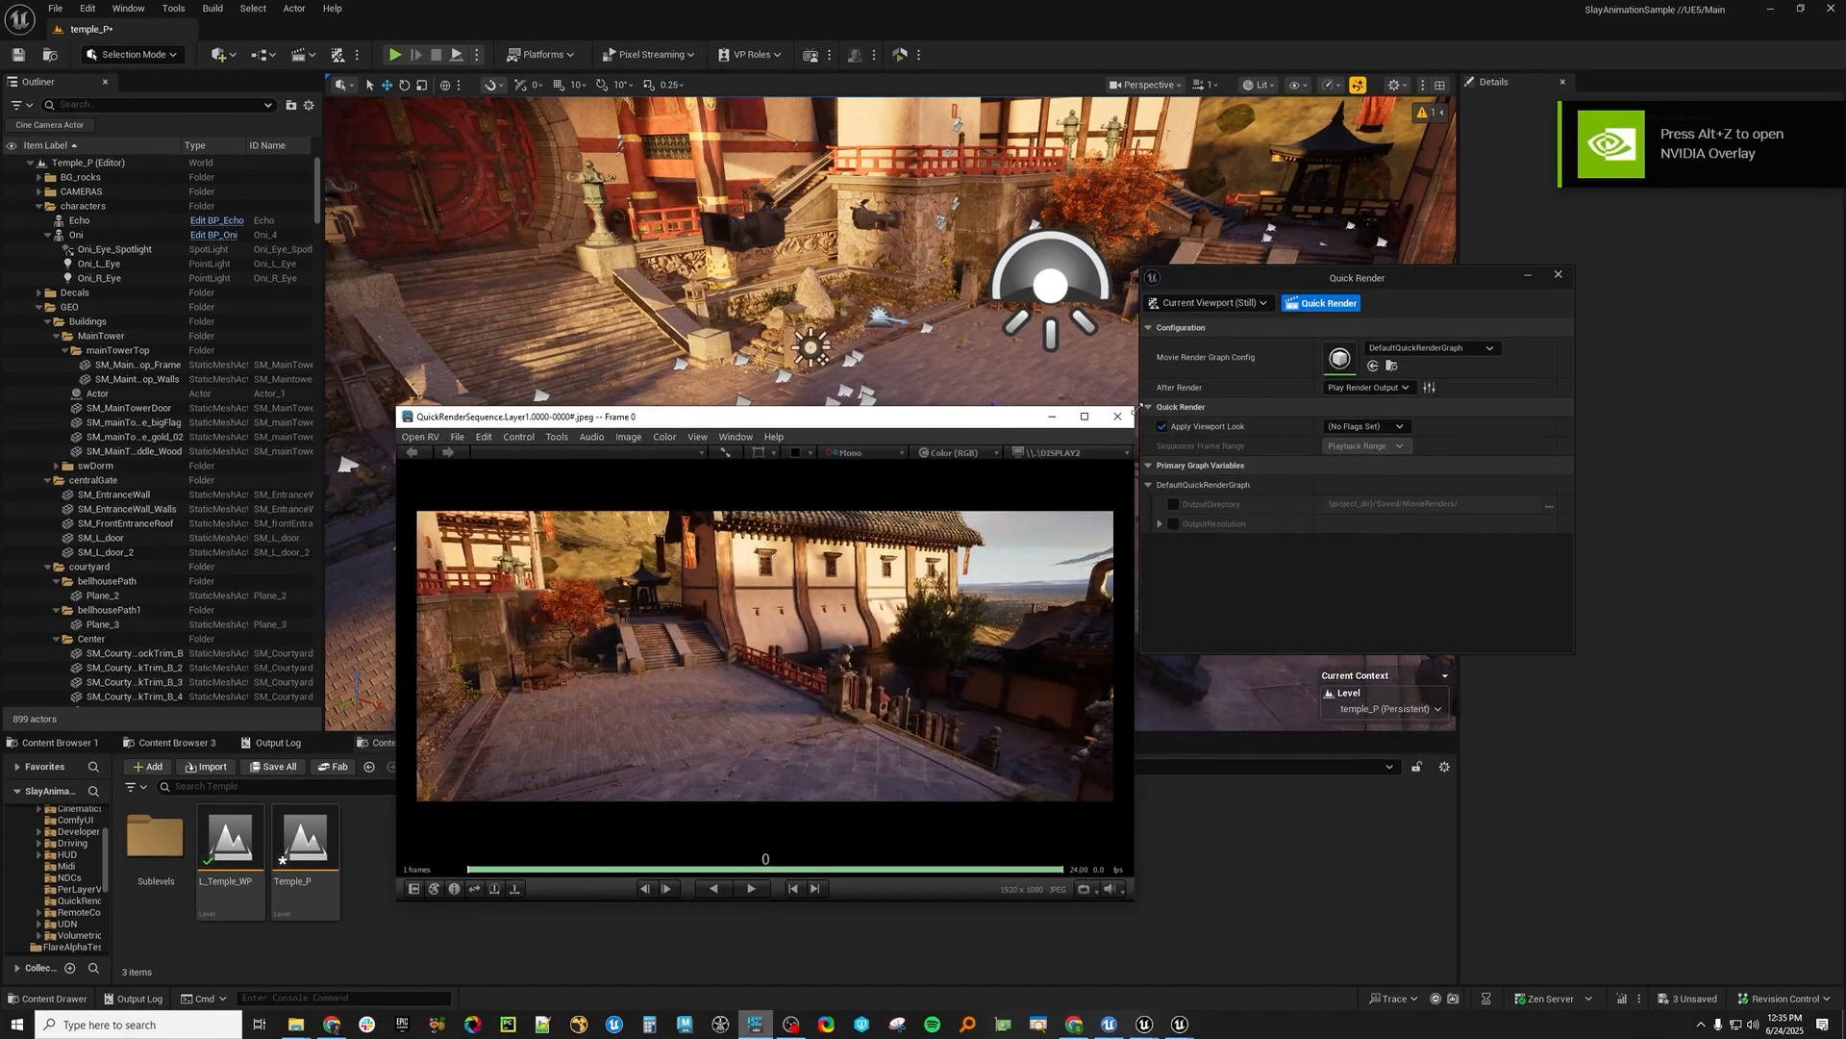
Close RV, render the courtyard still again, check the frame in RV and close it
click(1116, 415)
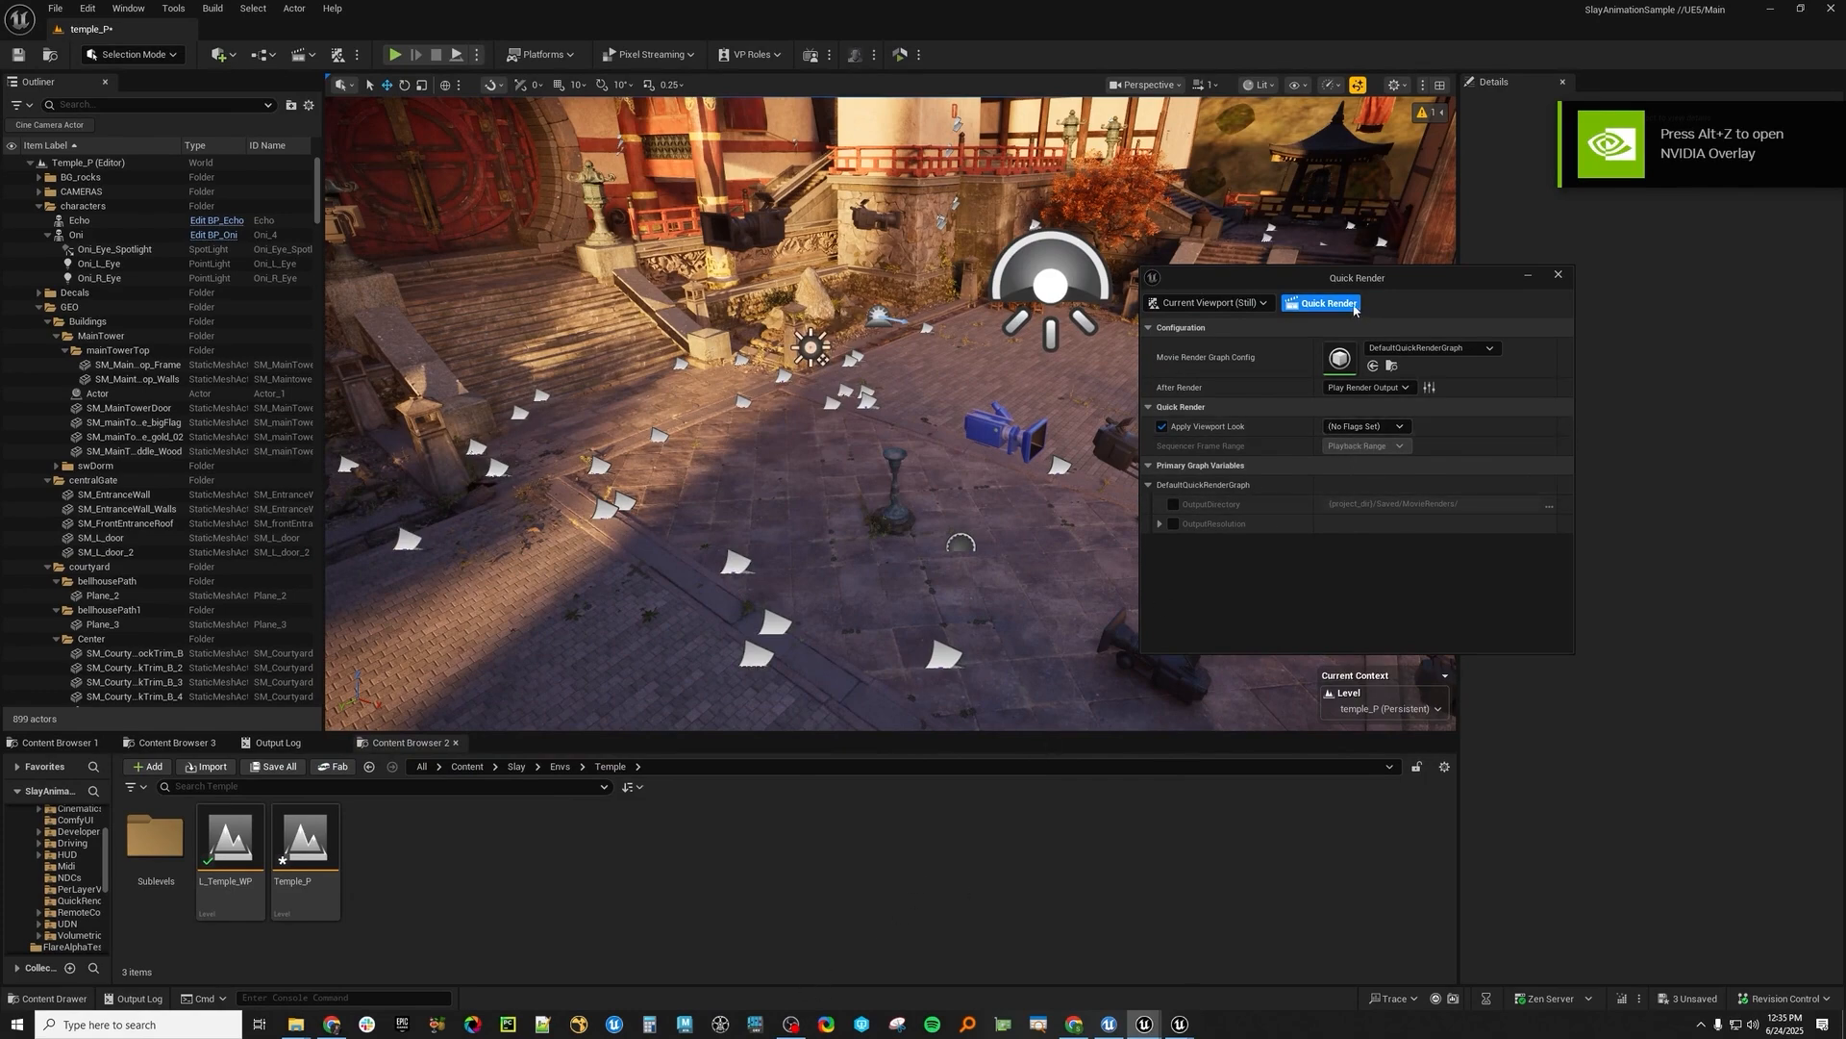
click(1323, 302)
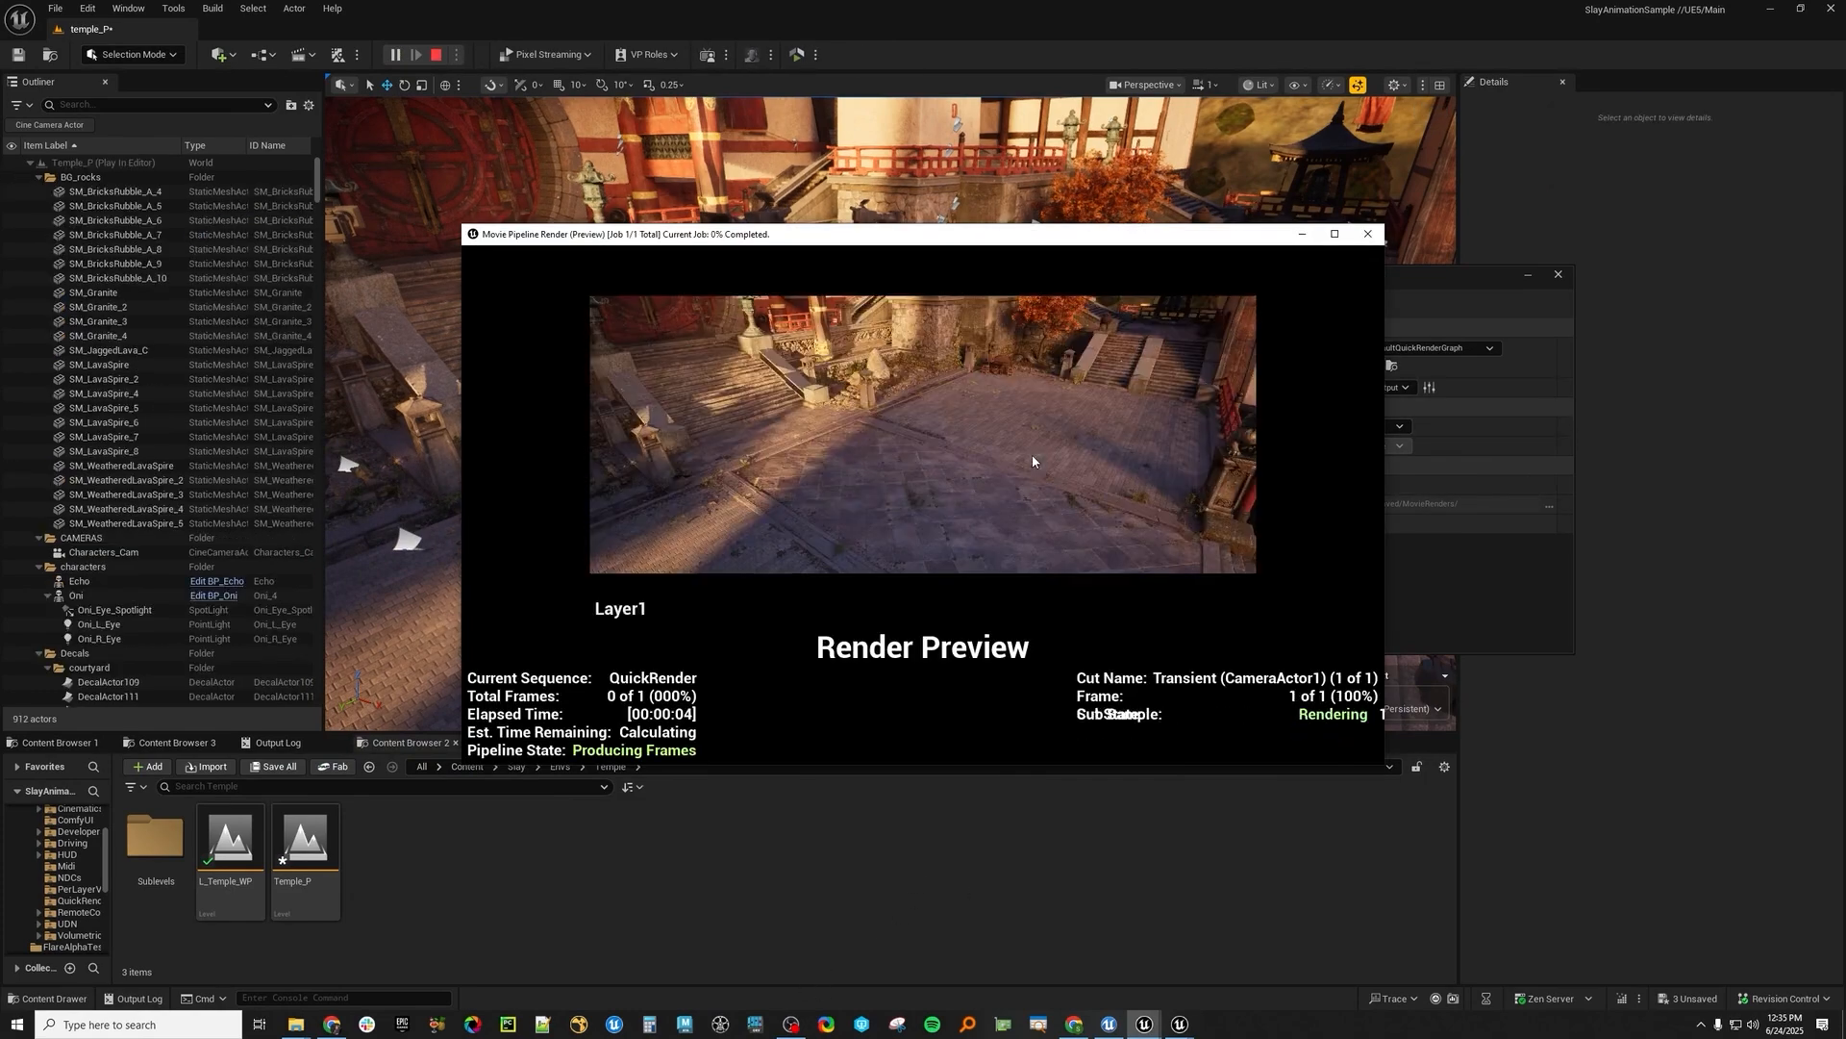
click(1367, 233)
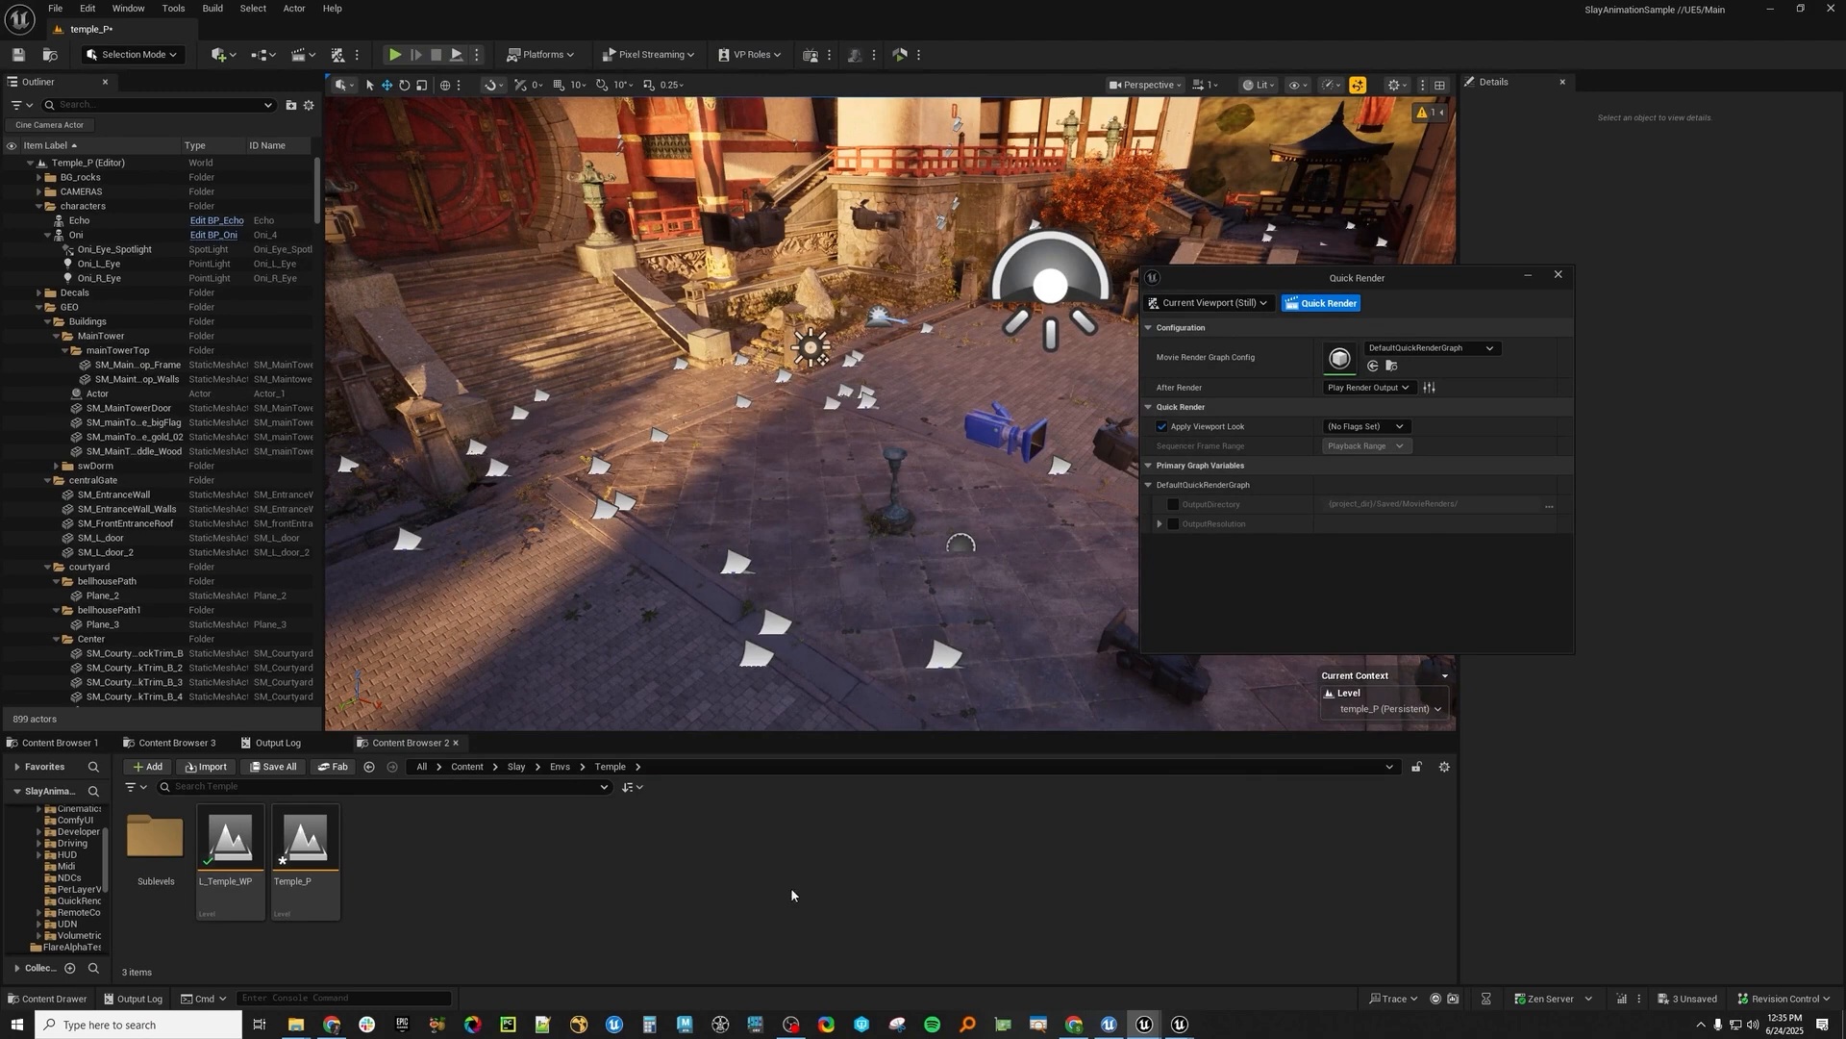
click(1320, 303)
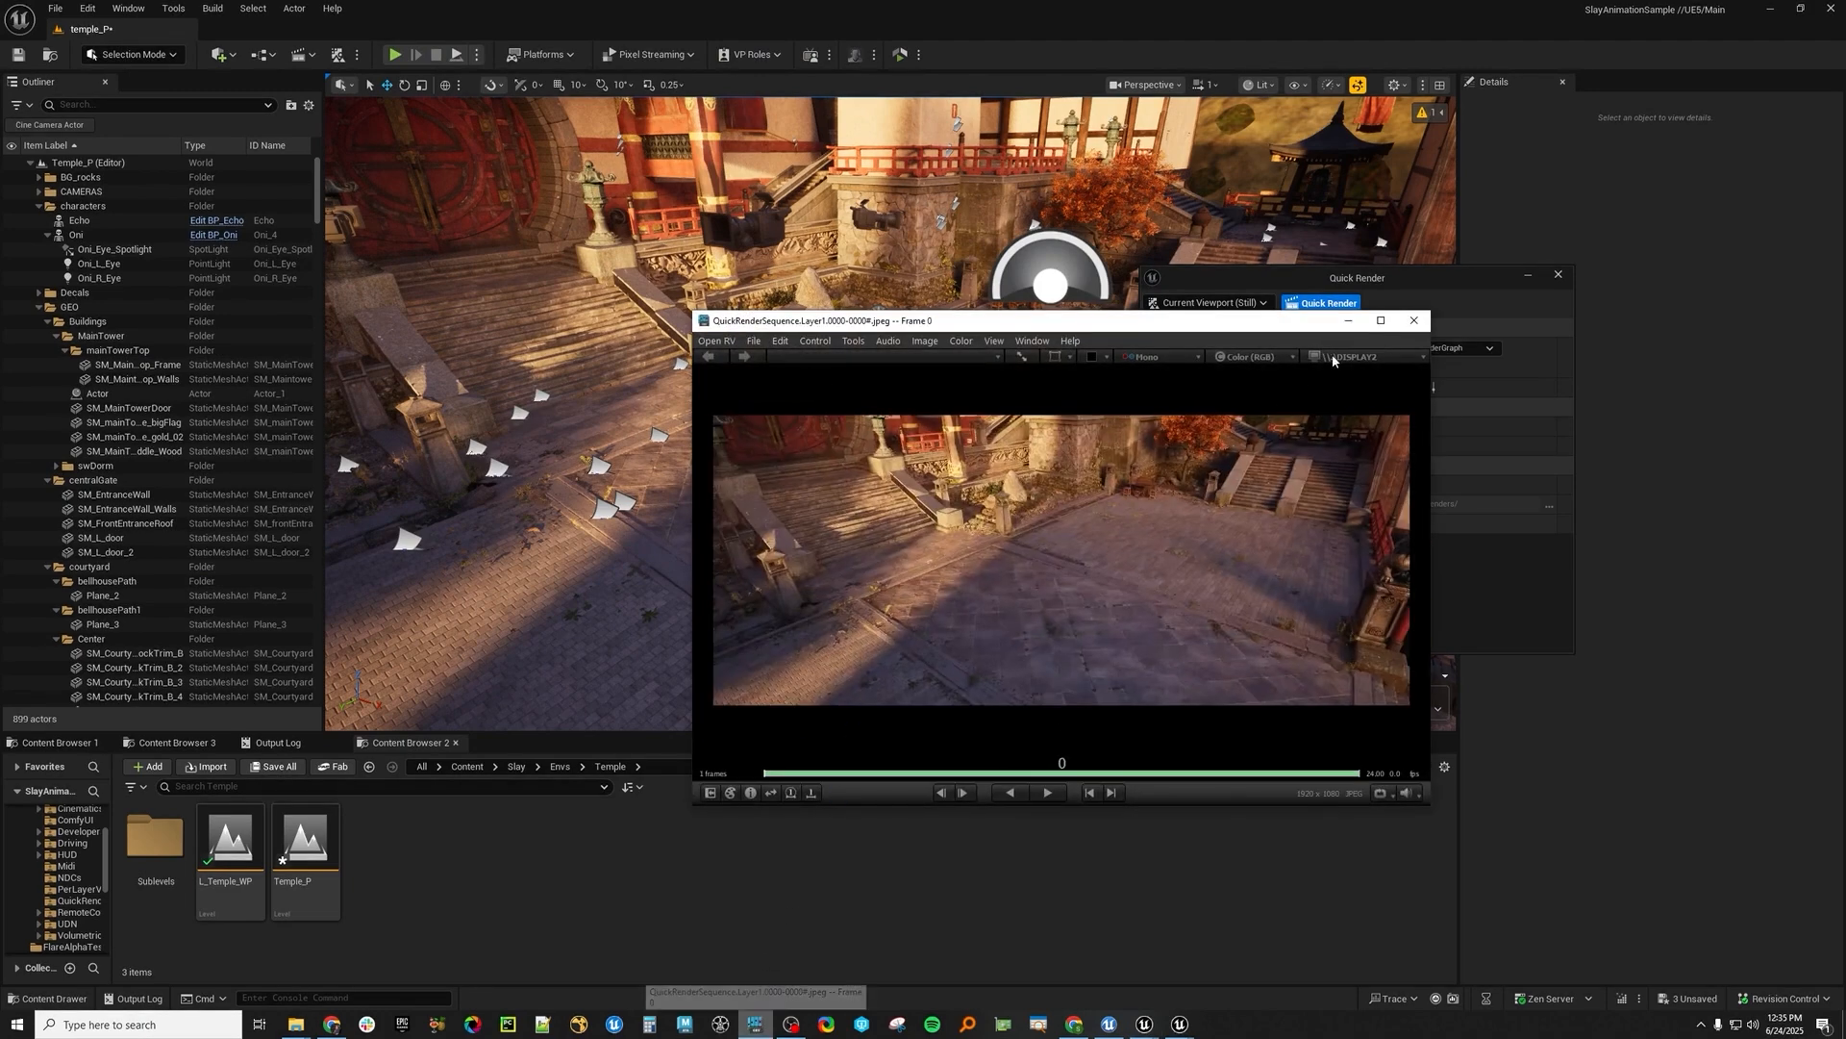
click(1411, 319)
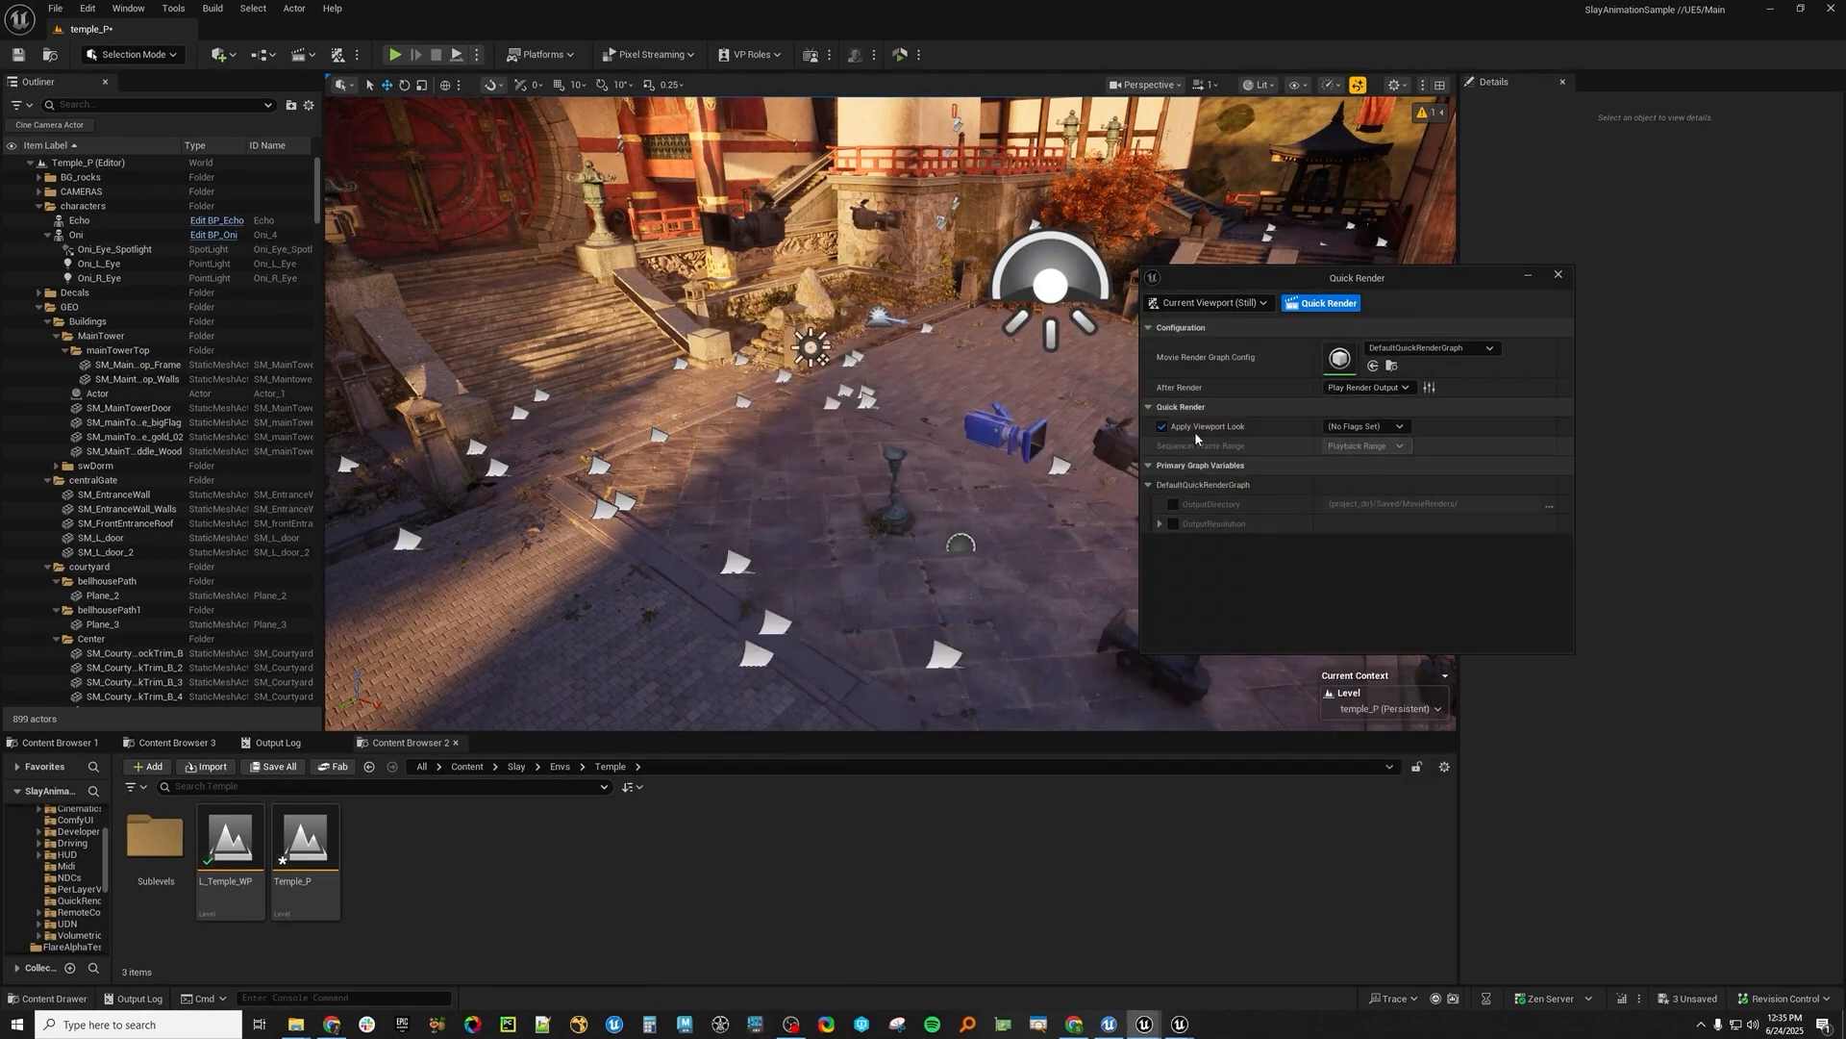
Open the DefaultQuickRenderGraph config in its graph editor
click(1161, 425)
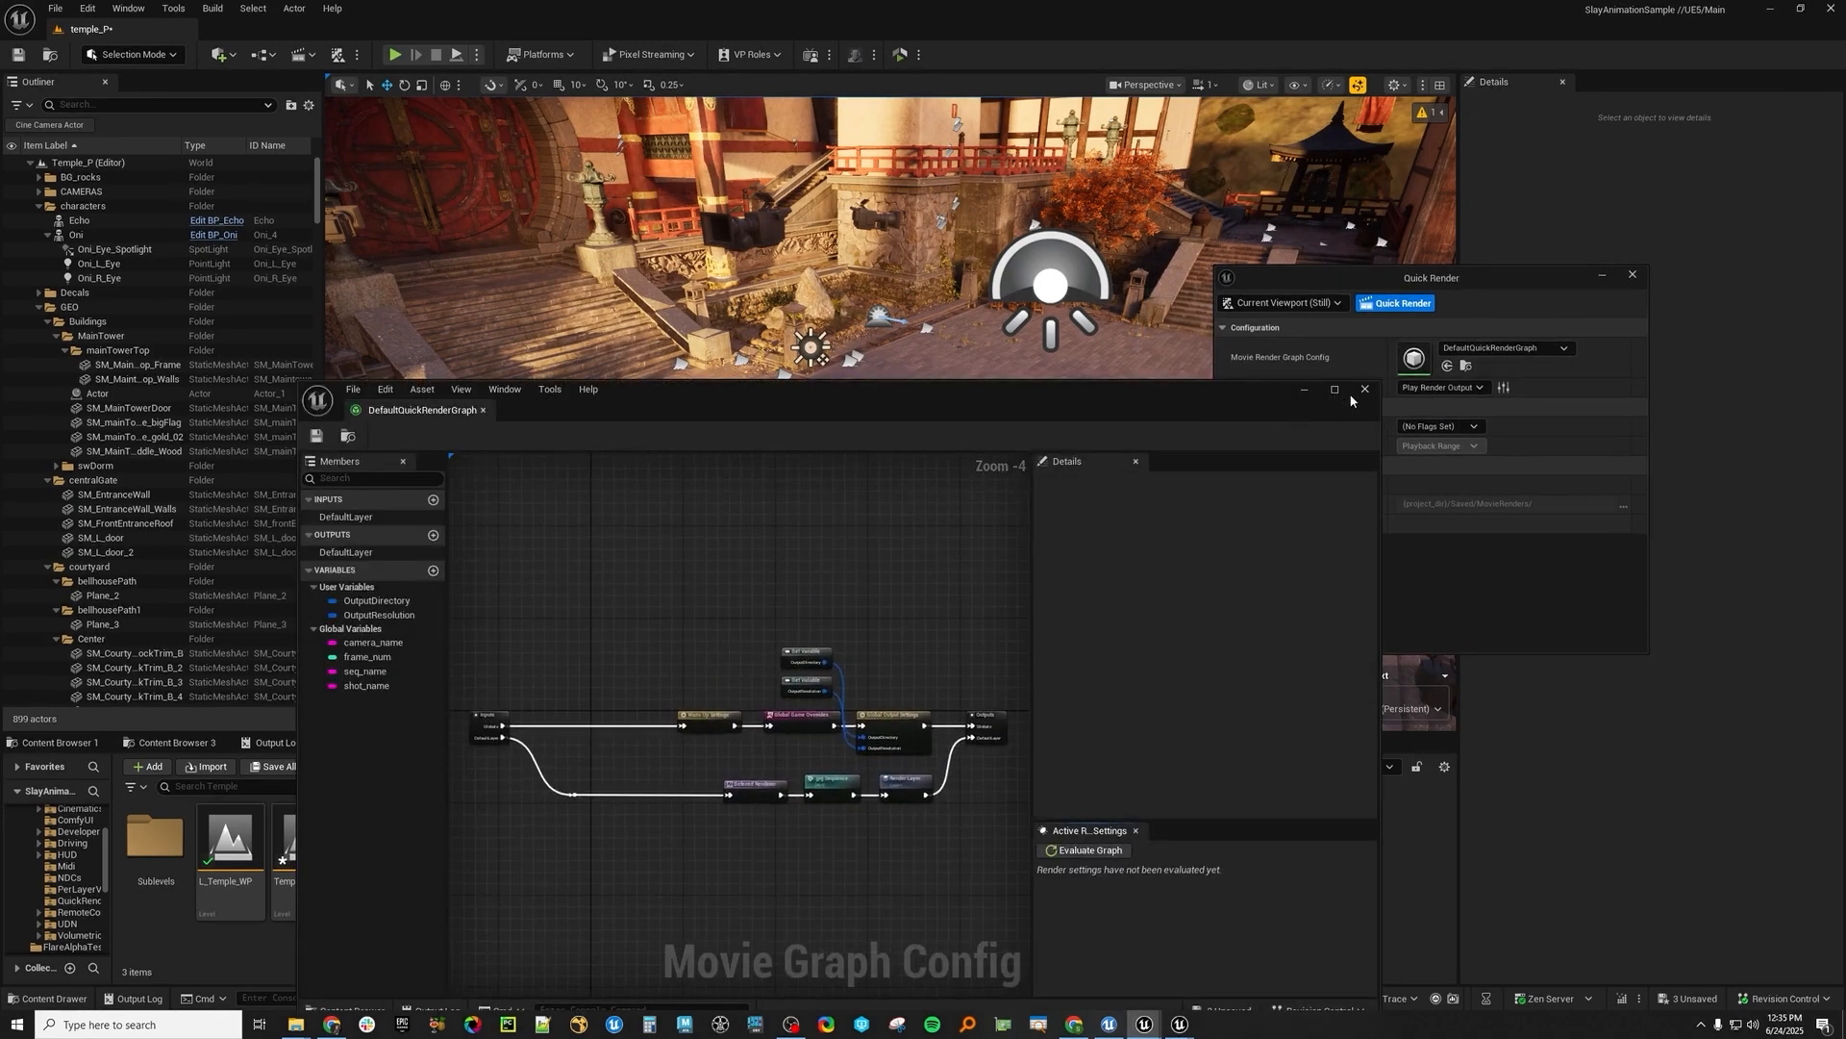
Create a Movie Render Graph Config named ShaunMRG in the QuickRender folder as the Quick Render graph
click(1364, 389)
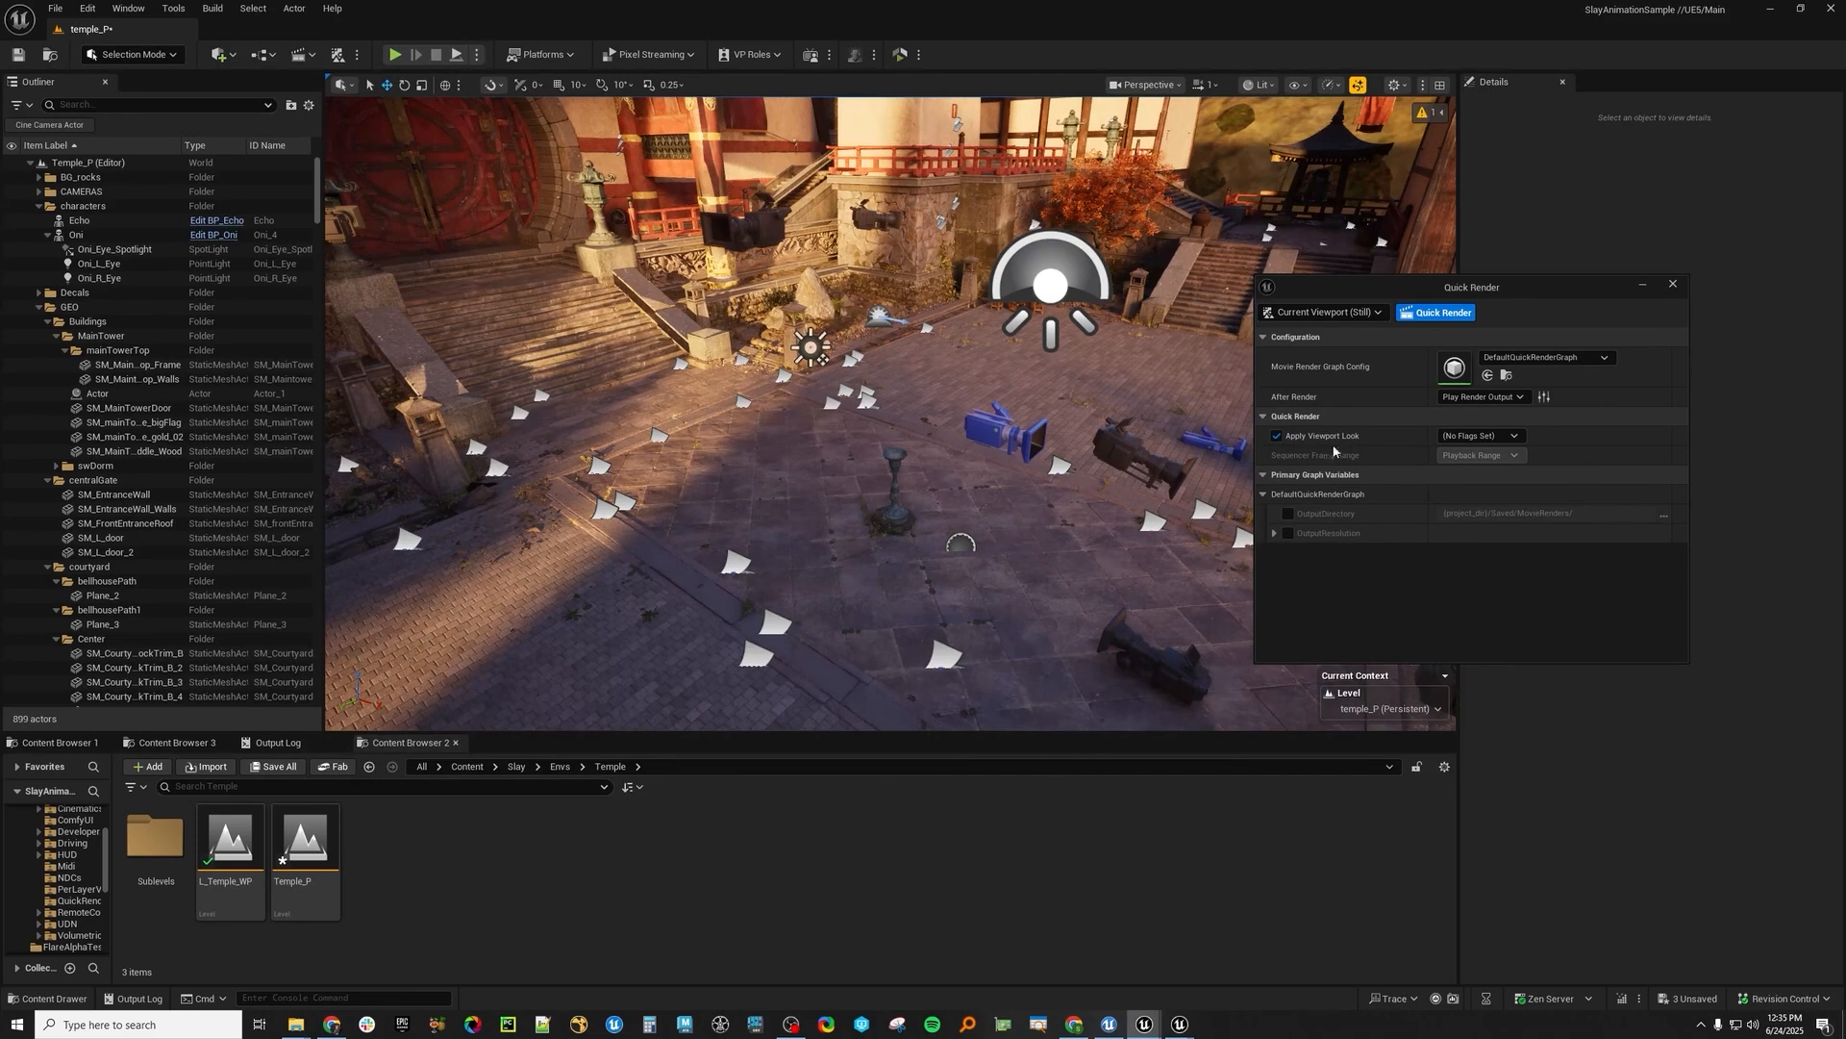
click(56, 744)
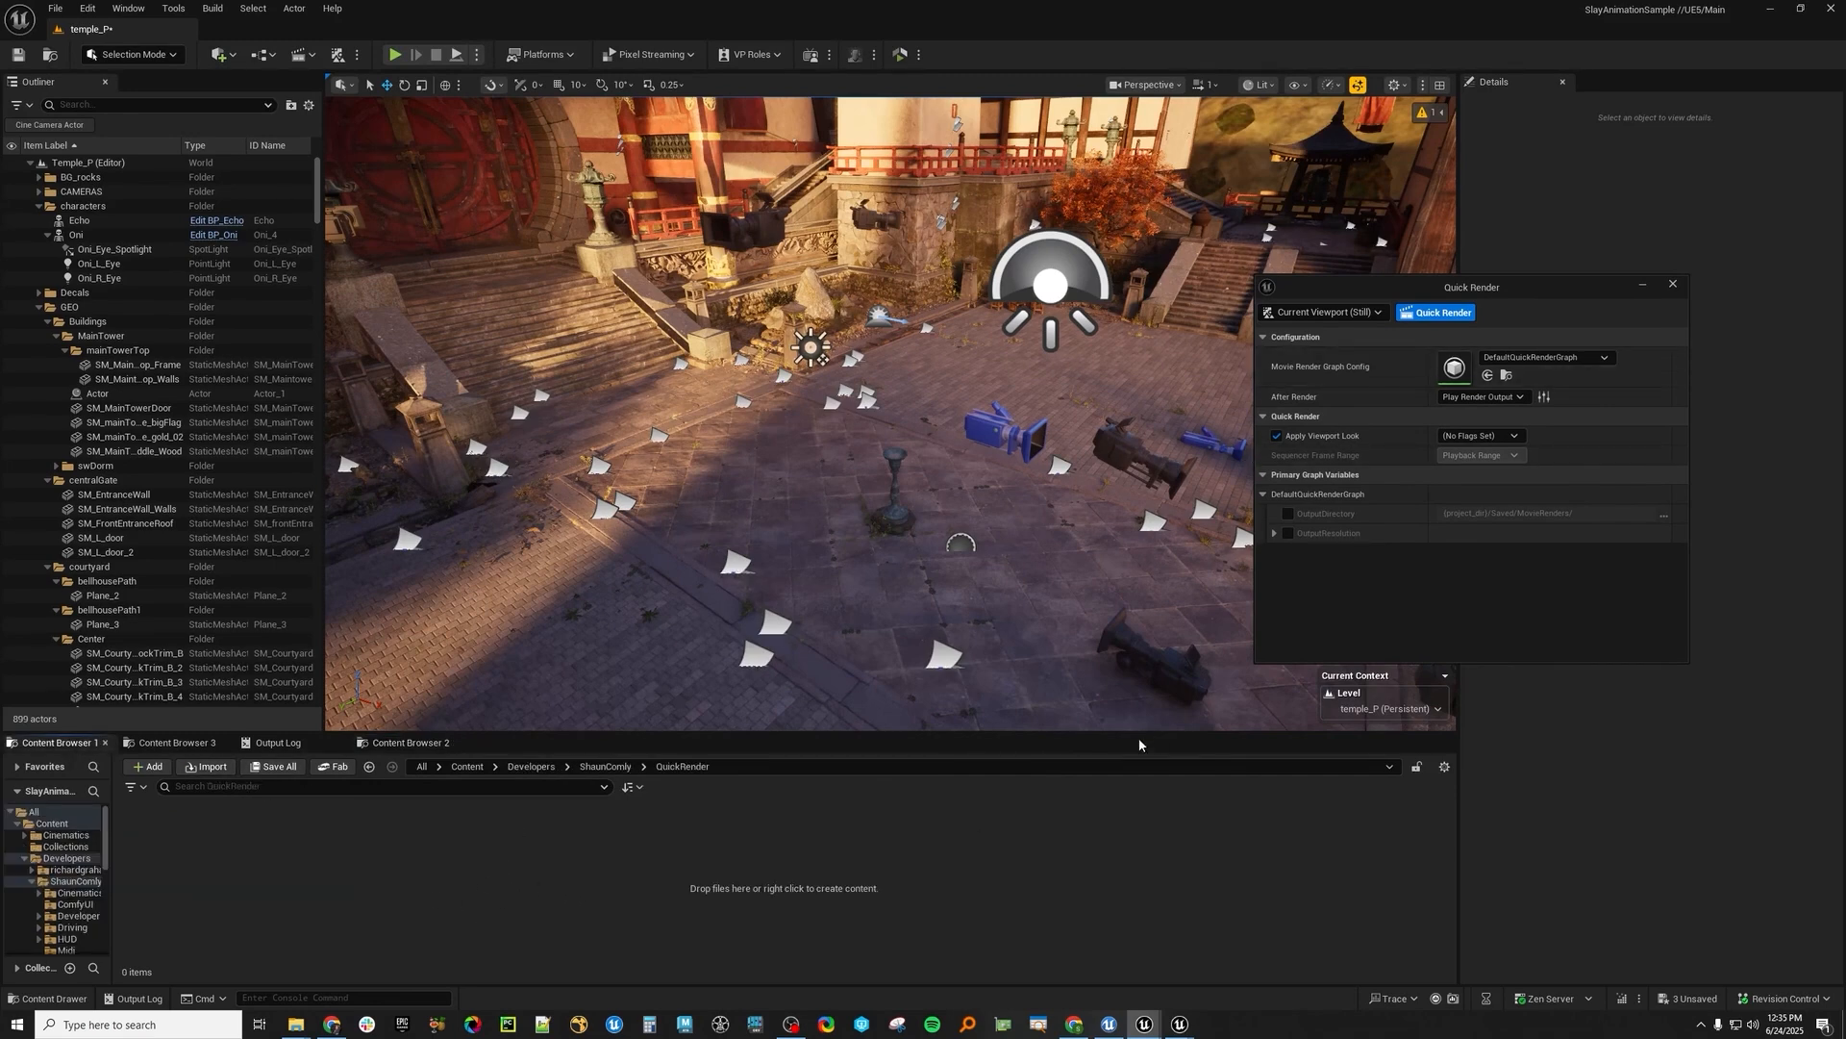
mouse_move(1327, 369)
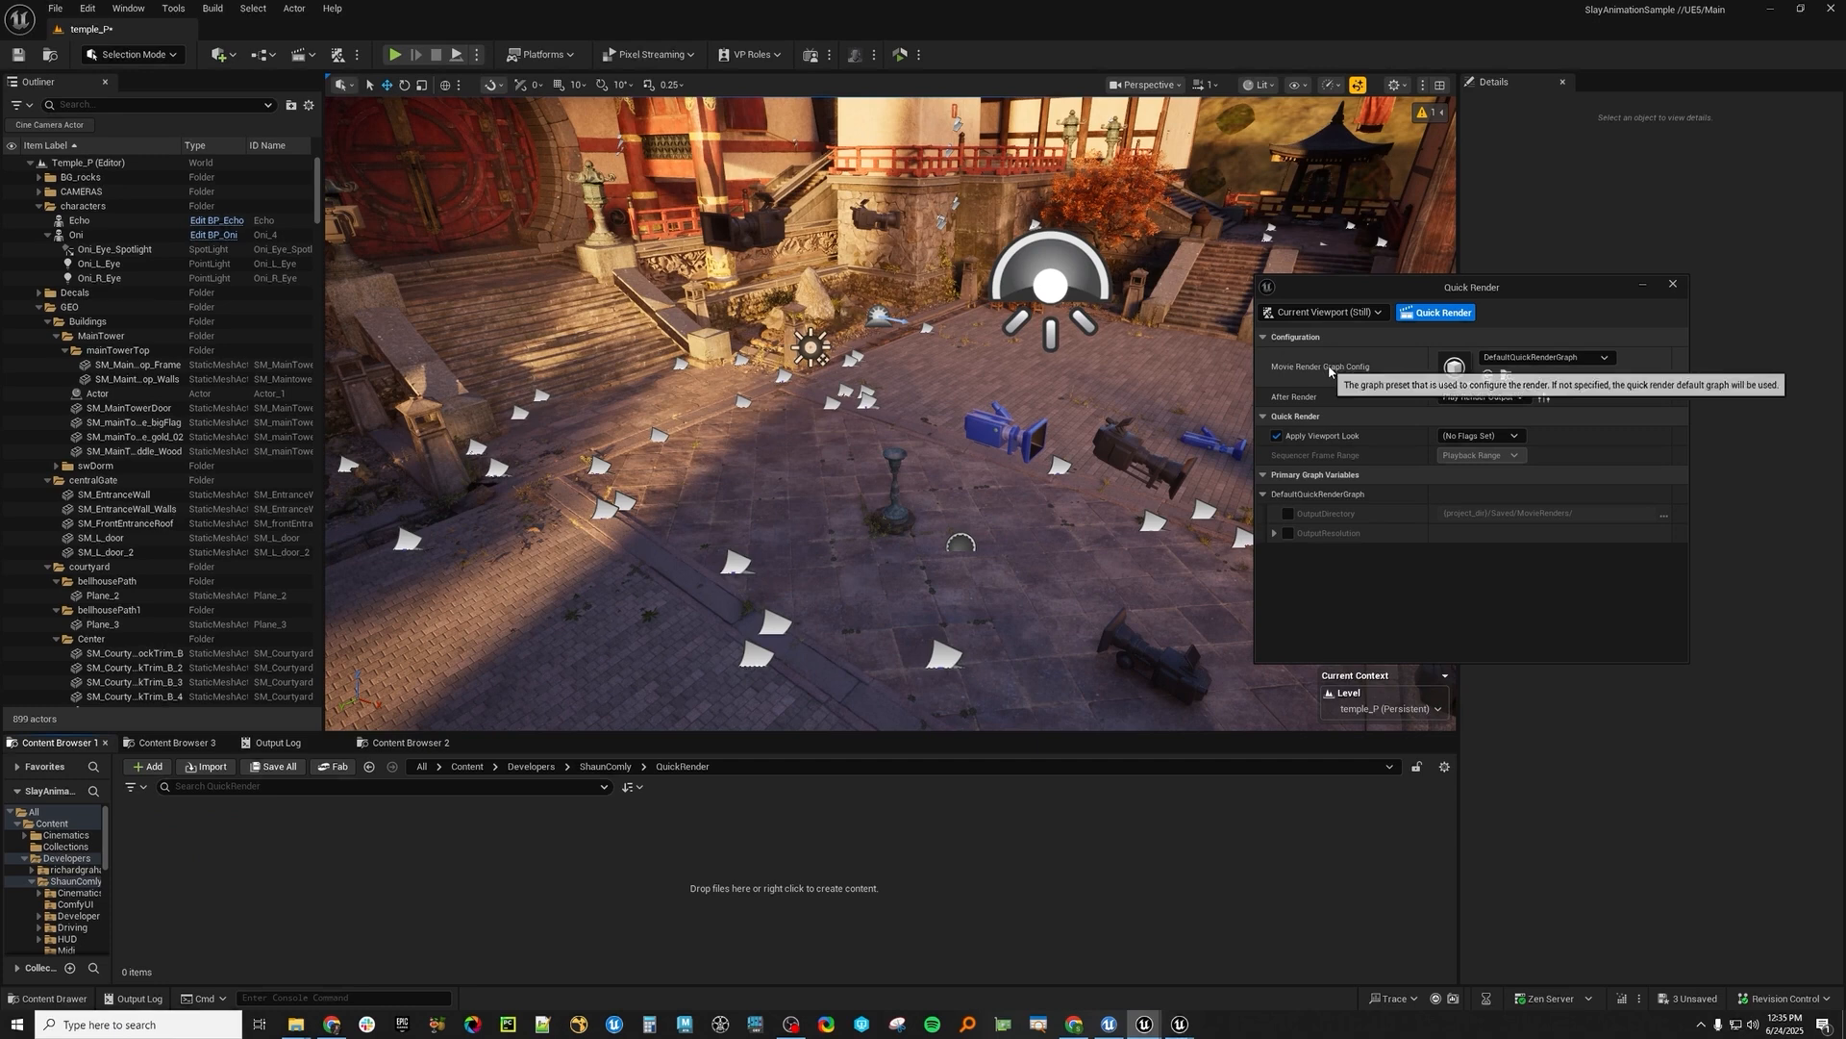
right_click(783, 887)
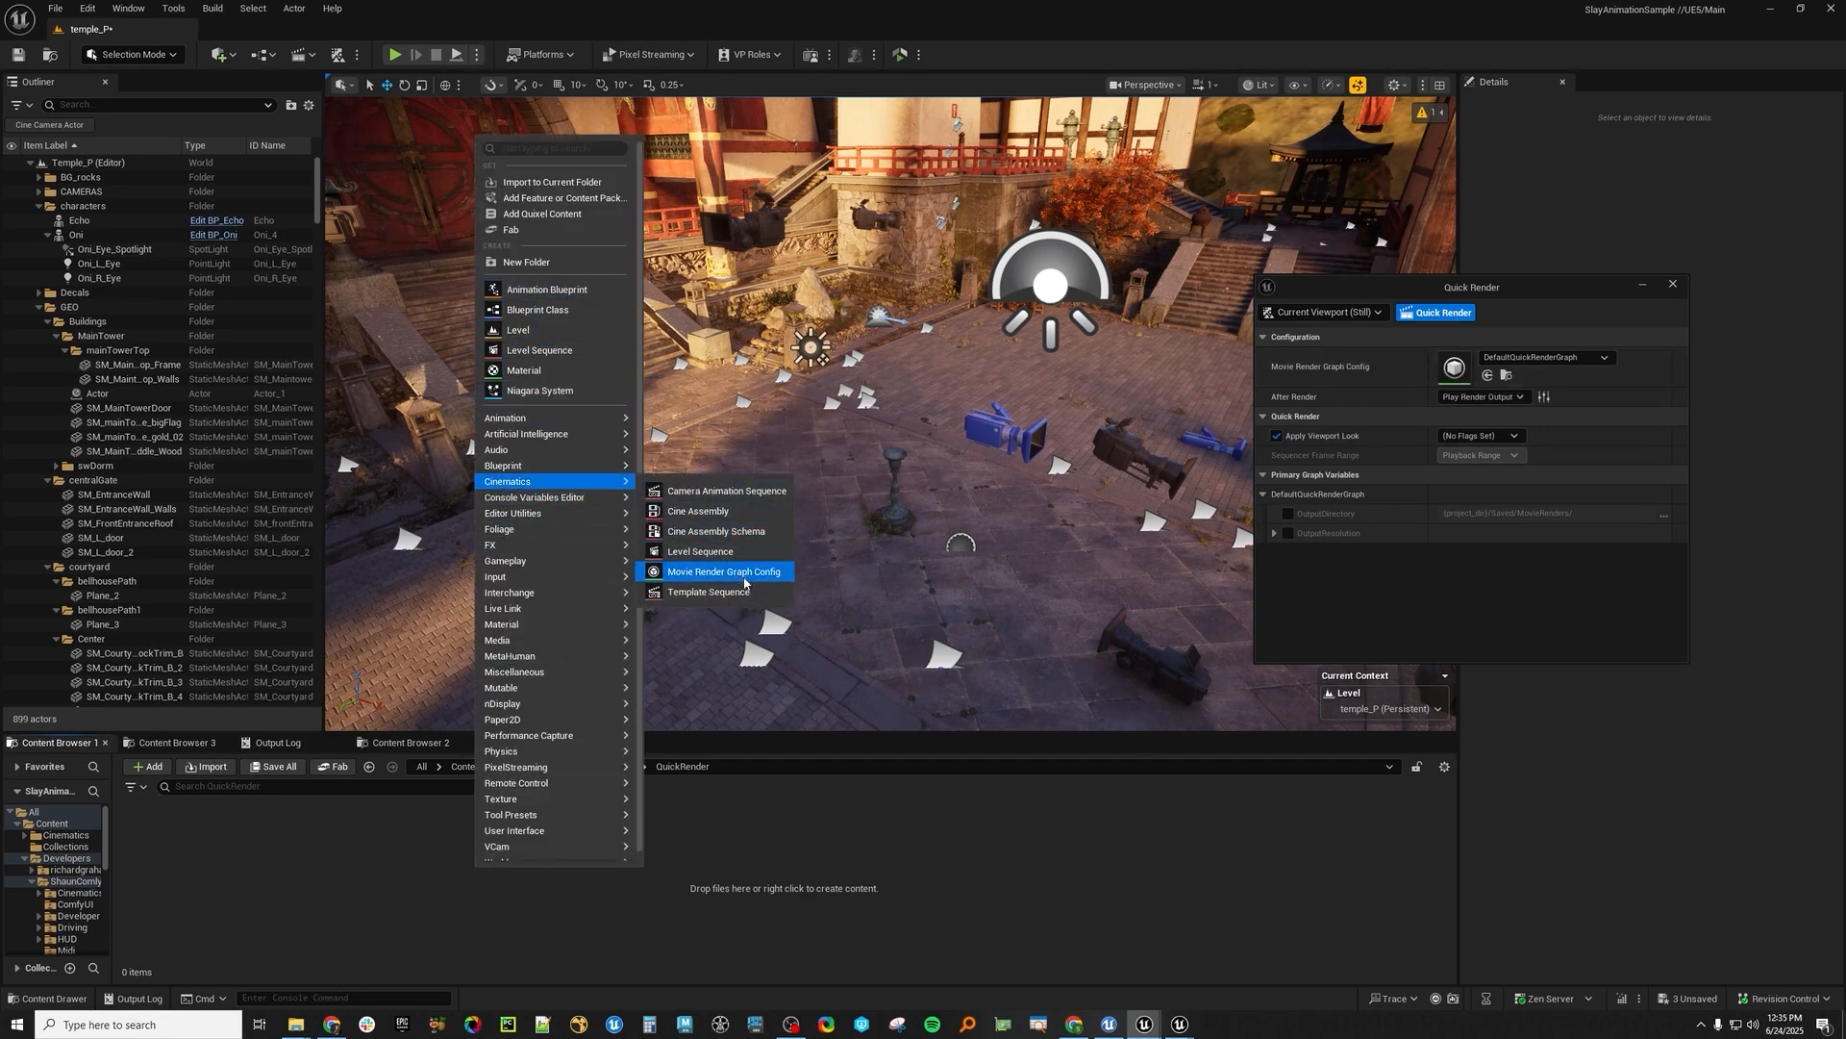
click(724, 572)
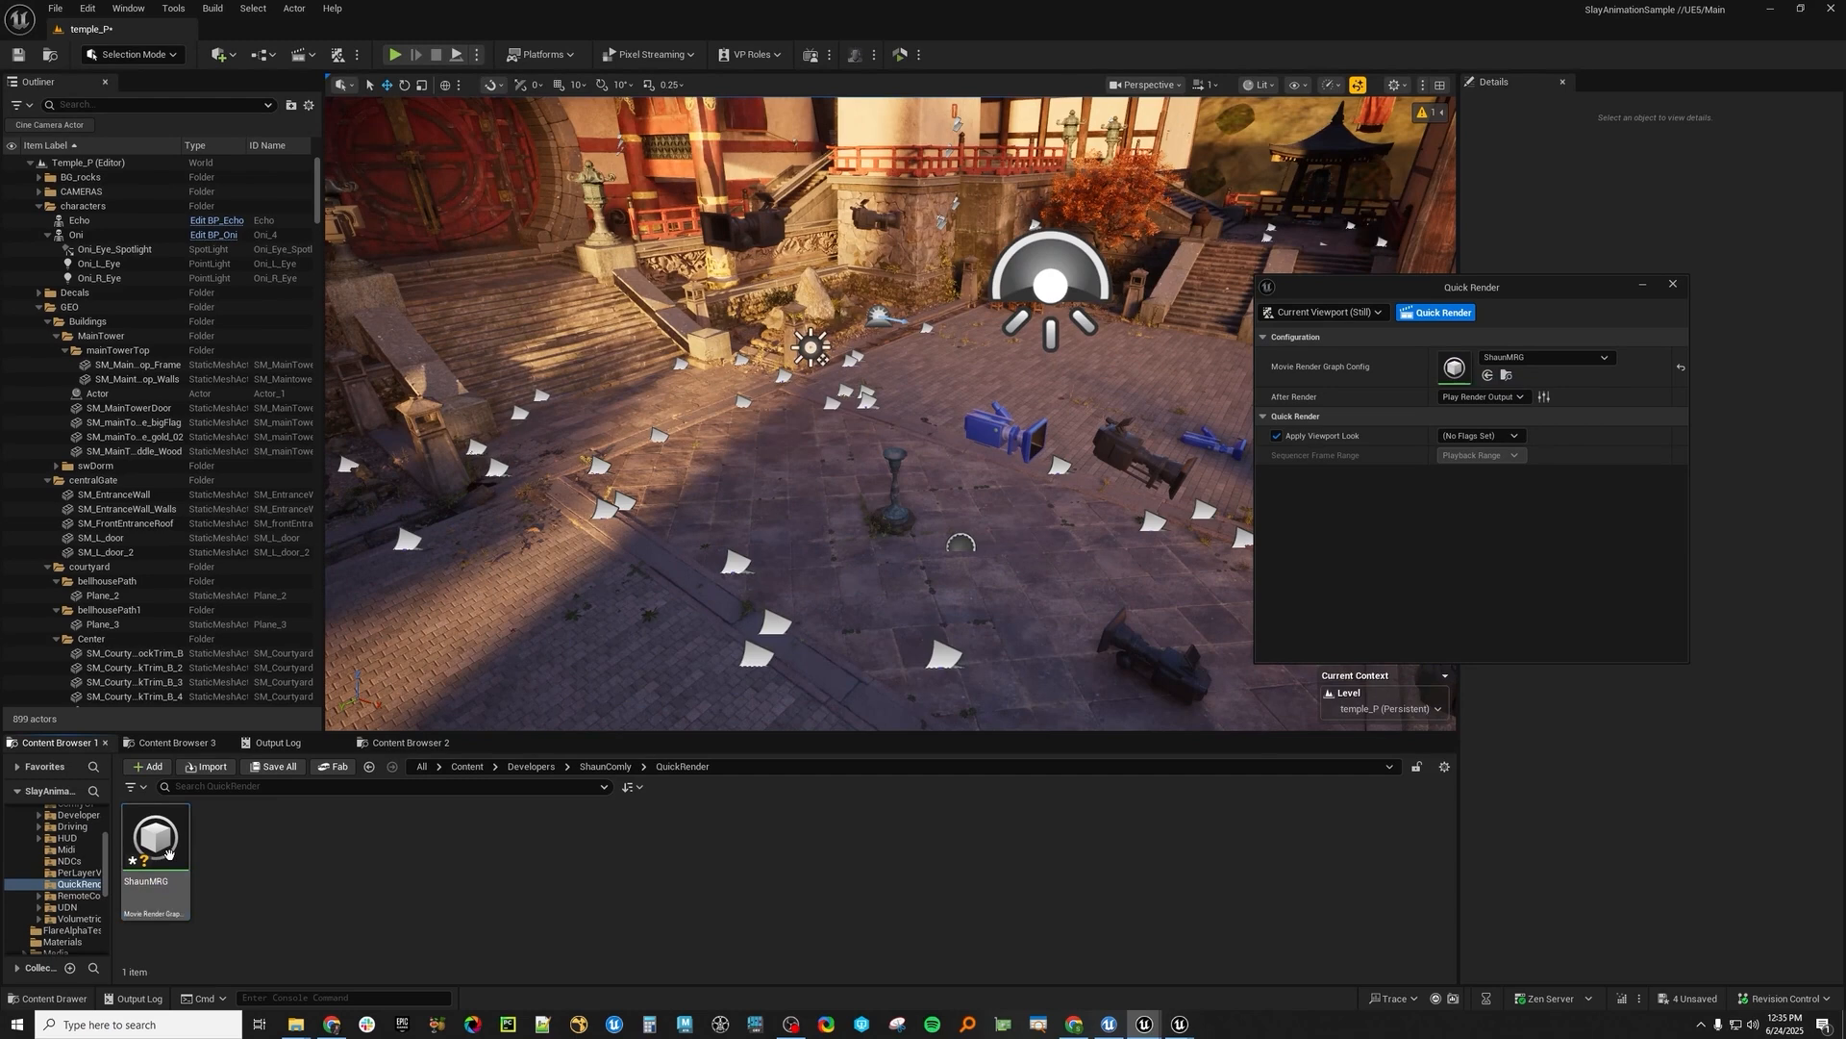
double_click(153, 836)
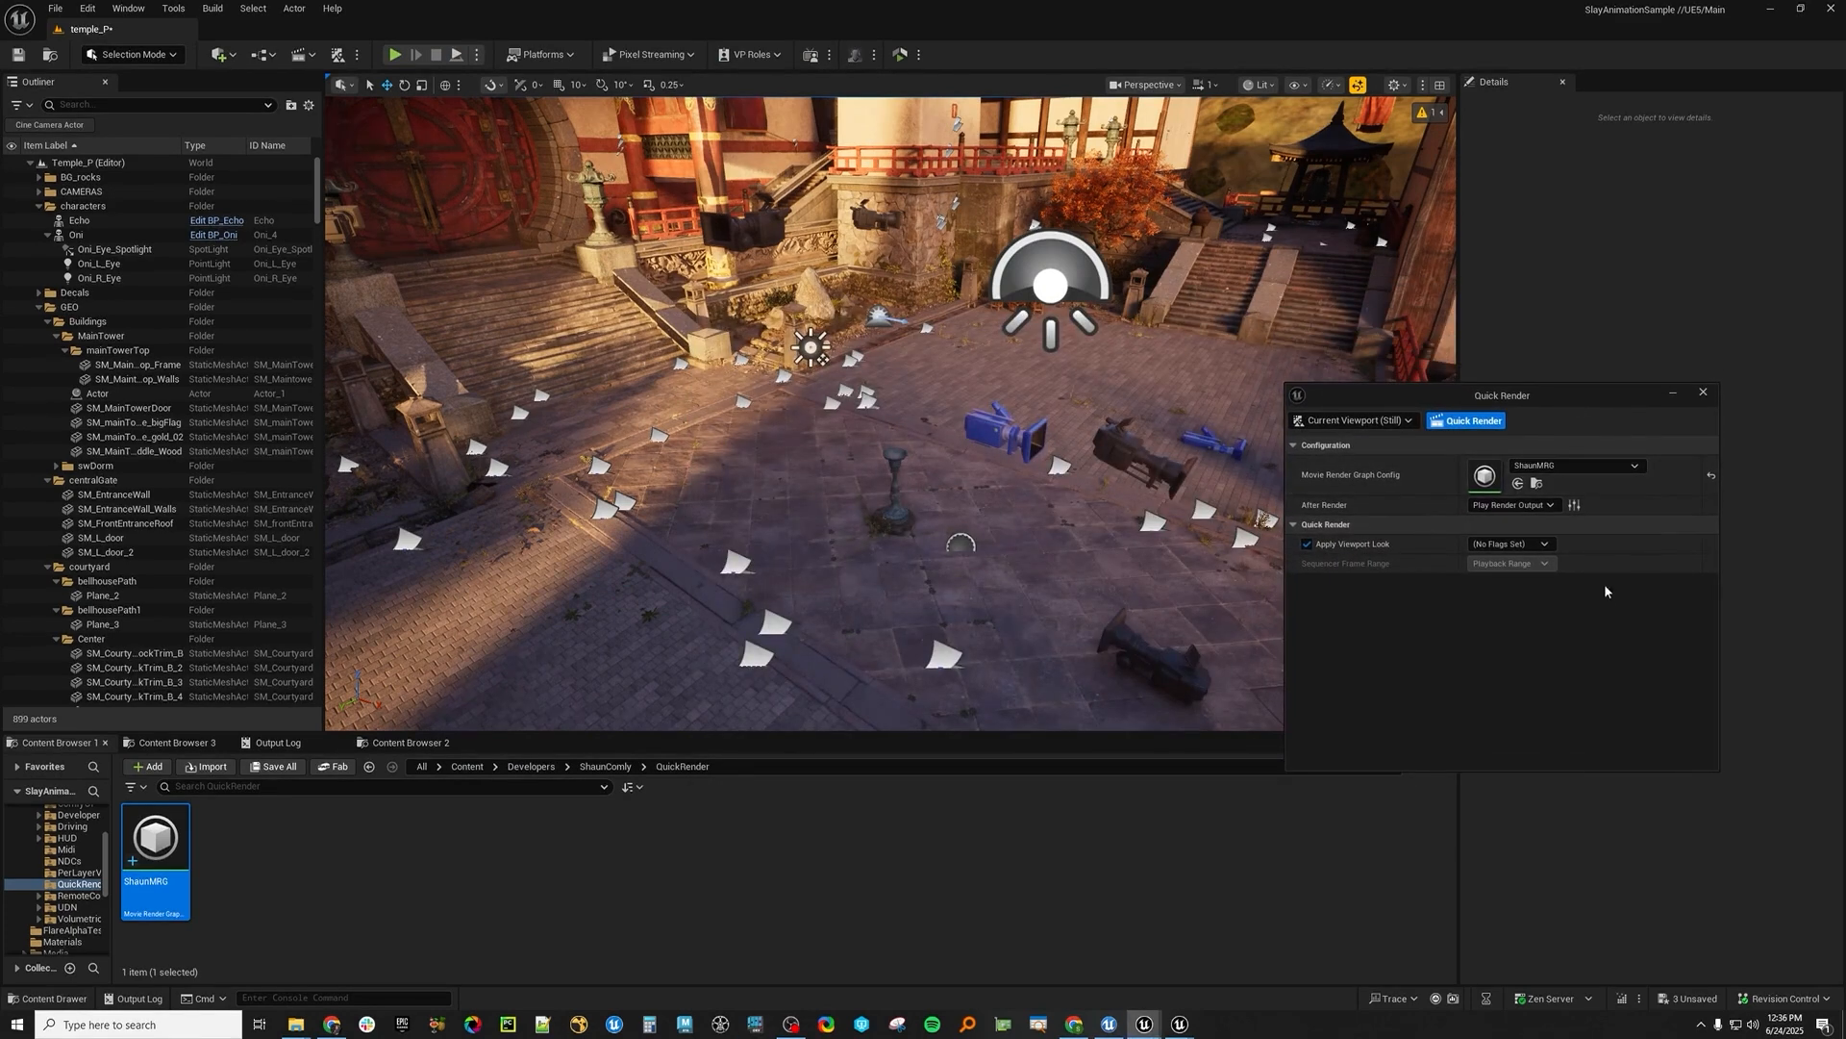
mouse_move(1342, 543)
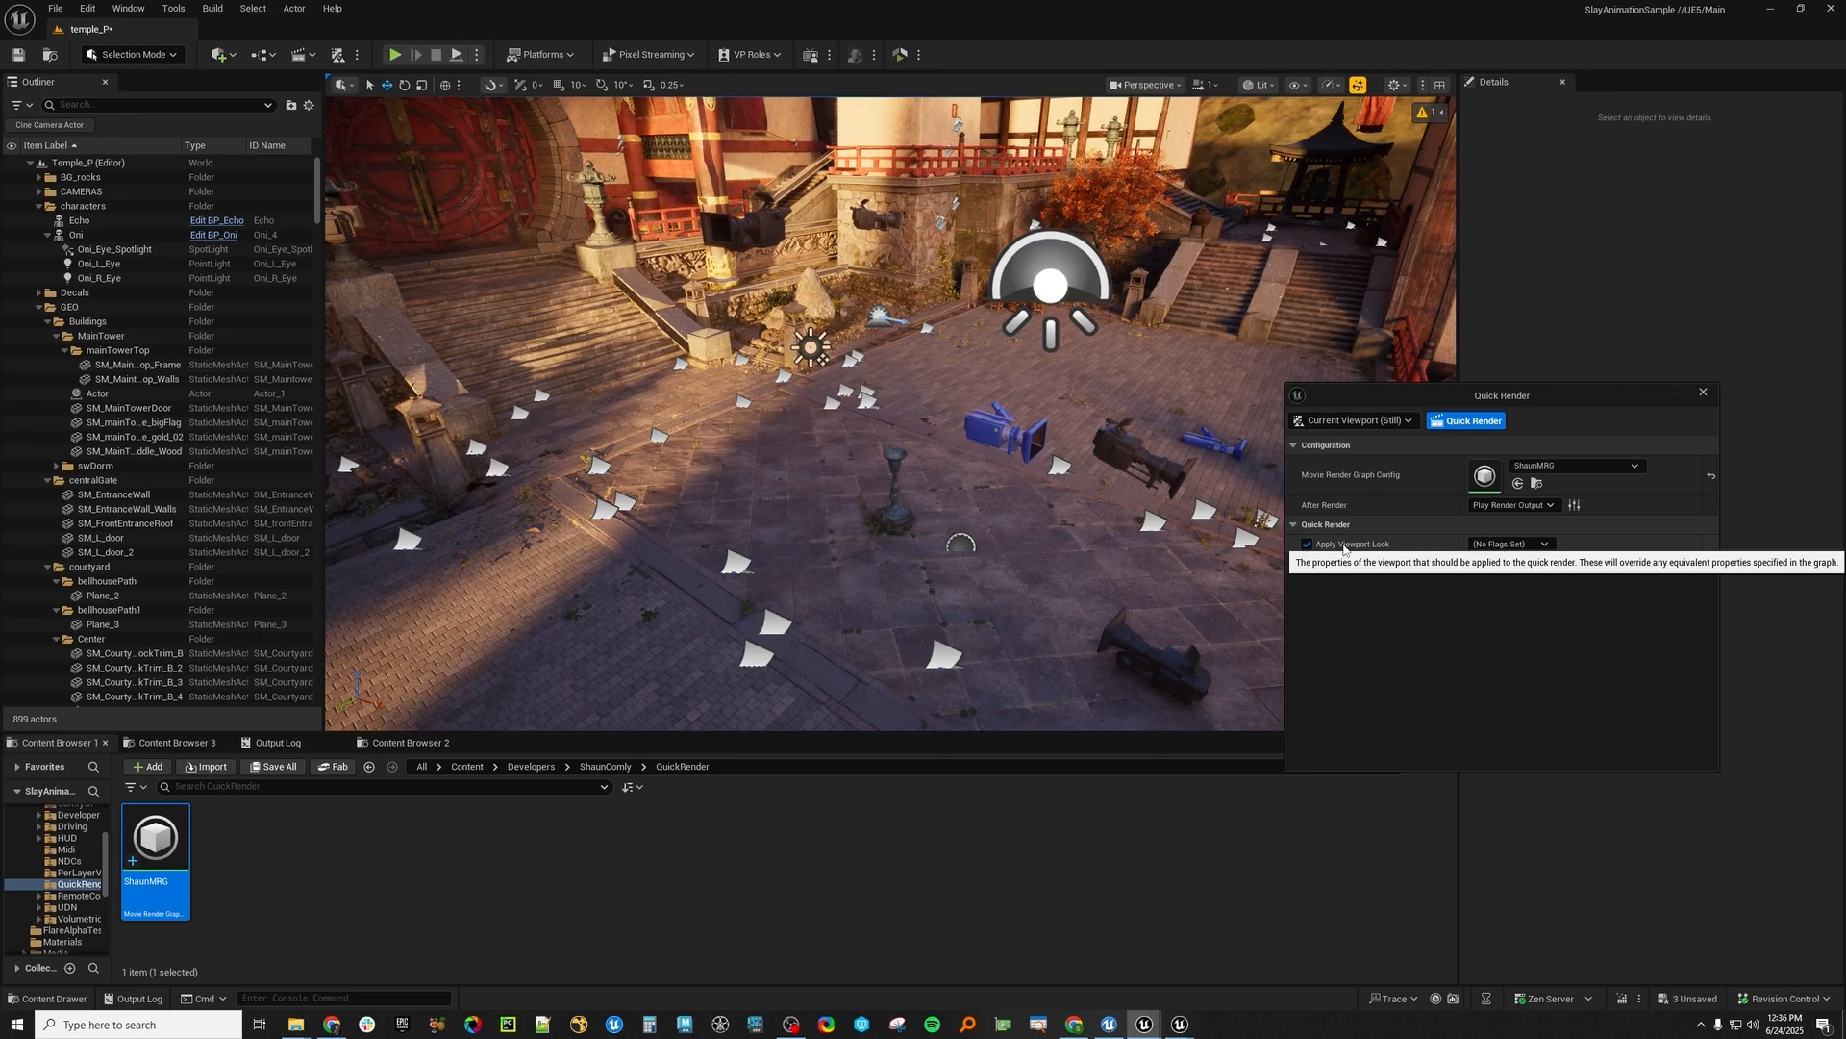
Switch the level viewport's View Mode to Unlit, leaving Apply Viewport Look with no flags set
click(1507, 543)
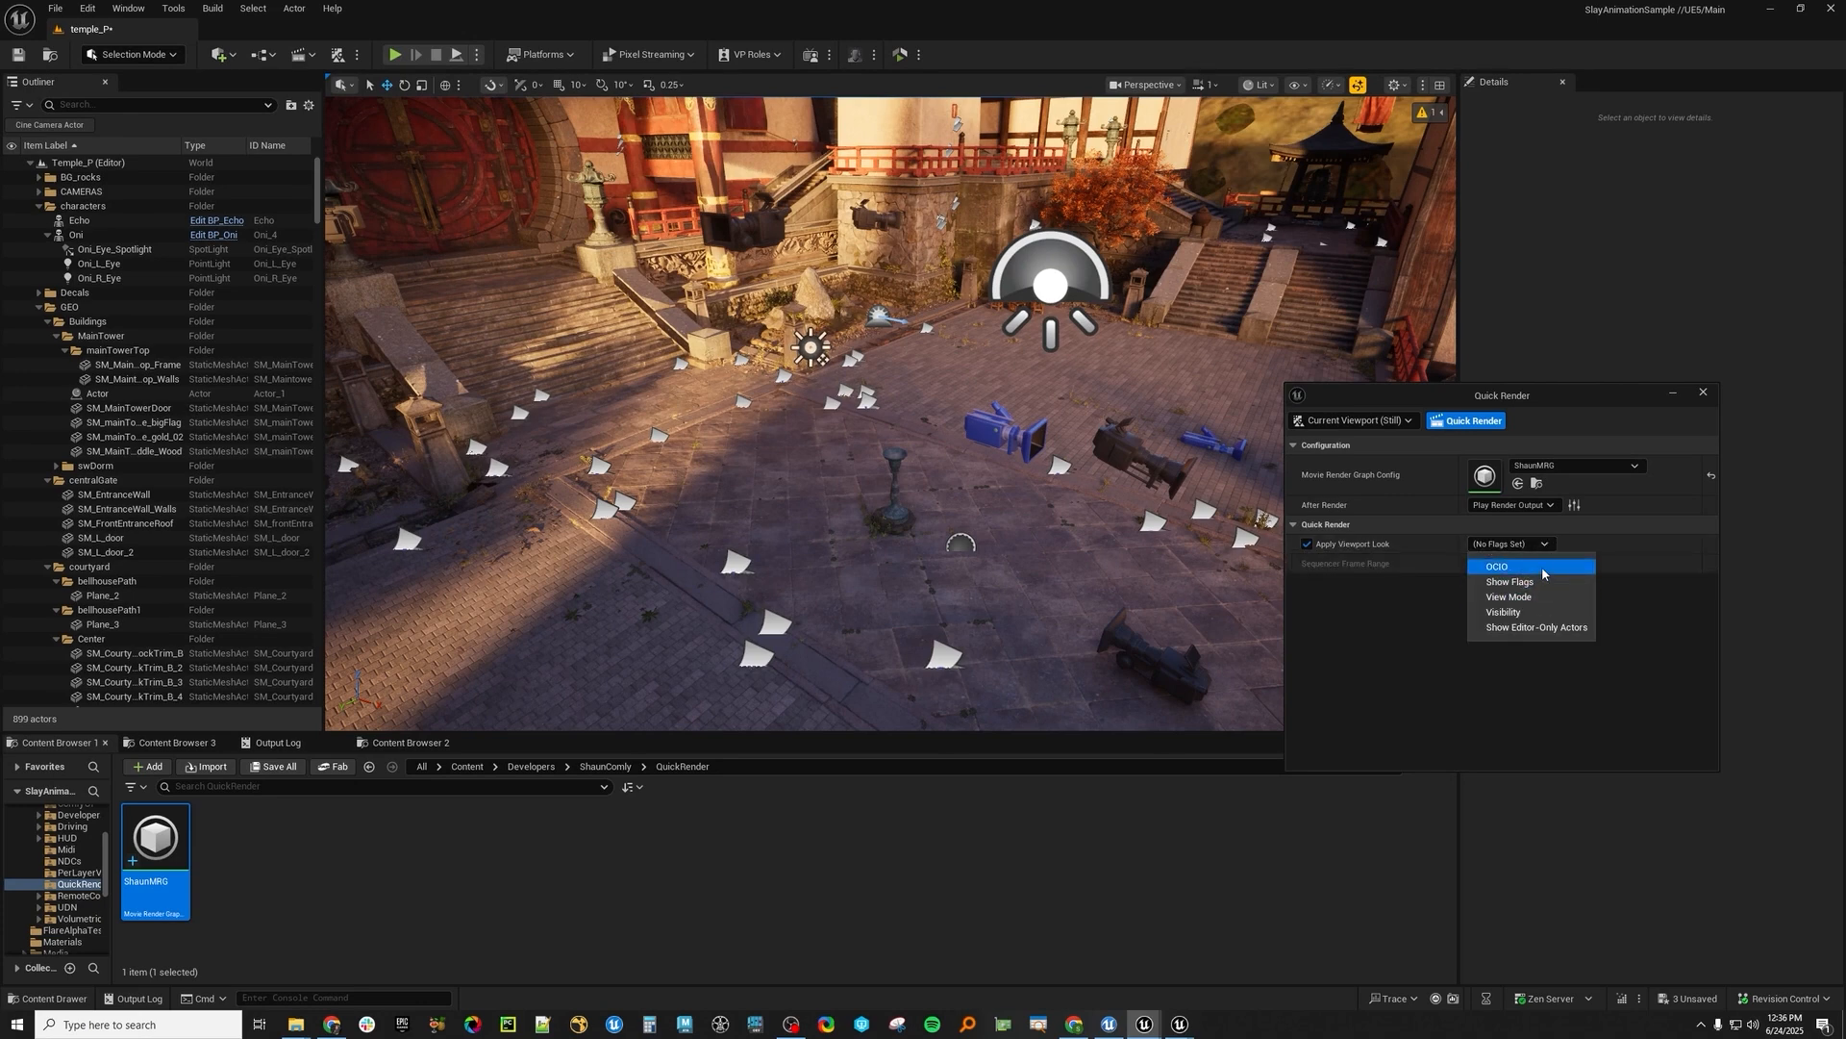
mouse_move(1536, 597)
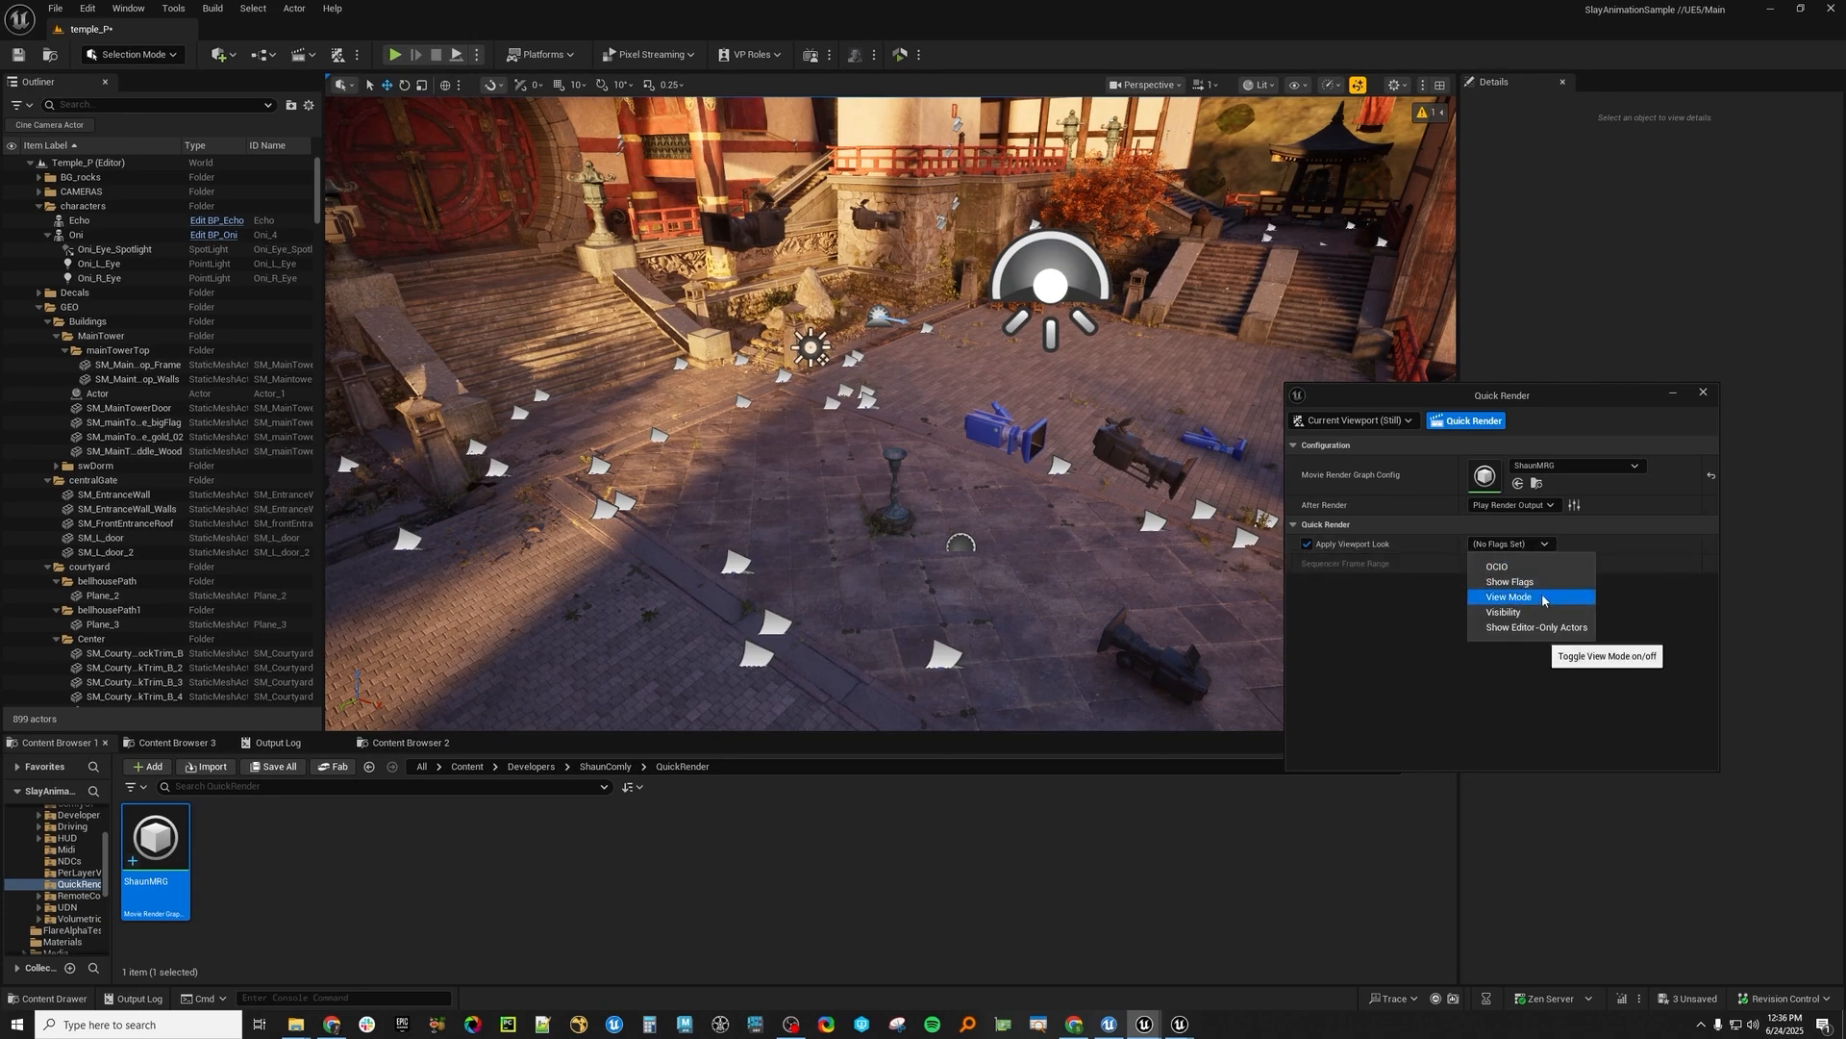
mouse_move(1535, 626)
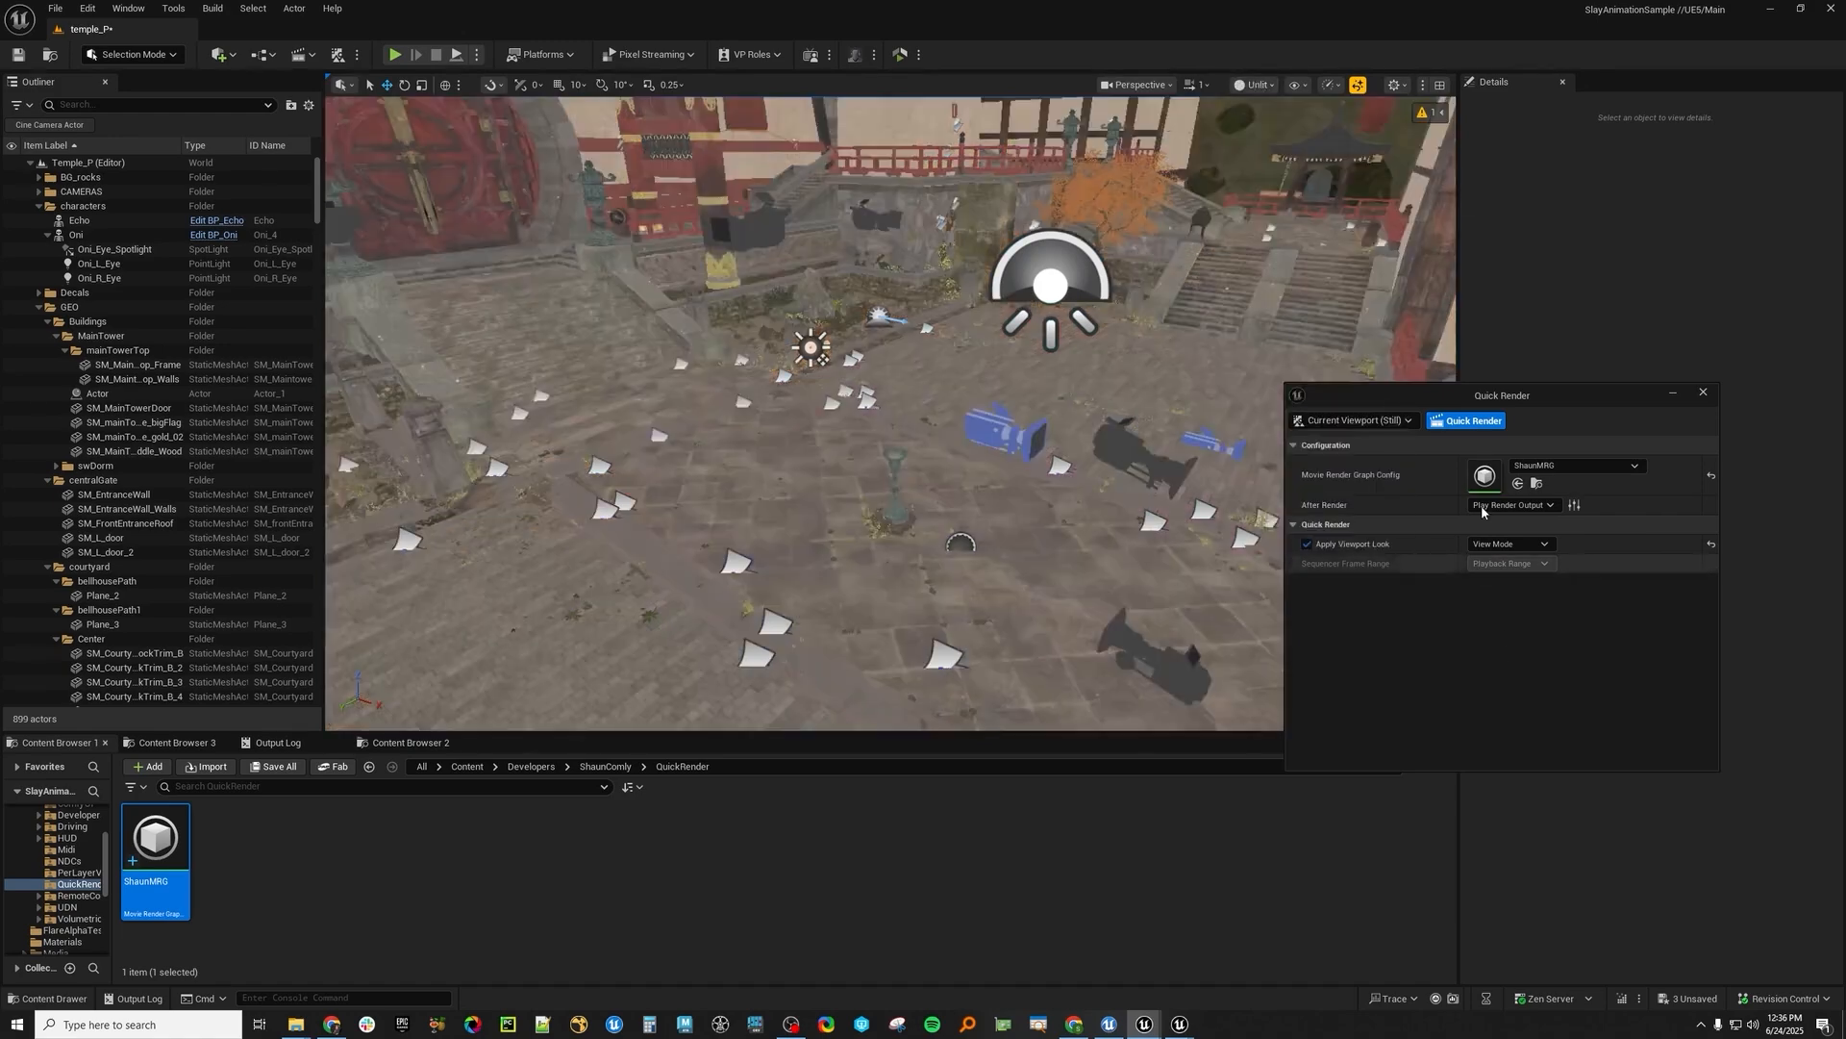
click(1464, 421)
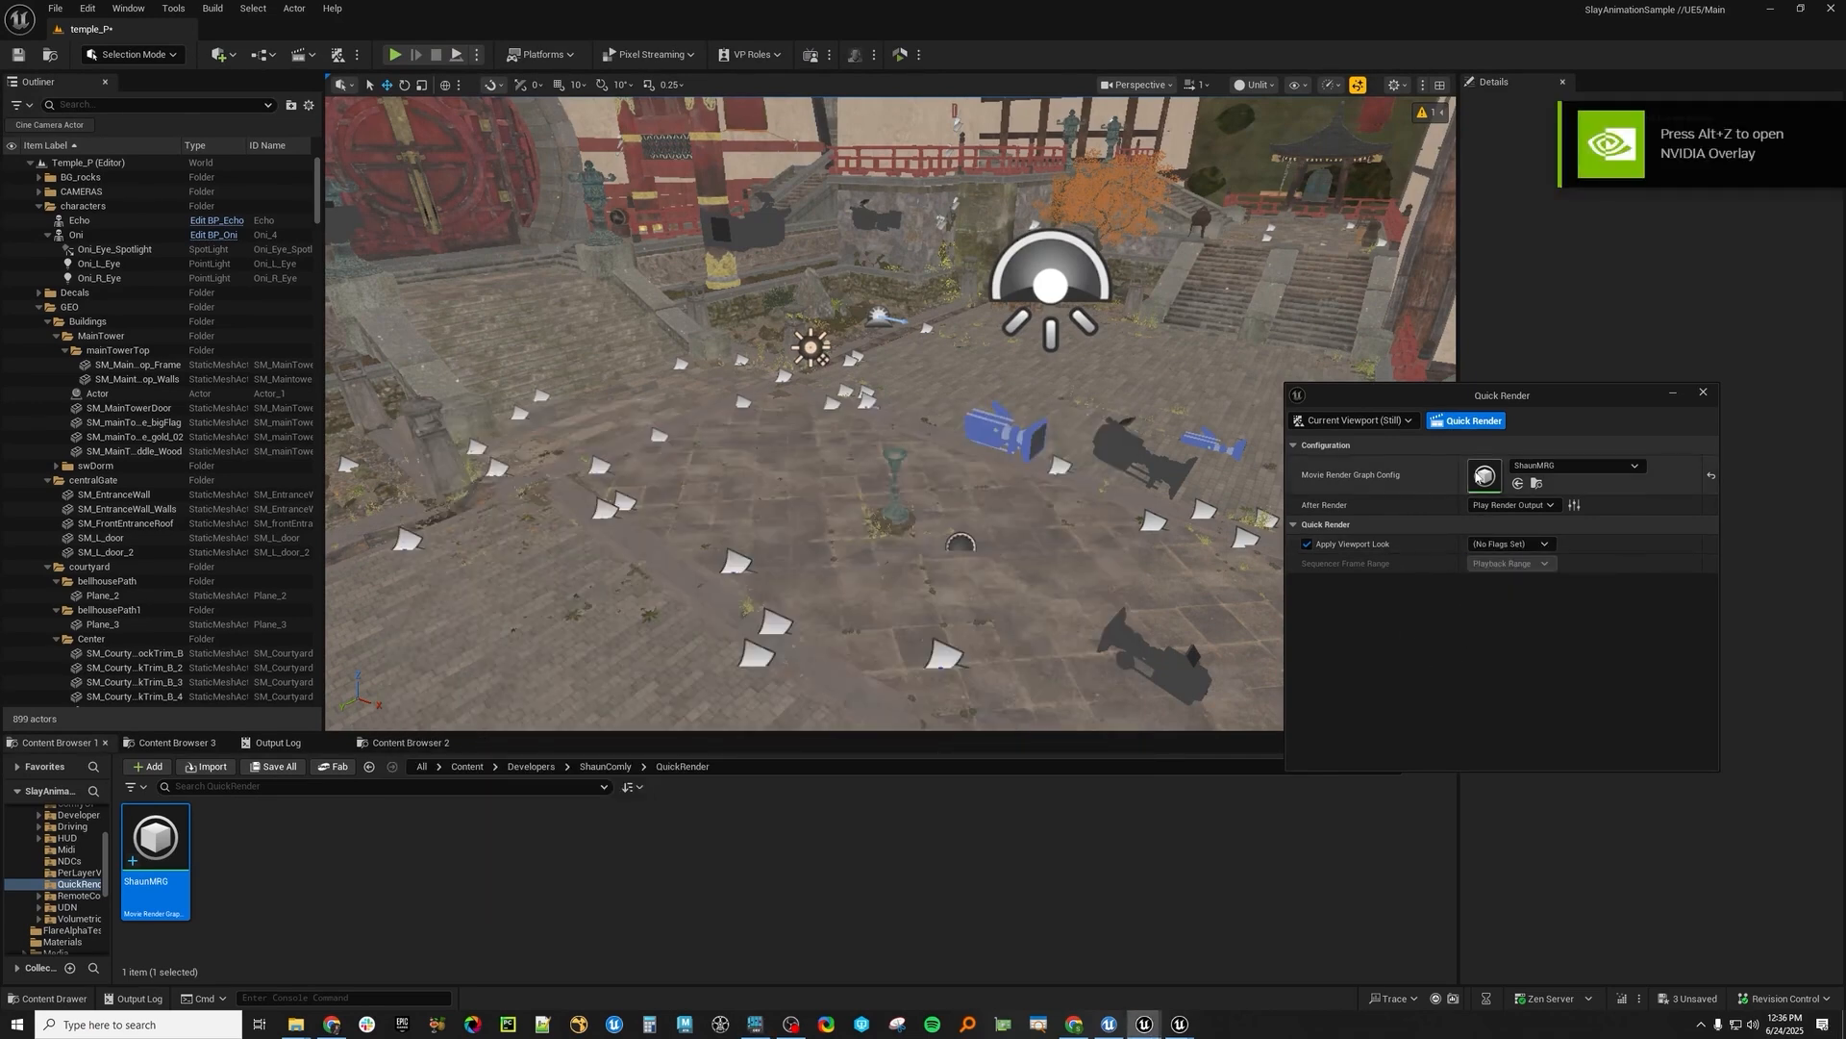
click(1469, 422)
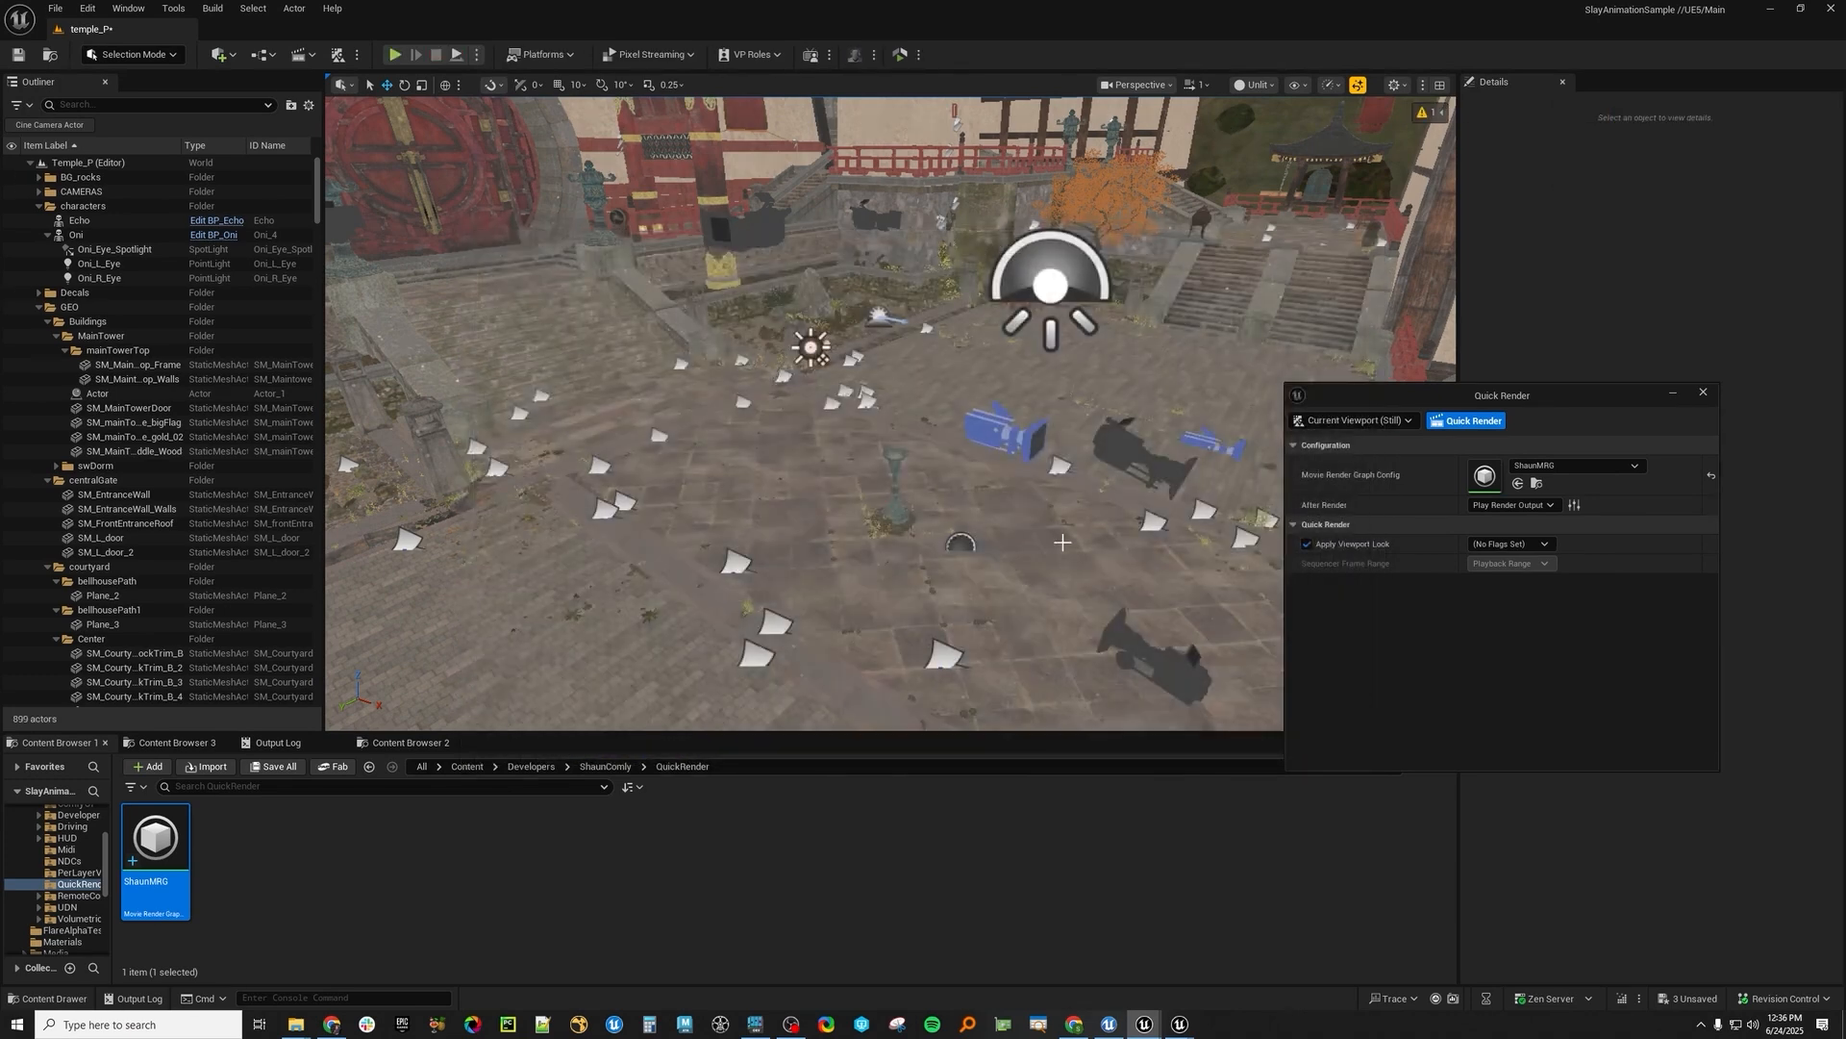
click(1467, 421)
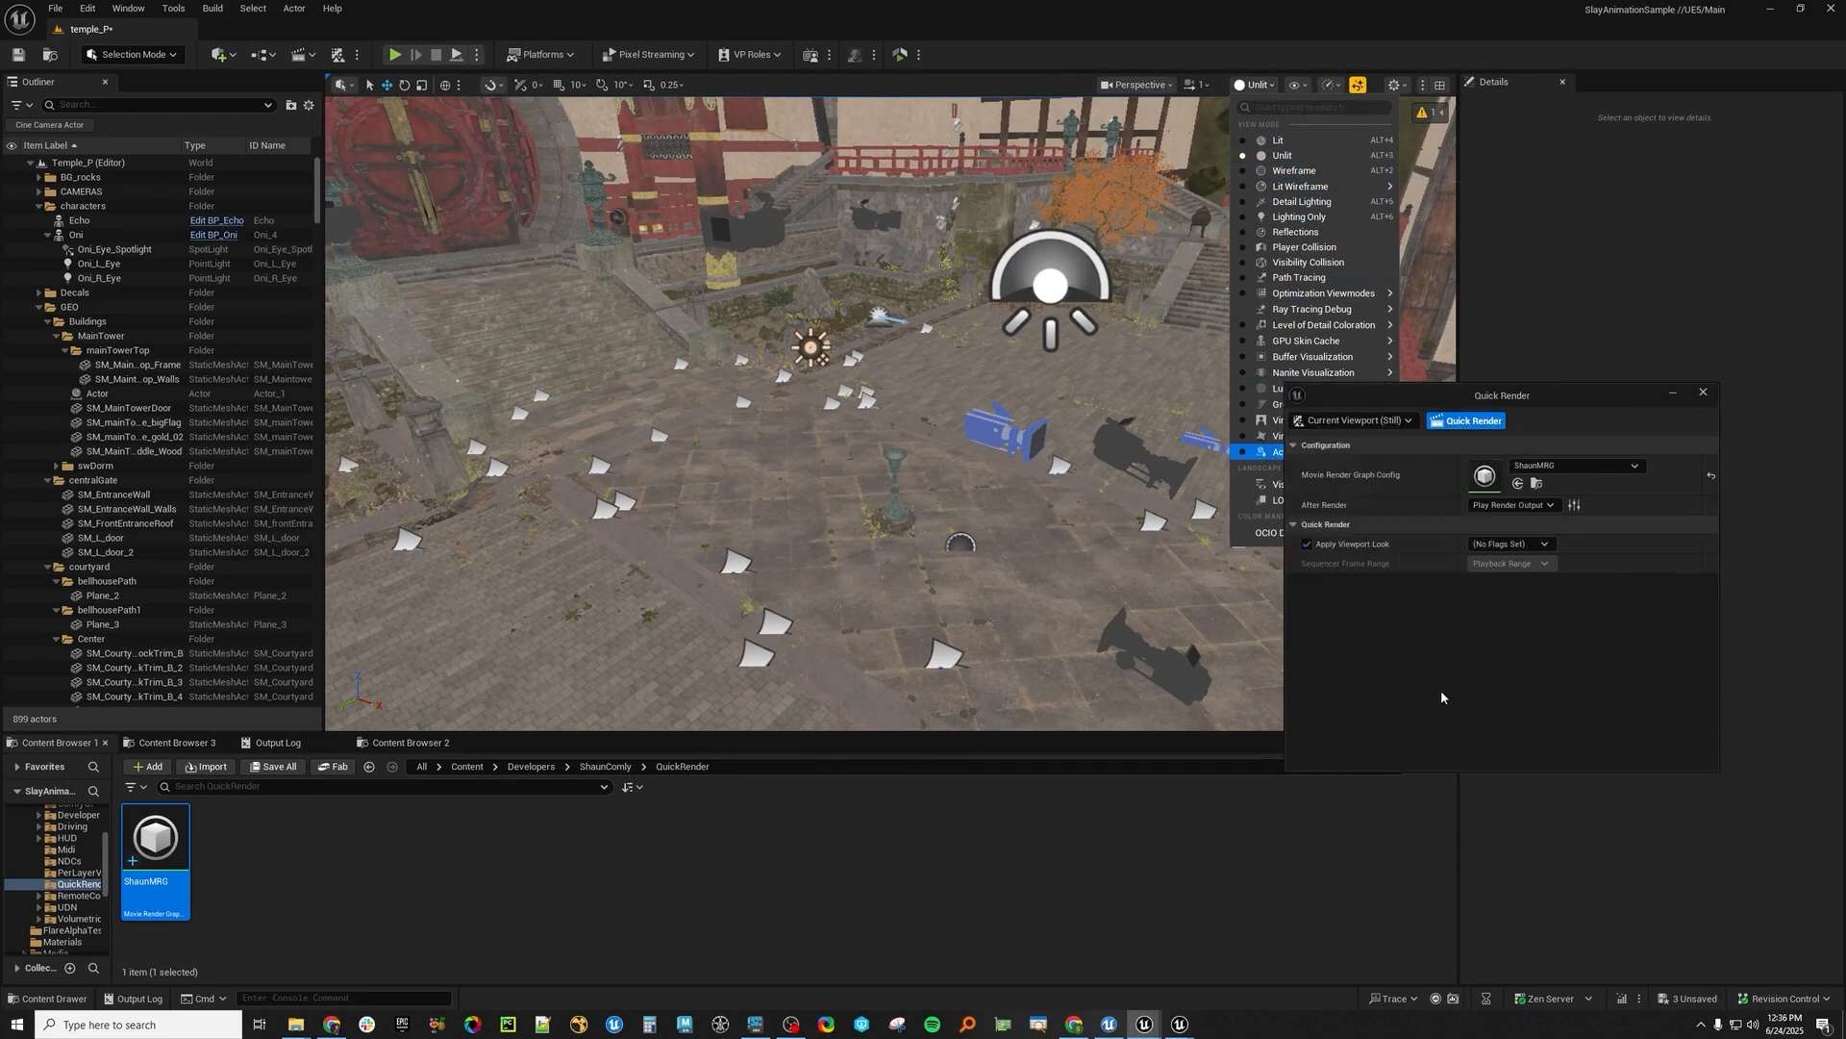
click(1507, 542)
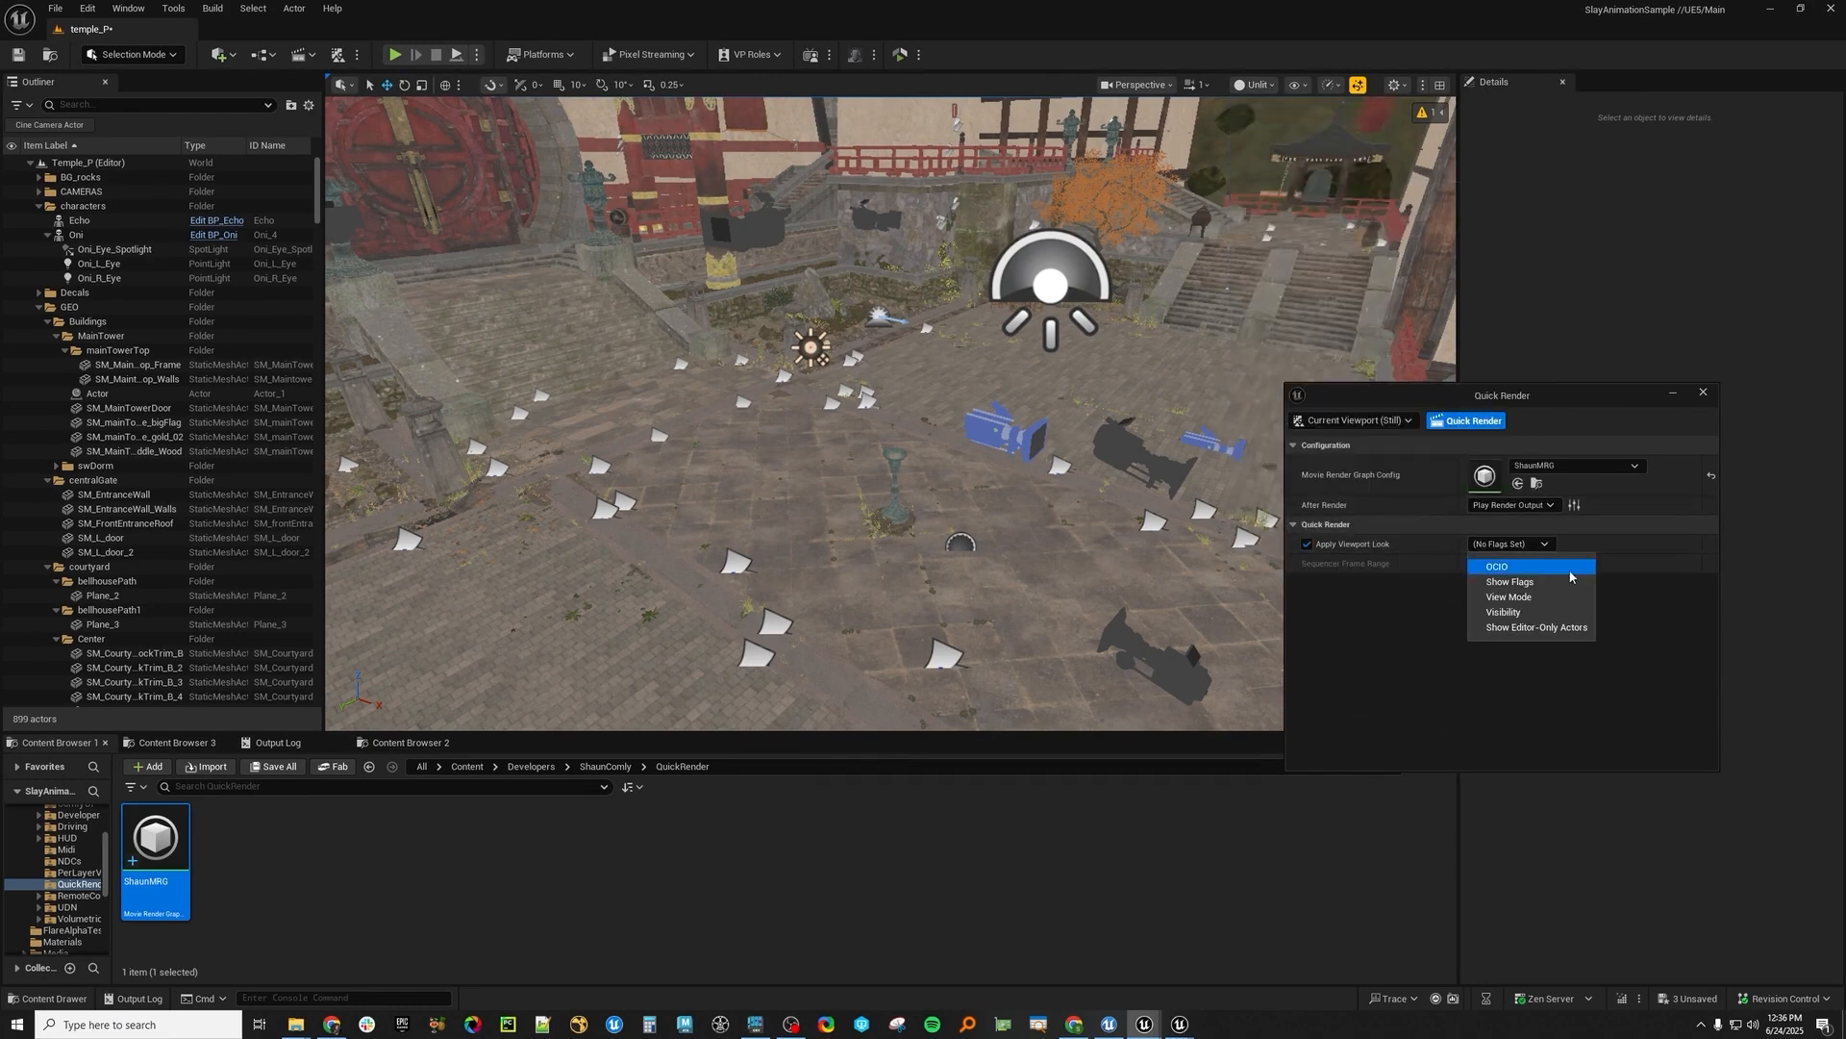
Set Apply Viewport Look to Show Editor-Only Actors only, after toggling View Mode on and off
click(1520, 597)
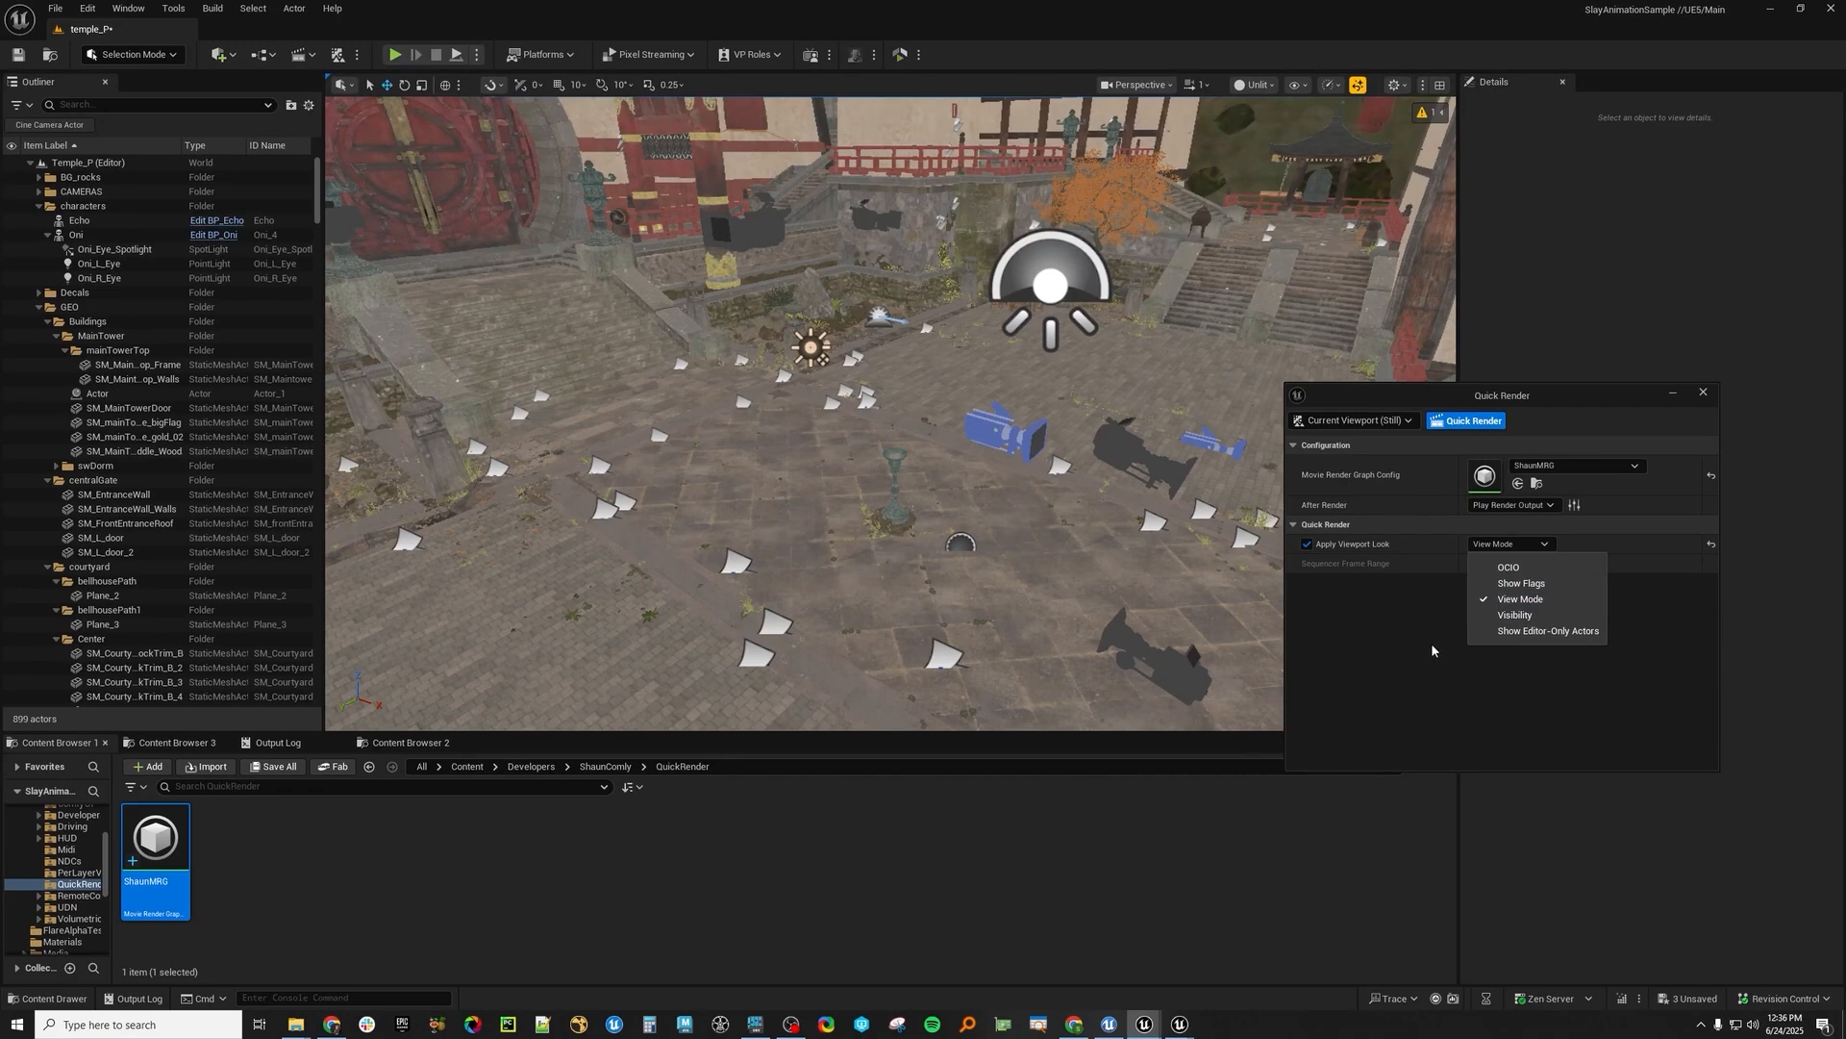
click(1521, 598)
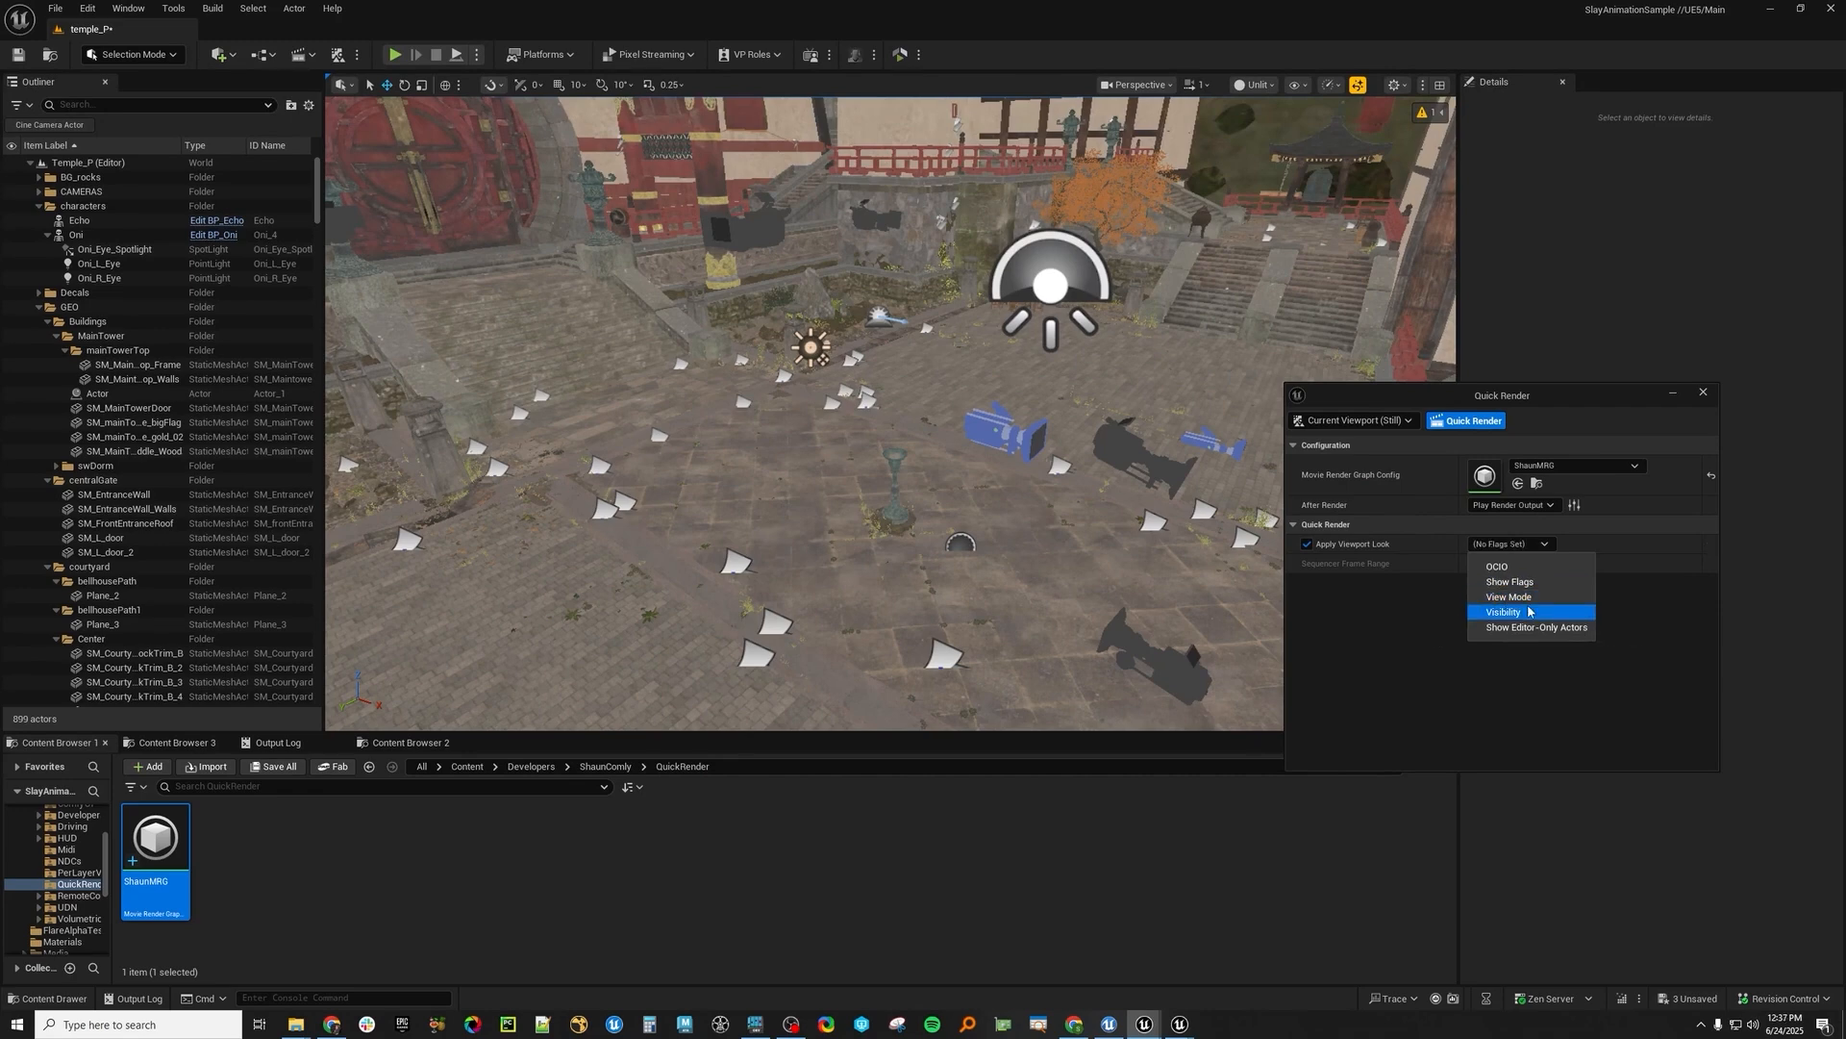
mouse_move(1535, 626)
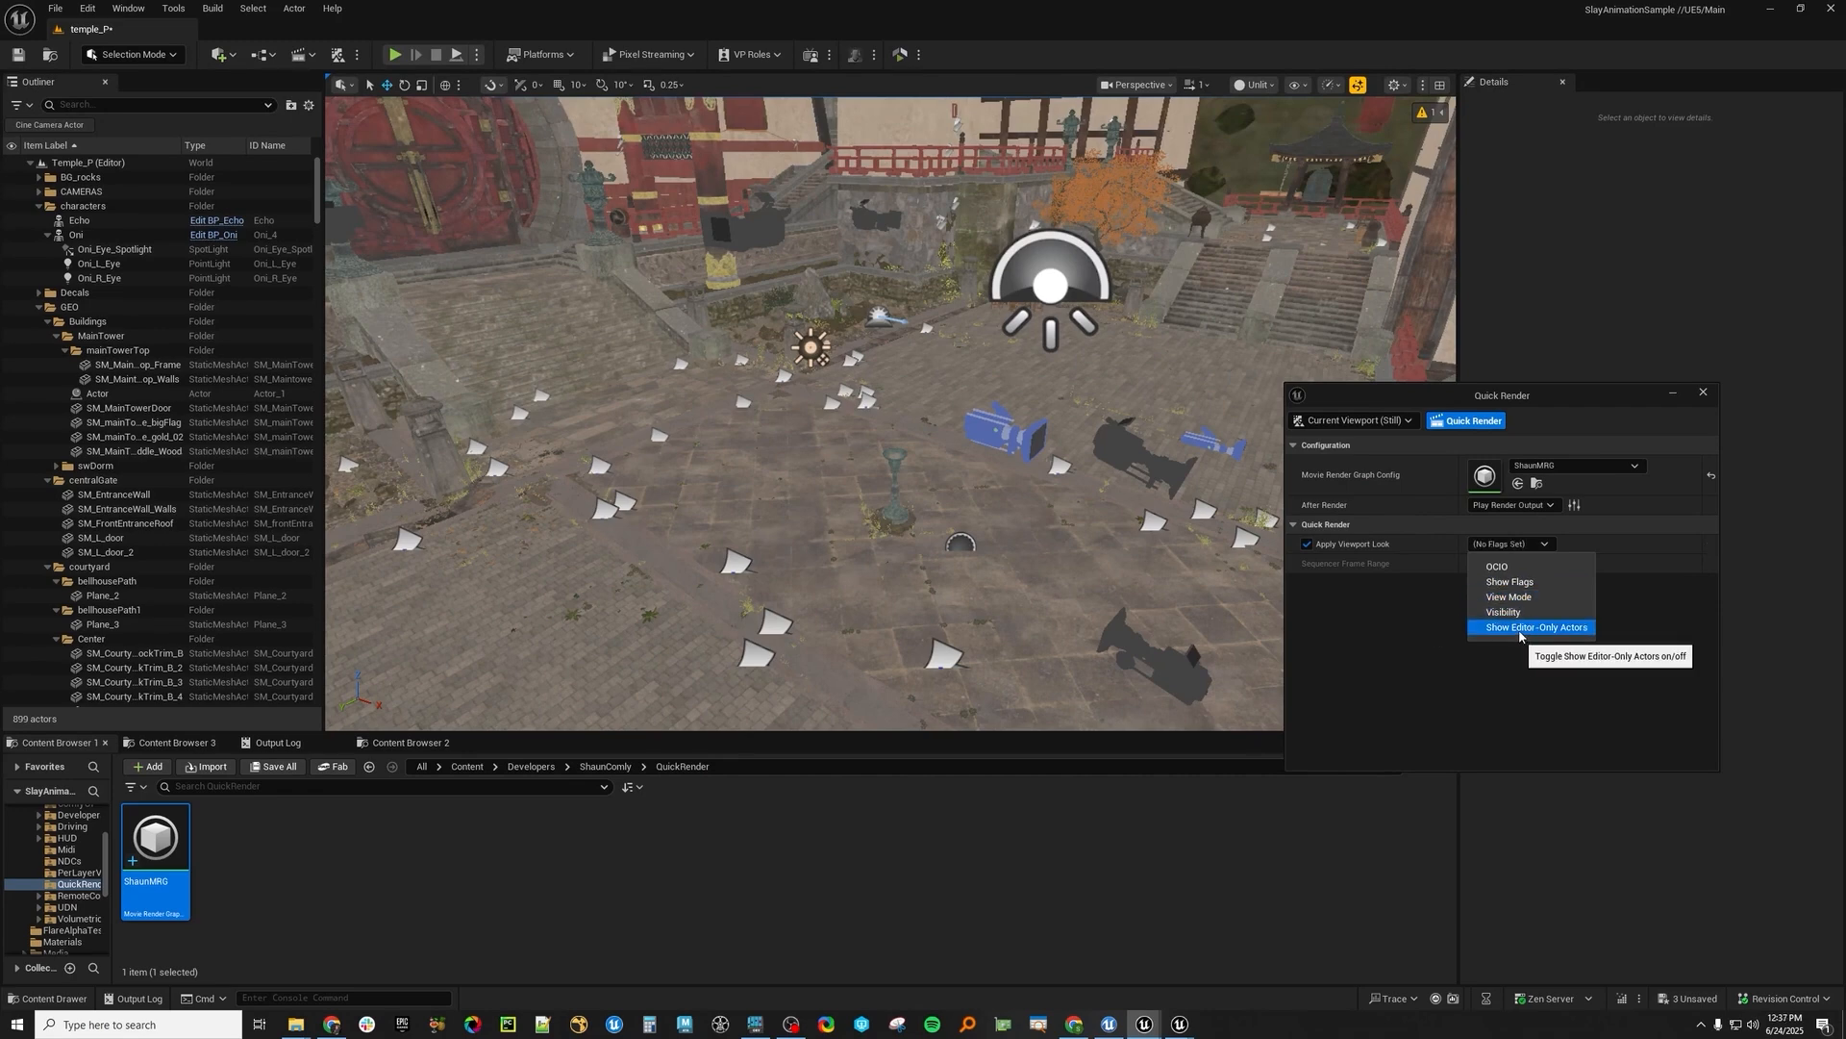
click(1533, 626)
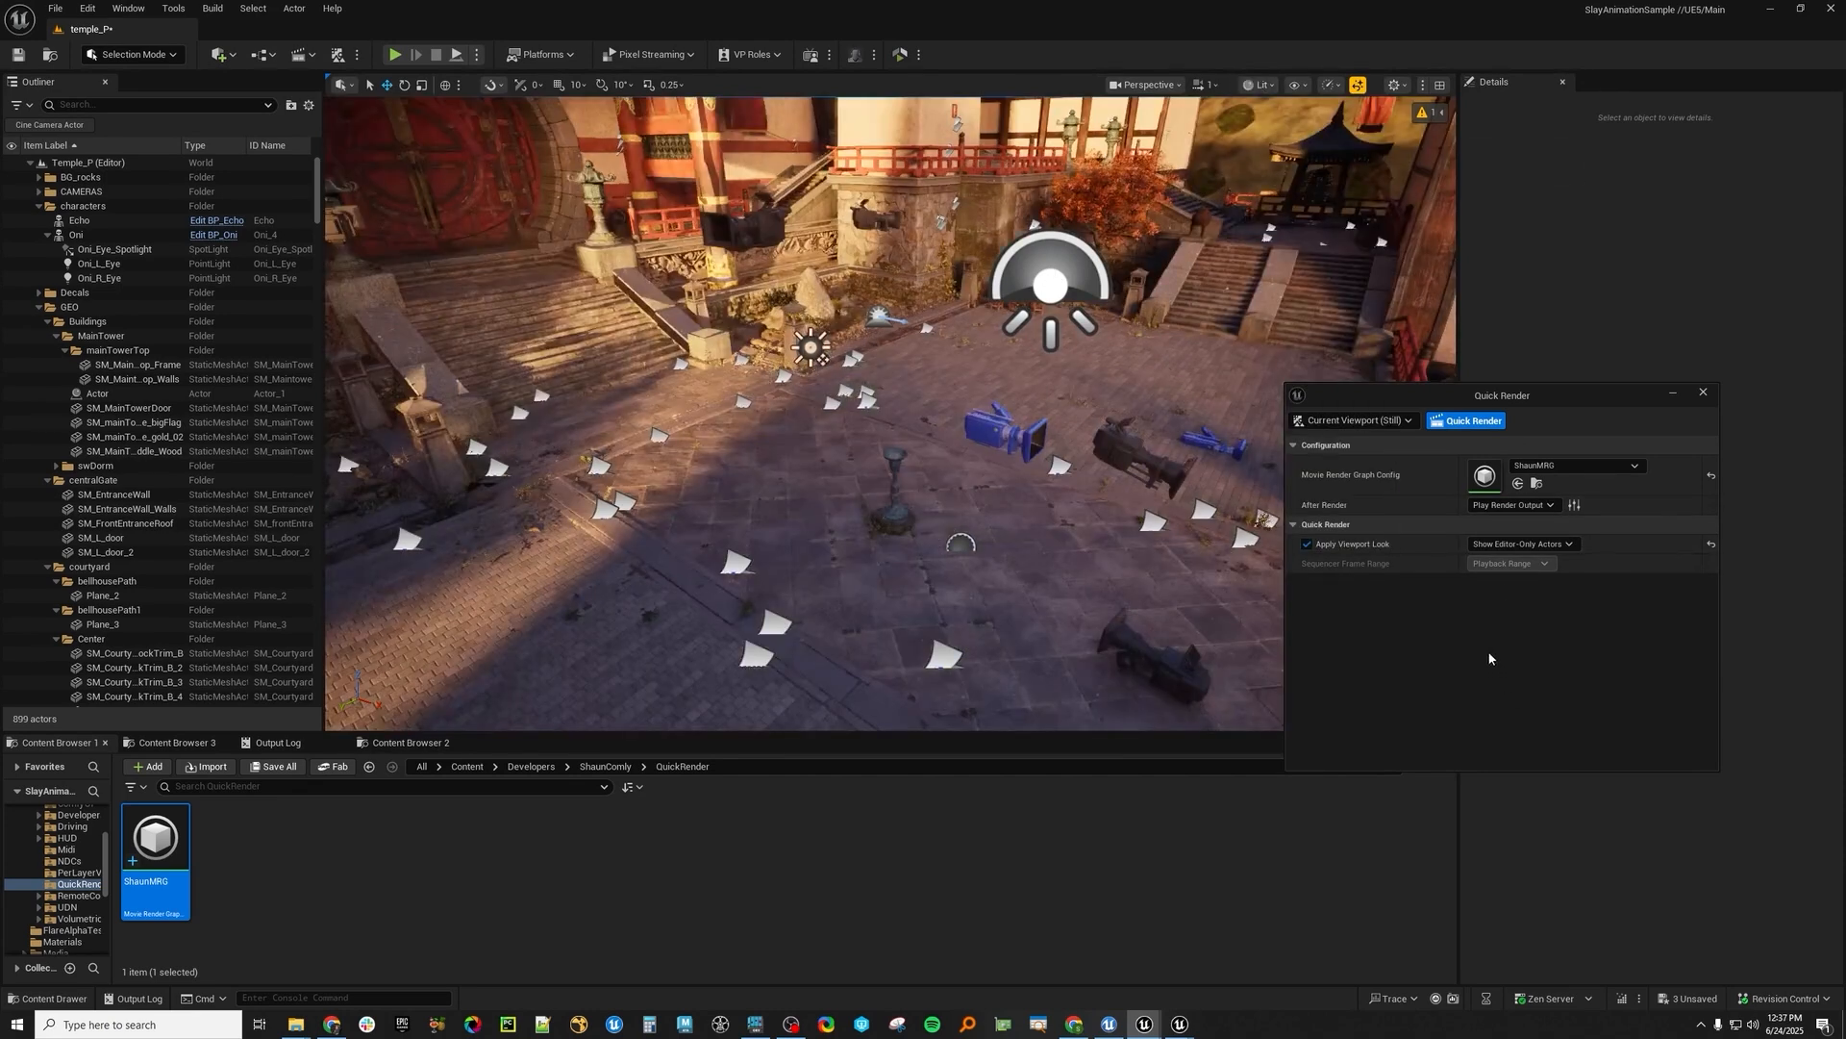
Render the lit viewport still with editor-only actors, view it in RV and close the player
click(1467, 420)
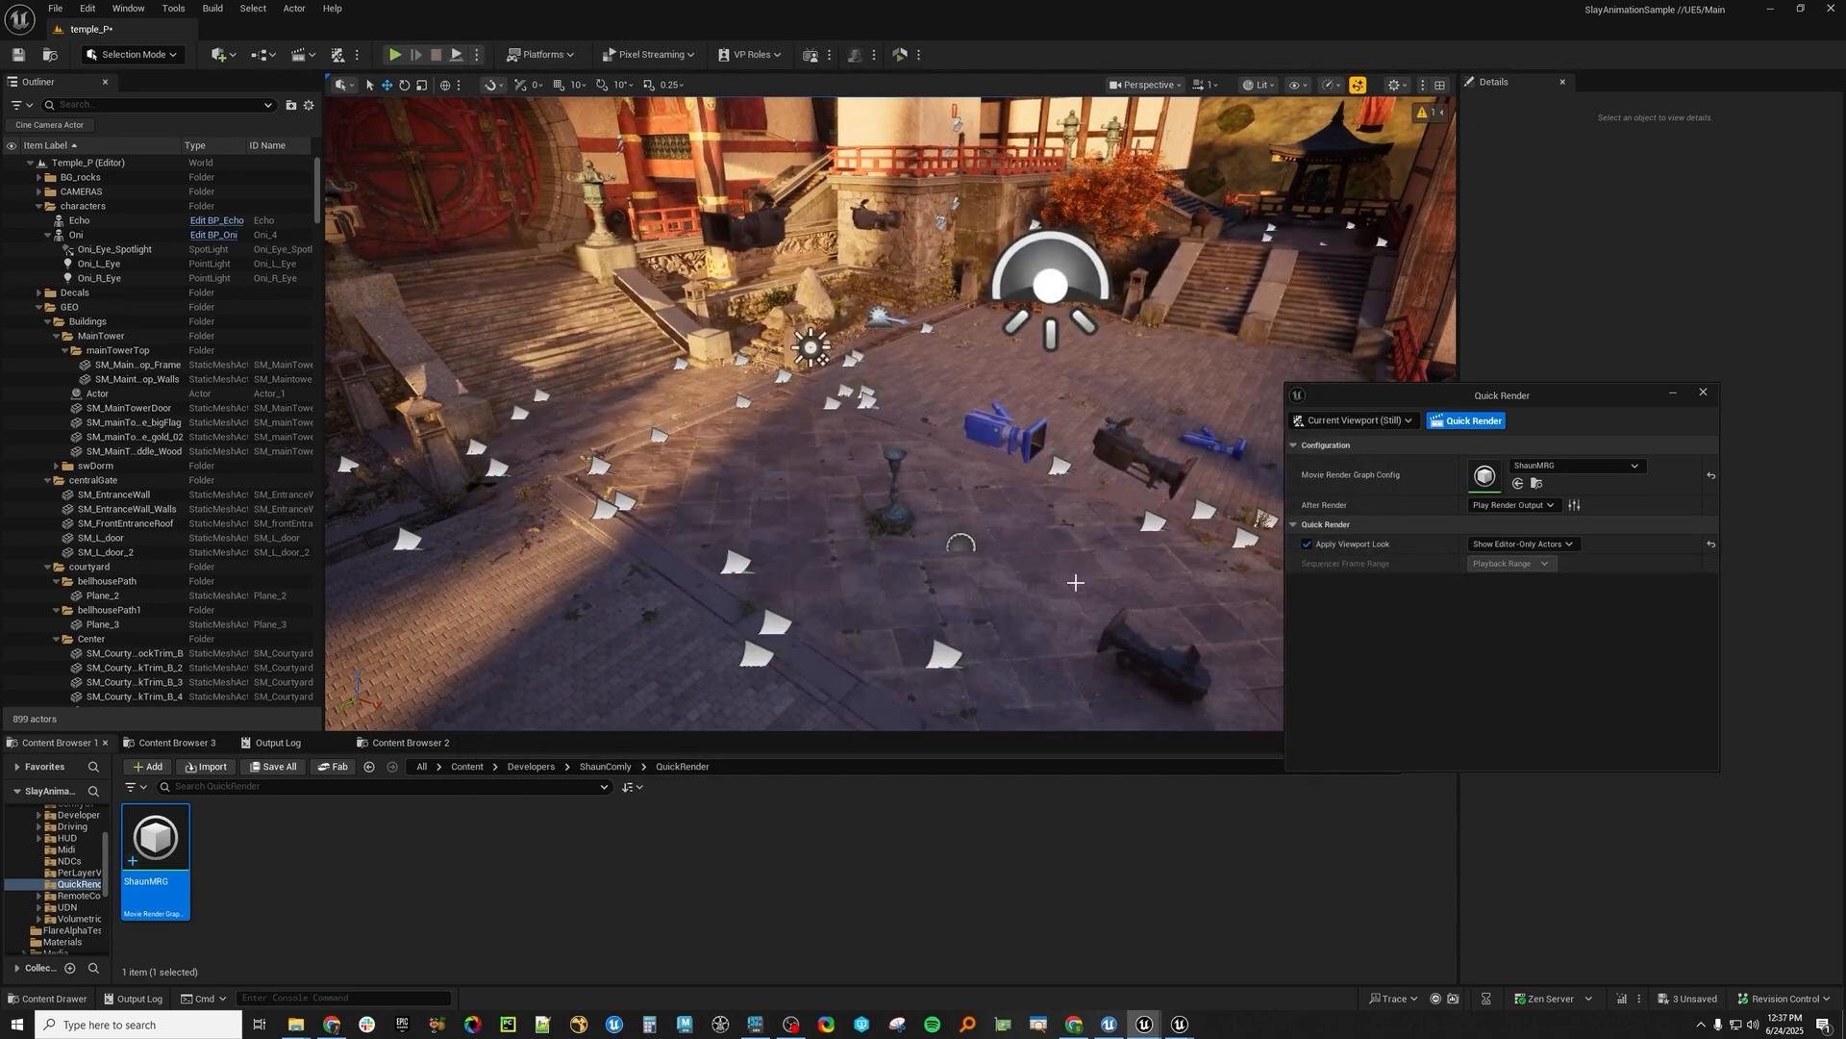
click(1465, 421)
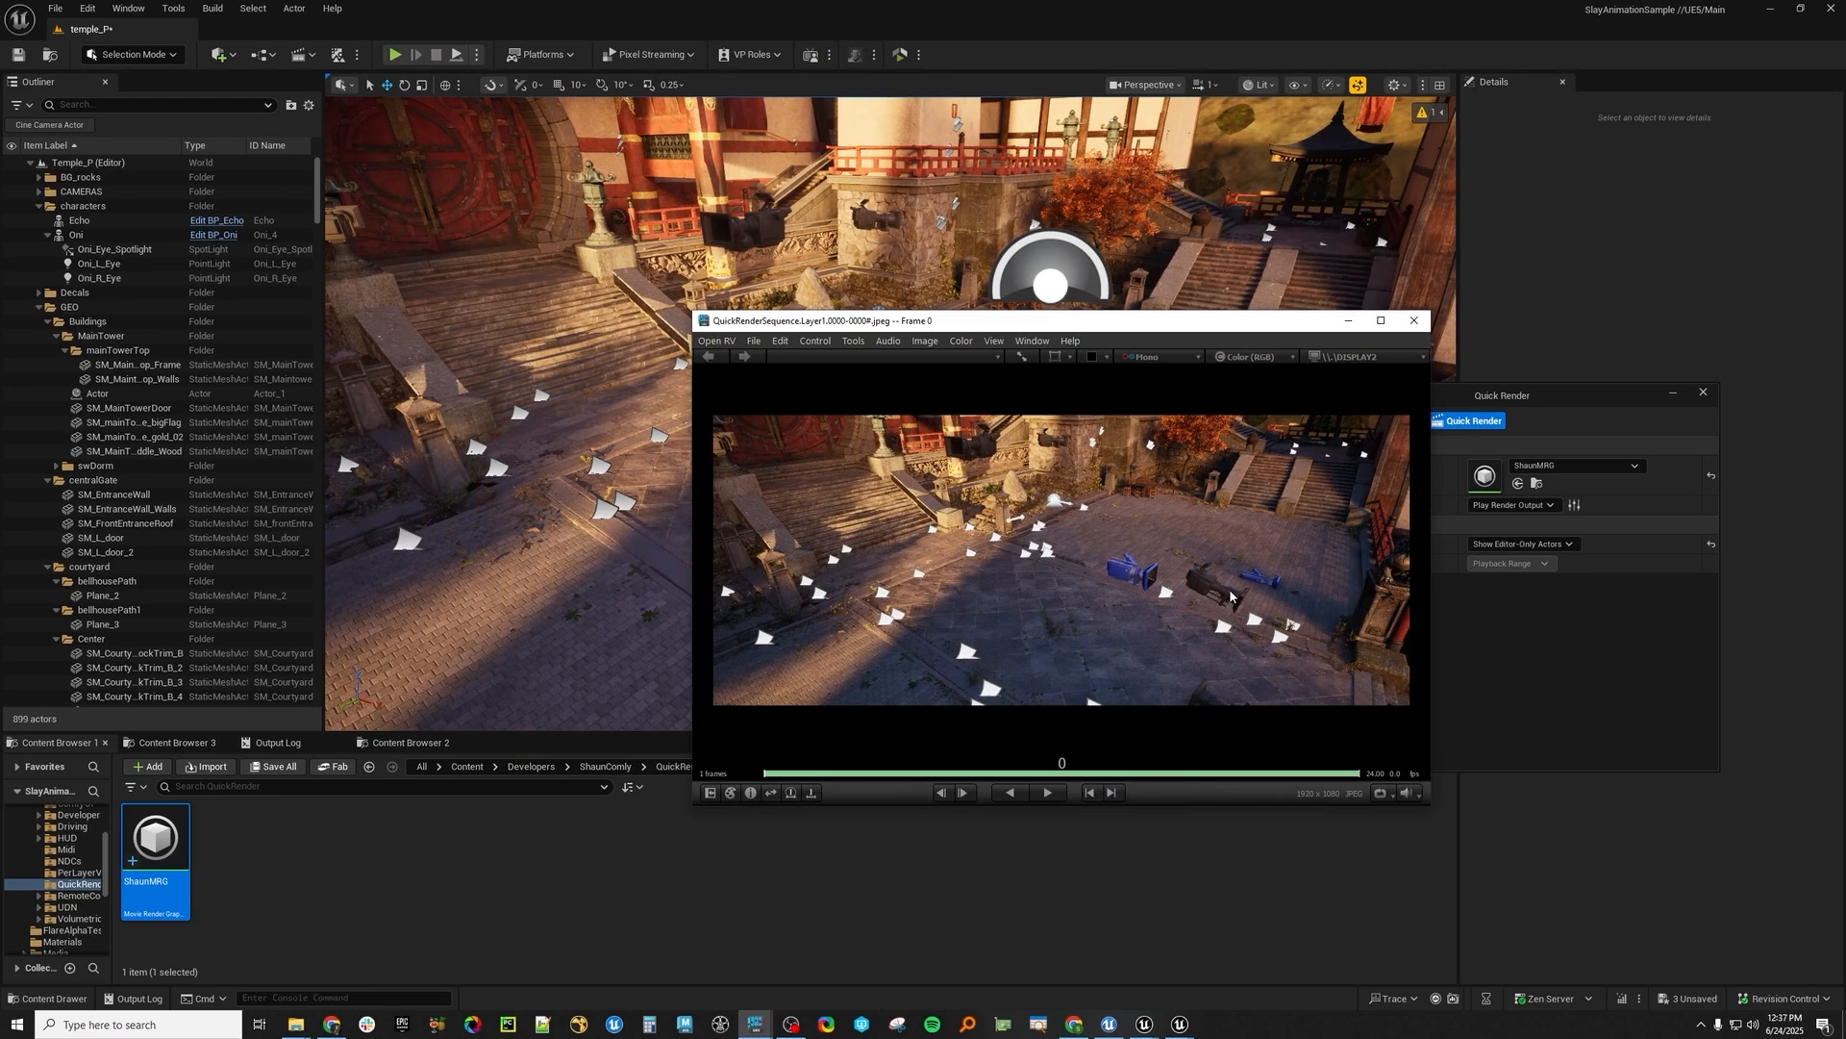
mouse_move(996, 482)
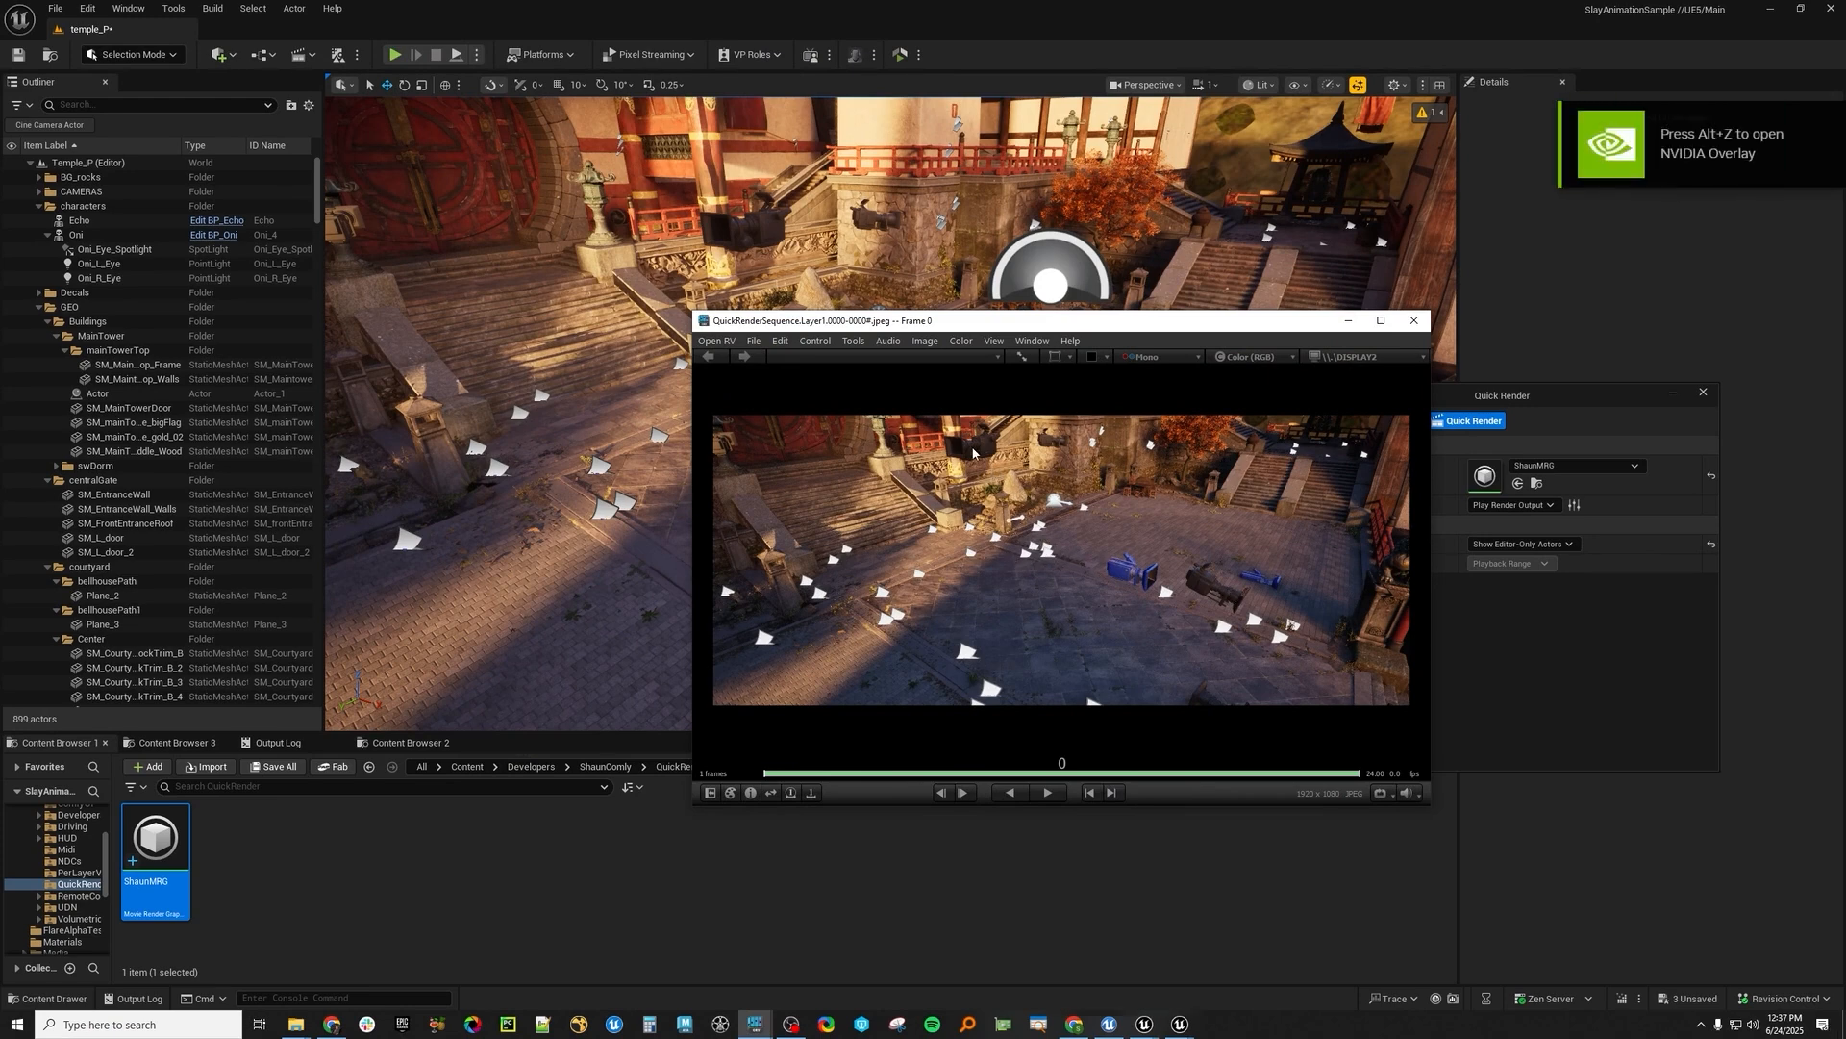
mouse_move(1332, 388)
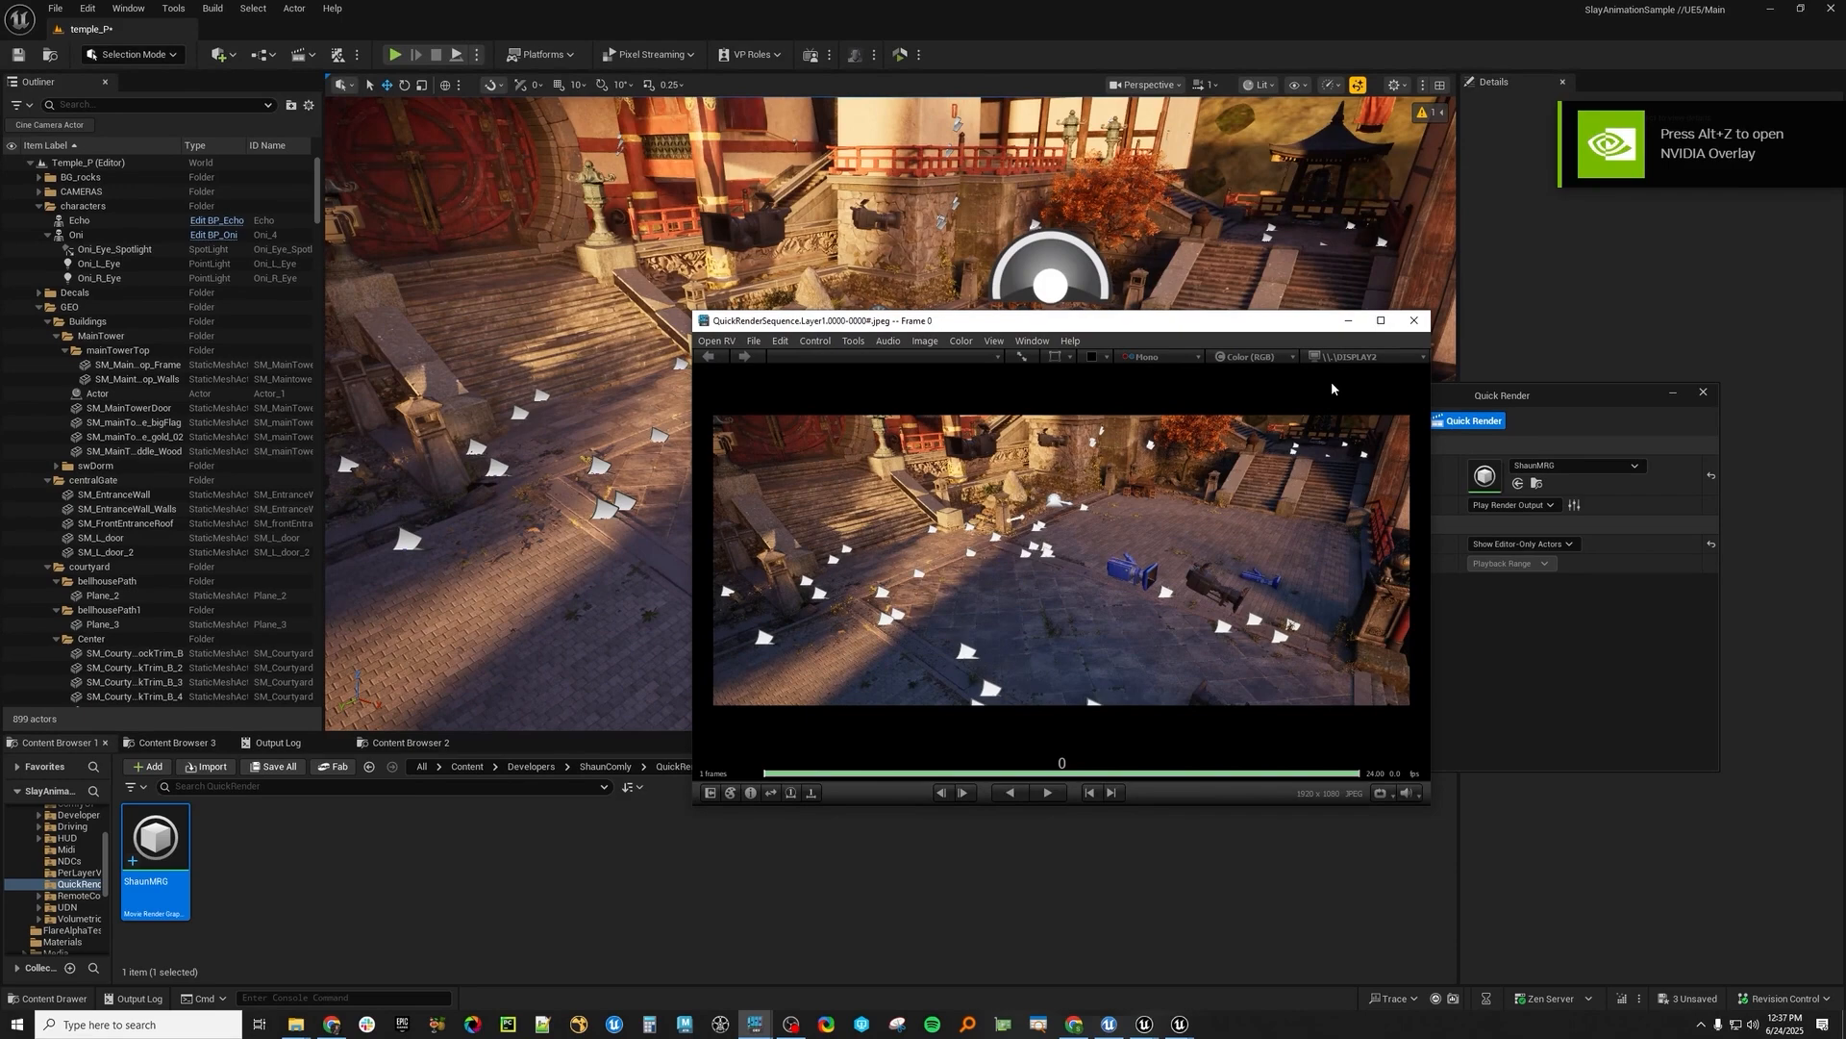
mouse_move(1269, 438)
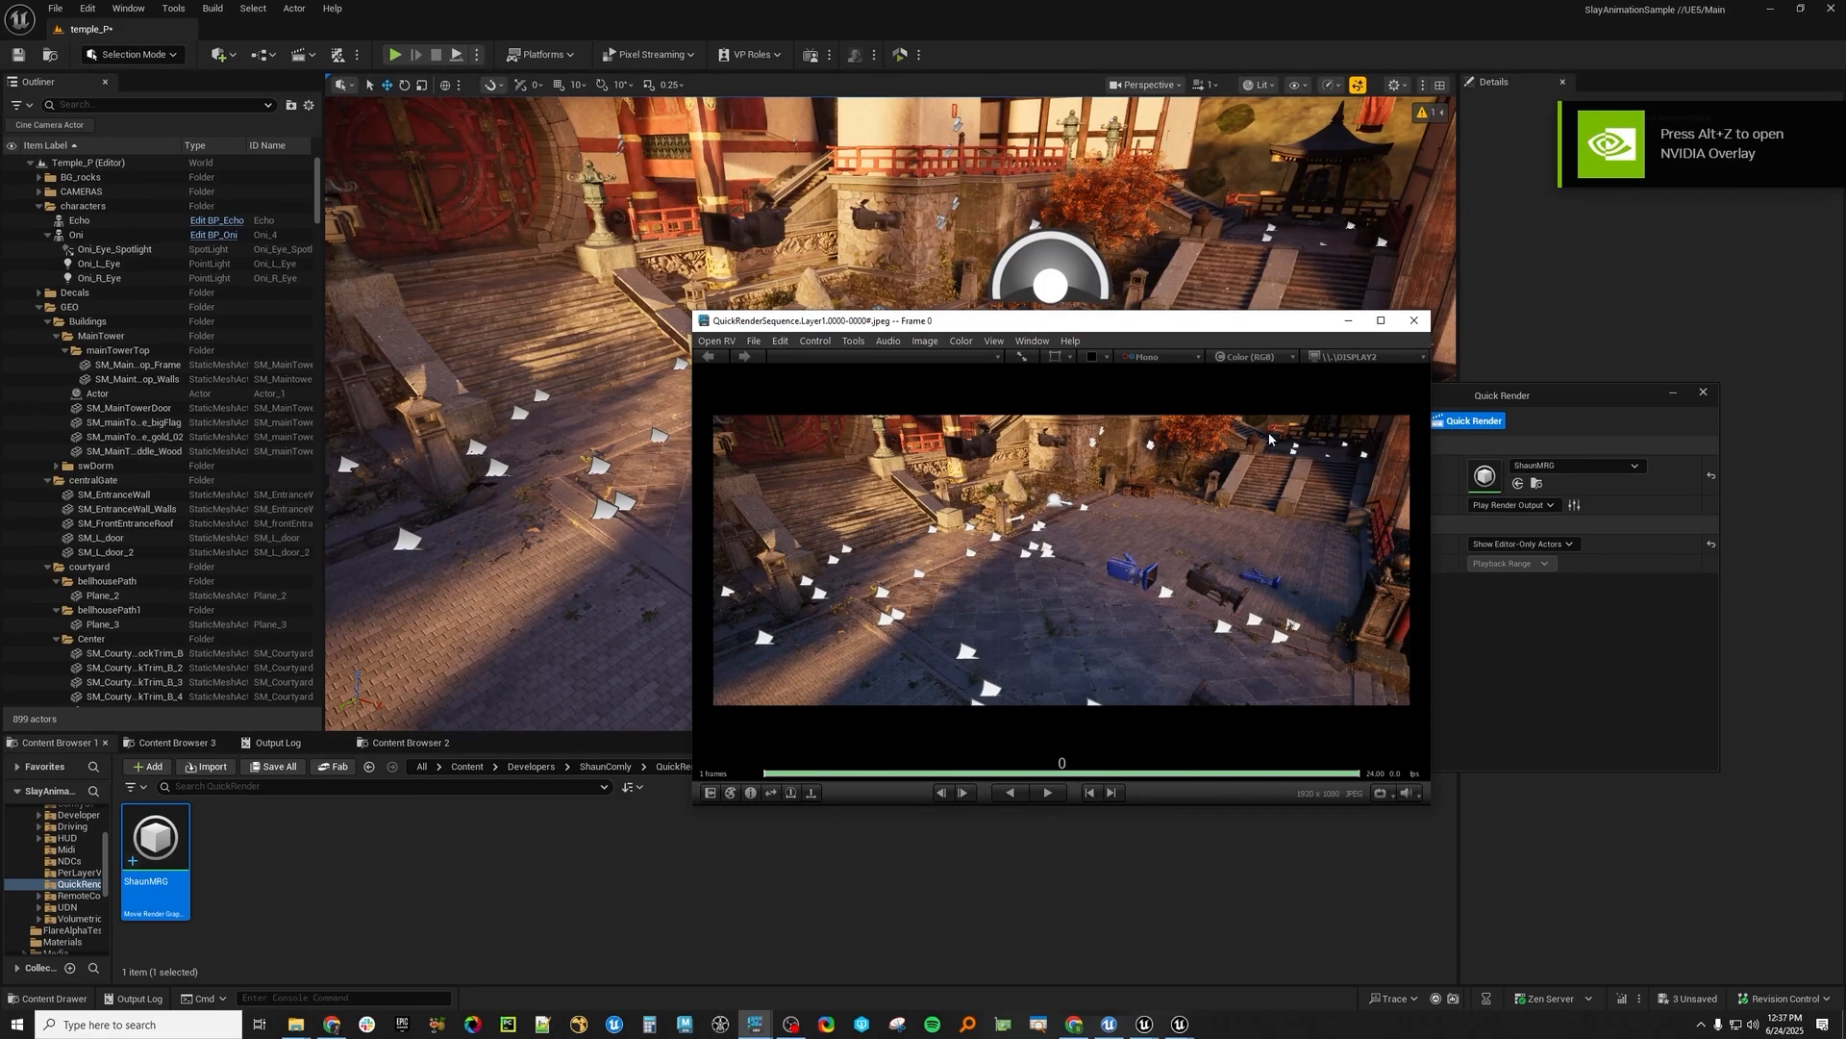
click(1413, 319)
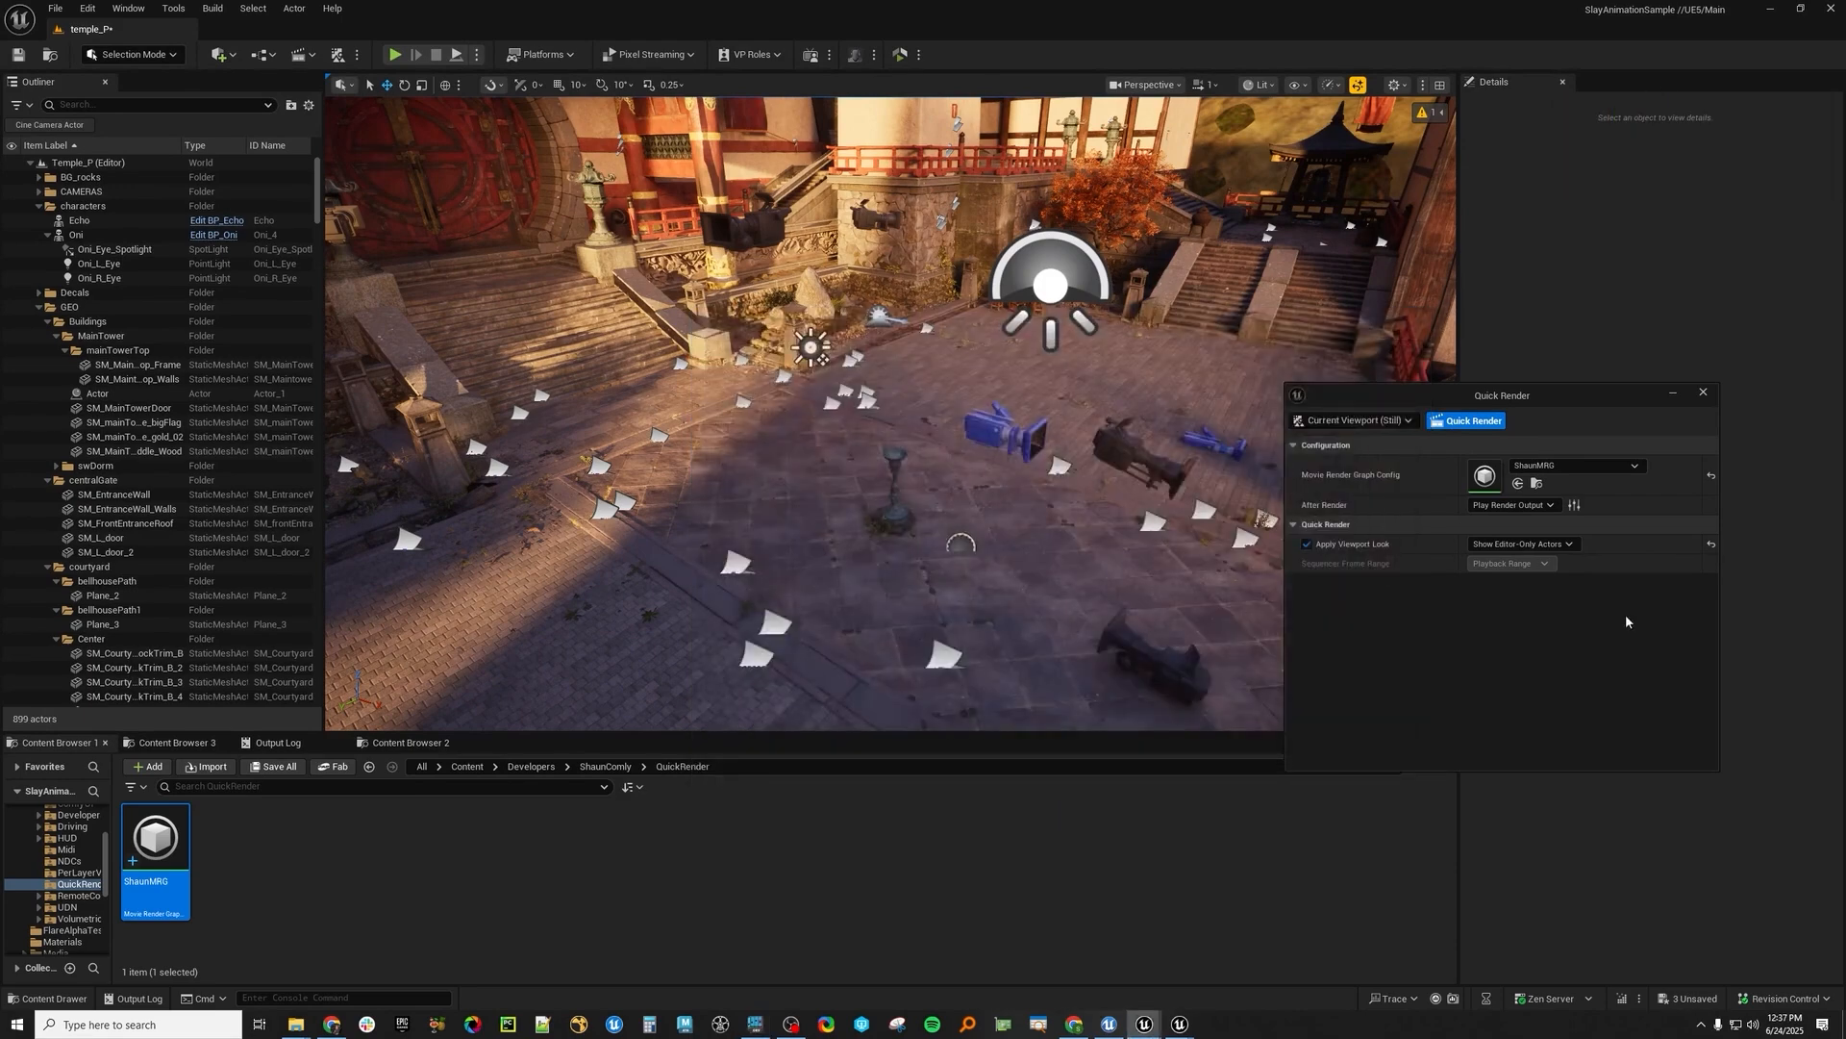
Review the viewport's show flag options and render the current viewport still, then close RV
click(1522, 542)
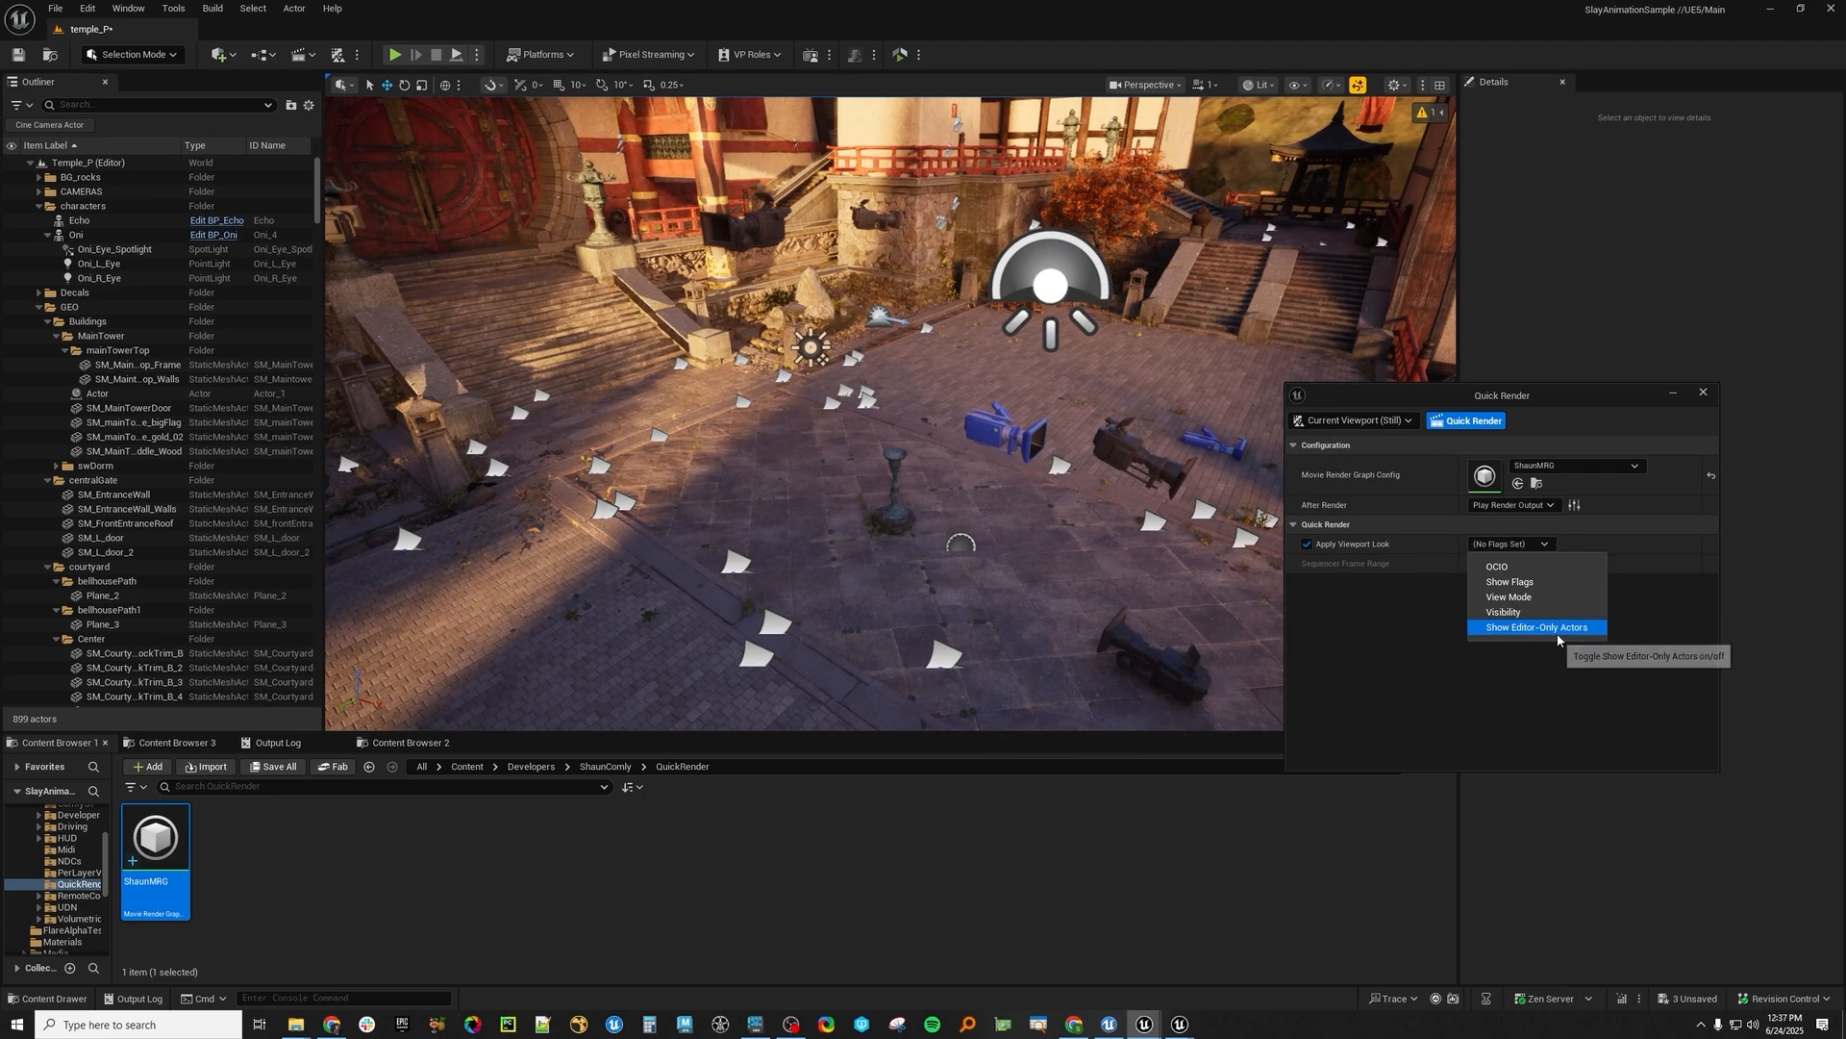
click(1509, 581)
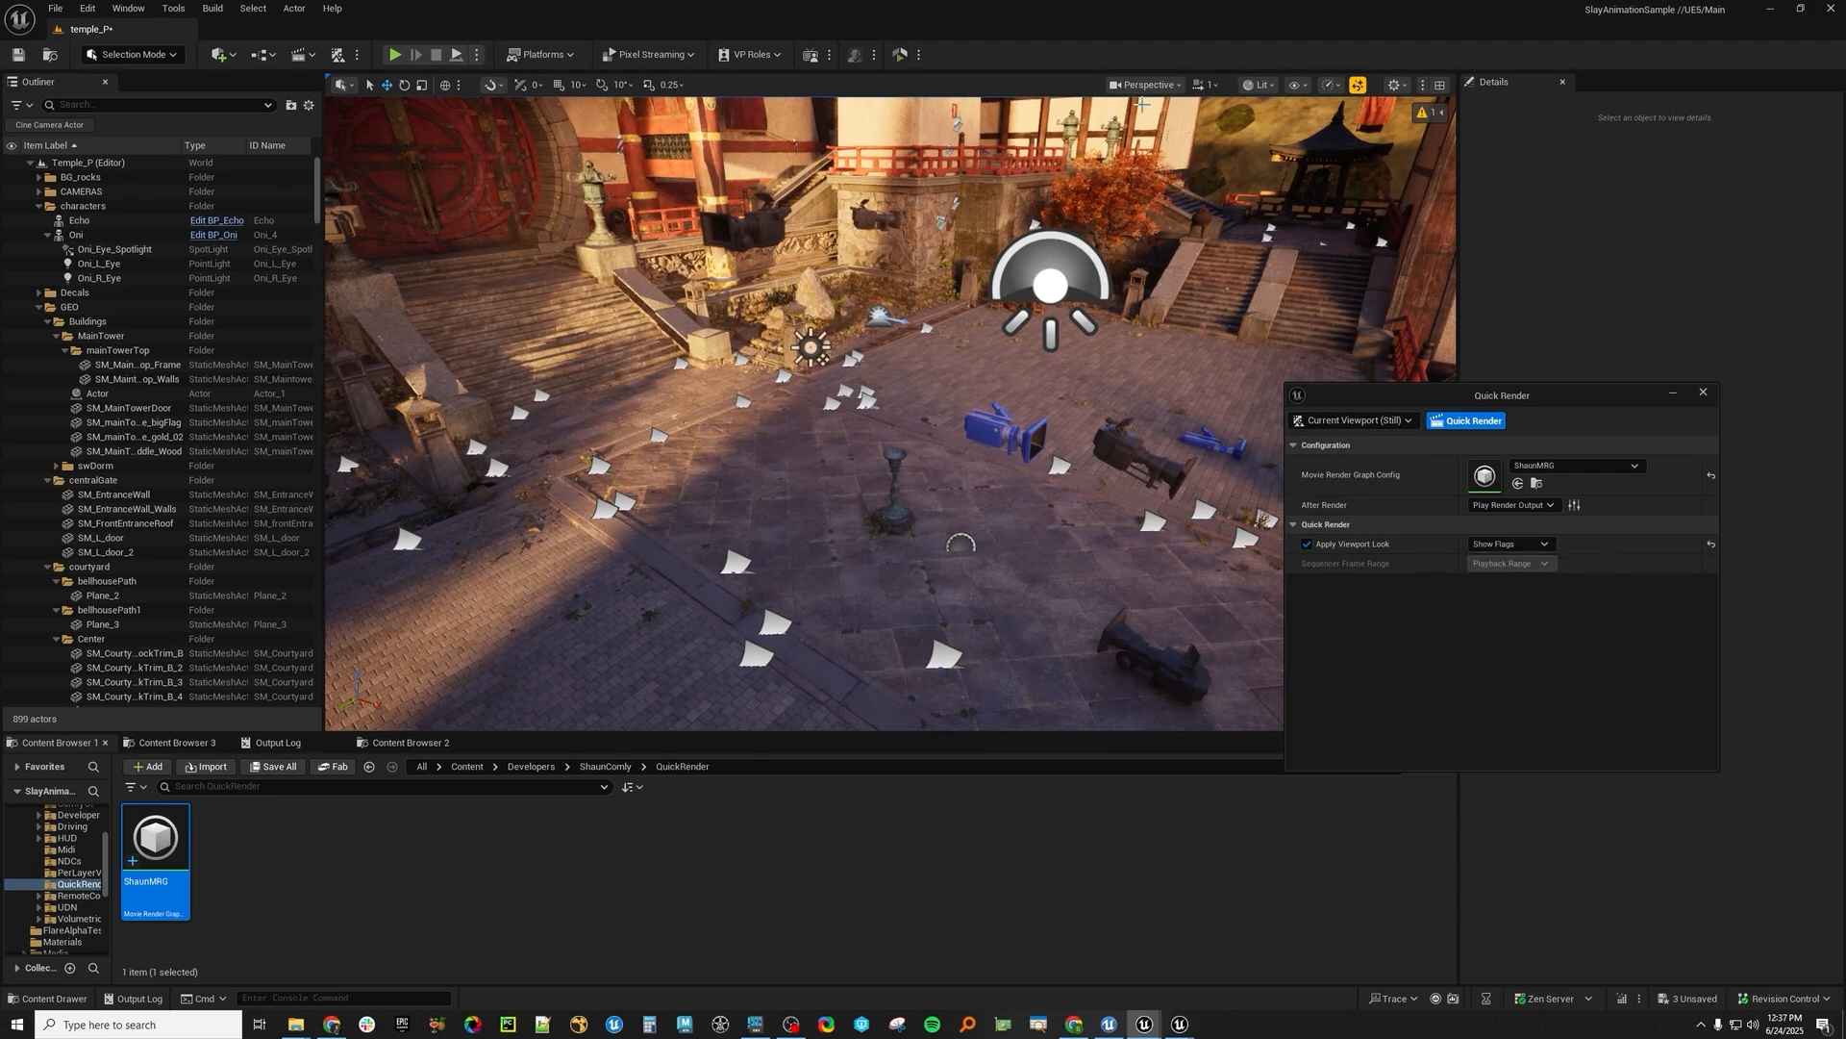
click(1510, 543)
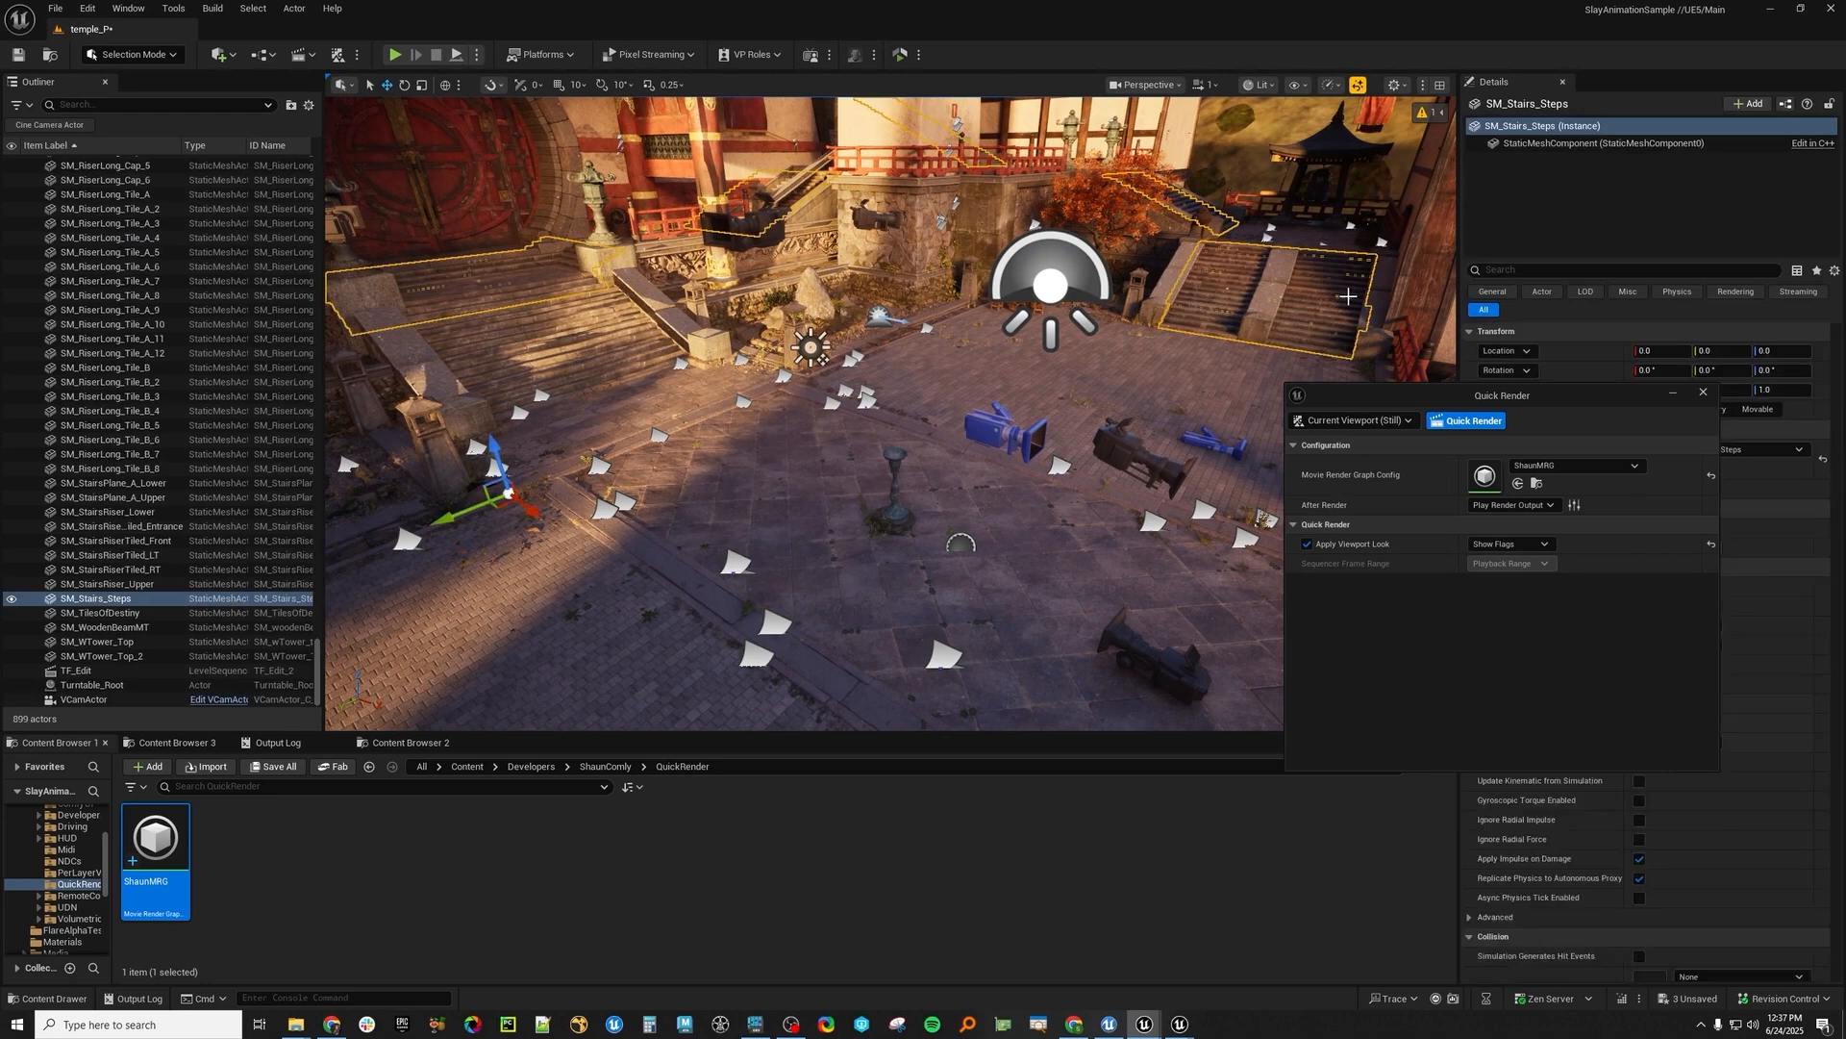
scroll(down, 3)
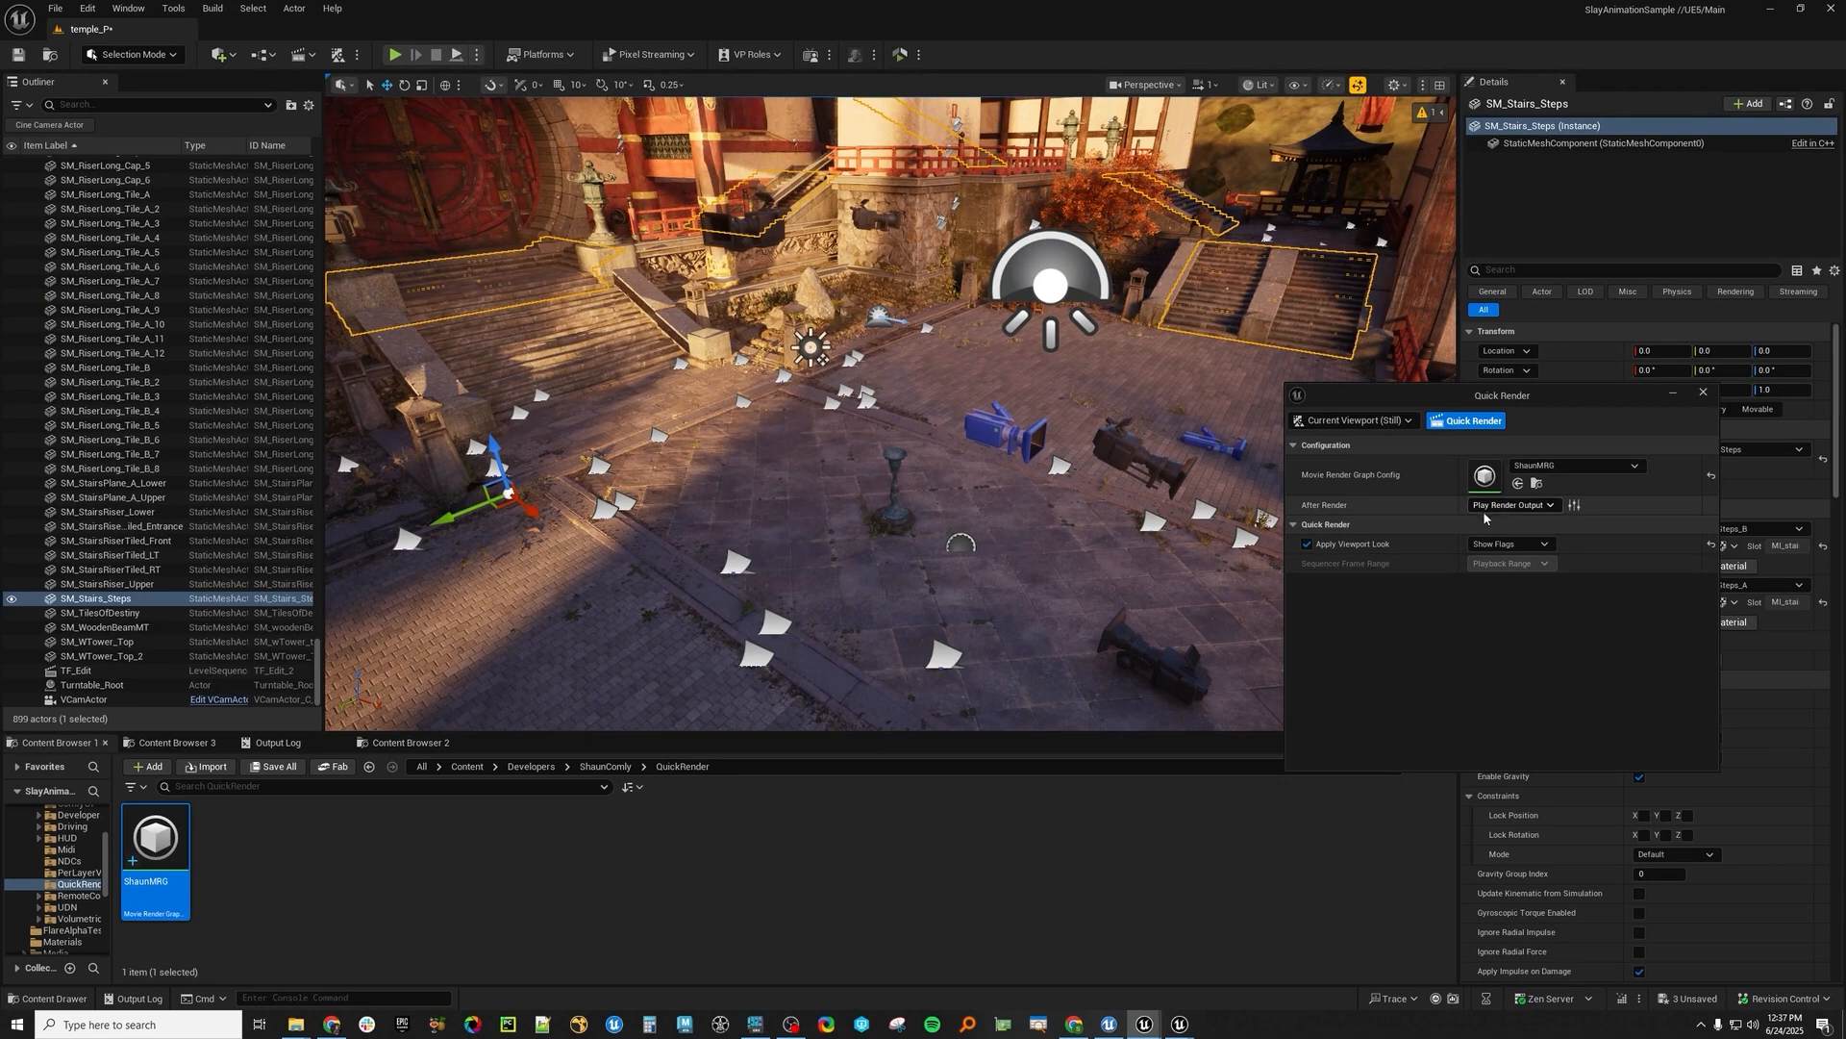
click(1511, 542)
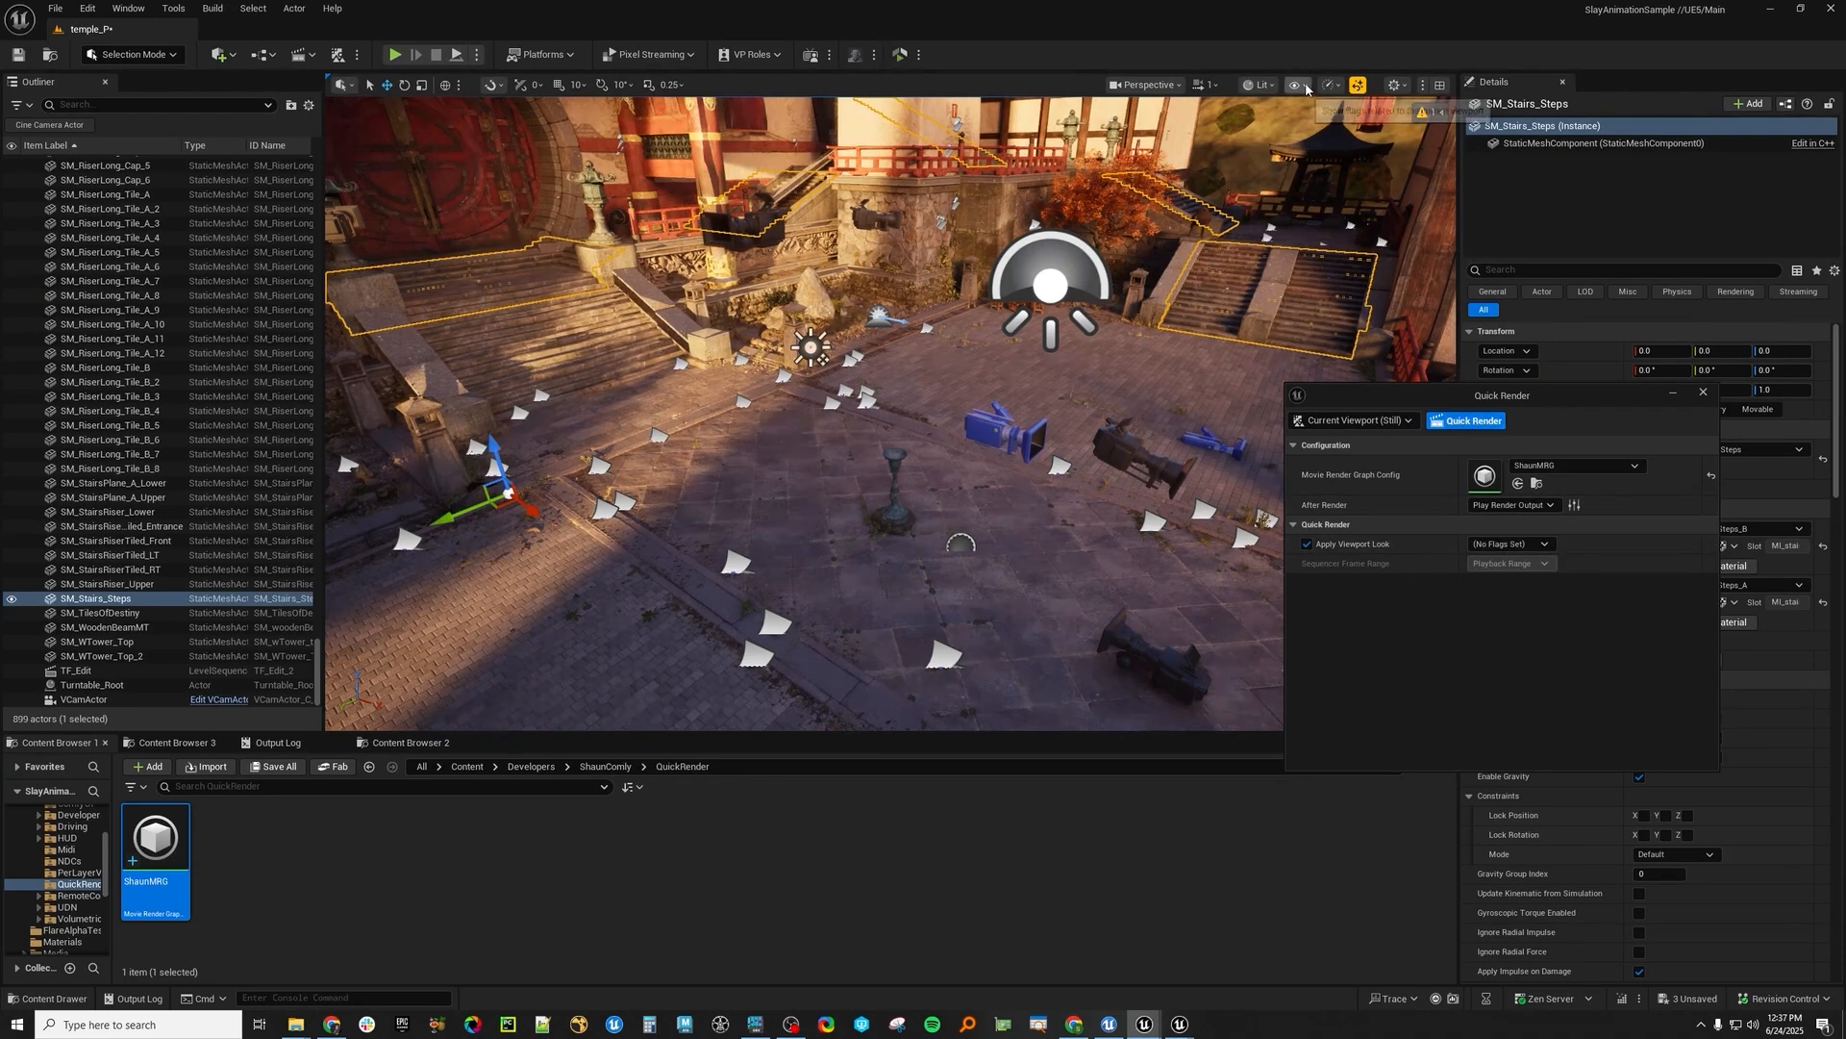
click(1302, 85)
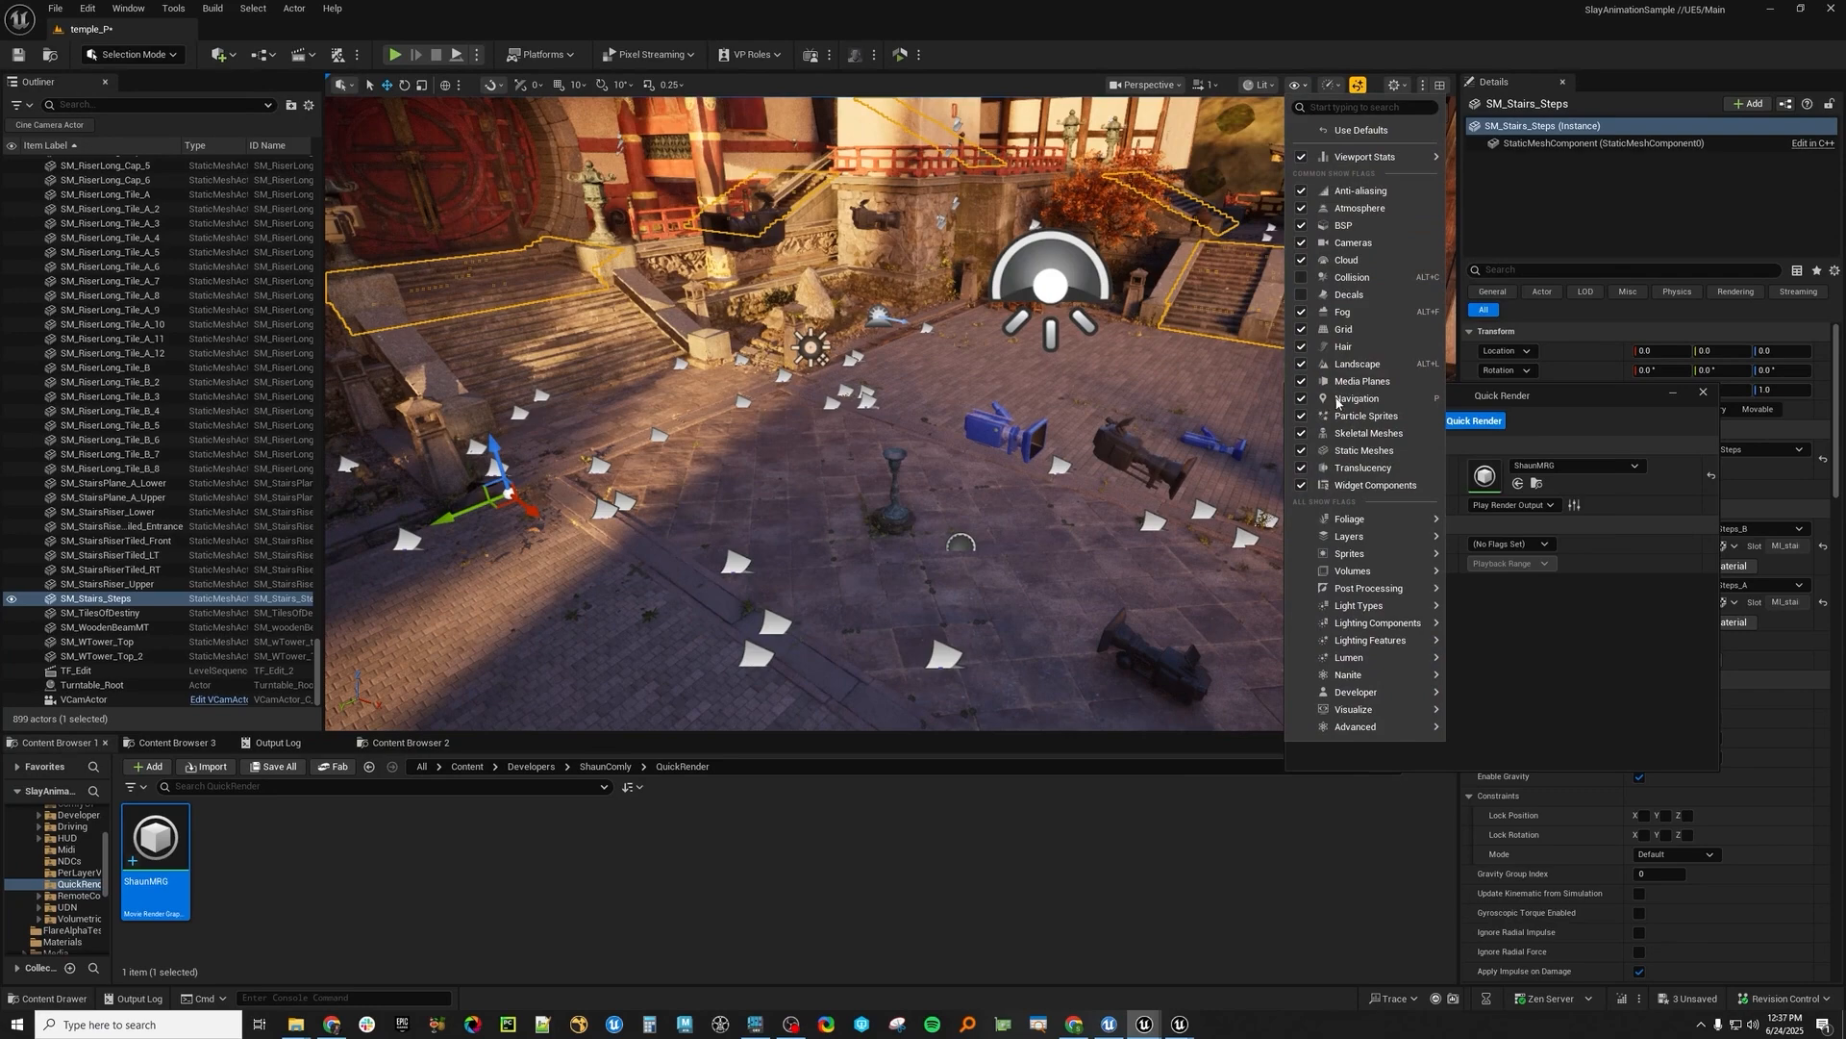
click(1297, 83)
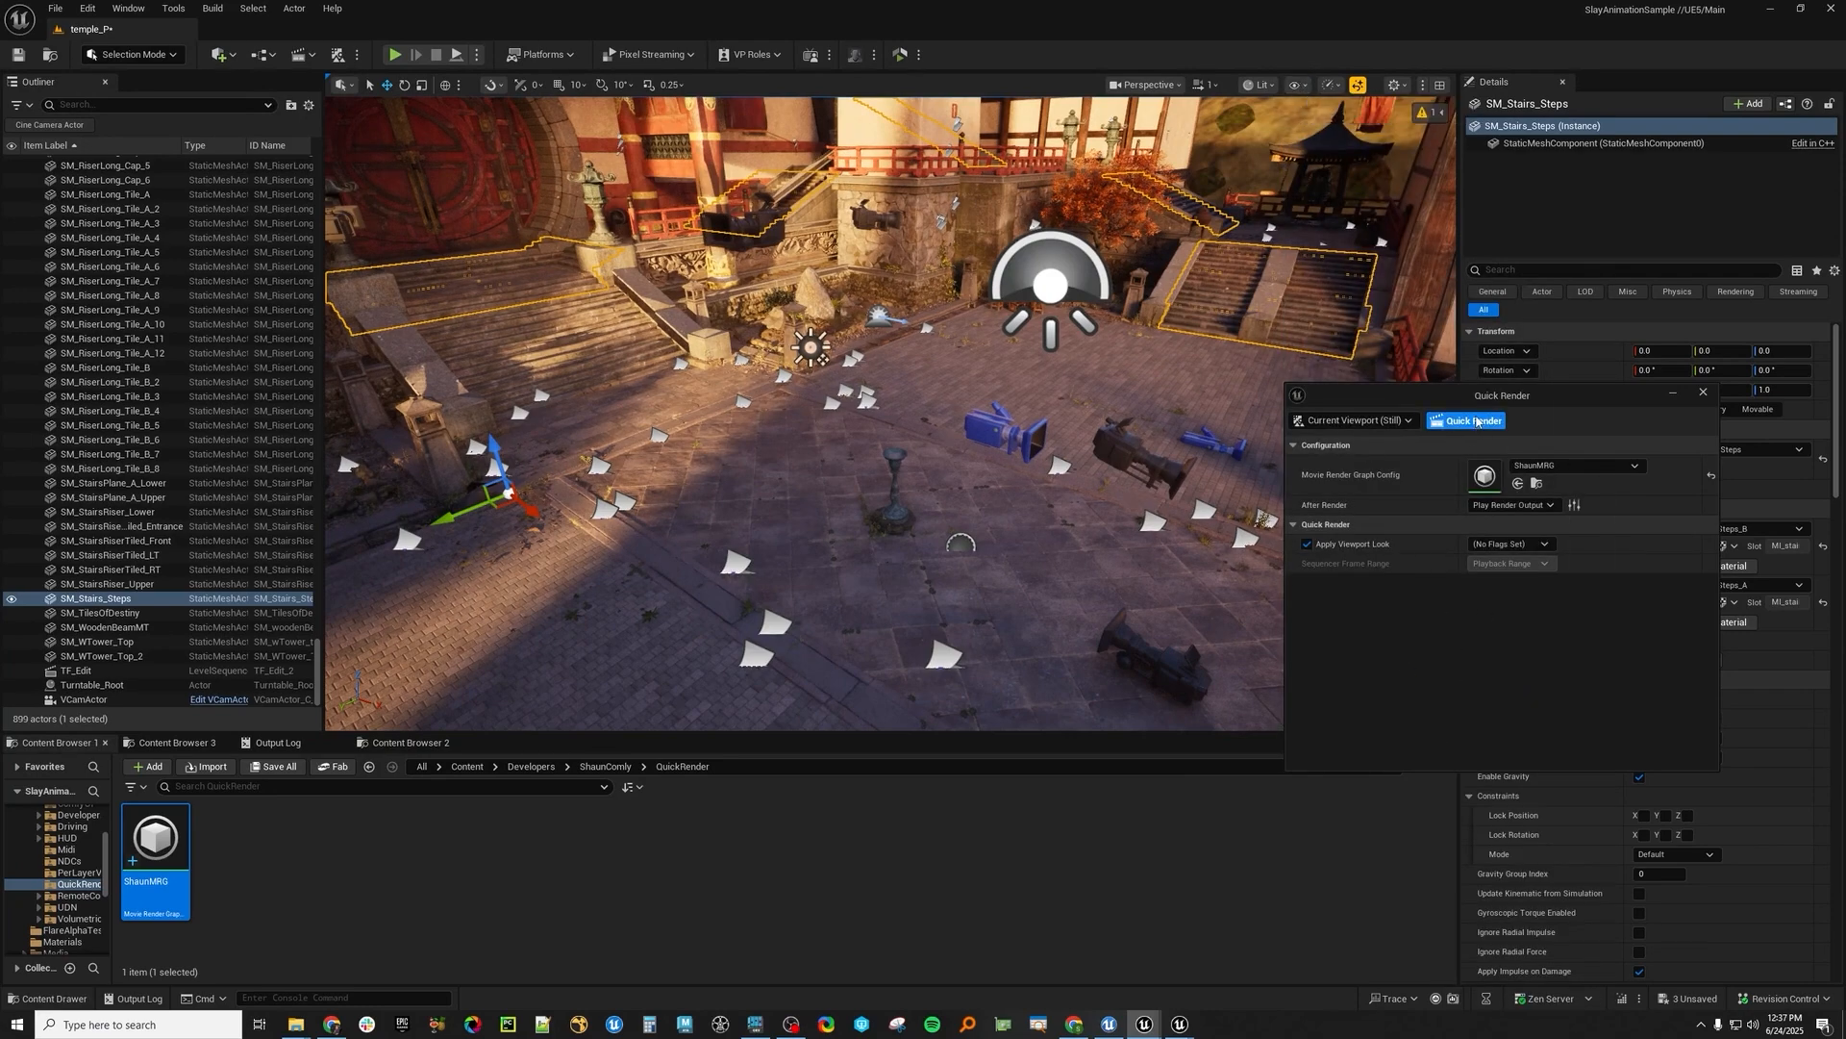
click(1465, 420)
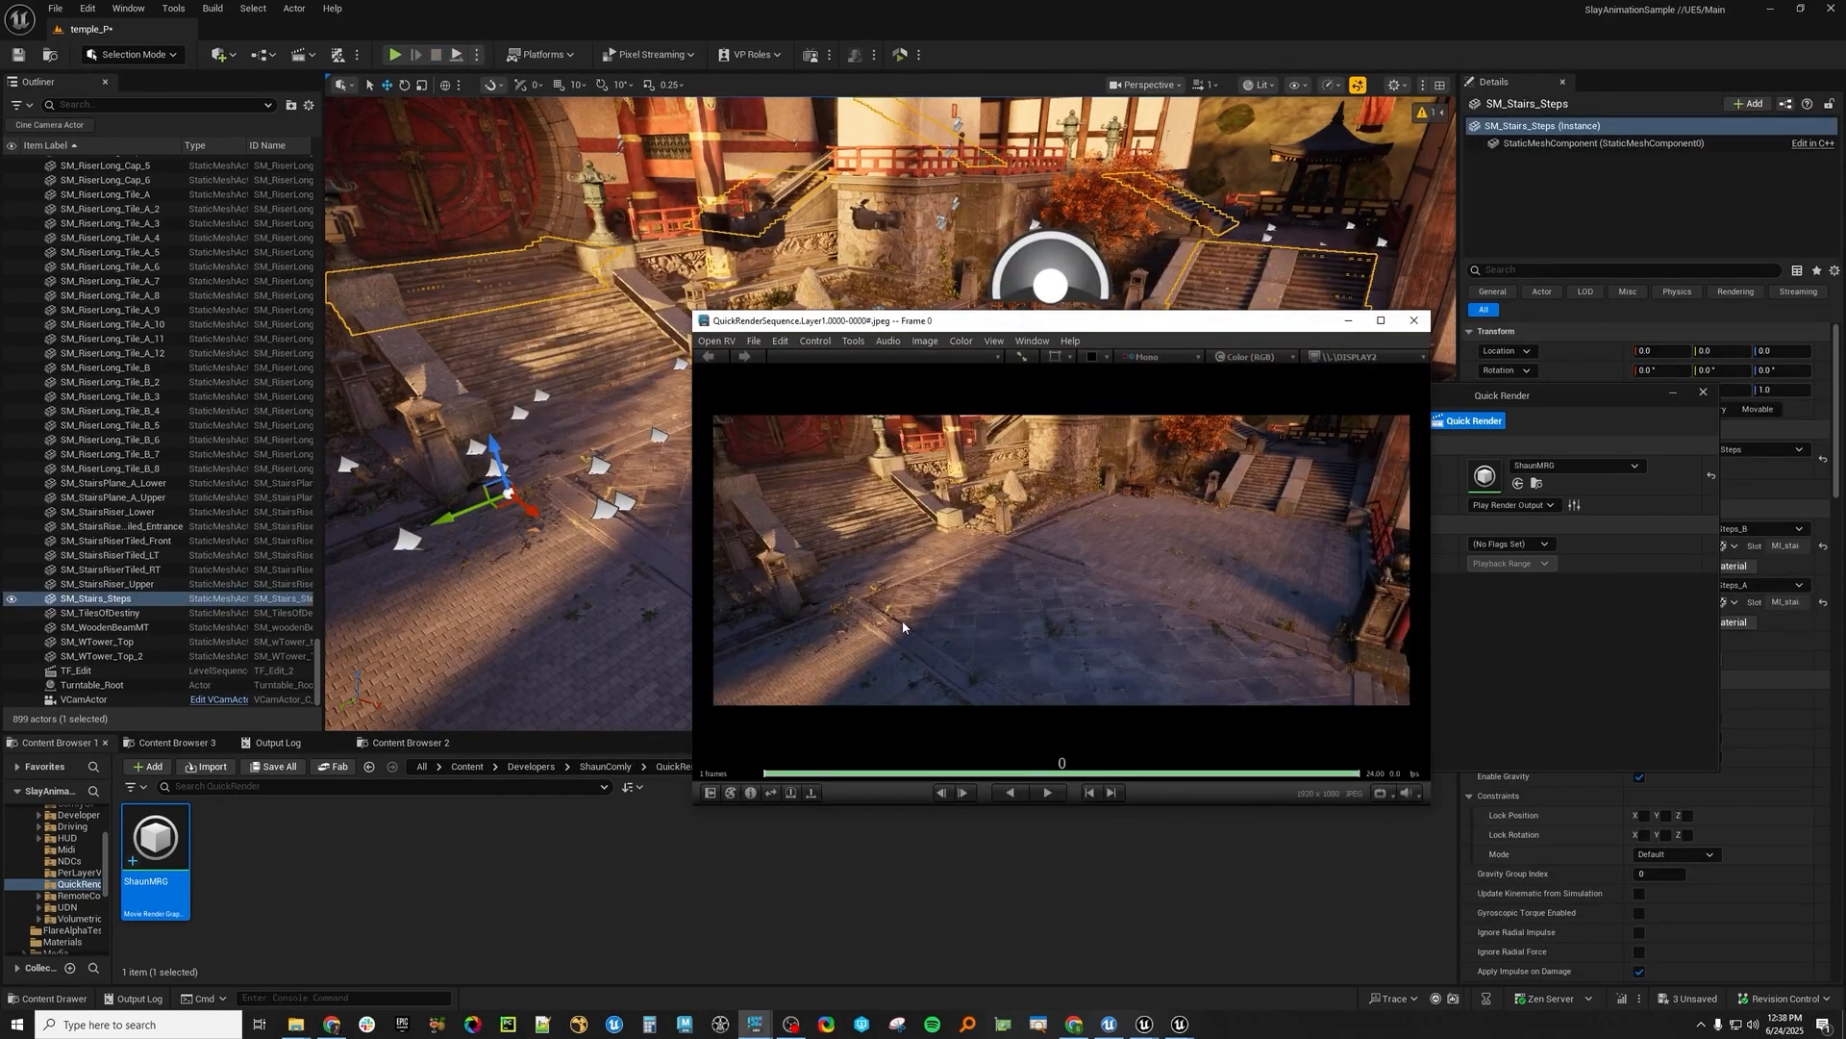
click(1412, 319)
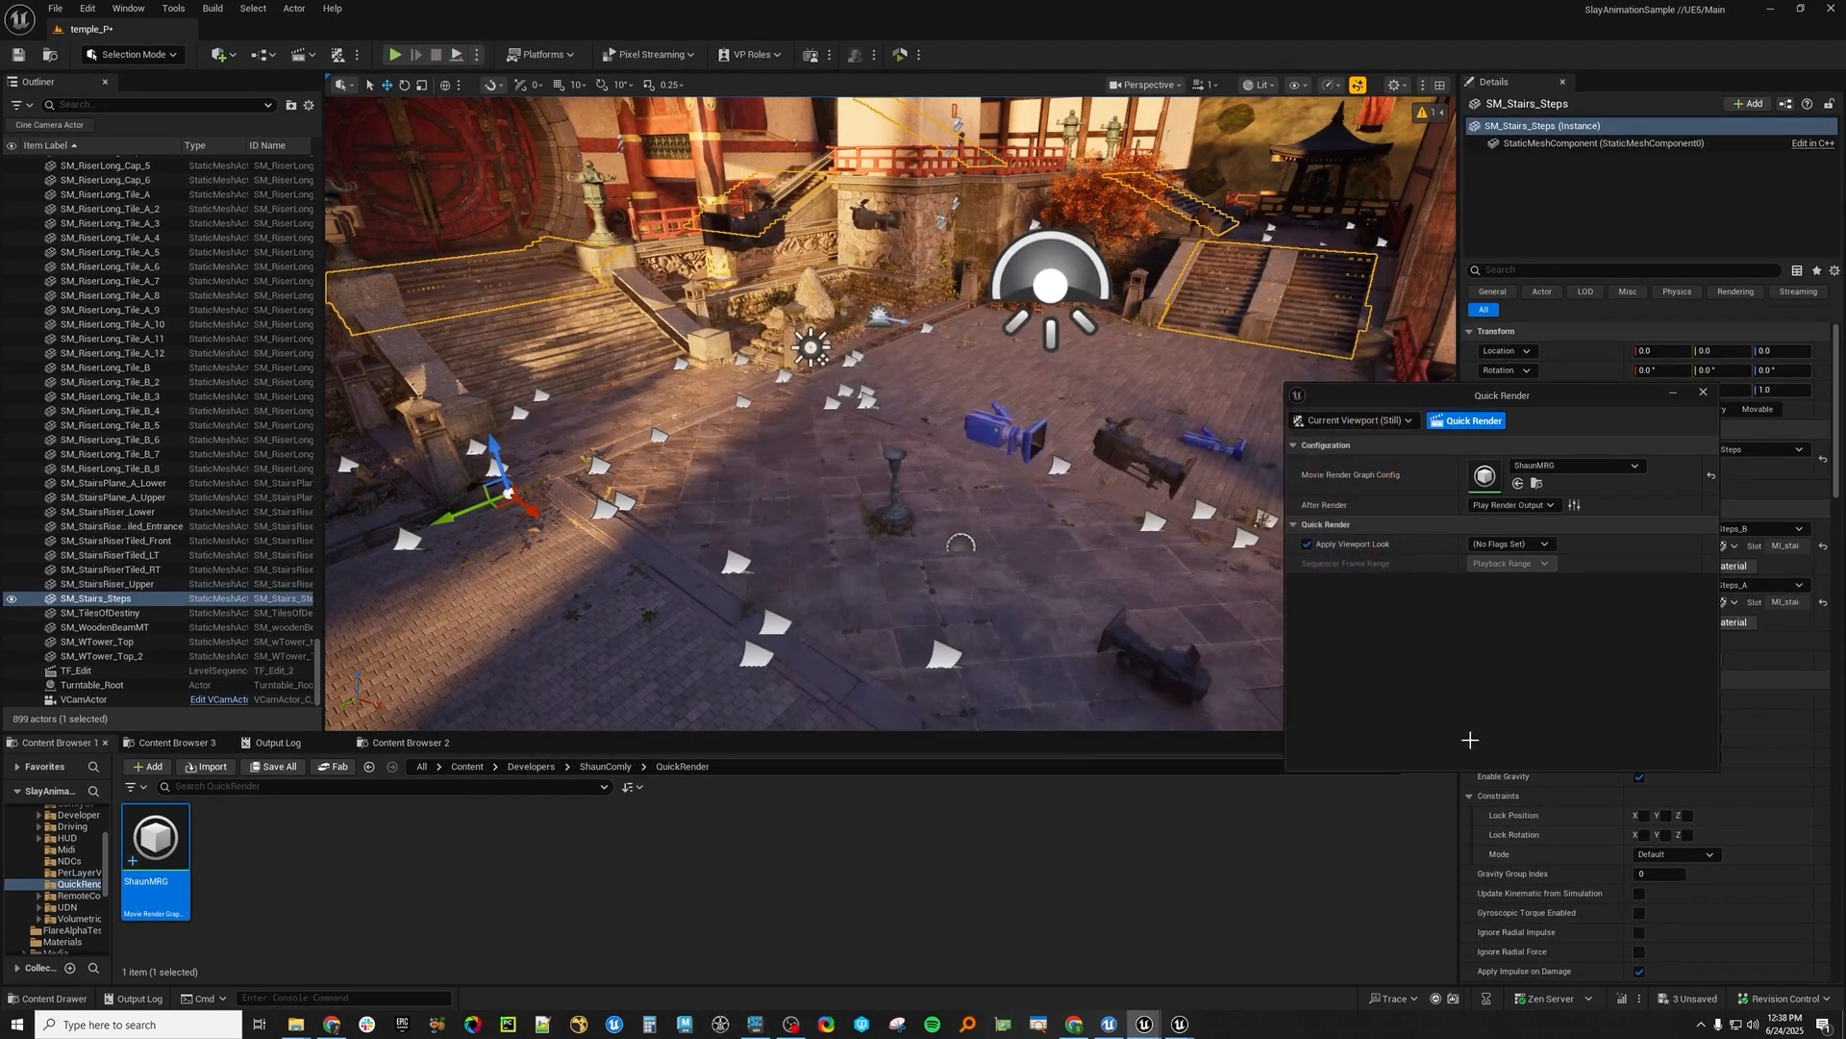
Set Apply Viewport Look to Show Flags only and render the still that way, closing RV afterwards
click(1511, 542)
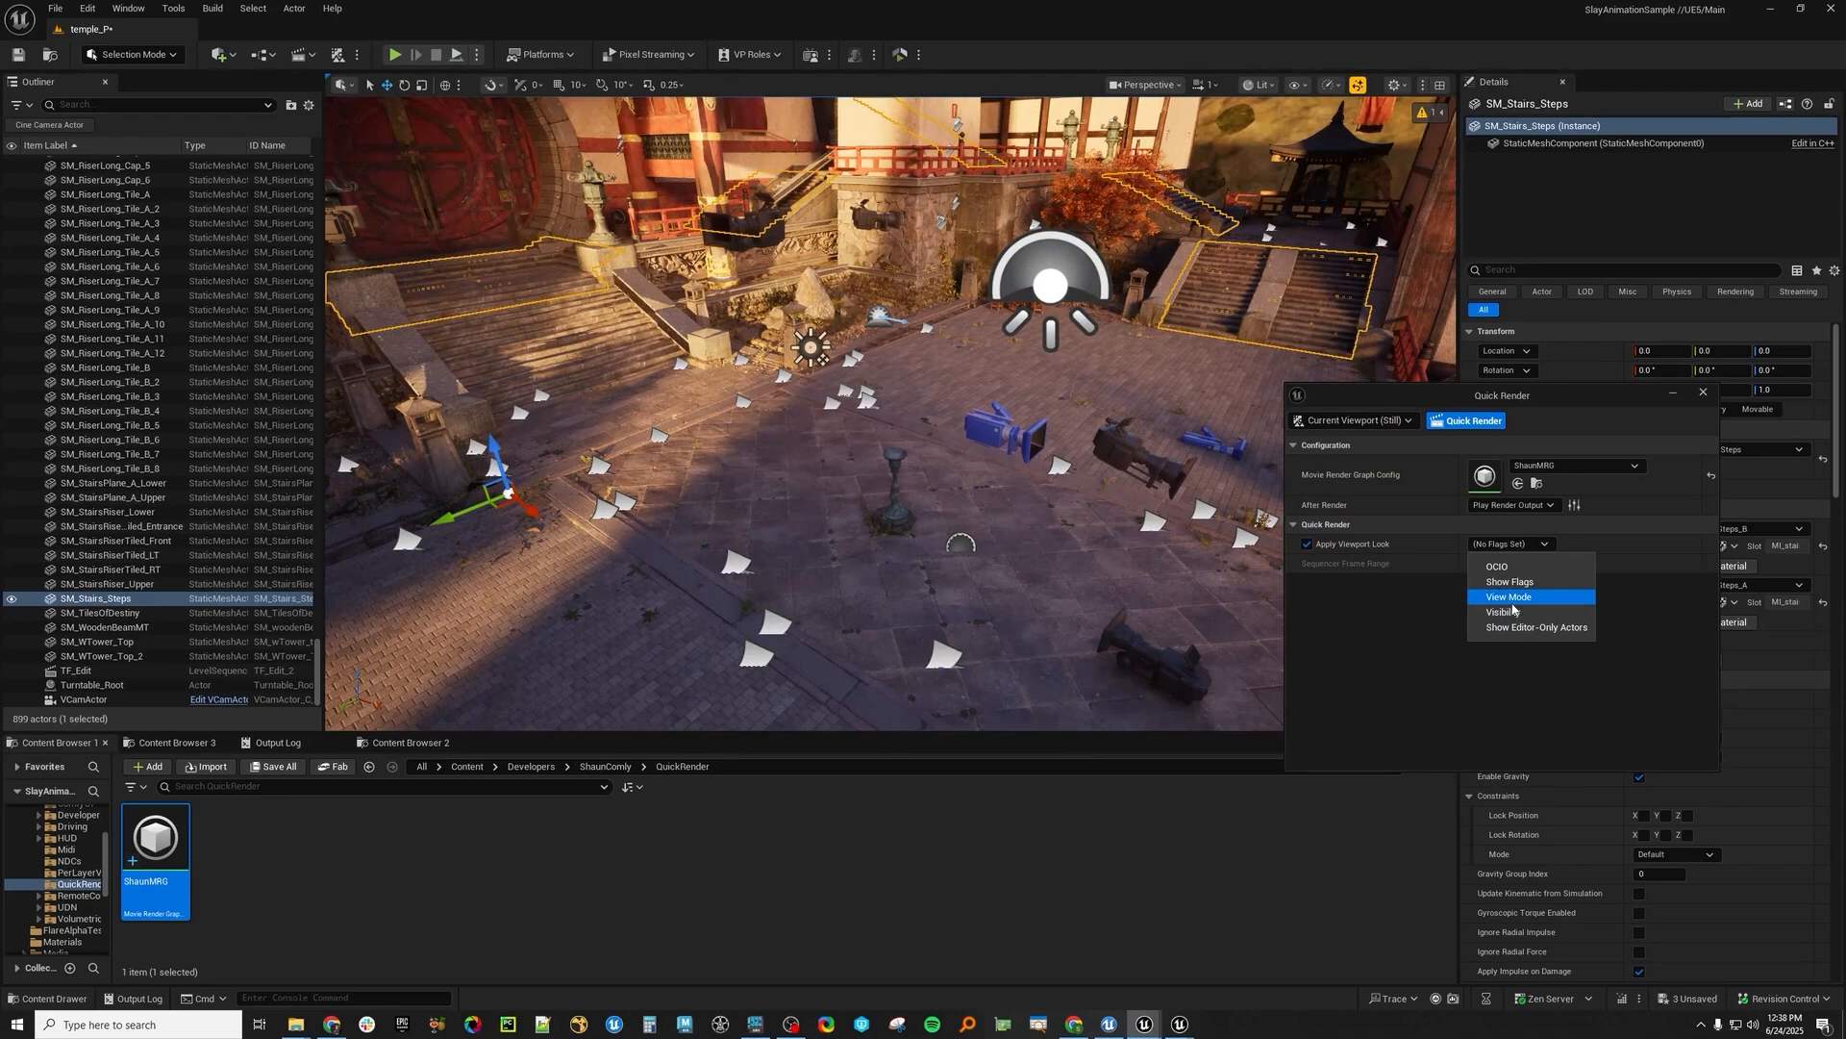
click(1510, 582)
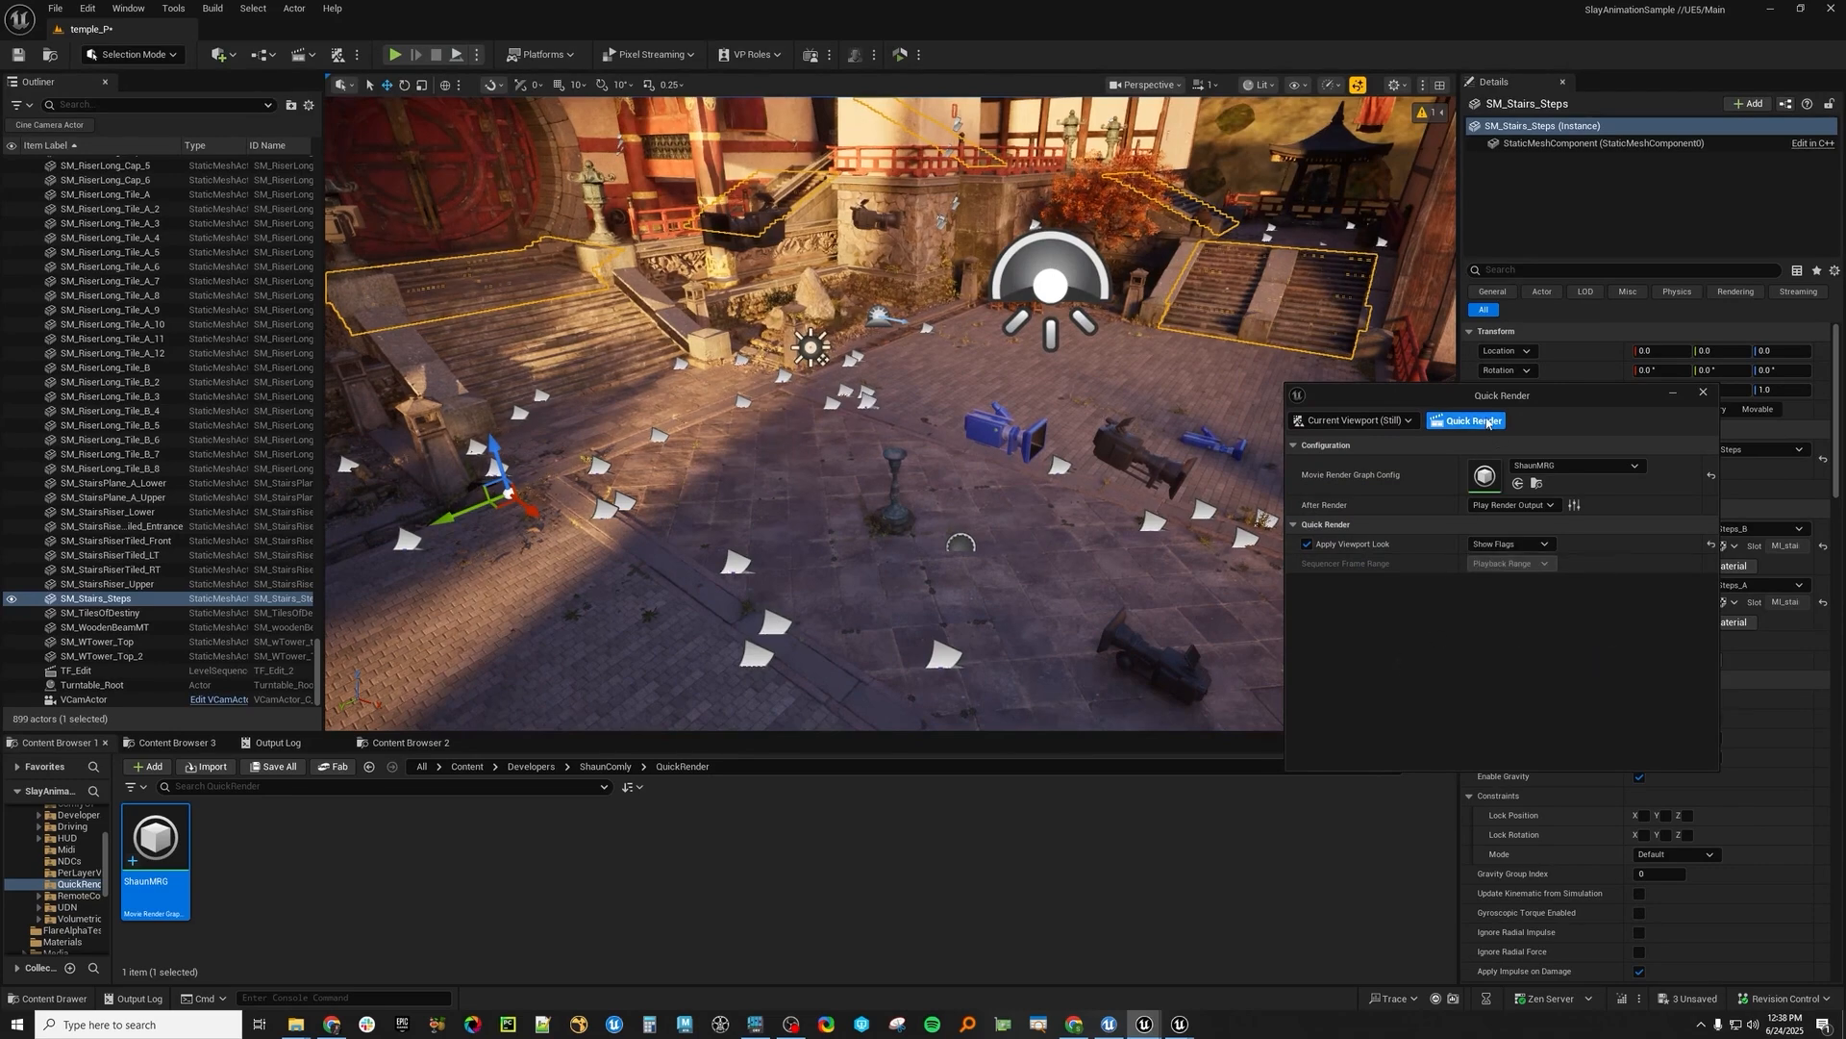
click(1464, 420)
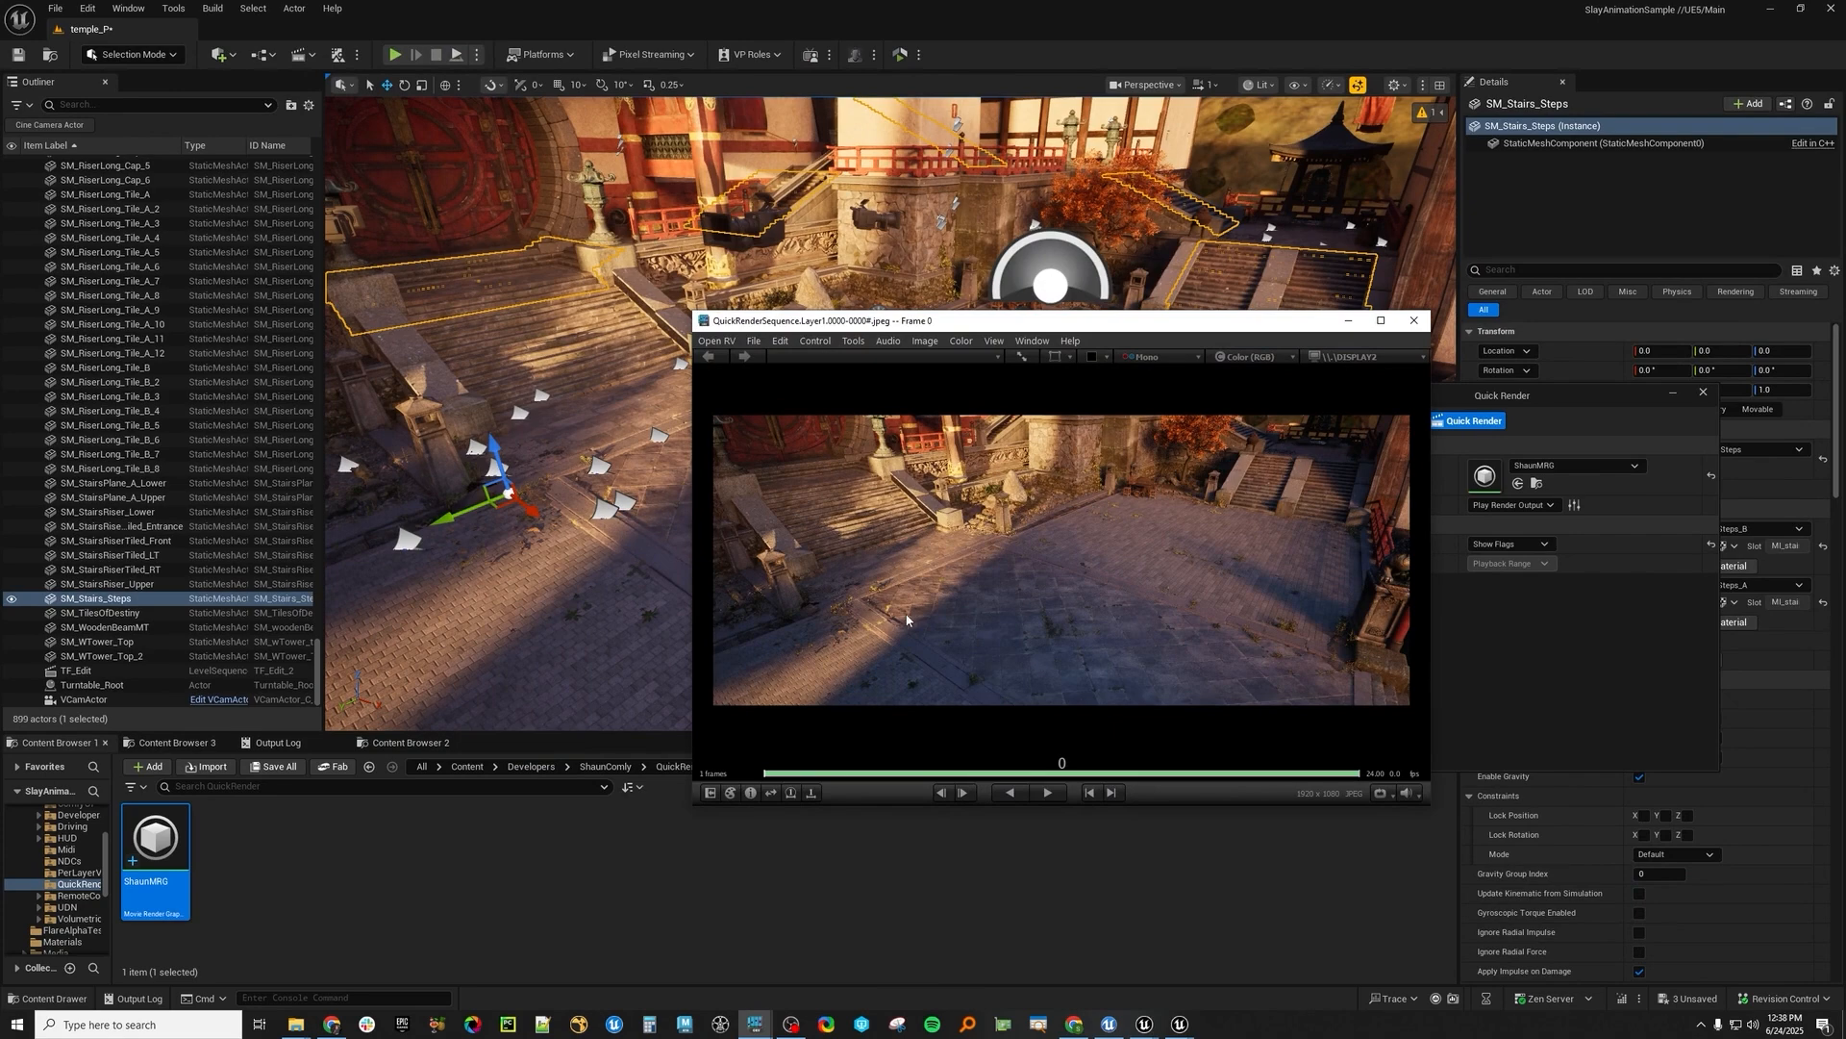
click(1412, 320)
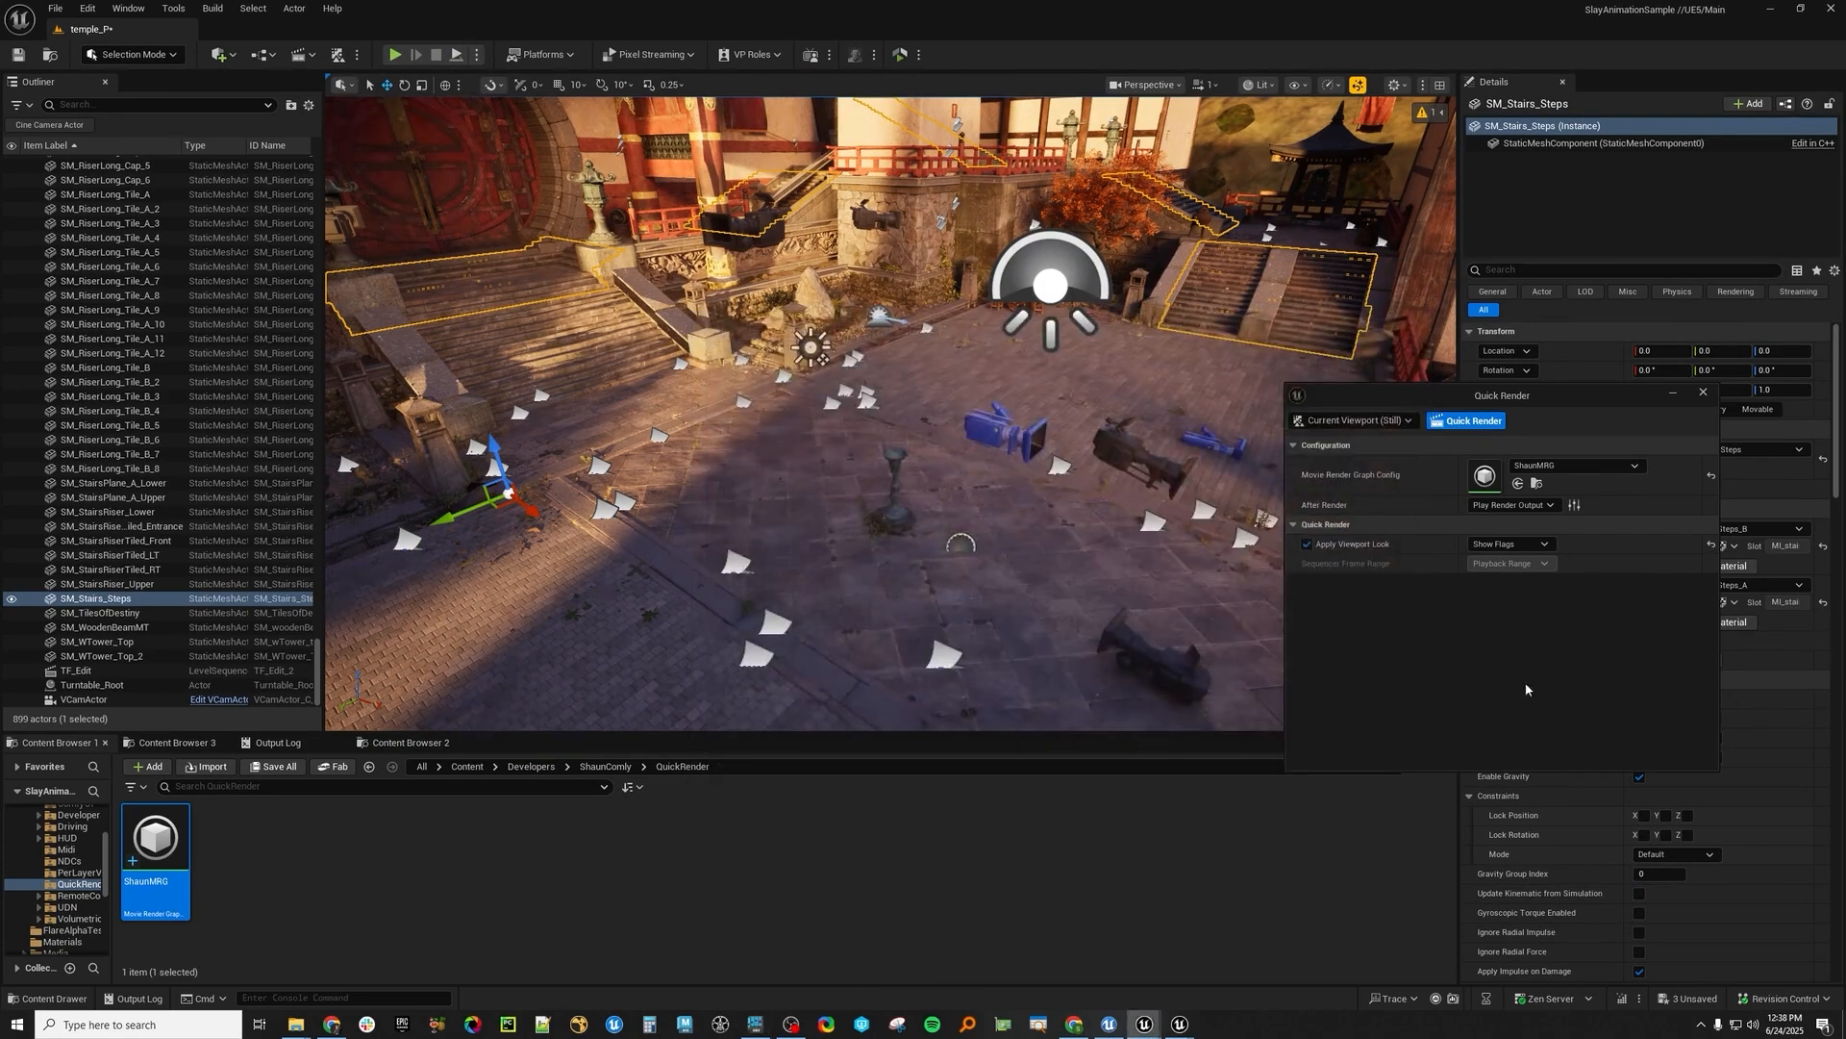
click(1511, 542)
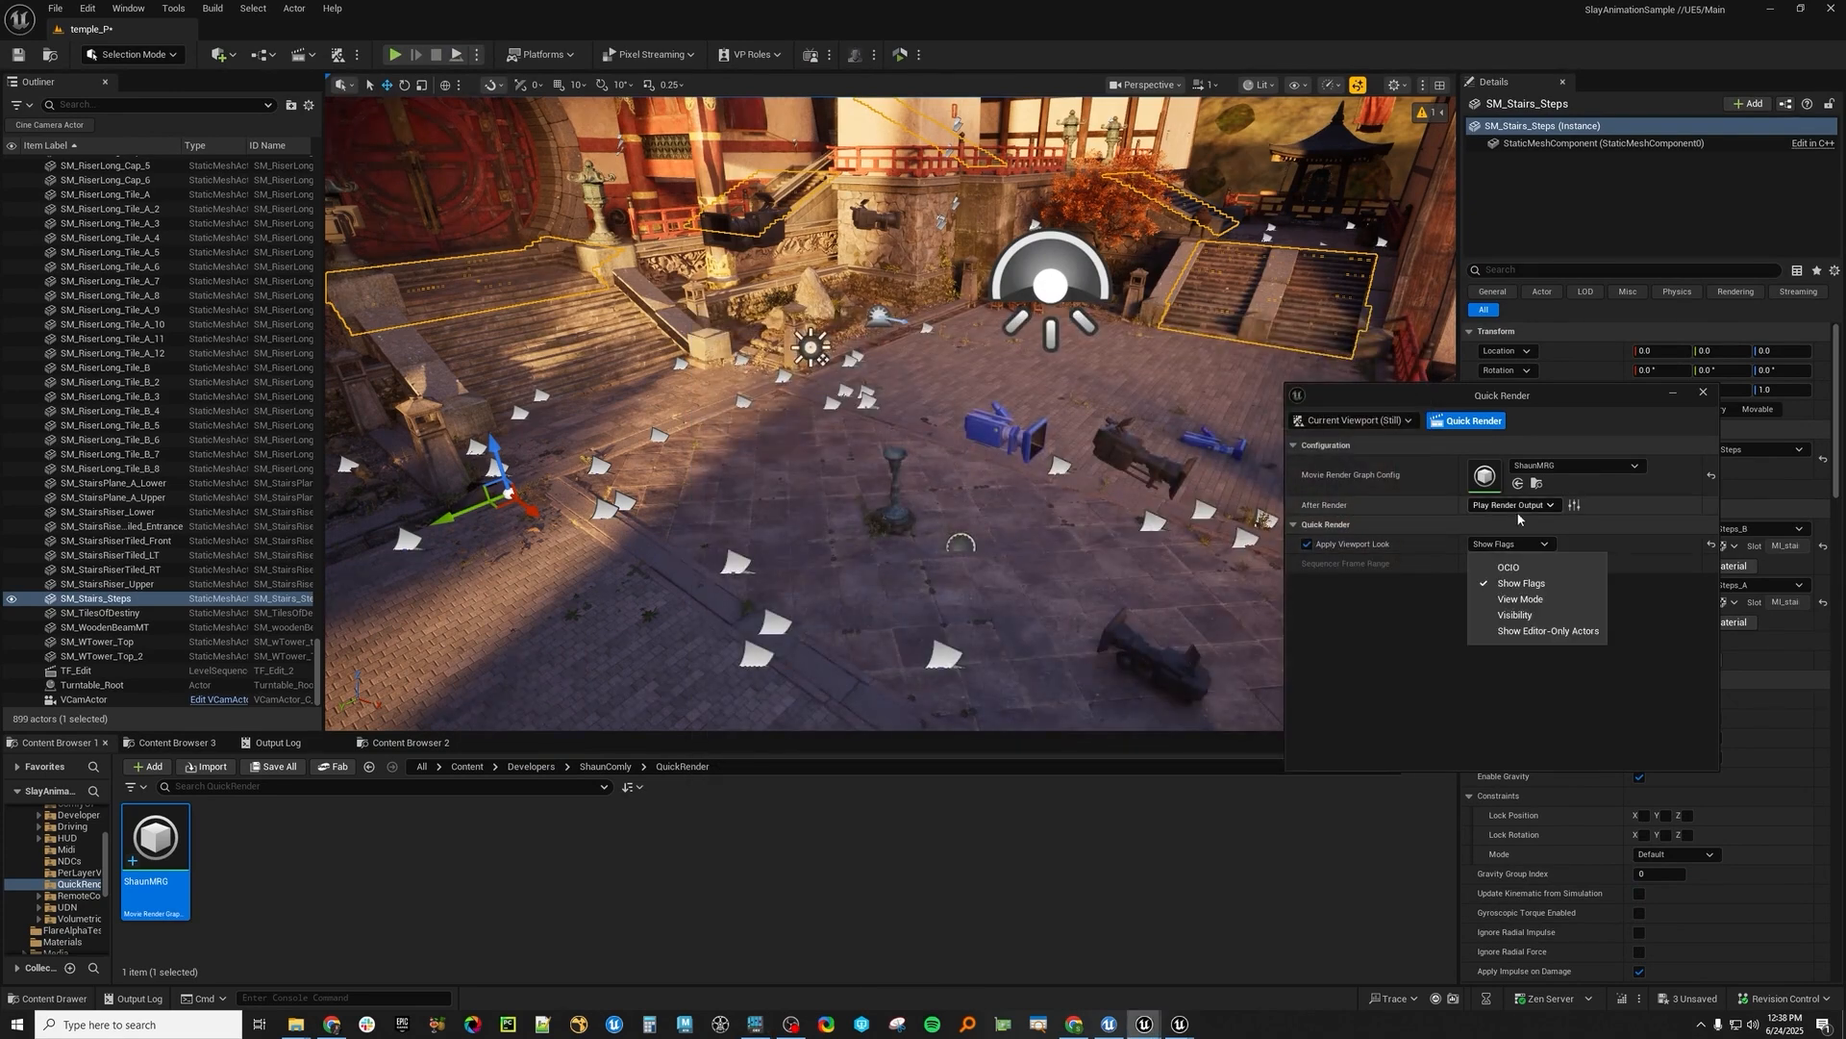
click(1522, 583)
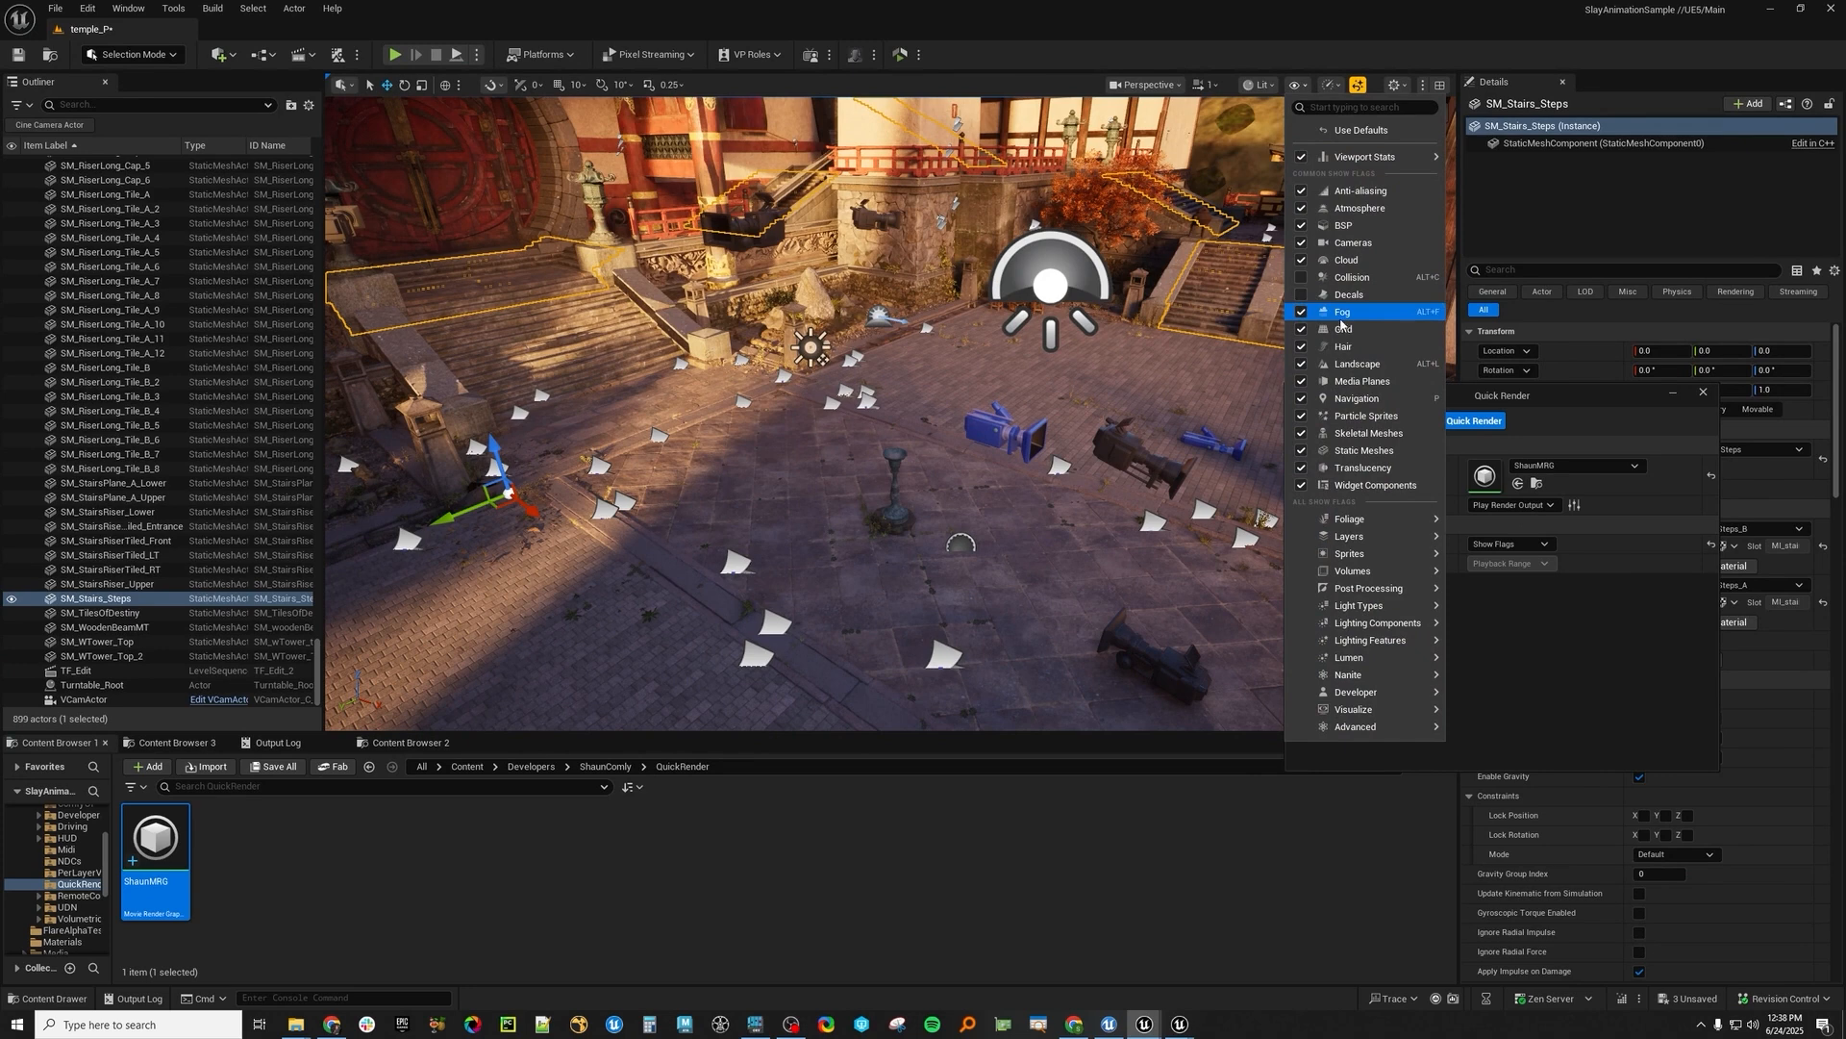
mouse_move(1346, 258)
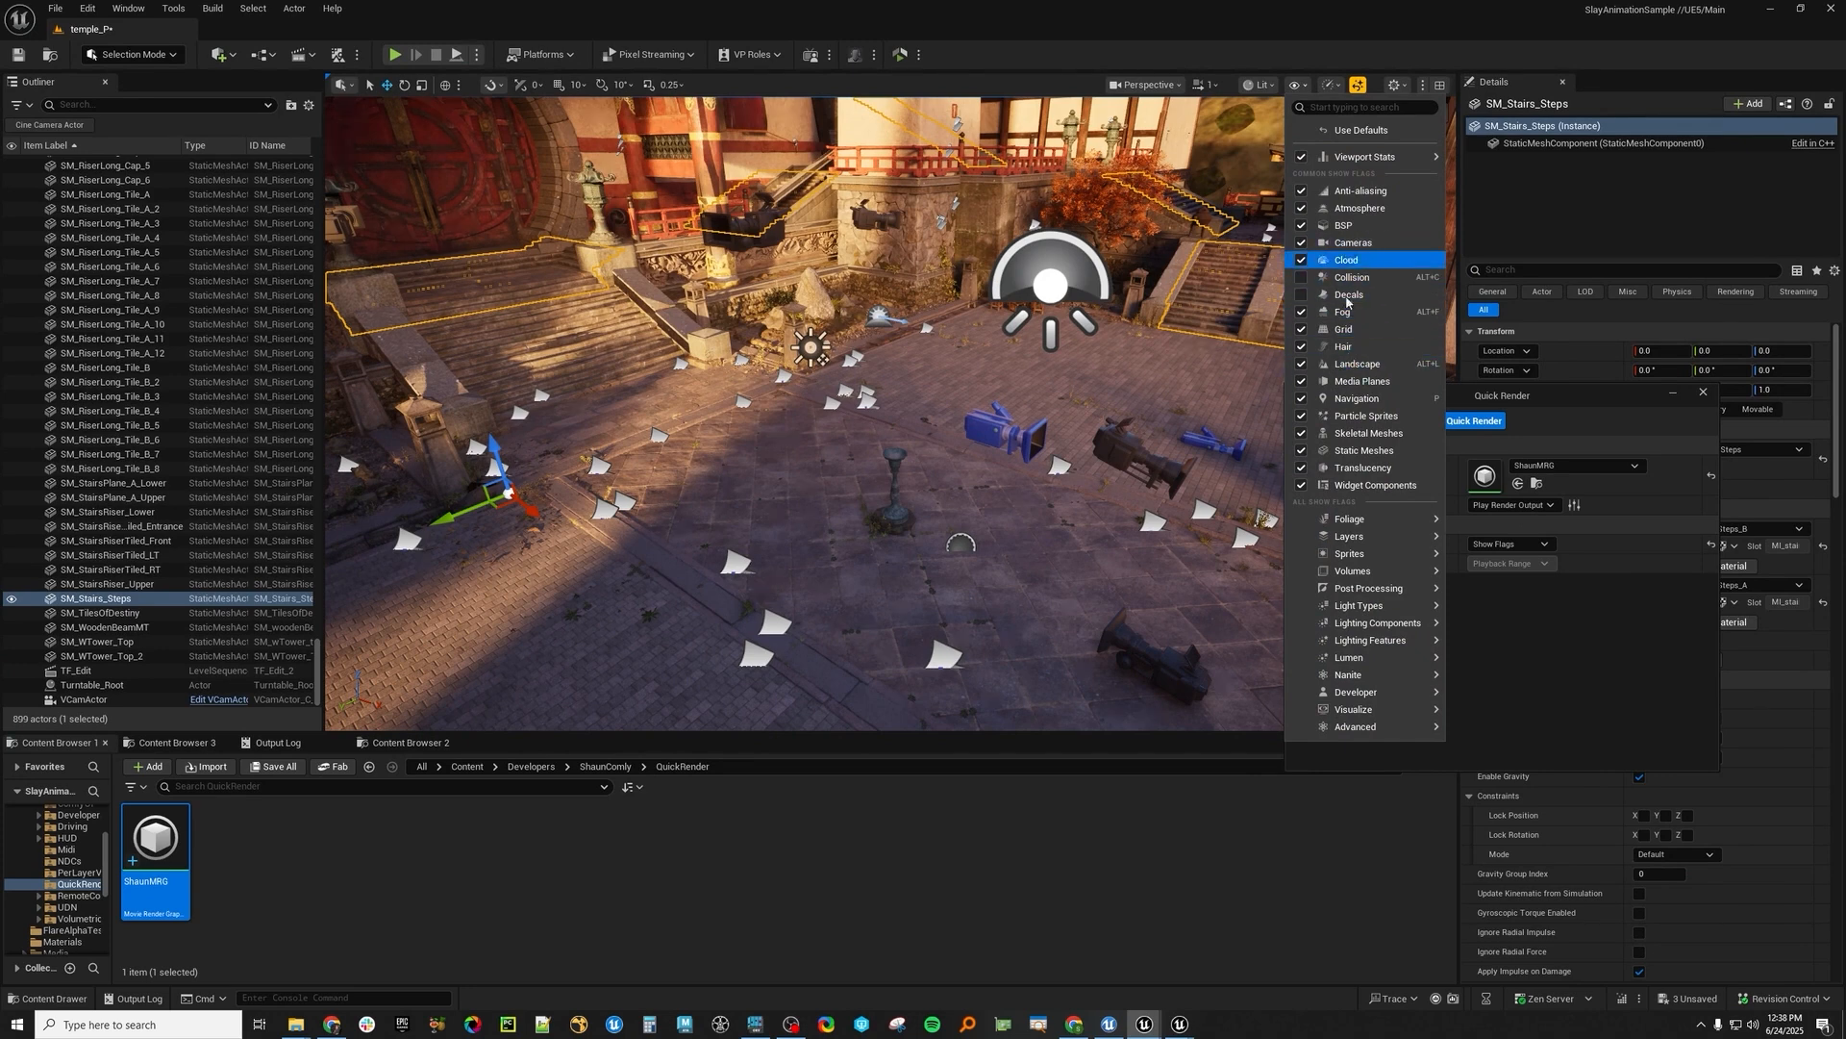
click(1511, 543)
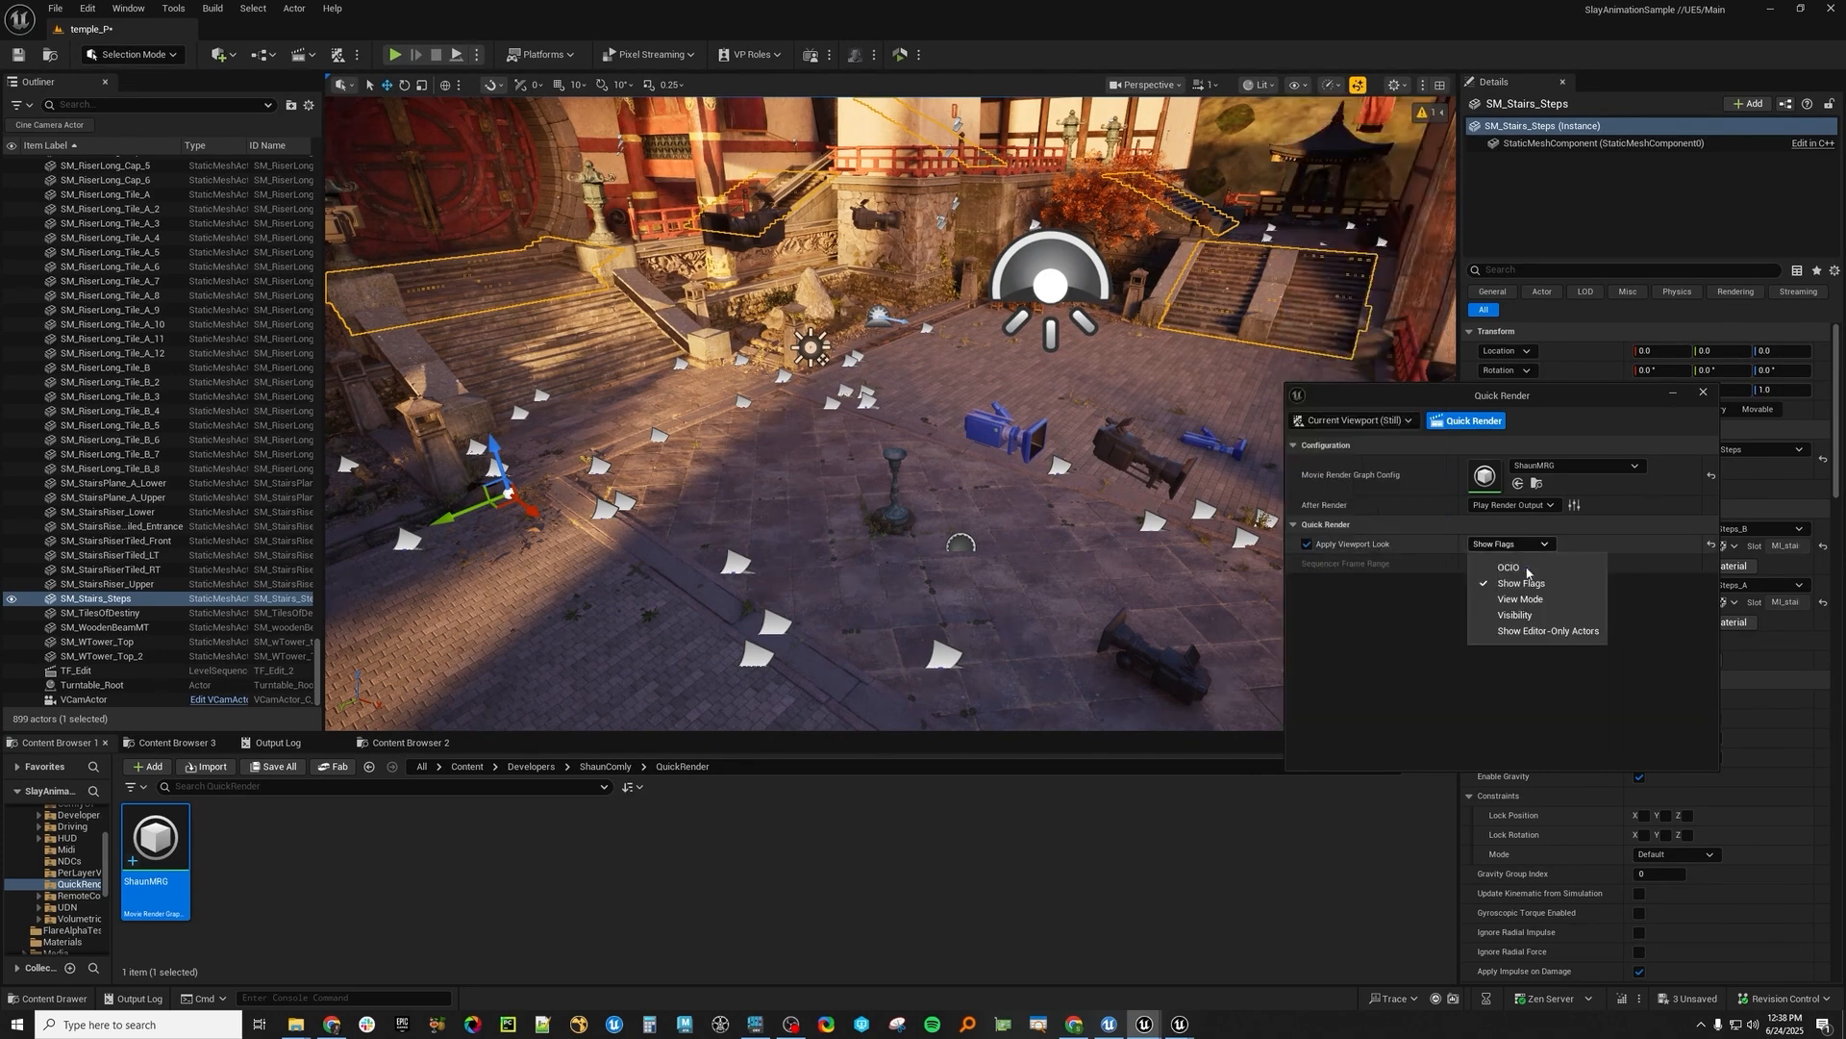
mouse_move(1509, 567)
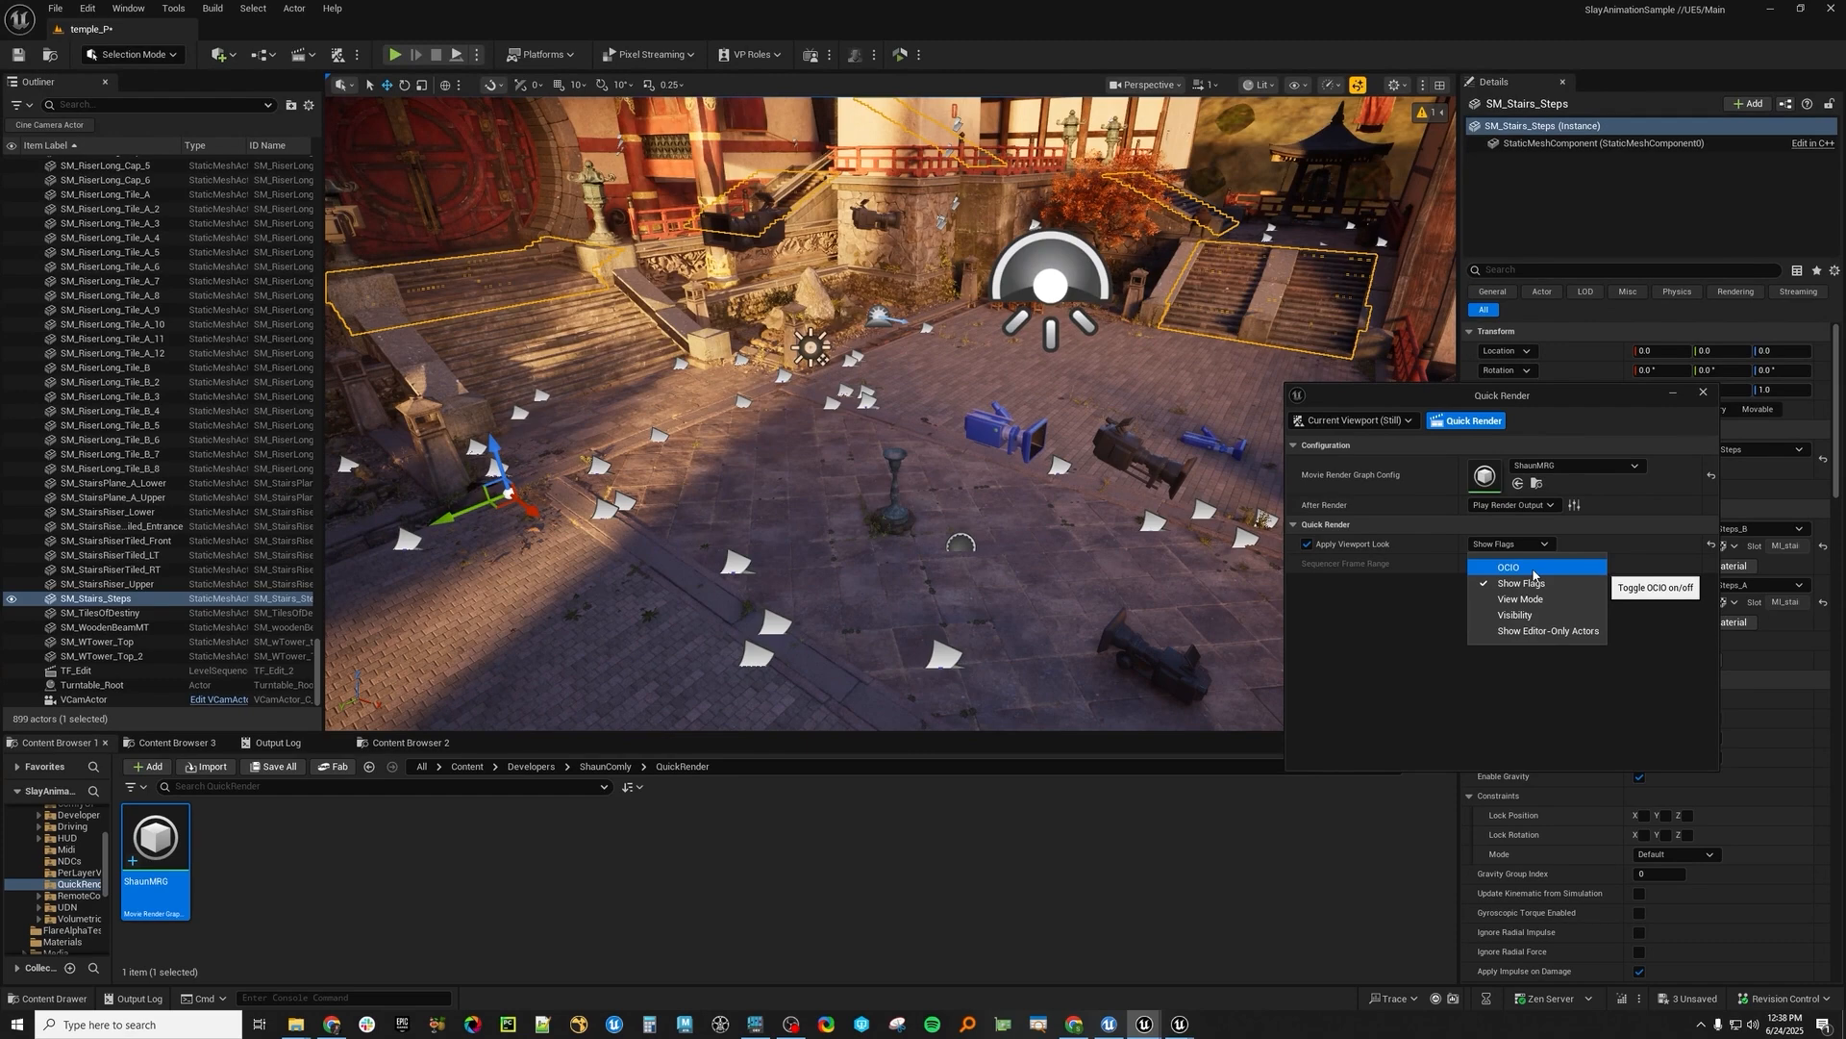
Apply the Visibility look, hide SM_WoodenWheel in the Outliner, and render the still showing the wheel gone
click(1516, 614)
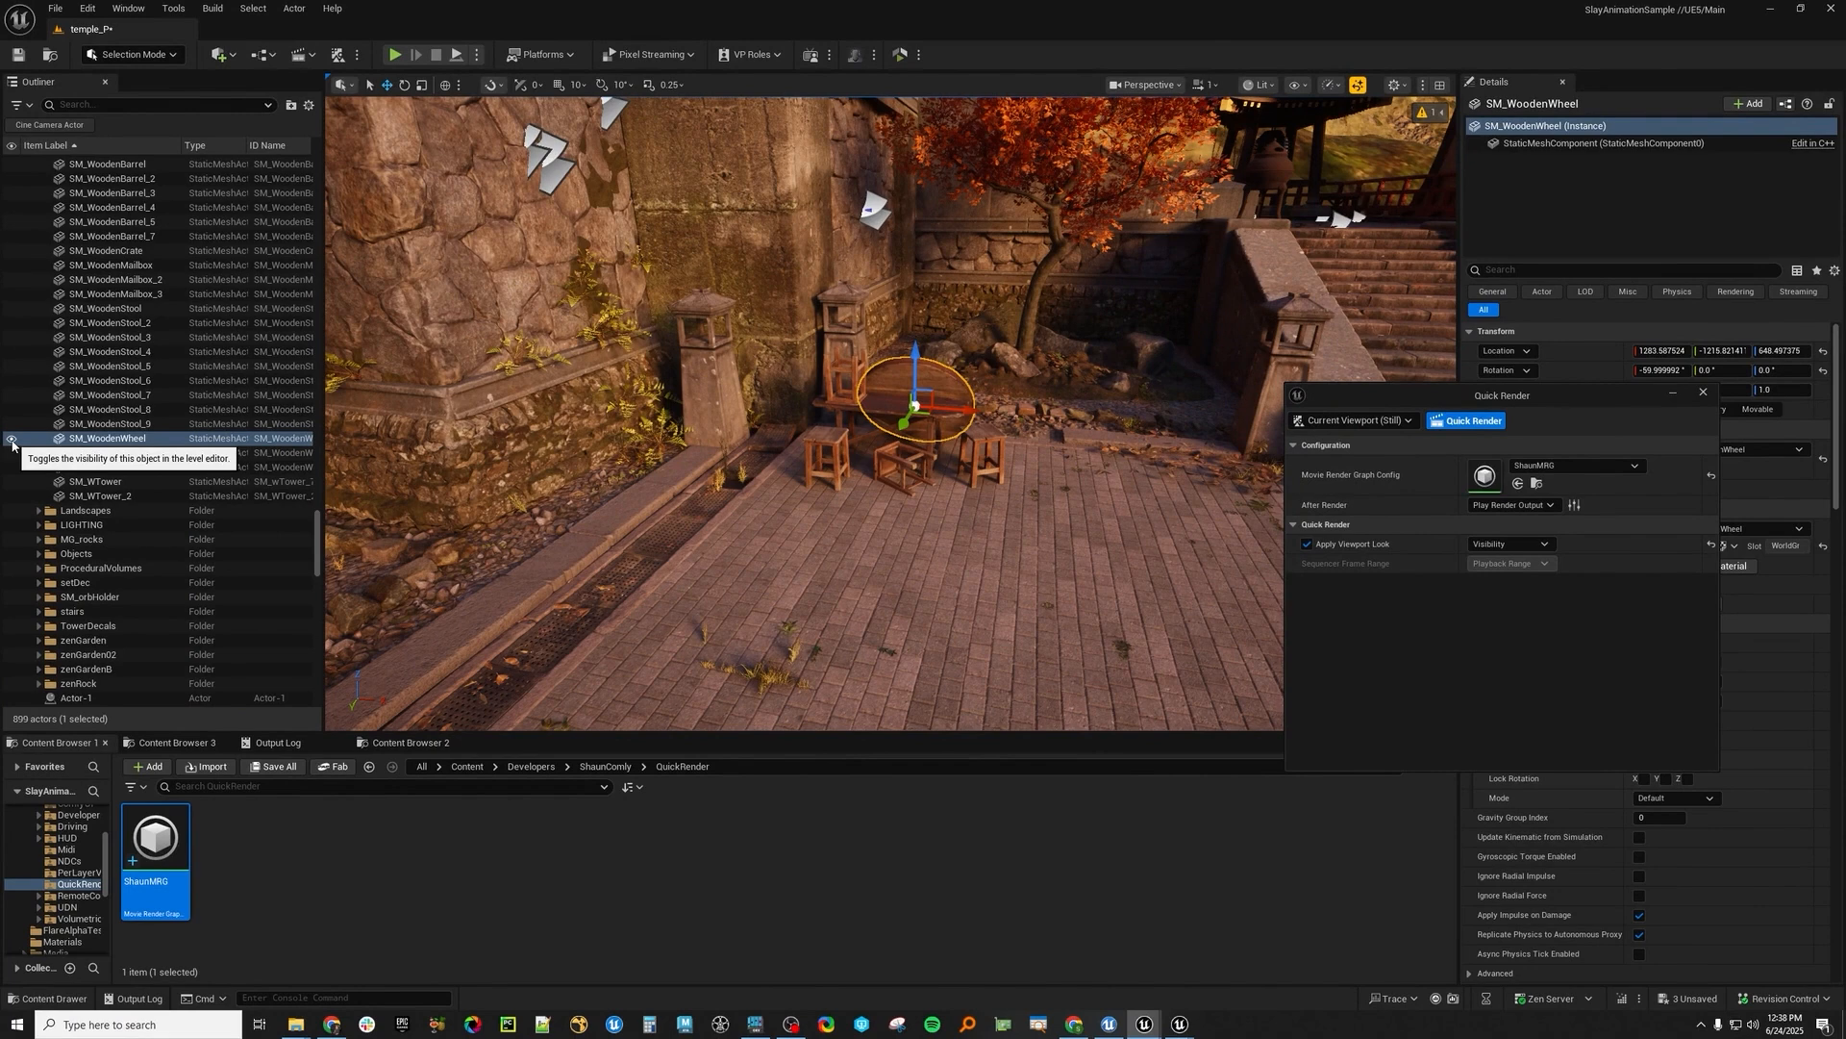
click(12, 442)
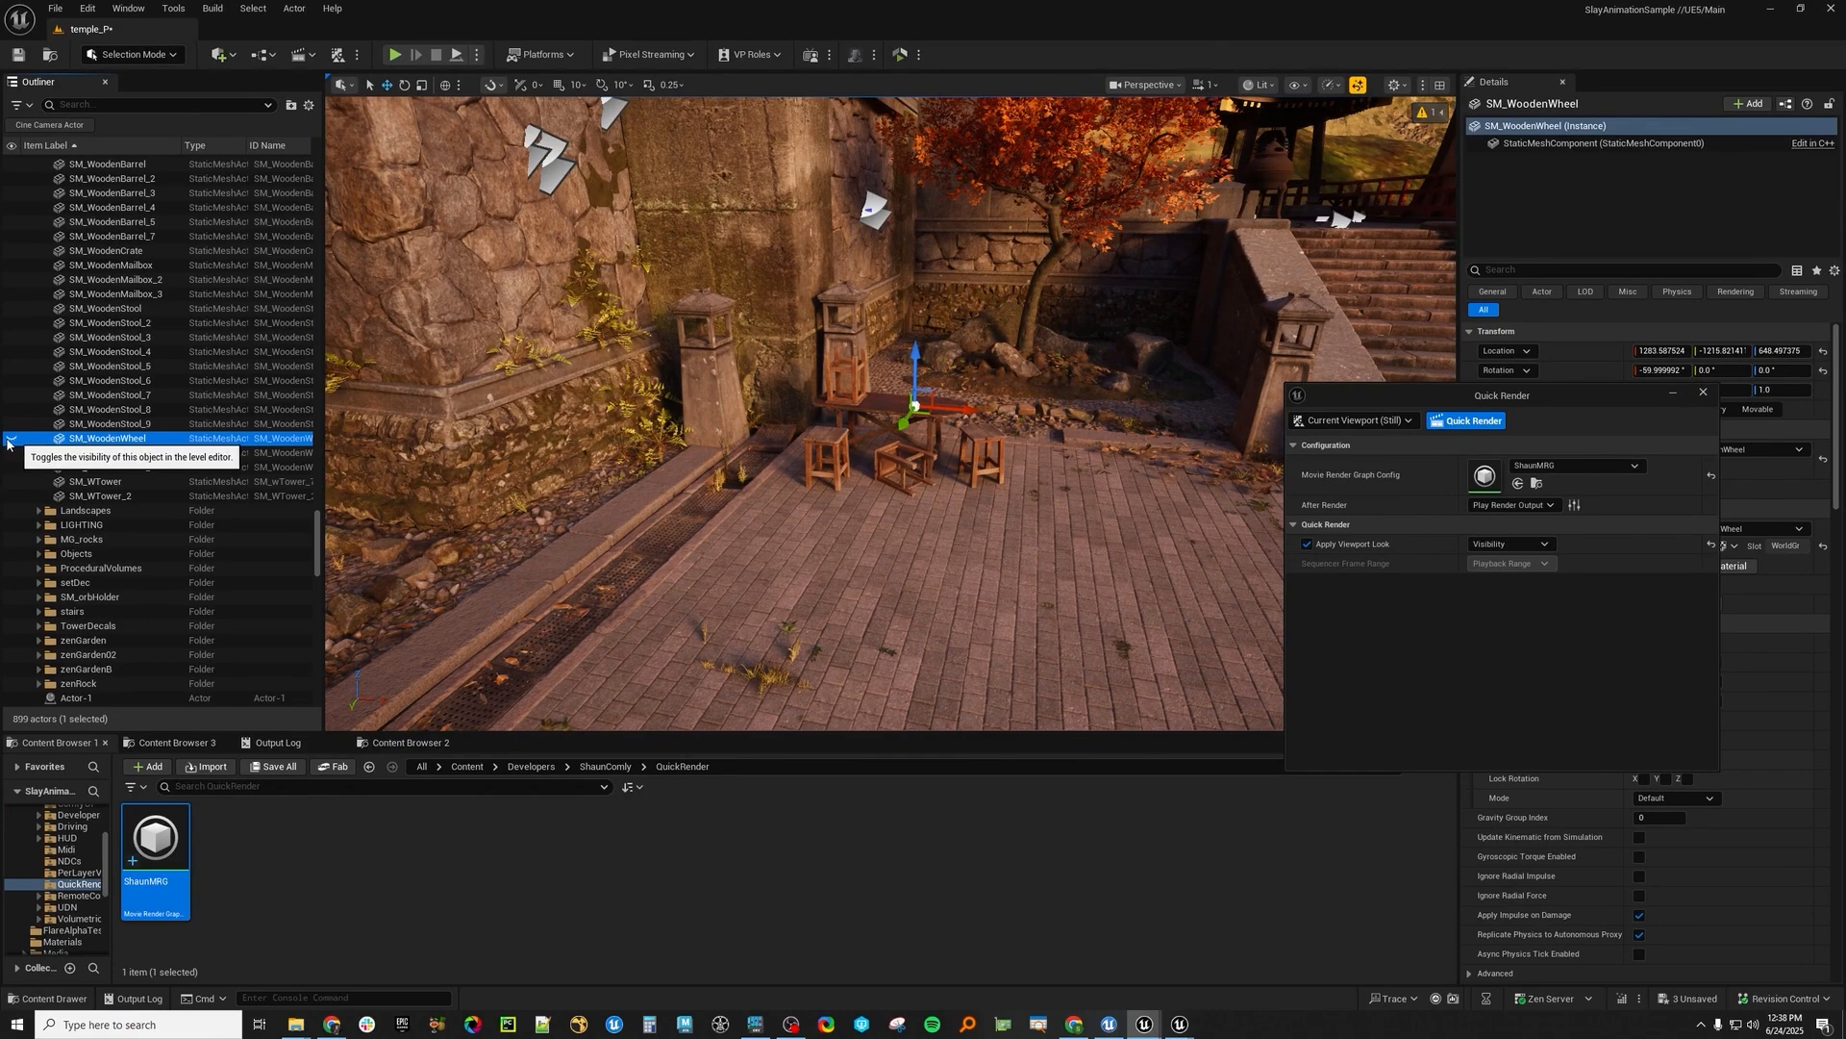
click(1510, 542)
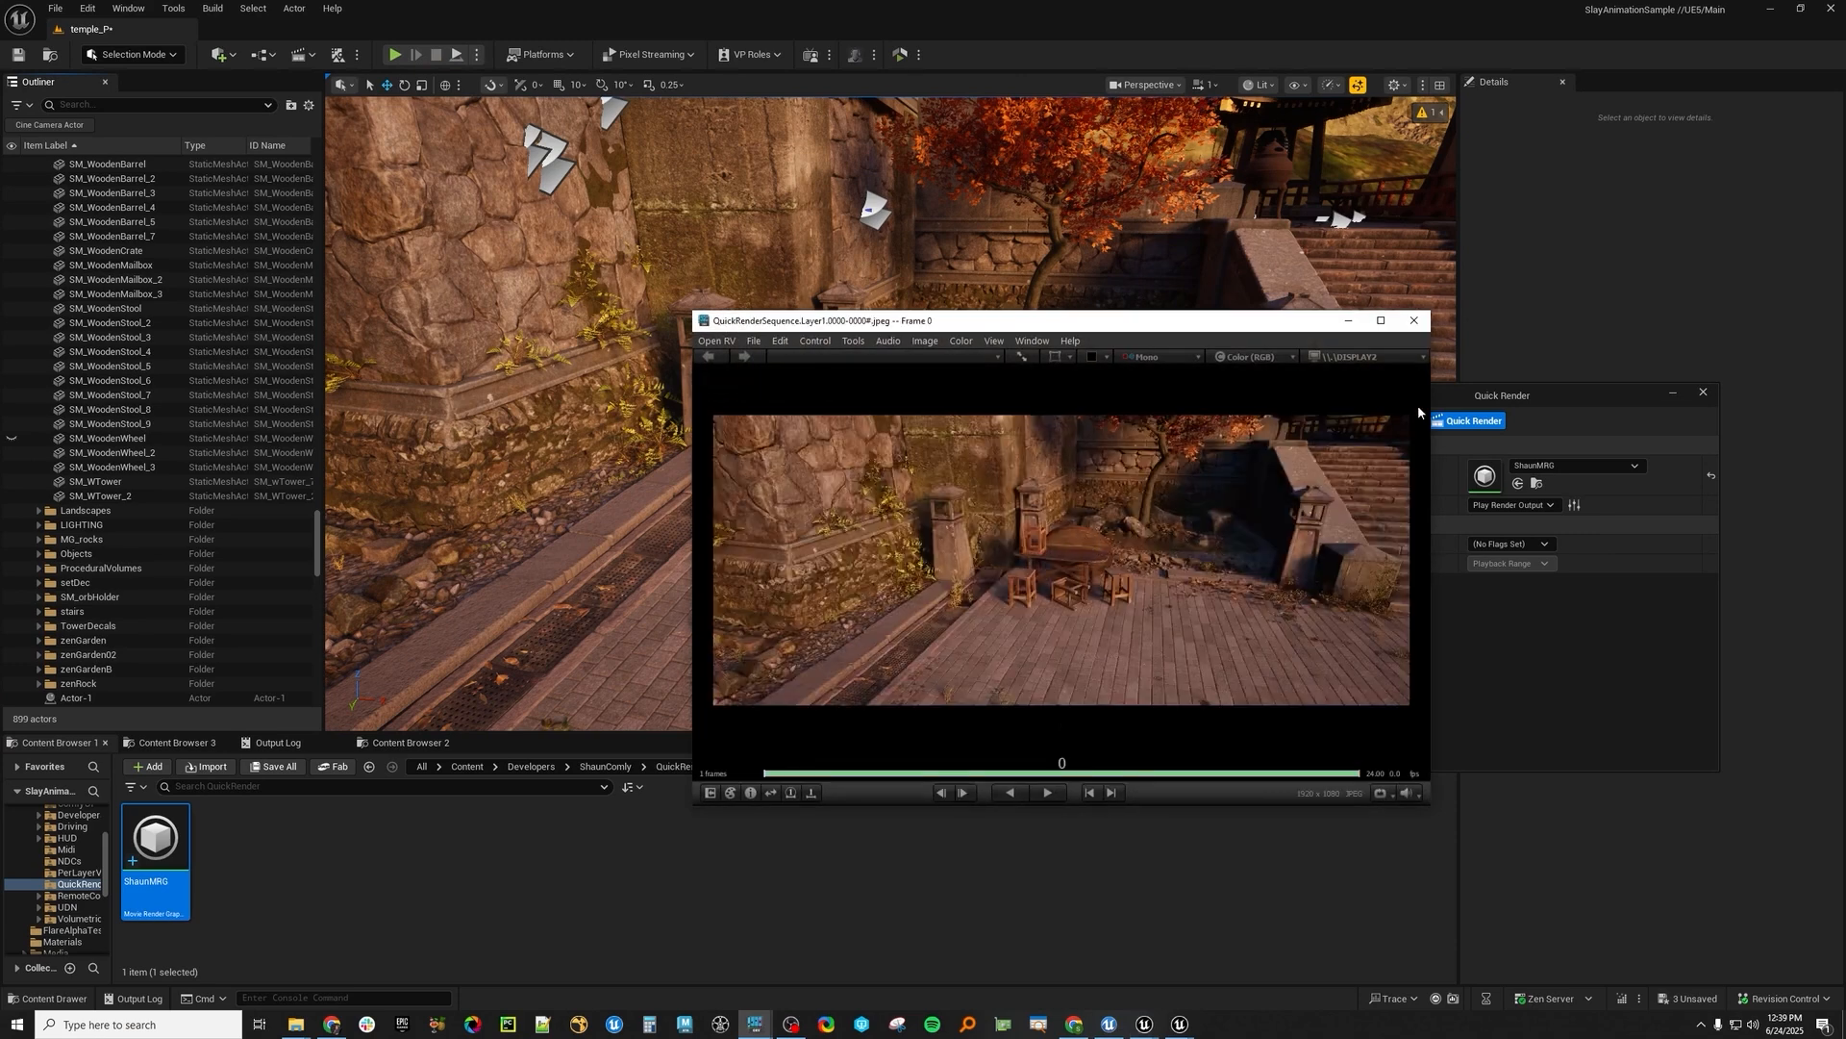
click(1512, 542)
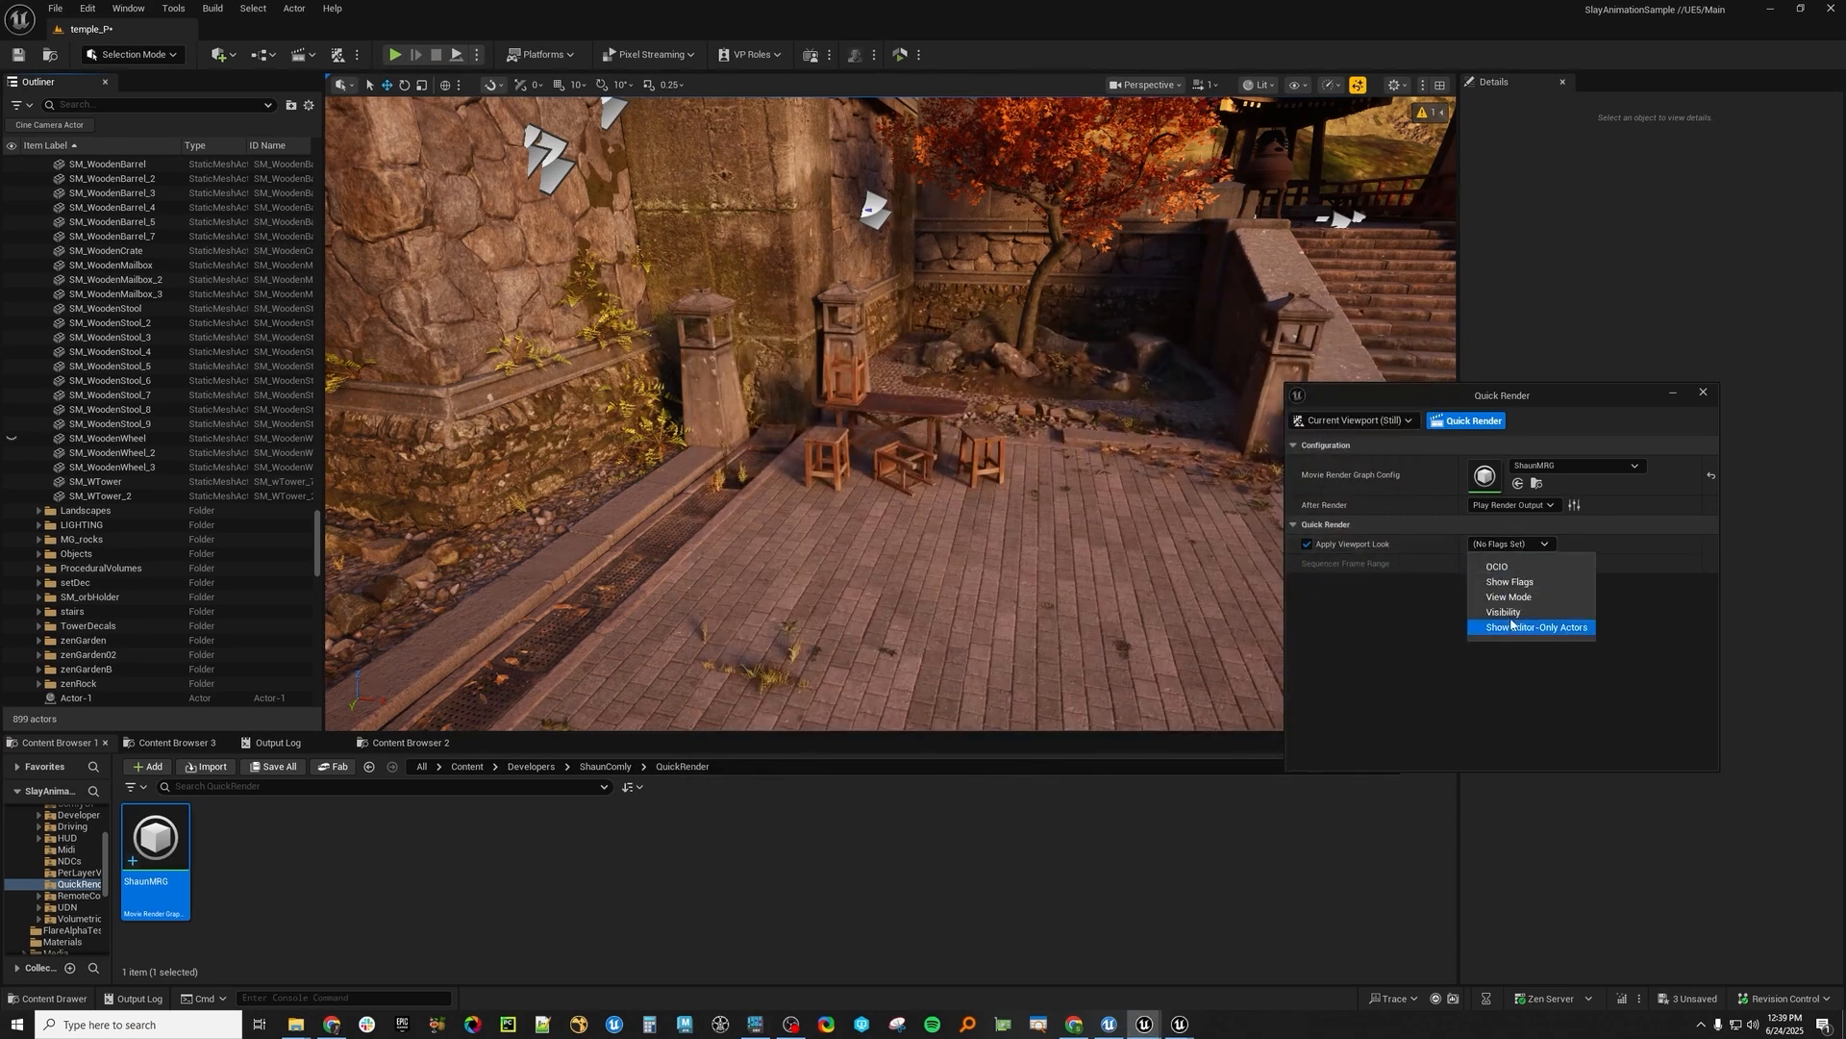
click(1504, 612)
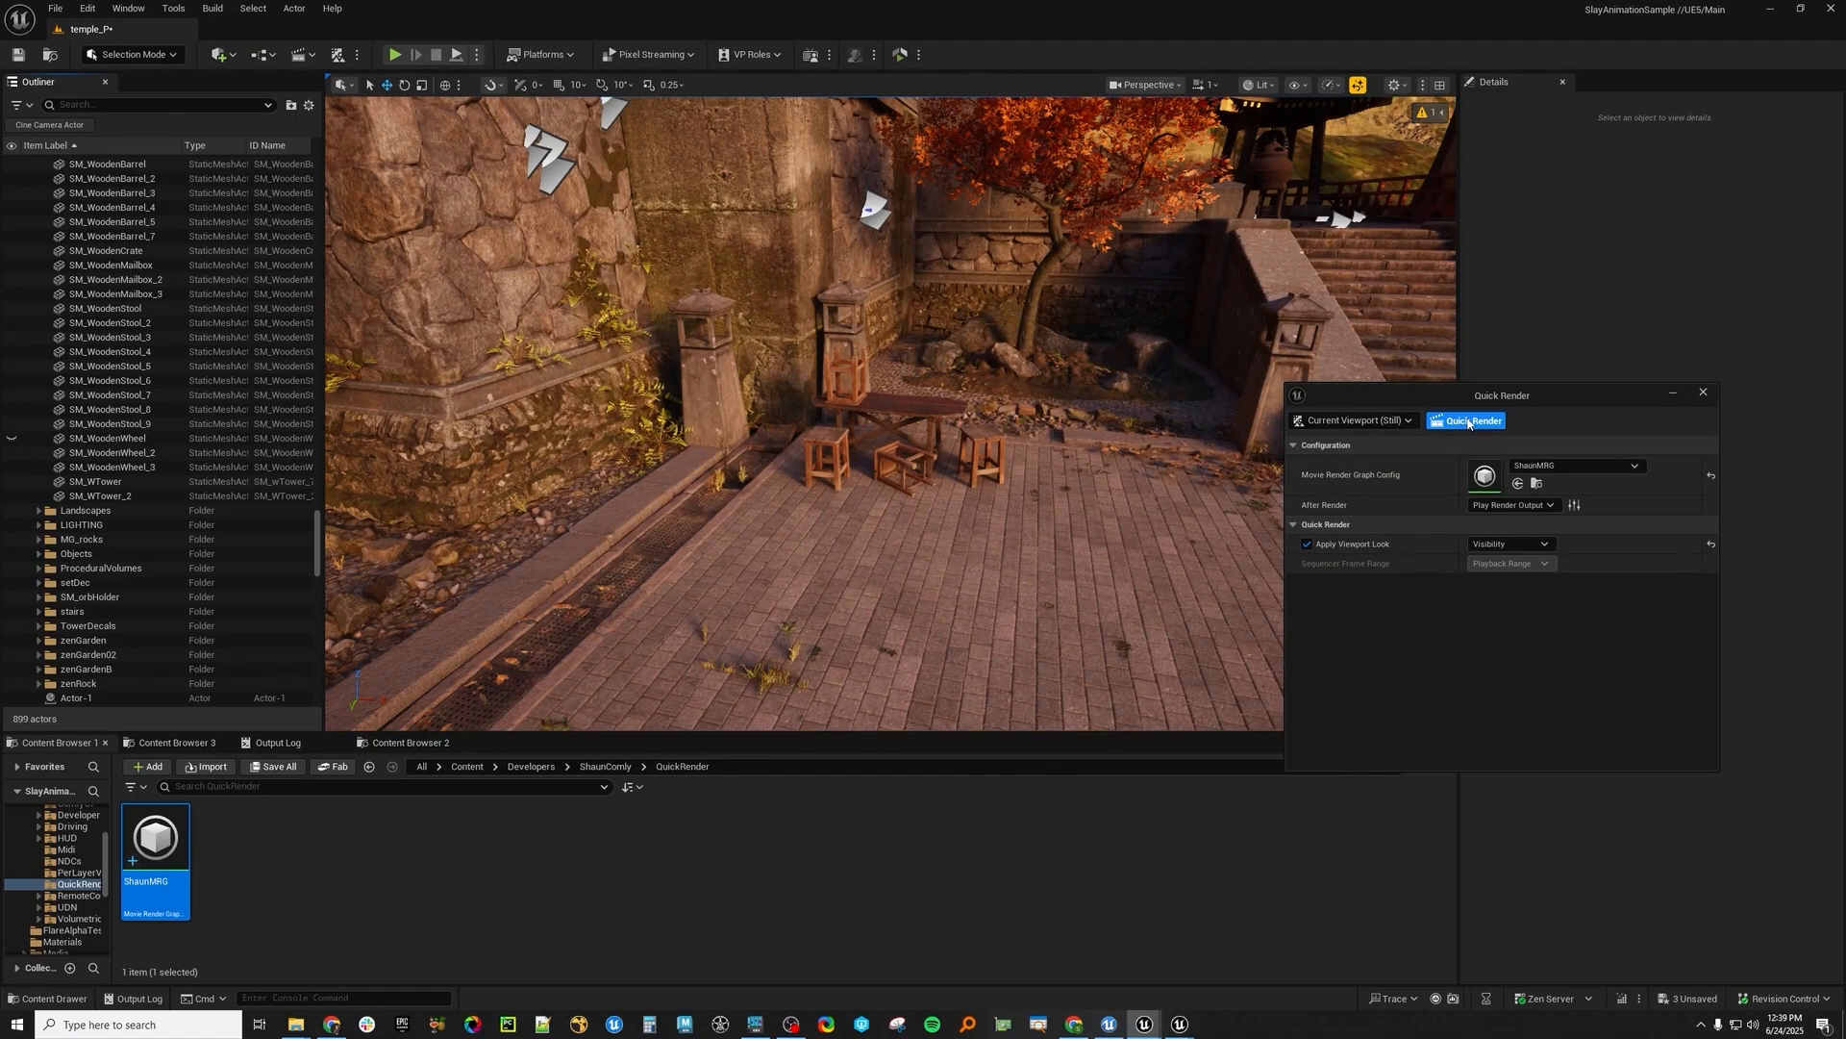
click(1465, 421)
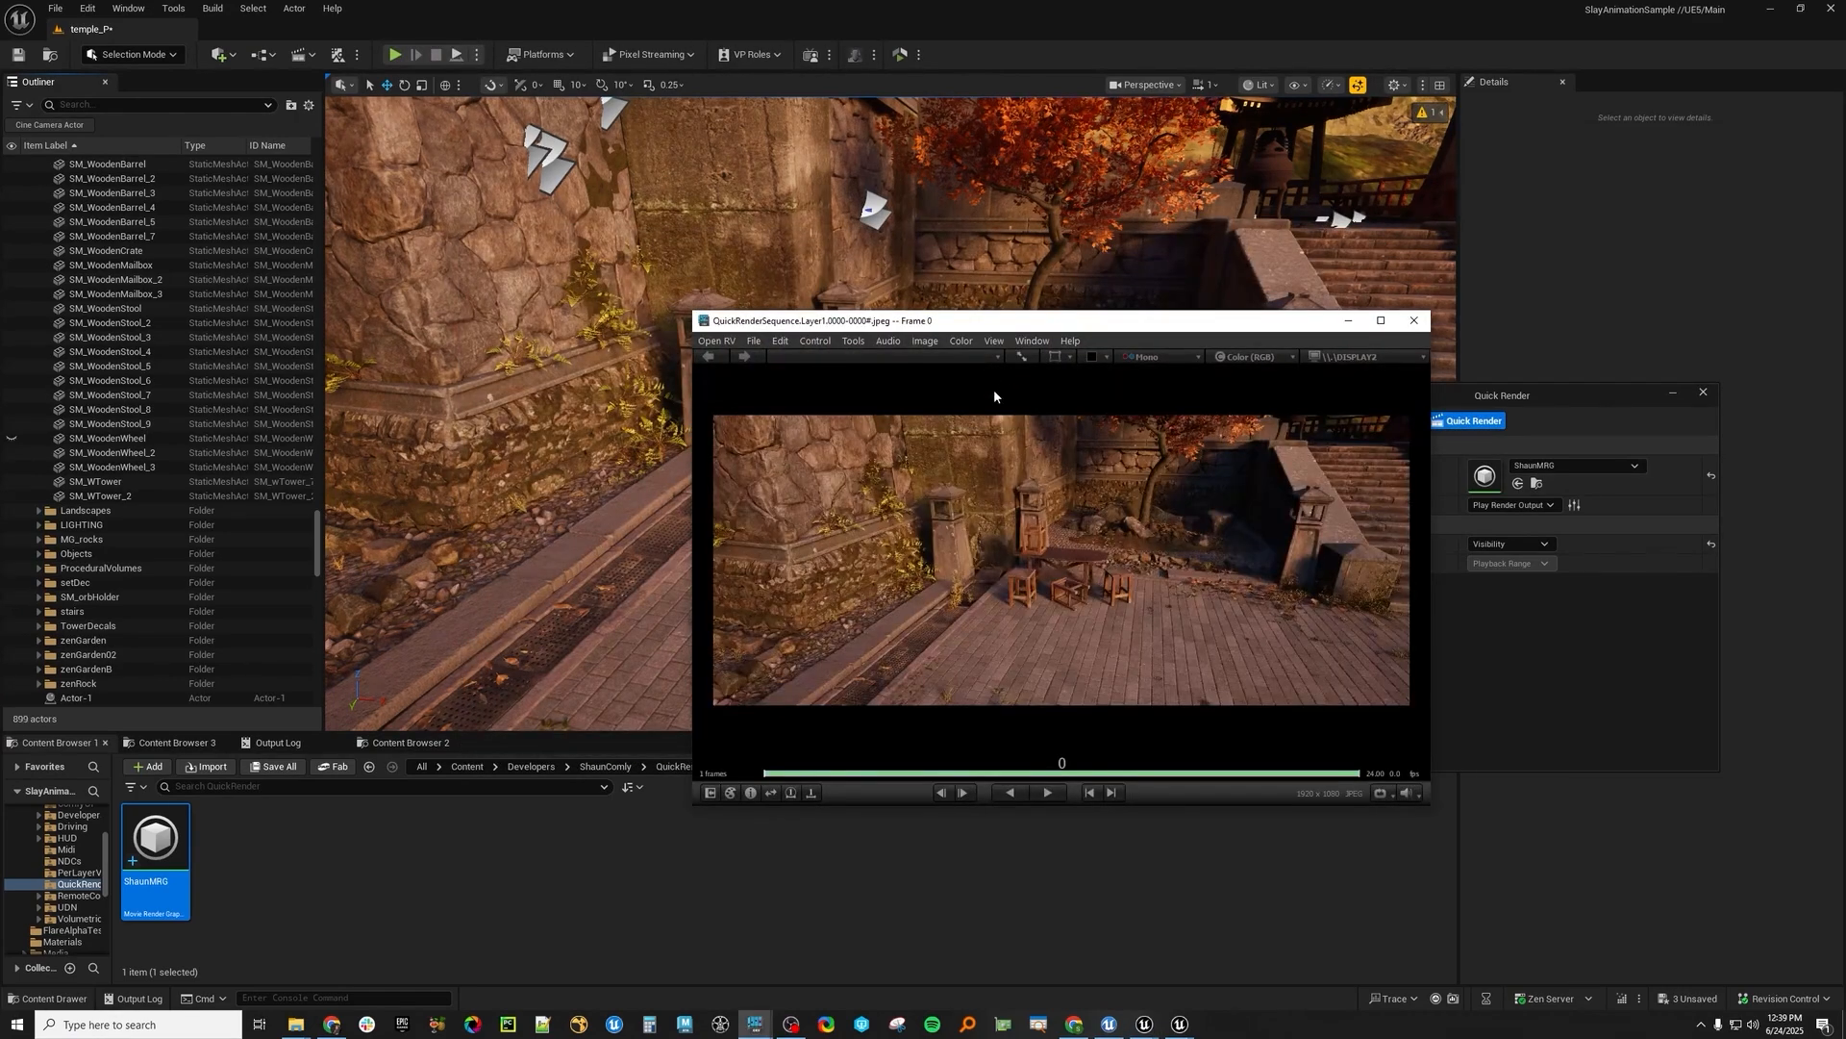
mouse_move(1240, 539)
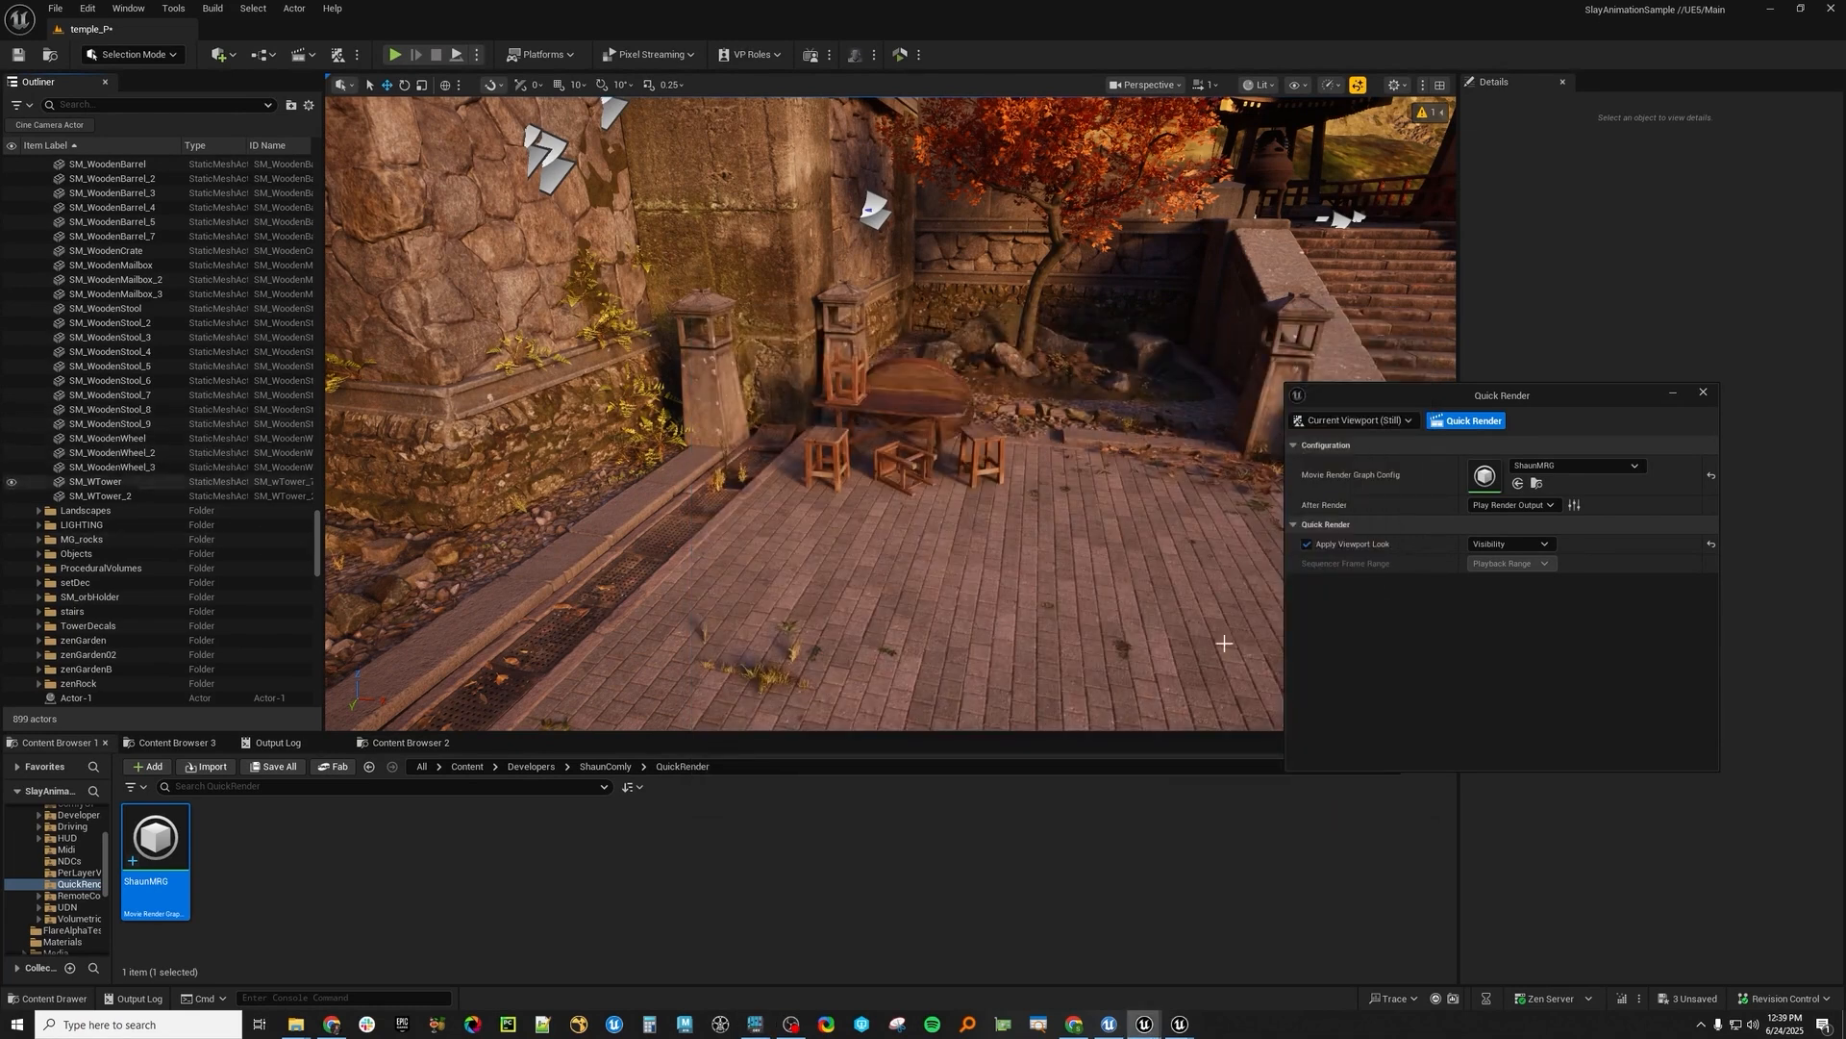
Set After Render to Open Output Directory and close the Explorer window that appears
click(1710, 543)
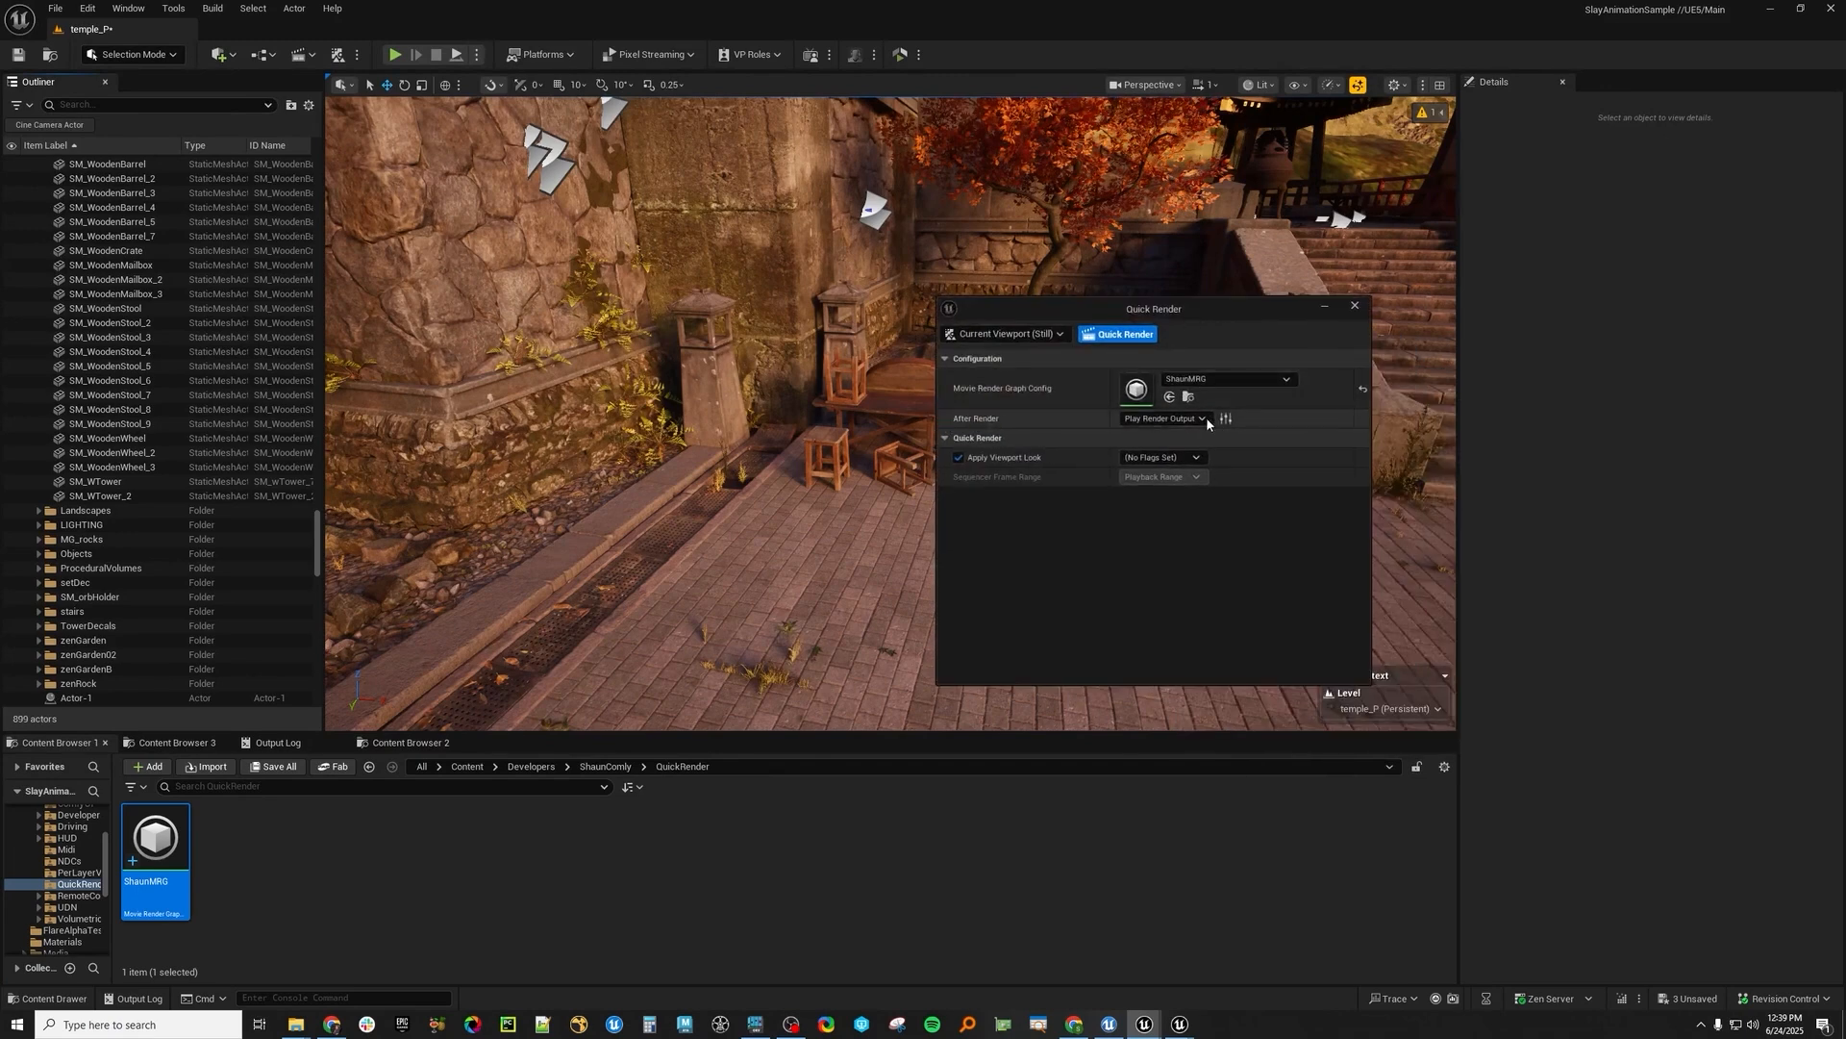
click(1166, 418)
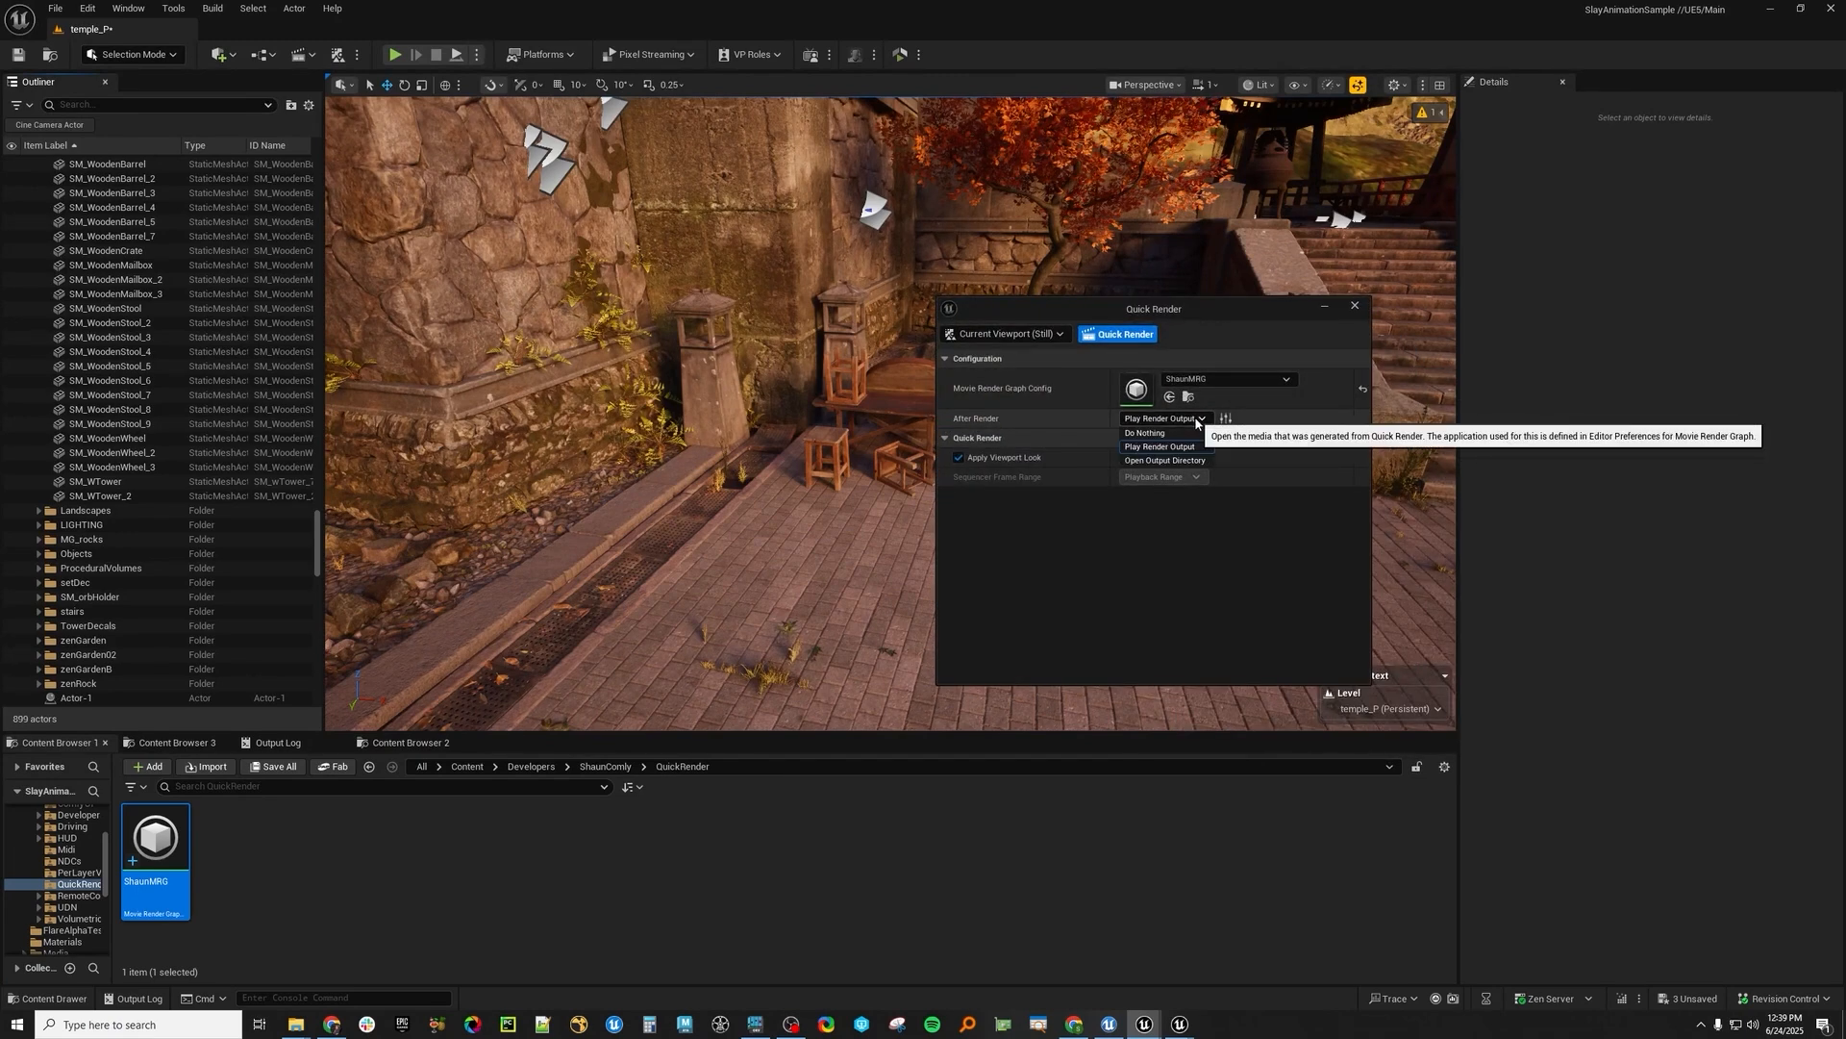
mouse_move(1164, 460)
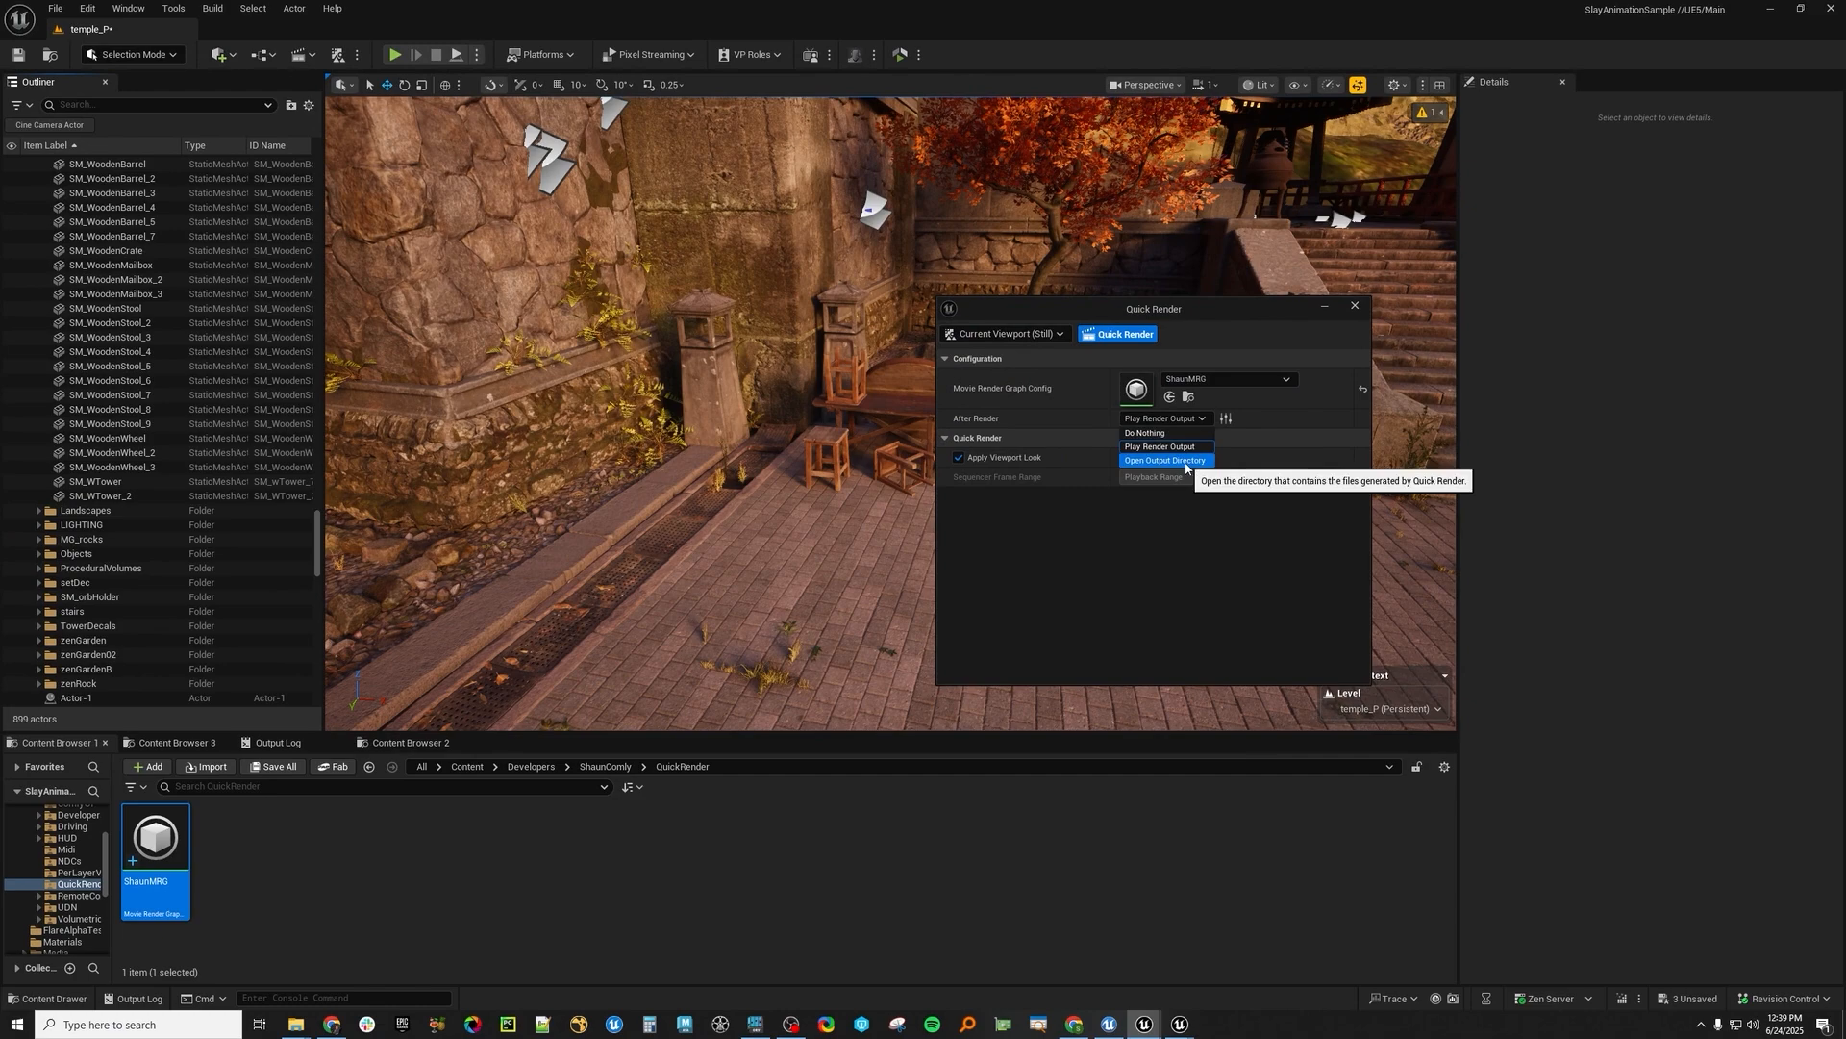
click(1164, 459)
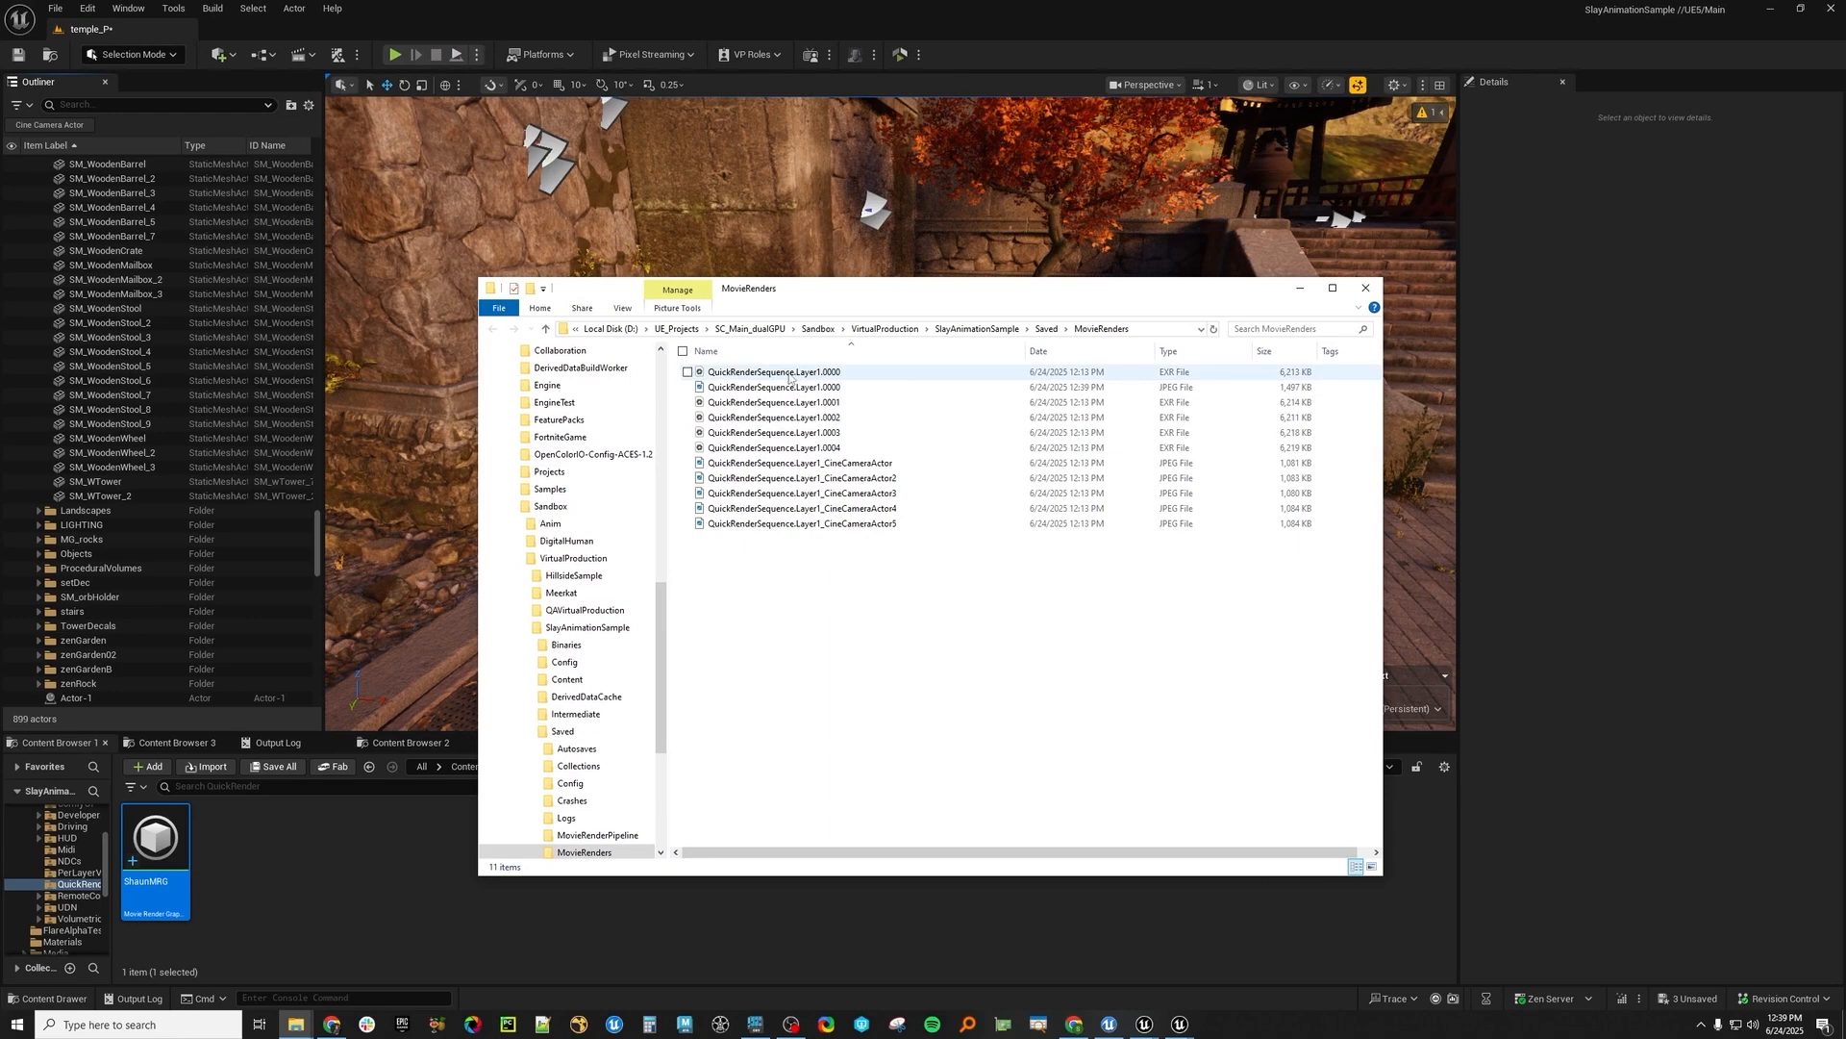
click(687, 351)
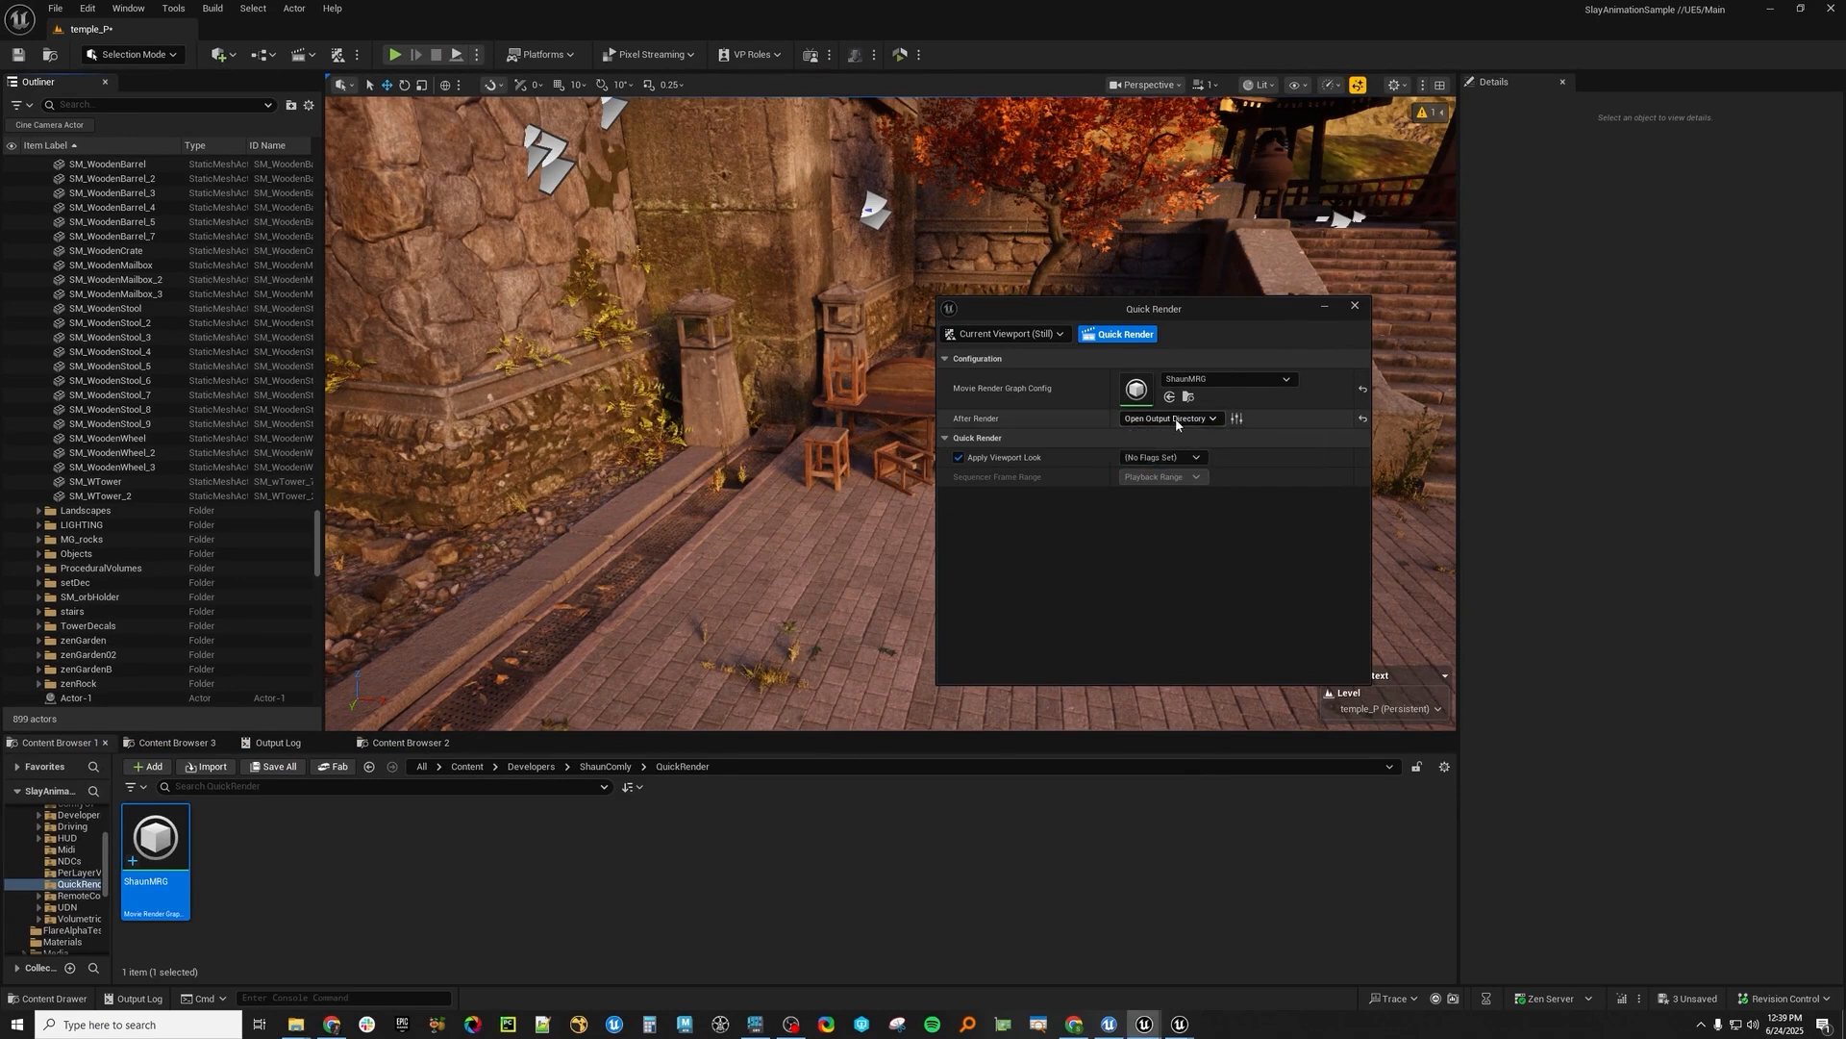
Switch Quick Render to Selected Cameras mode and filter the Outliner to Cine Camera Actors
click(1004, 334)
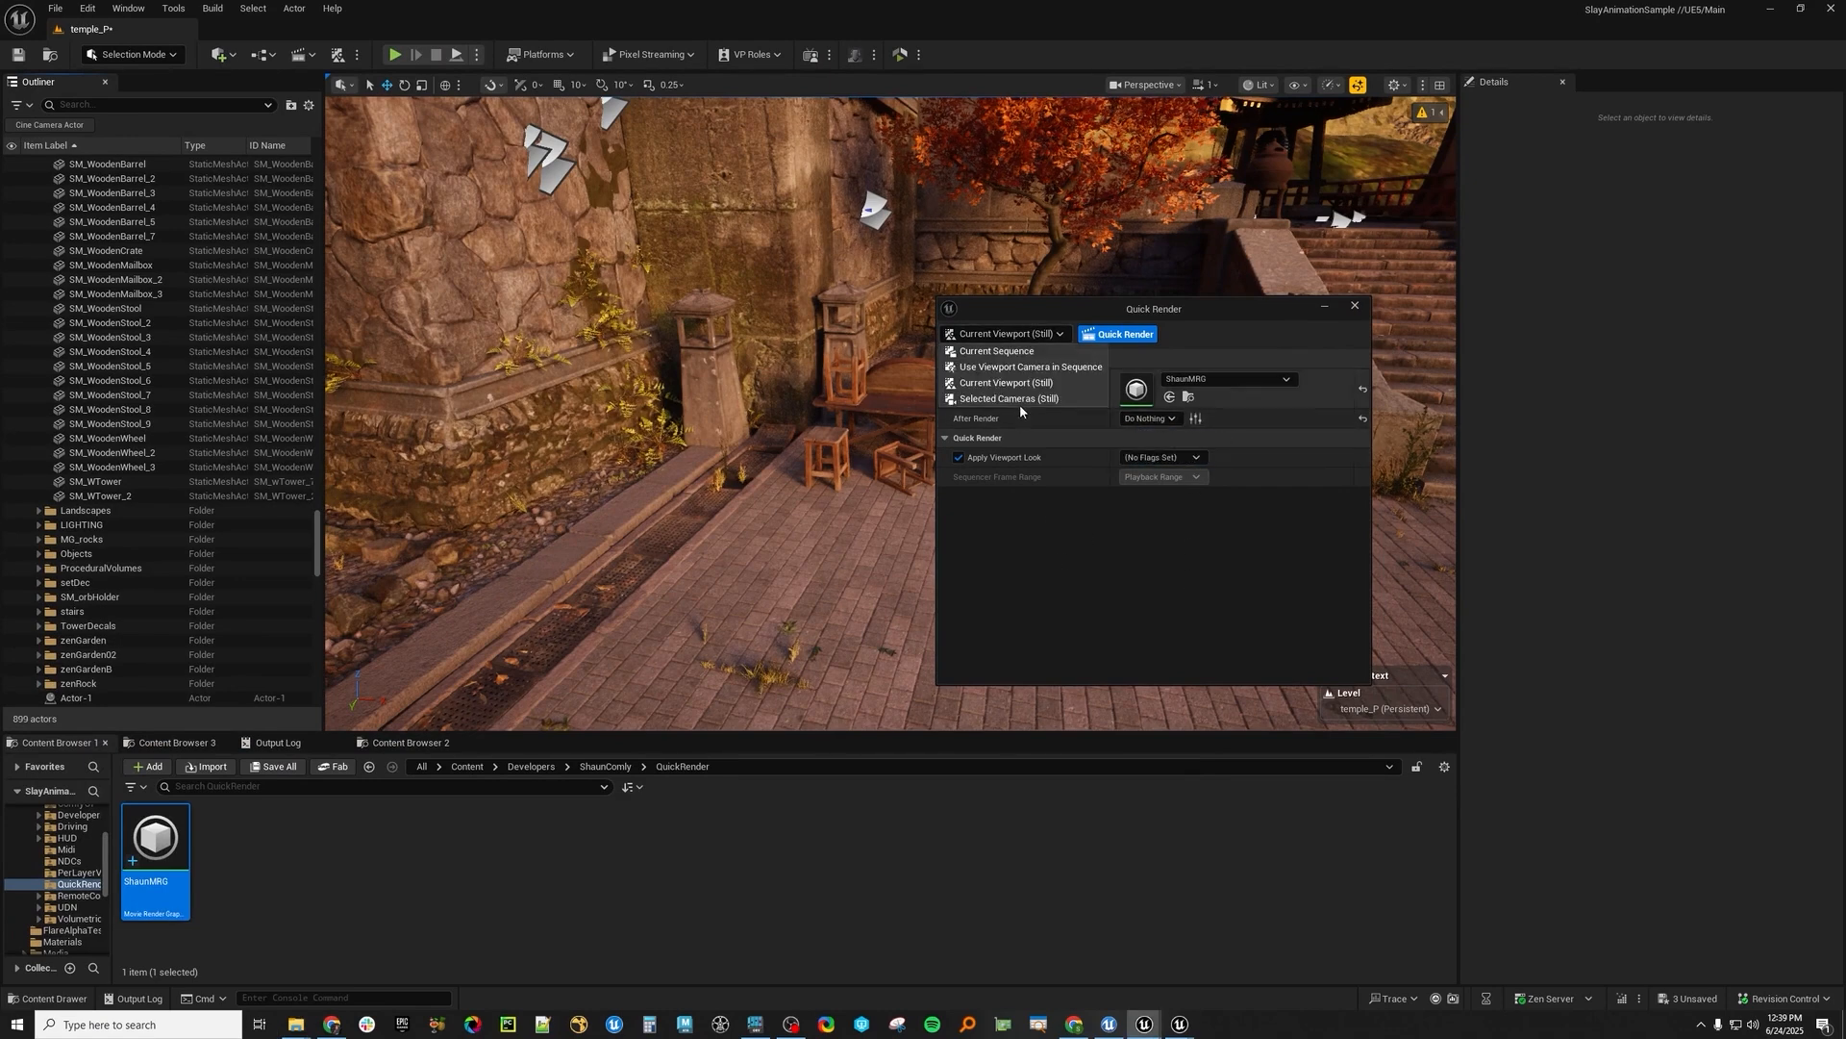
click(1007, 398)
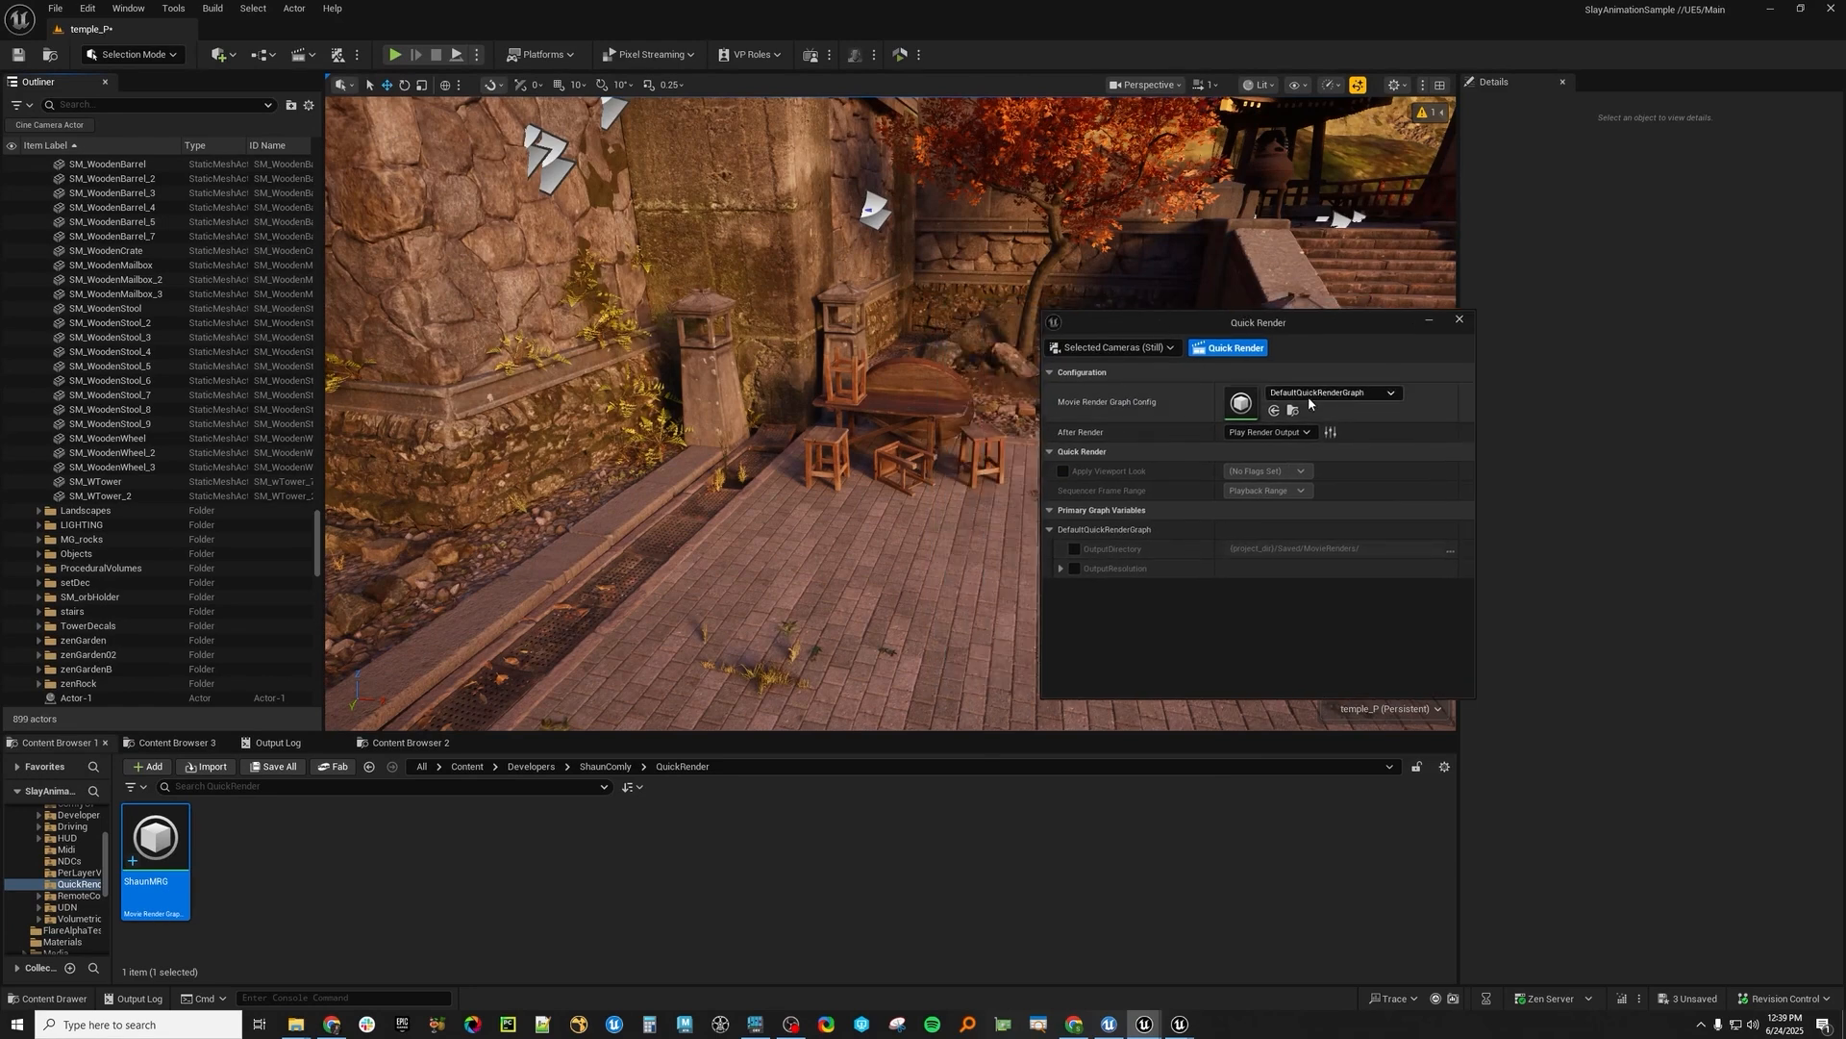
click(13, 105)
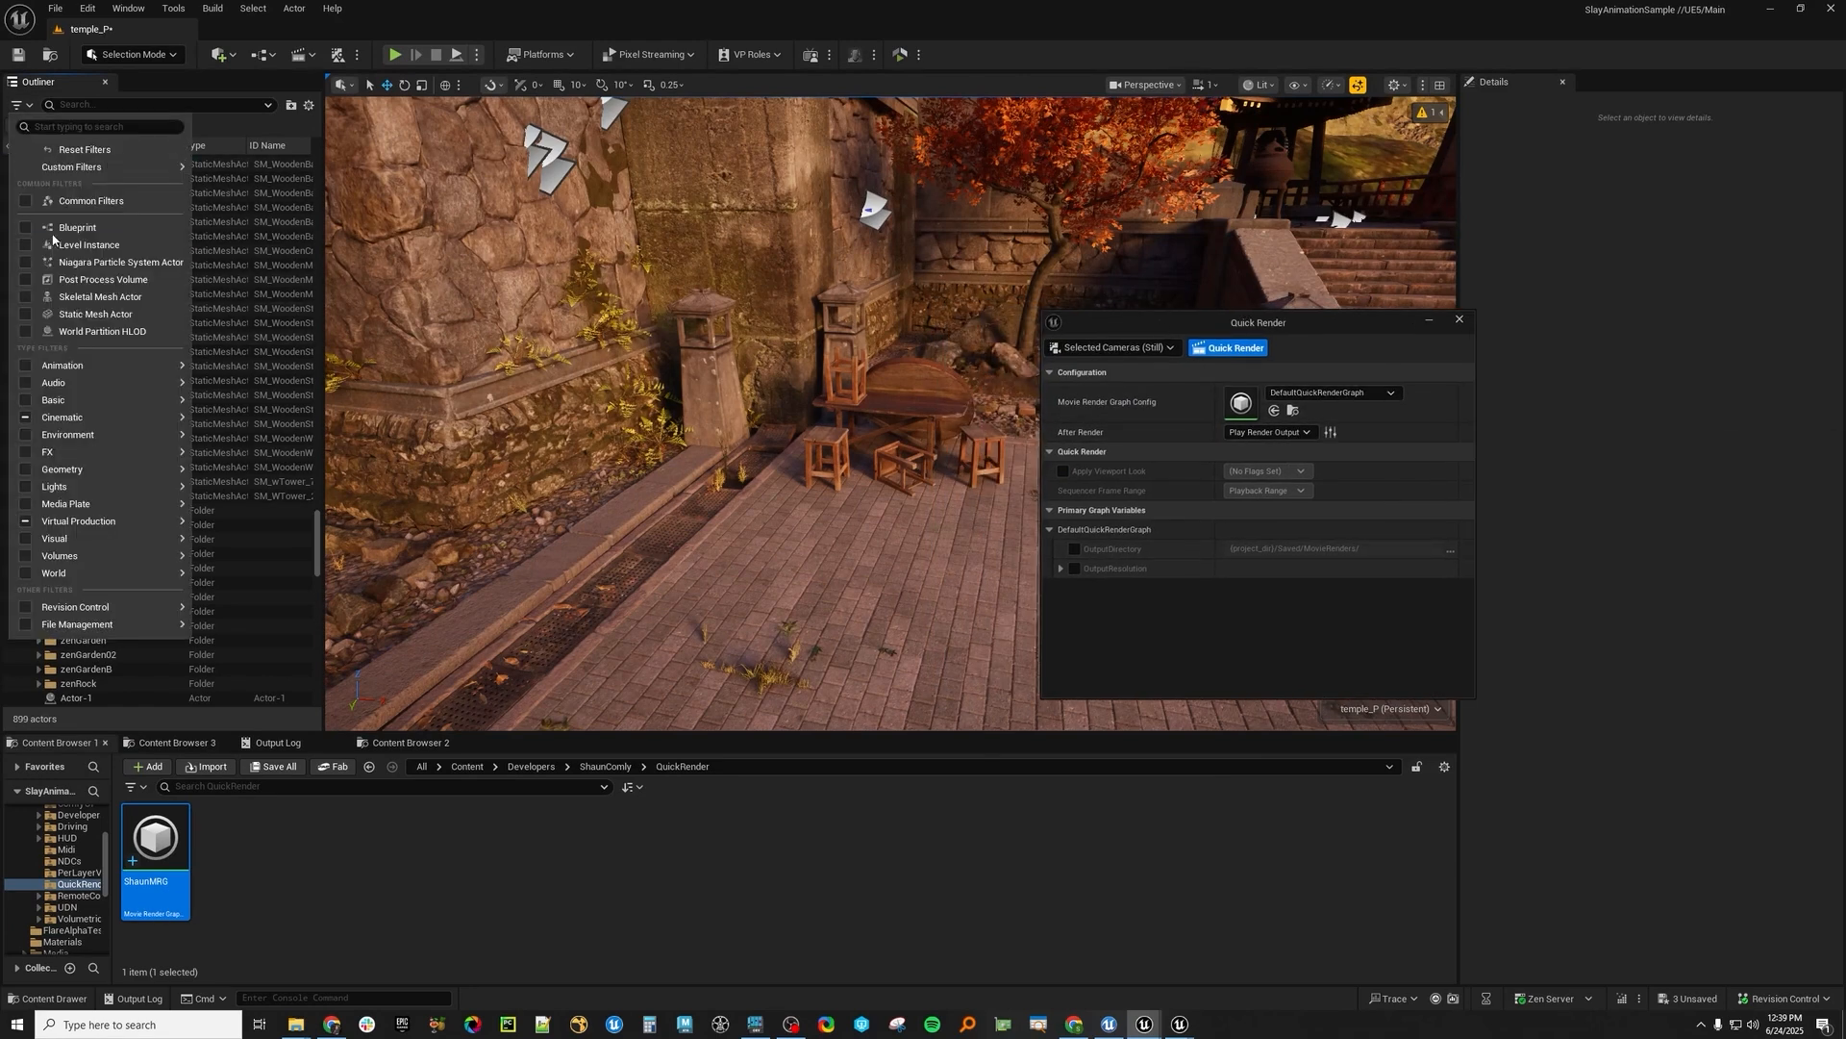
click(61, 416)
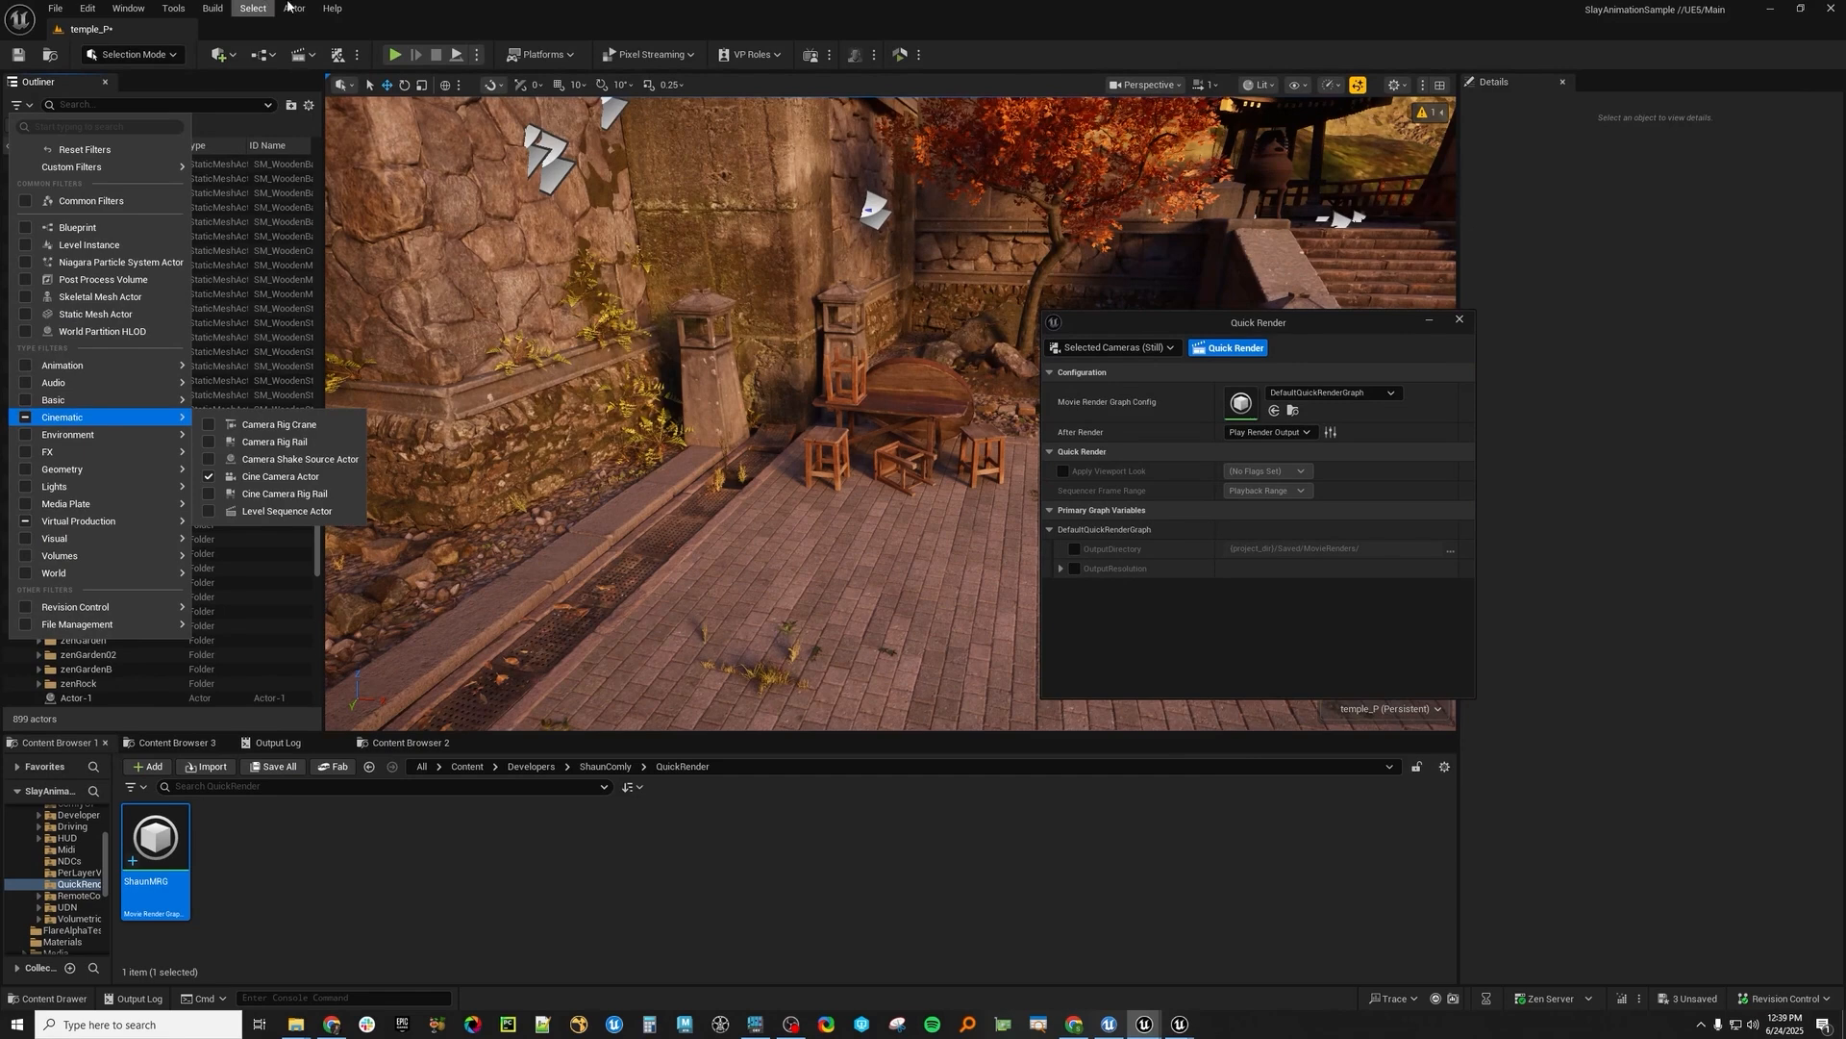
click(279, 476)
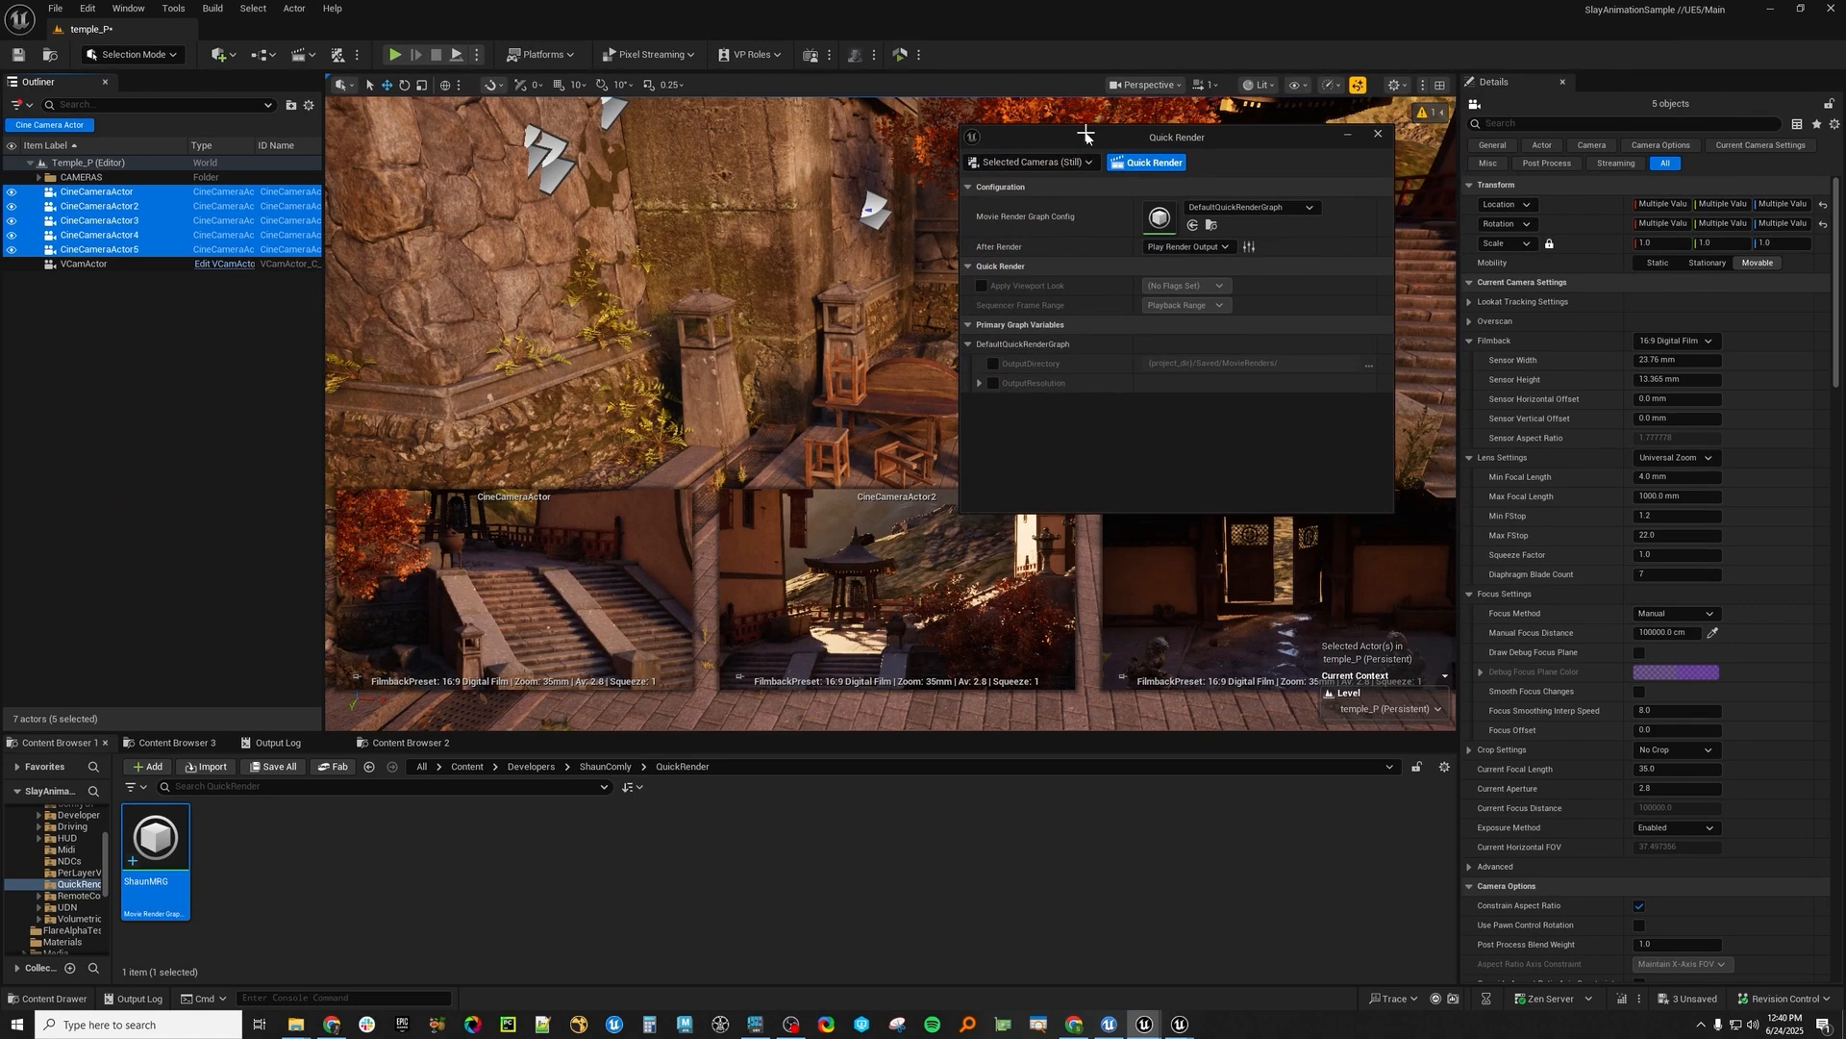
mouse_move(1236, 277)
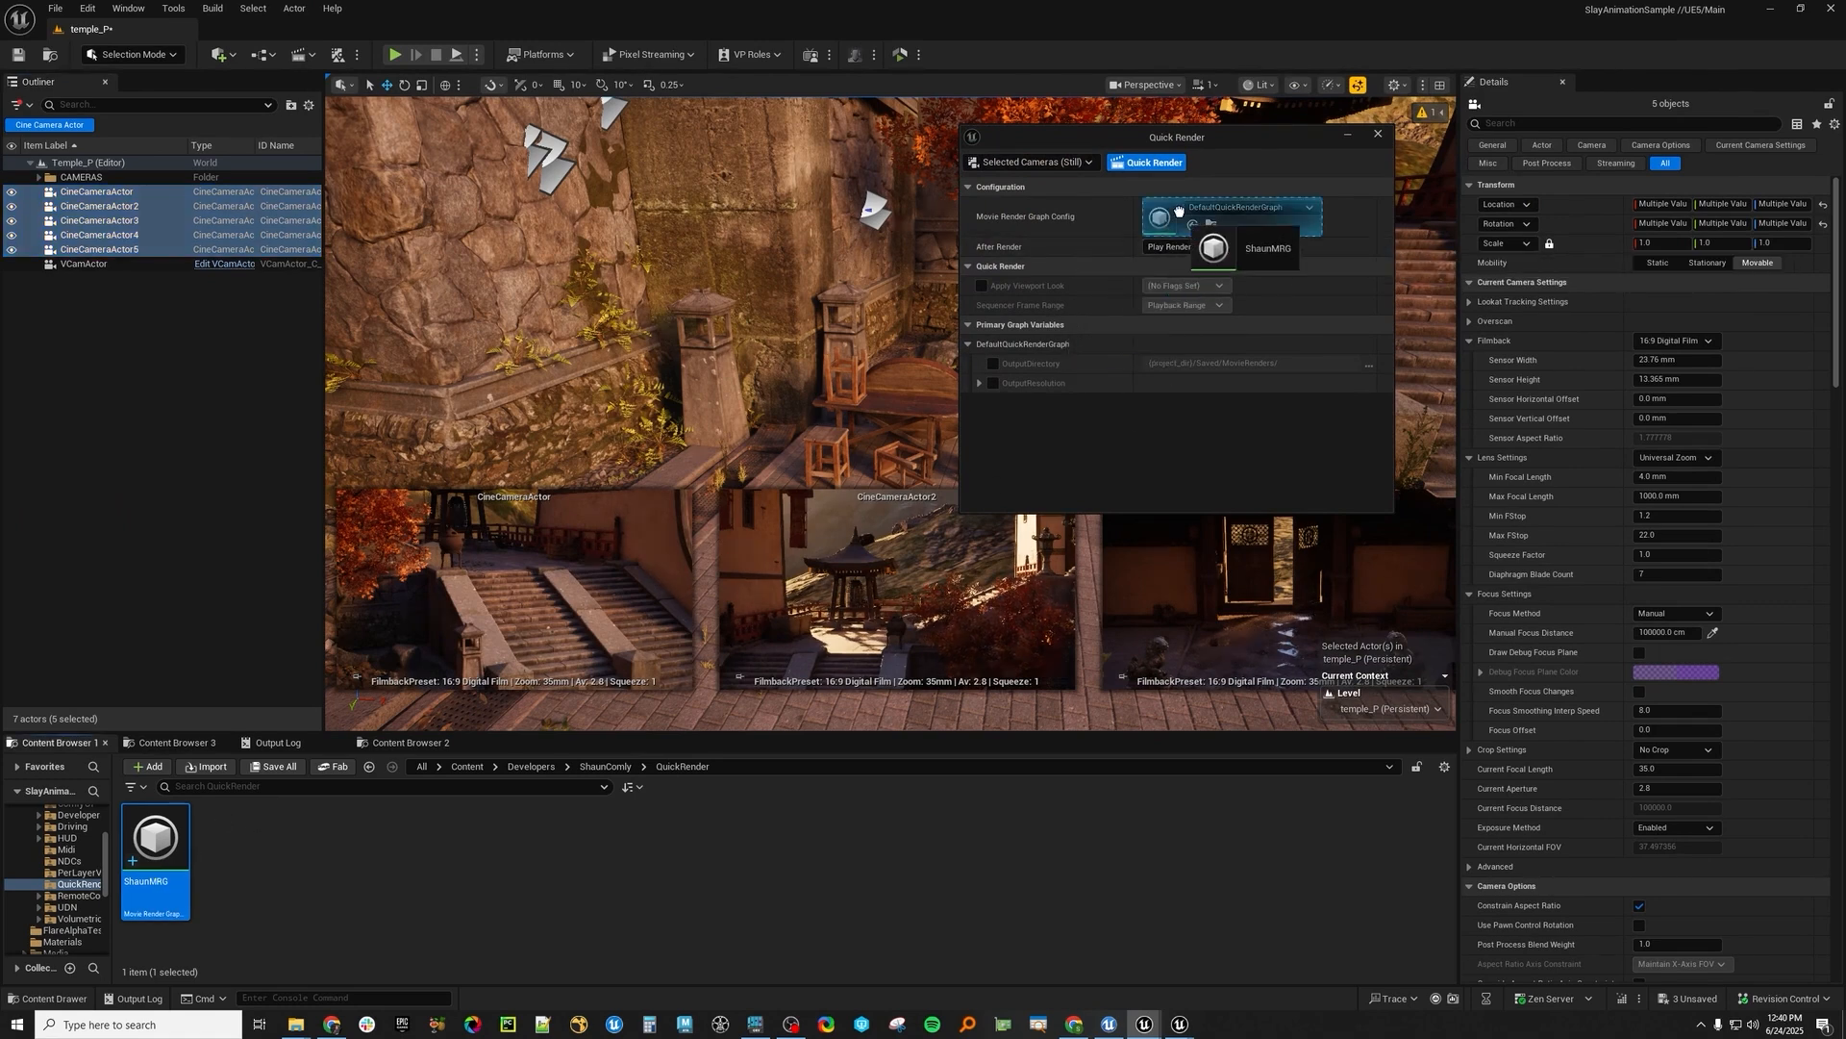
Use the ShaunMRG graph with Open Output Directory, then view the first rendered JPEG still
click(1266, 248)
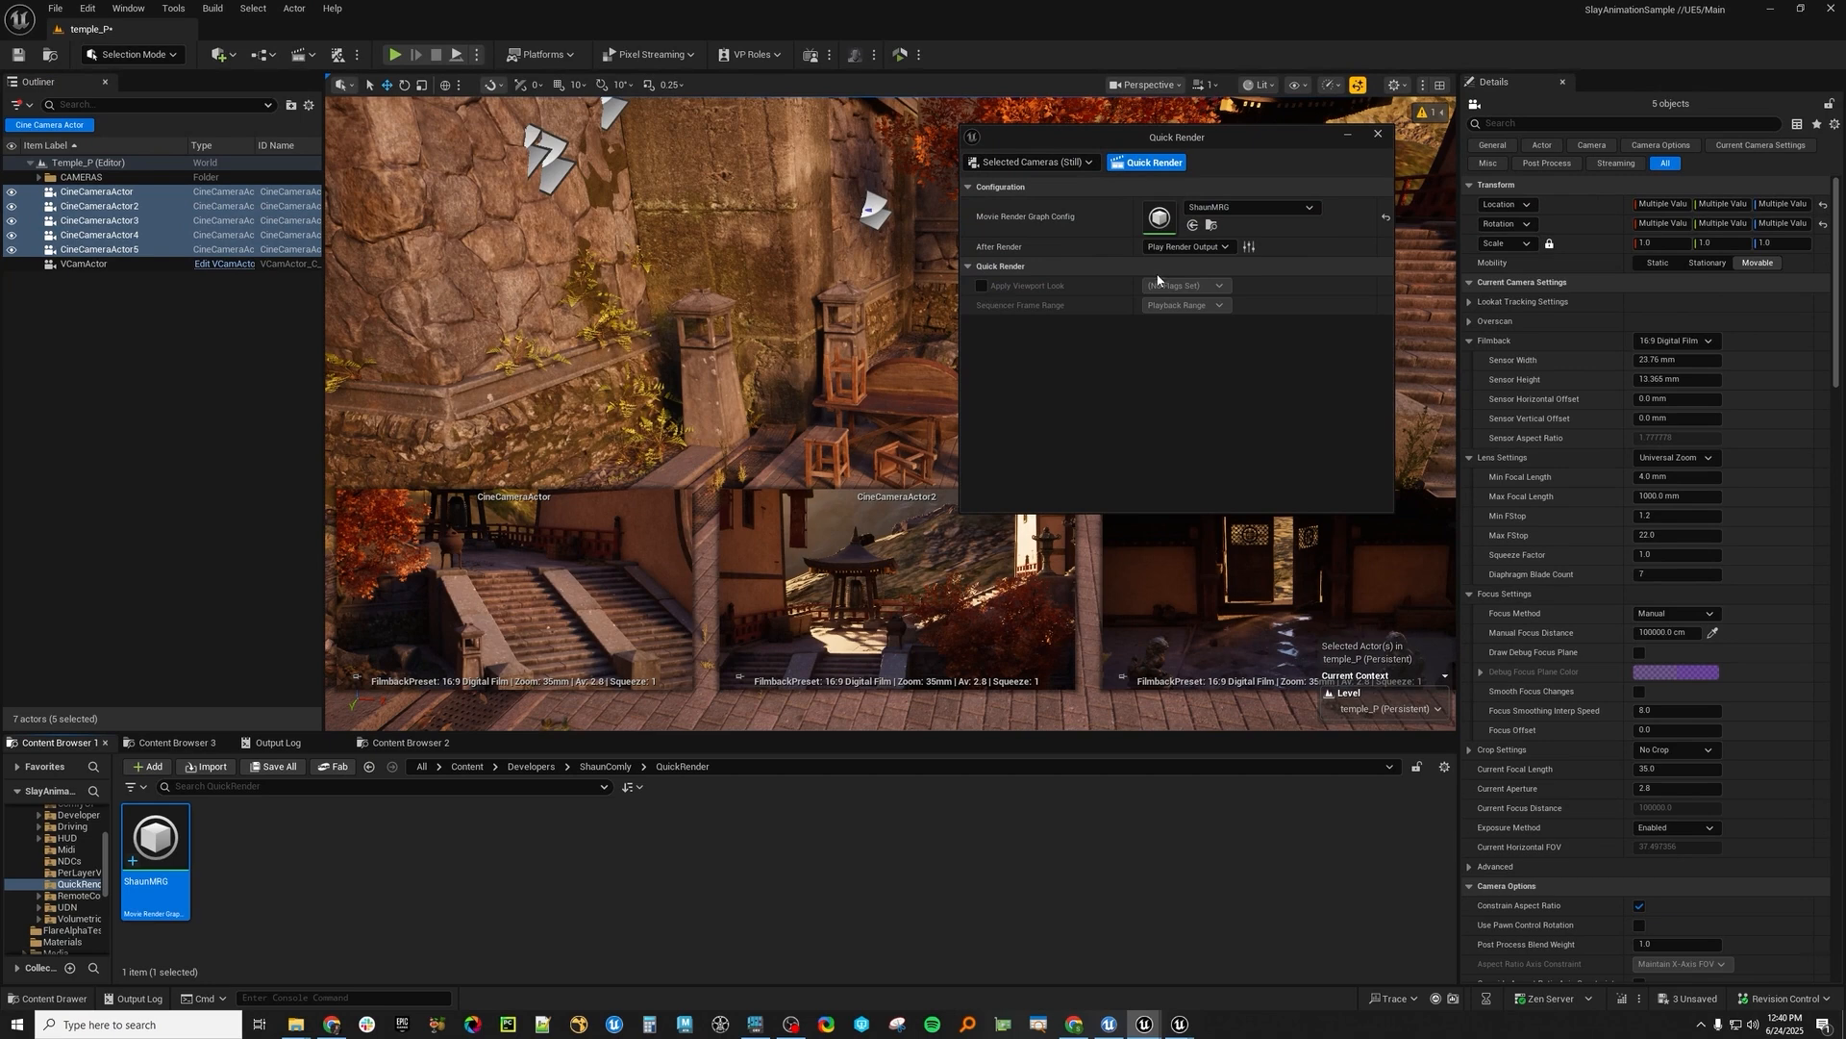
click(1185, 246)
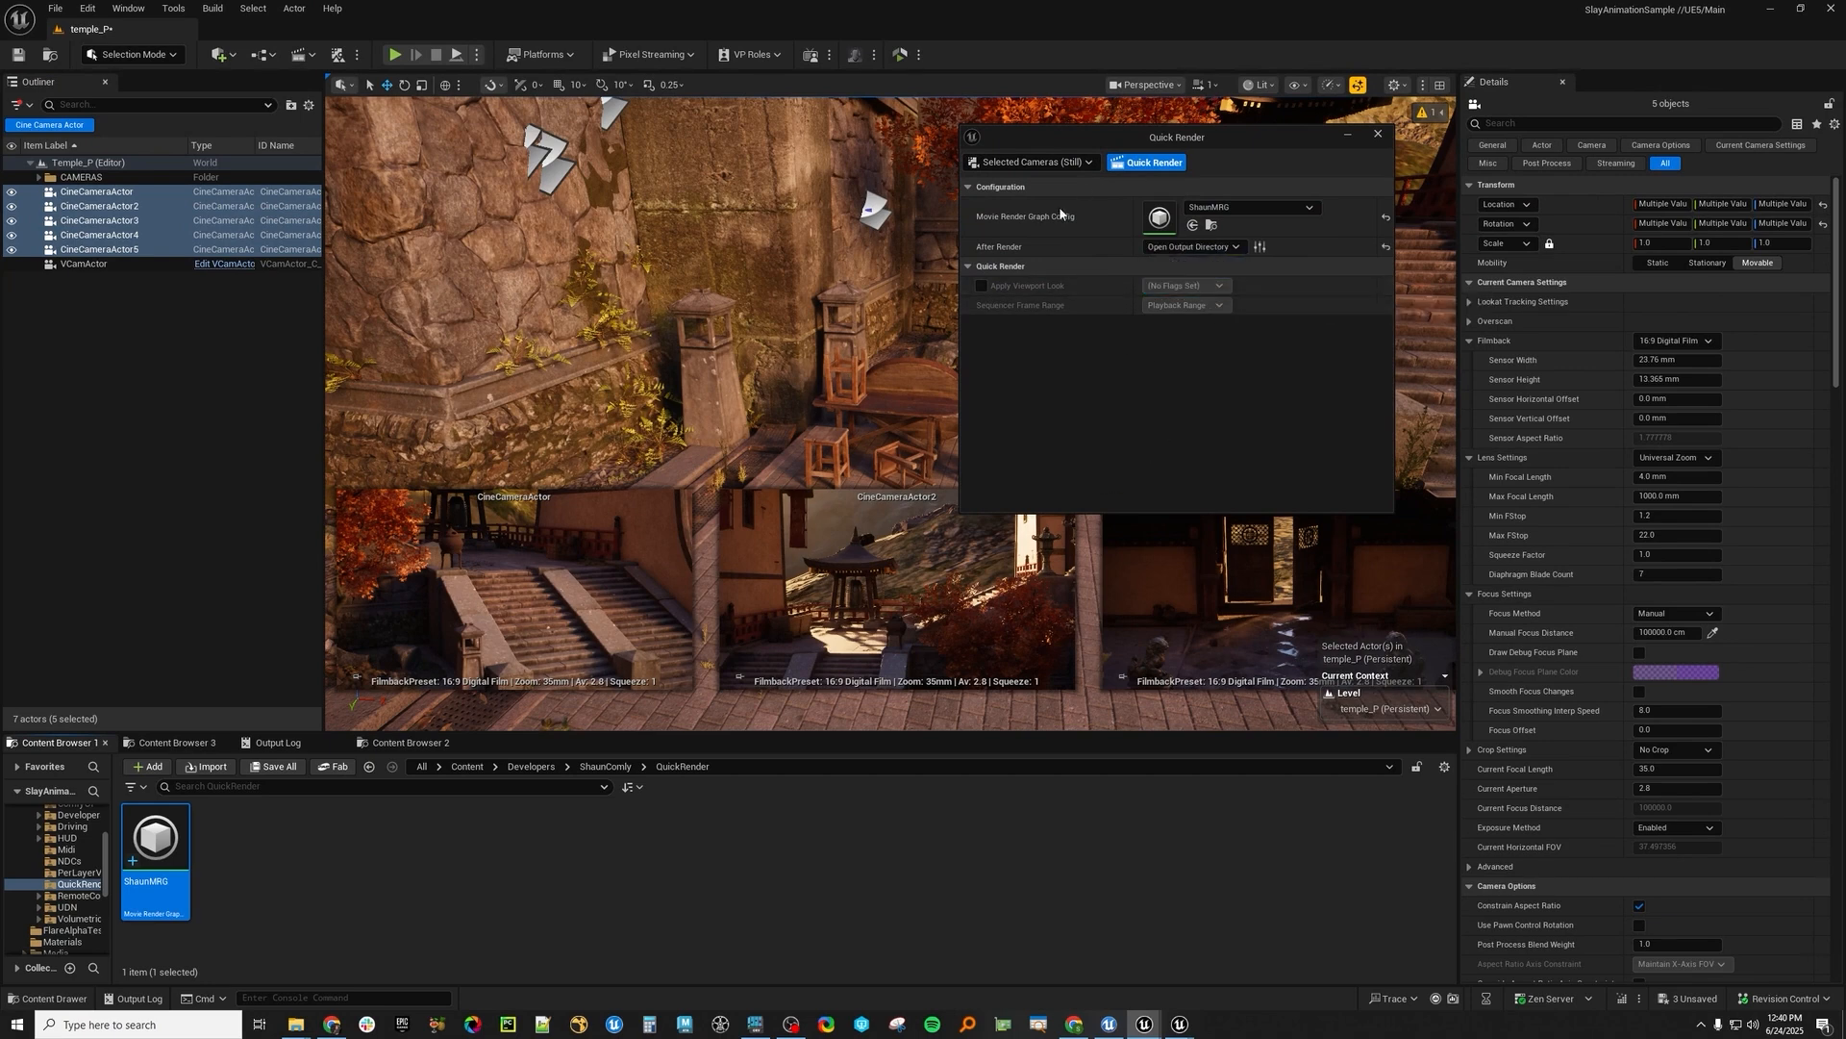
click(1152, 162)
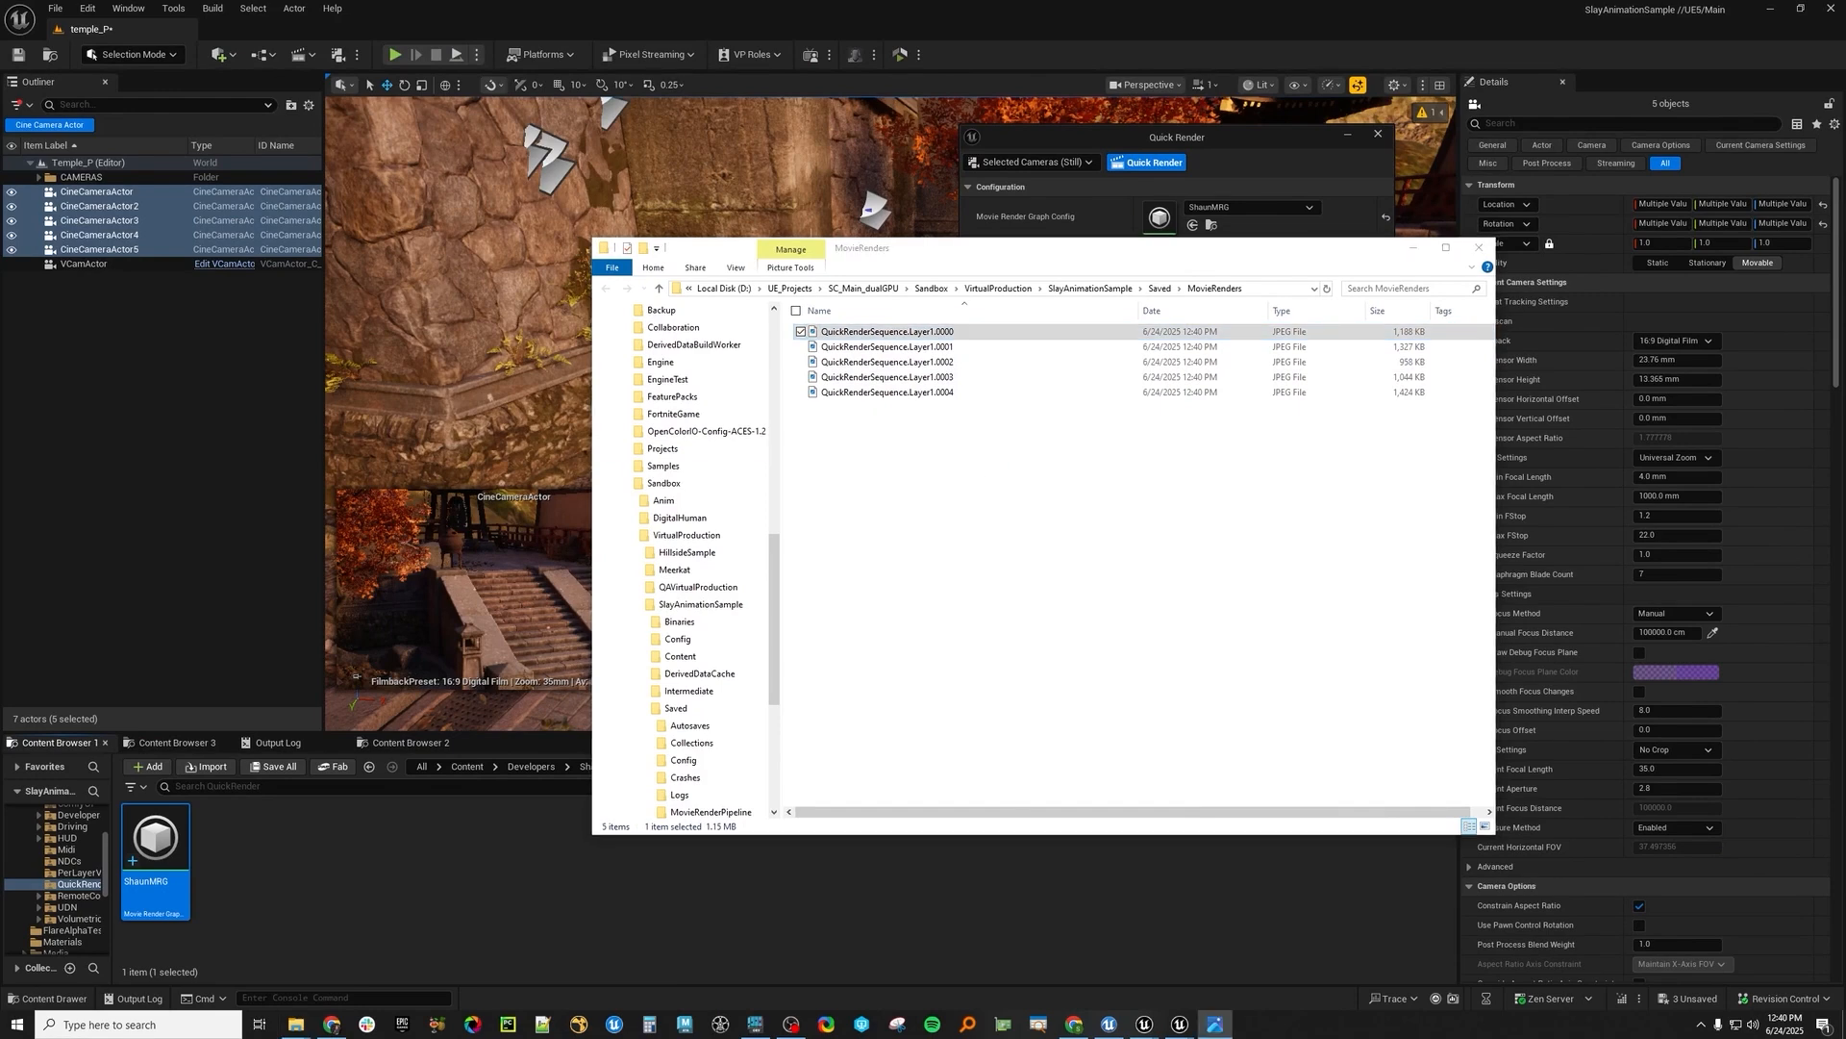
double_click(886, 346)
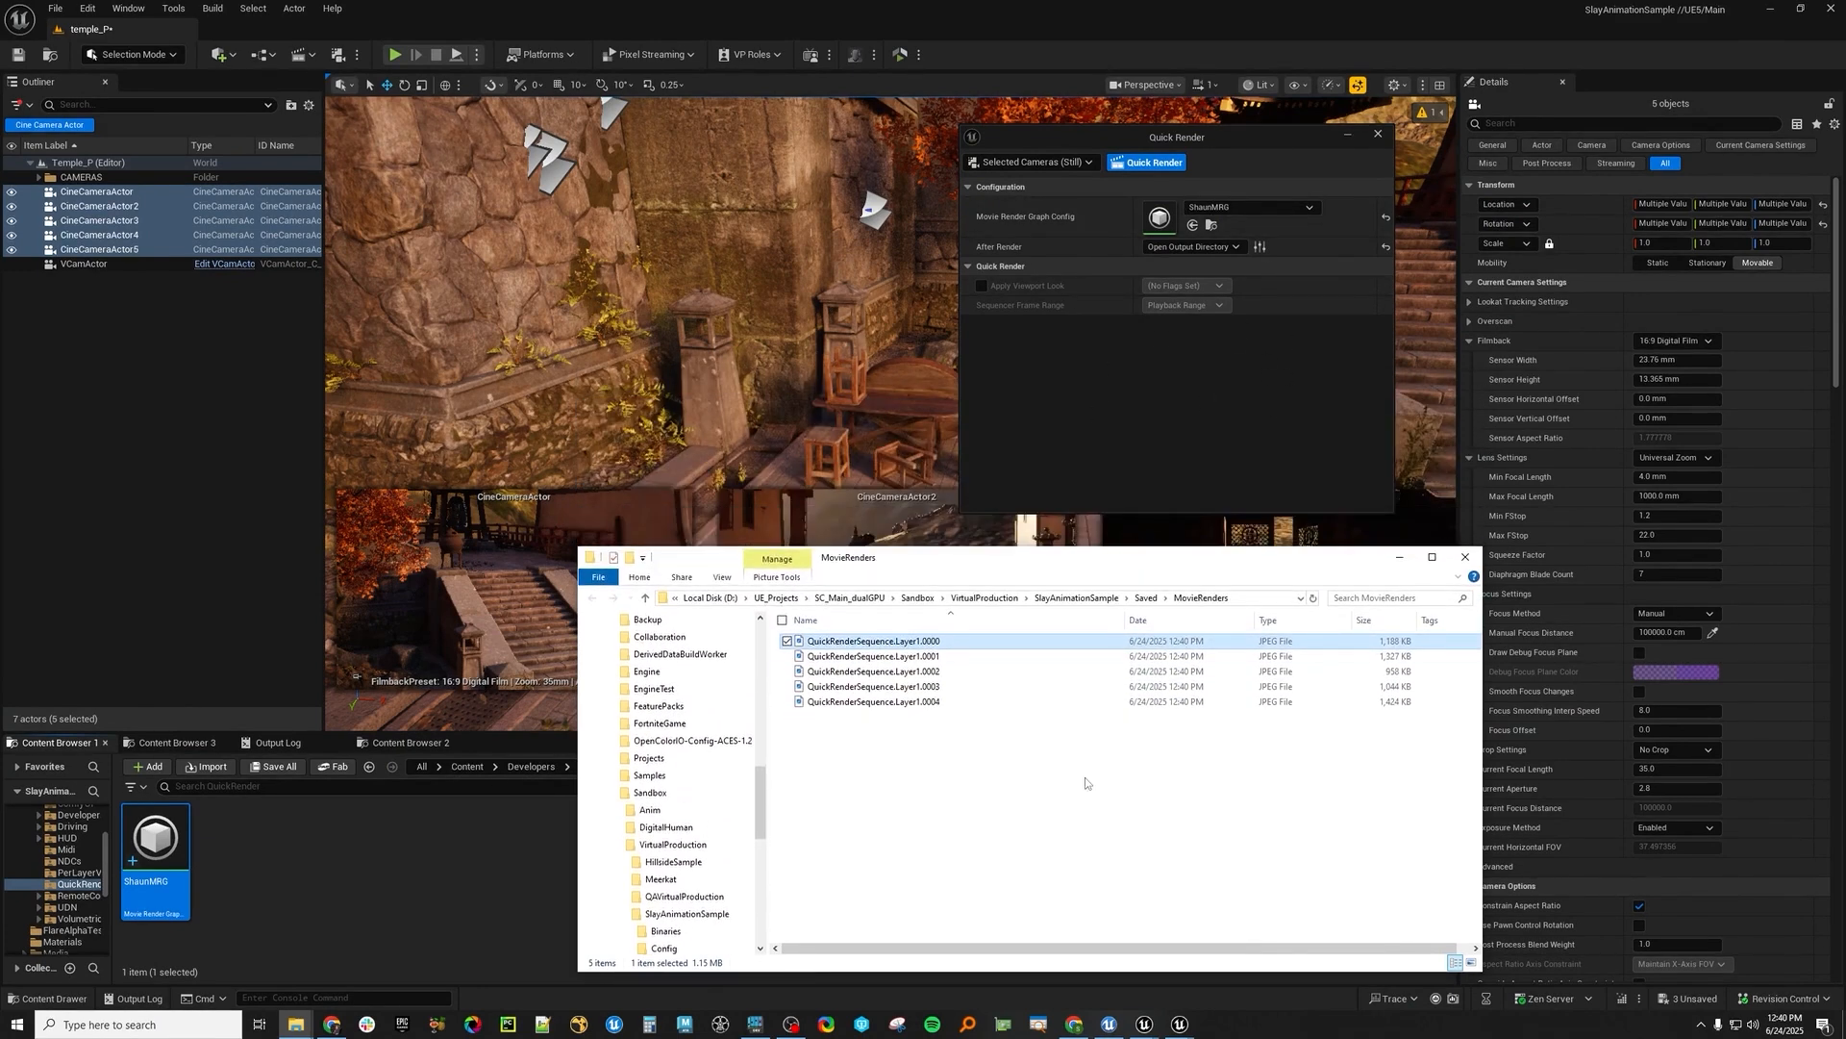
mouse_move(918, 656)
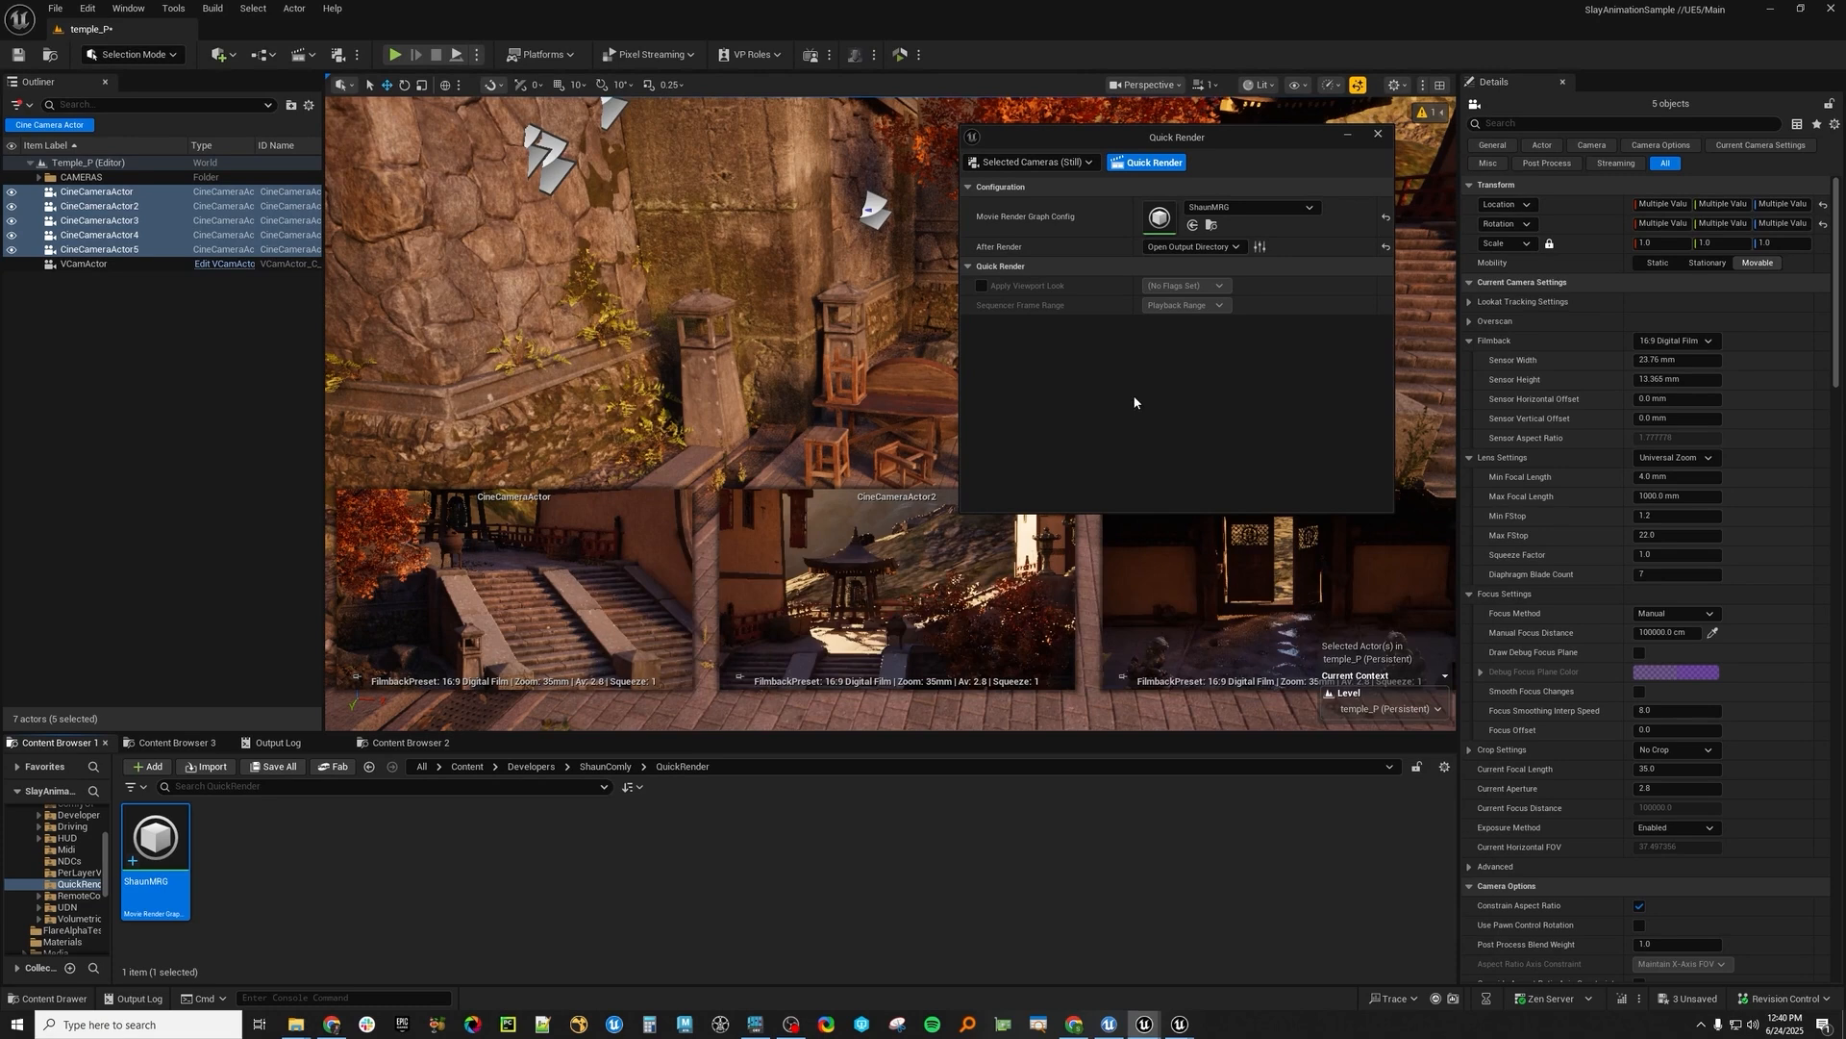
mouse_move(85, 696)
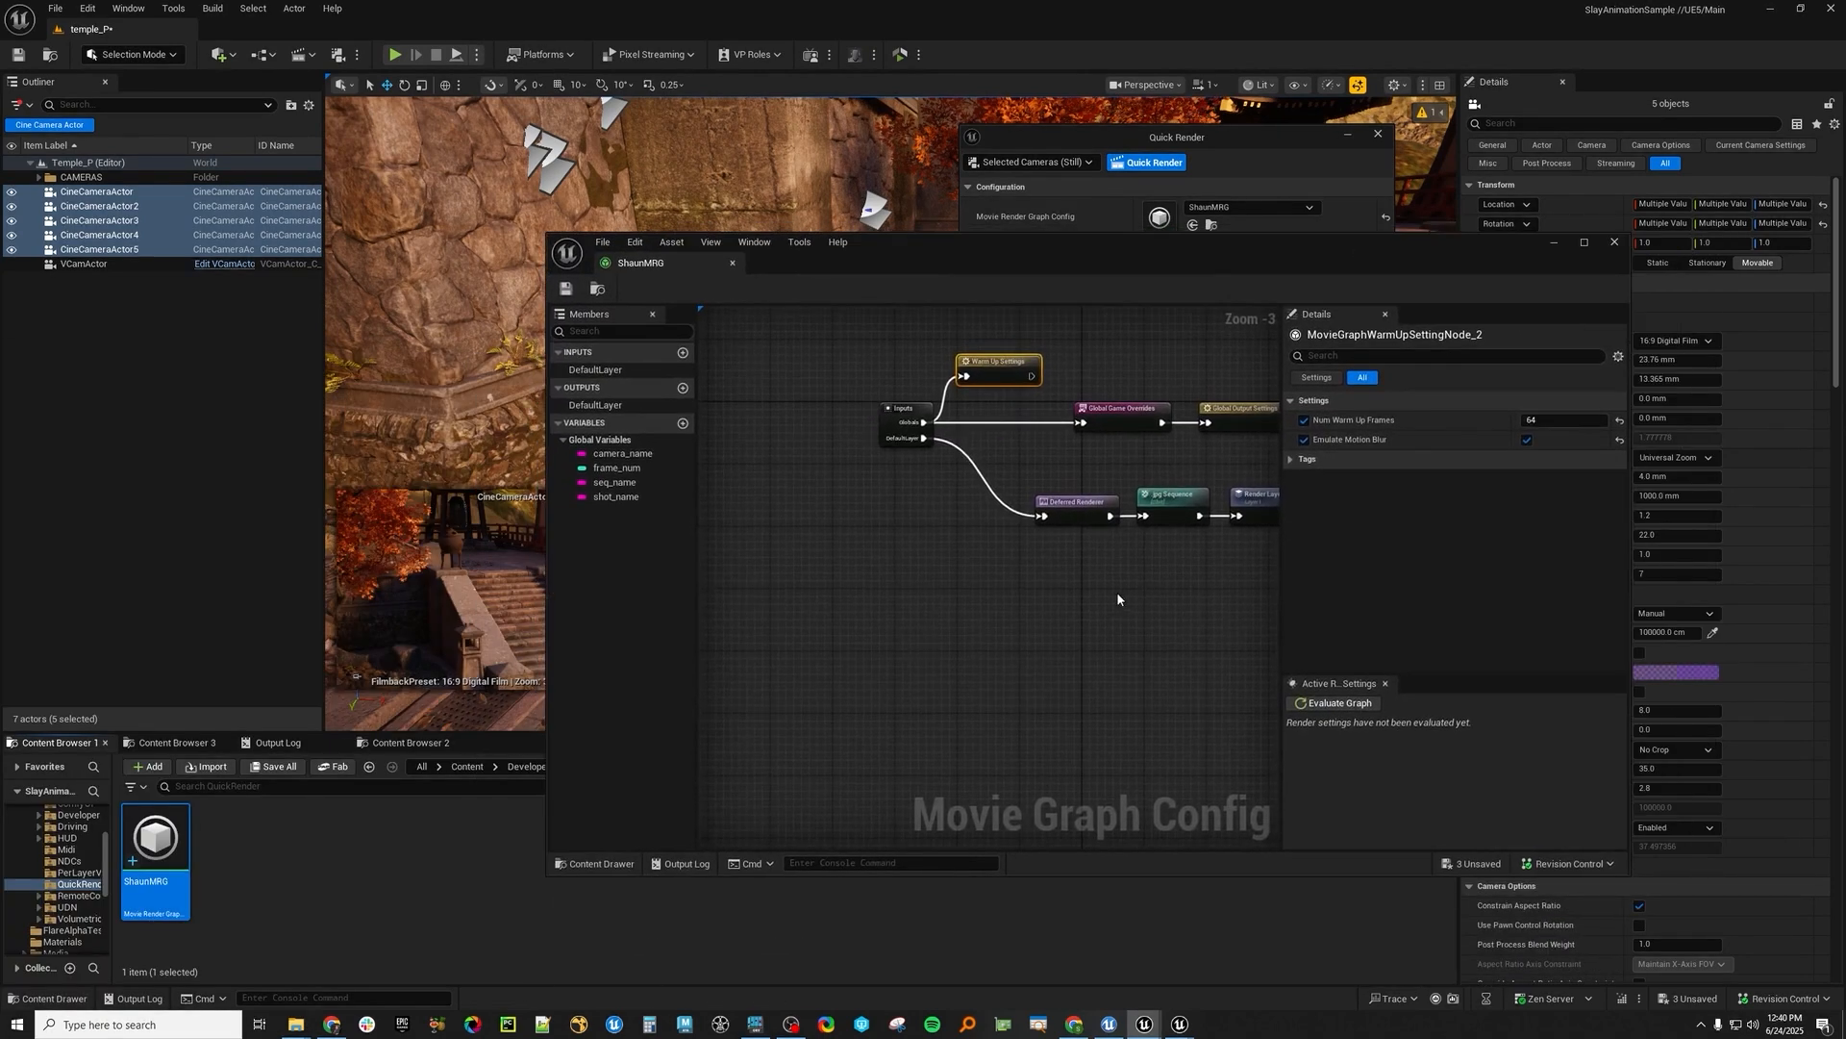
Expose the jpg Sequence node's FileNameFormat as a pin and save ShaunMRG
click(925, 572)
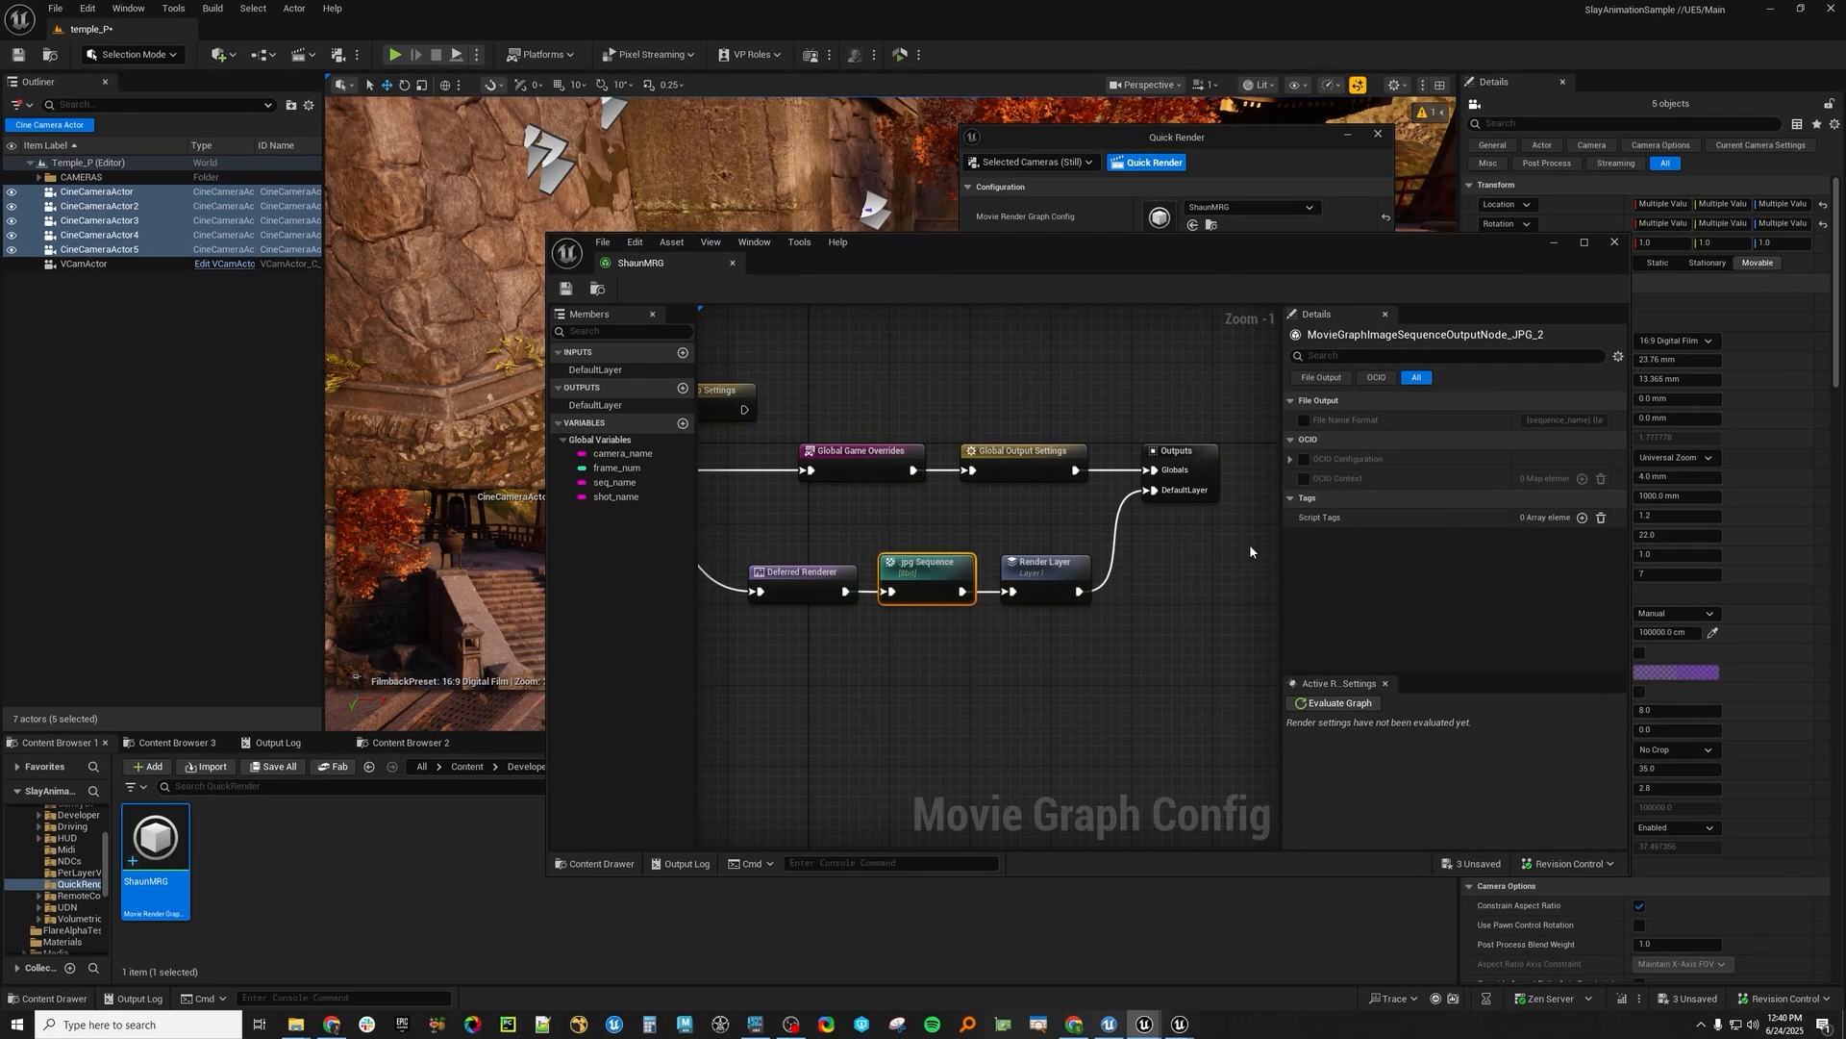
right_click(924, 577)
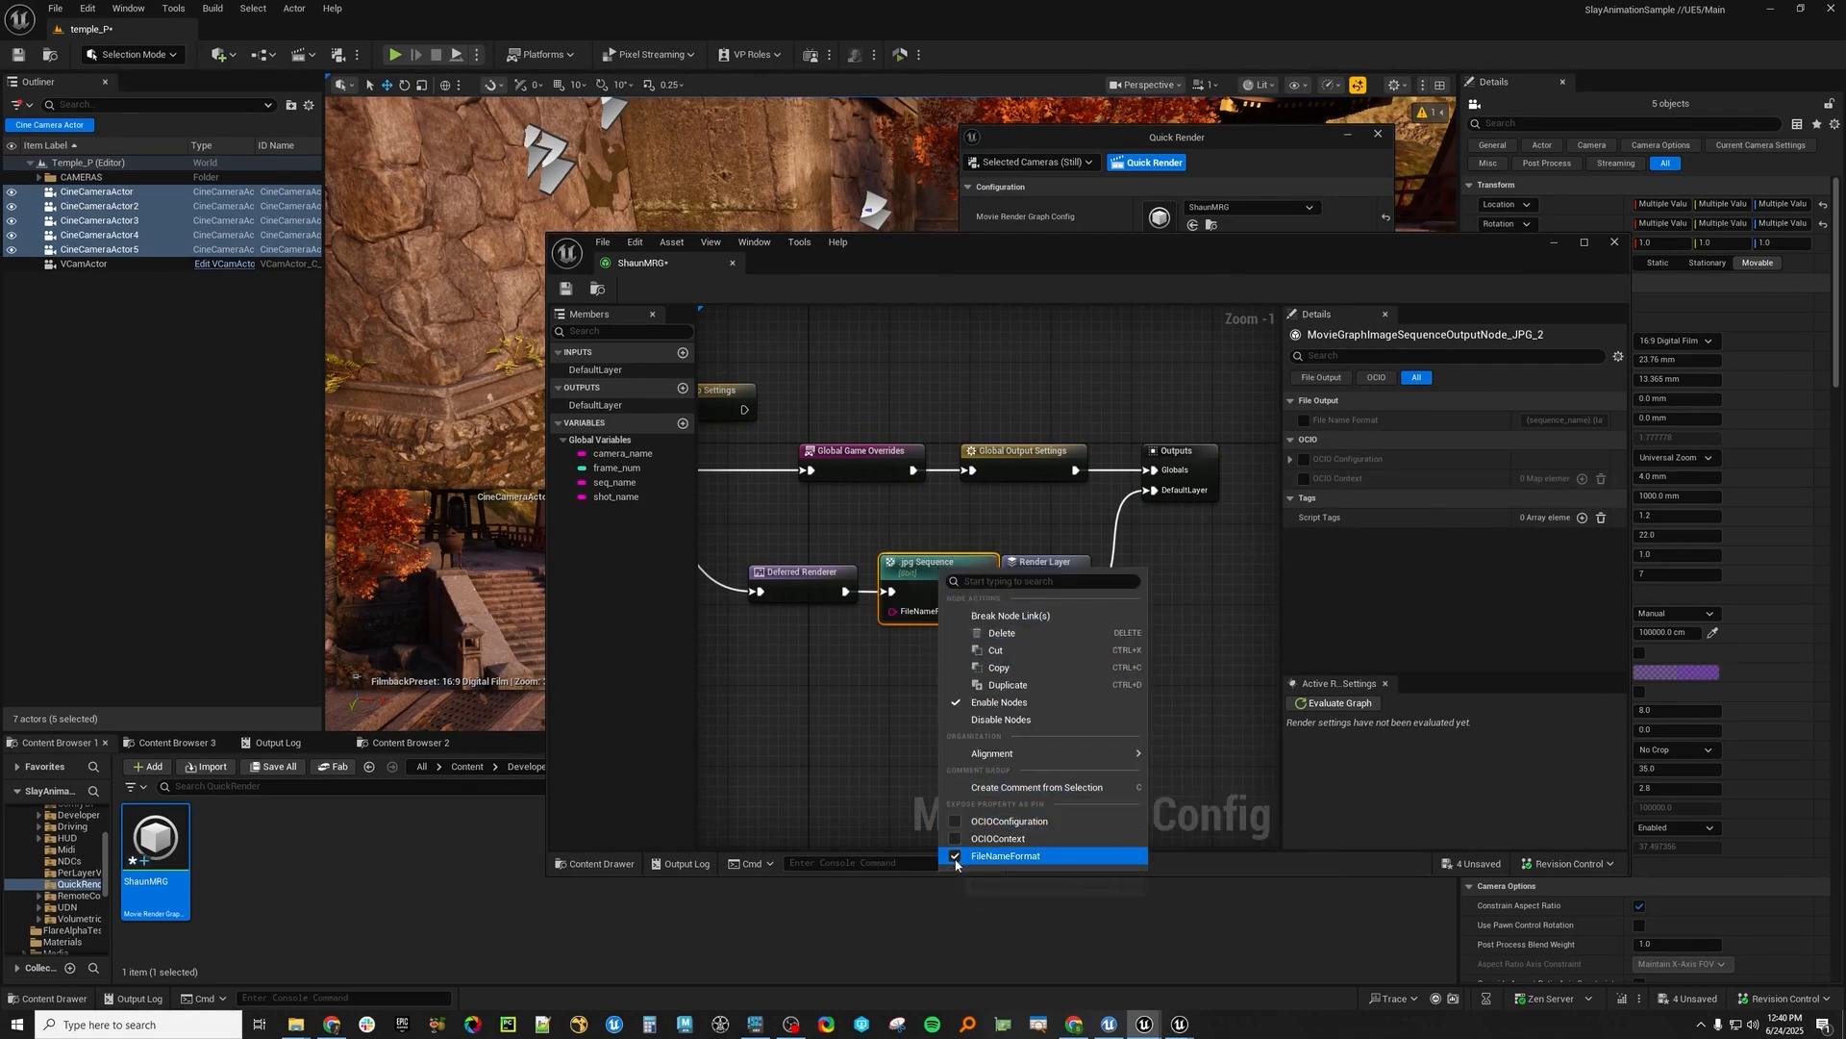
click(1007, 855)
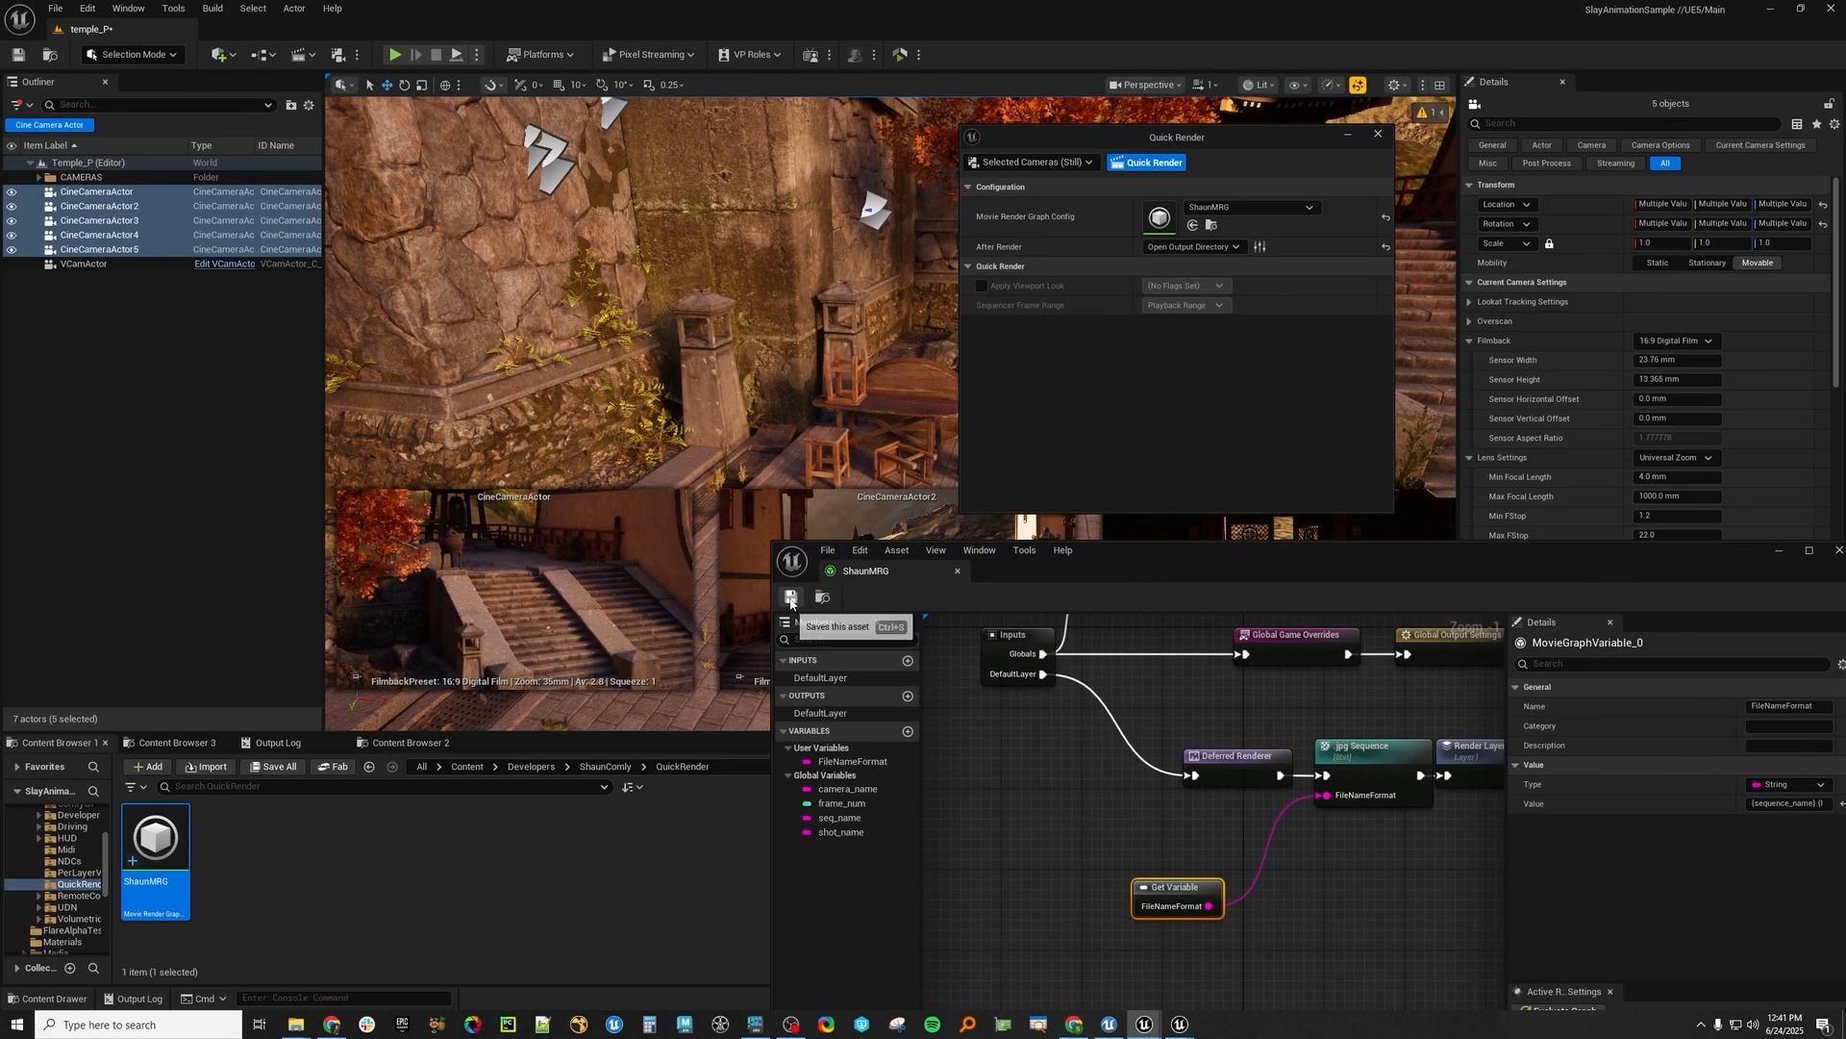
click(790, 597)
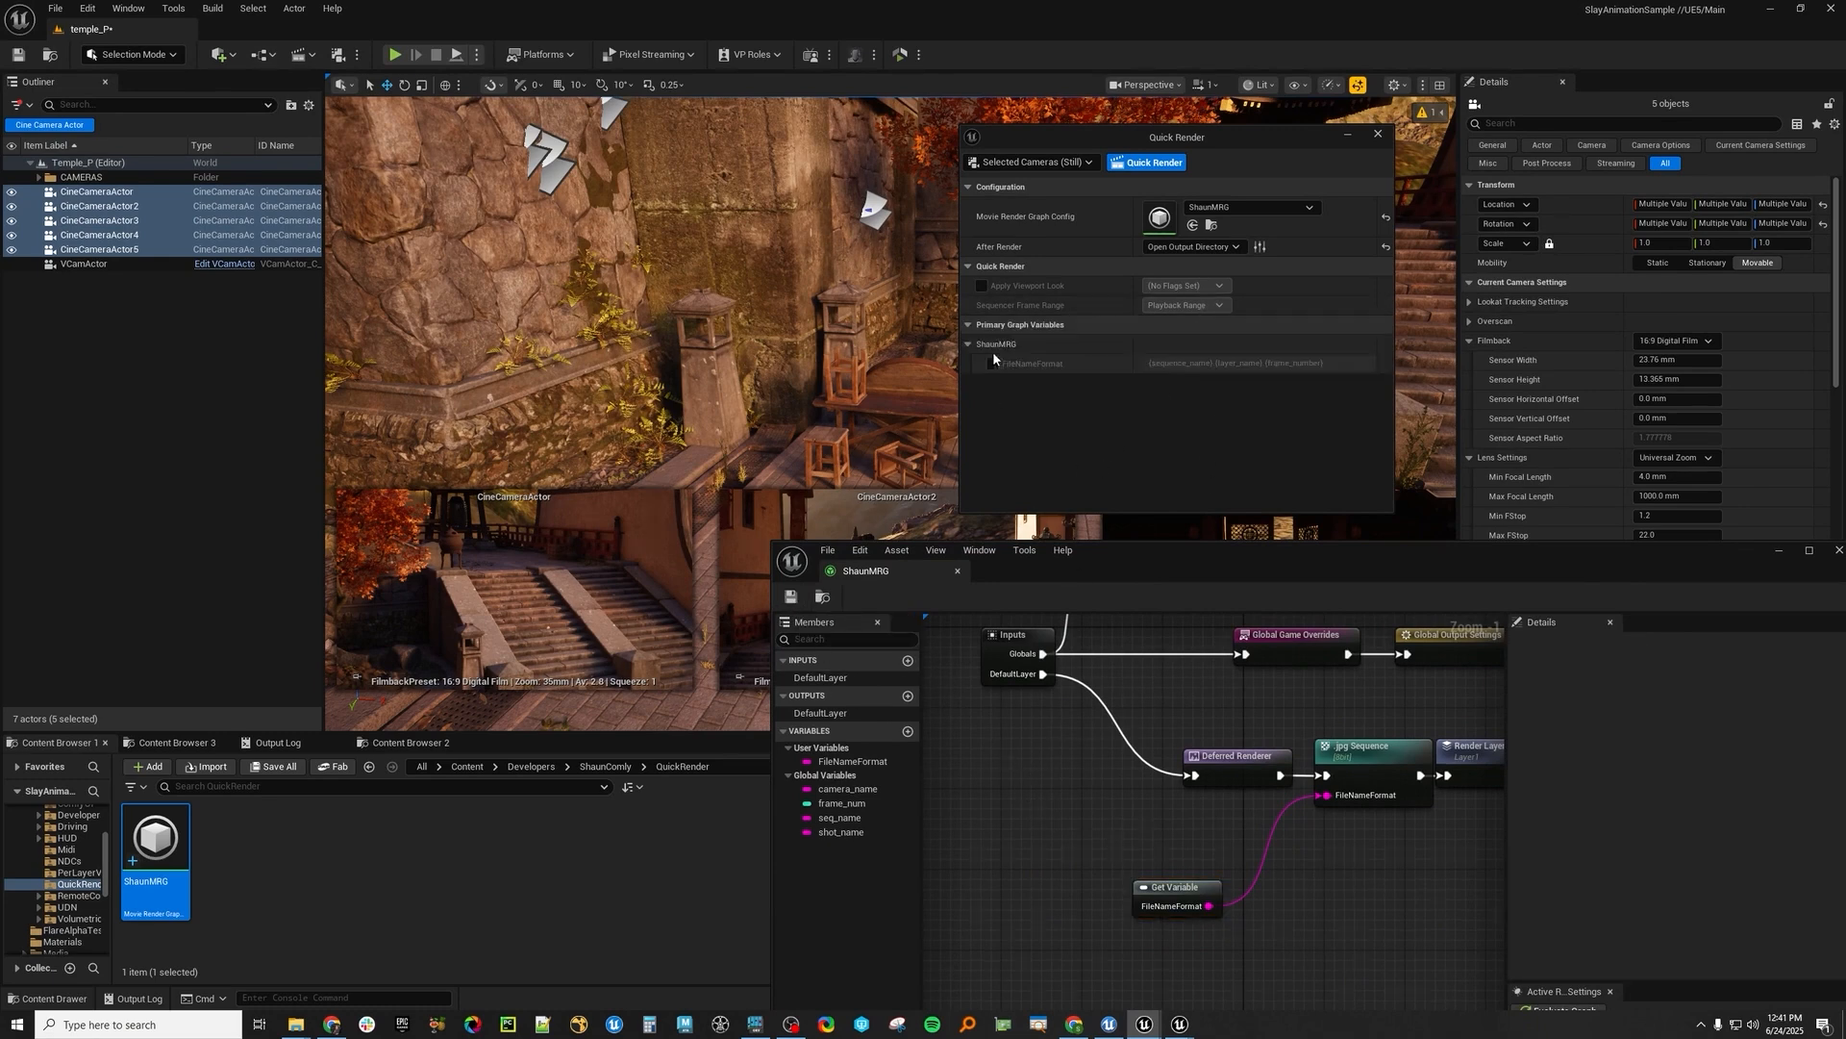
Override FileNameFormat to include {camera_name} and run Quick Render on the selected cameras
click(1032, 362)
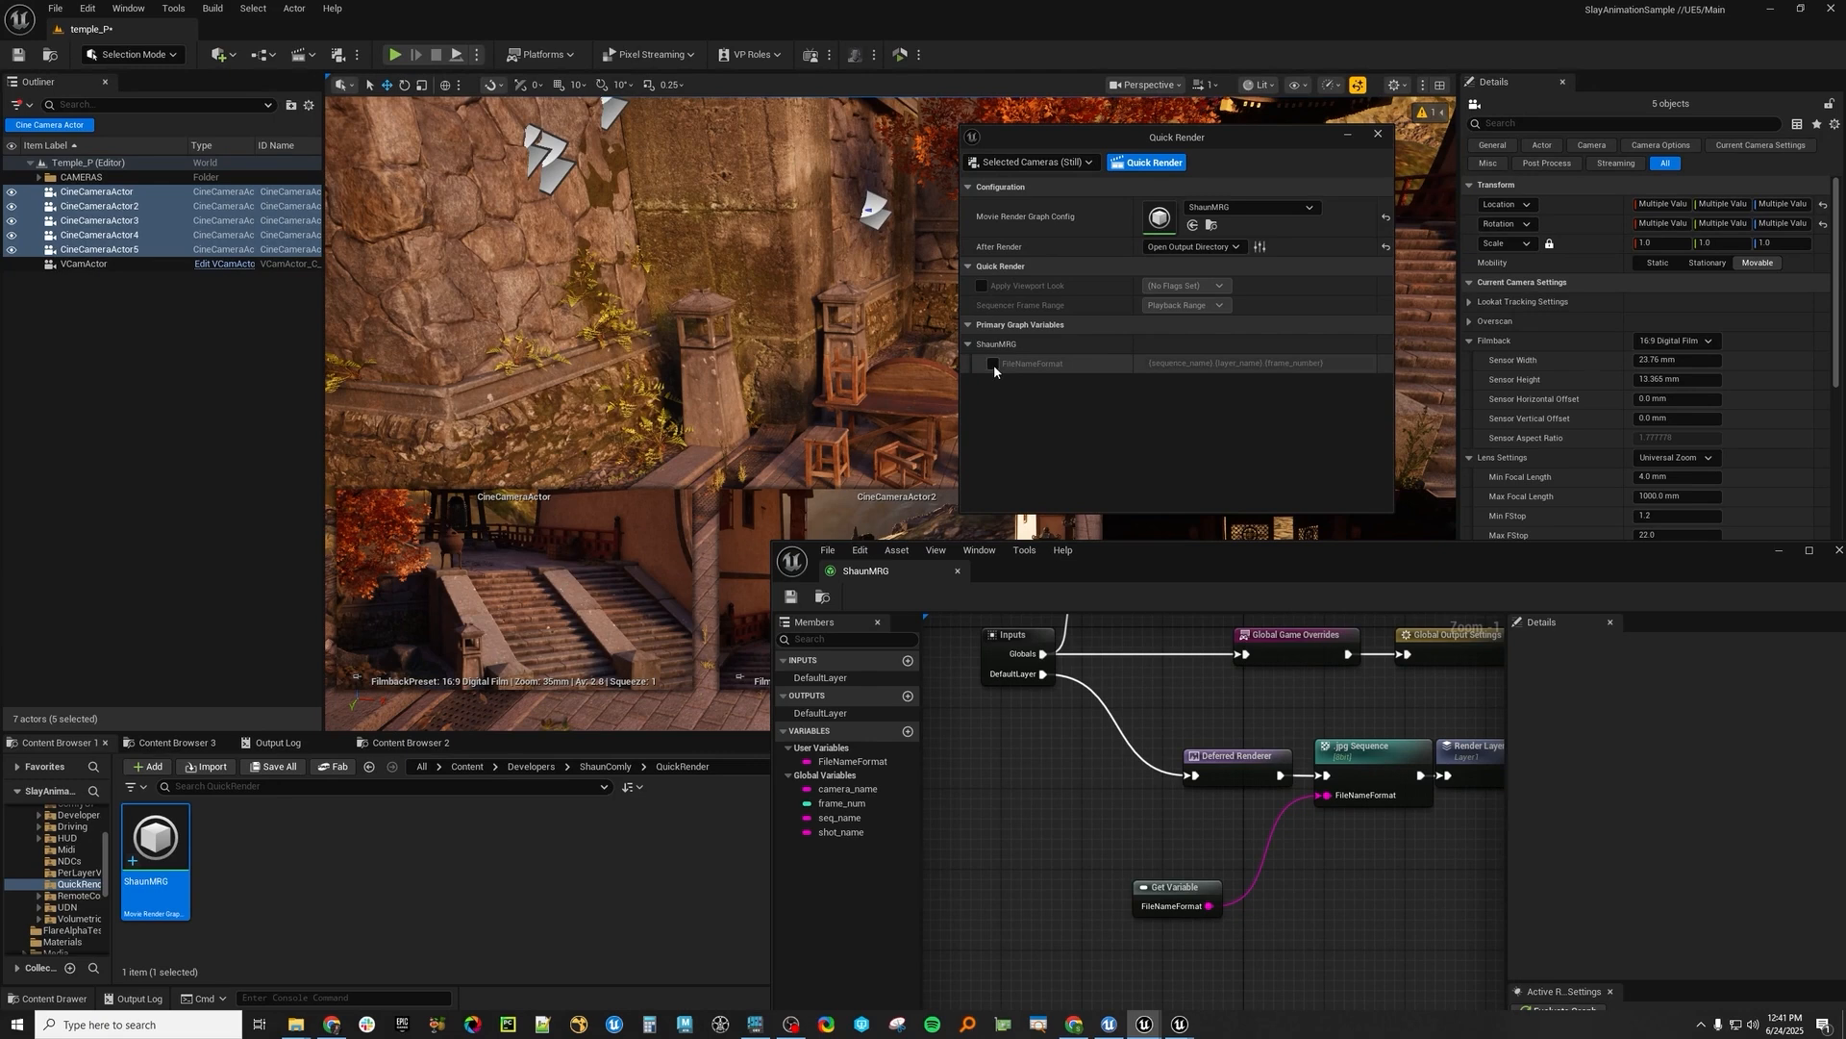
click(992, 362)
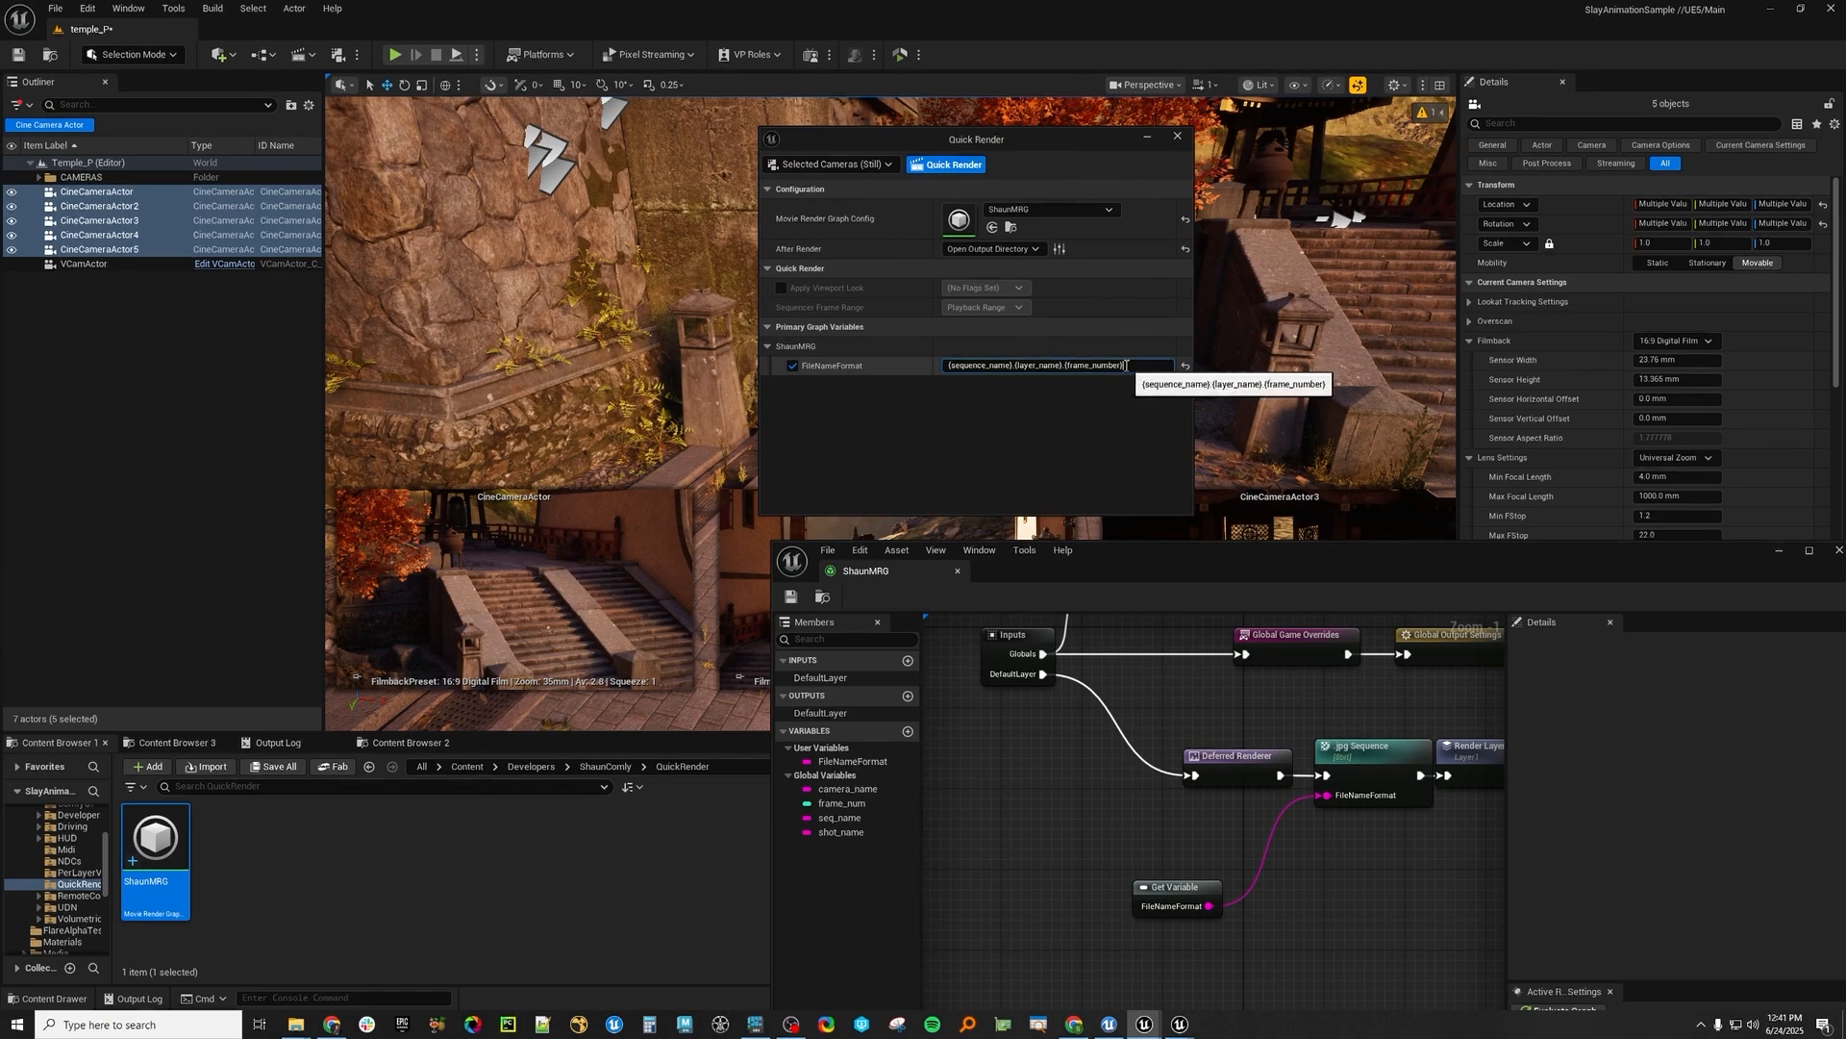
mouse_move(1061, 387)
text(_{camera_name)
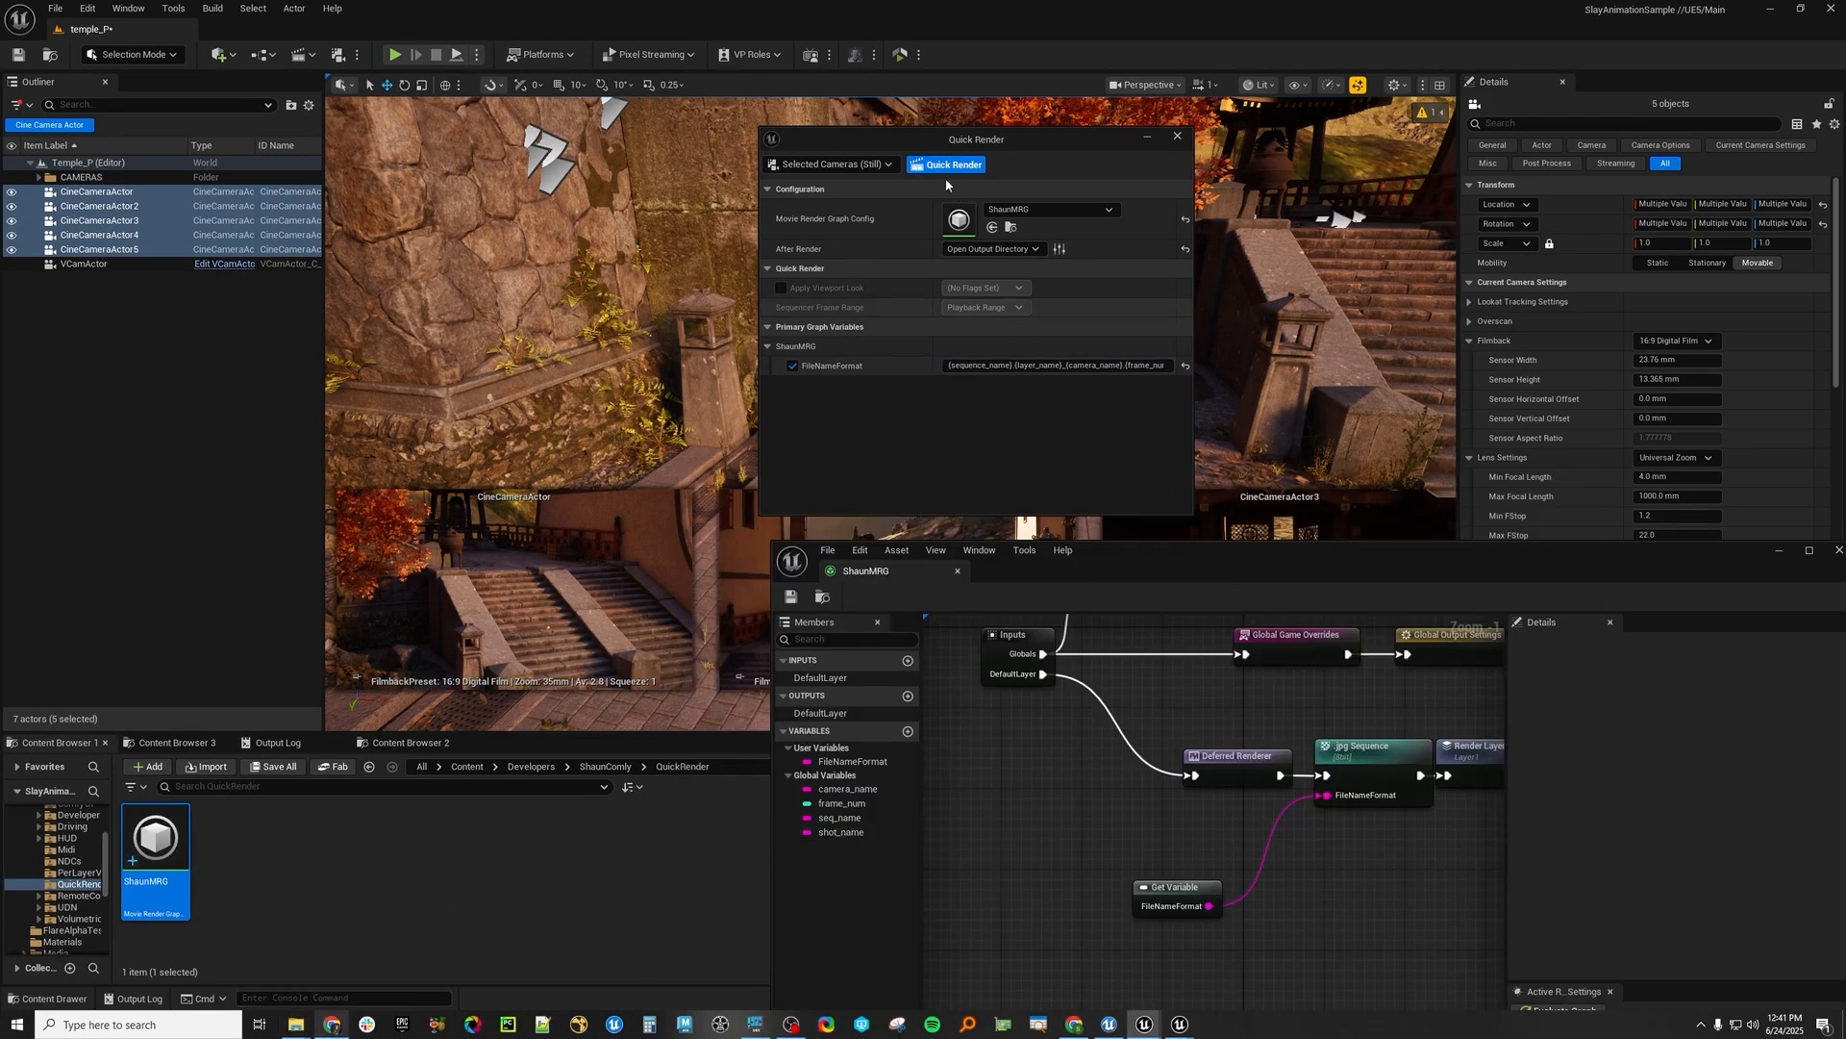
click(951, 165)
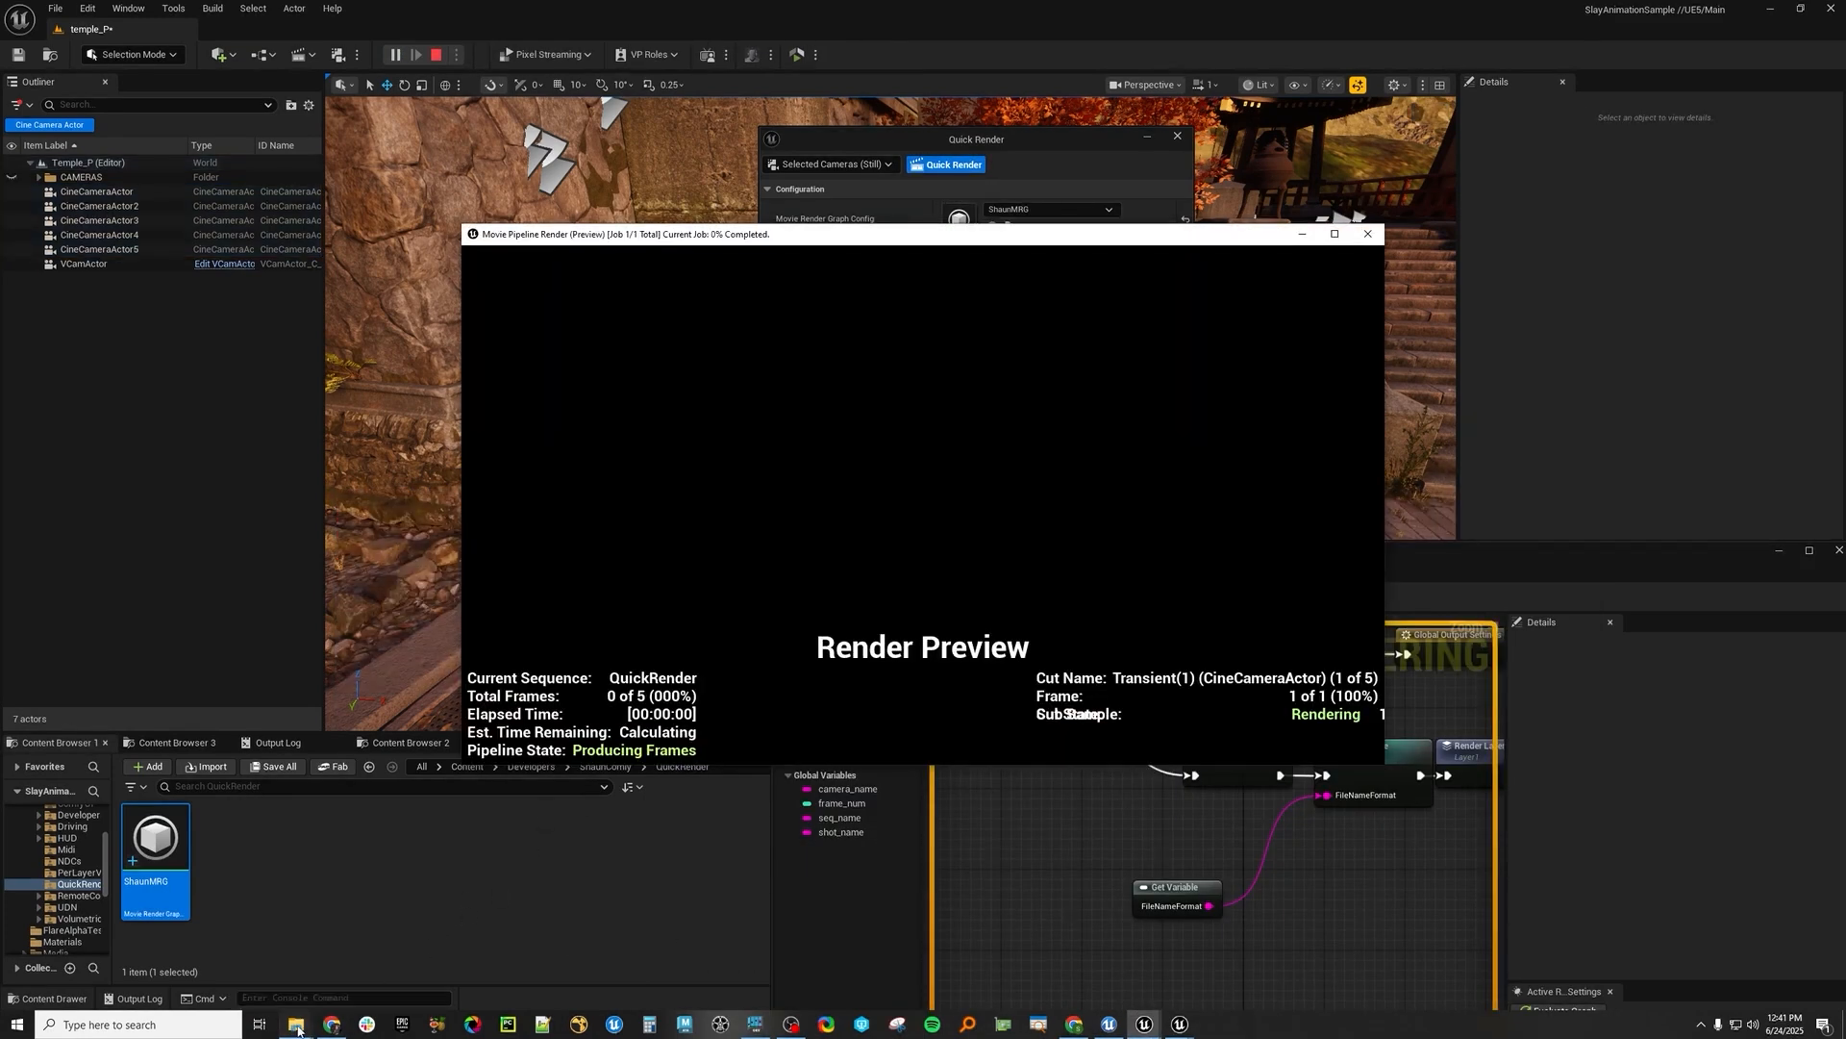
click(298, 1023)
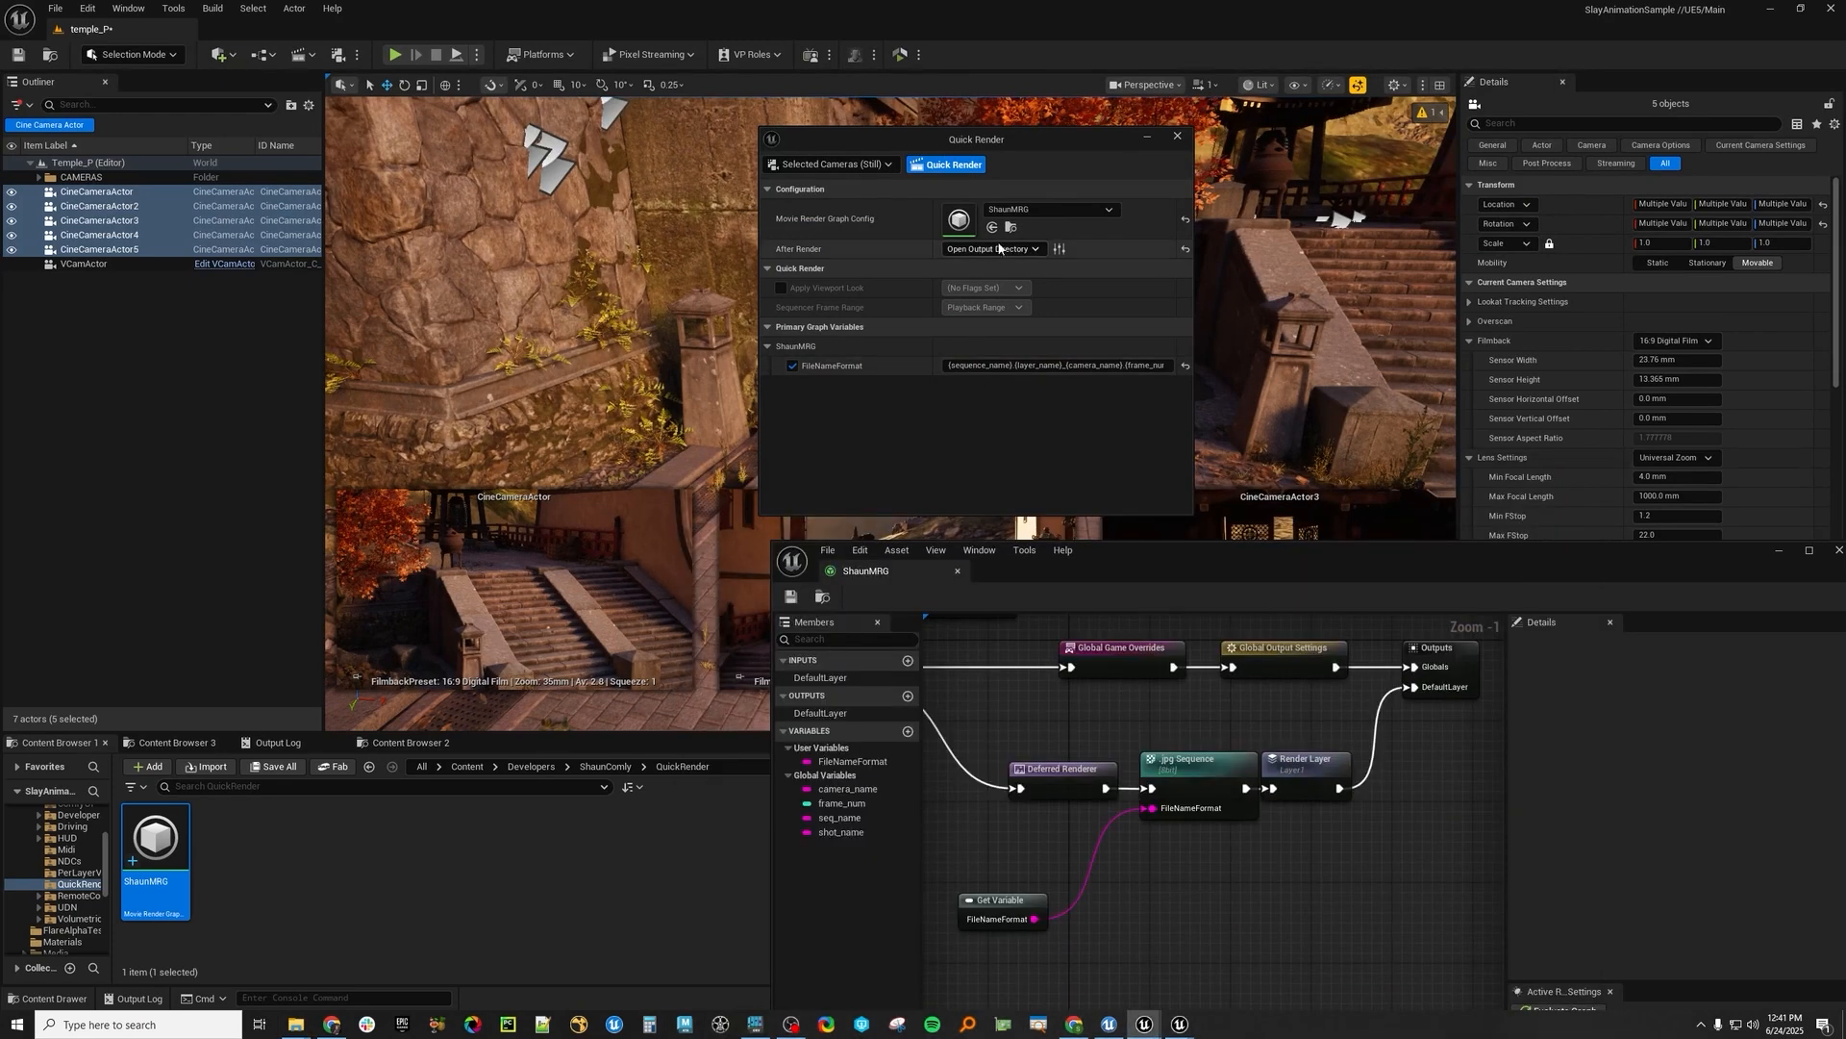
Set the mode to Current Sequence, open the level sequence, and render it
click(830, 164)
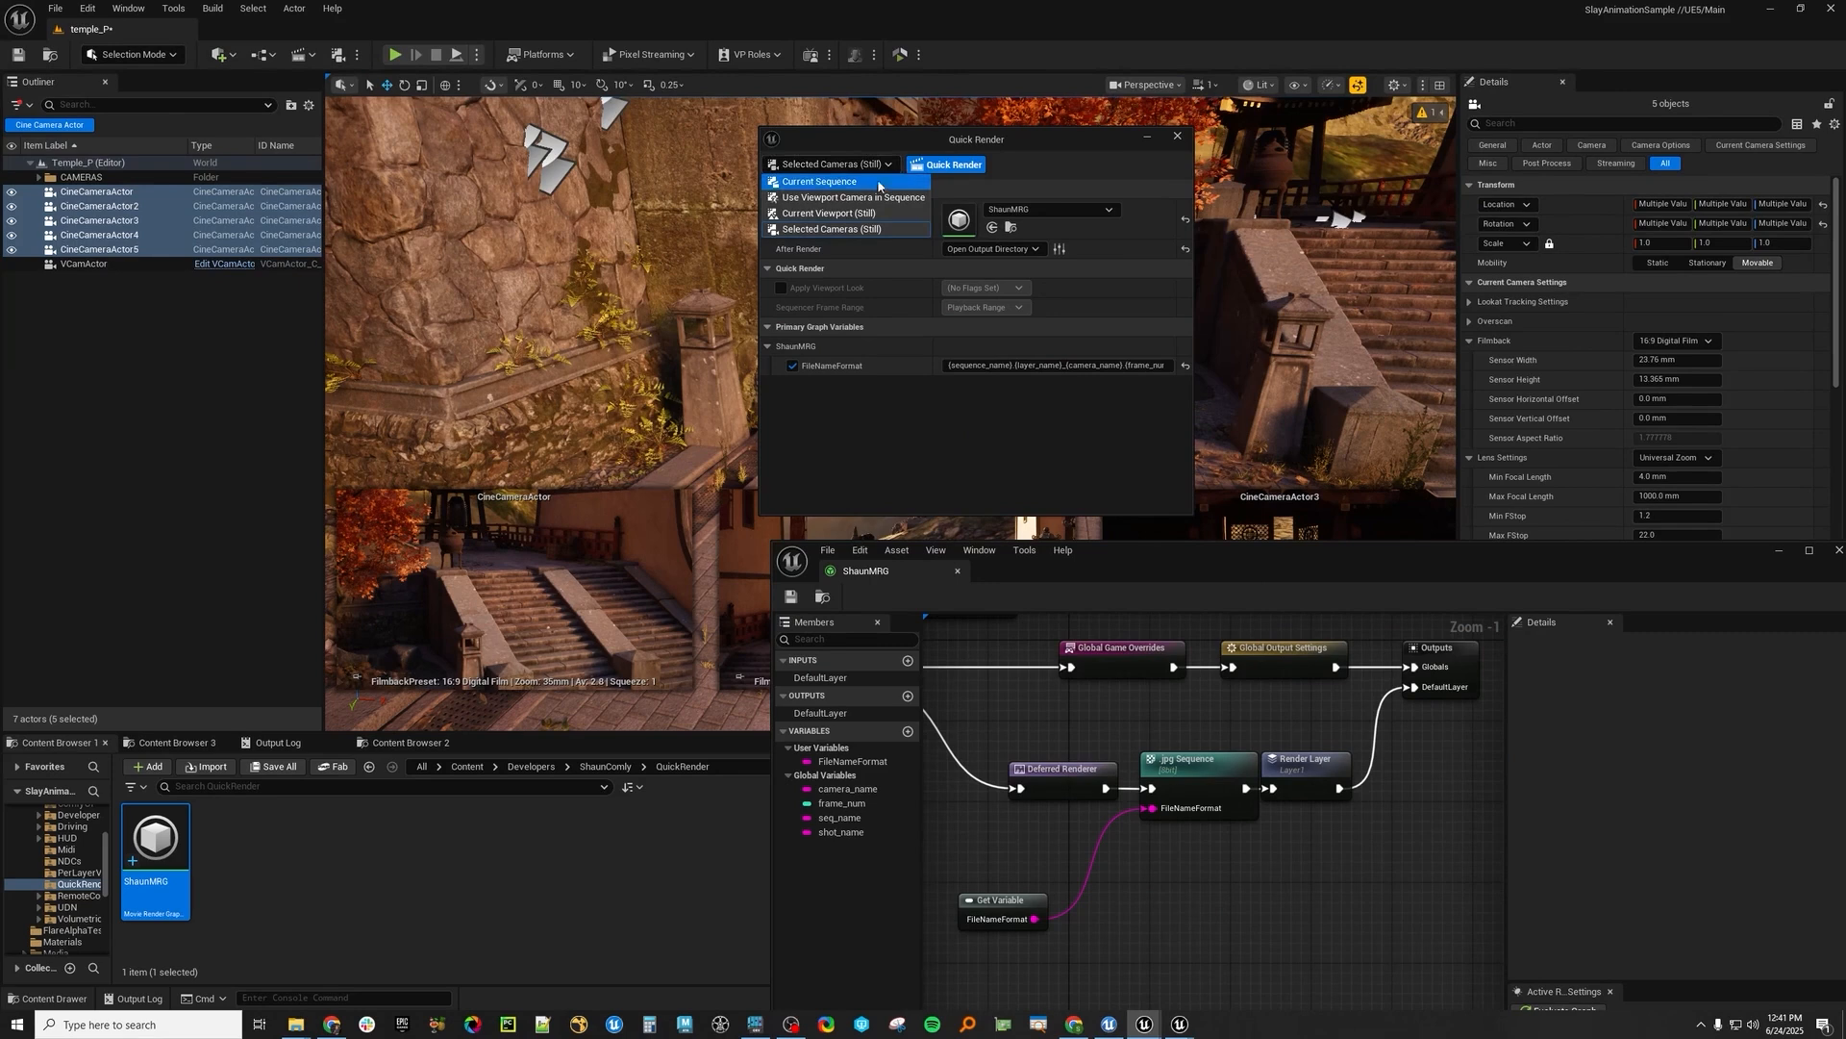
click(819, 182)
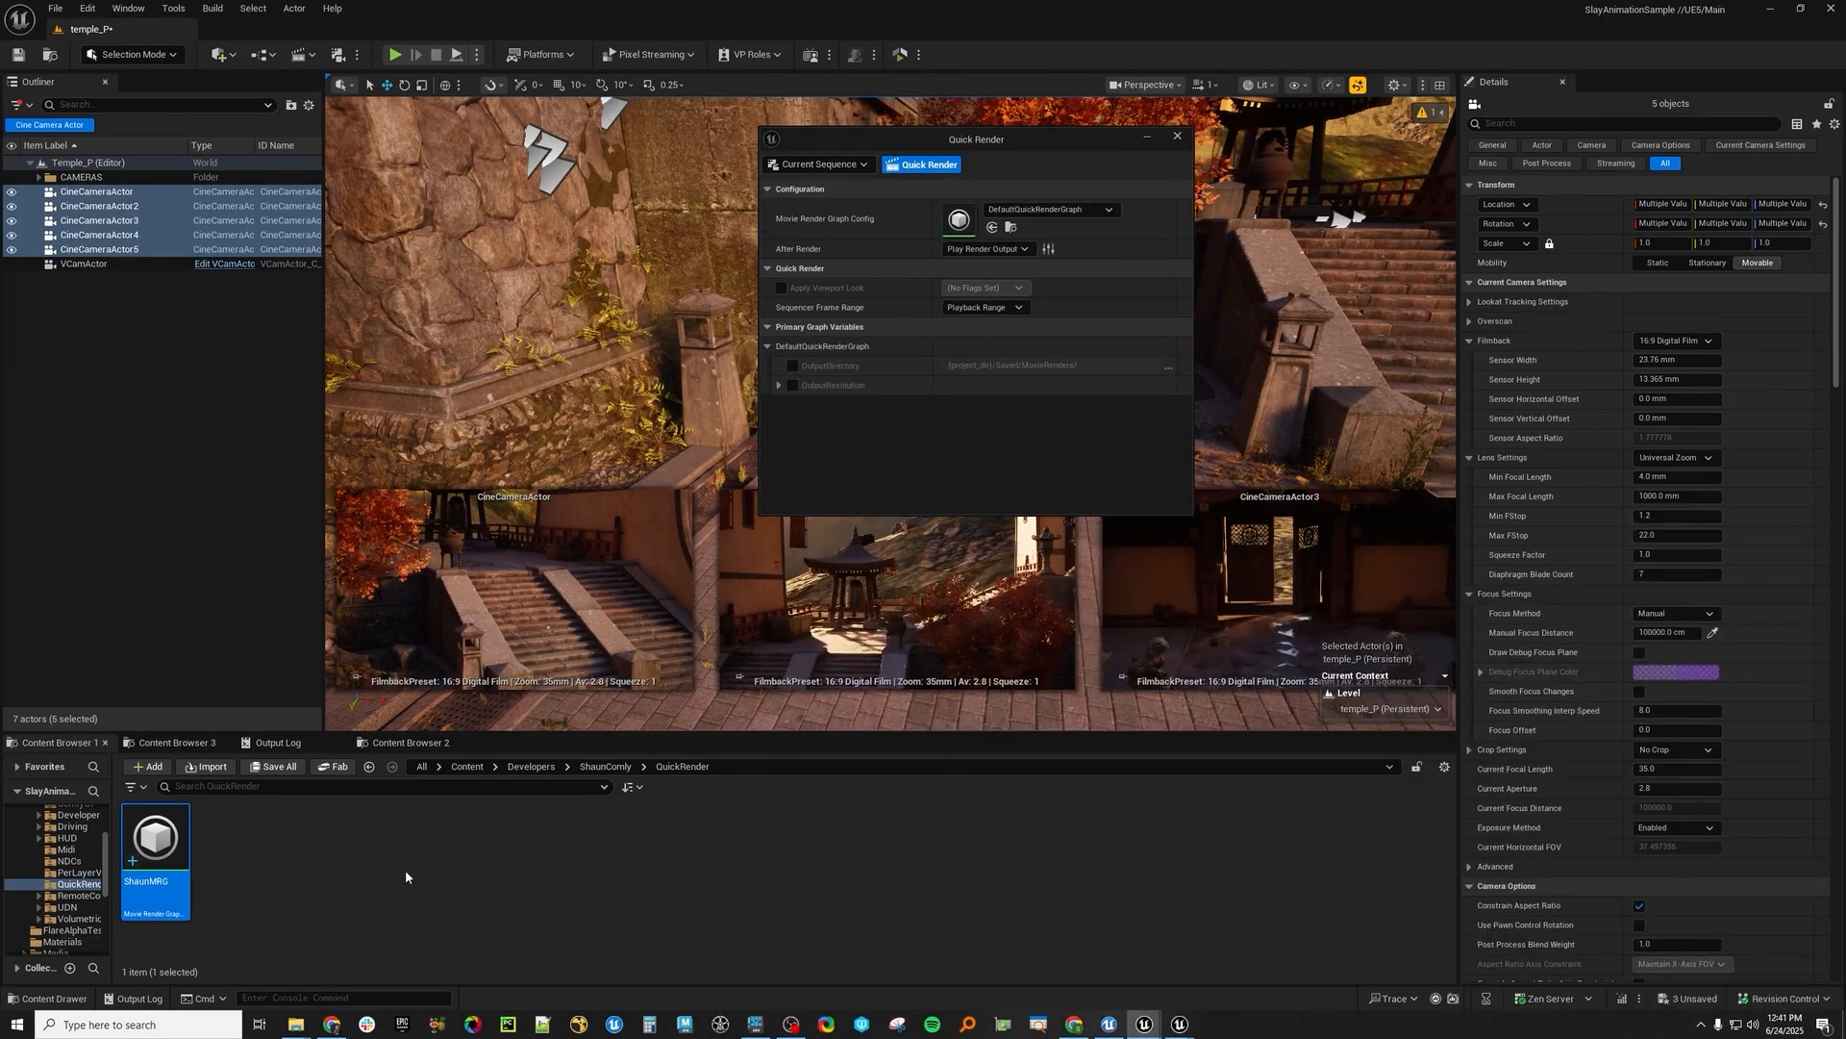
click(174, 741)
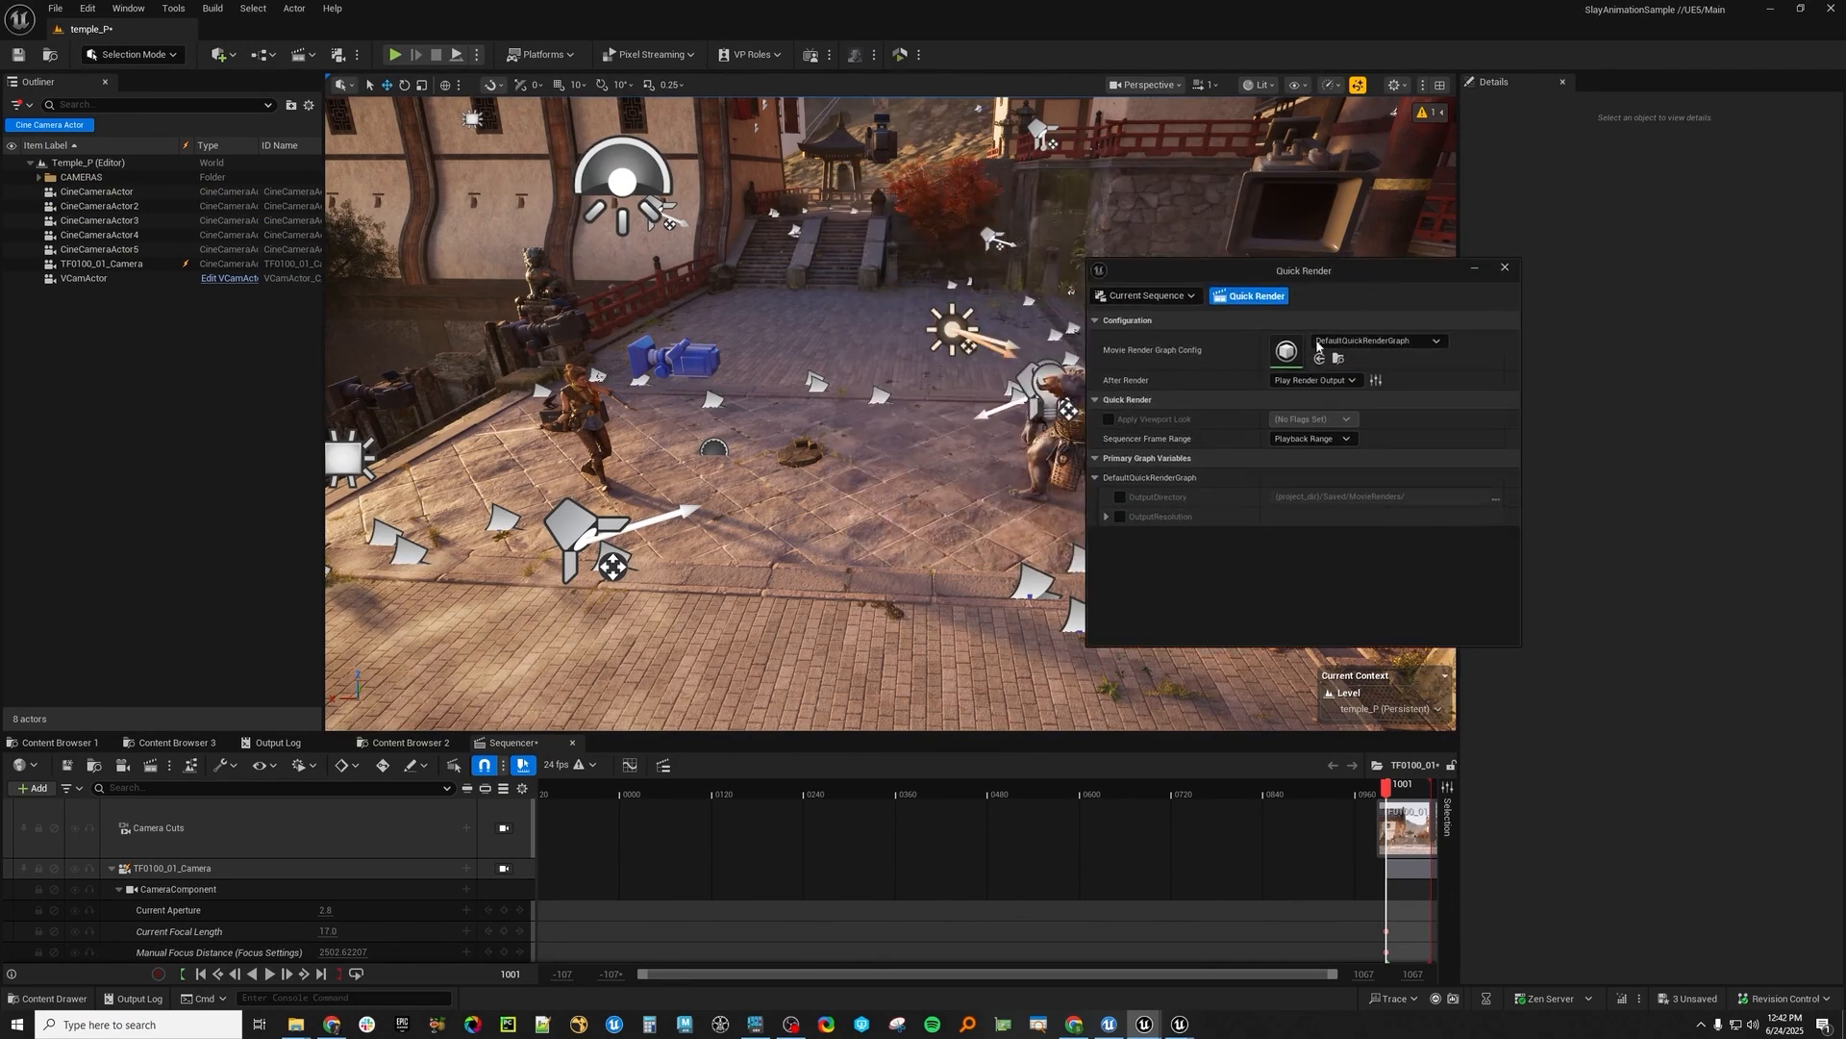
click(1253, 295)
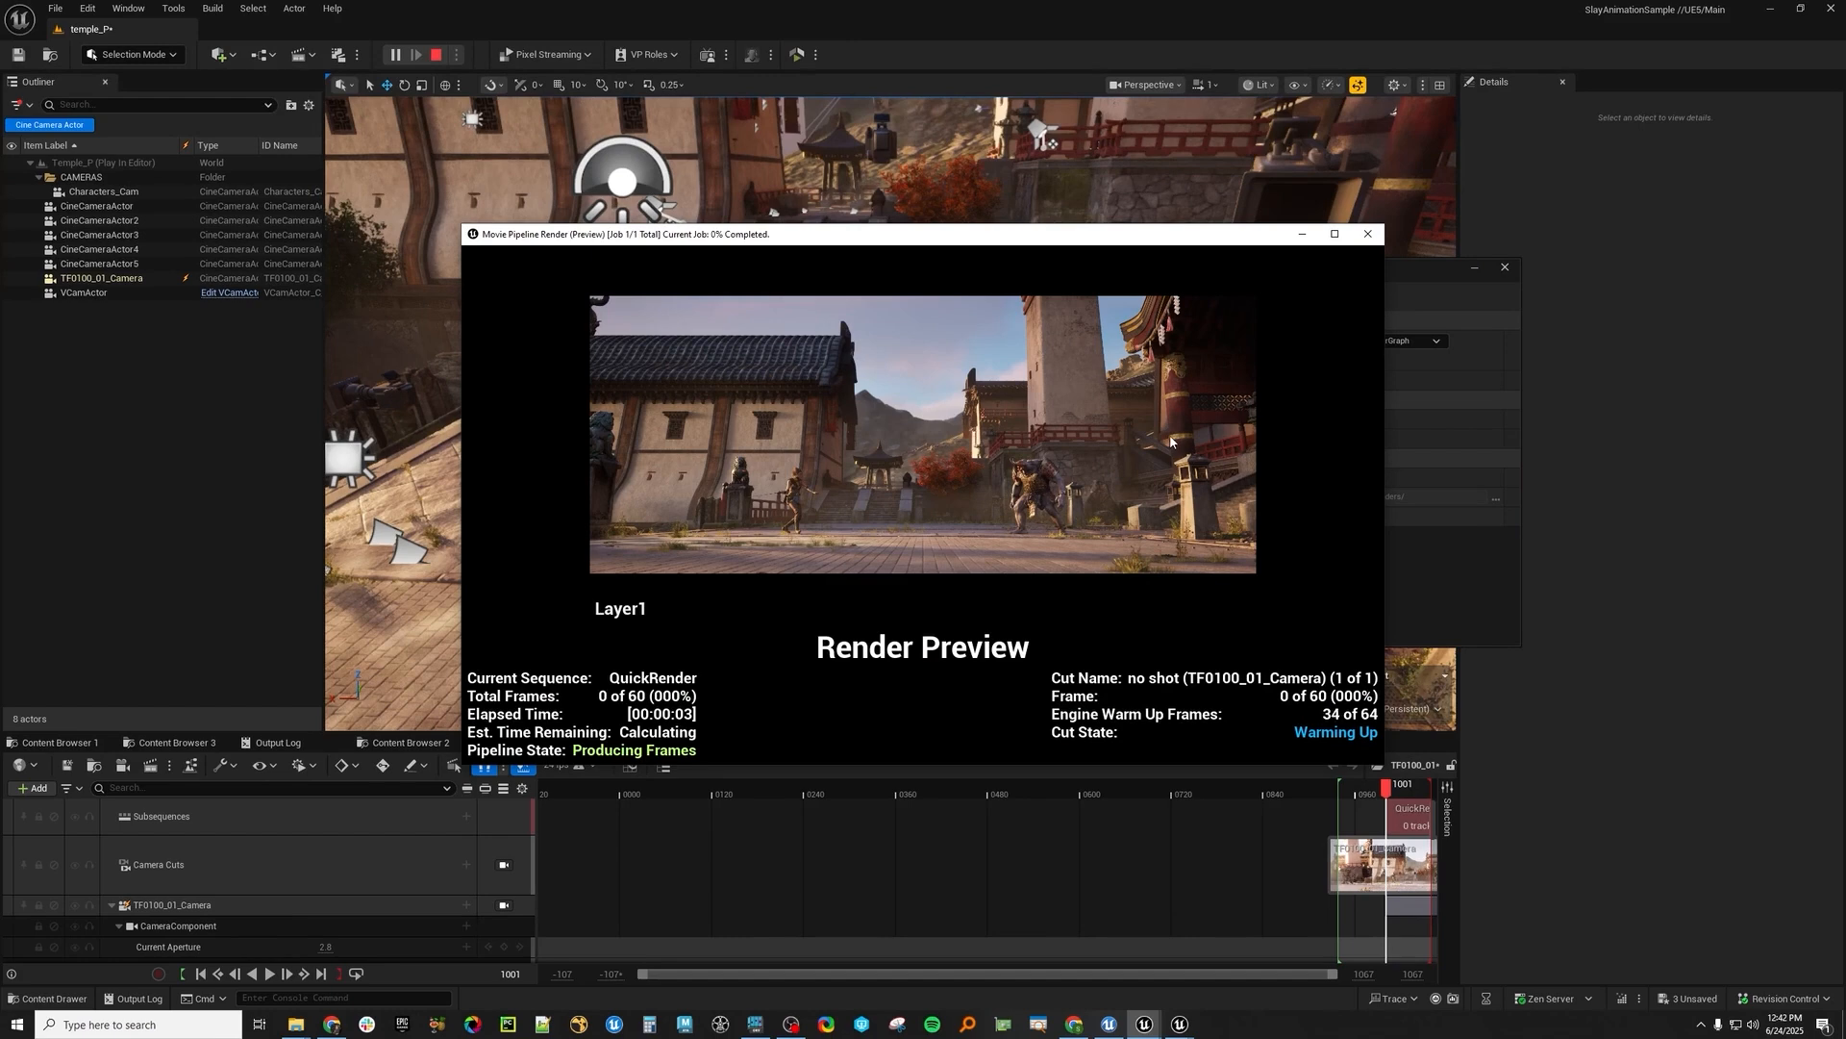
click(1365, 232)
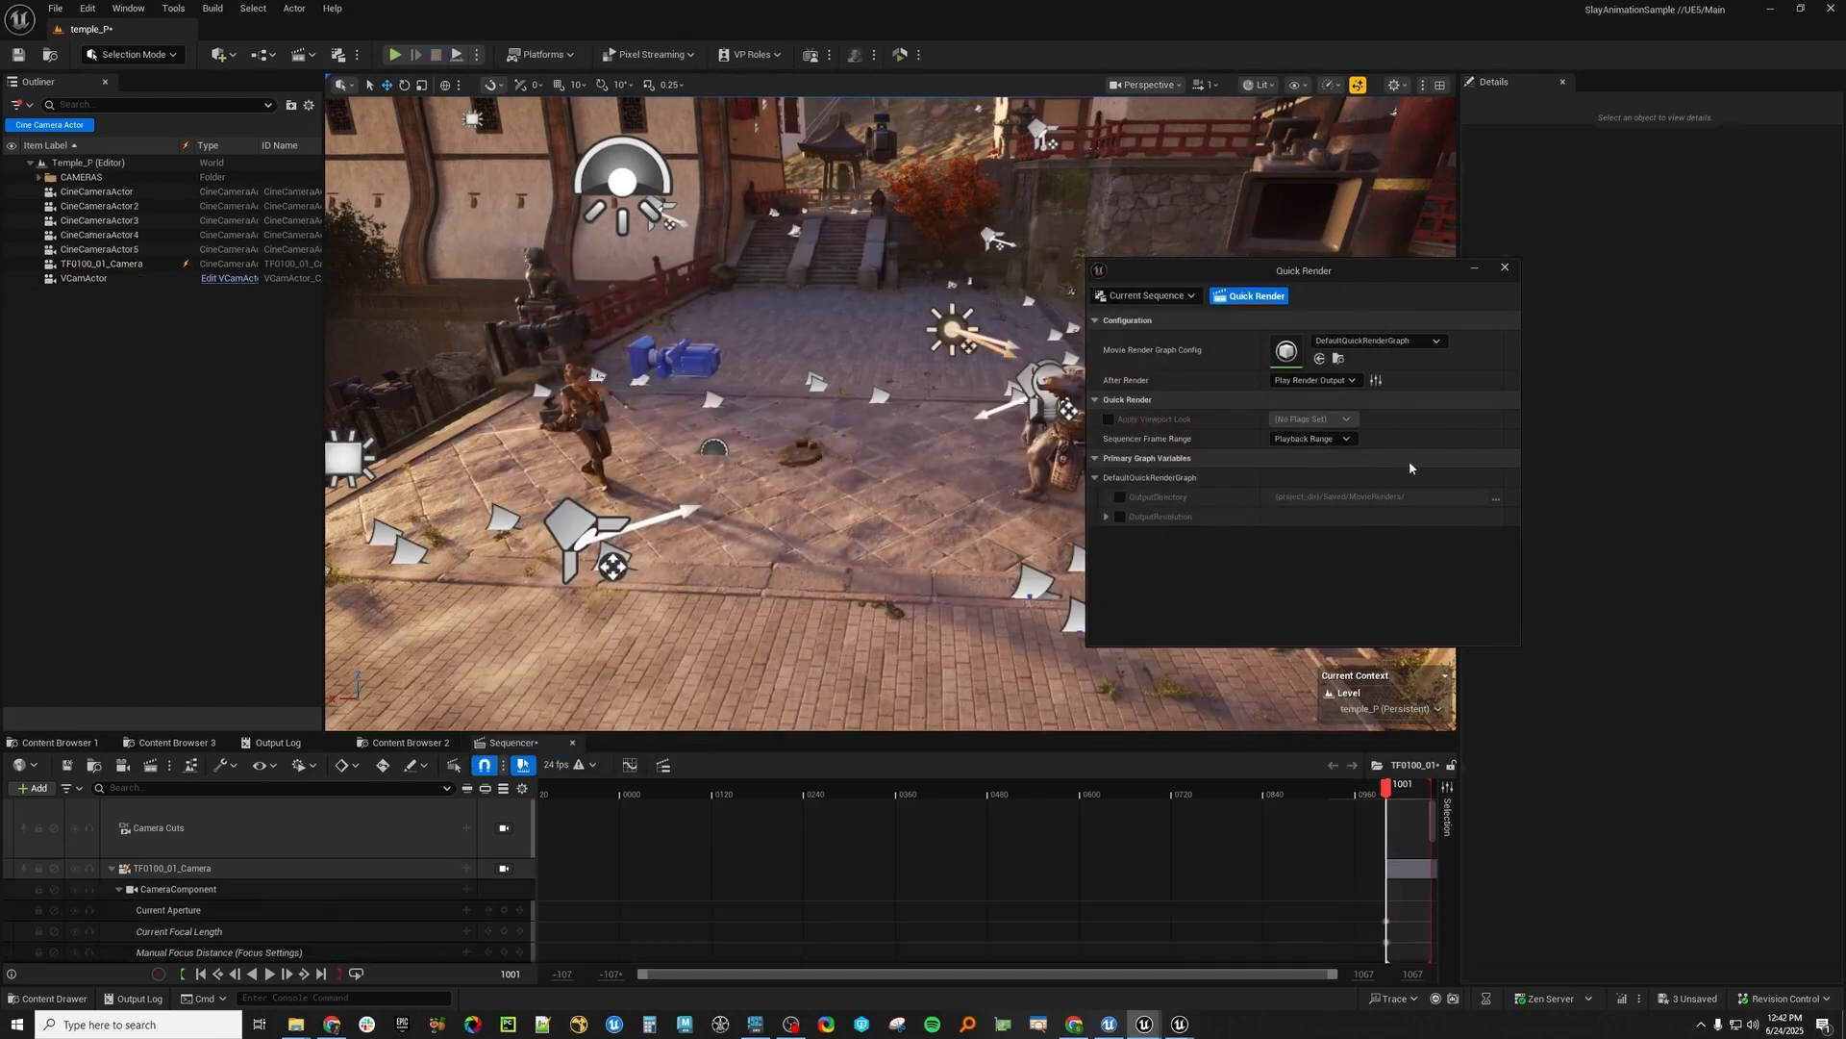
Select ShaunMRG and apply the viewport look with Show Flags and Show Editor-Only Actors
click(58, 741)
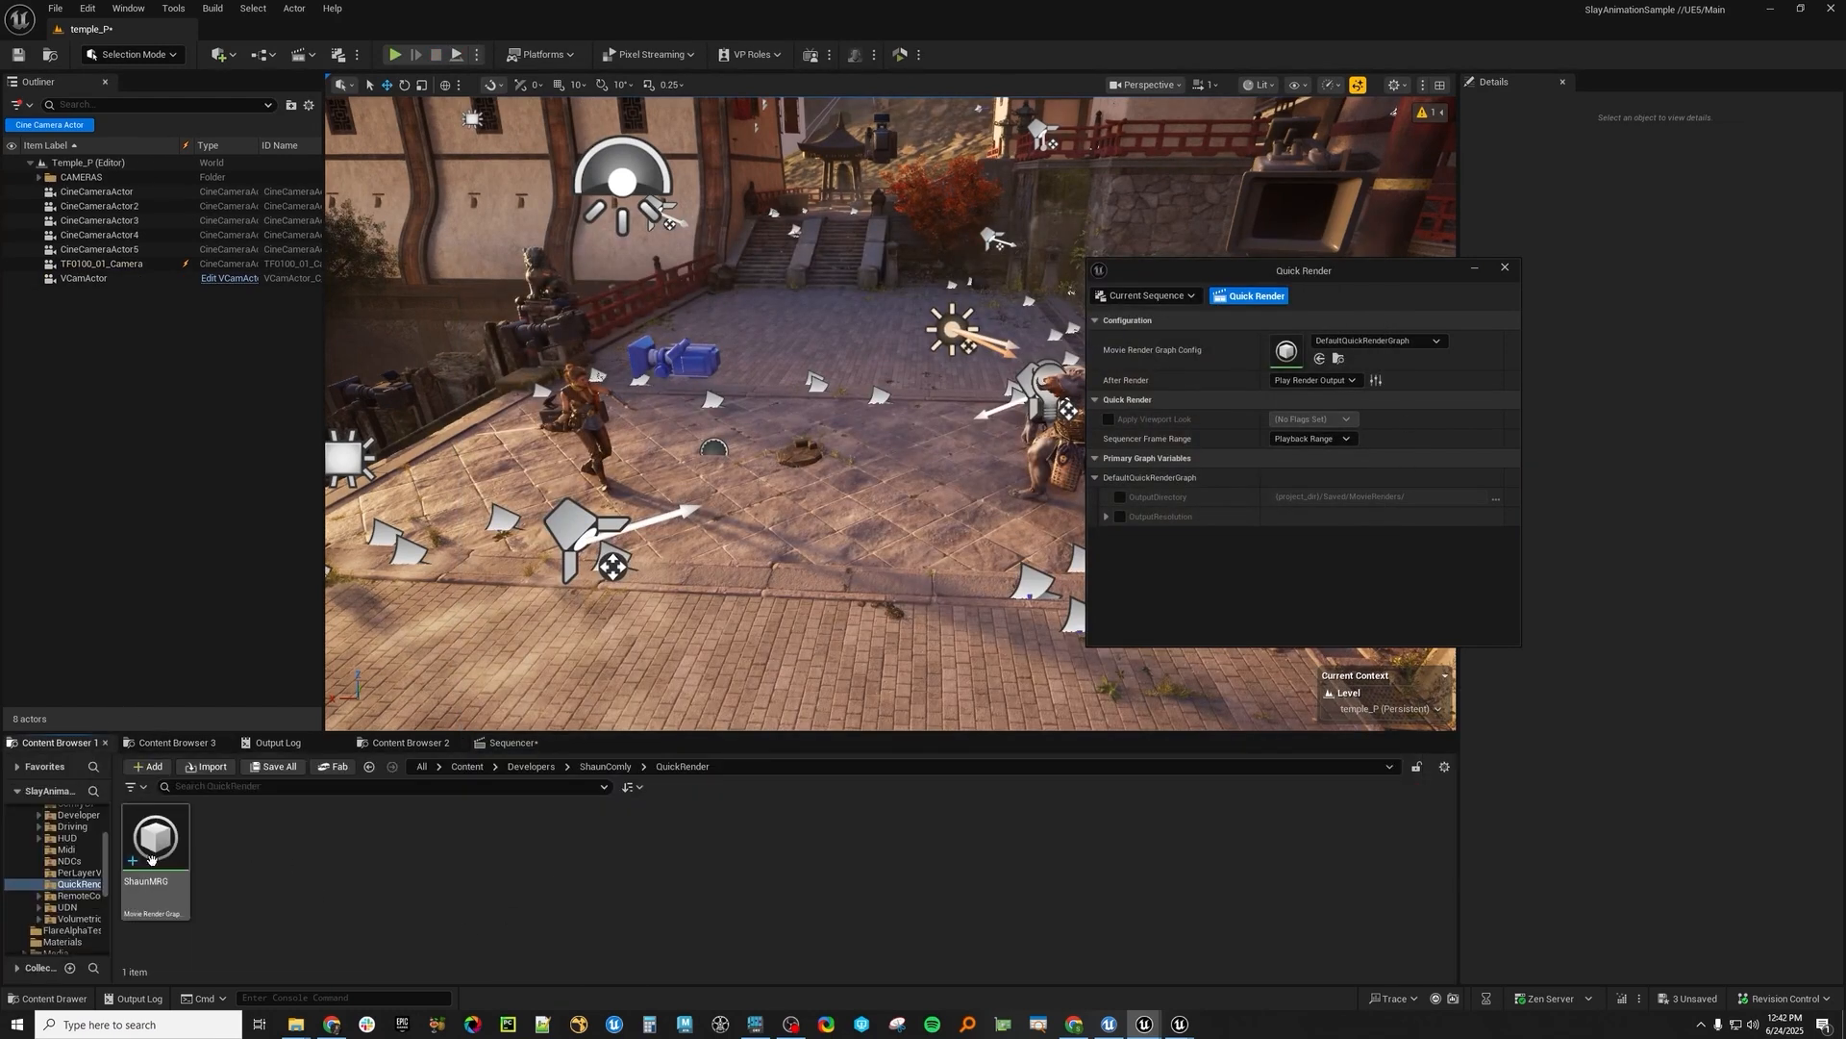
click(154, 836)
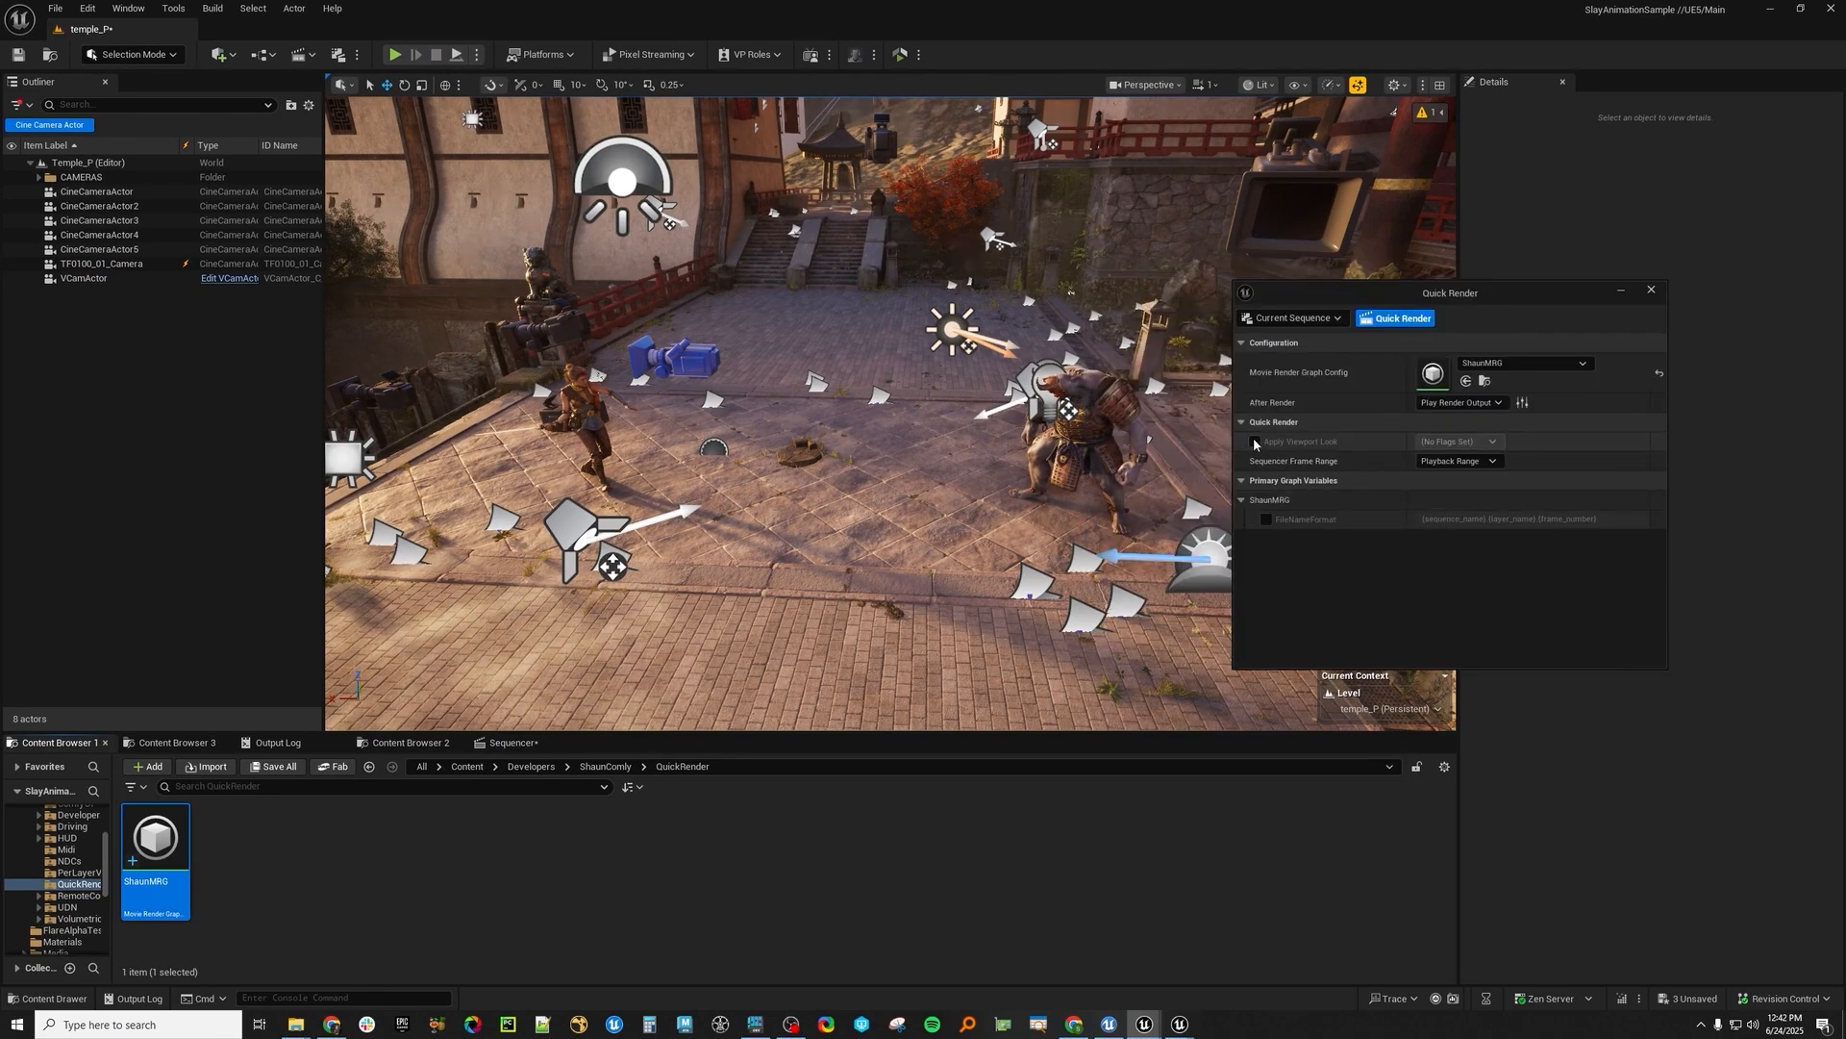
click(1491, 440)
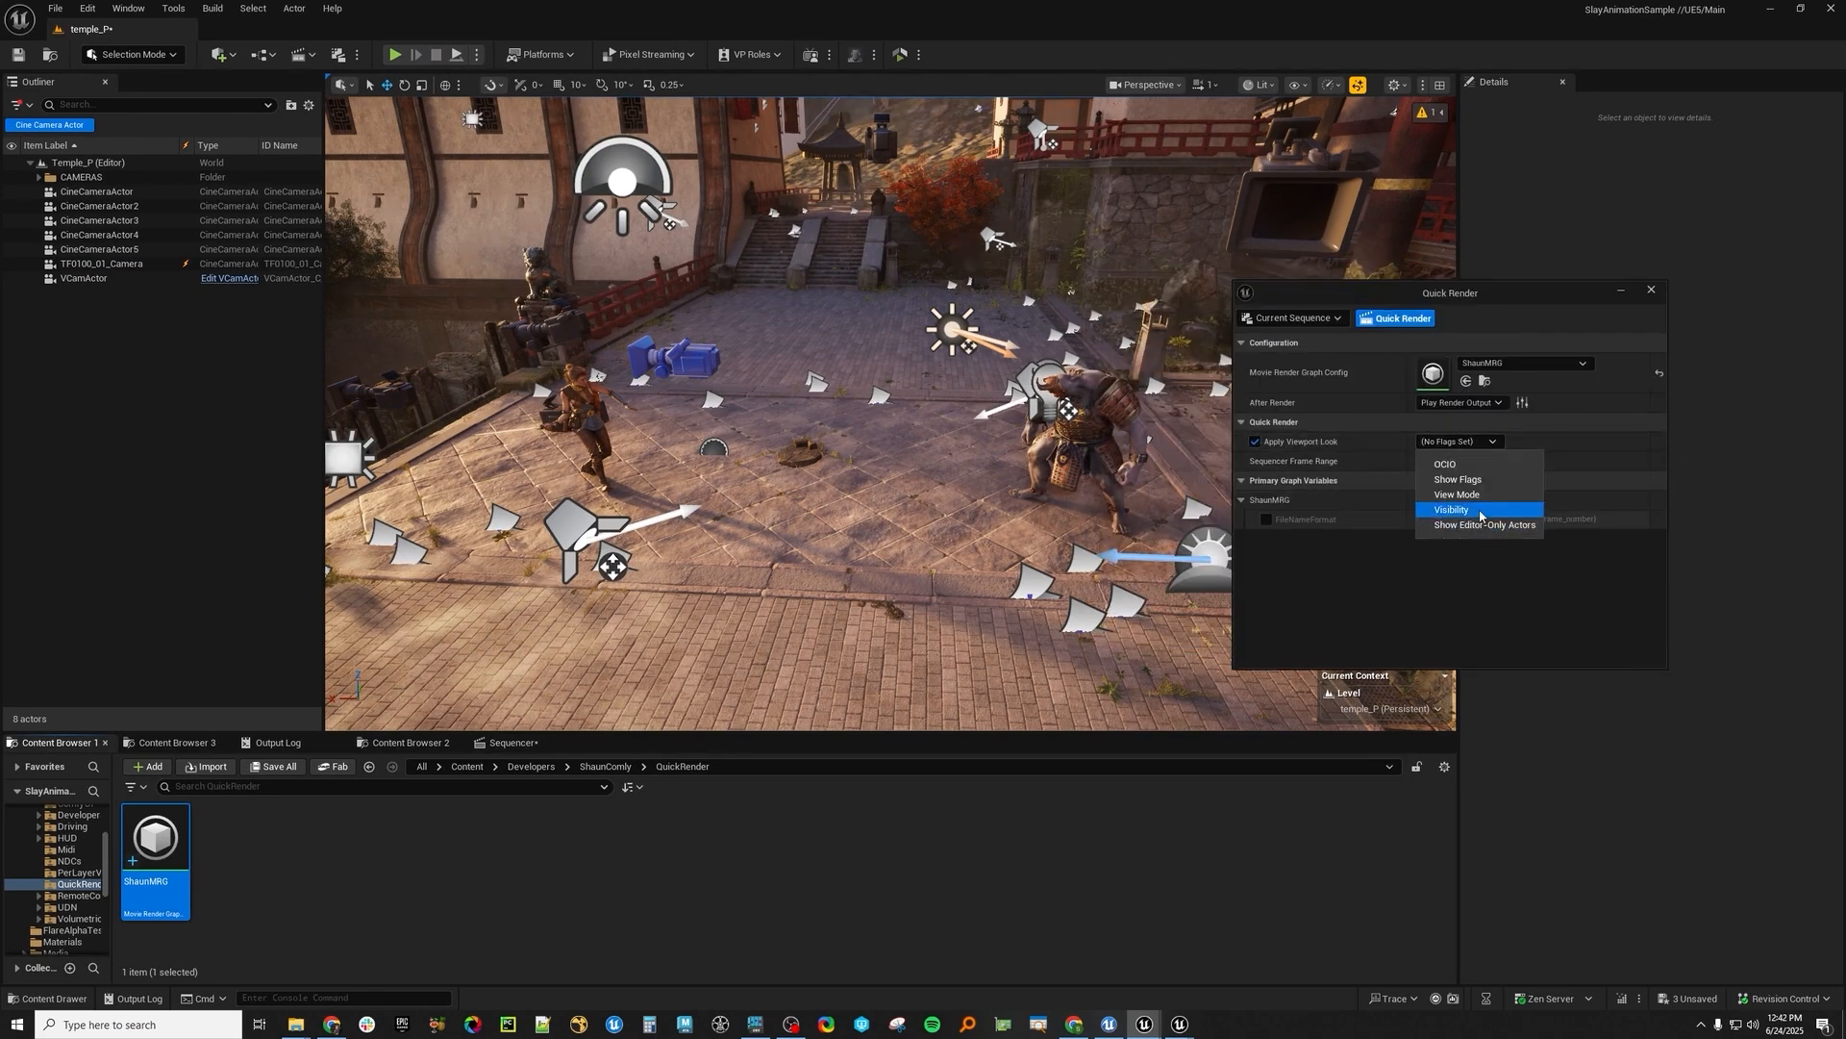
click(1496, 528)
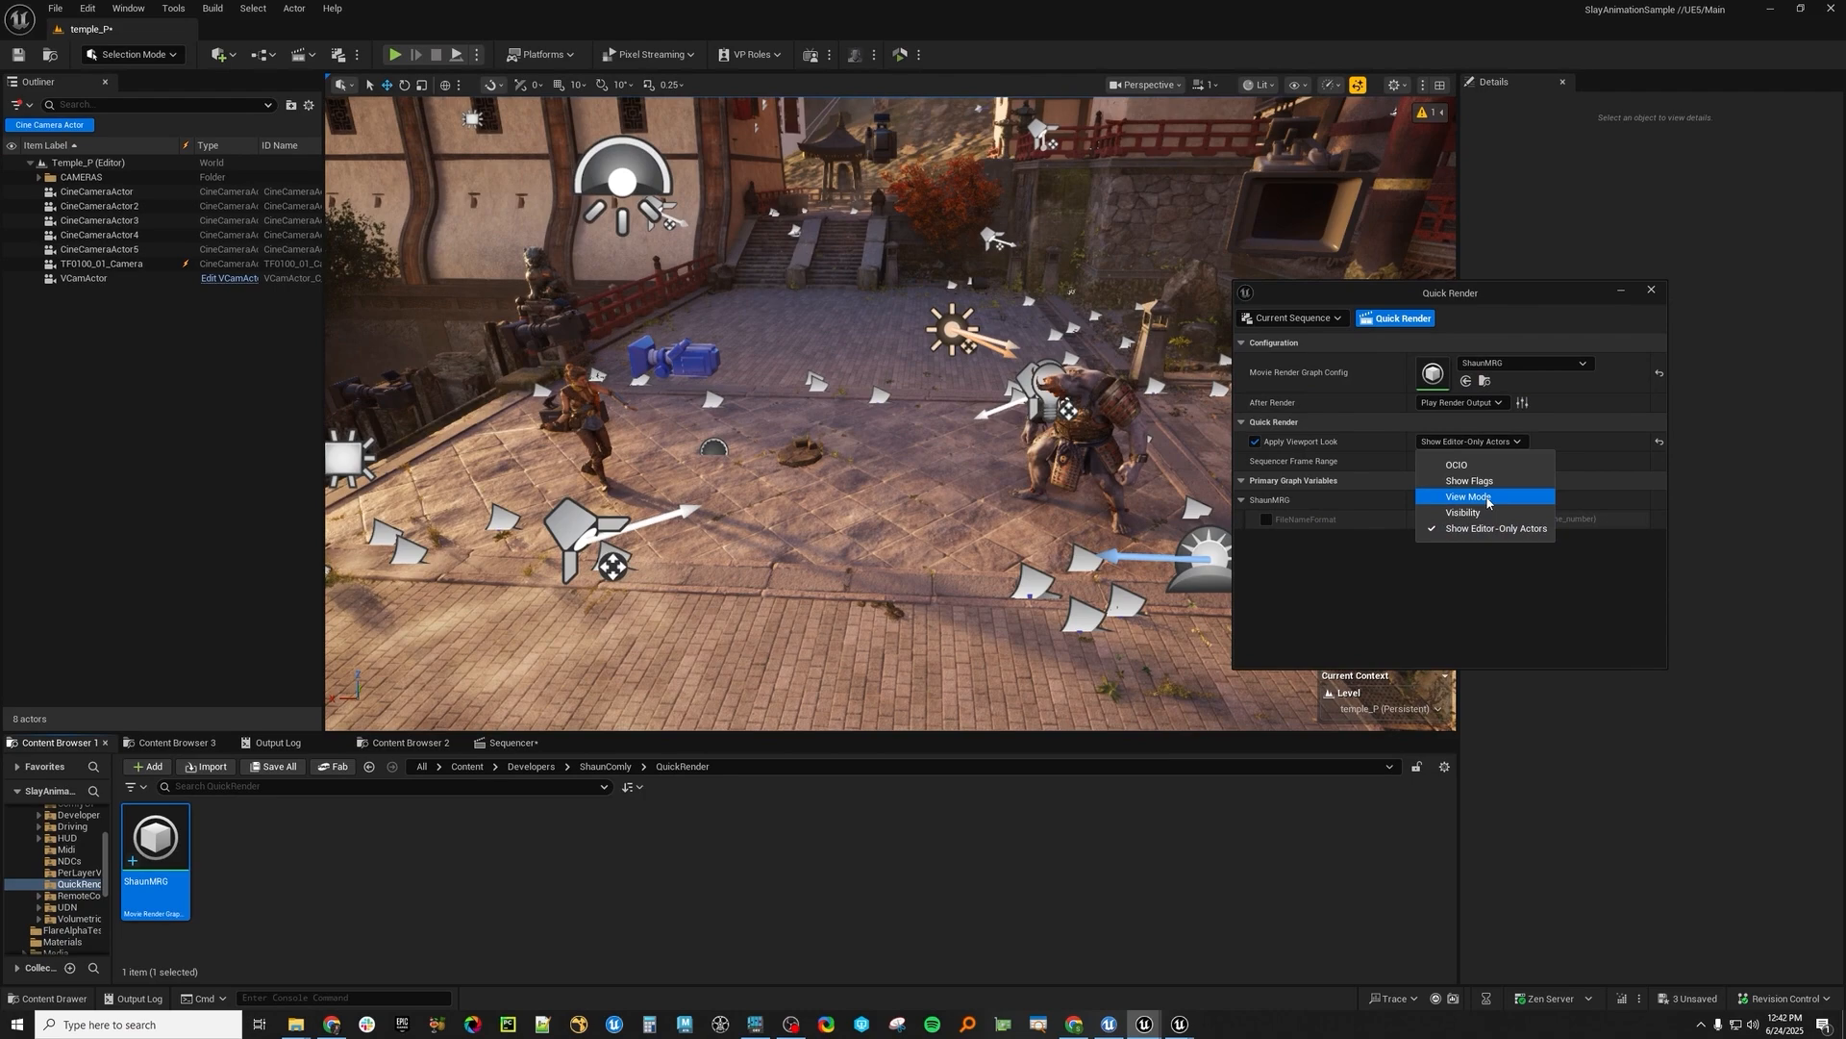
mouse_move(1485, 481)
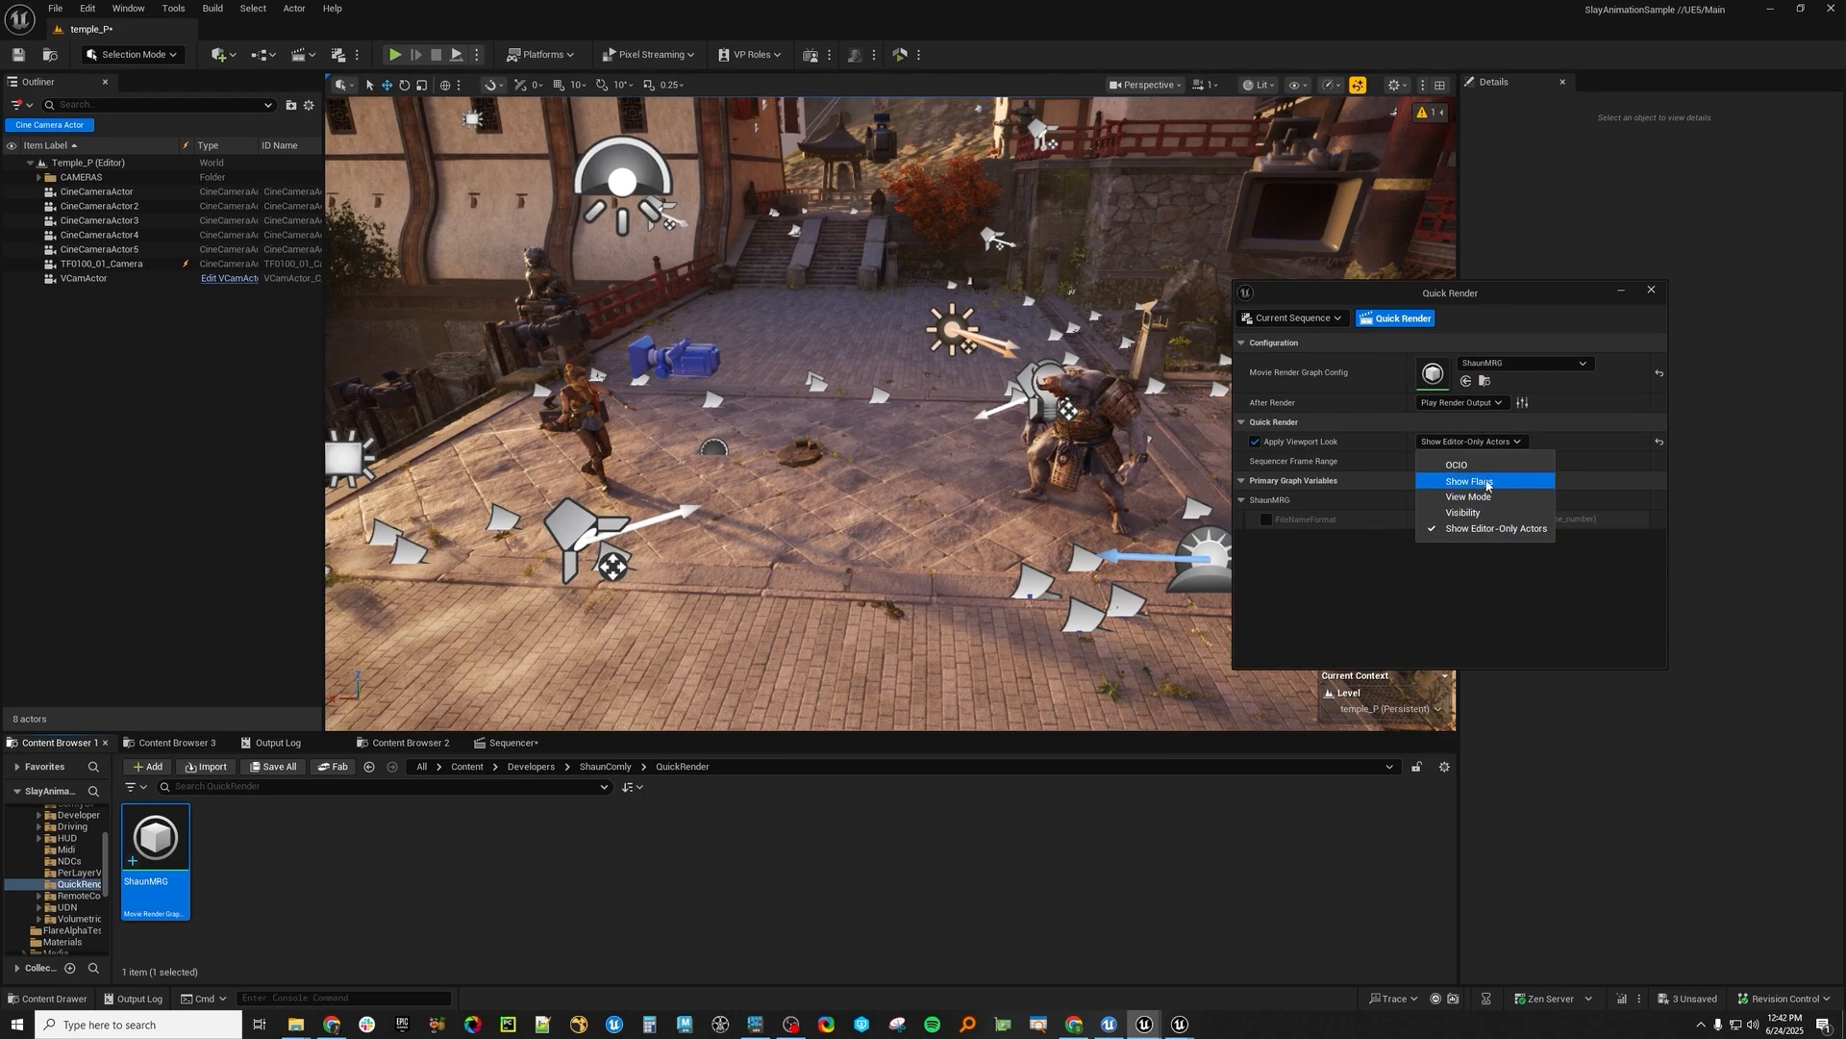
click(1468, 481)
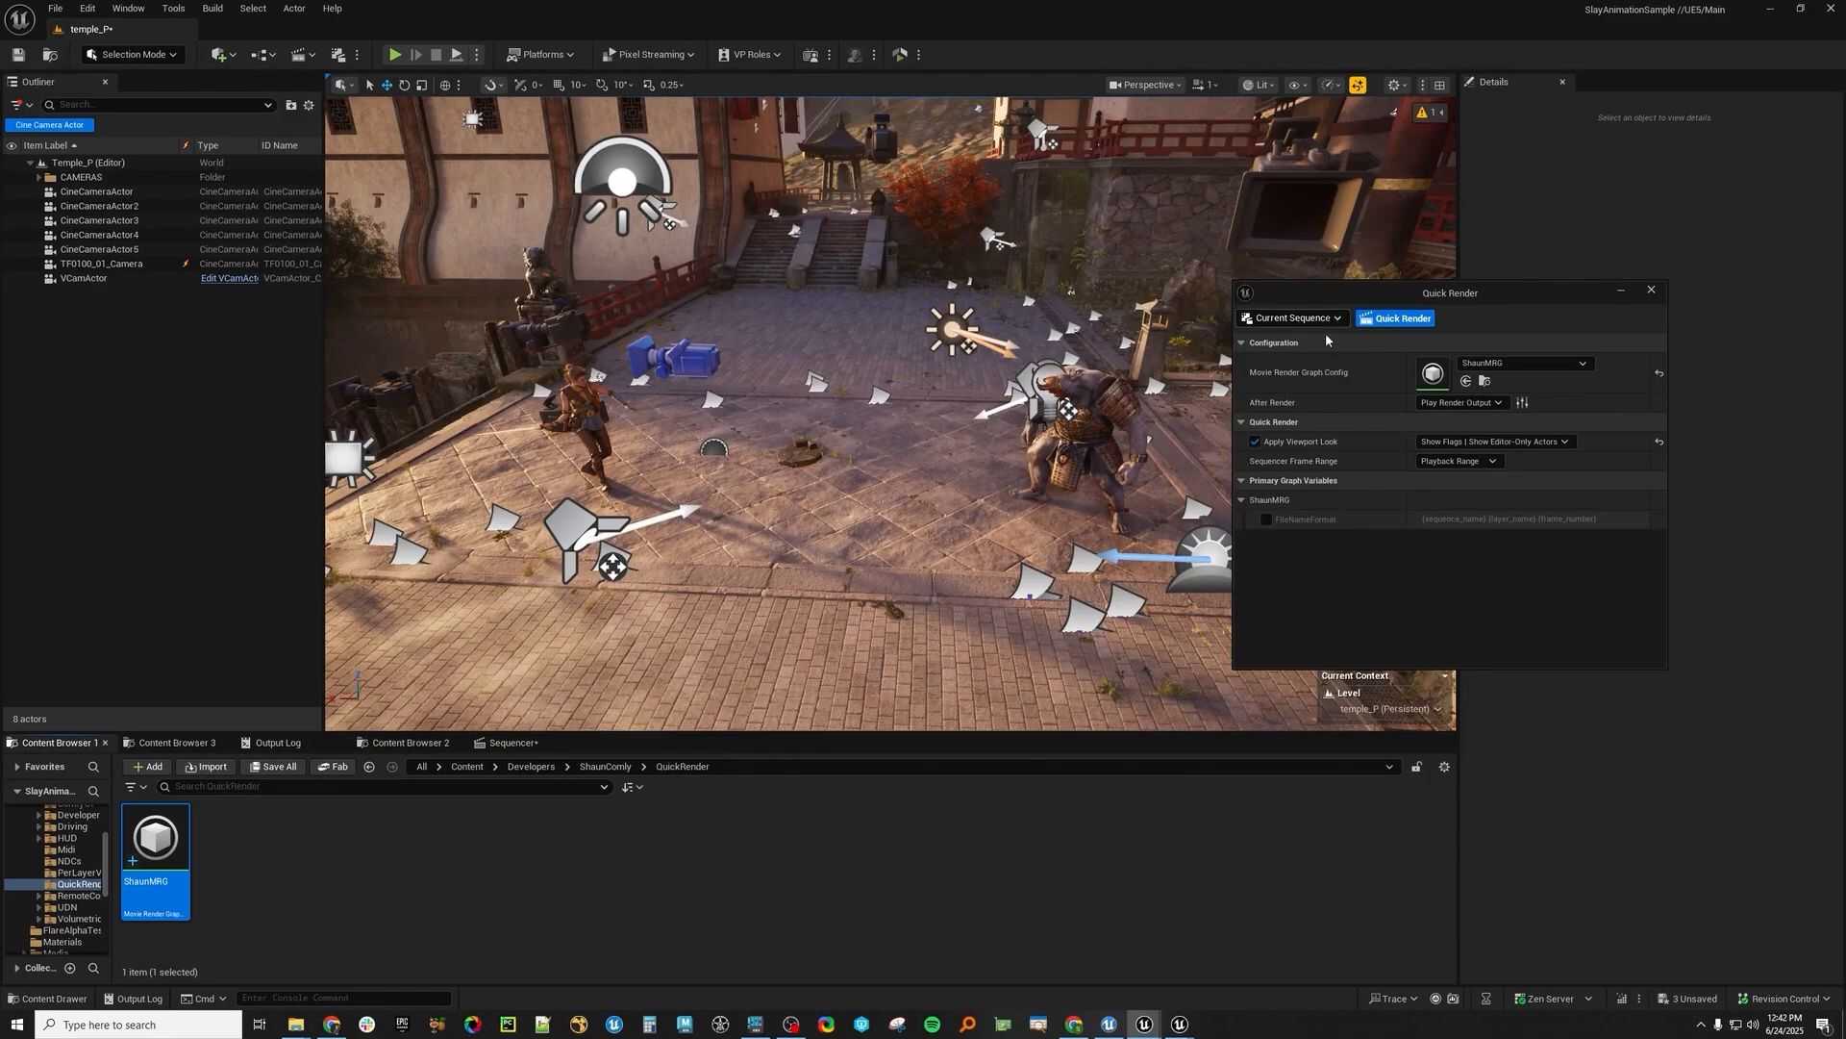
Choose Use Viewport Camera in Sequence mode and open the render-output playback settings
click(1291, 318)
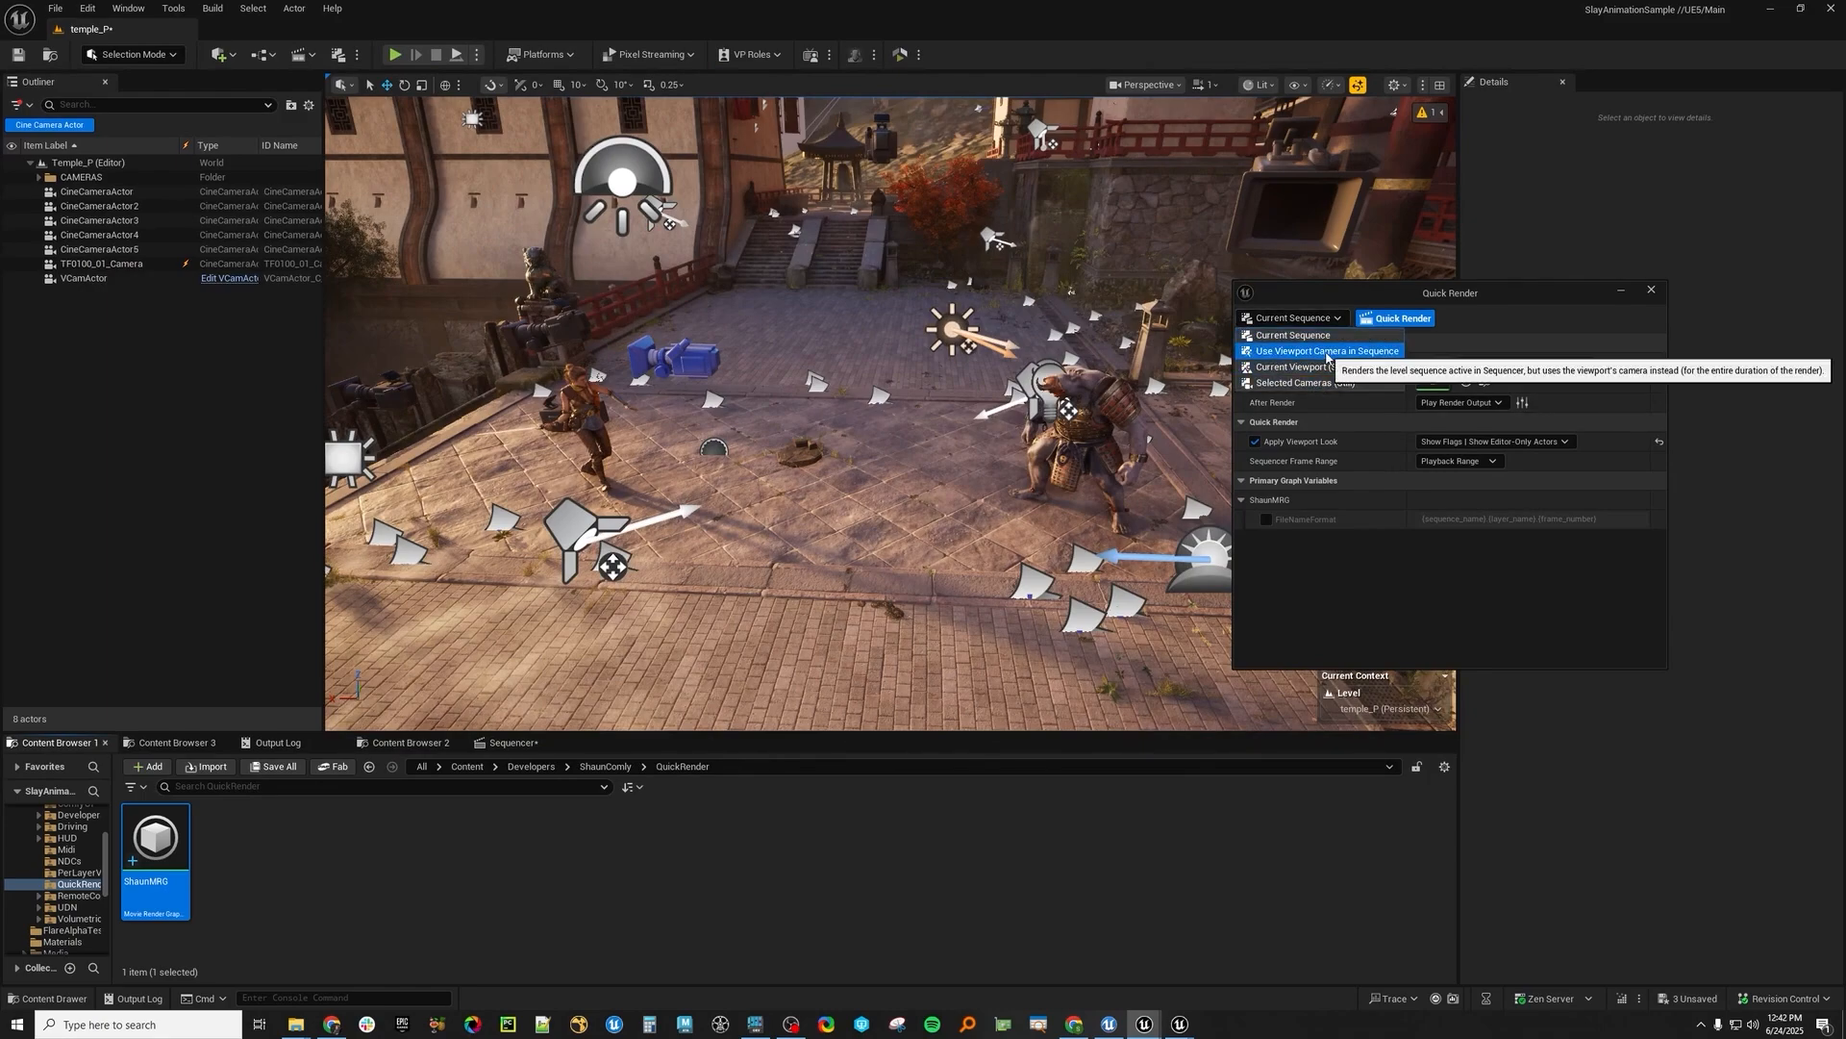
click(1327, 351)
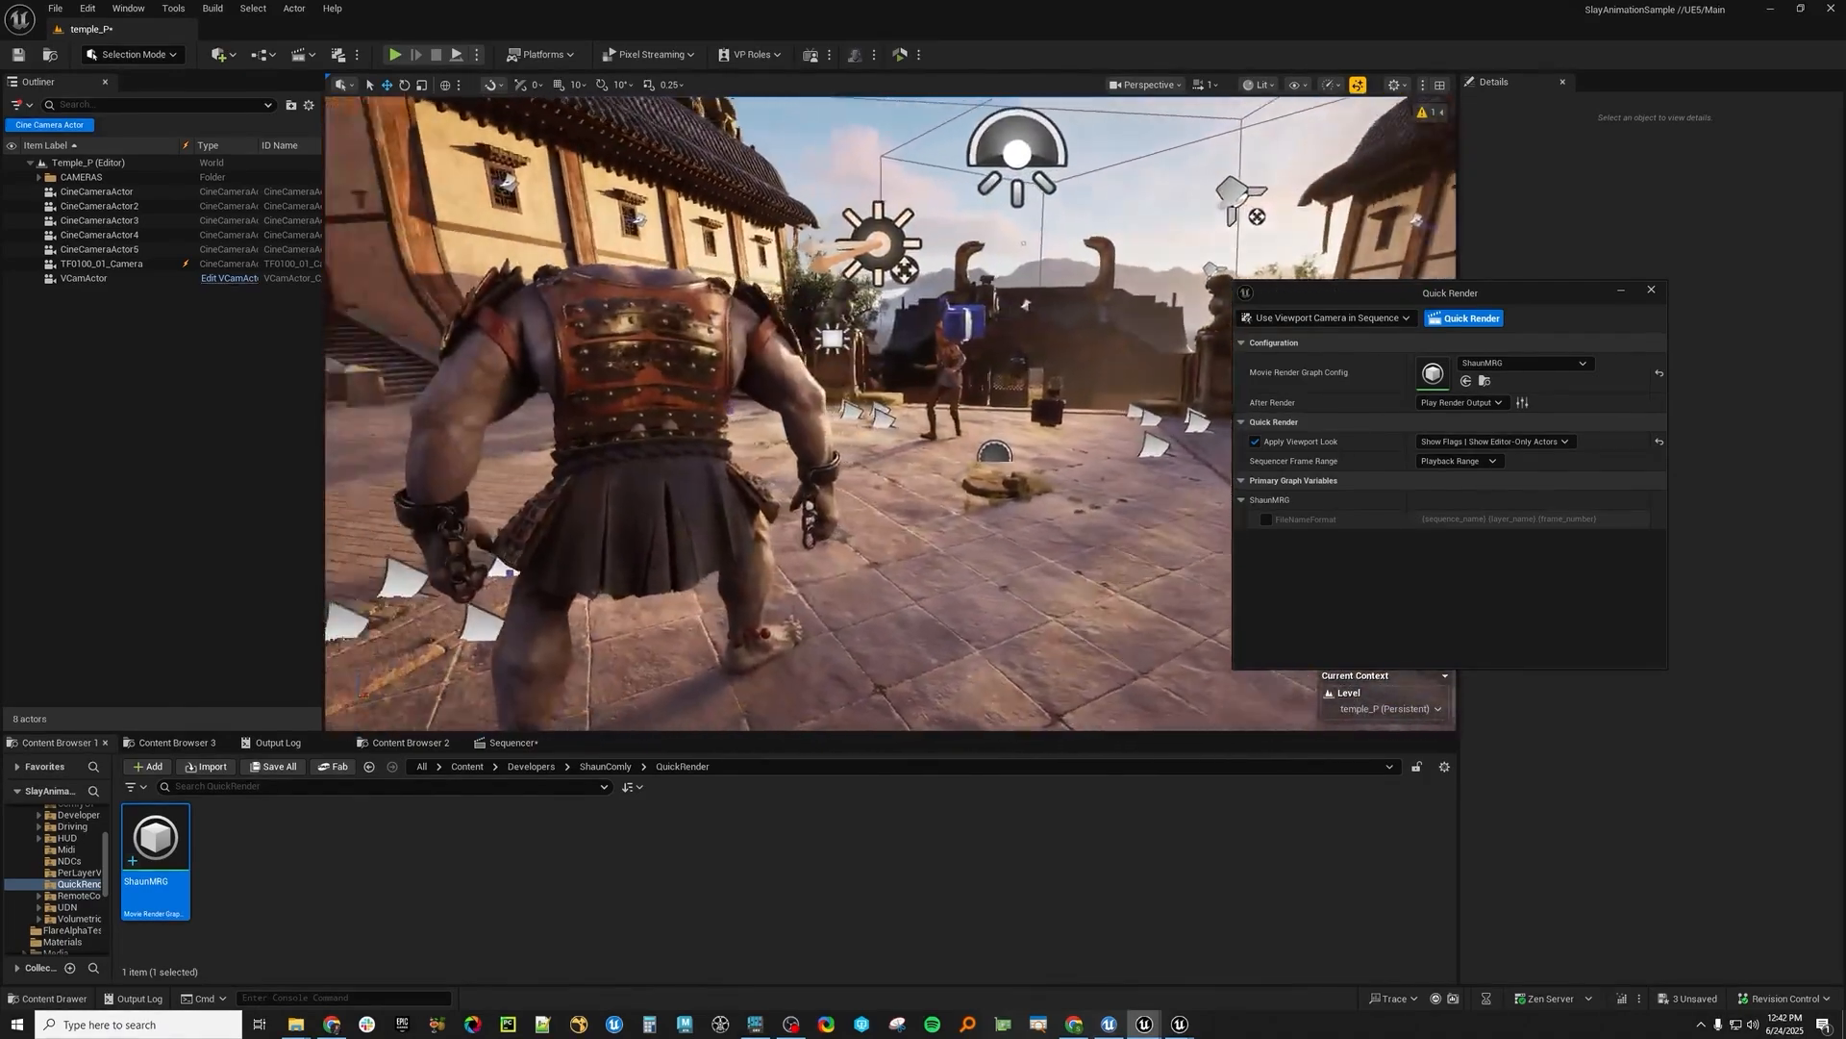
click(1466, 318)
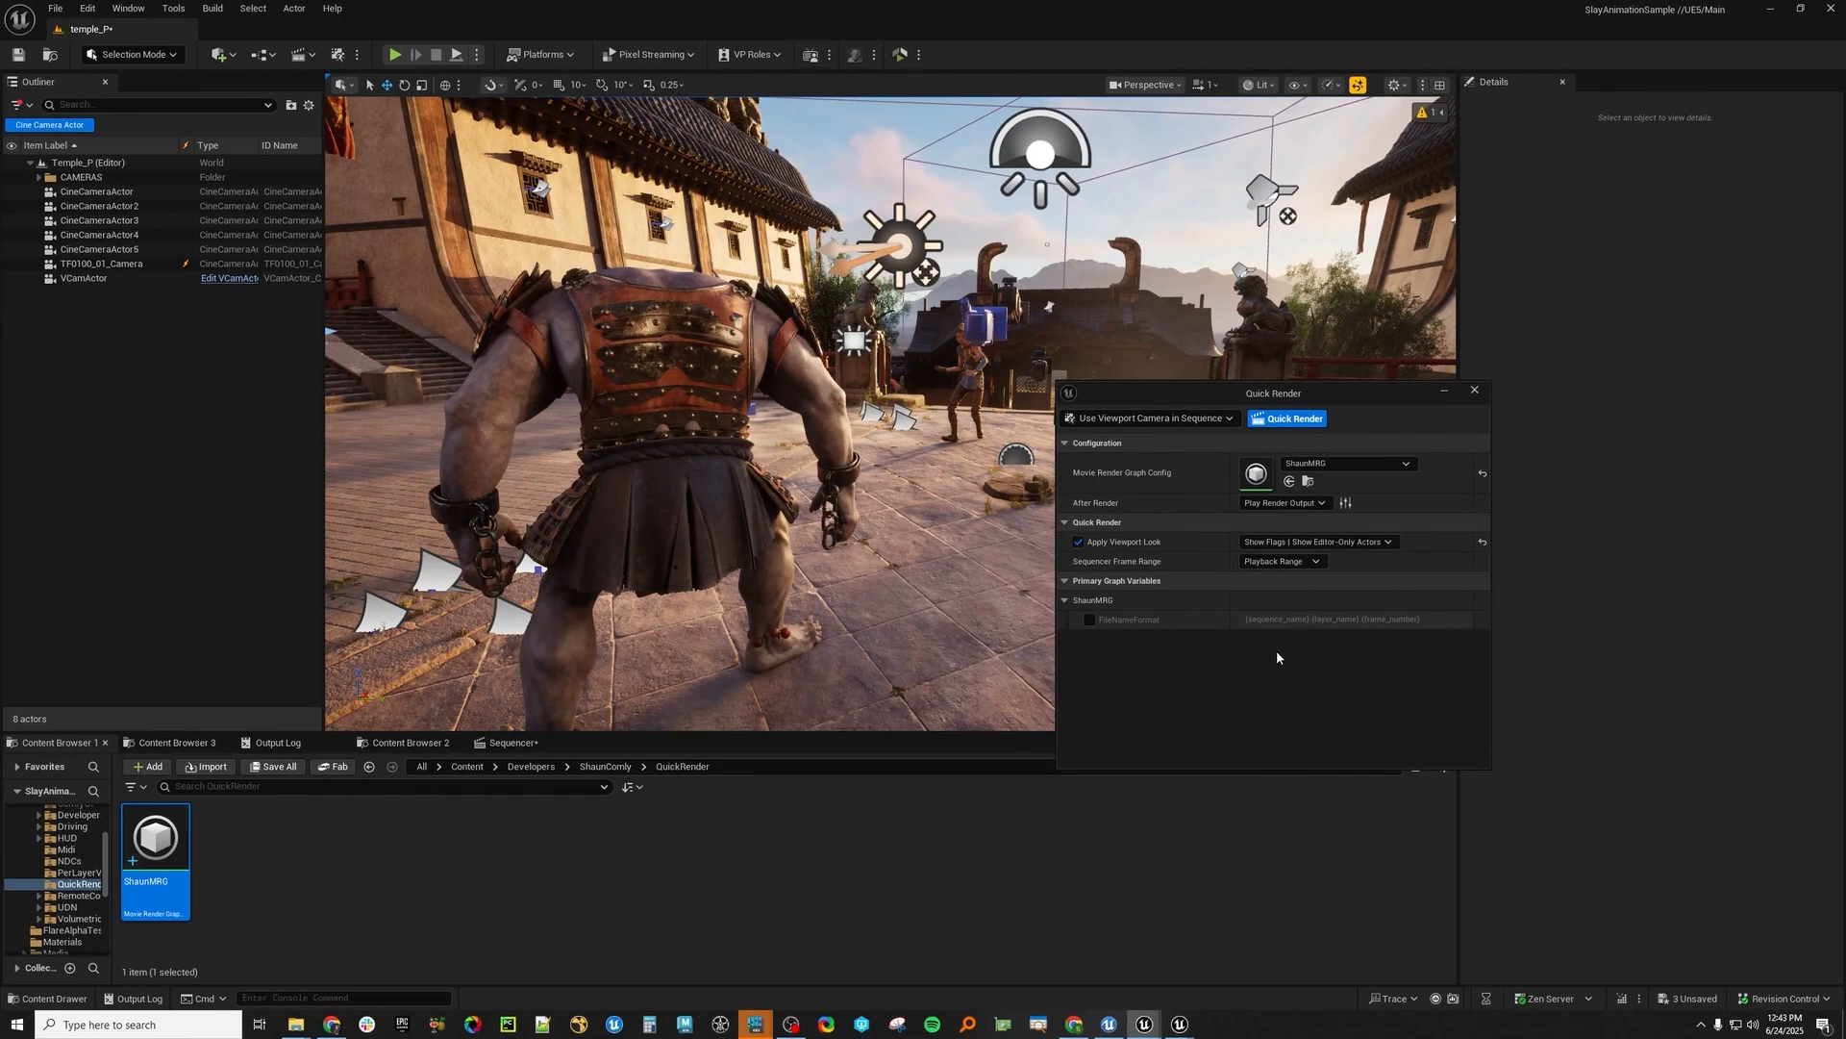
click(1150, 417)
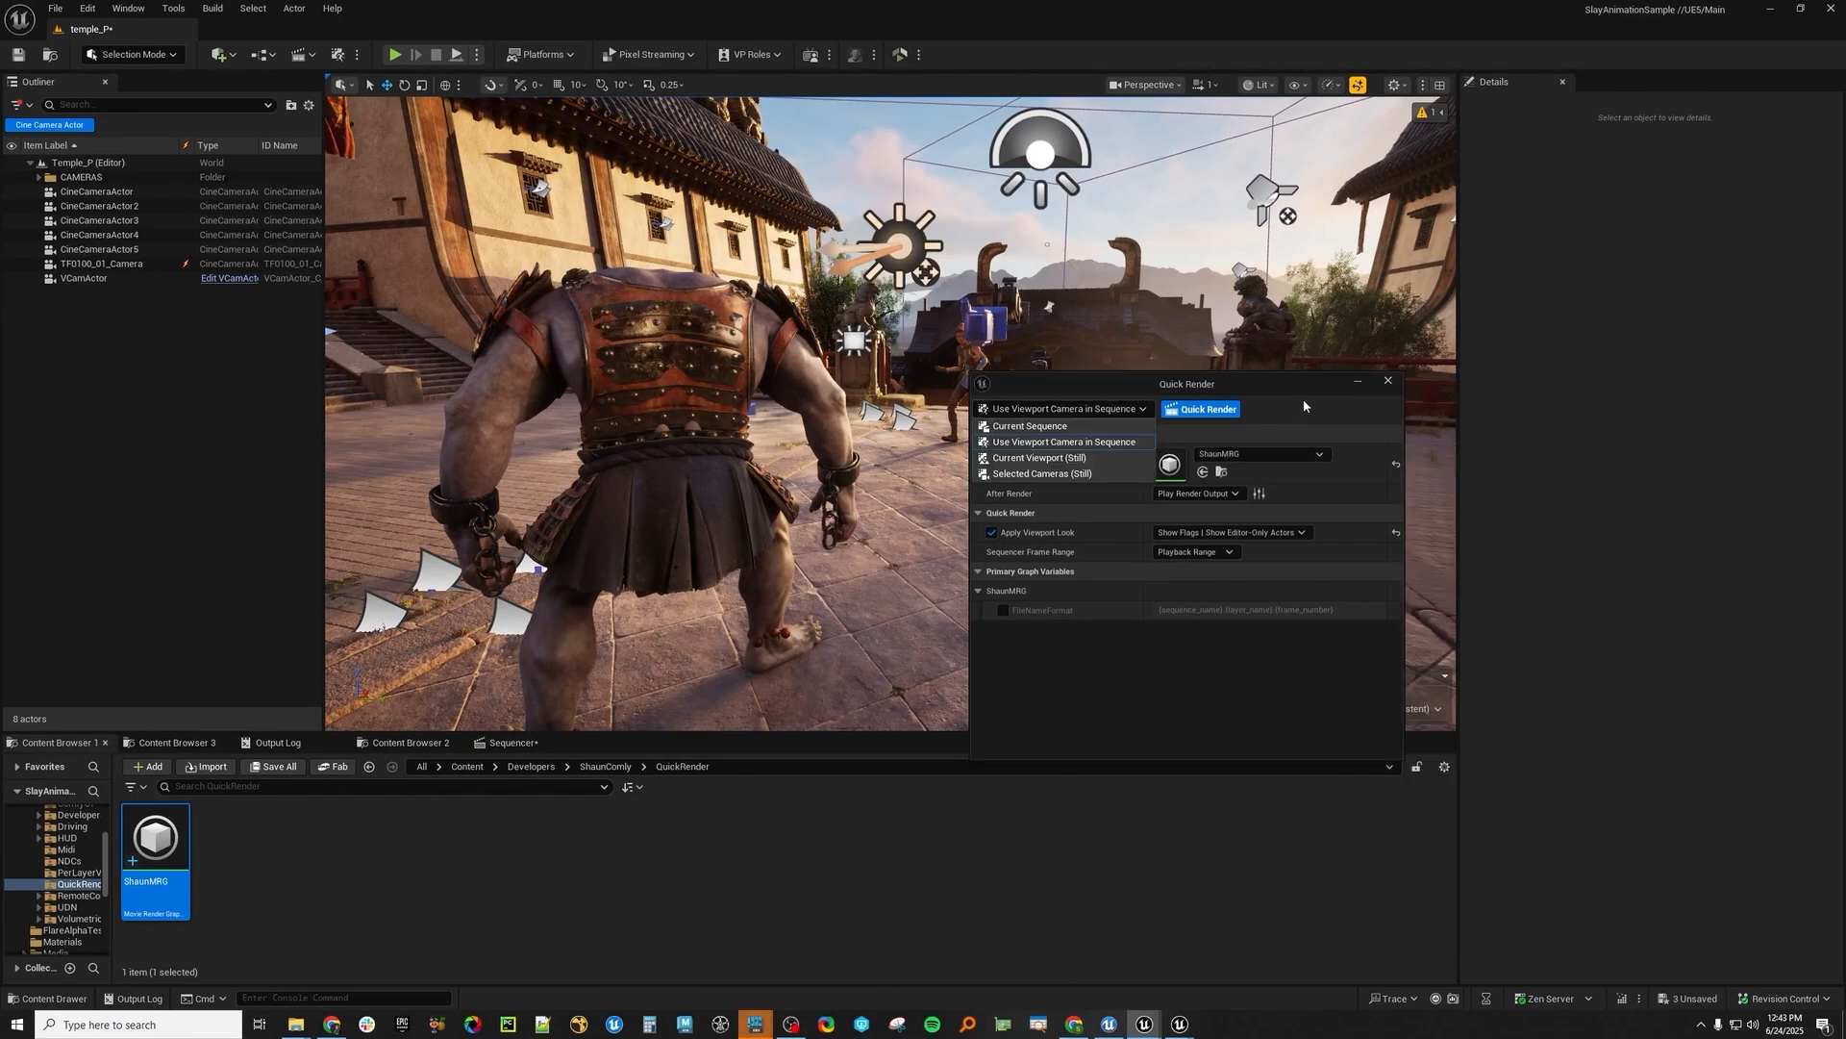
click(1060, 441)
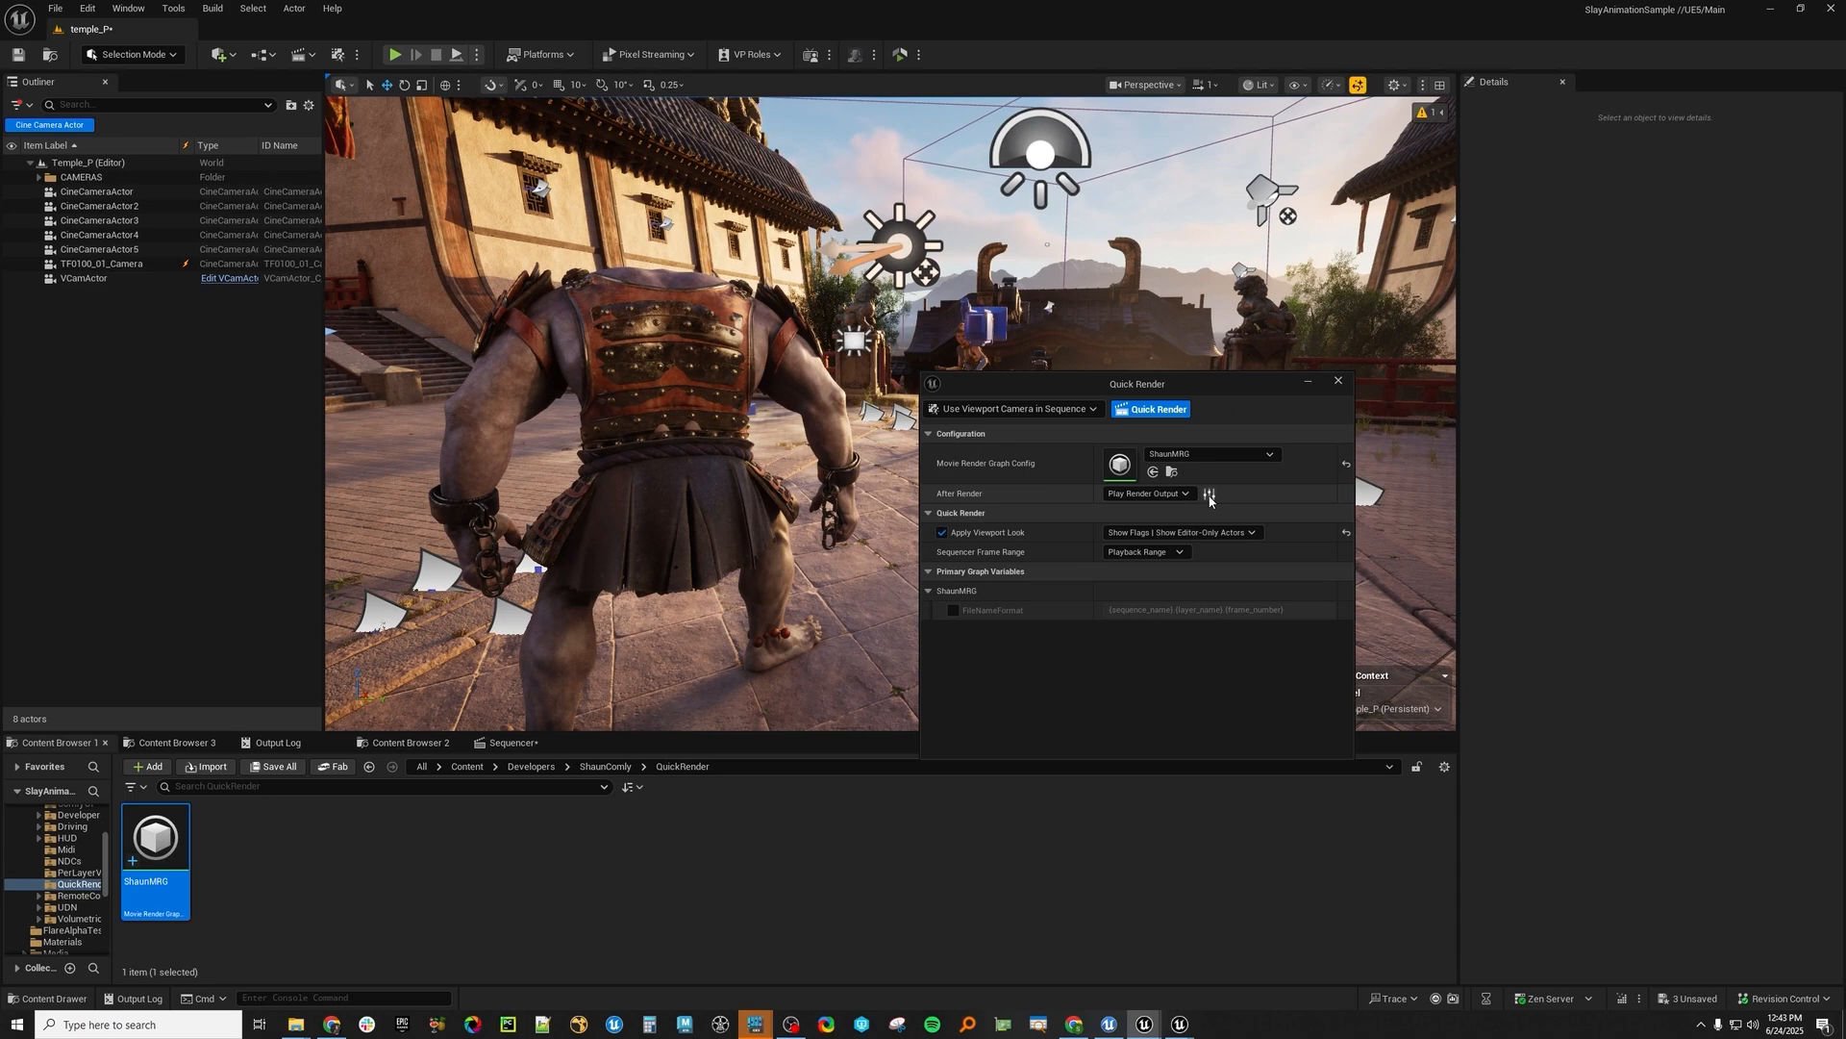
click(1210, 493)
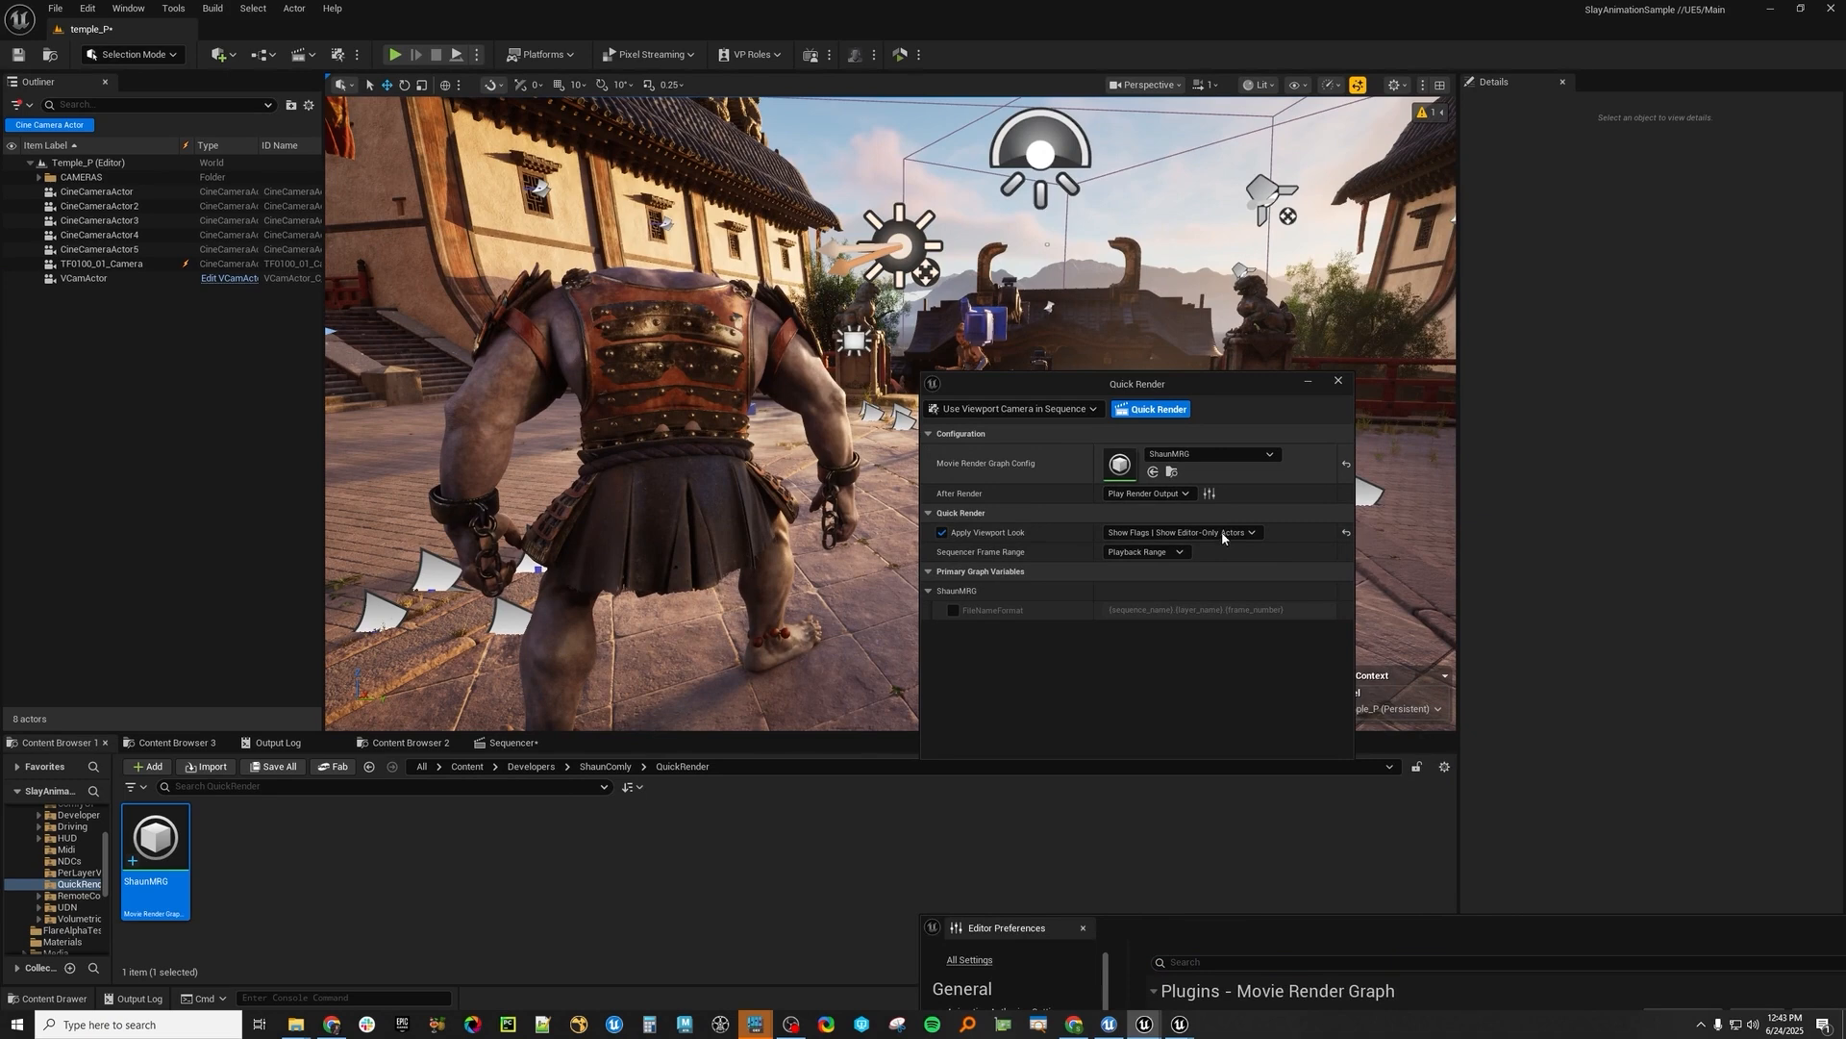
Bring the Movie Render Graph Play Render Output preferences into view
click(1145, 493)
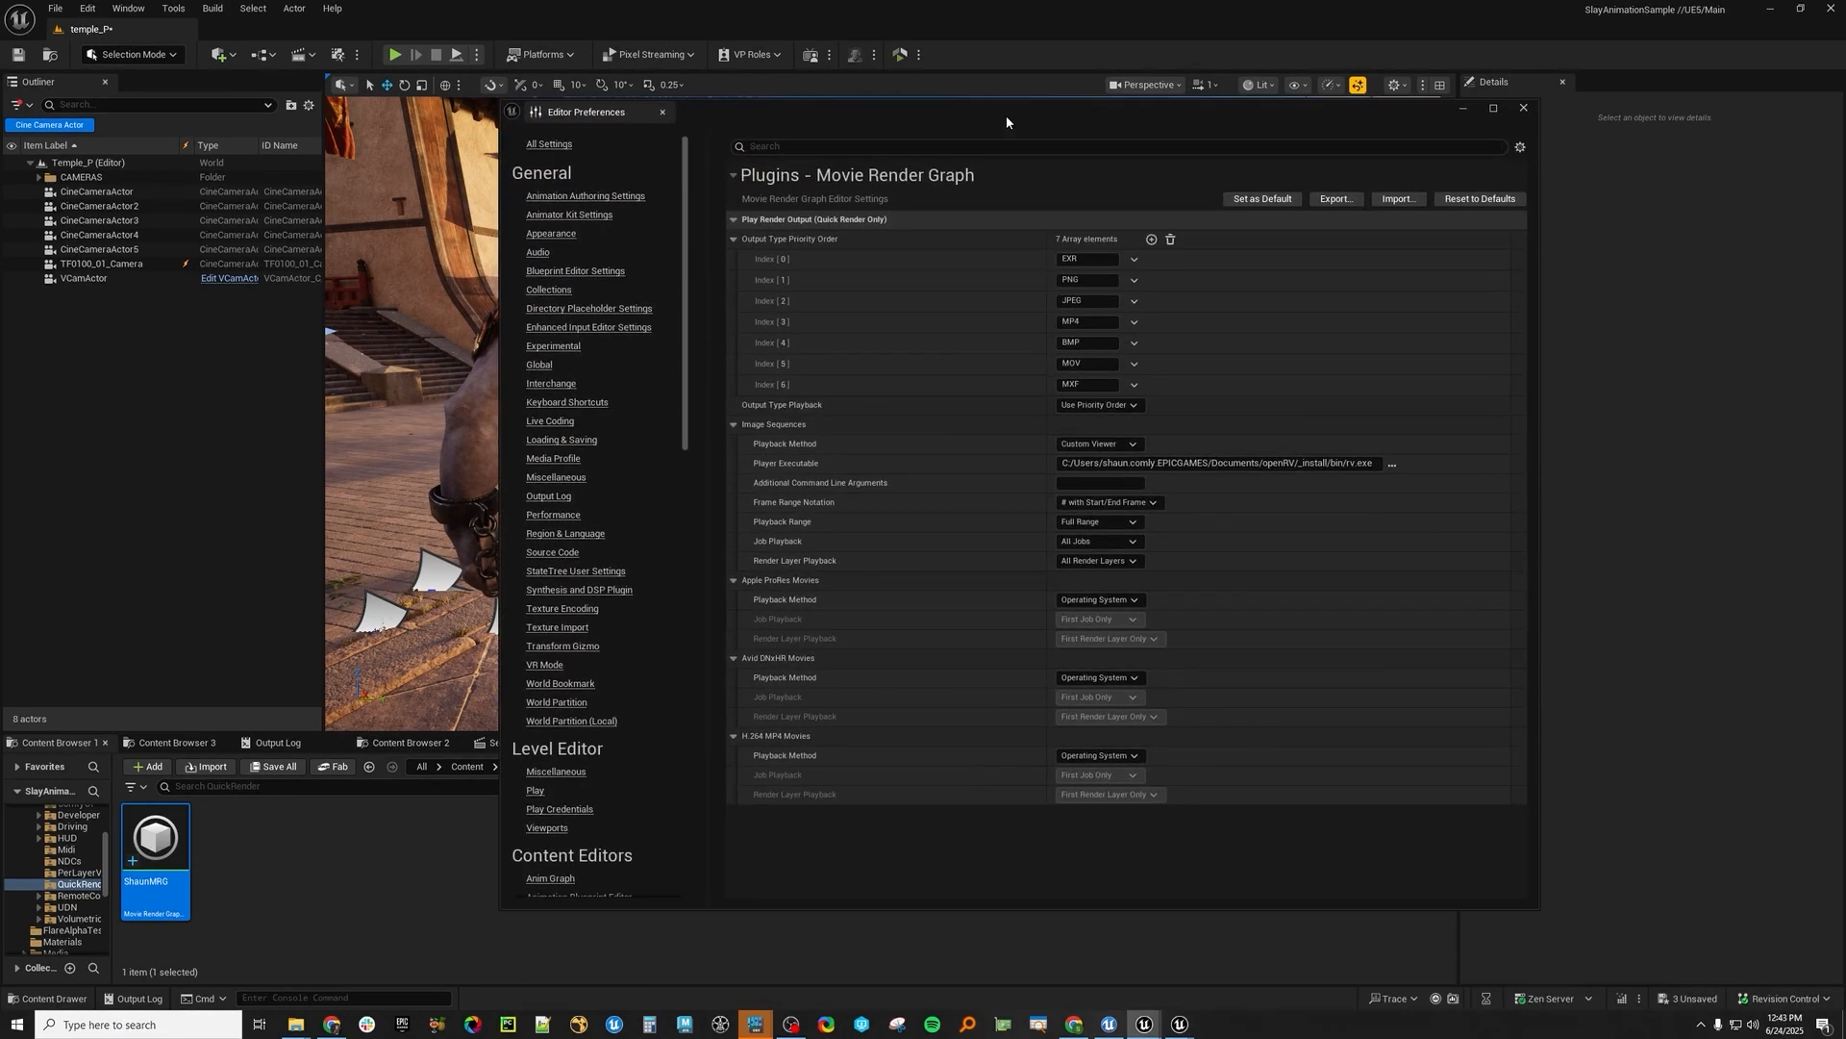
mouse_move(964, 478)
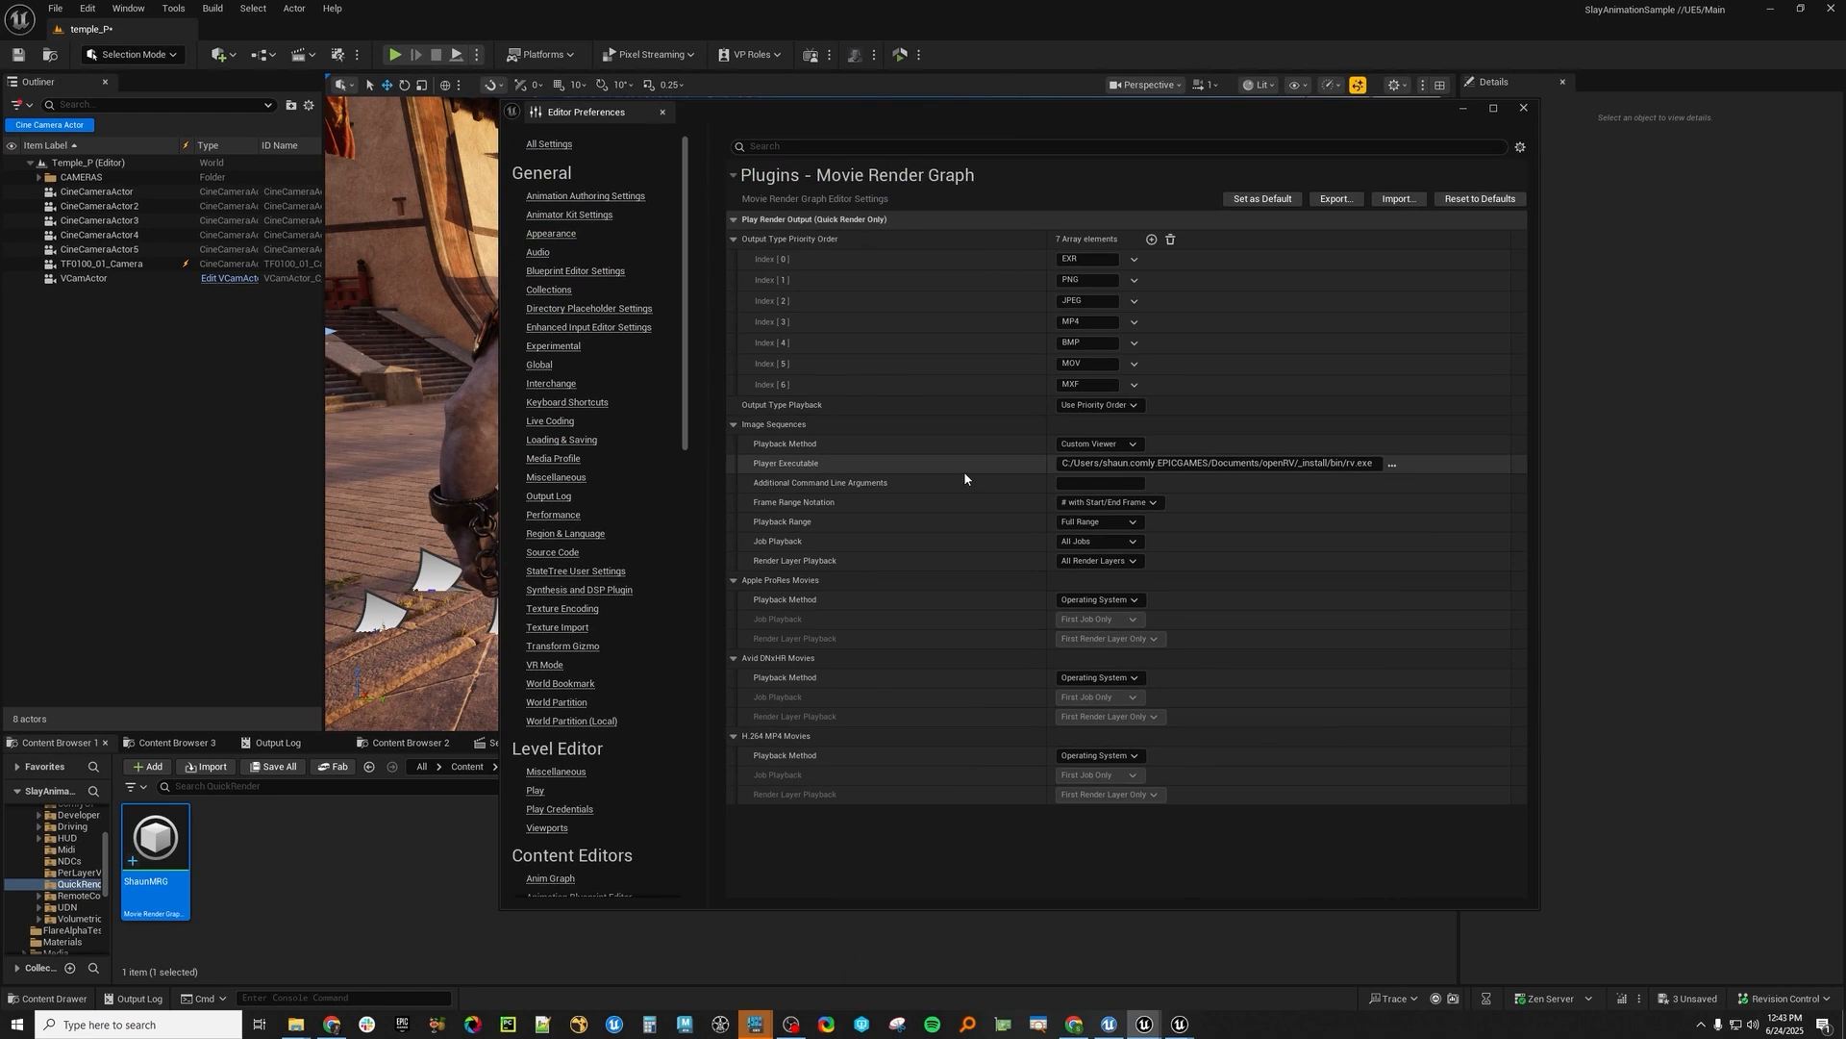
mouse_move(644, 669)
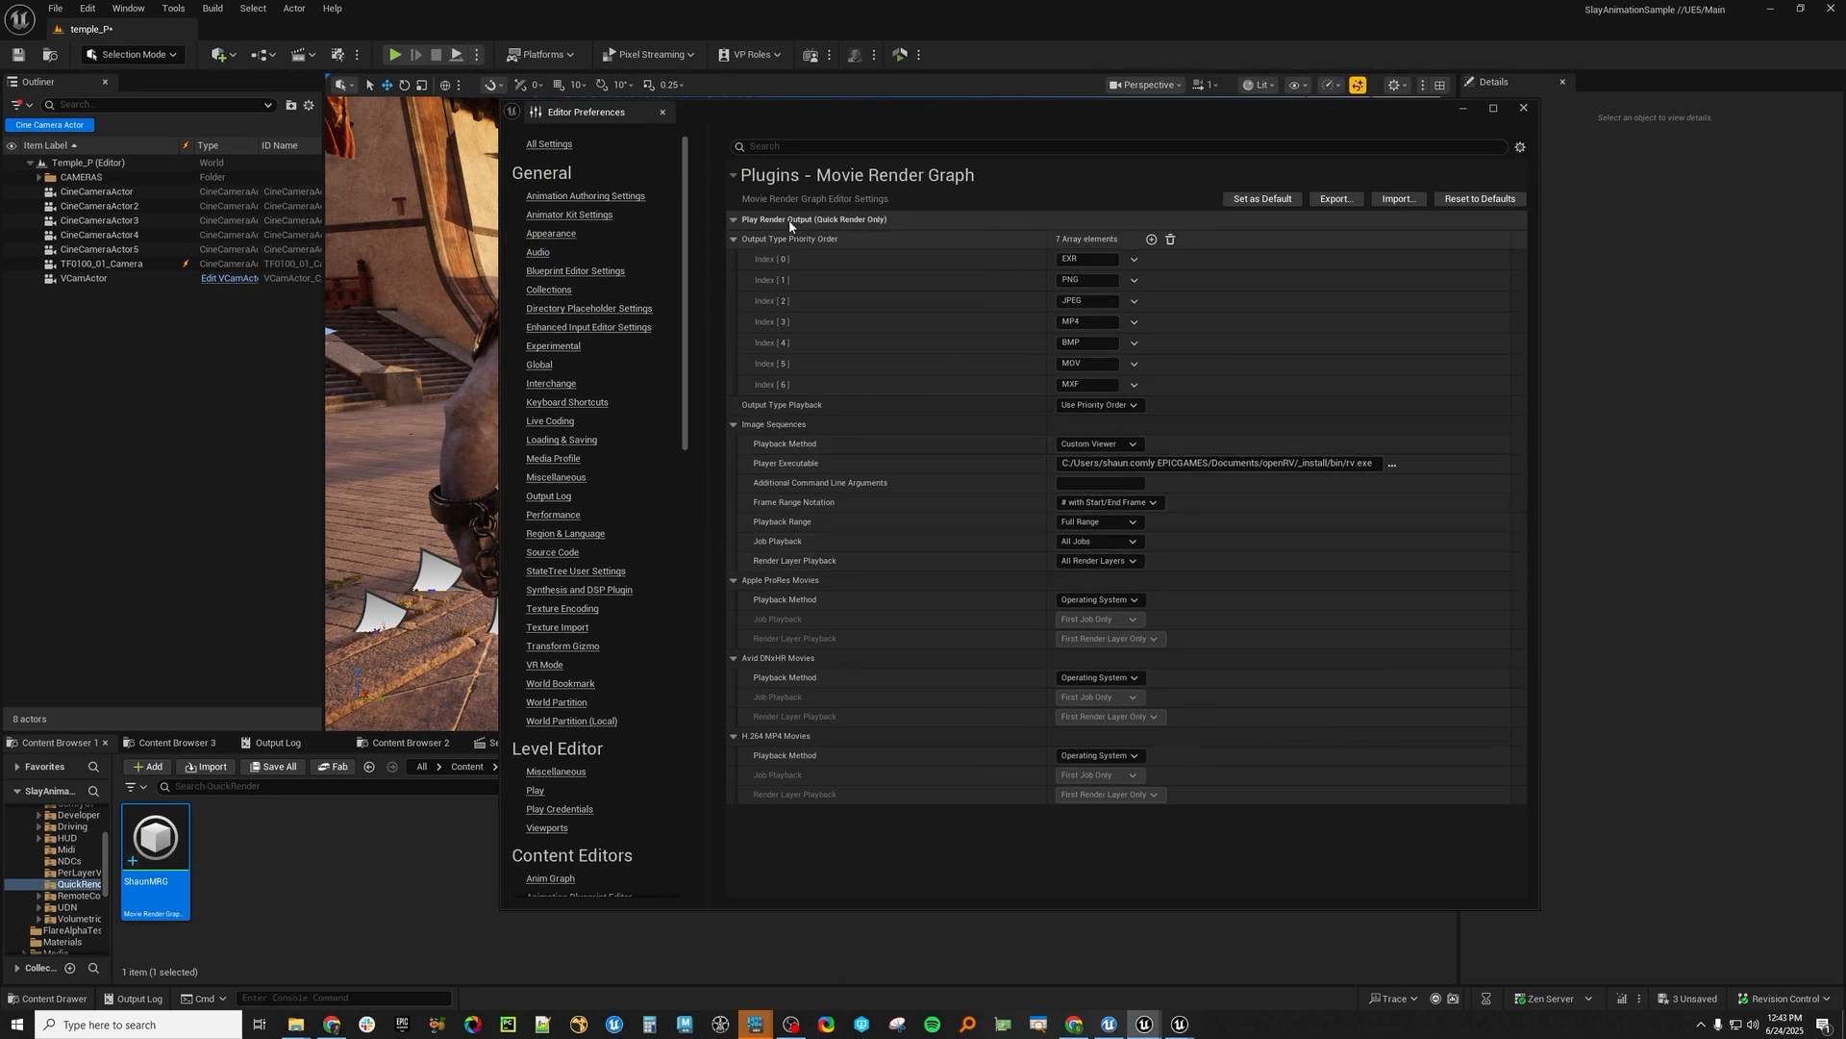
mouse_move(789, 238)
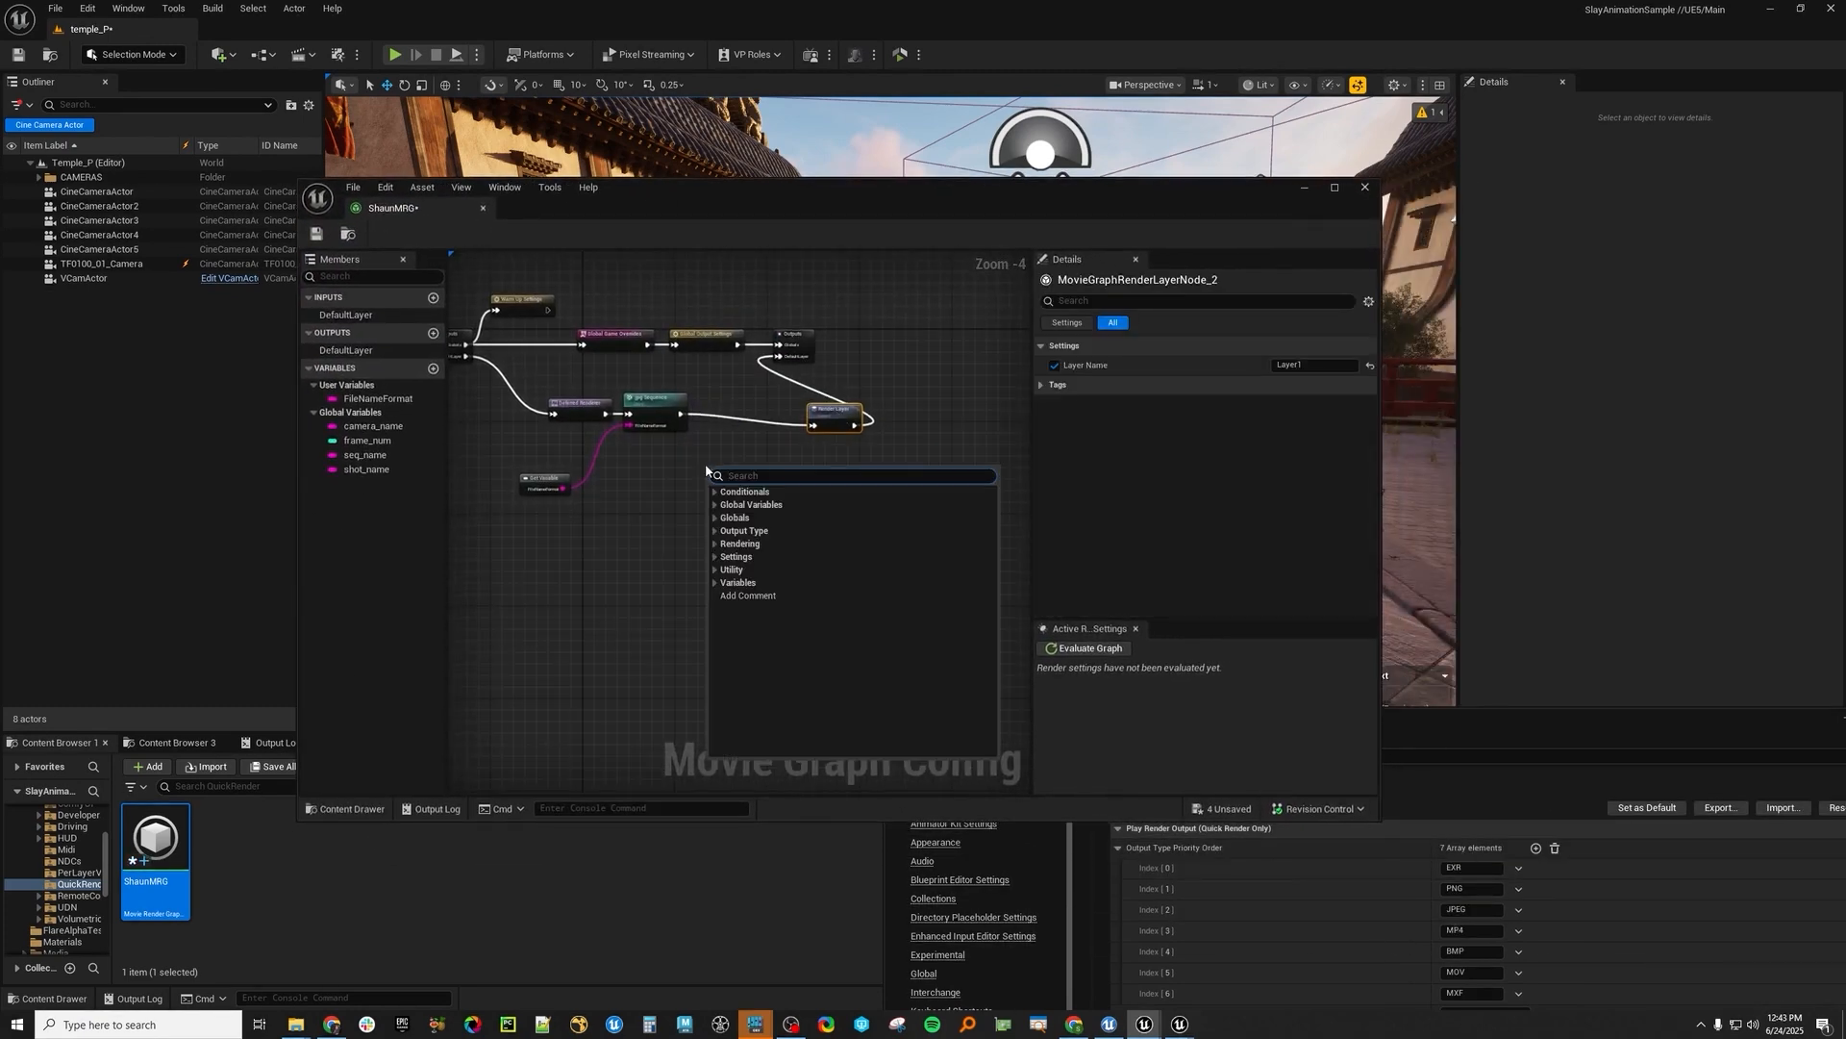
Search 'h26' in the node menu and add an H.264 MP4 output node to ShaunMRG
text(h26)
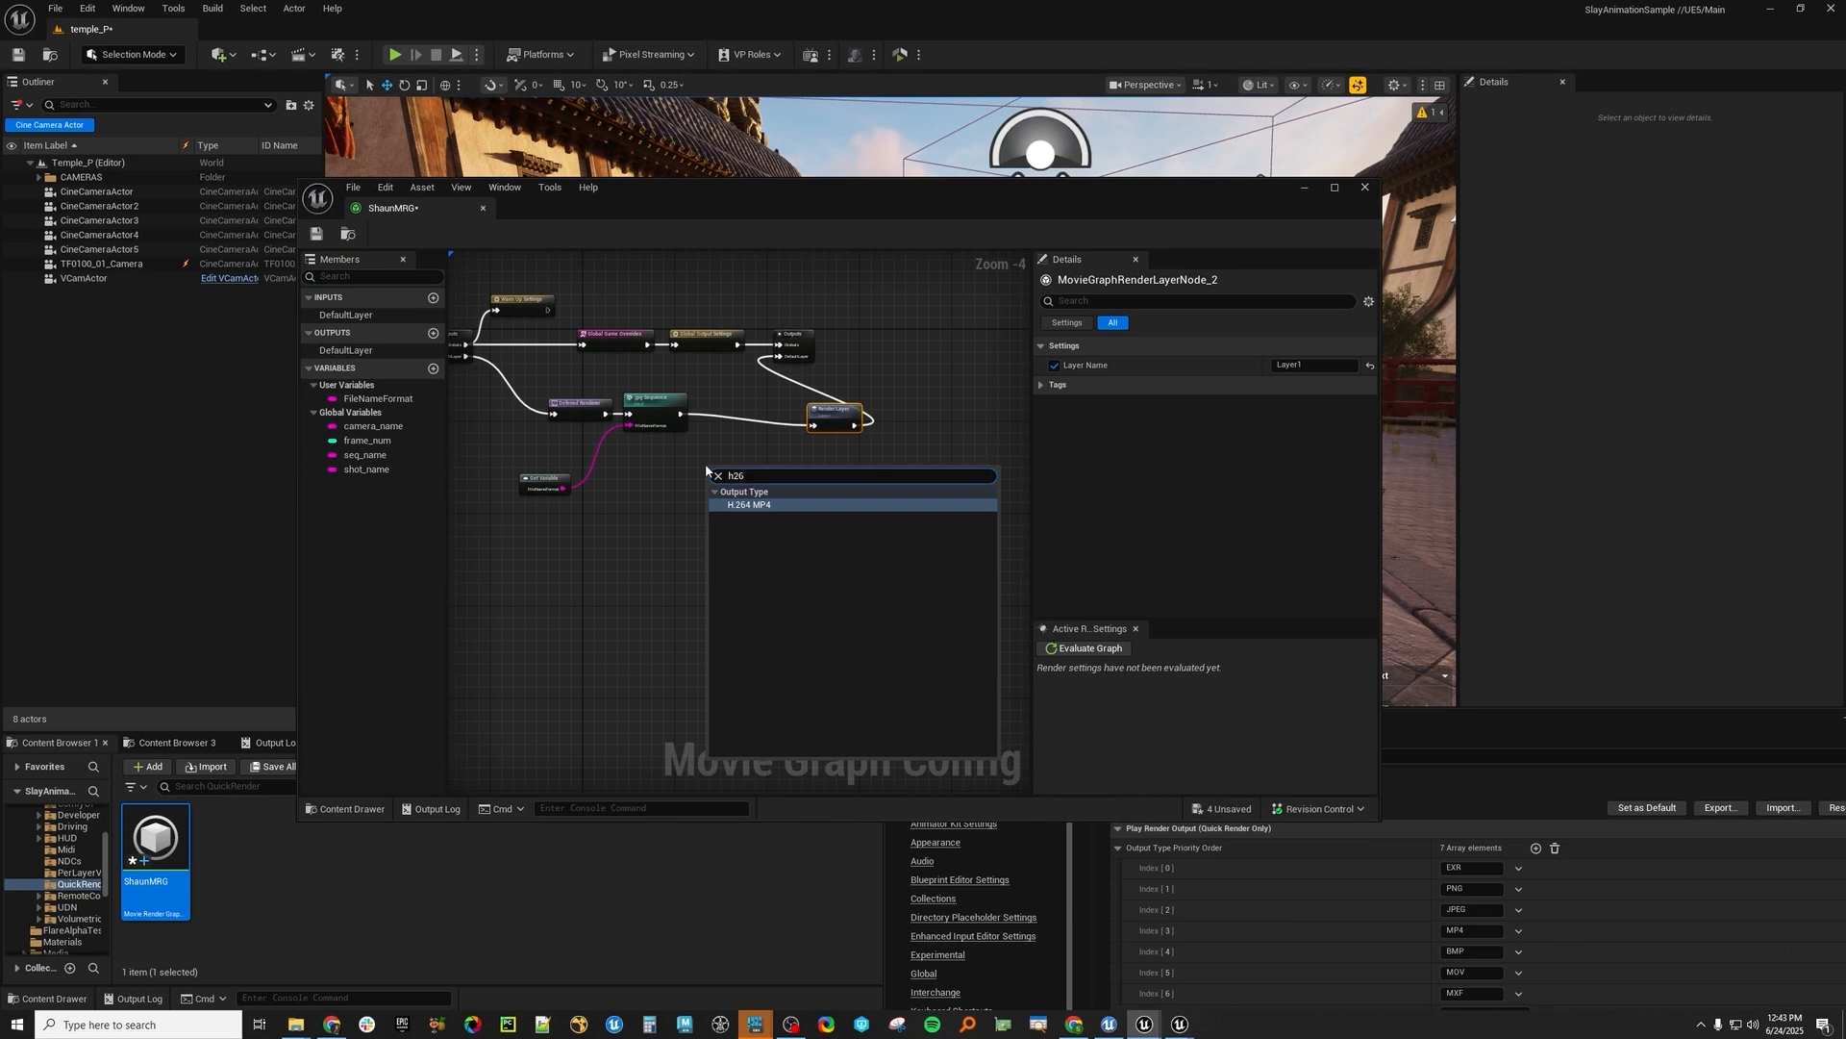
click(749, 504)
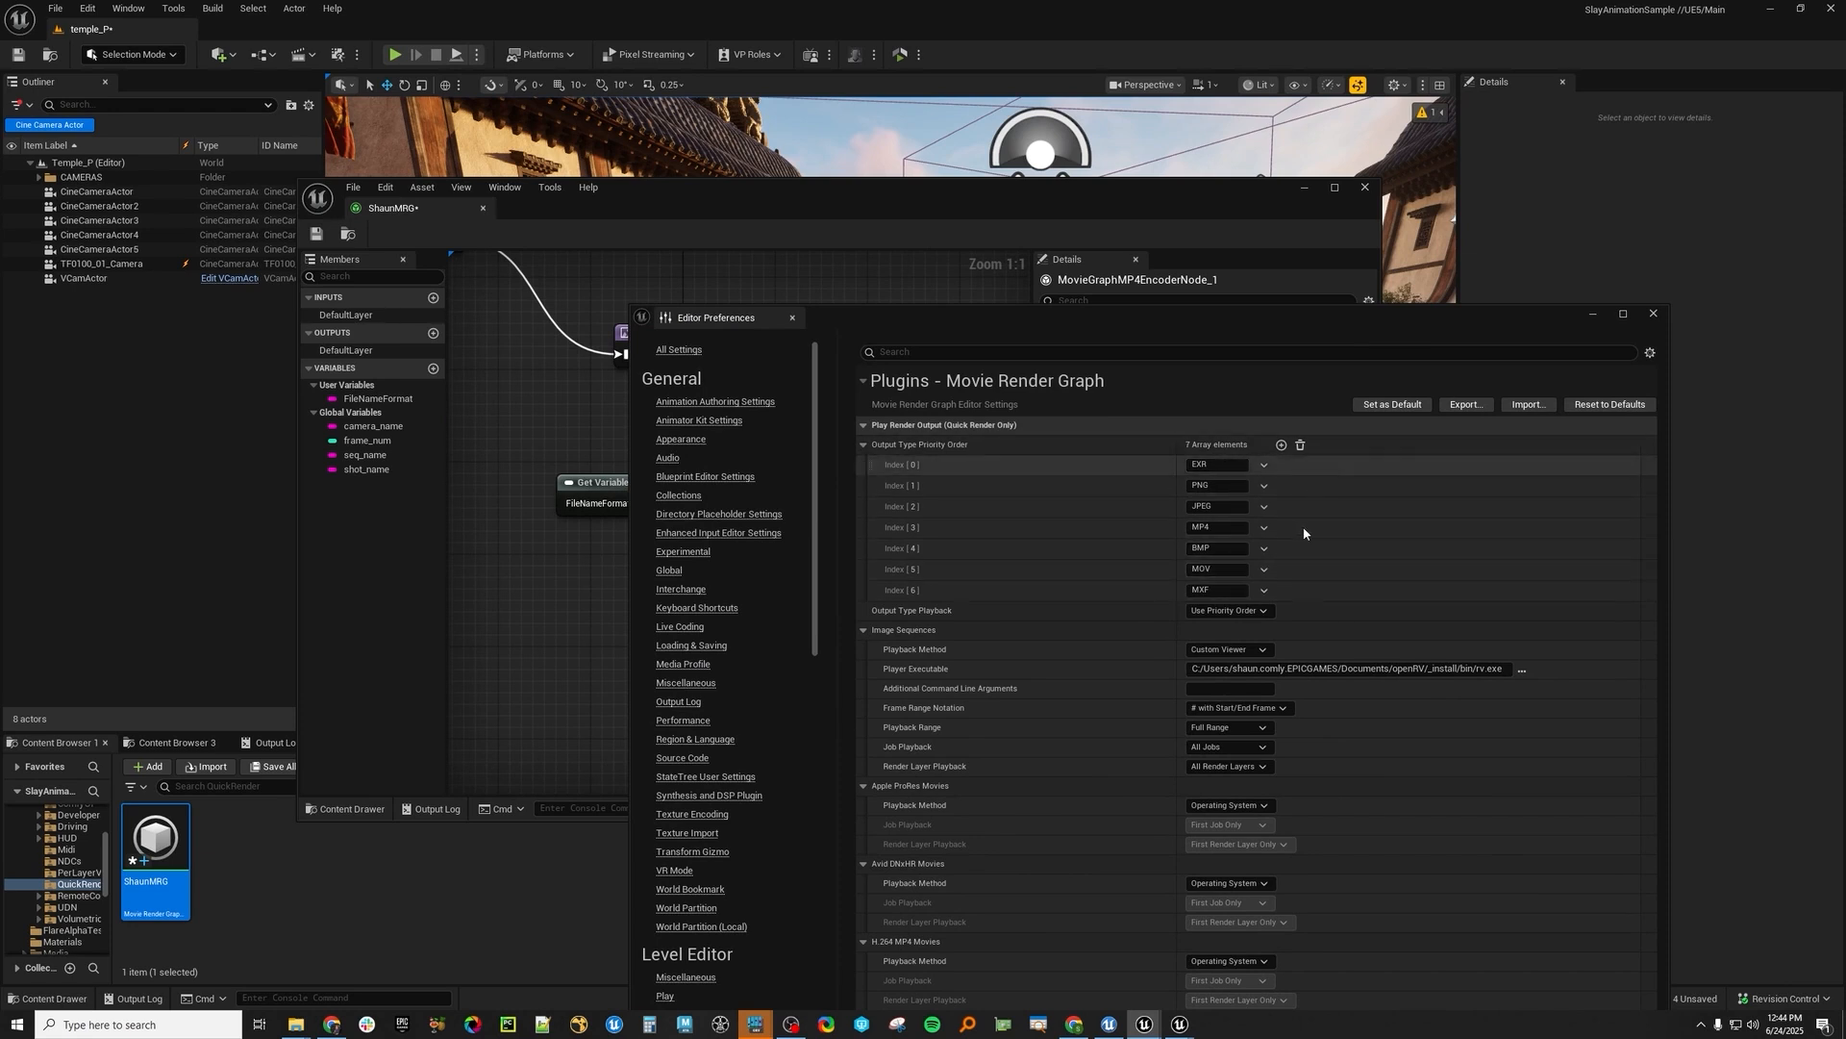
Select MP4 in the priority list and keep Output Type Playback on Use Priority Order
click(1228, 609)
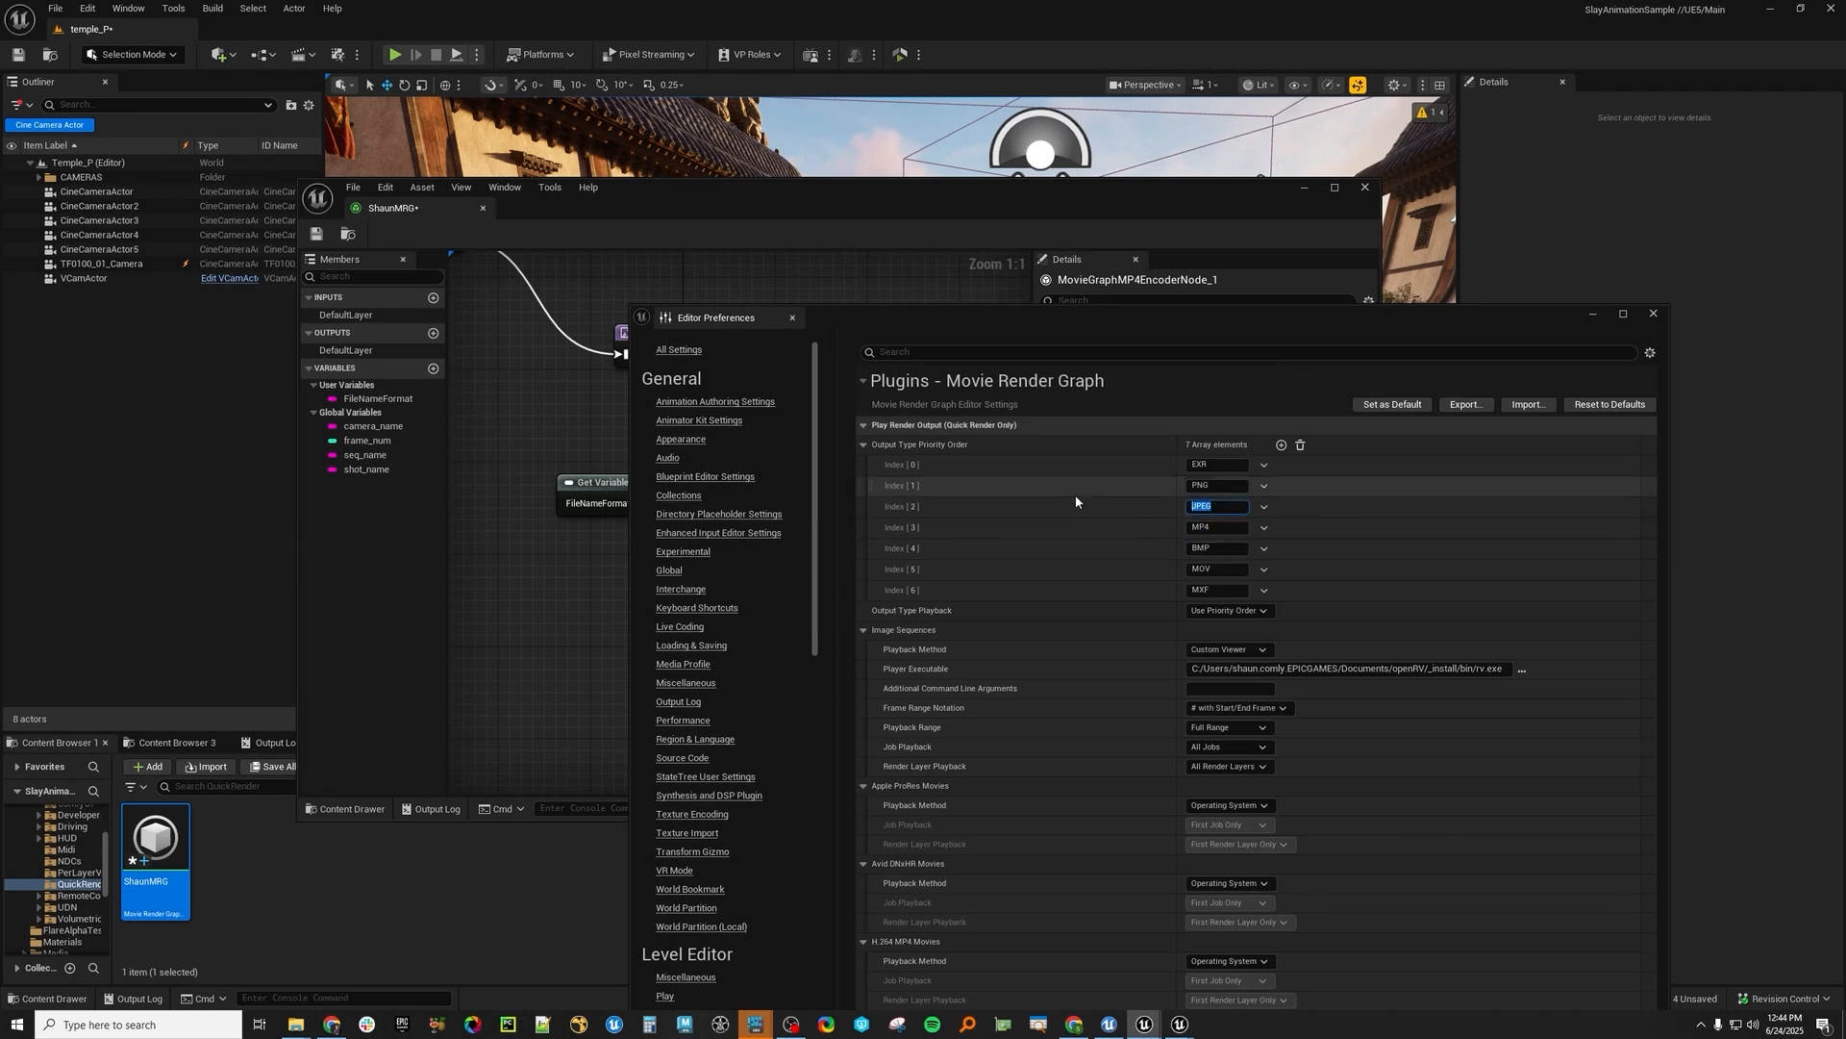
click(1219, 526)
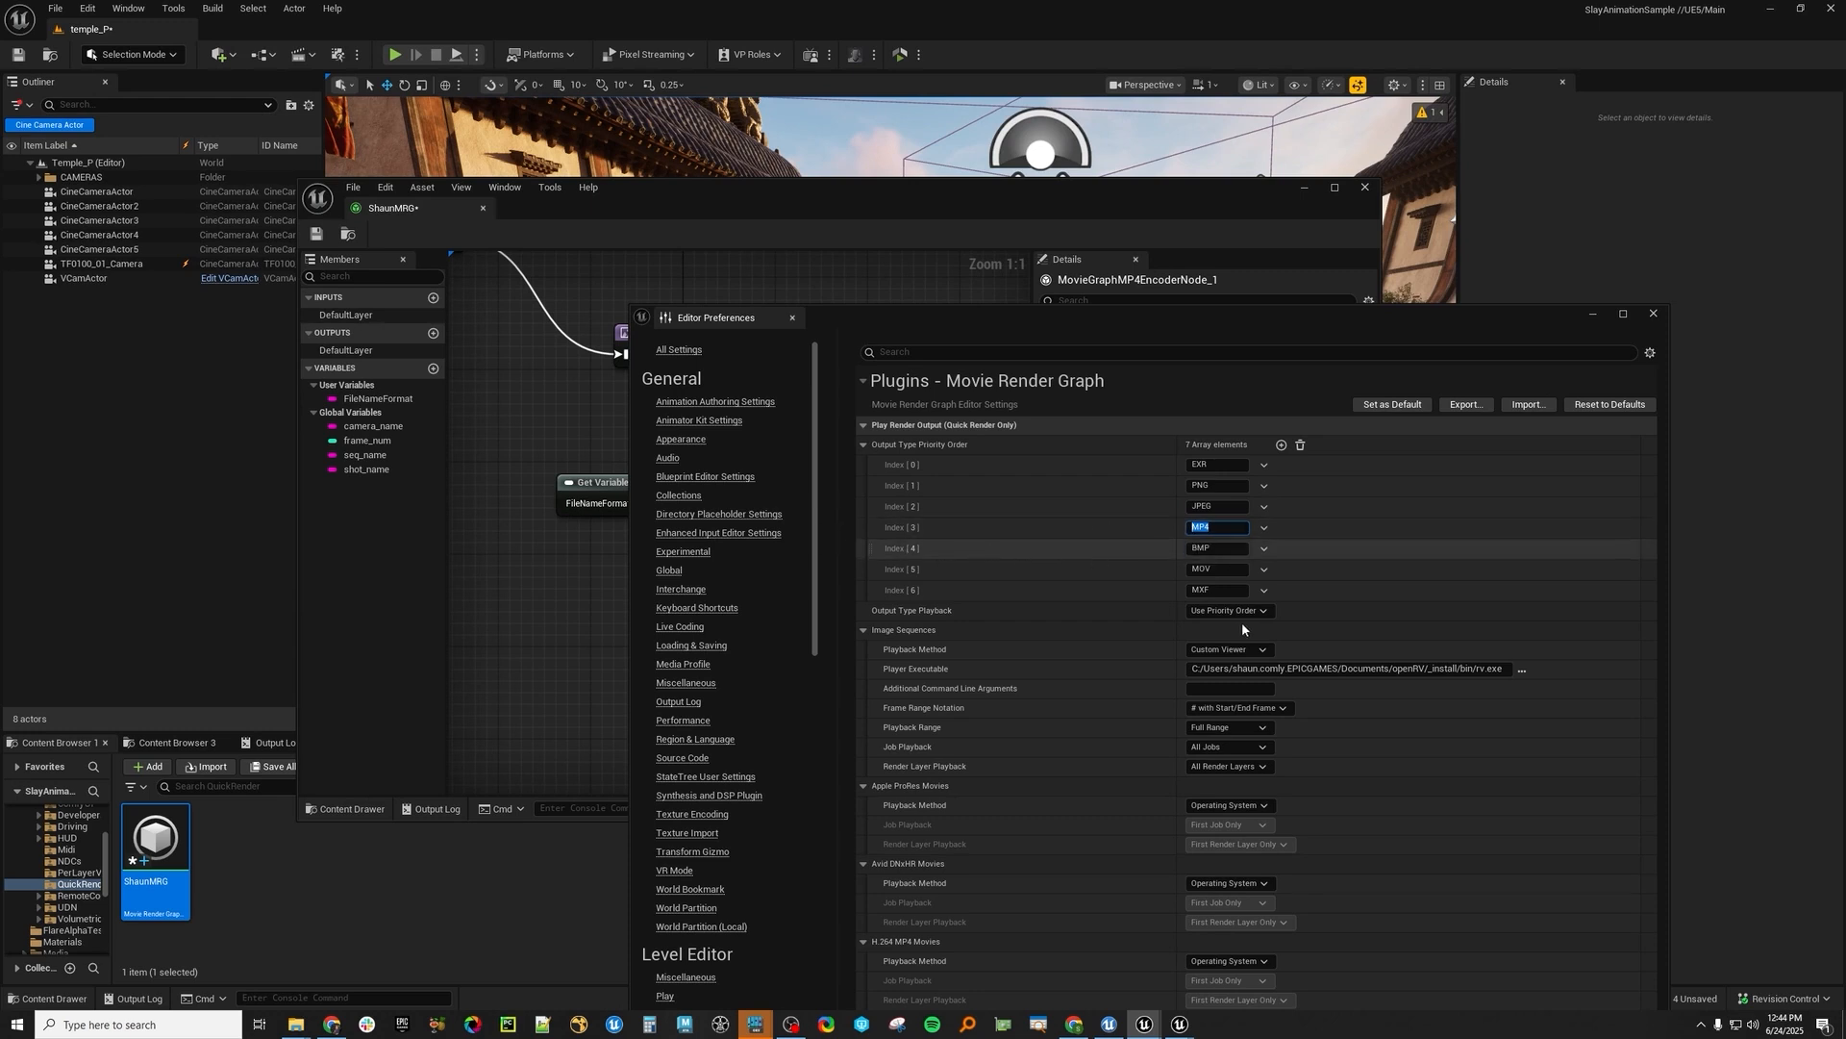
click(1228, 610)
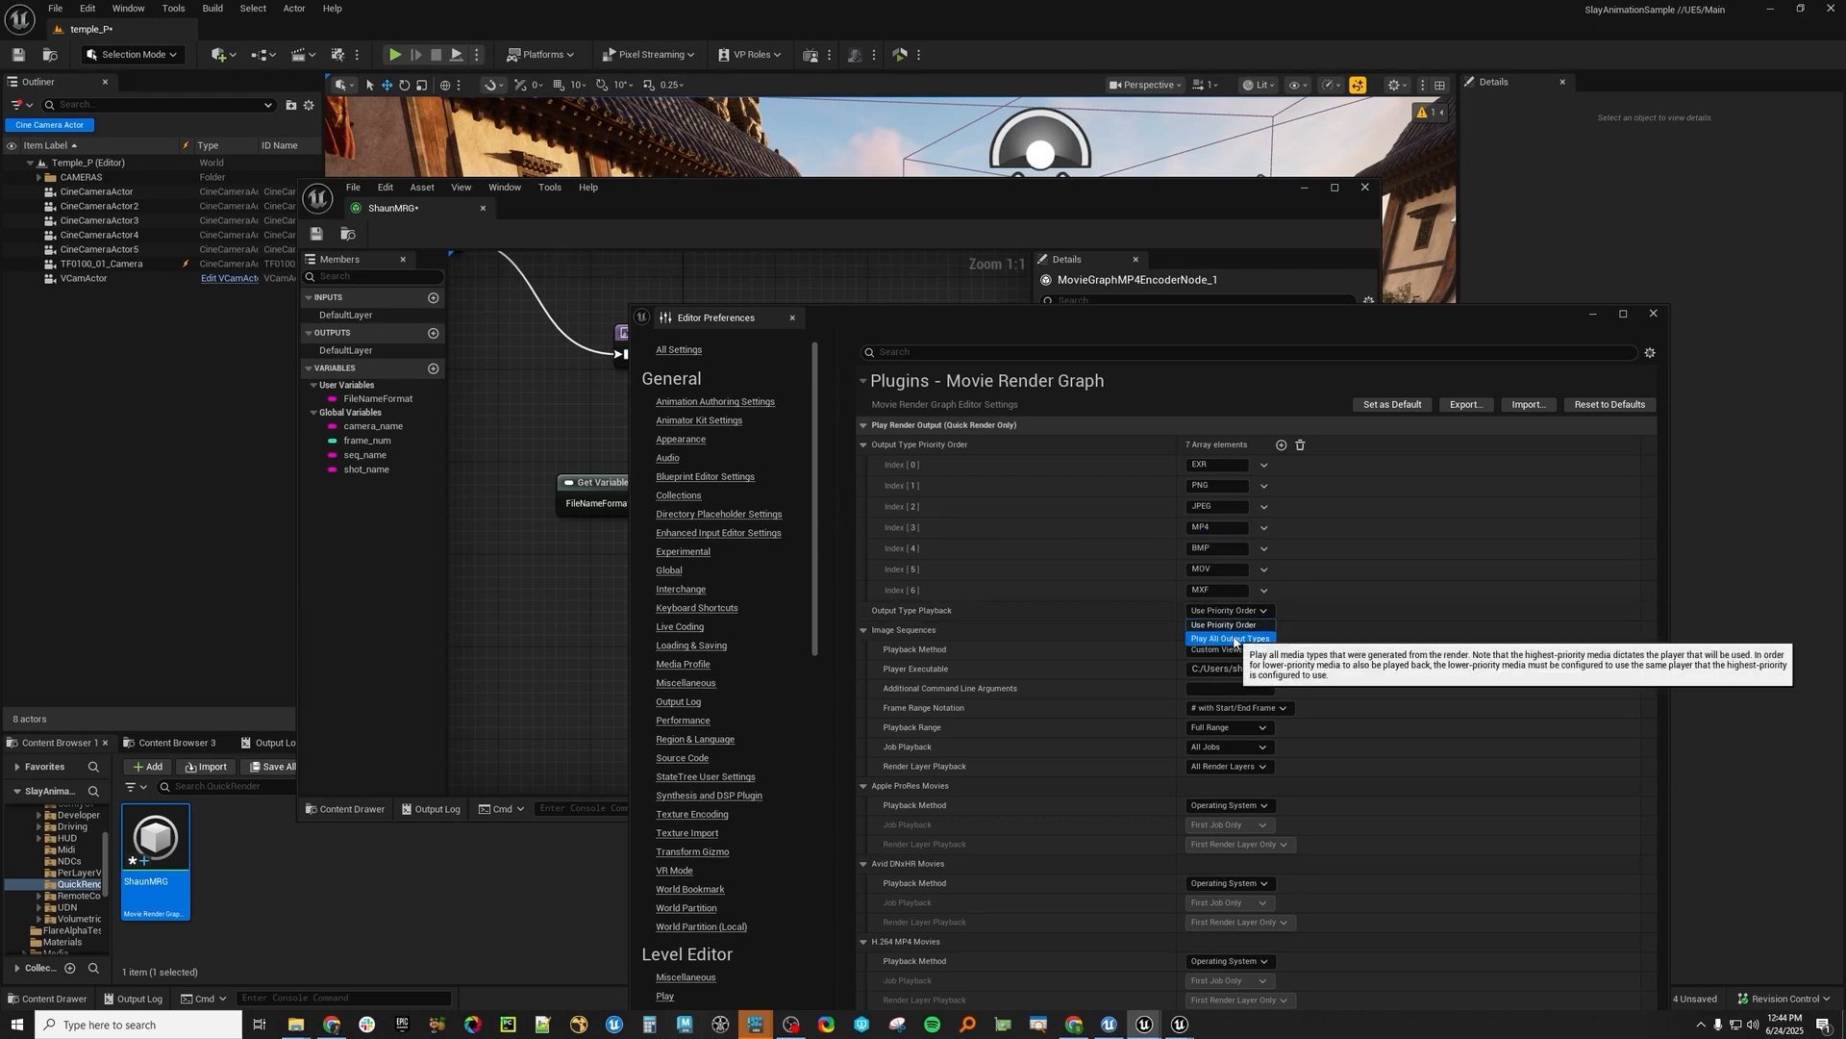
click(1224, 649)
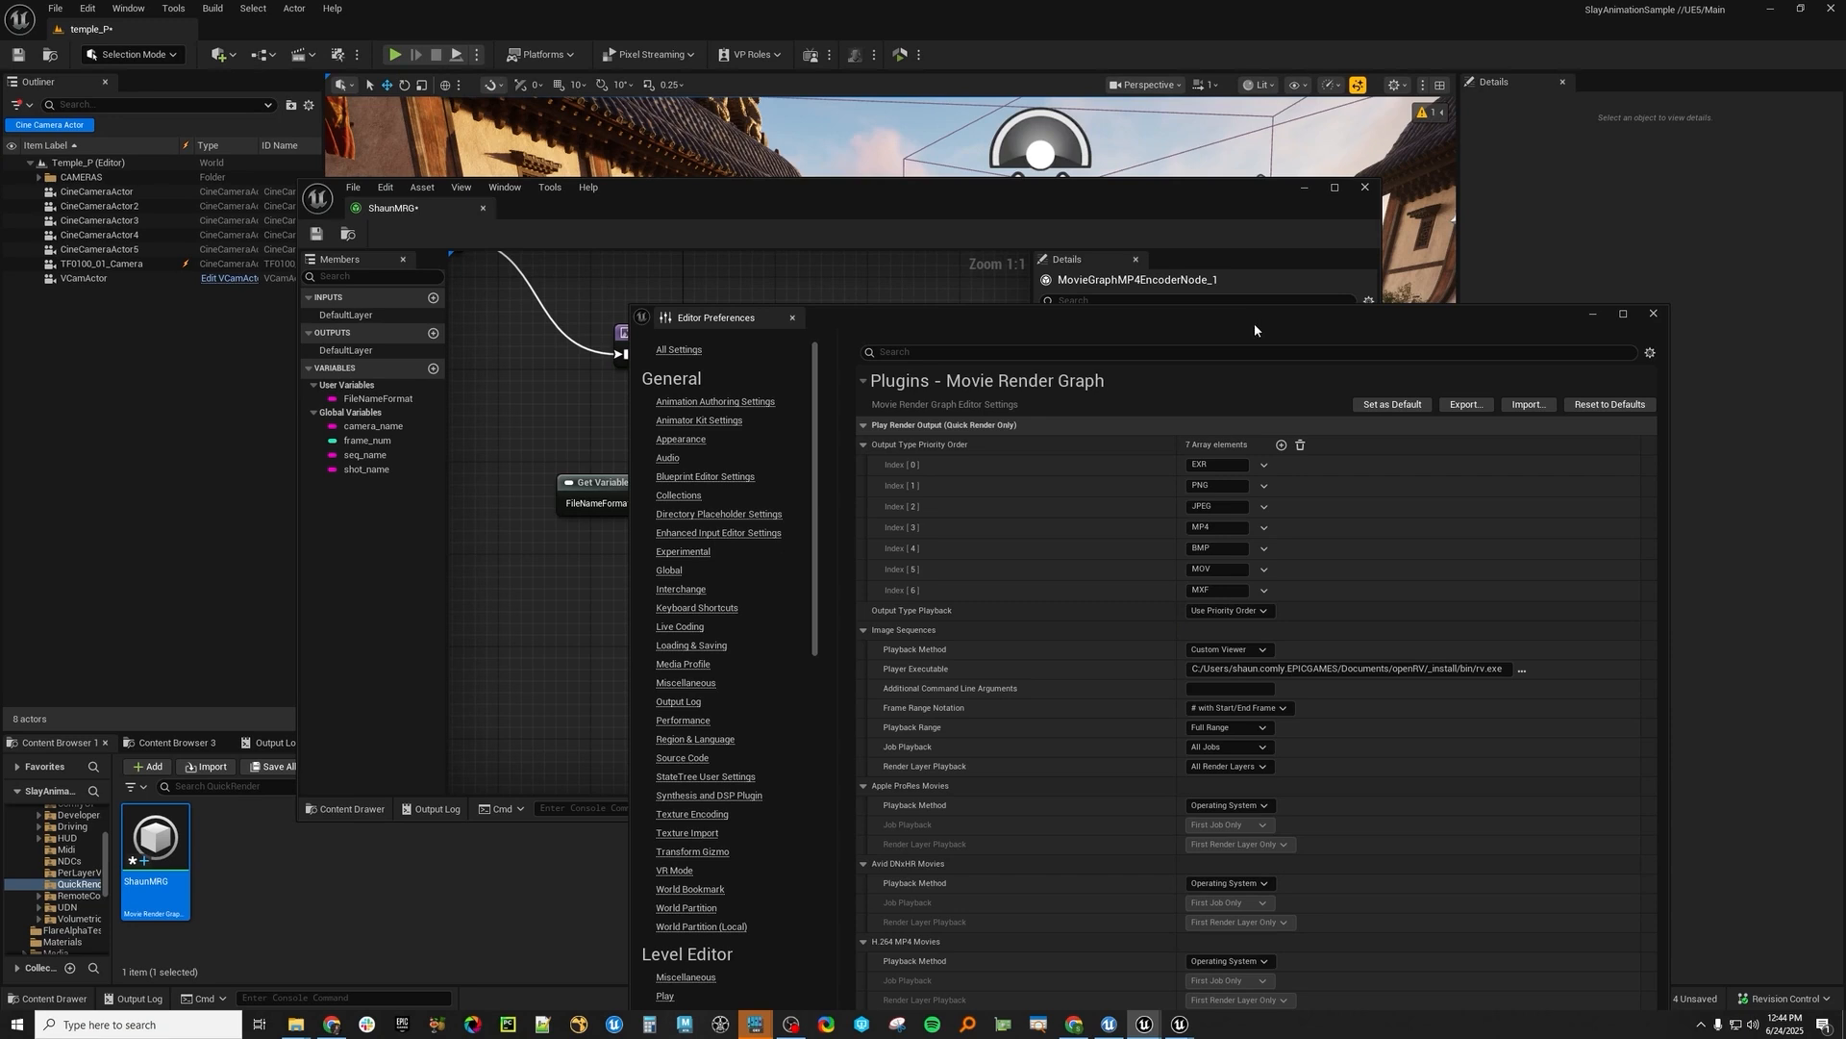
mouse_move(874, 519)
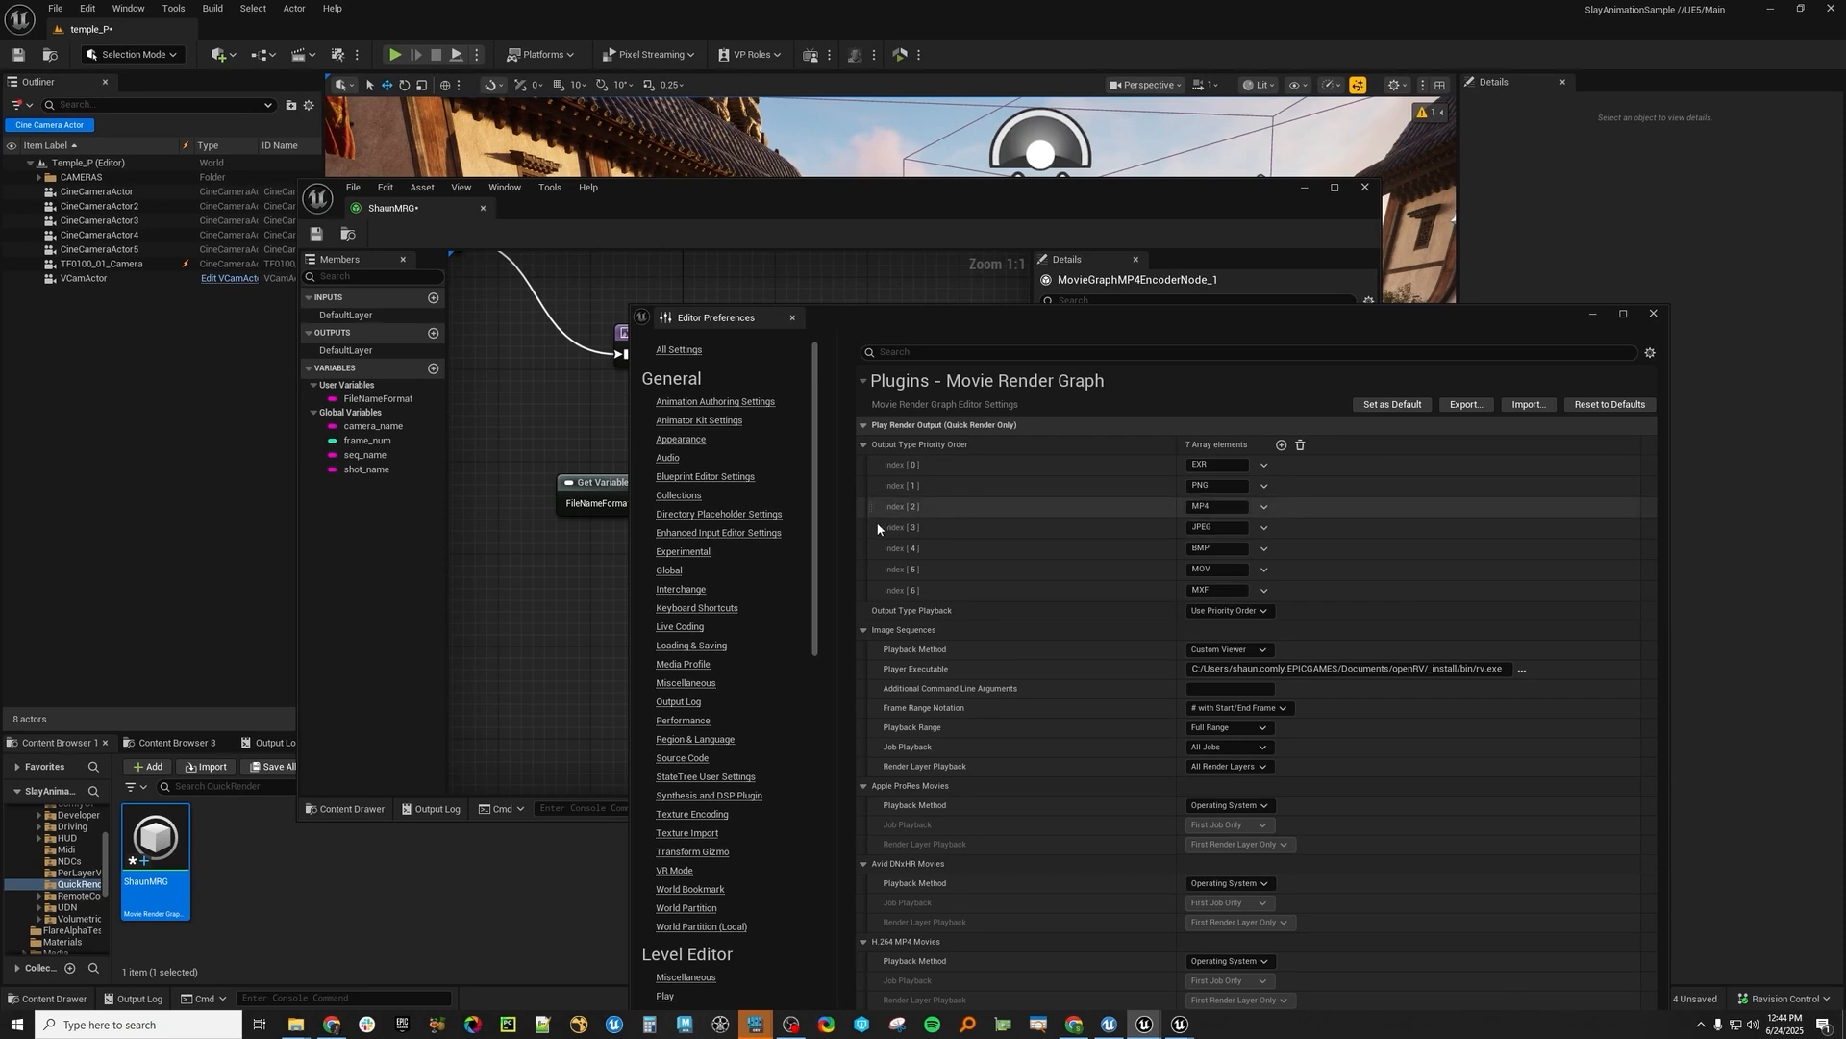
mouse_move(1118, 353)
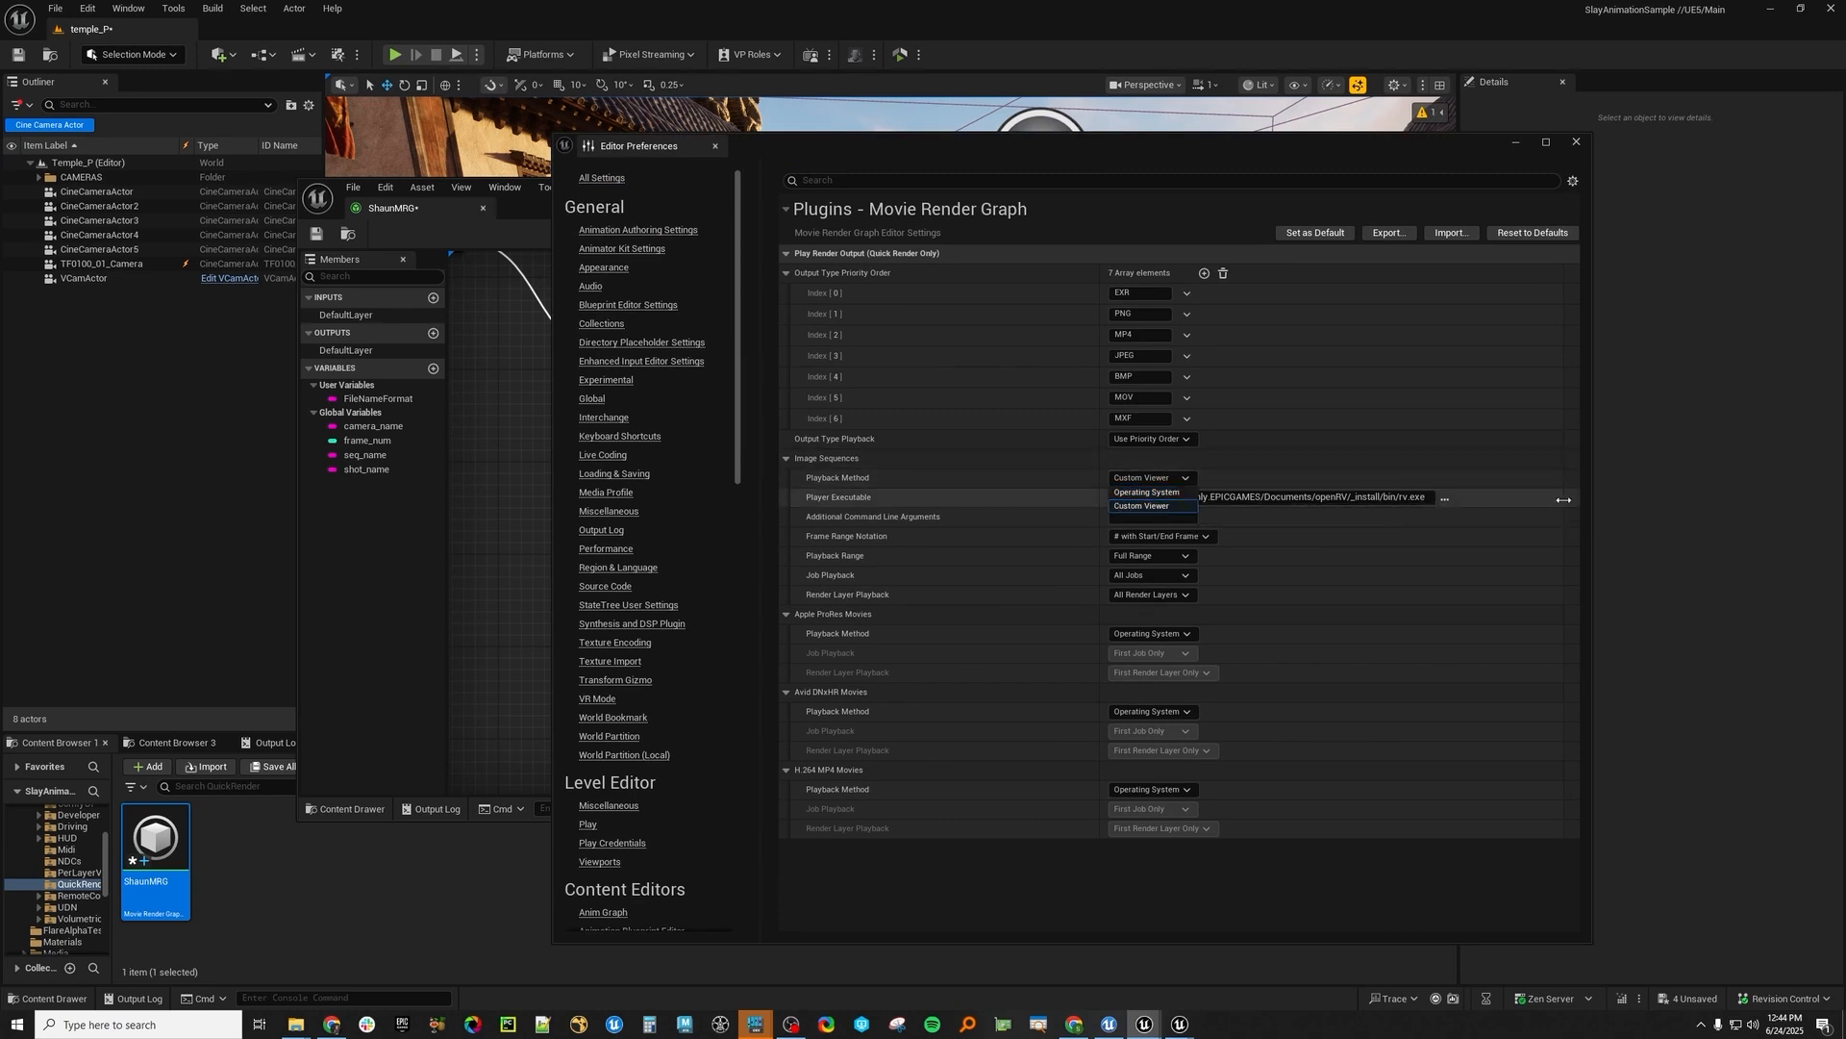
Keep image sequences in the custom RV viewer, media from All Jobs, and # with Start/End Frame notation
click(1139, 505)
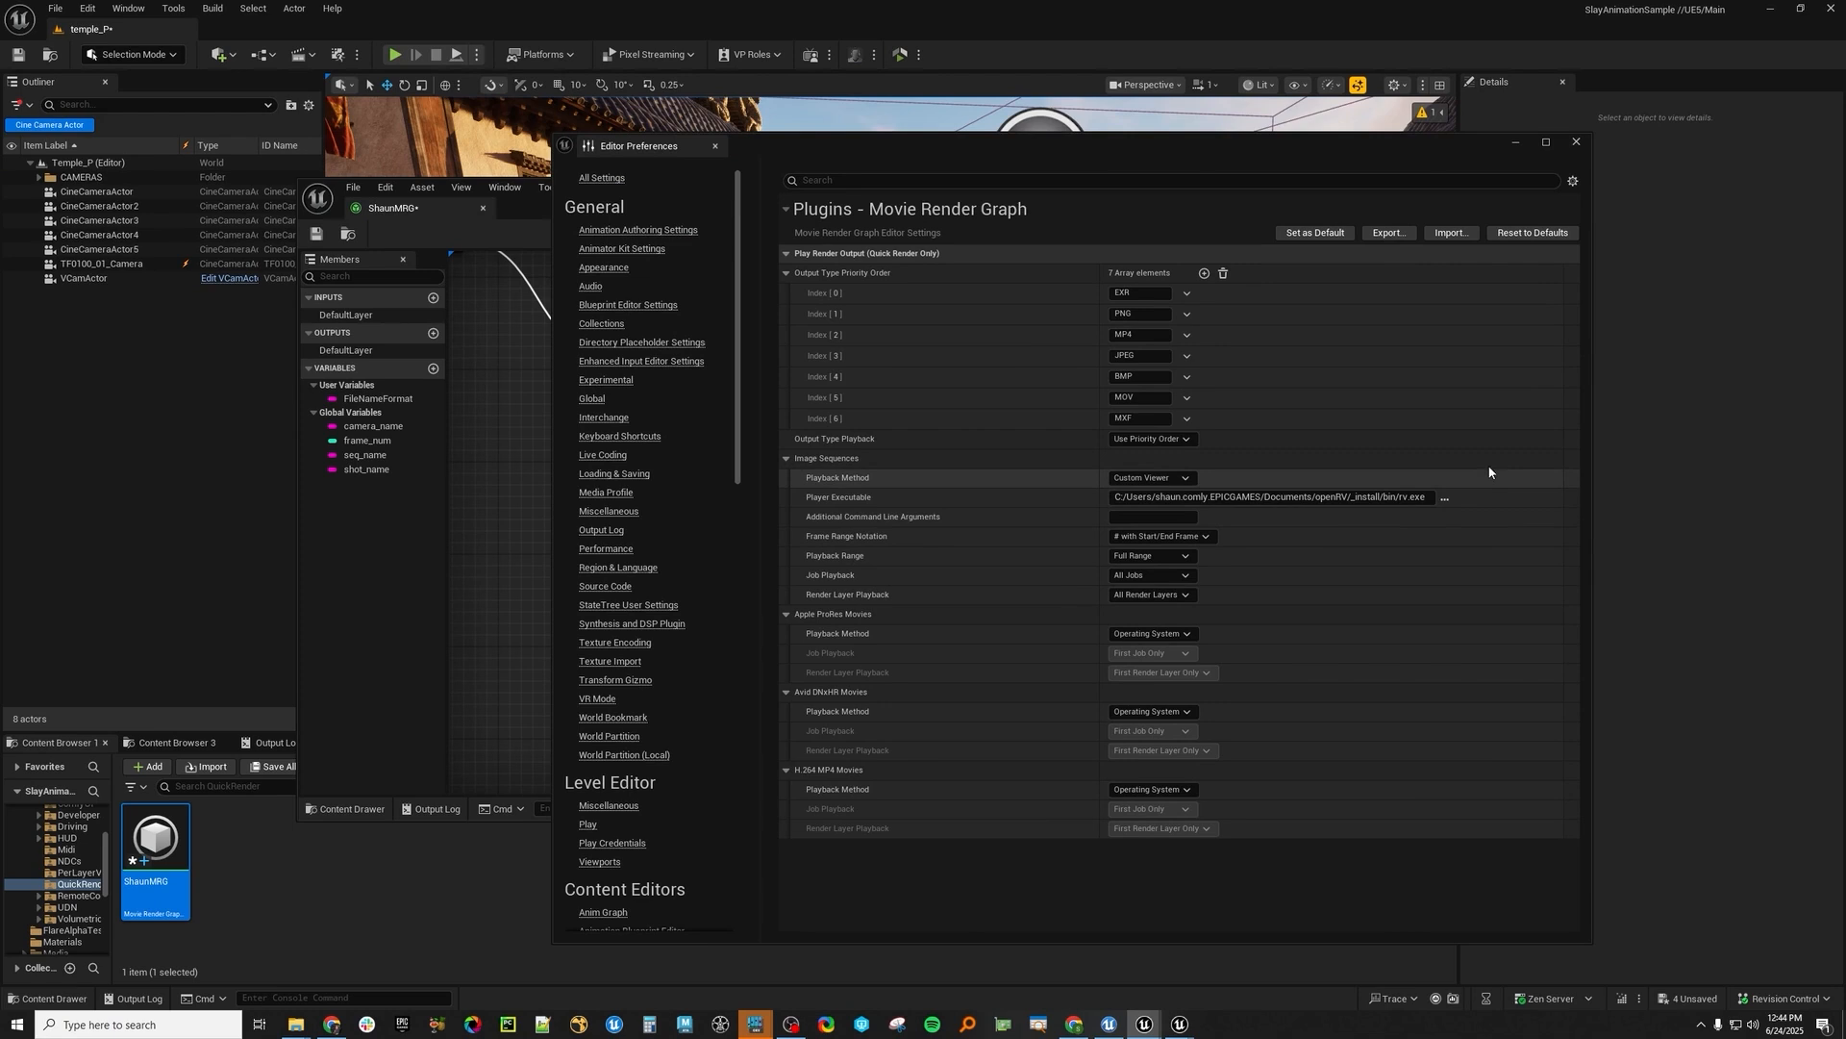
mouse_move(1020, 640)
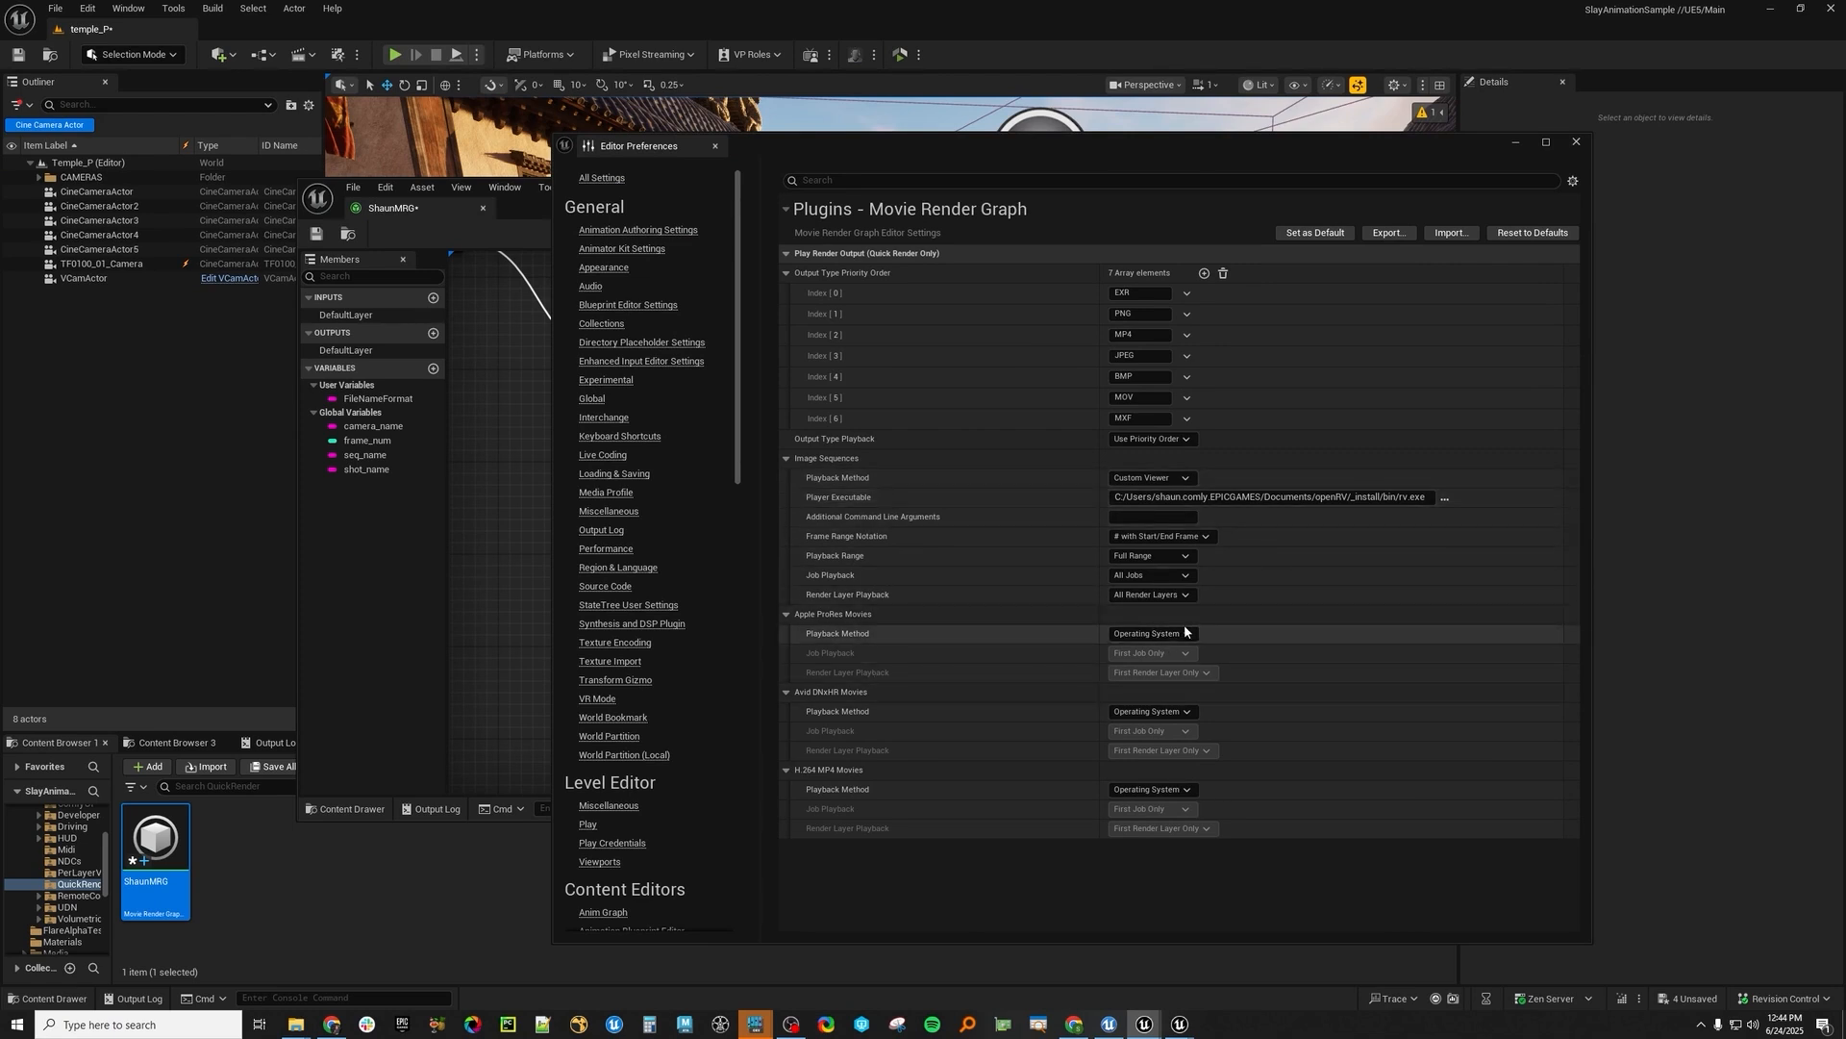
mouse_move(1095, 693)
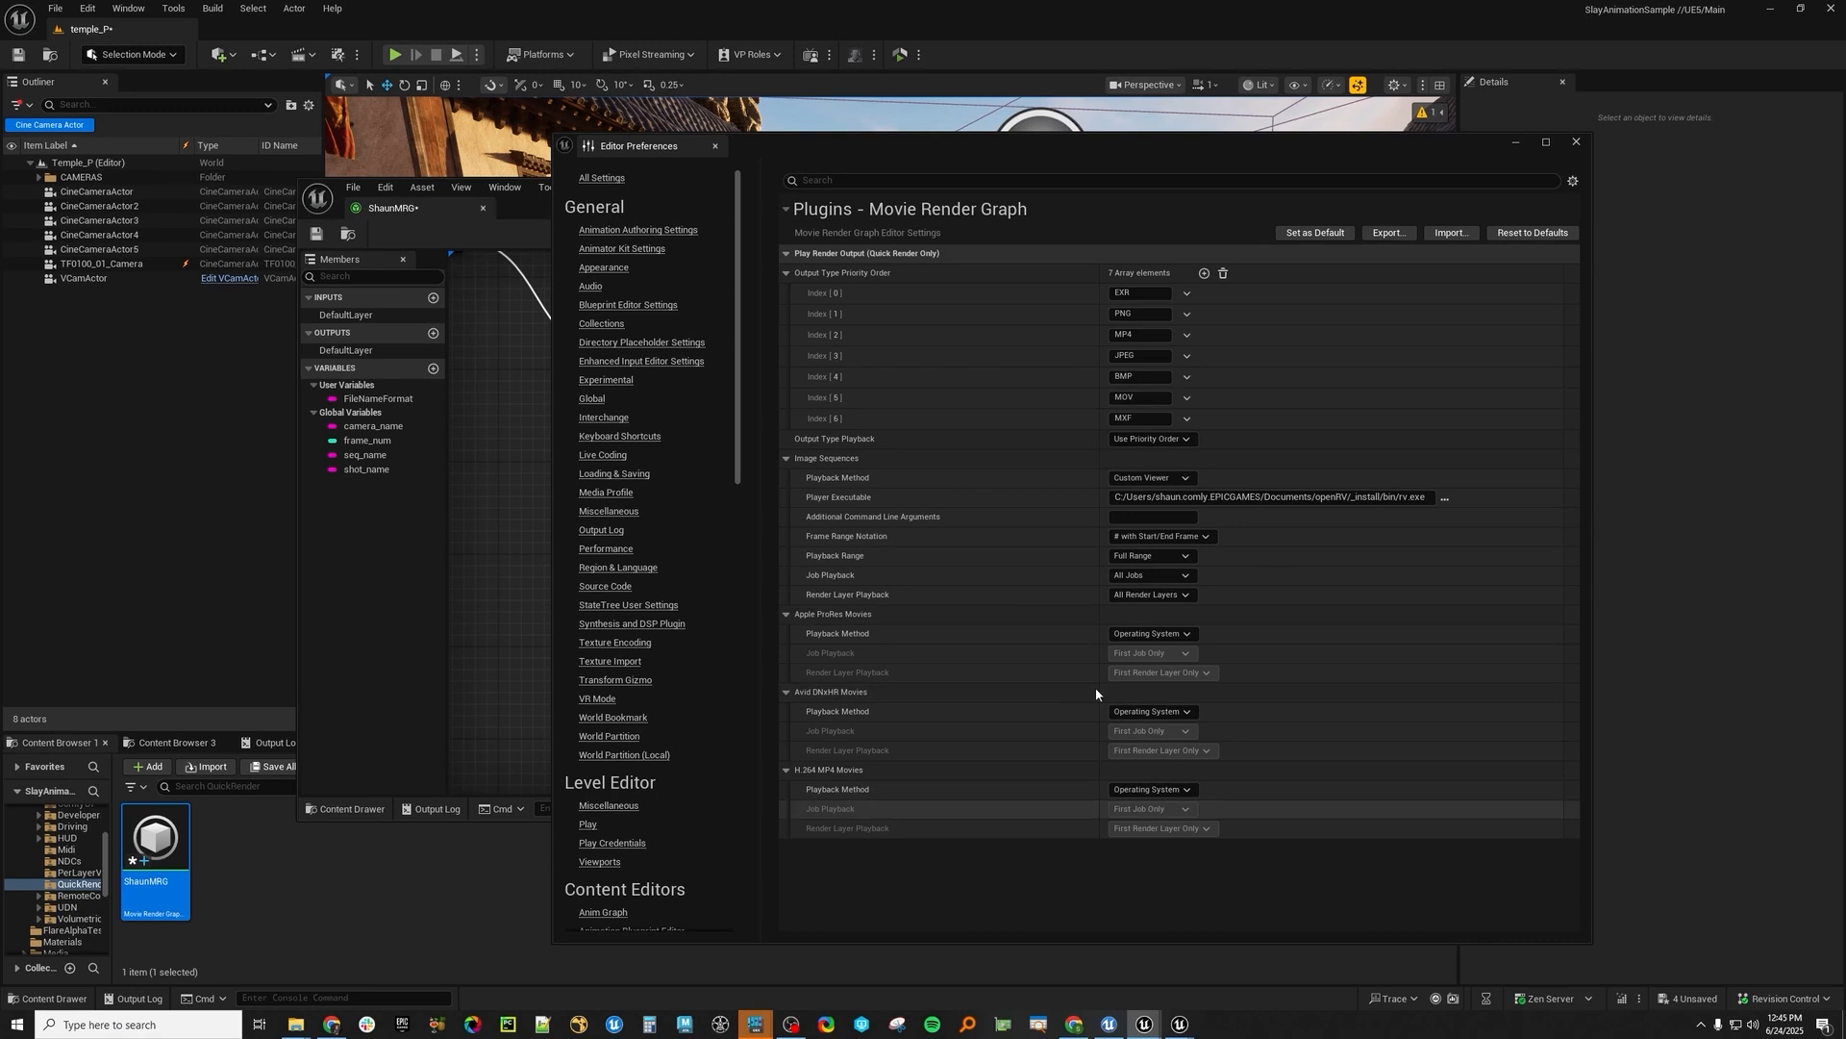
mouse_move(1166, 565)
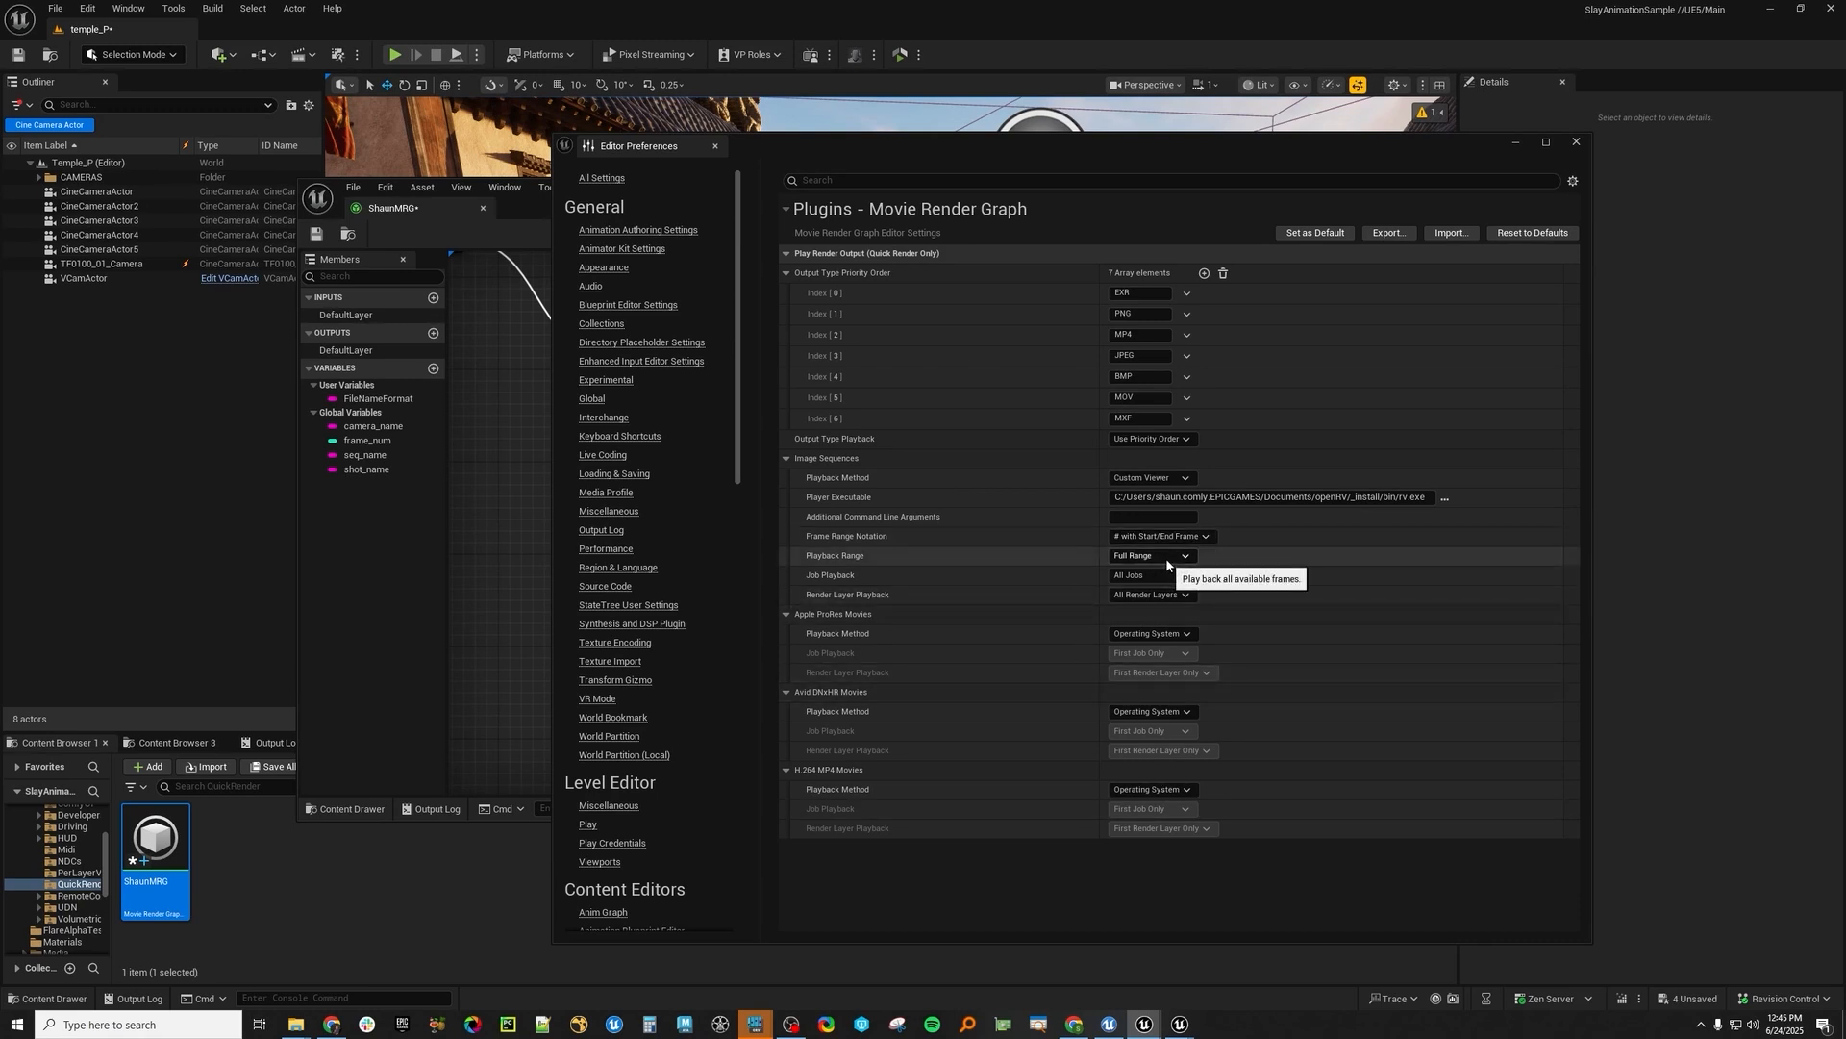
mouse_move(1257, 570)
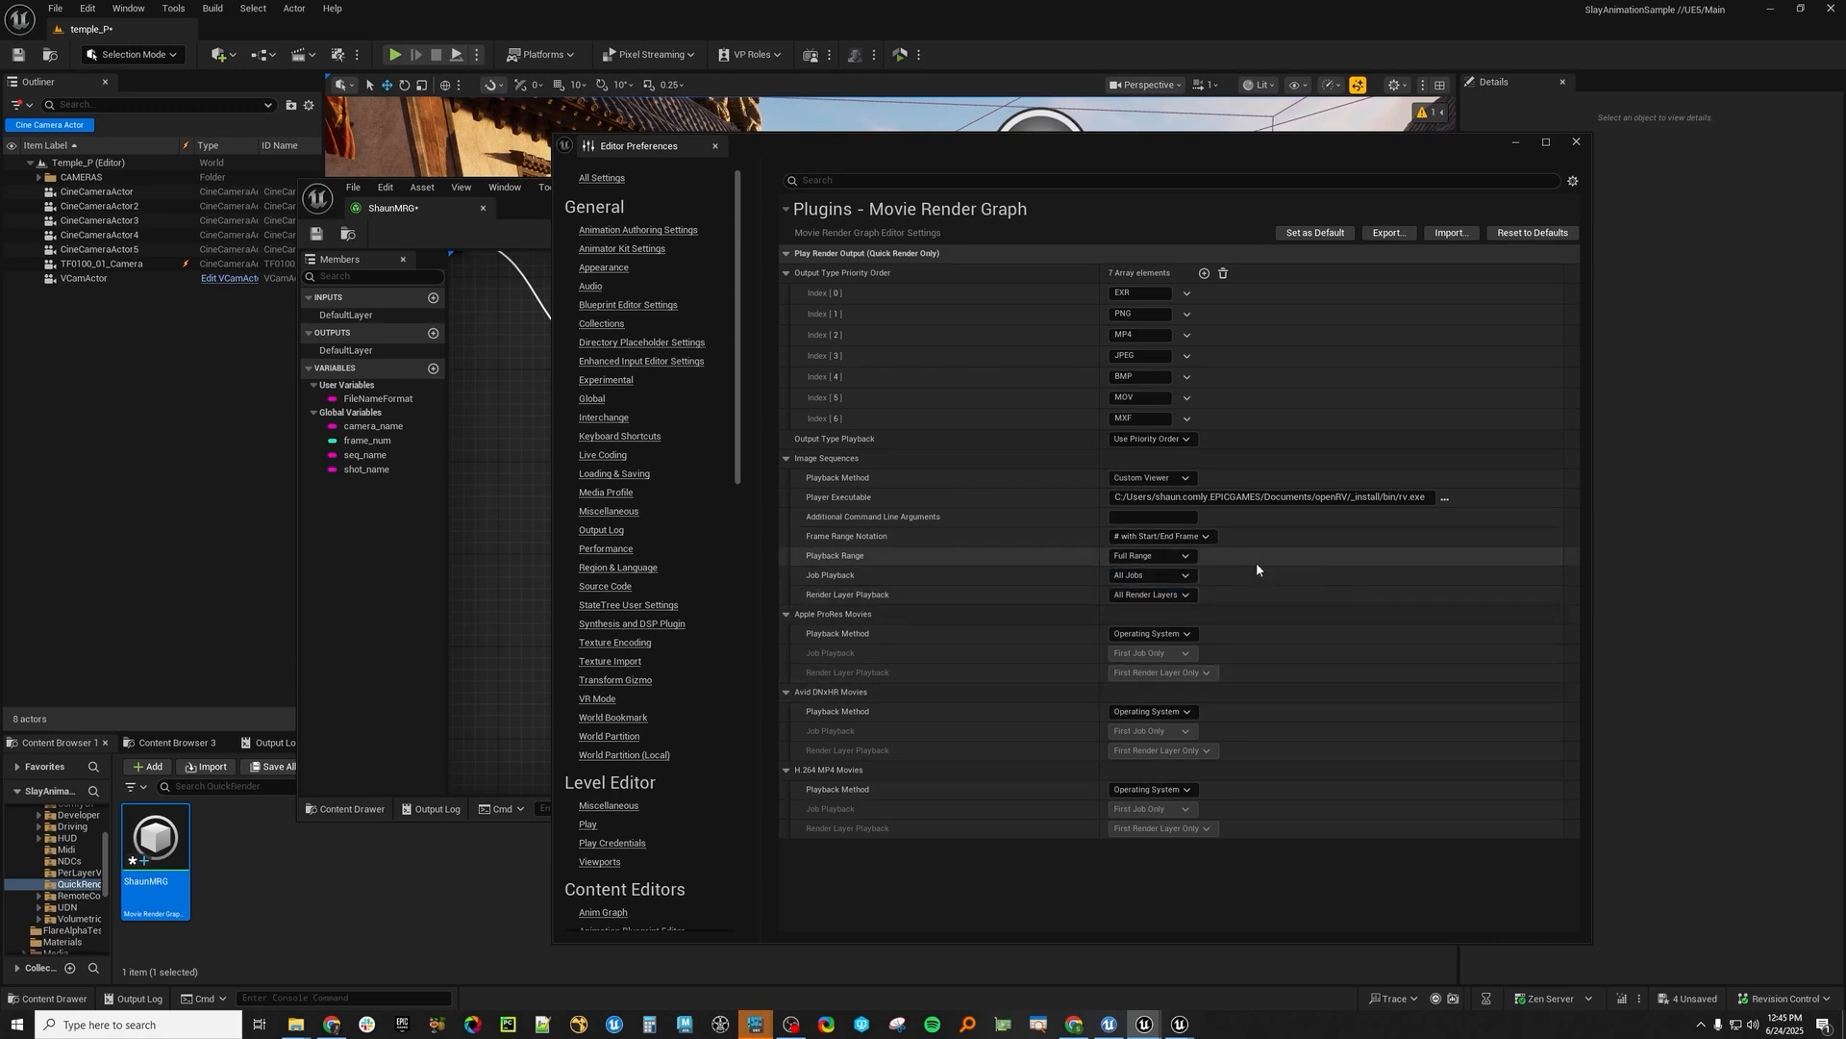
click(1148, 575)
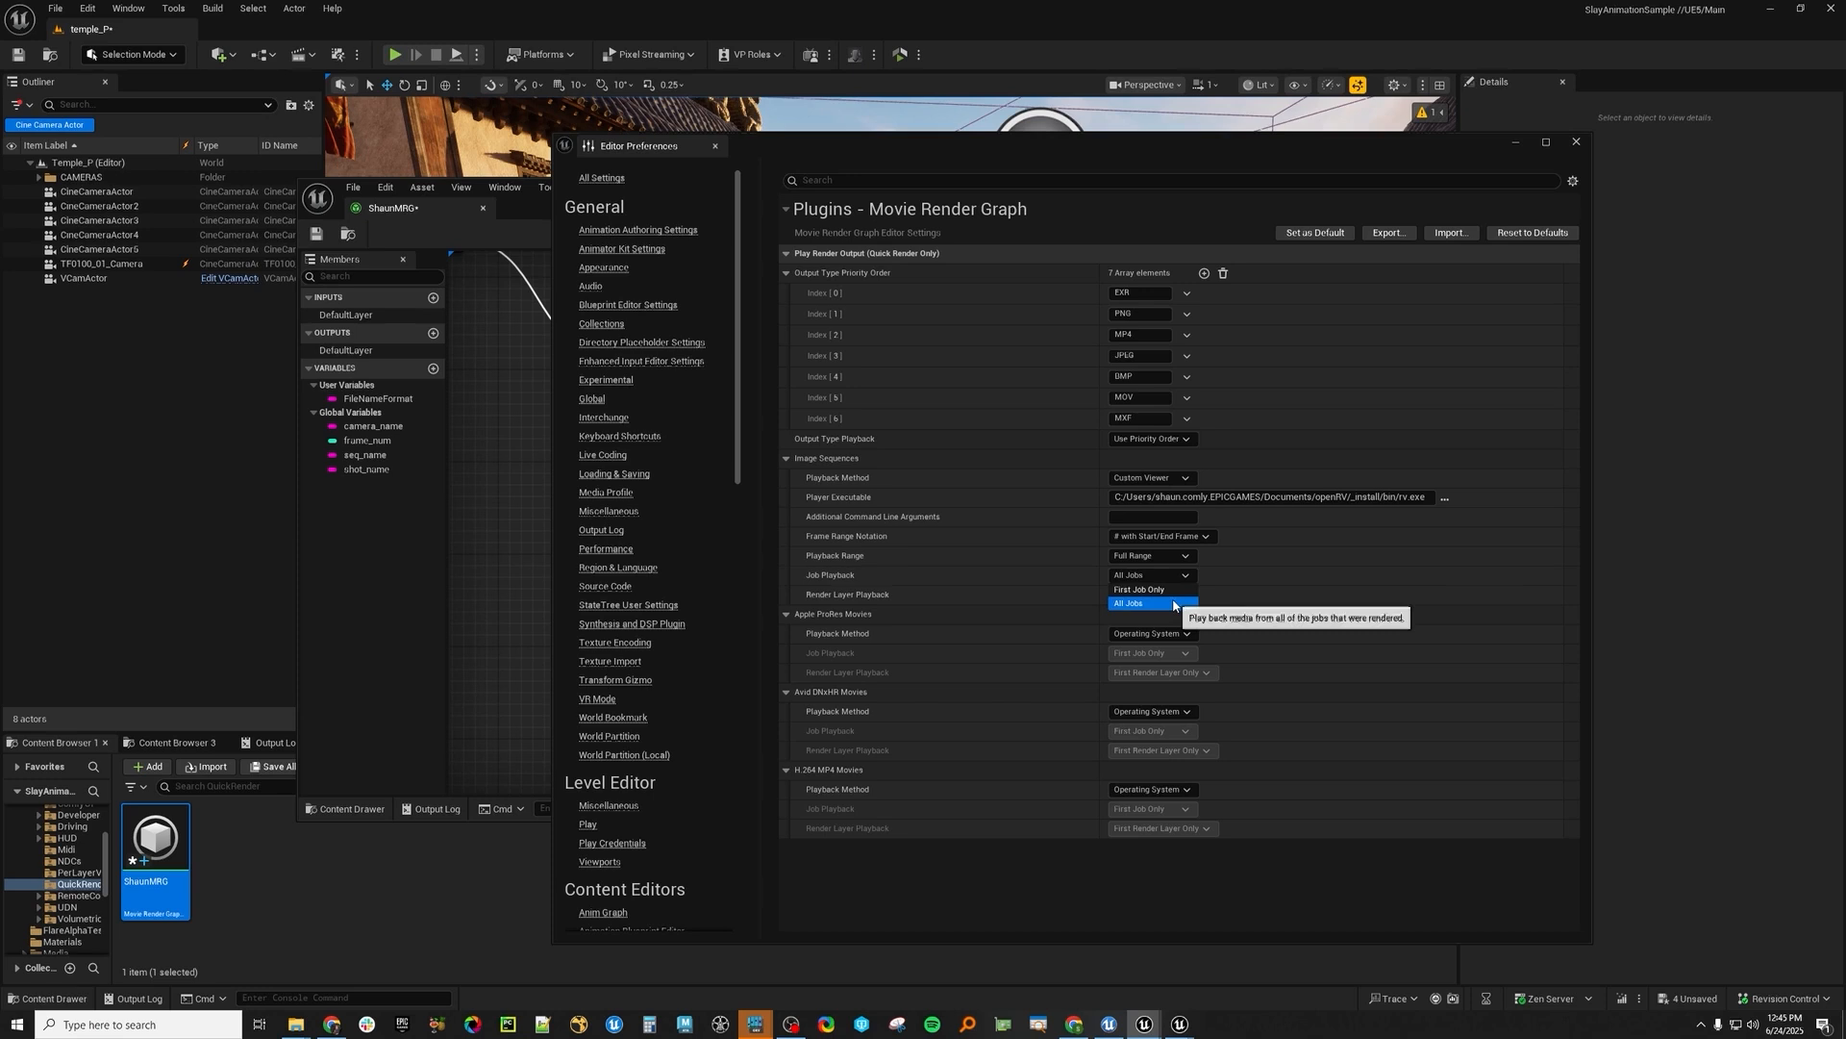
click(1147, 603)
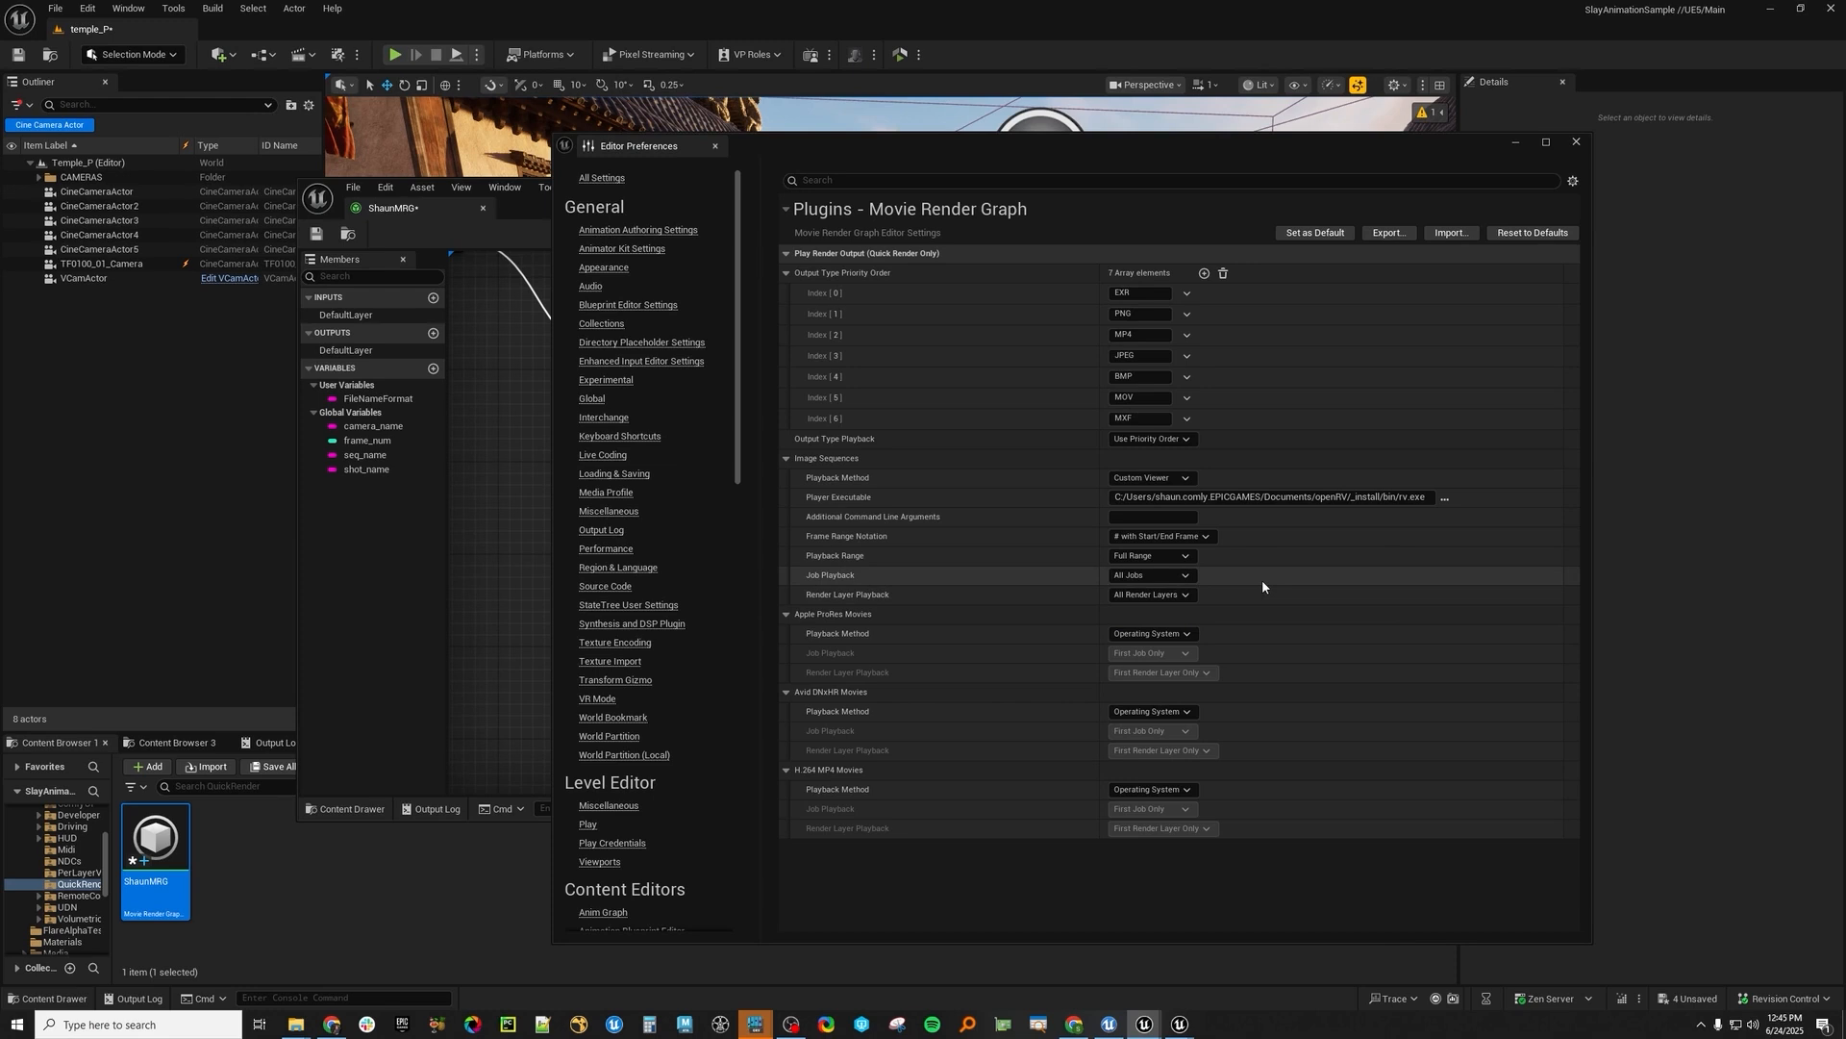
click(1154, 516)
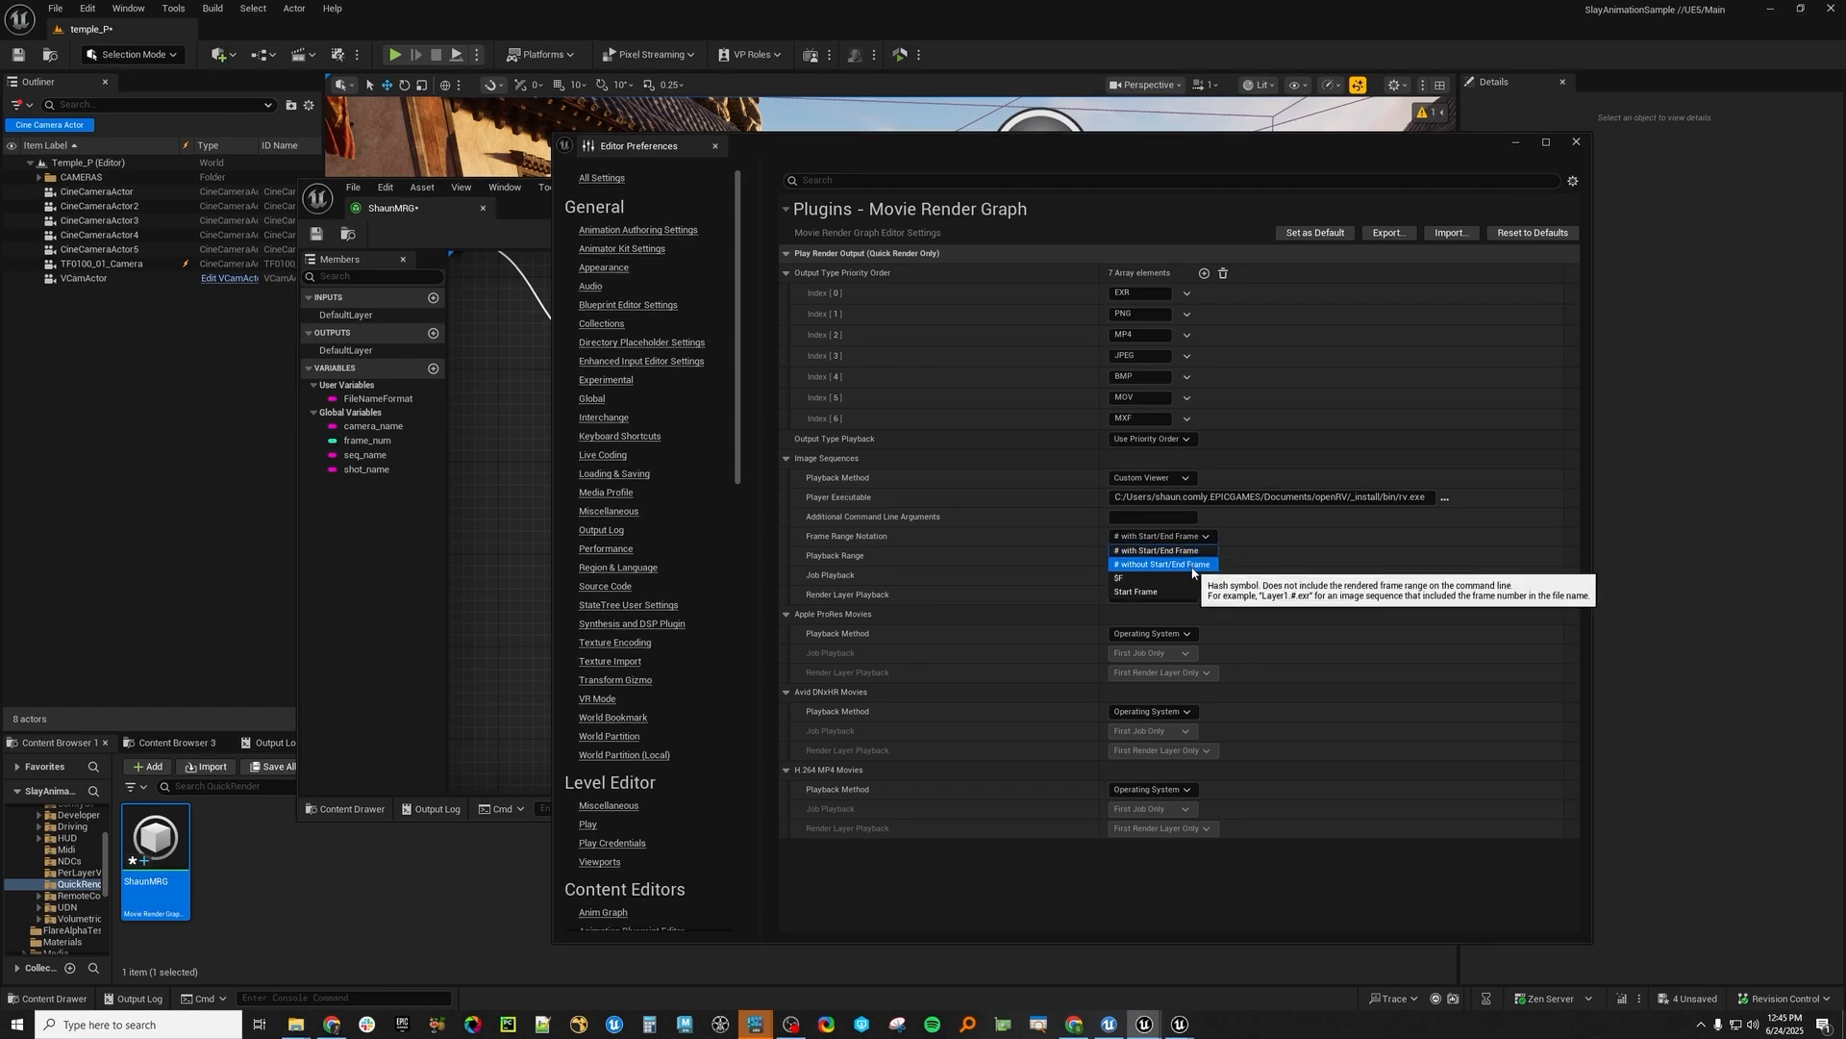
mouse_move(1152, 578)
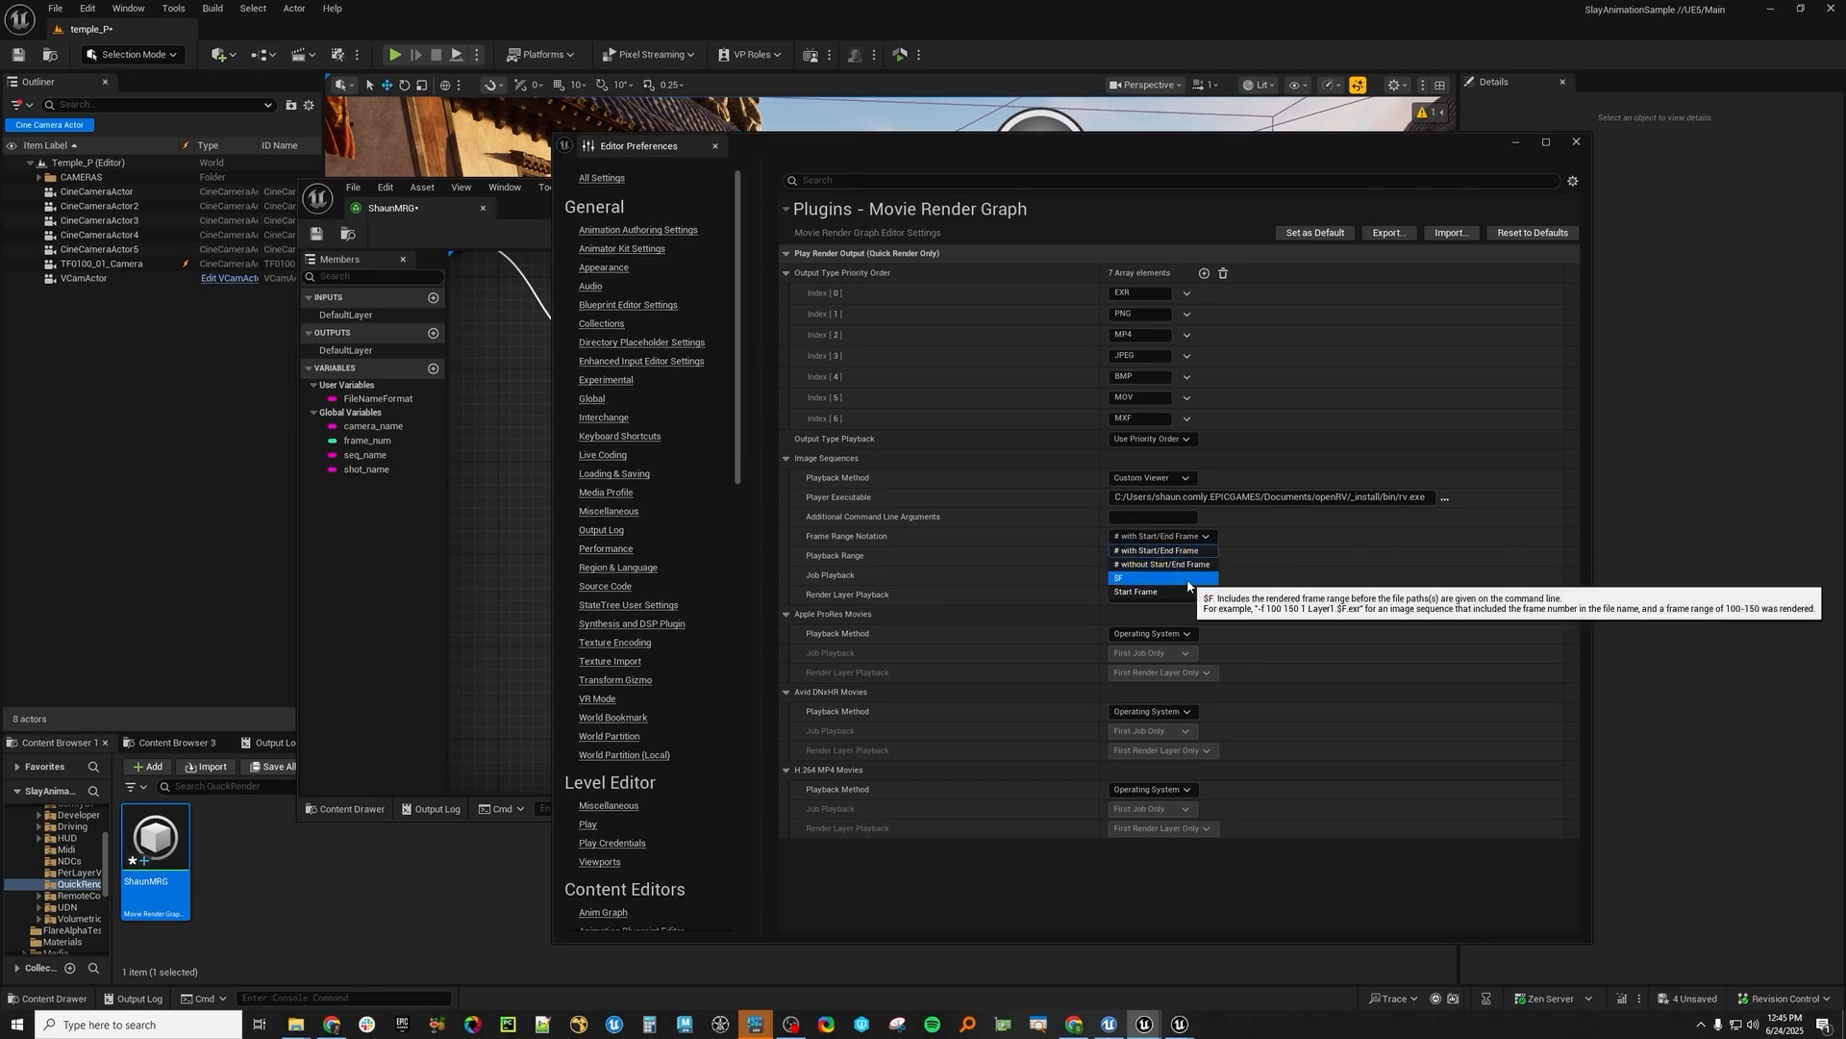
click(1159, 550)
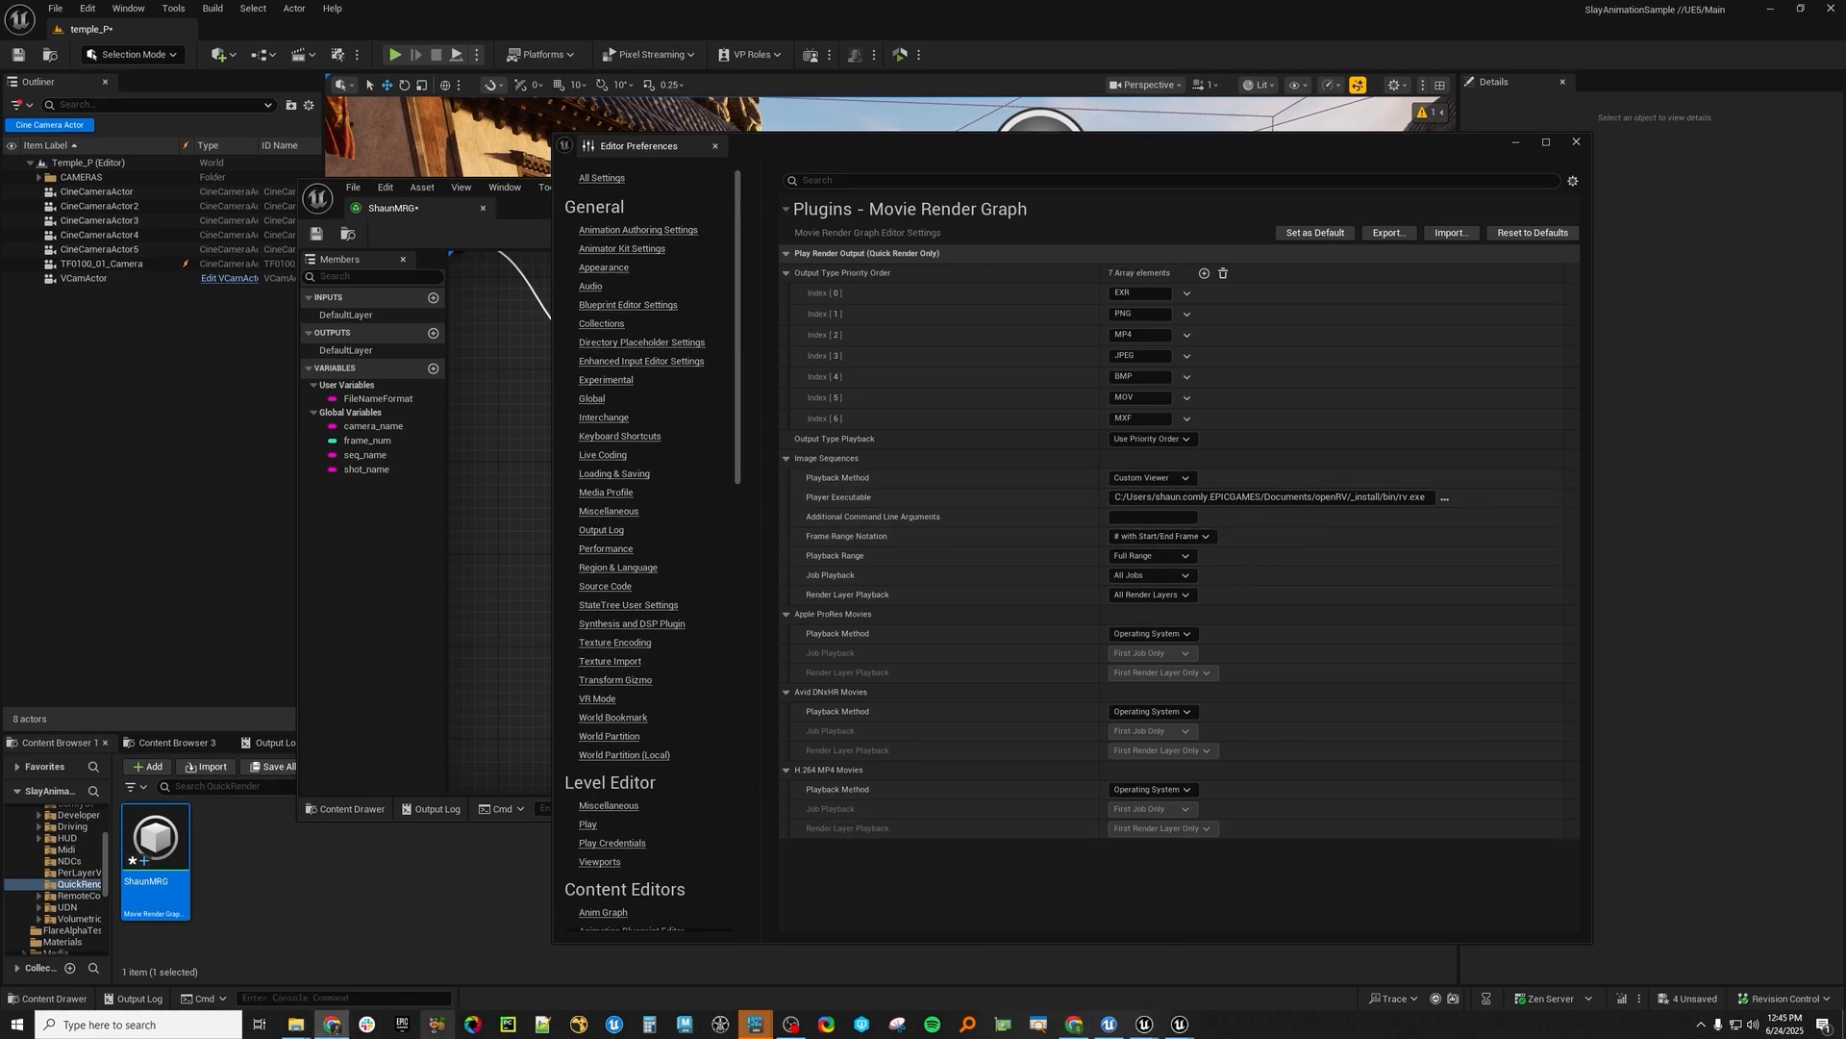
mouse_move(435, 1017)
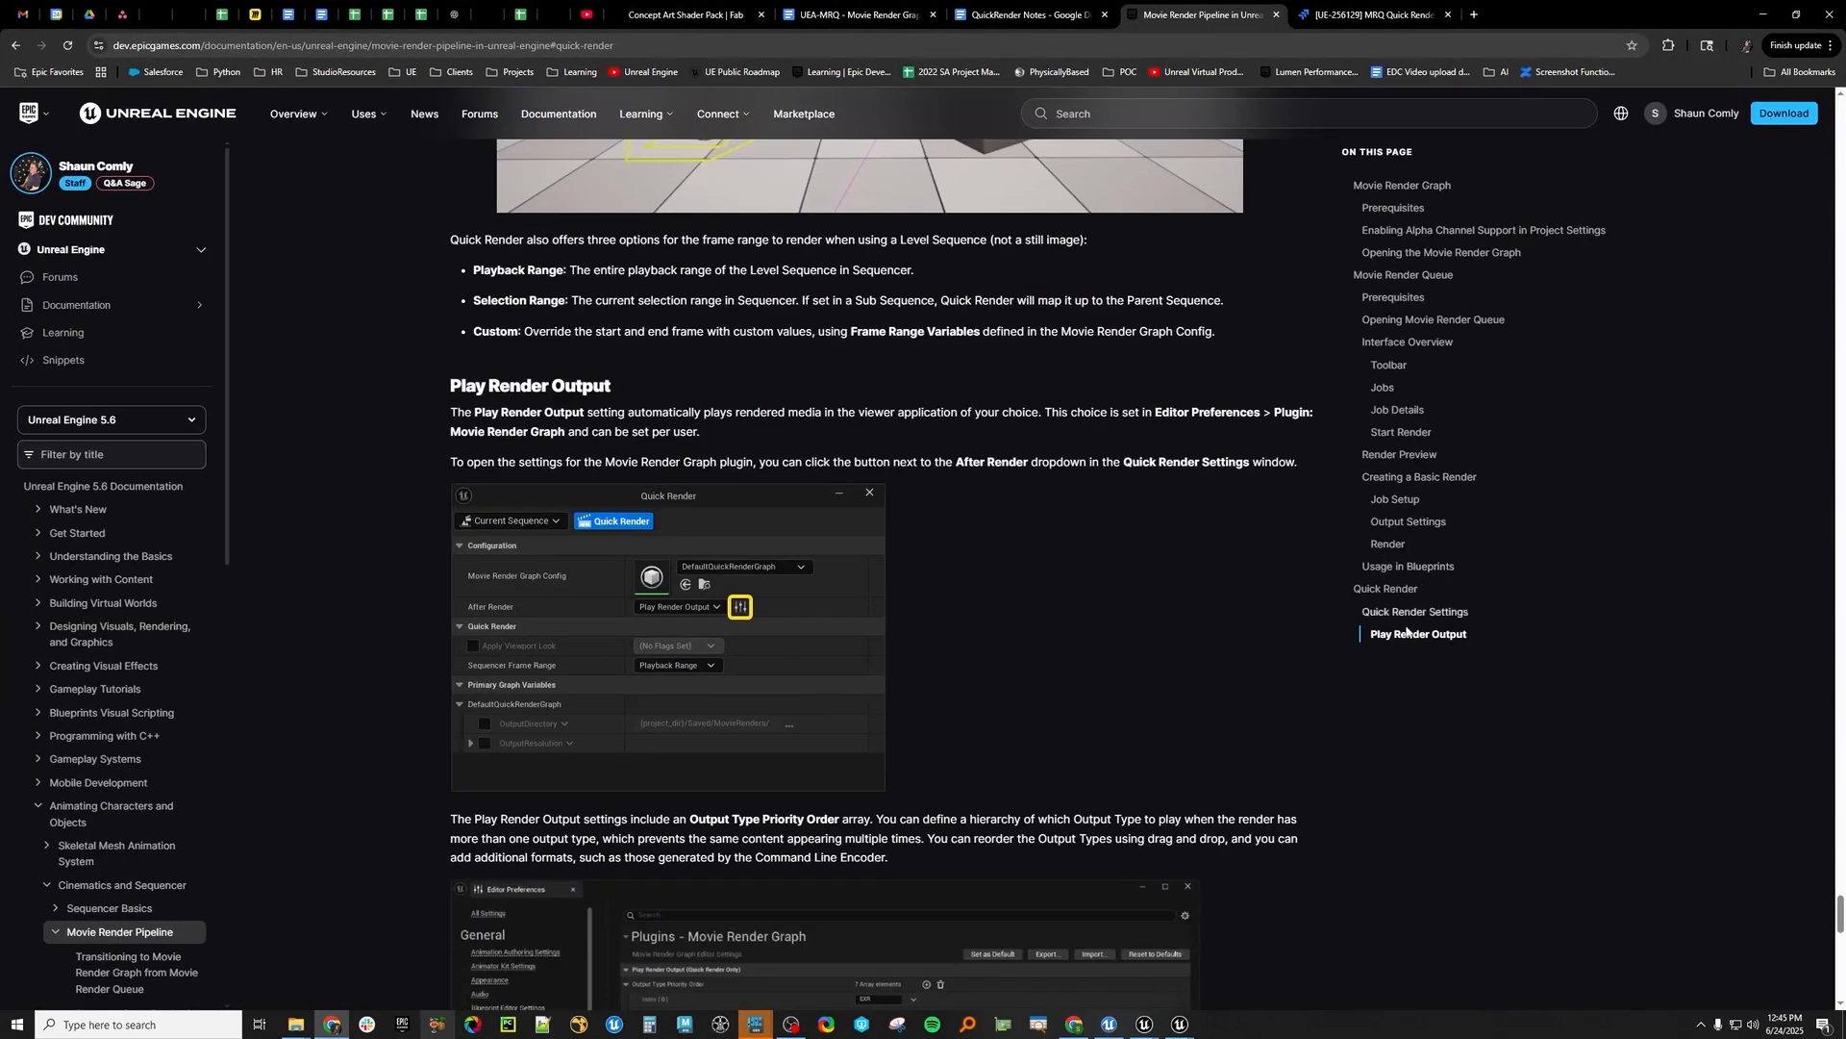
Scroll the Movie Render Pipeline docs through the Play Render Output RV notation notes toward Quick Render Settings
scroll(down, 3)
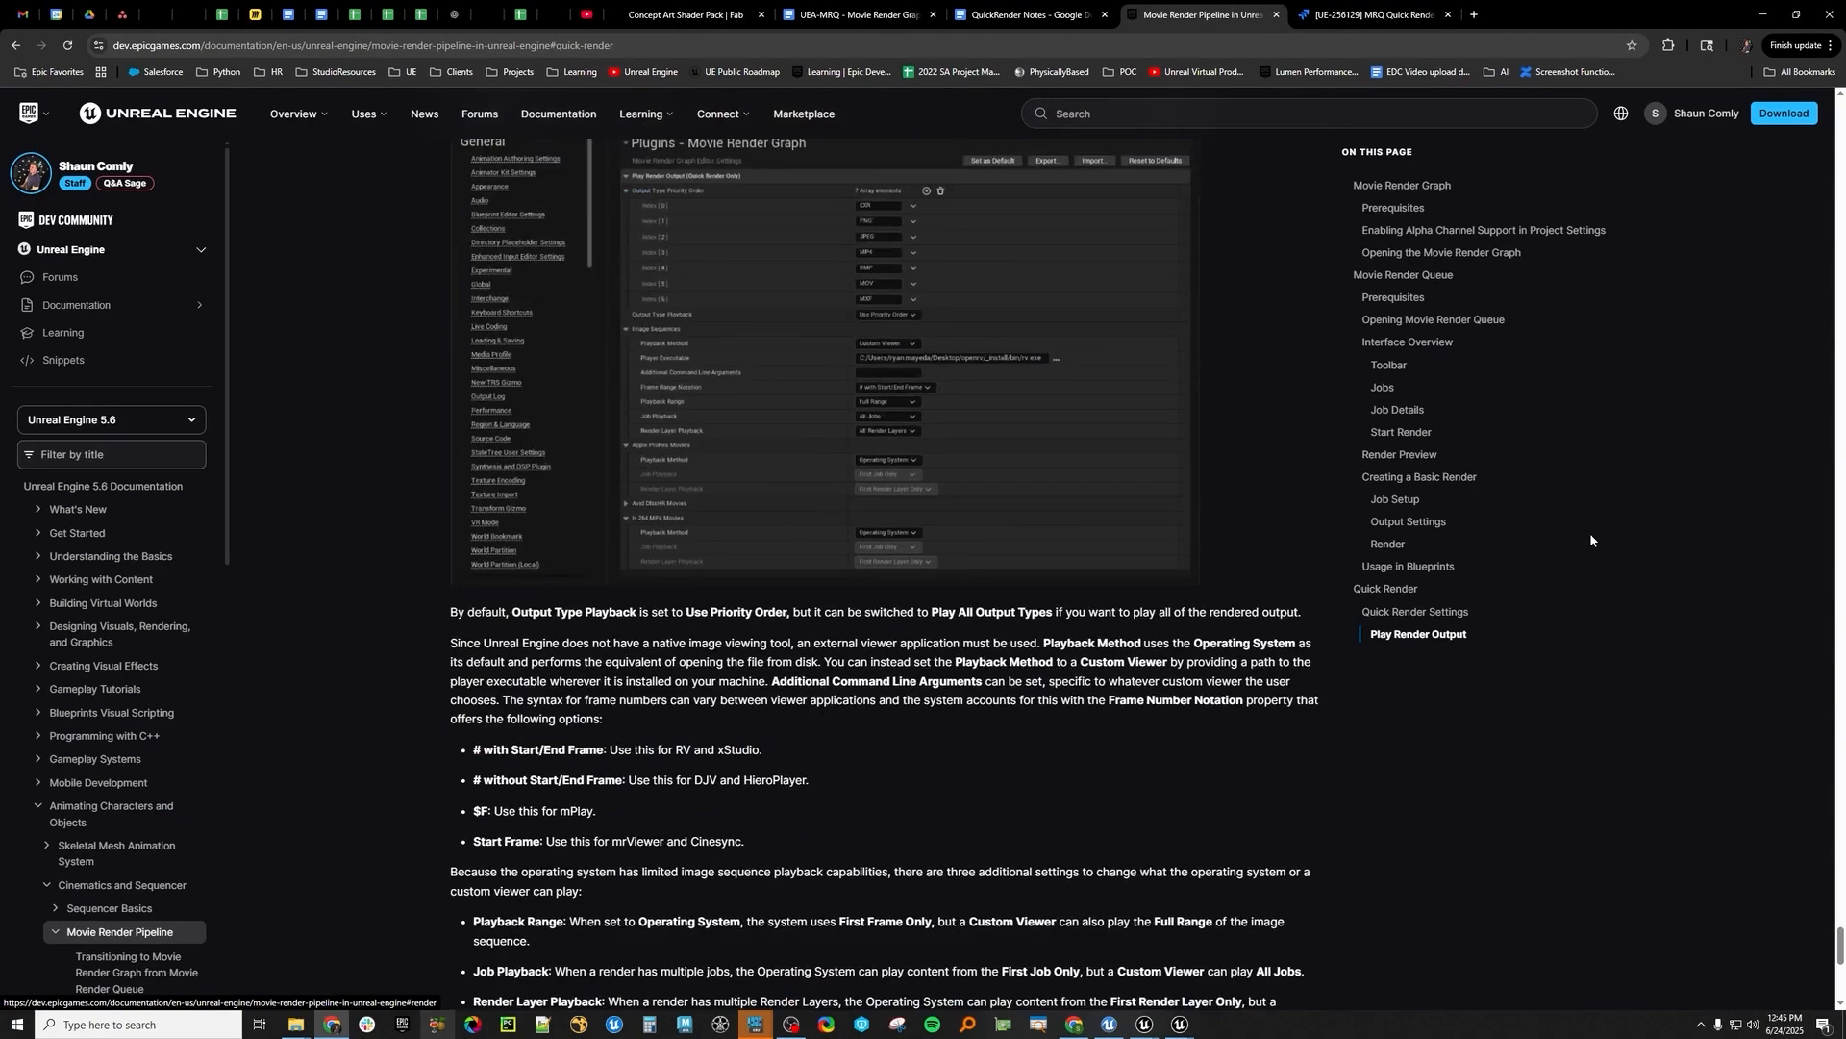
scroll(down, 3)
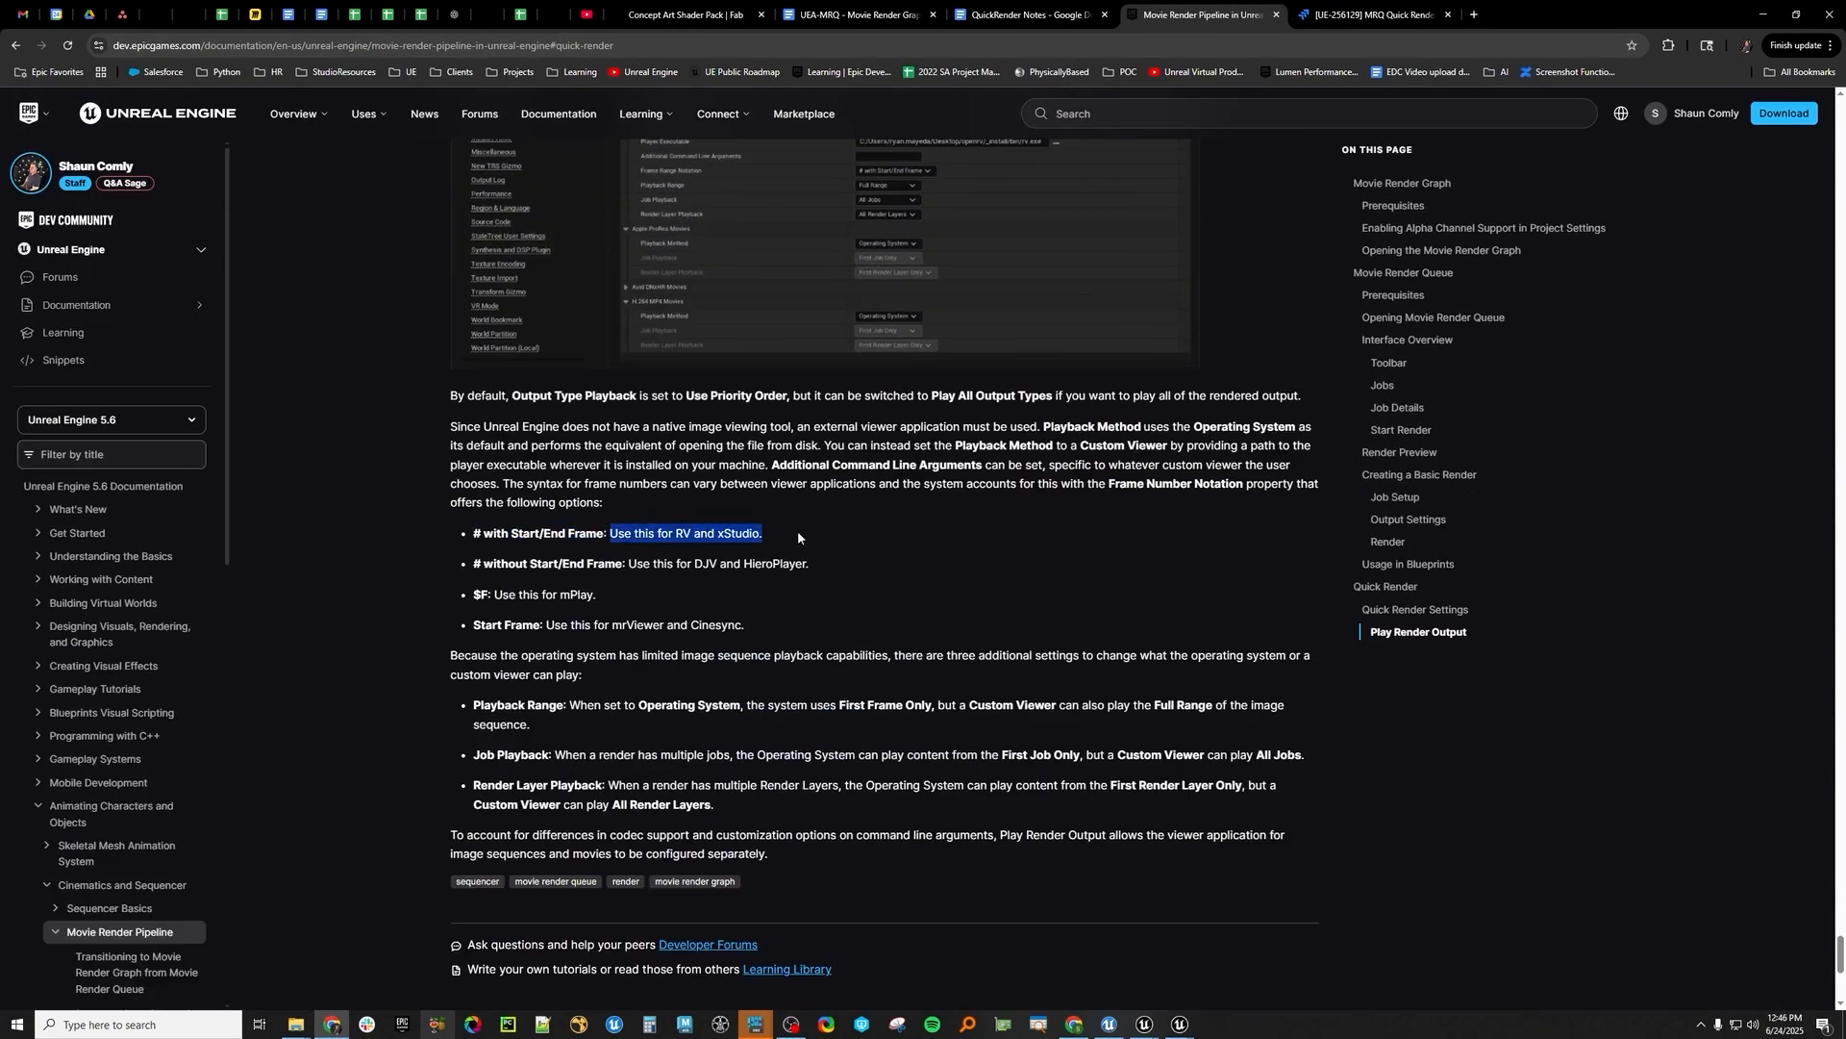
click(837, 612)
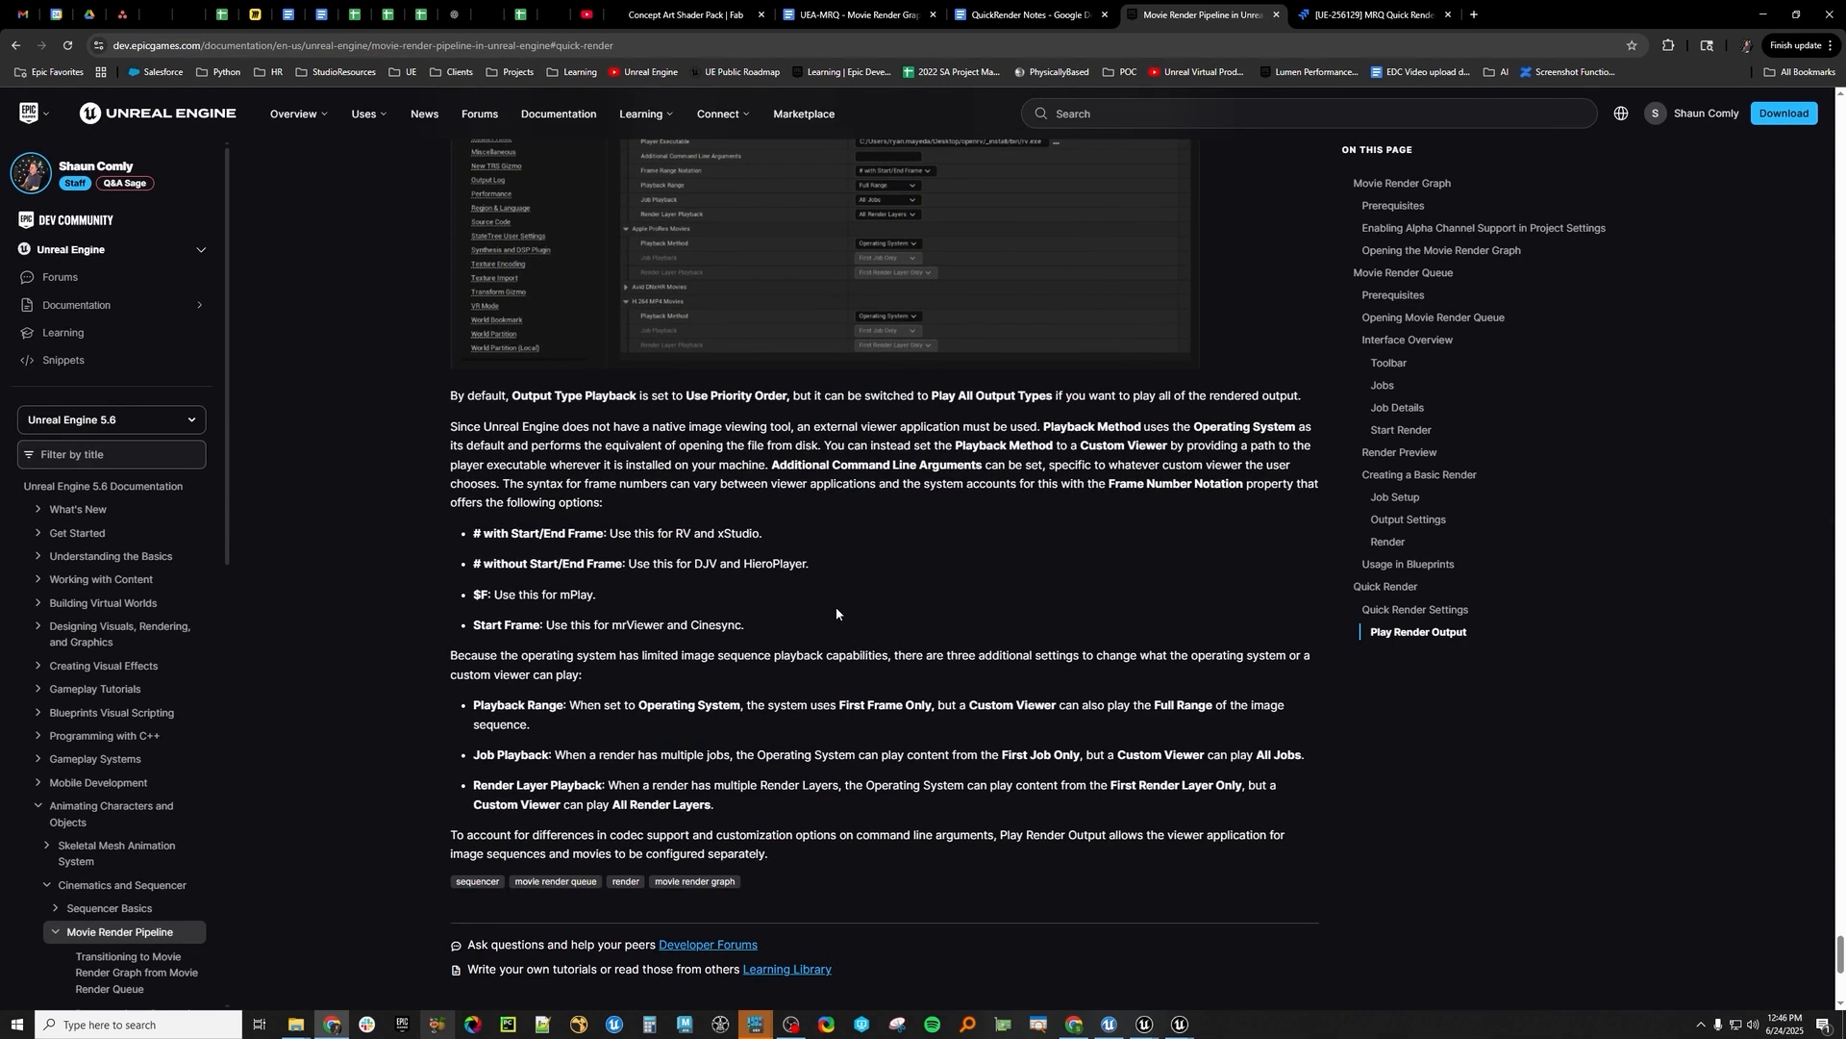
mouse_move(1576, 53)
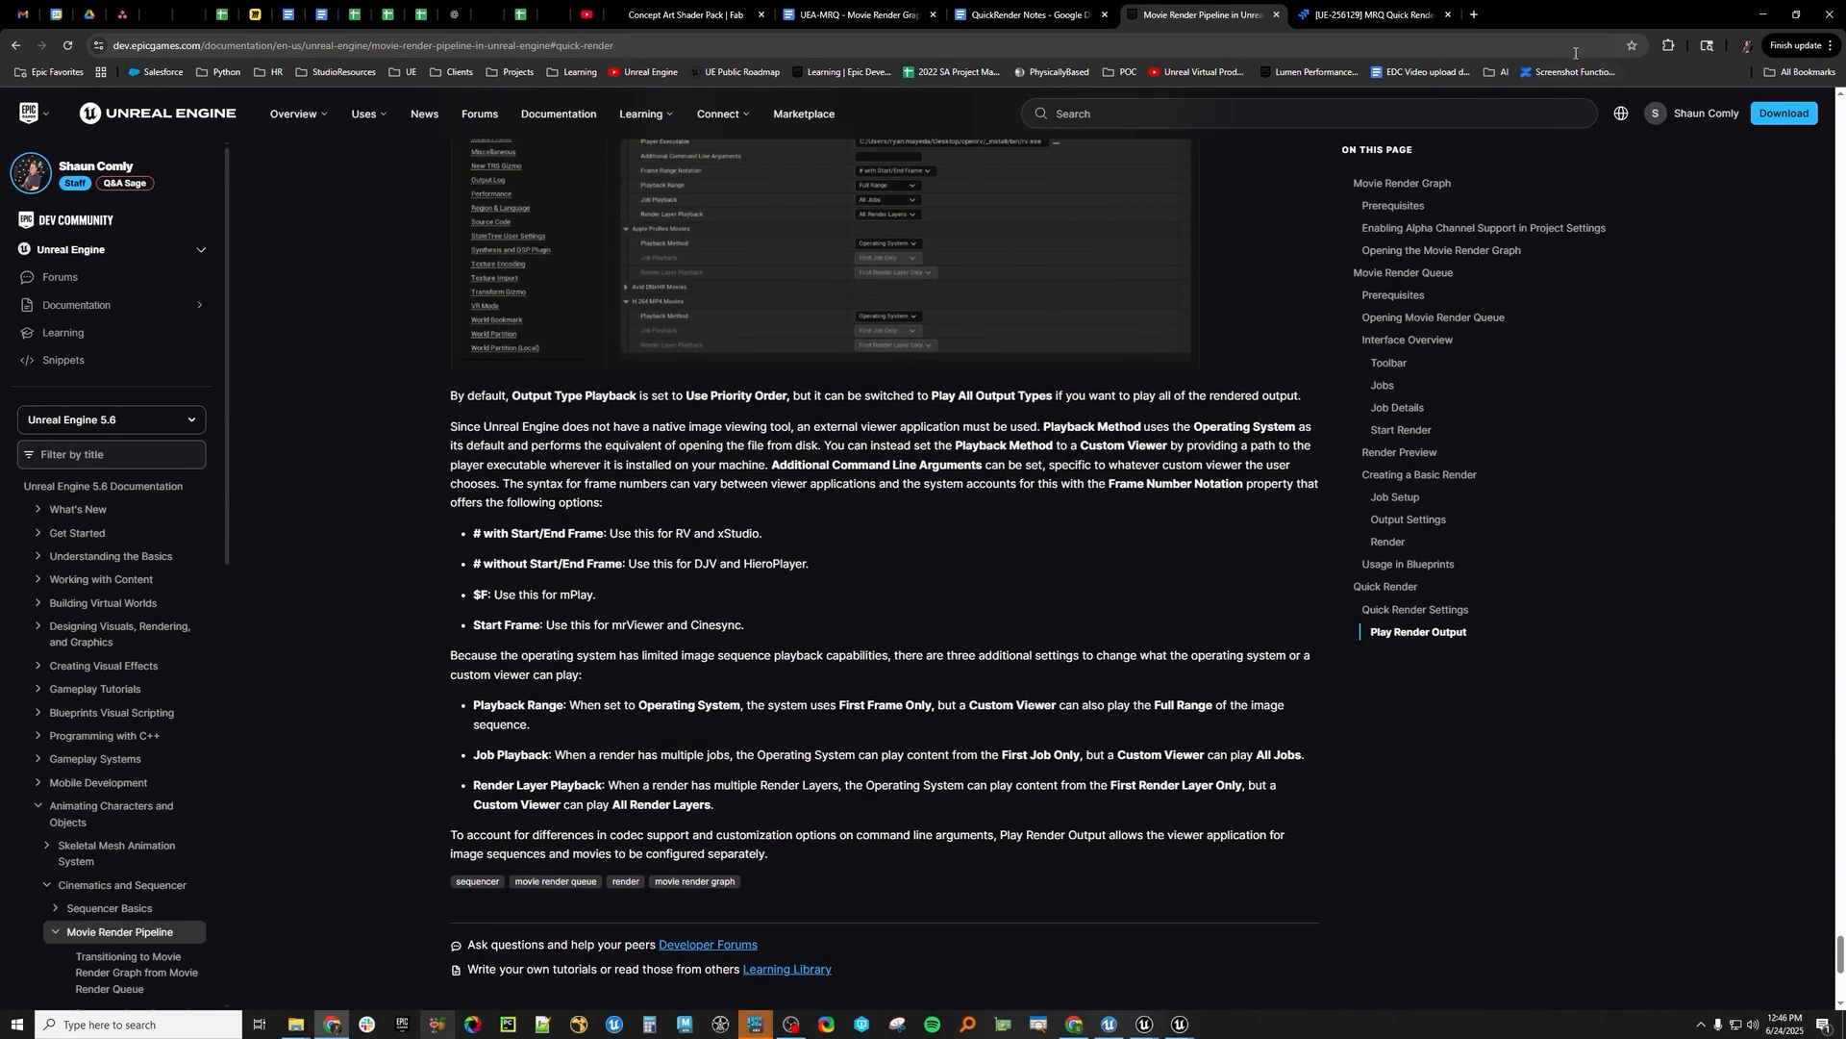
mouse_move(878, 562)
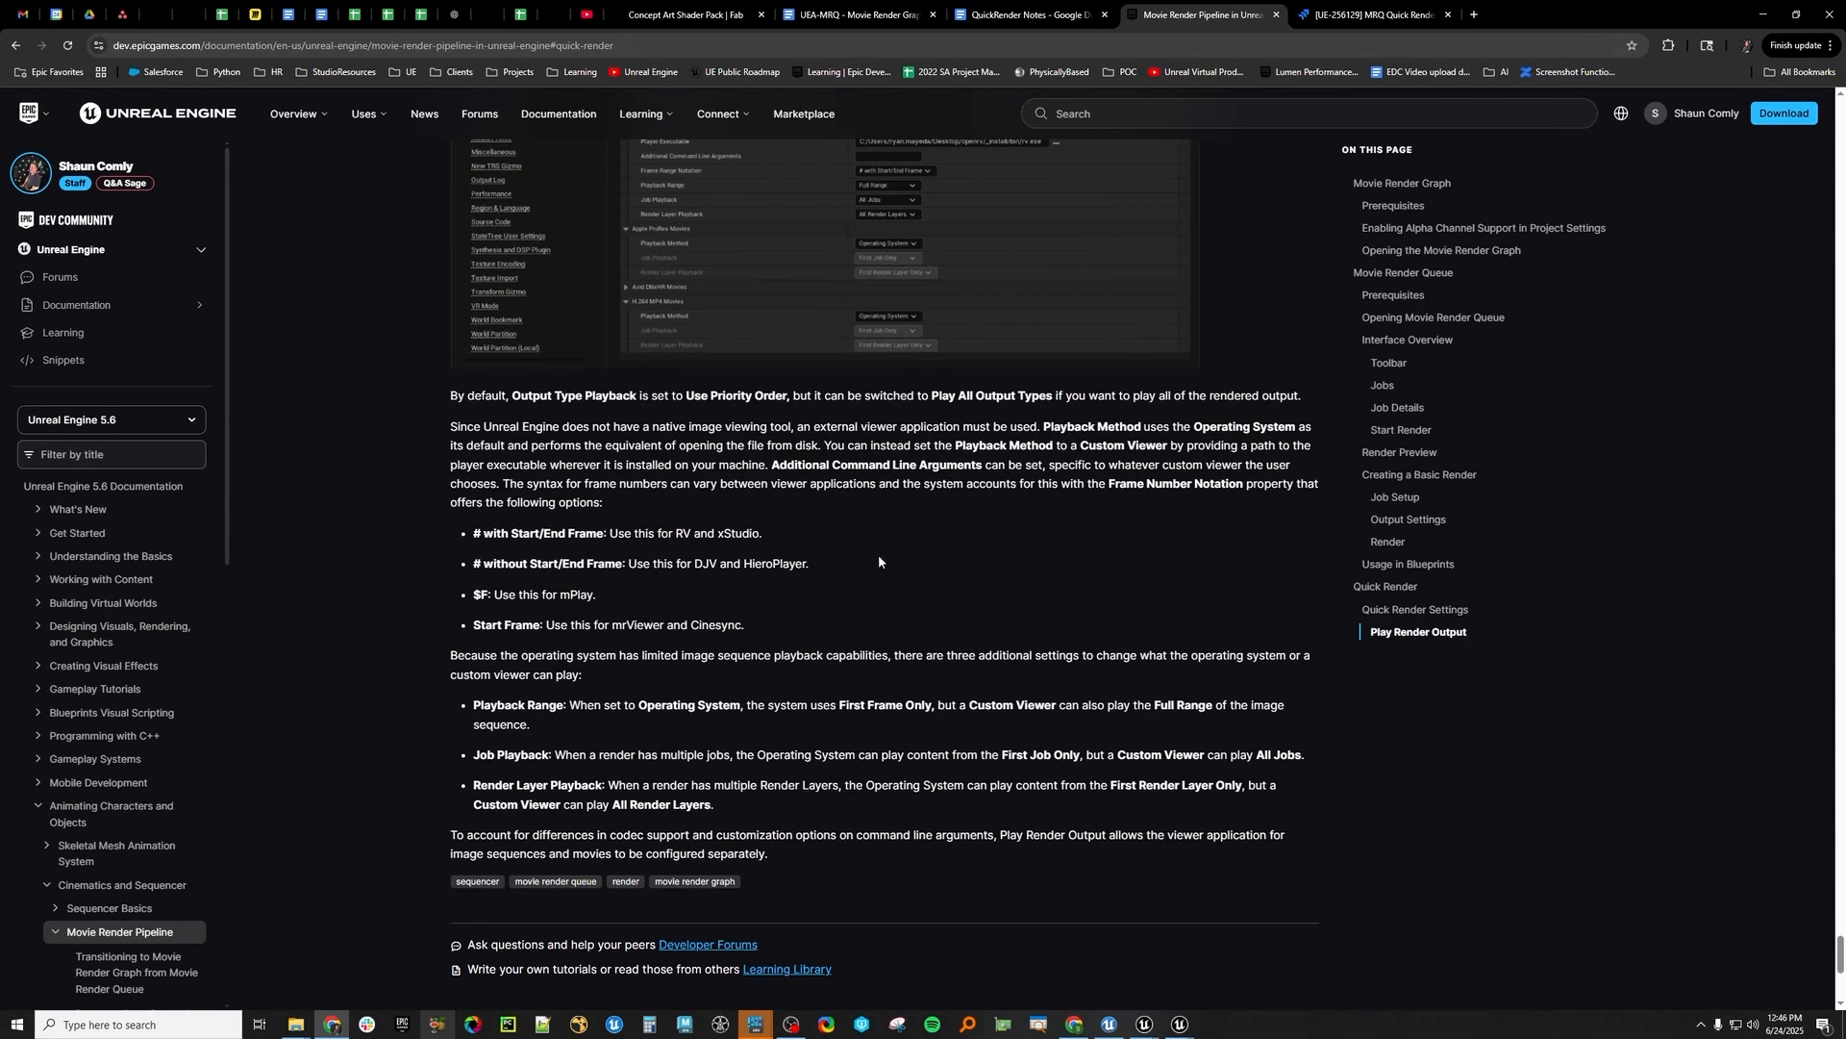
mouse_move(1412, 594)
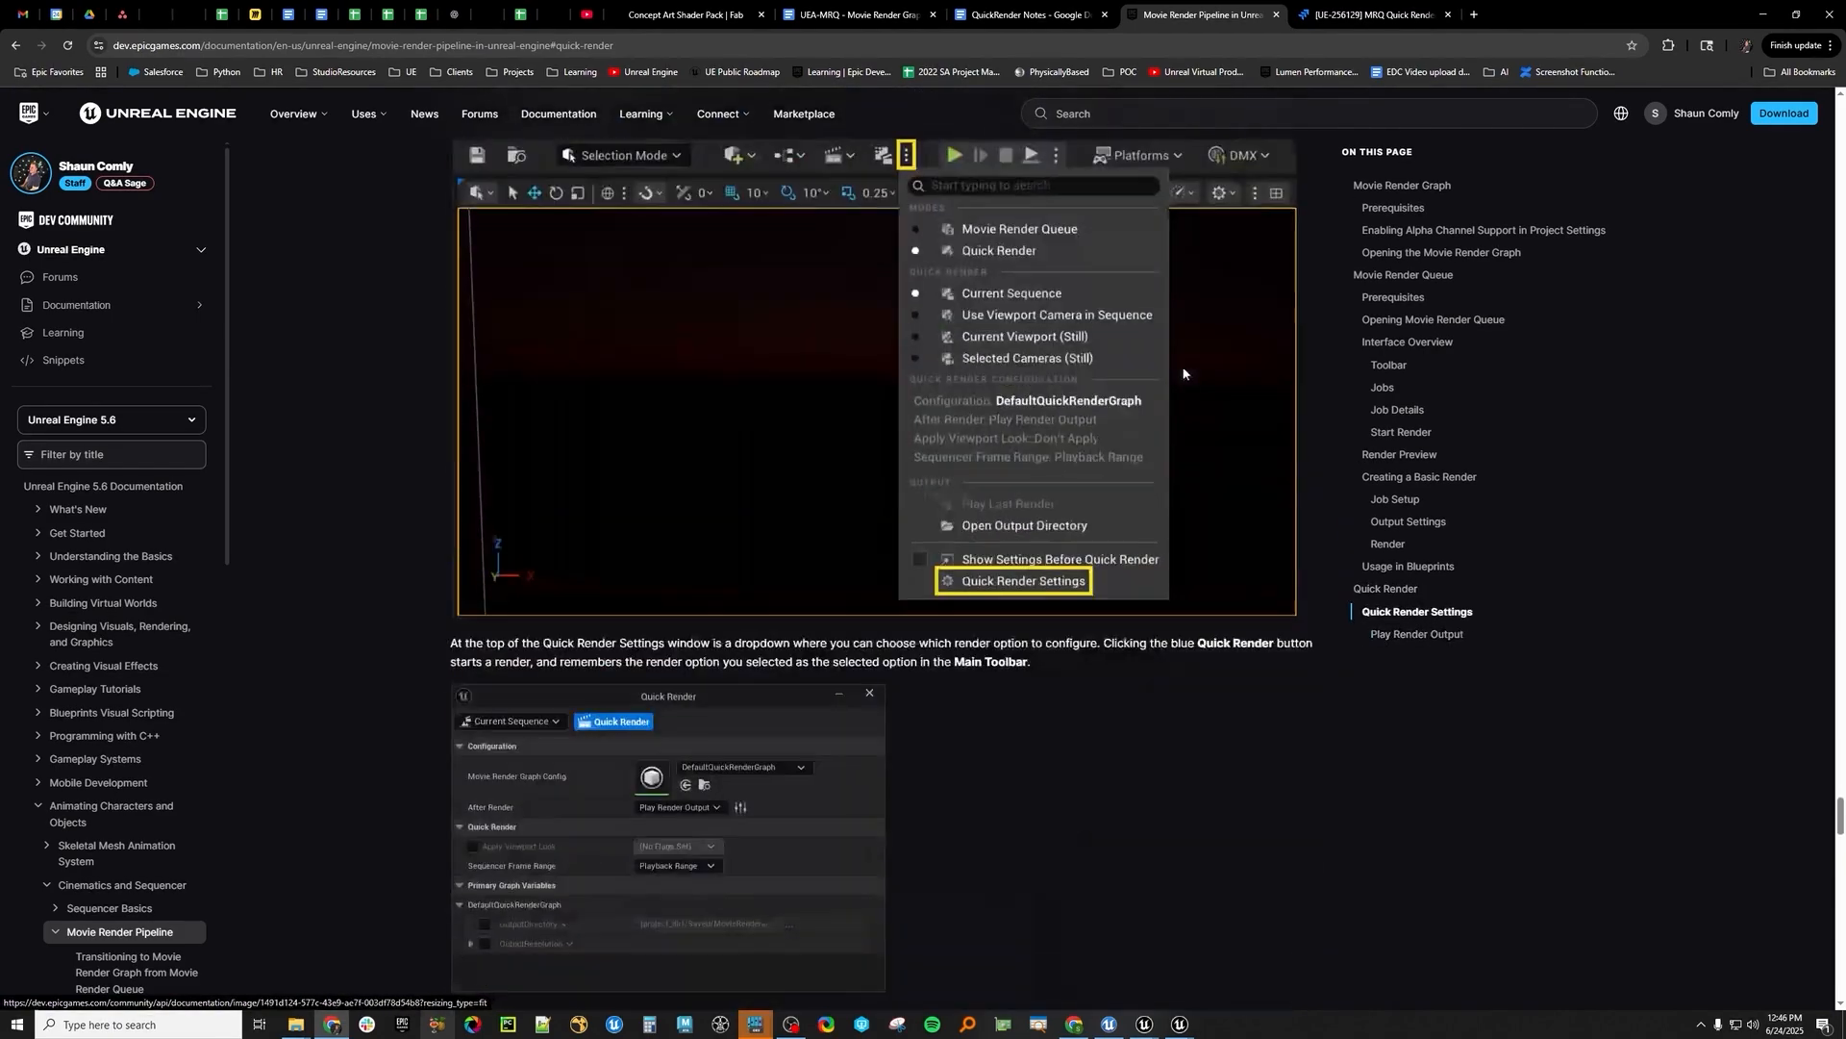
scroll(down, 3)
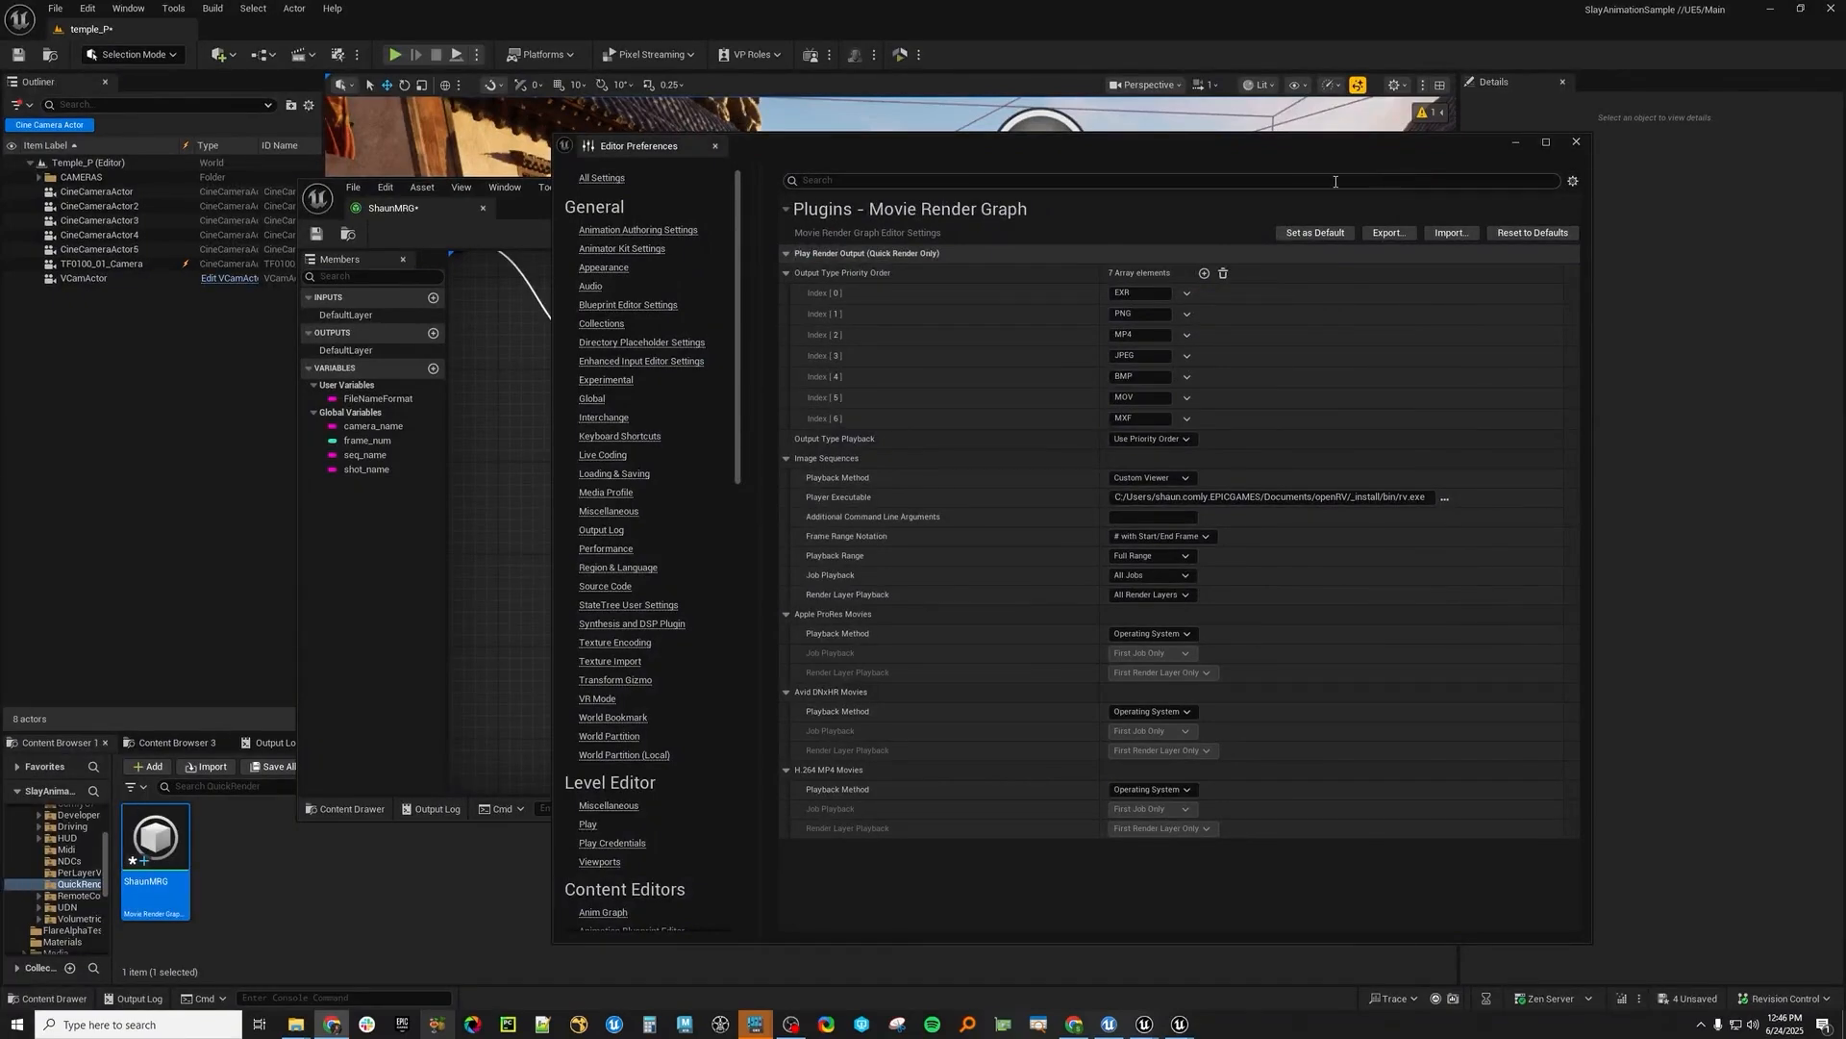
Close Editor Preferences to return to the ShaunMRG Movie Graph Config editor
click(1574, 142)
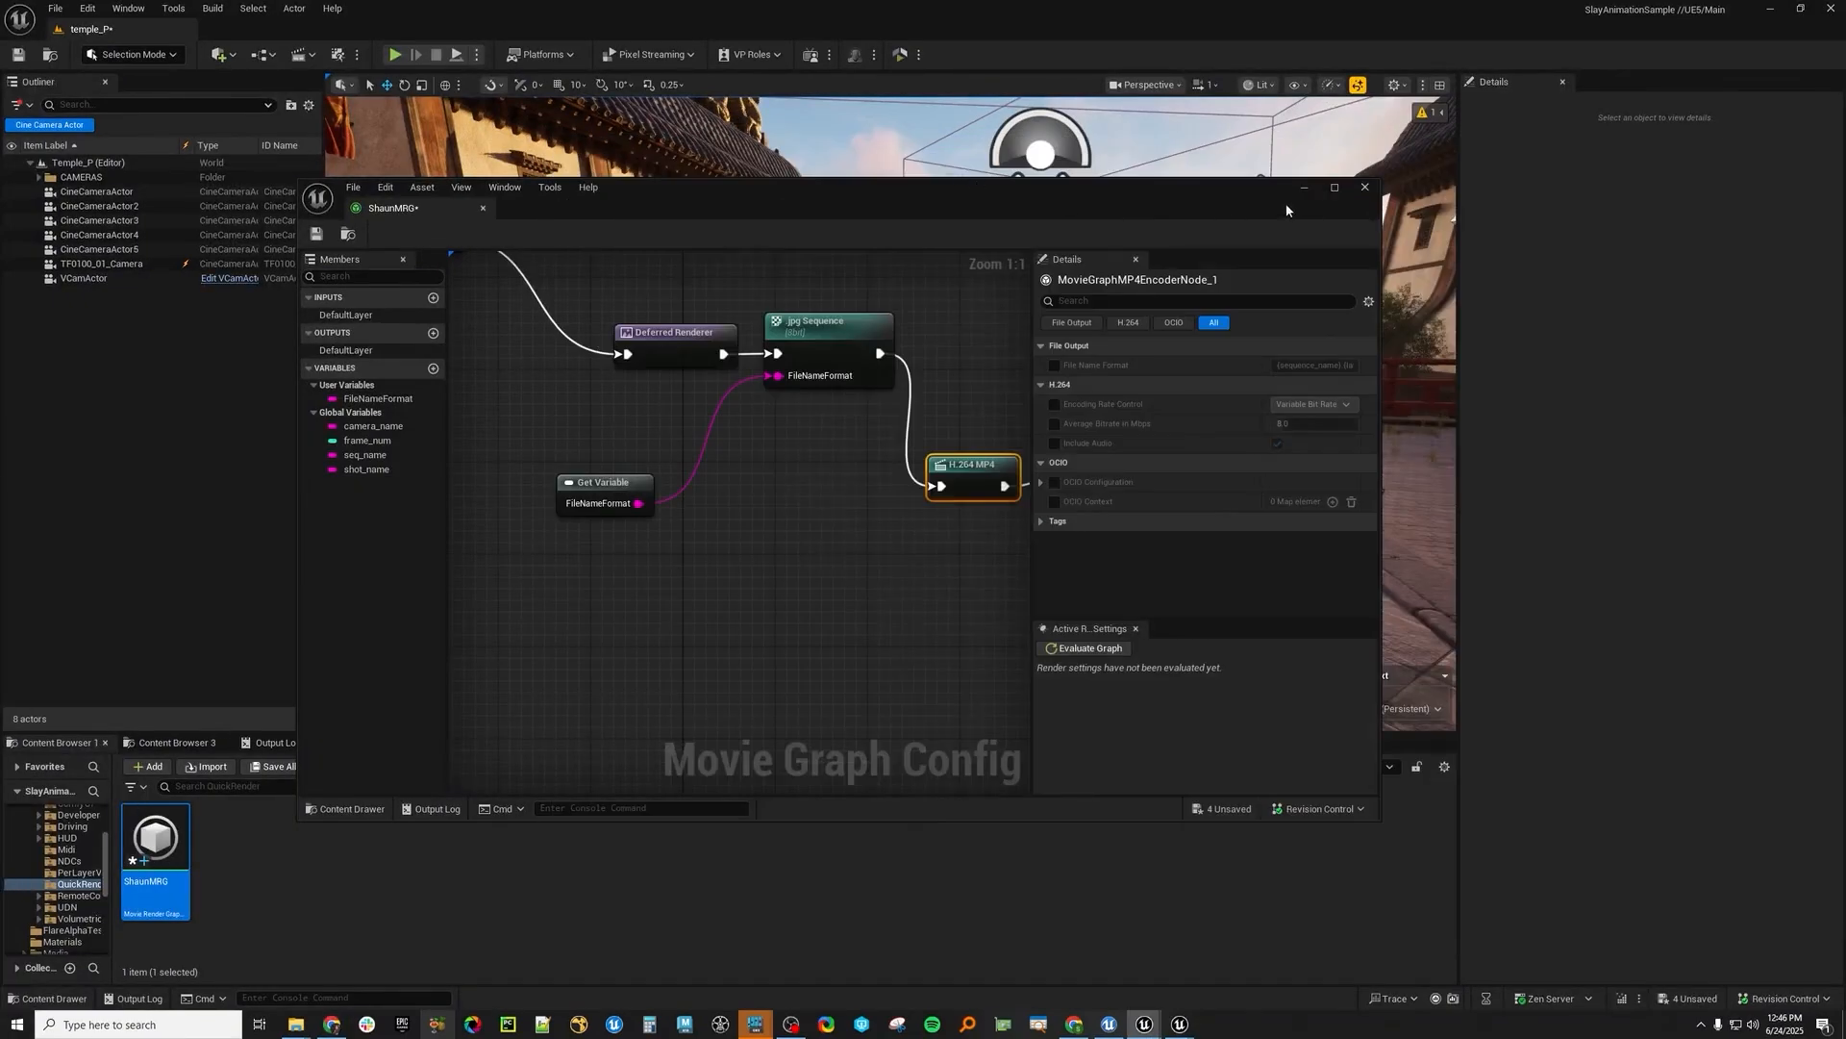
mouse_move(1780, 9)
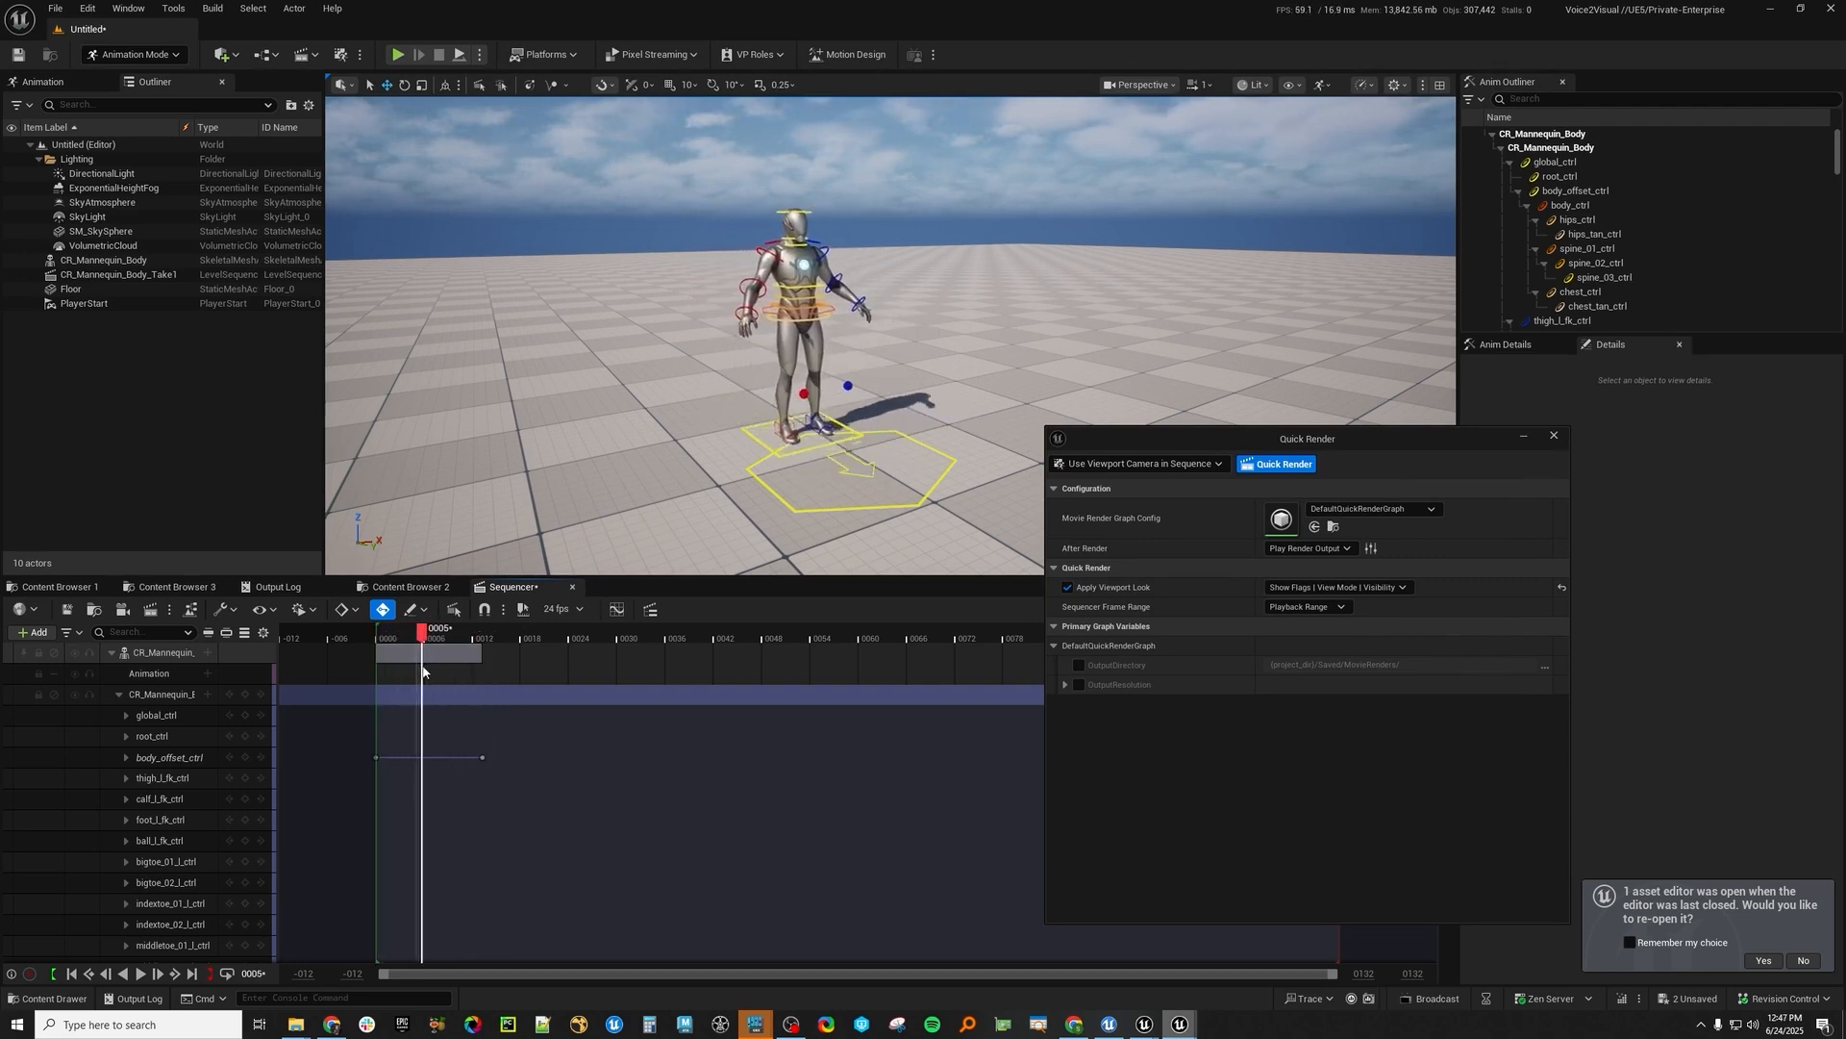
Enable Show Editor-Only Actors in Quick Render's Apply Viewport Look options
click(1276, 462)
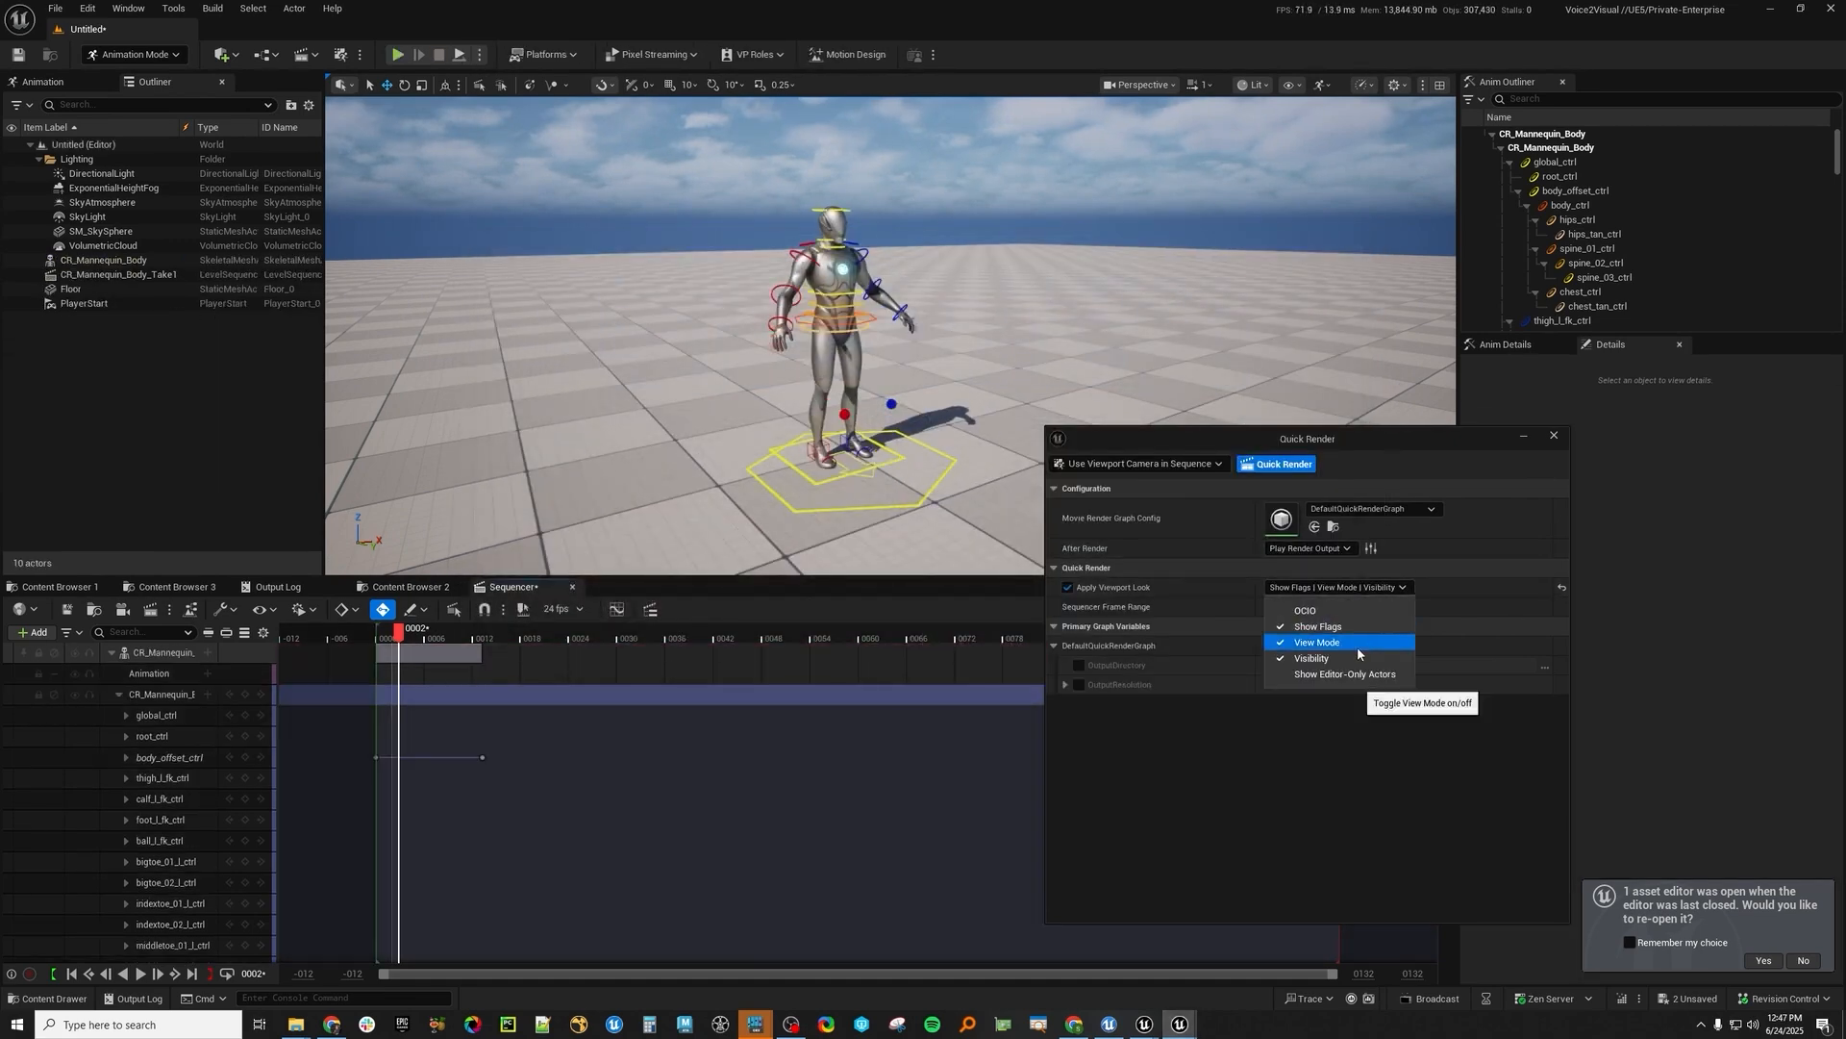
click(1344, 673)
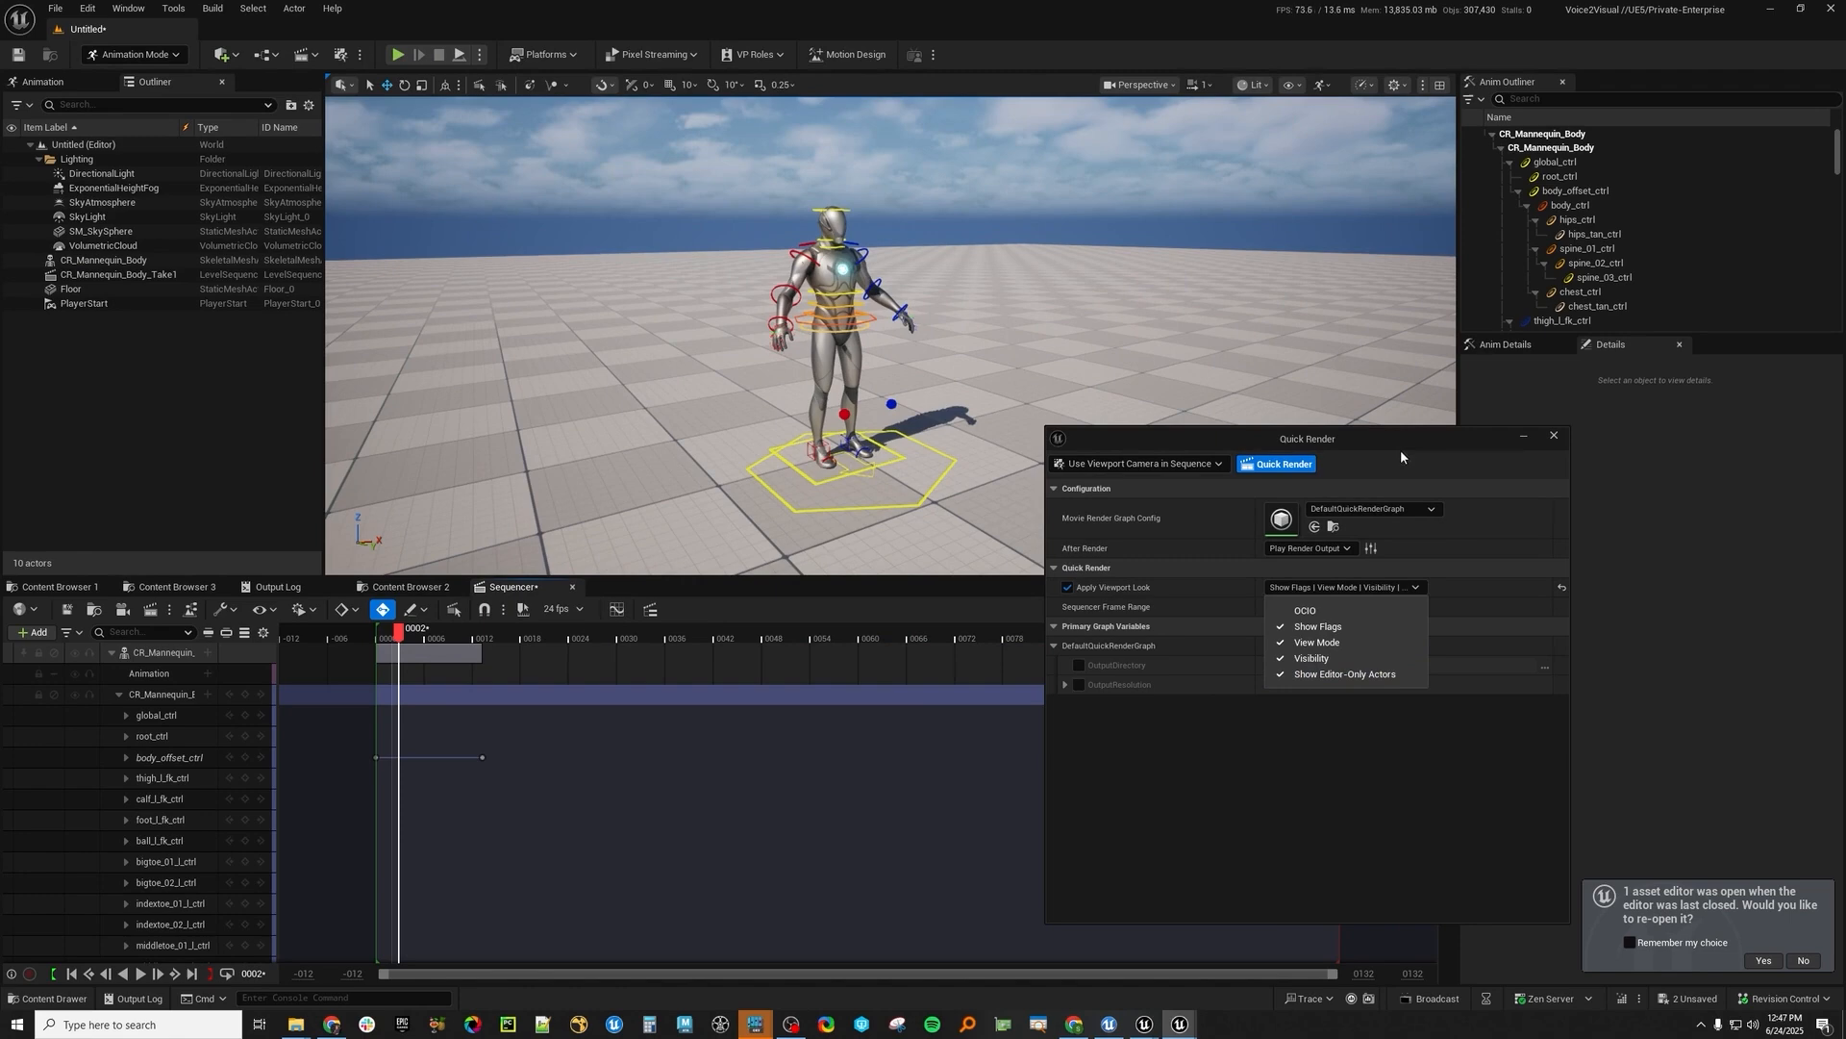
click(1274, 463)
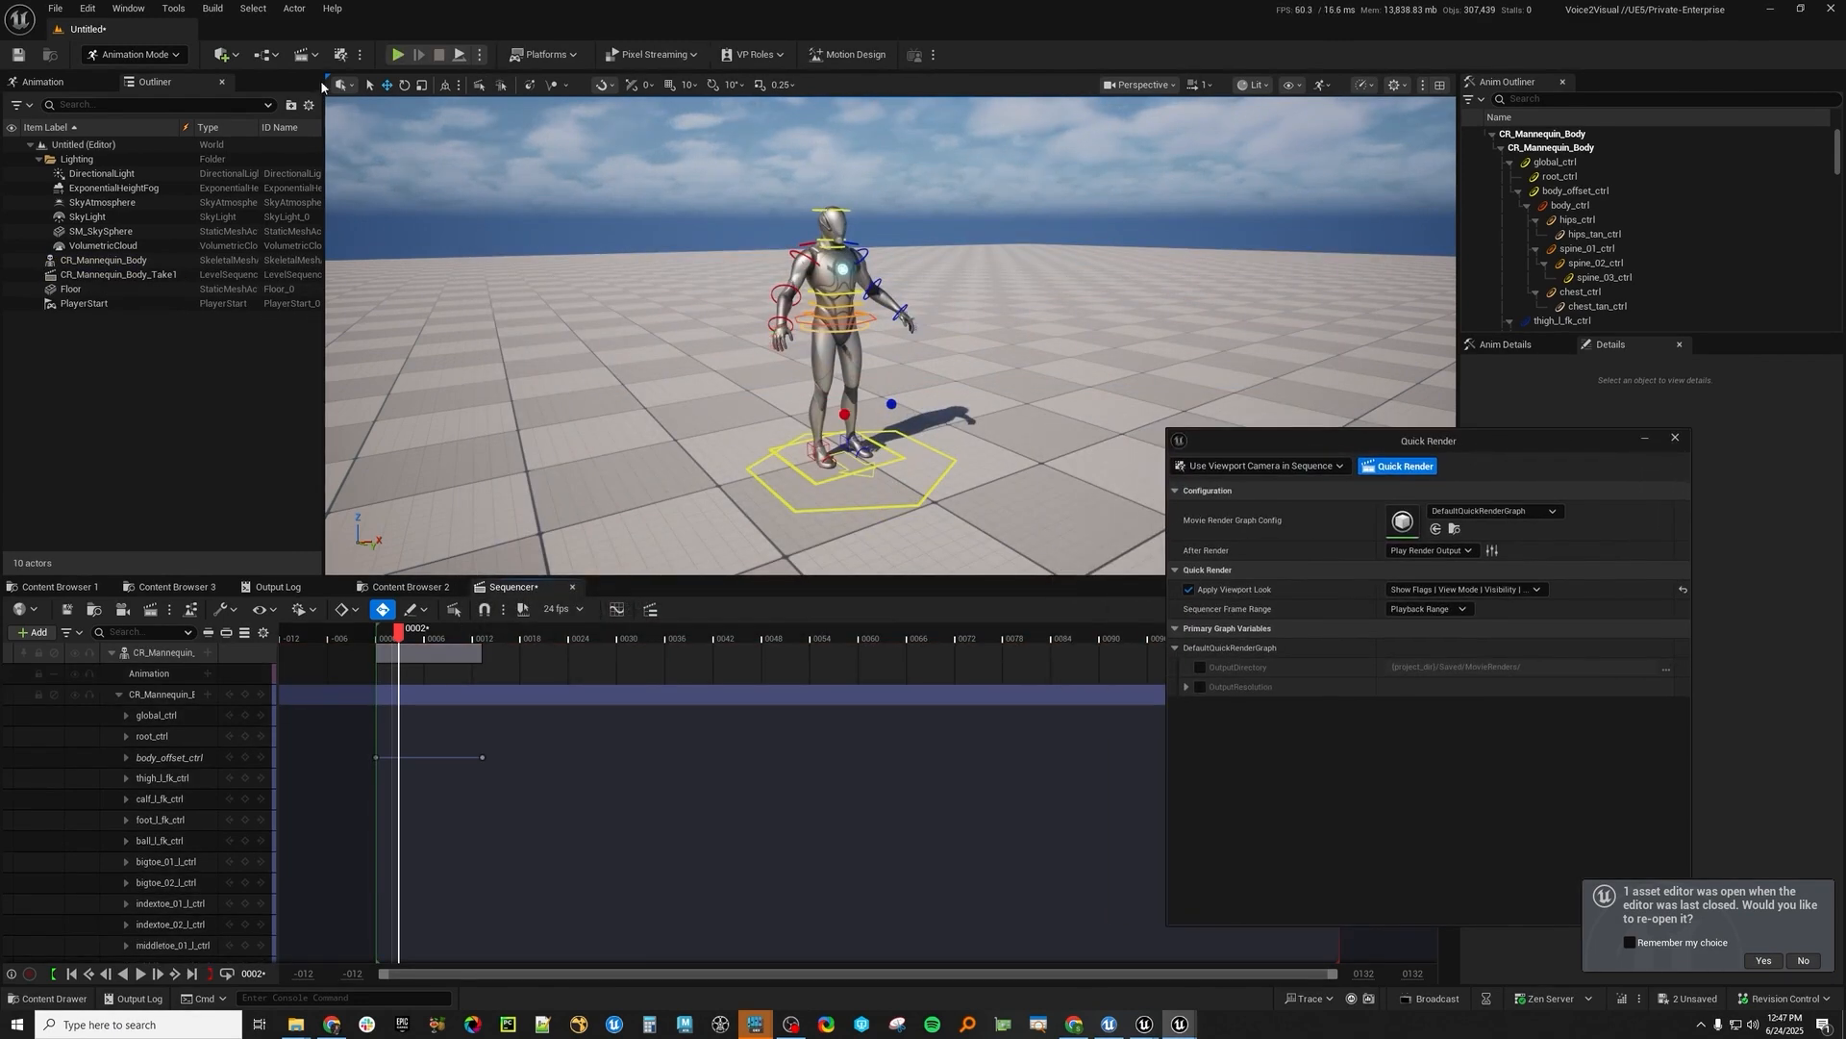
Place a Control Display Actor via Quick Add and set it to track CR_Mannequin_Body
click(225, 54)
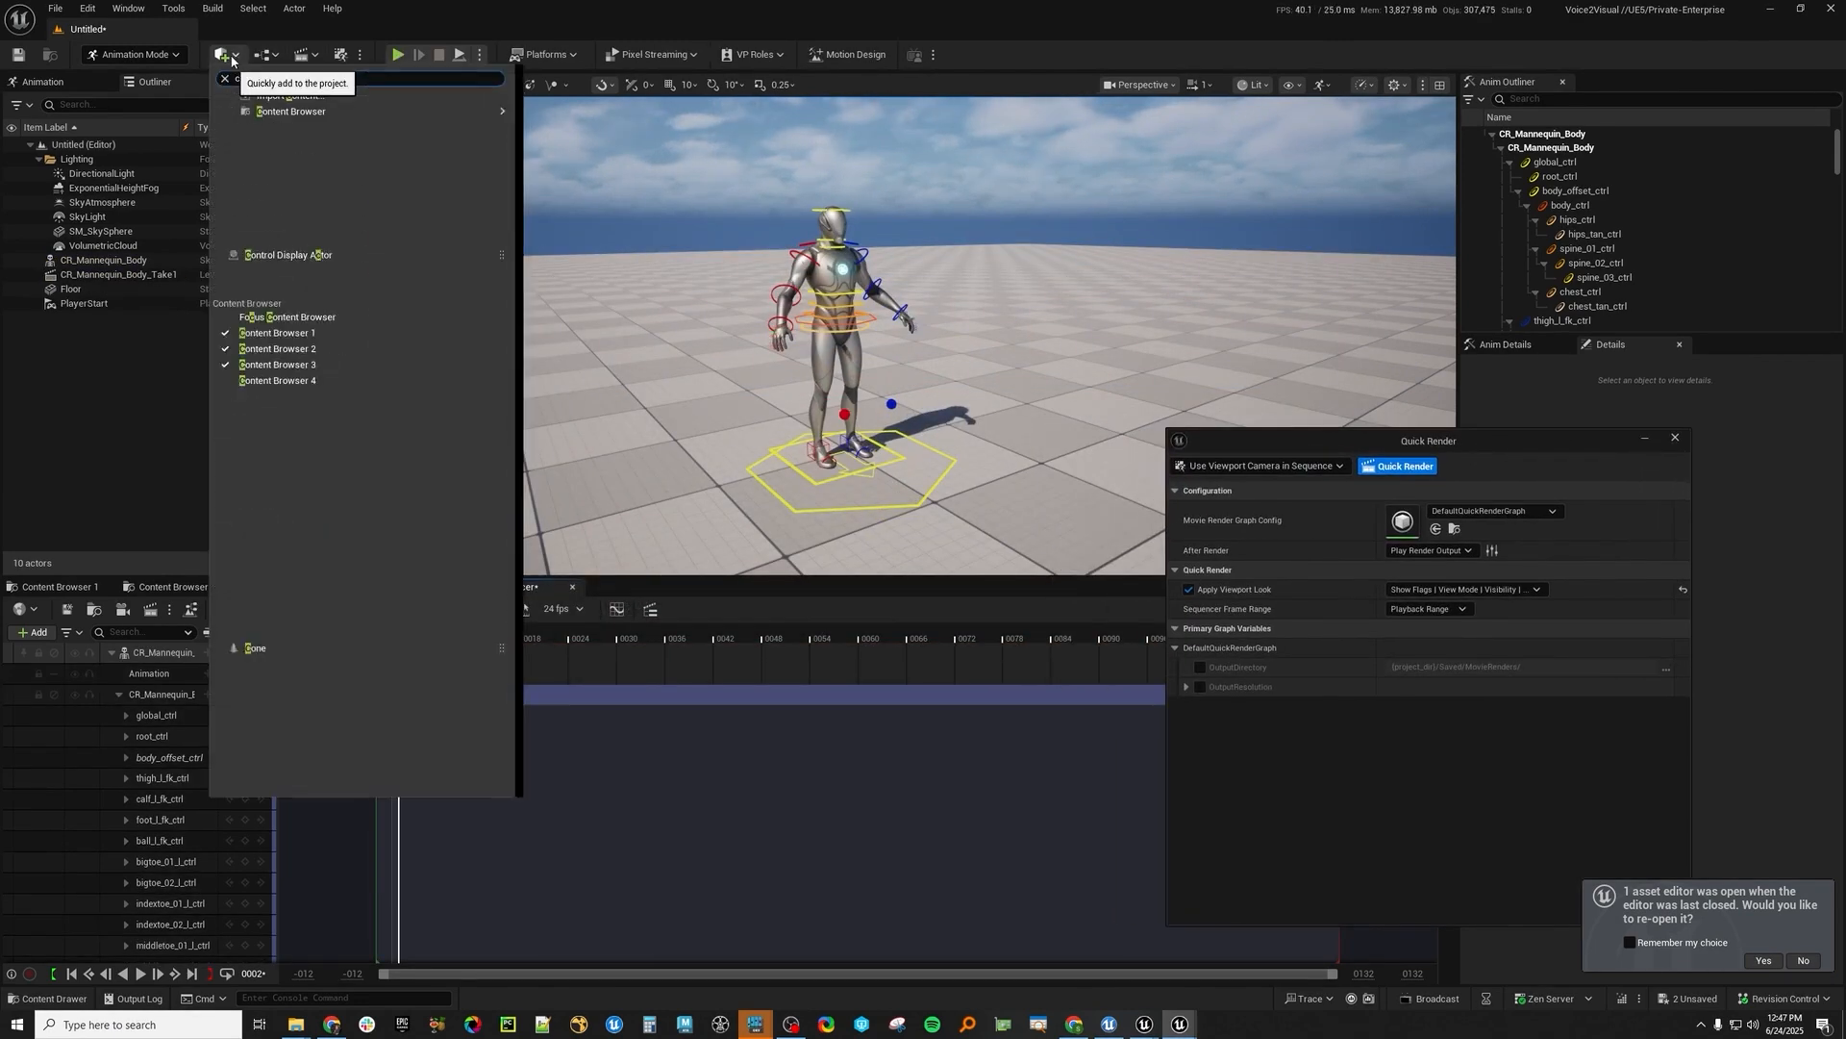
text(cont)
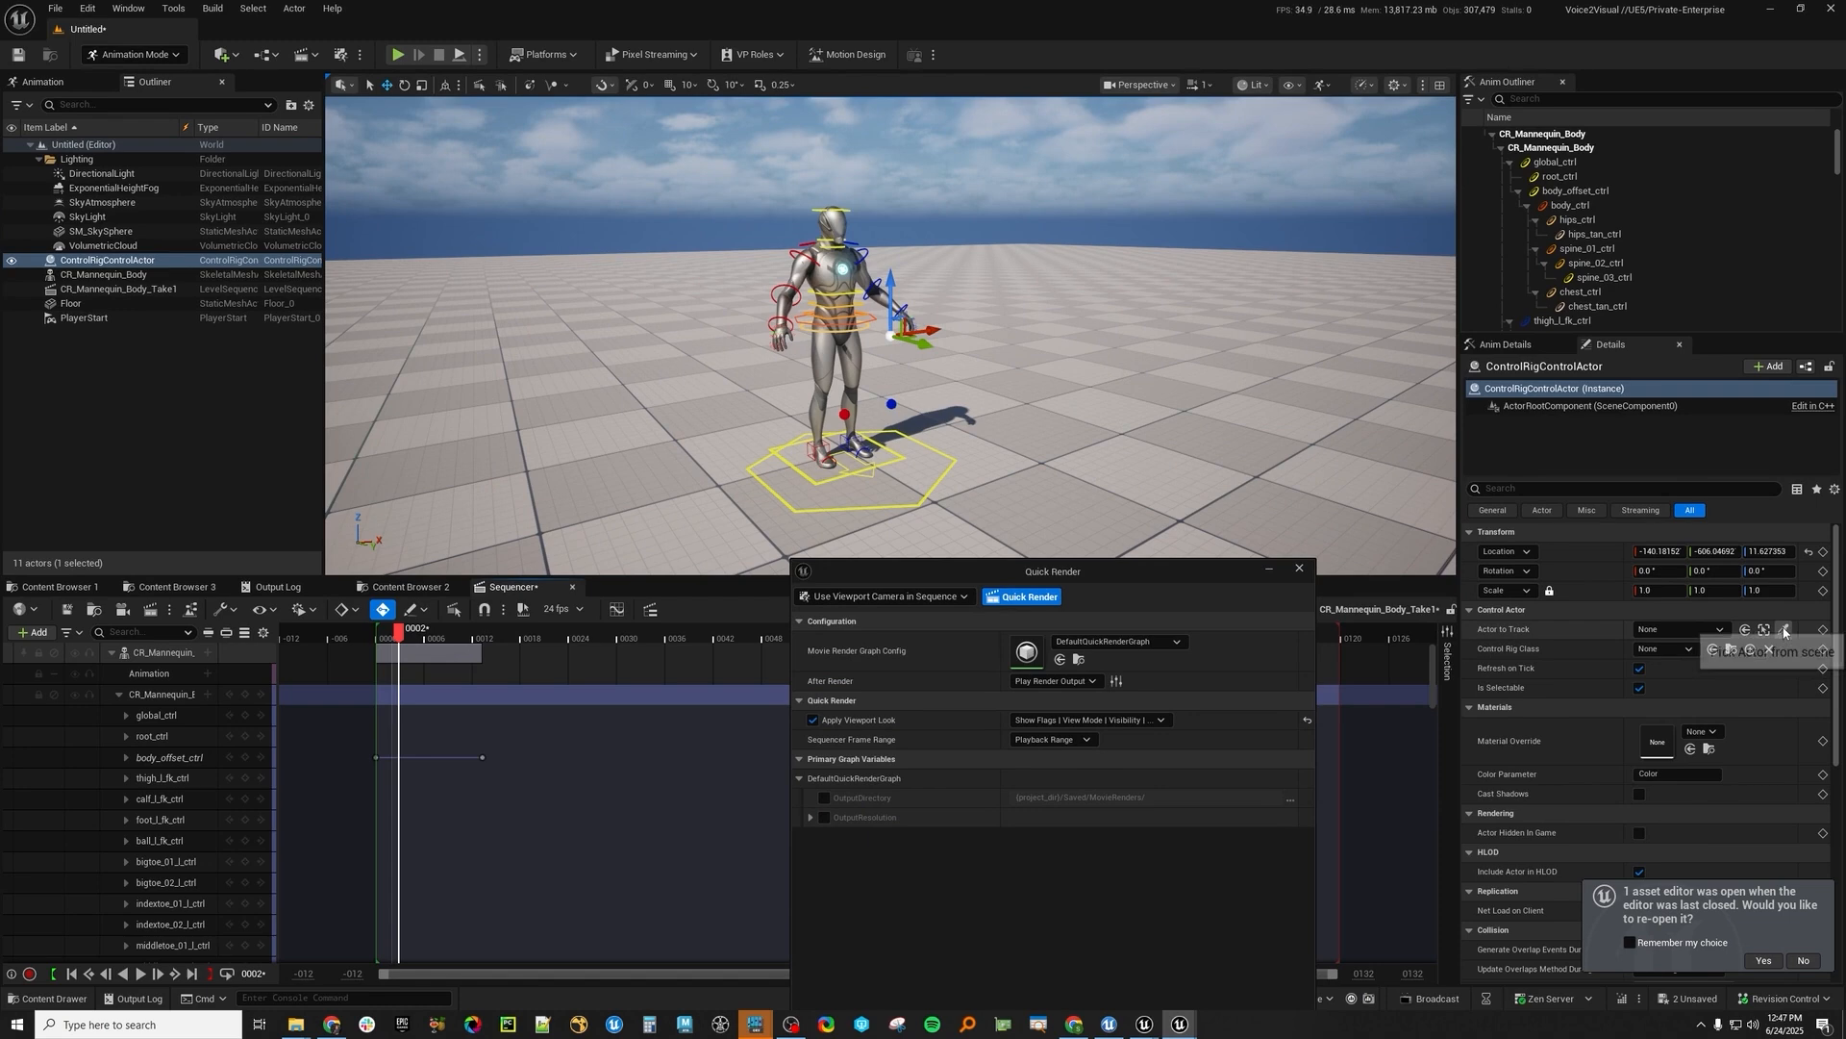
click(1783, 629)
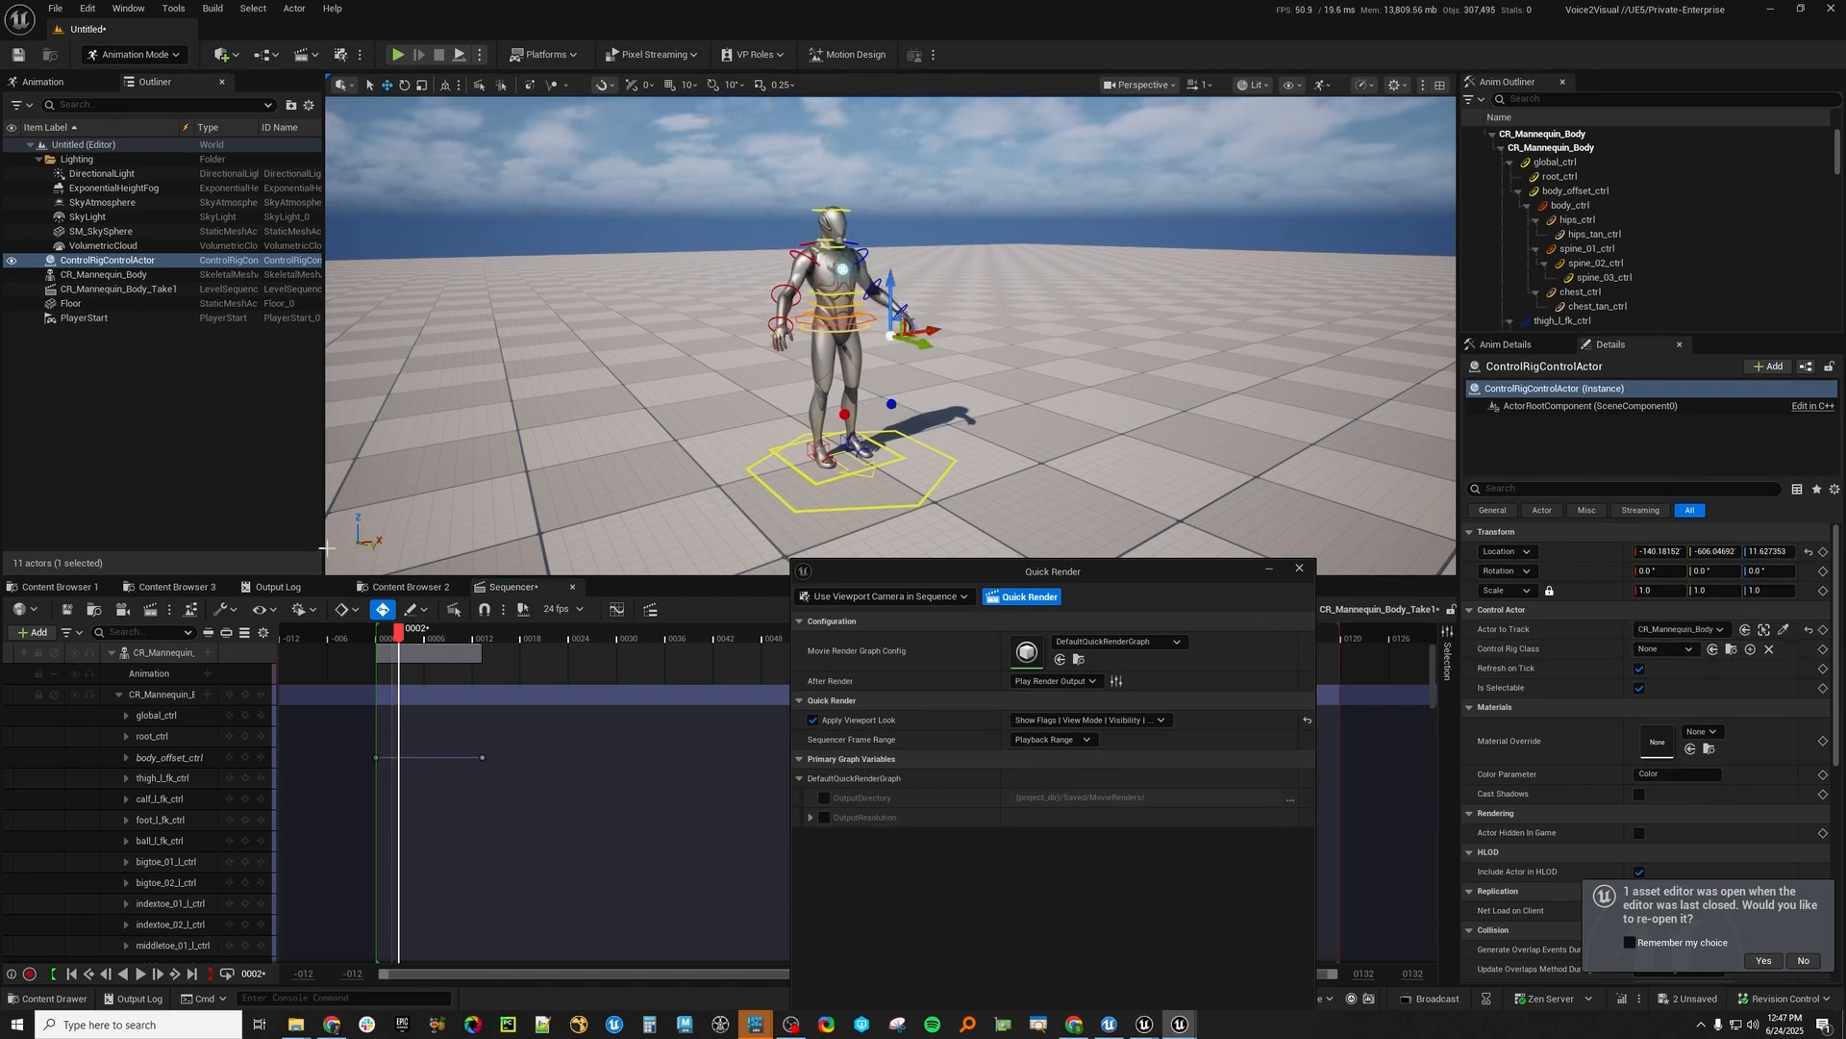
Assign the CR_Mannequin_Body rig as Control Rig Class and select the CR_Mannequin_Body actor
click(408, 587)
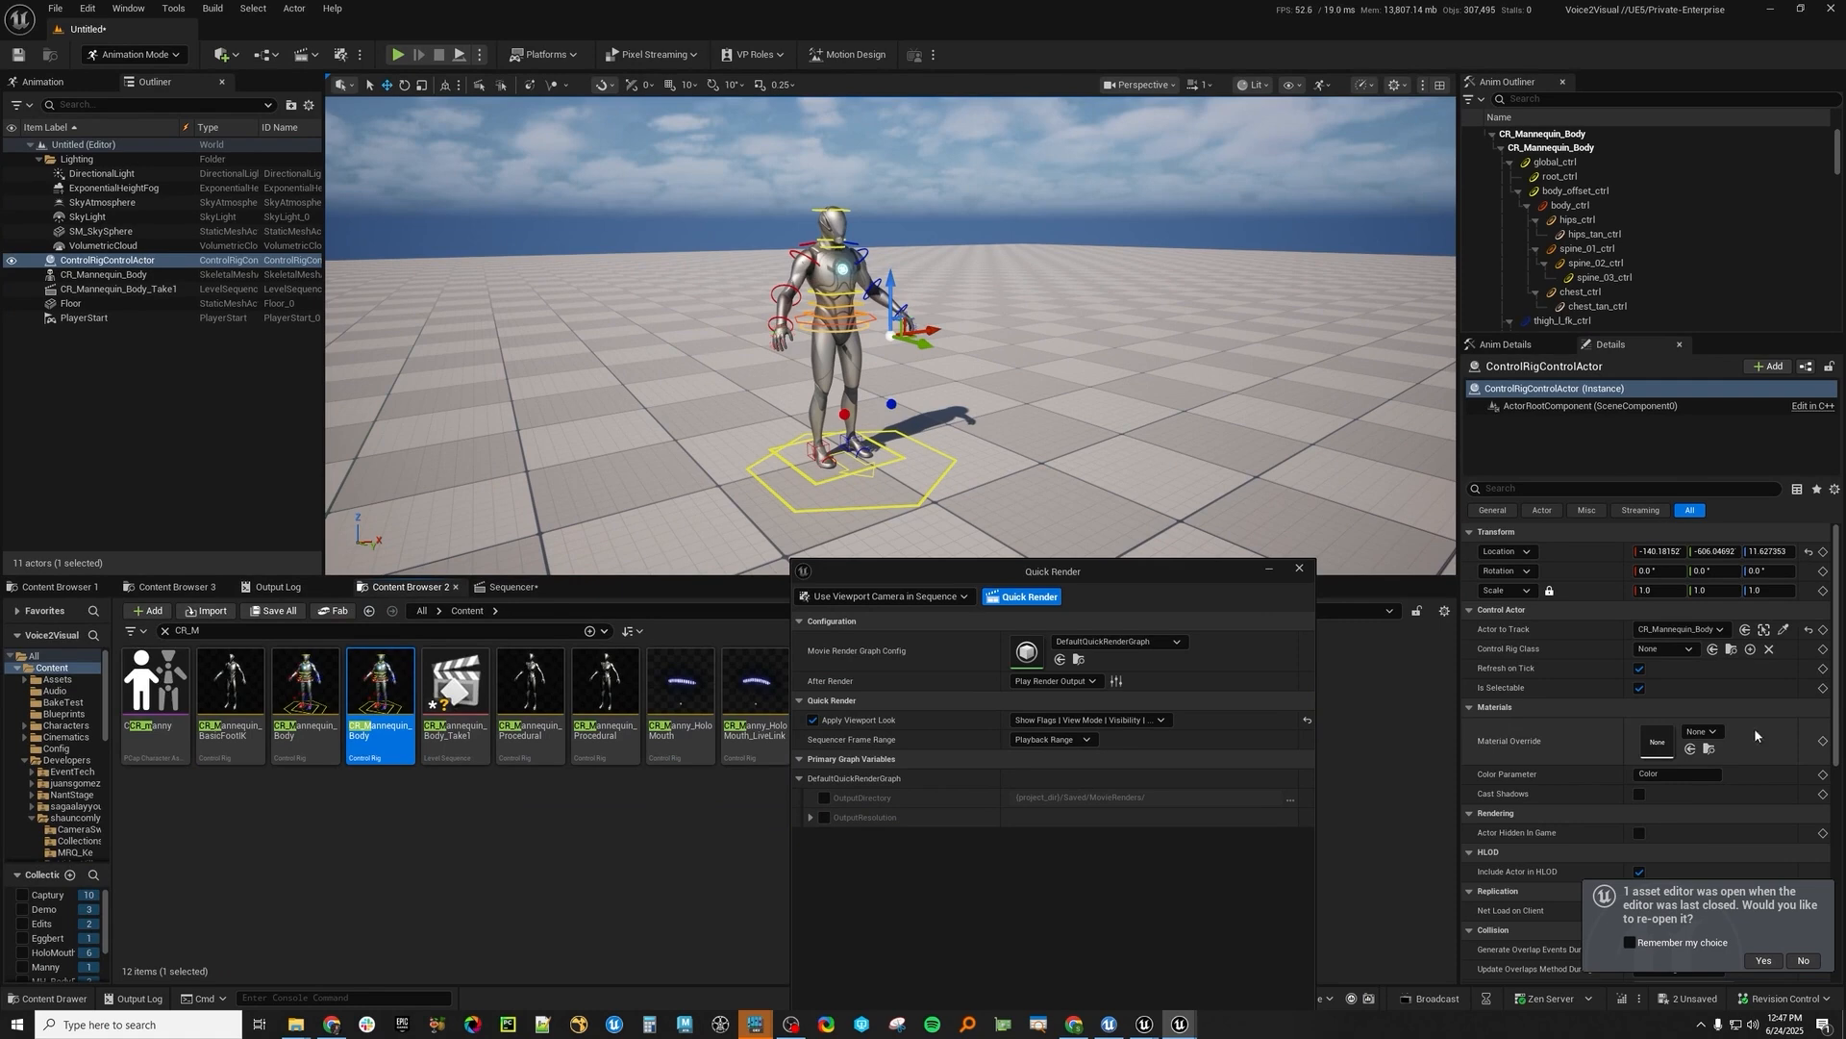
click(1667, 647)
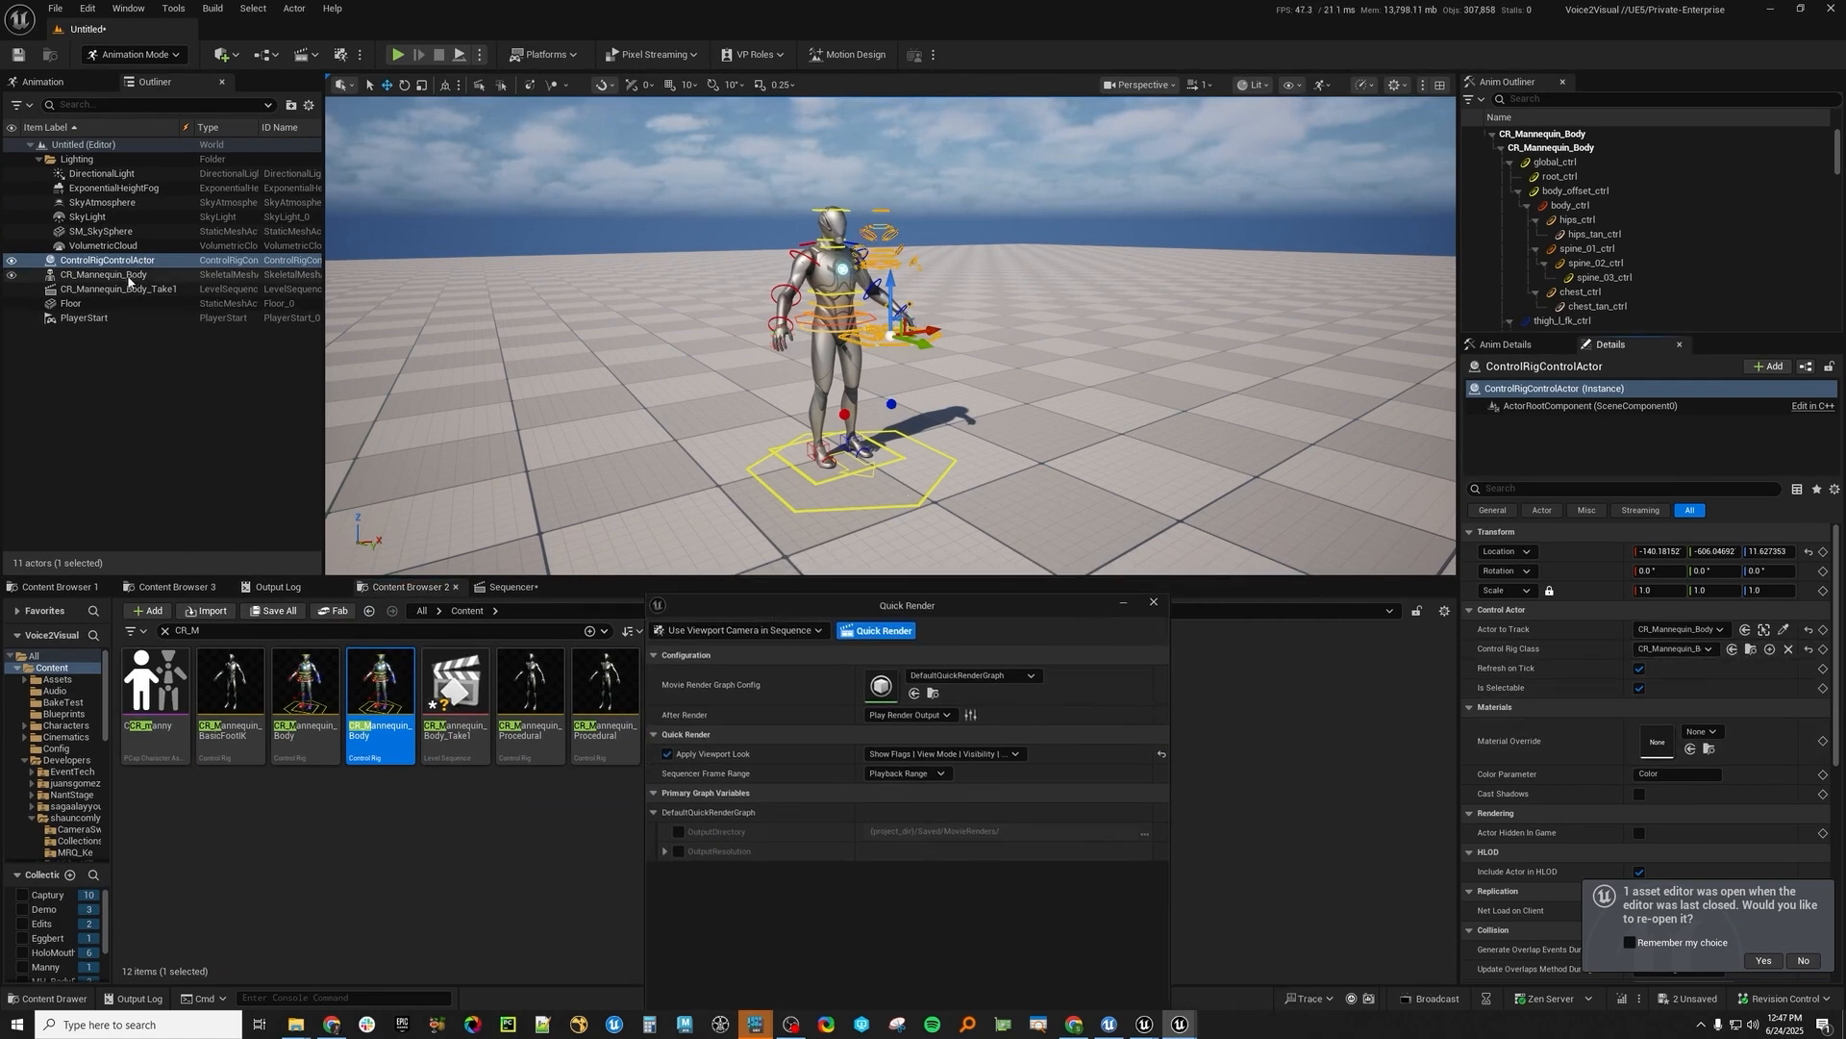
click(105, 274)
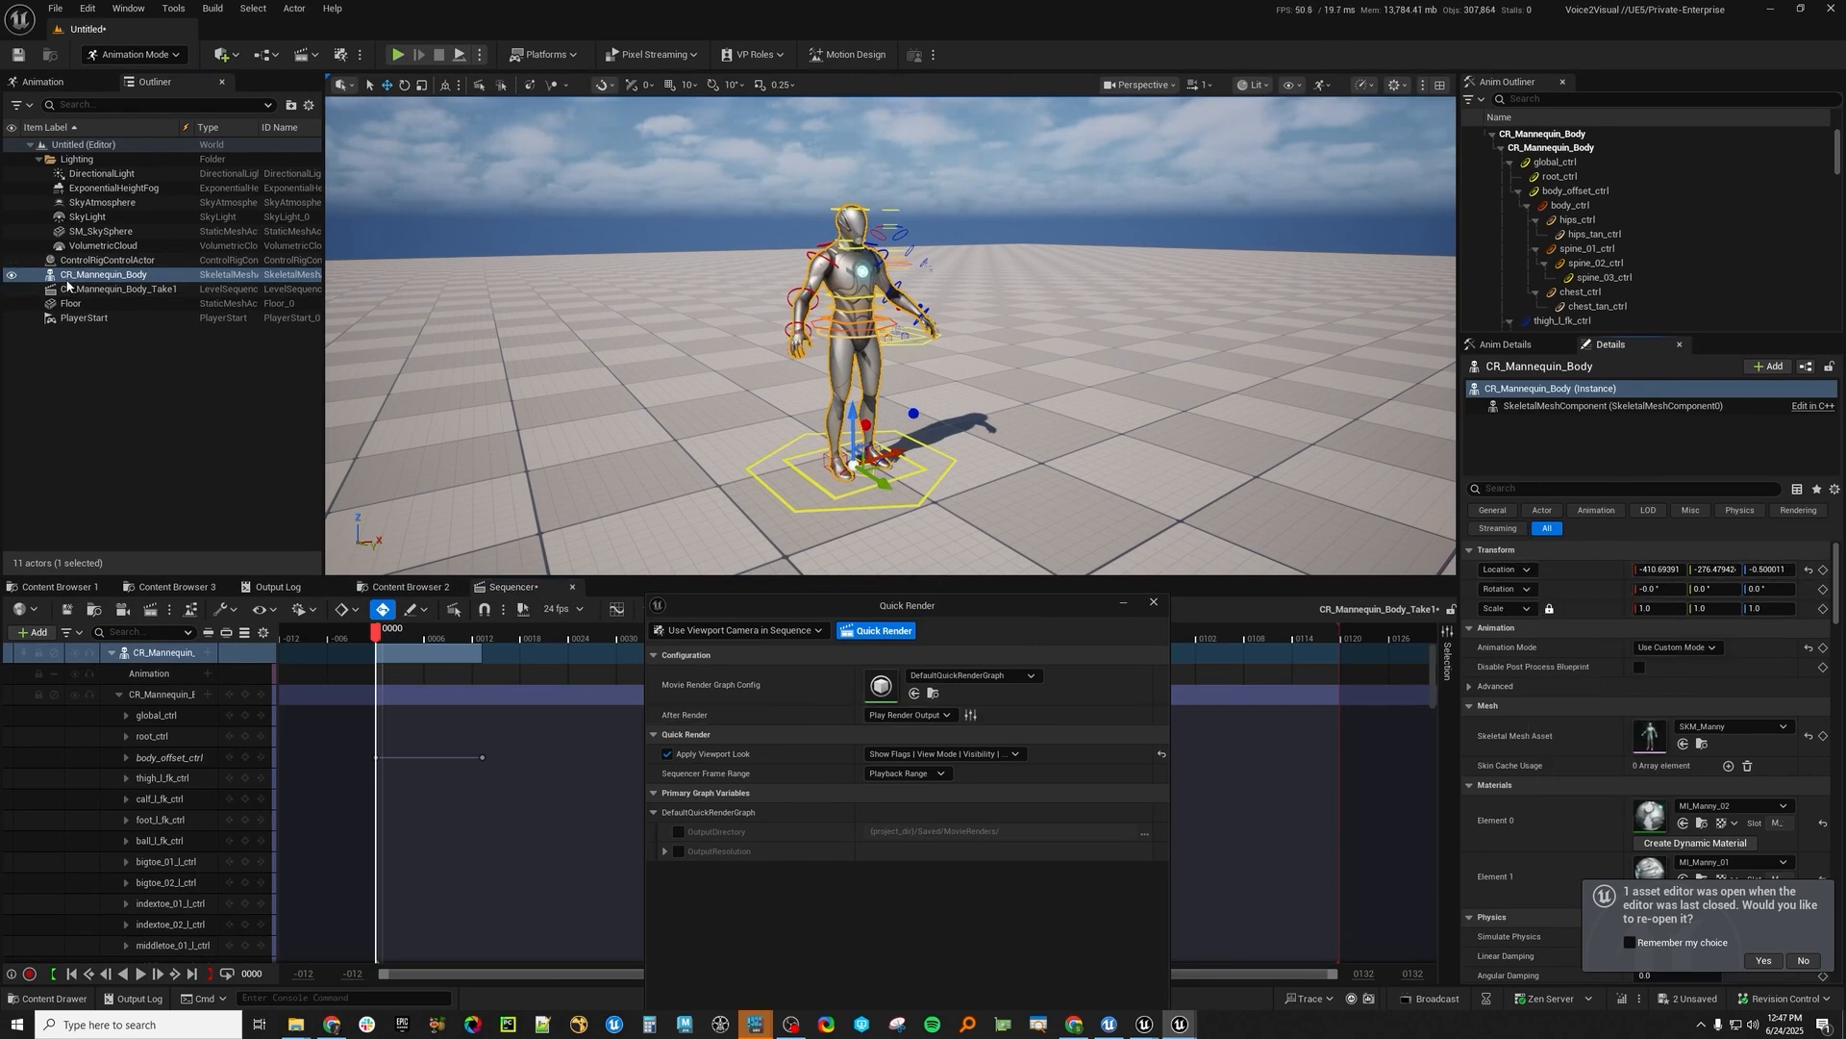
click(106, 259)
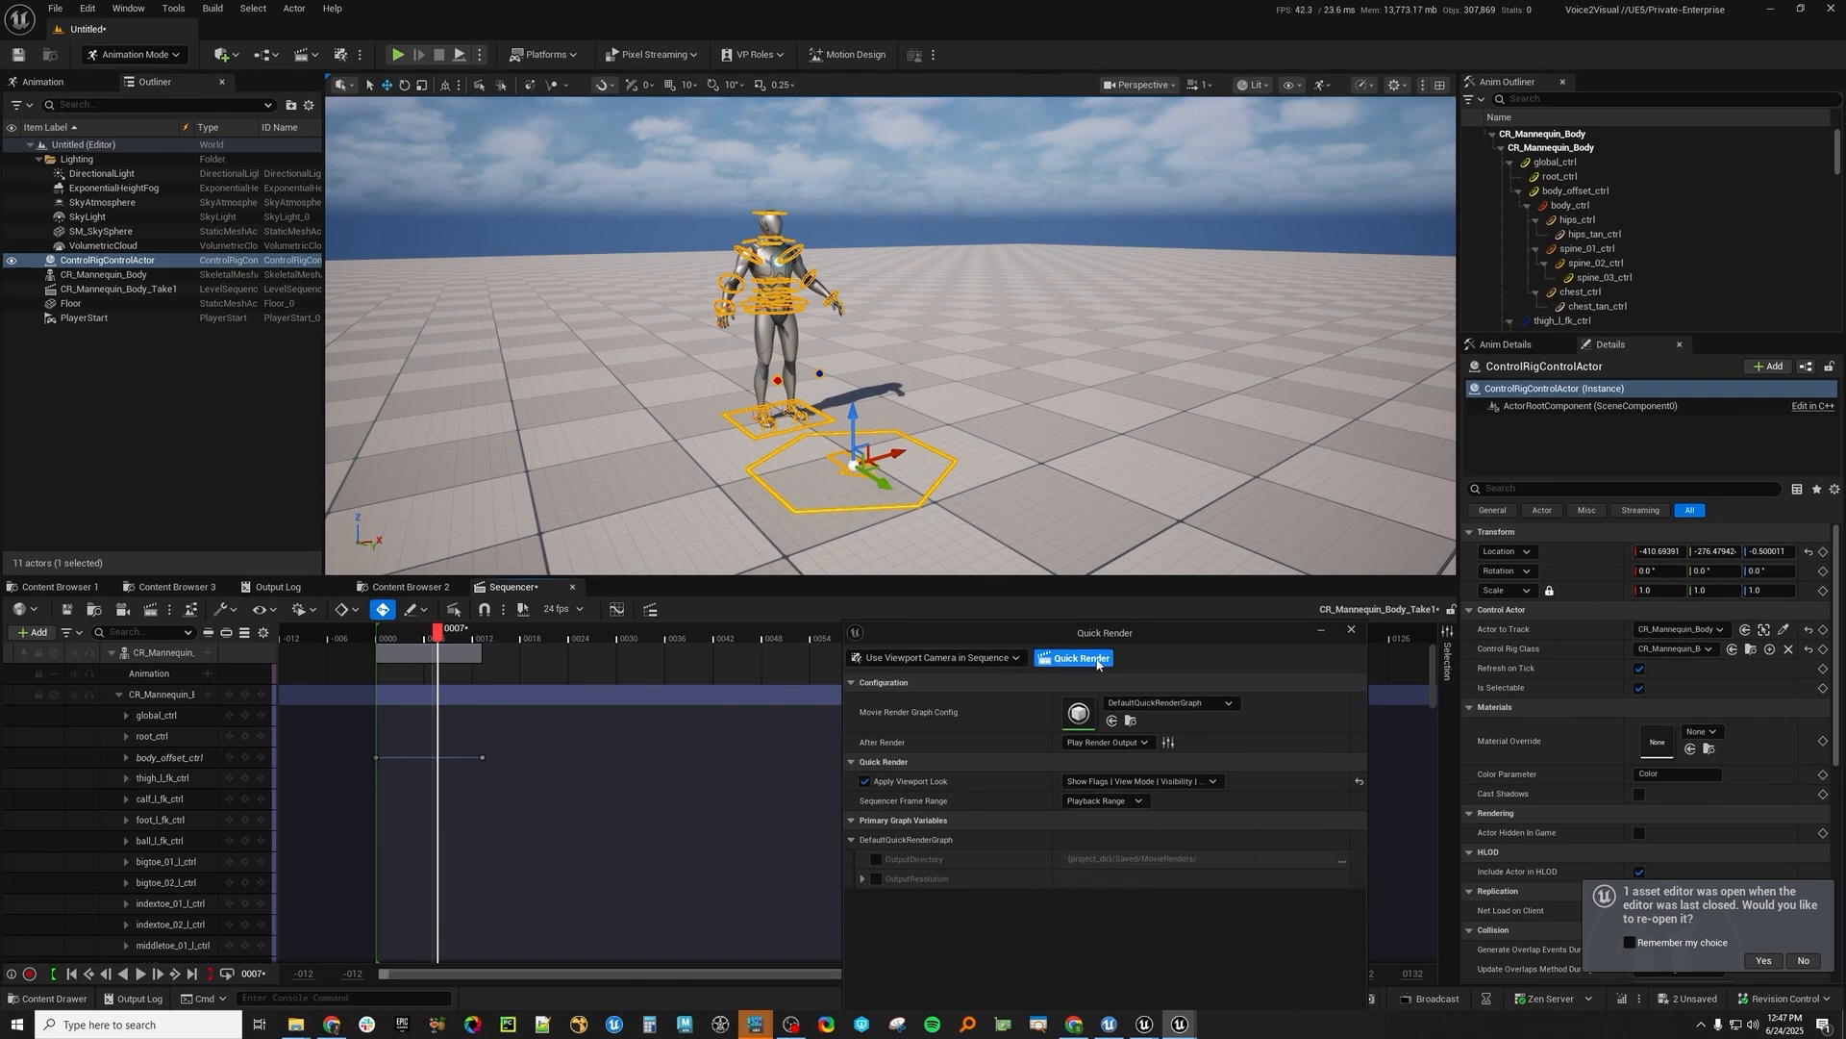
Run a Quick Render of the sequence and close the render preview
click(1074, 656)
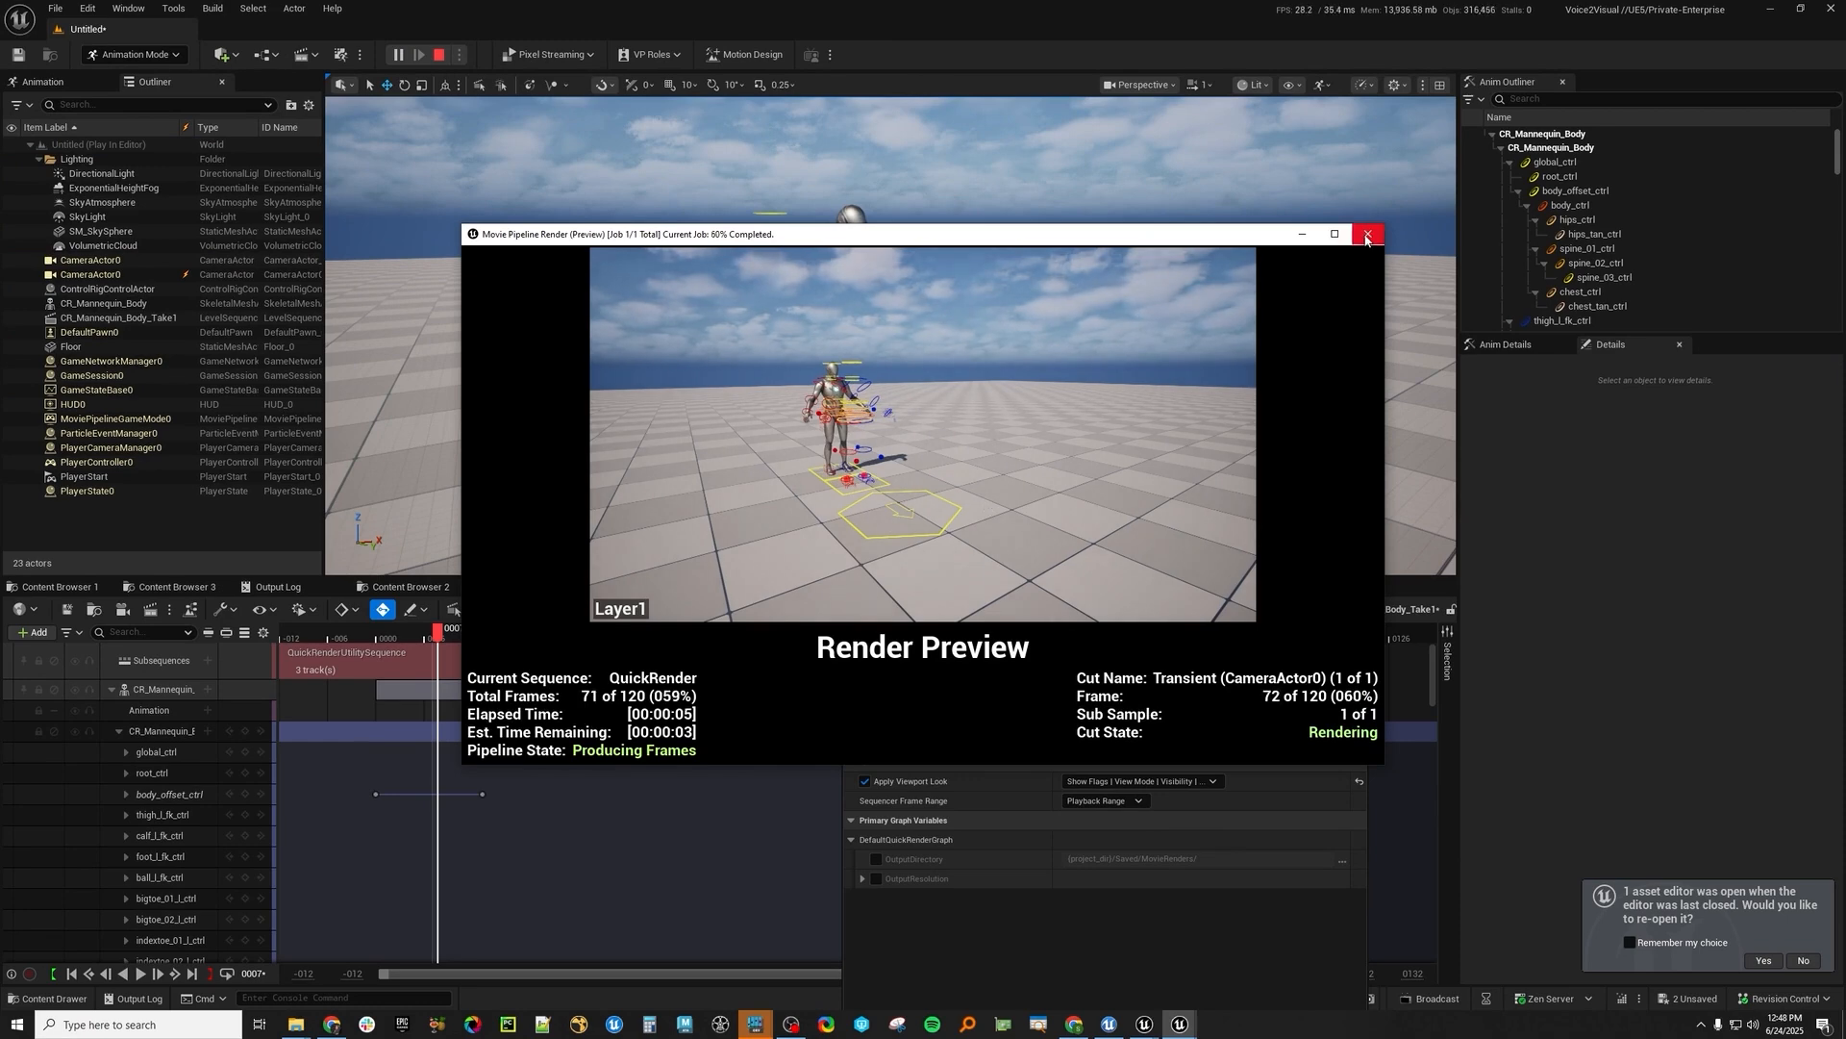
click(1364, 233)
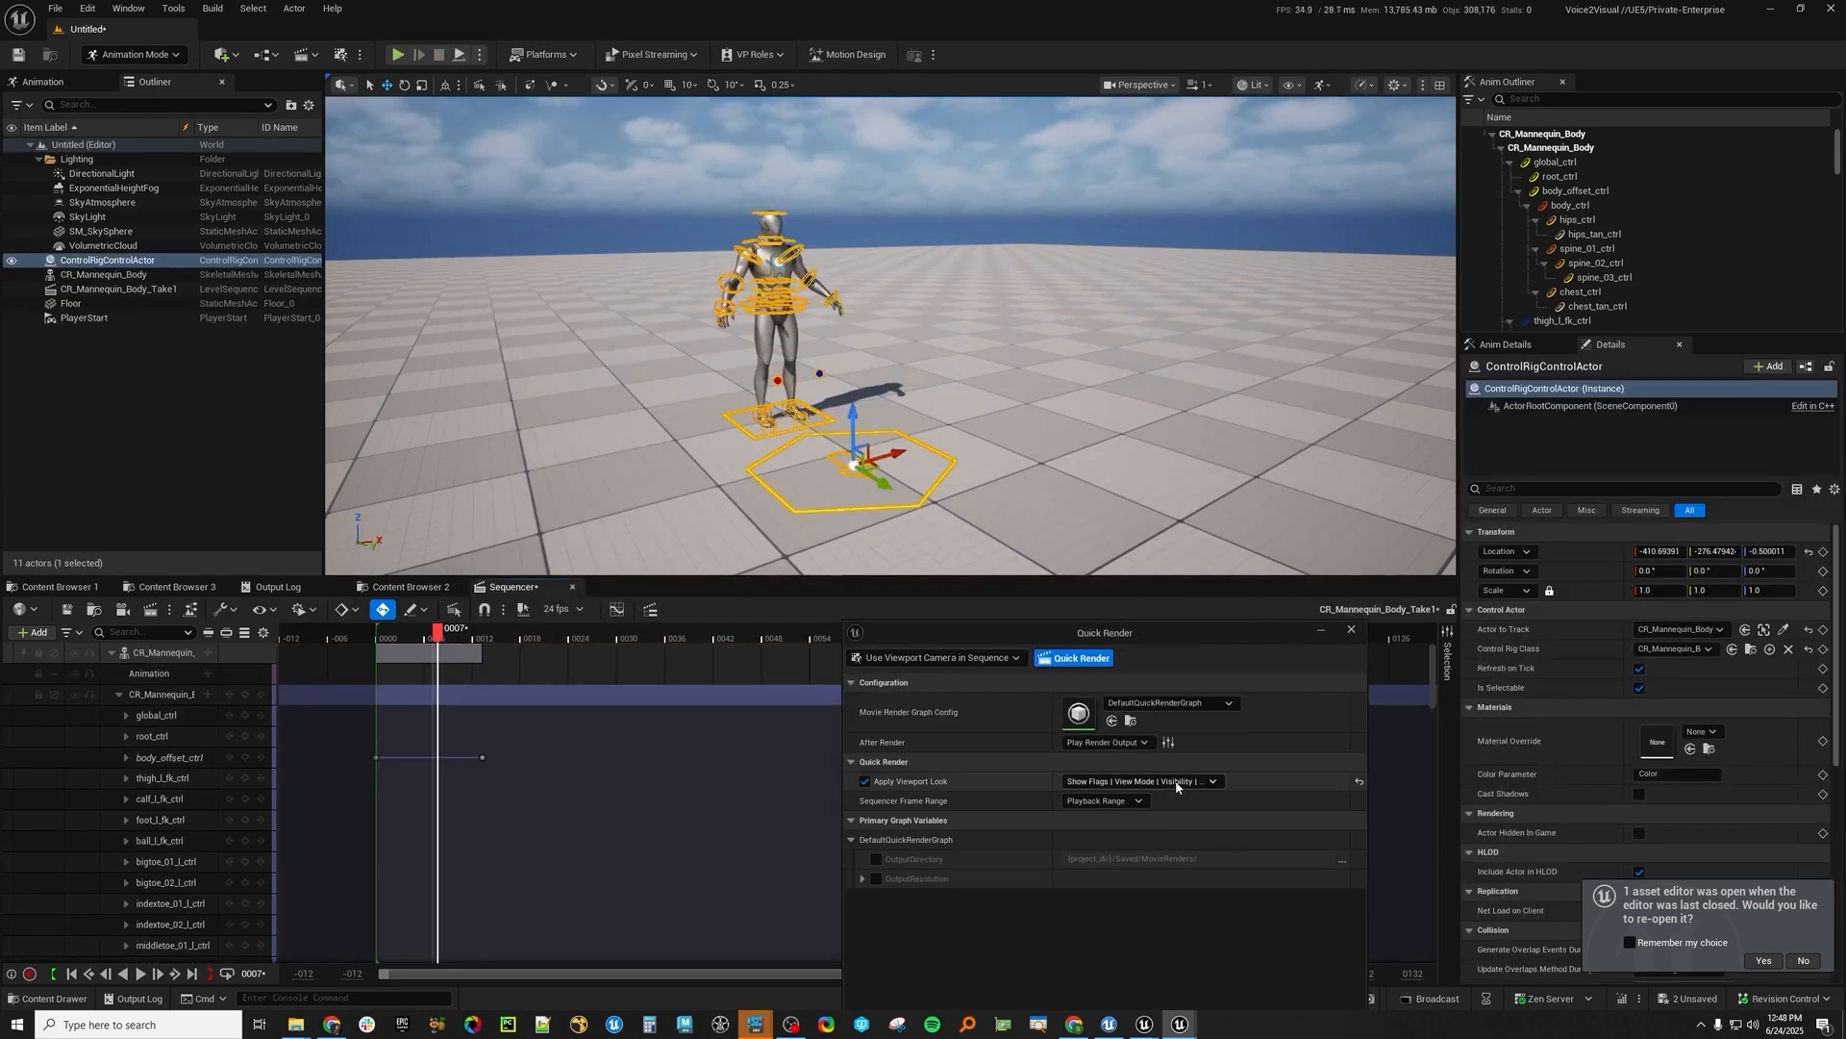
Adjust the Apply Viewport Look options, render again and close the preview
click(1211, 780)
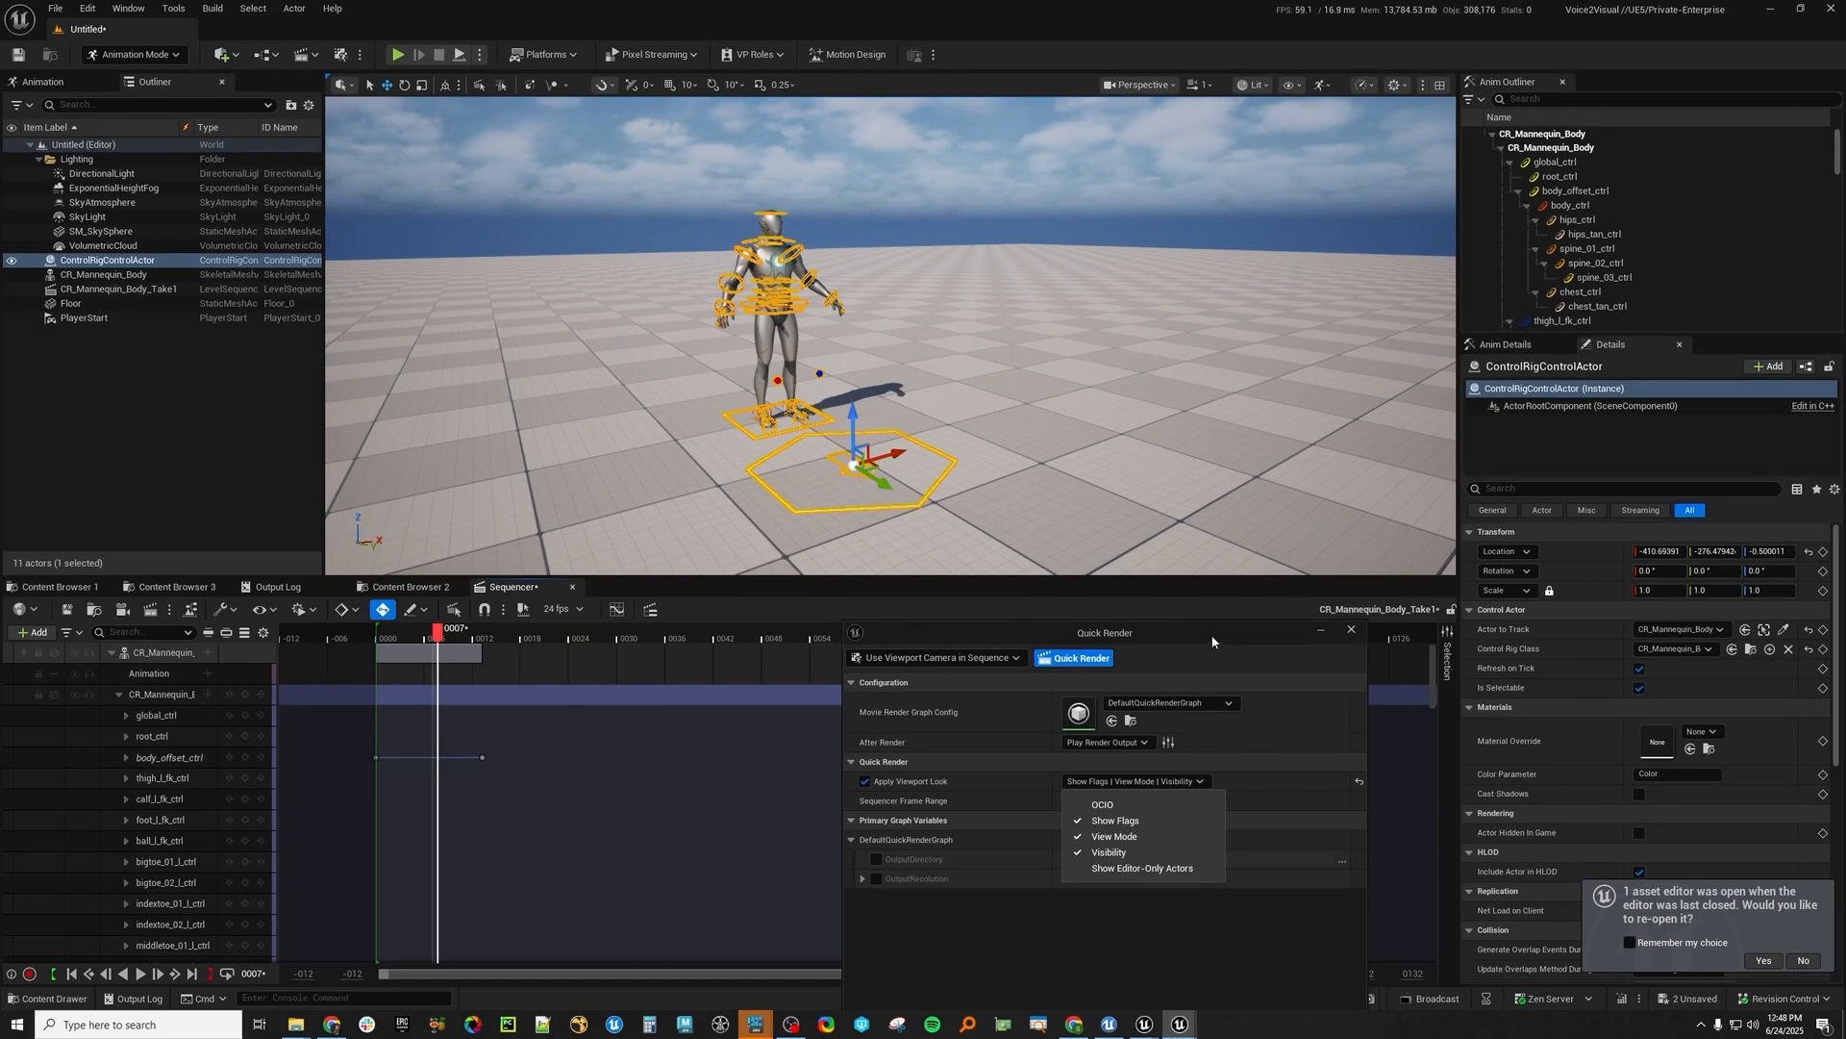
click(1073, 657)
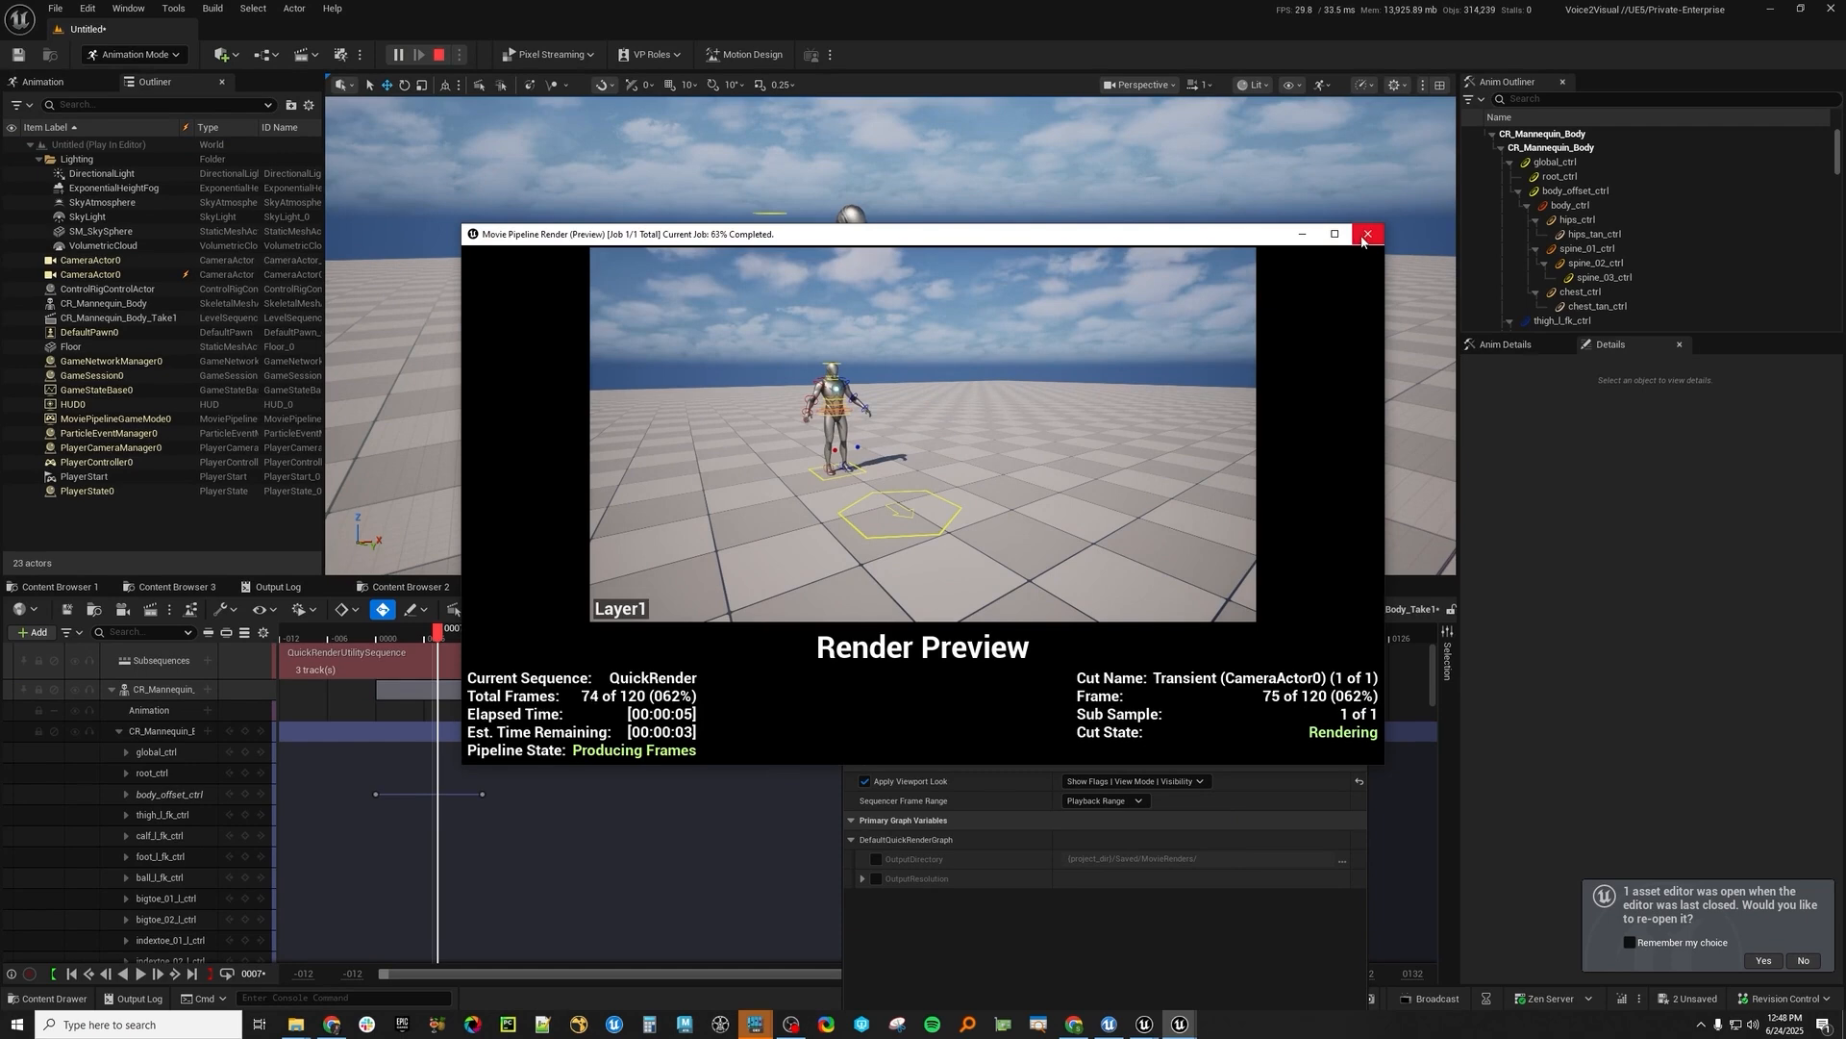
click(1364, 232)
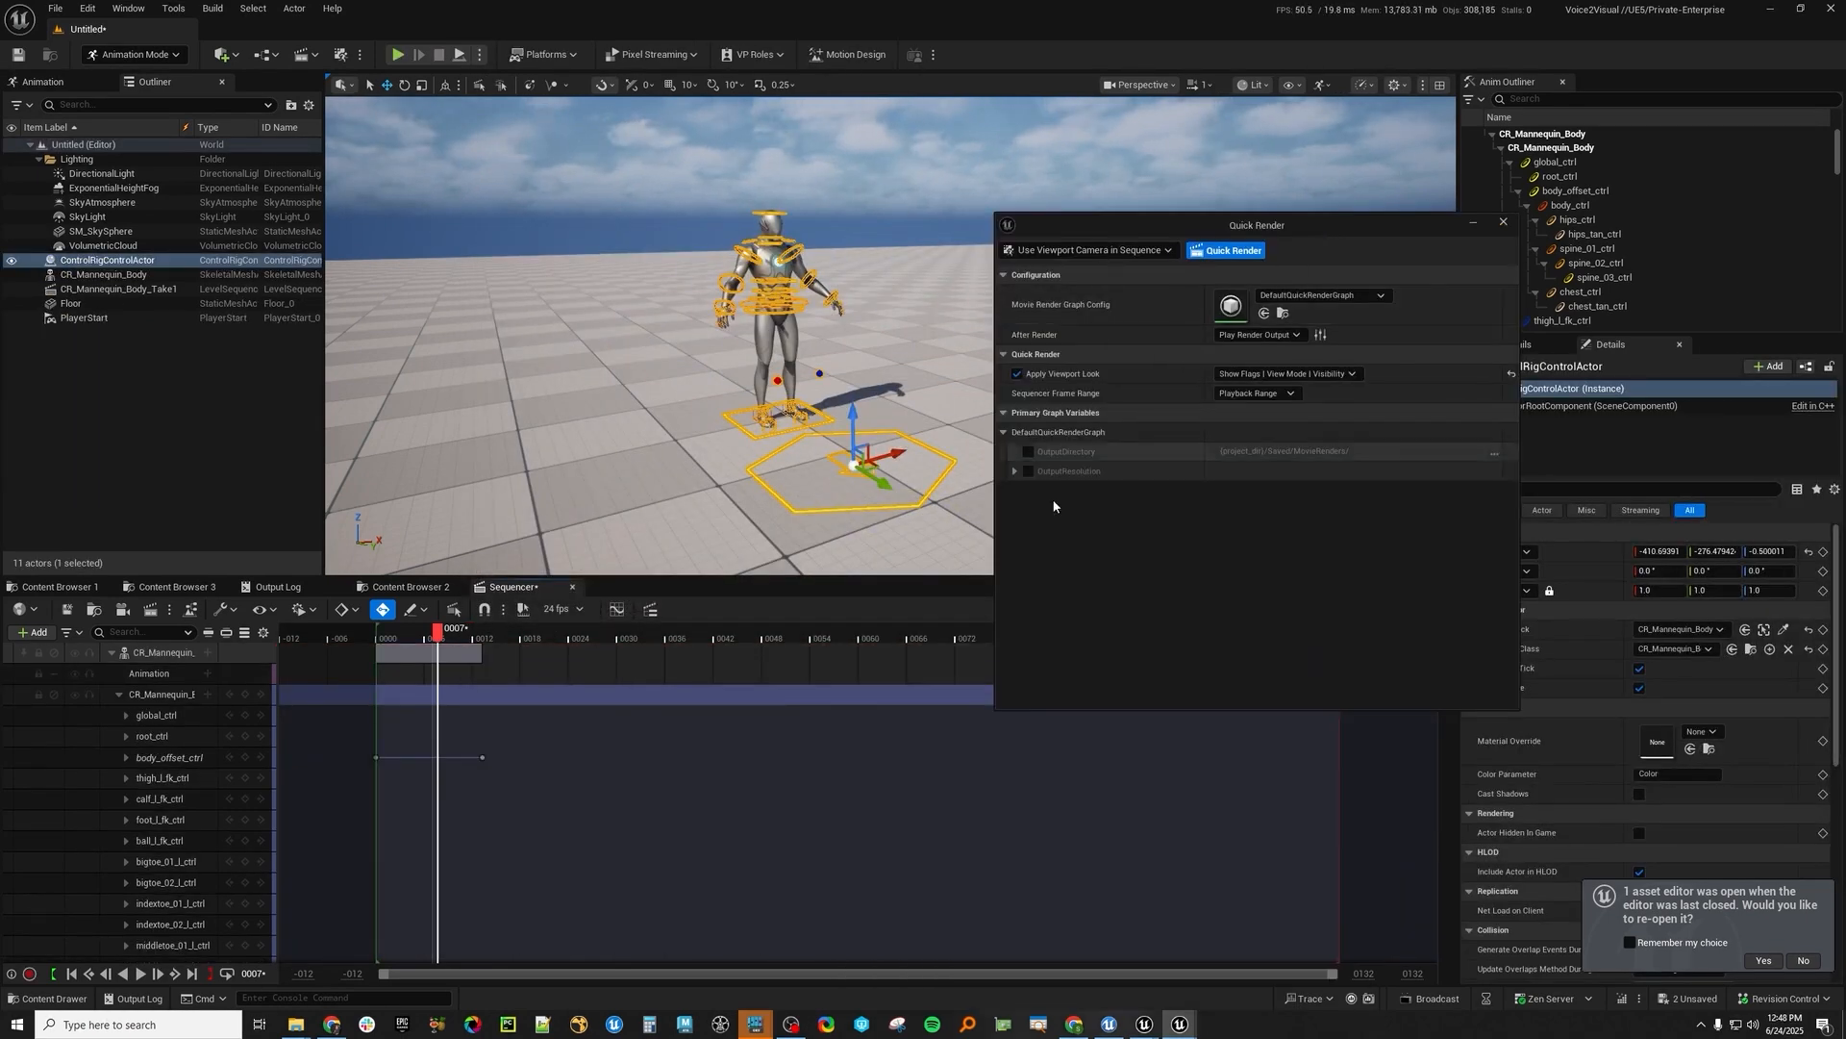